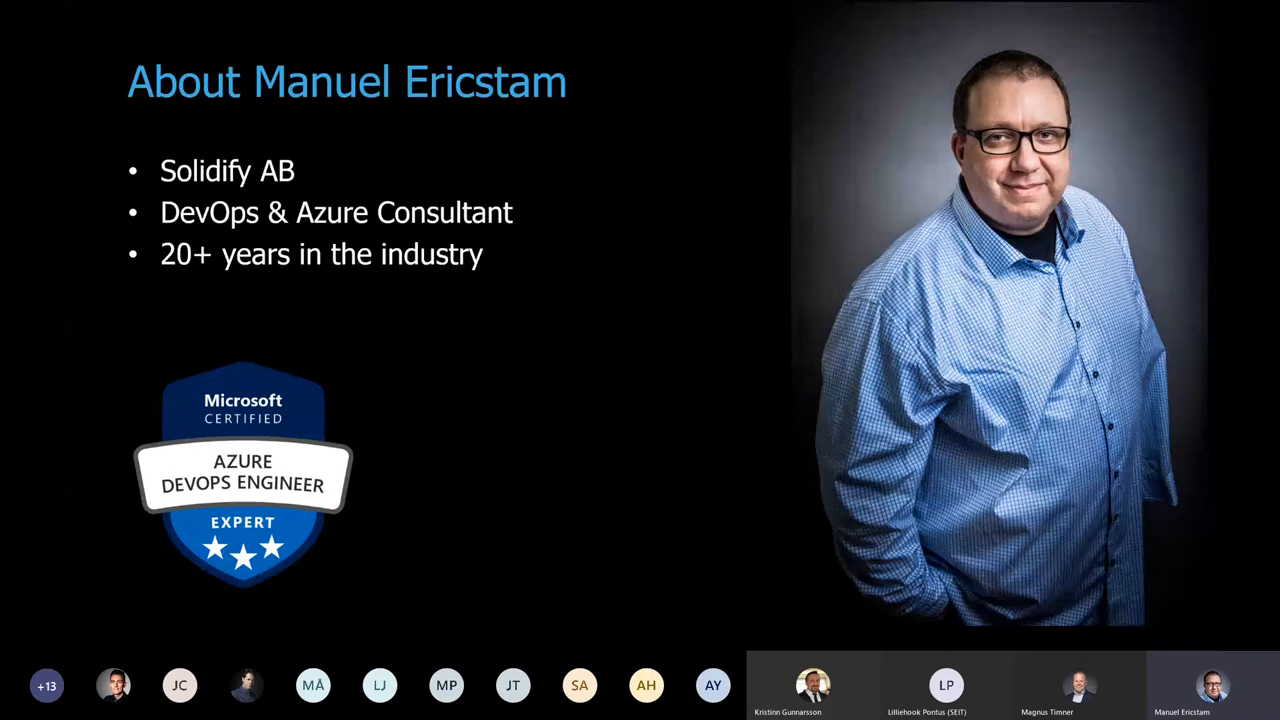
# Open the .github/workflows folder showing azure.yml, honk.yml and node.js.yml.
pyautogui.press('Right')
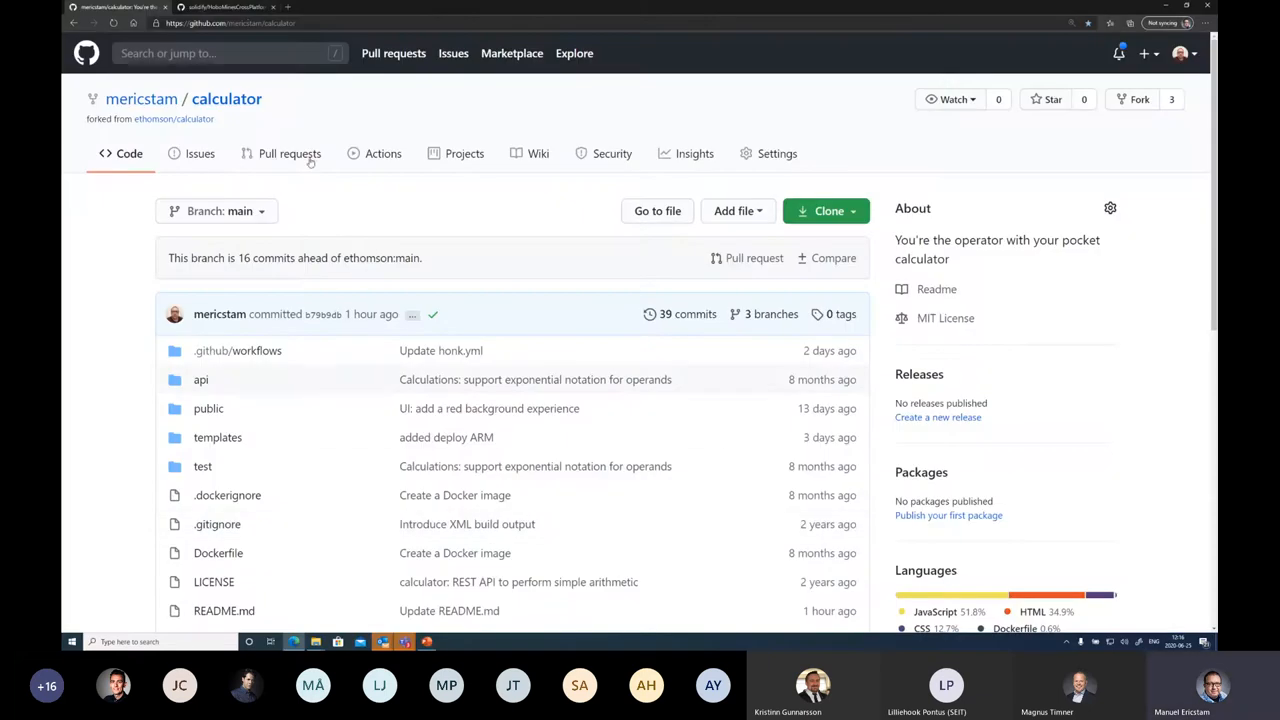
pyautogui.moveTo(350, 304)
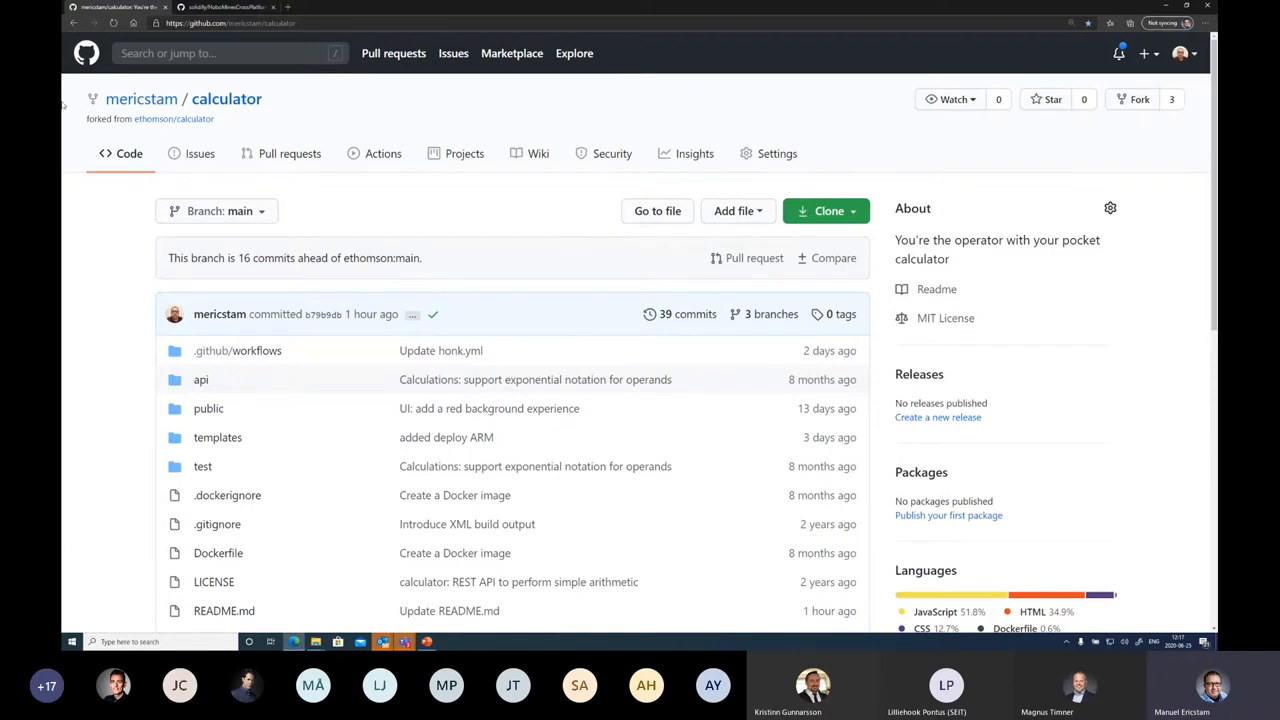
pyautogui.moveTo(172, 118)
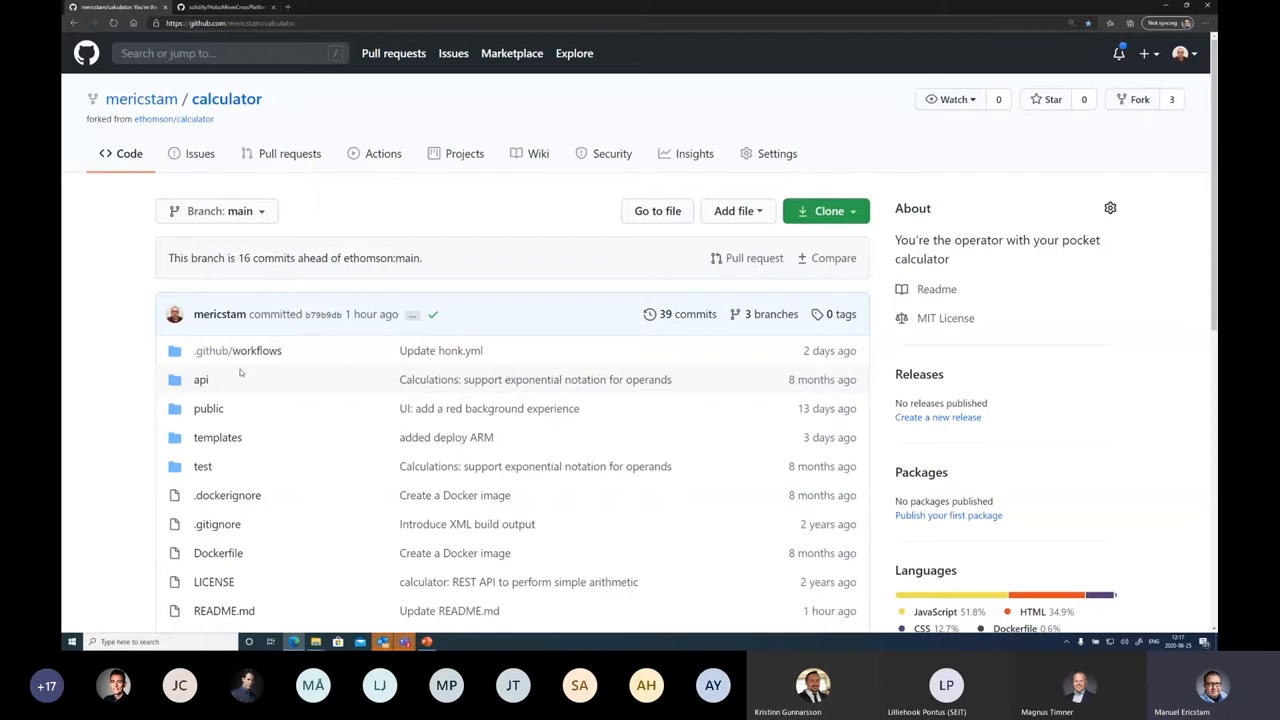
pyautogui.moveTo(302, 382)
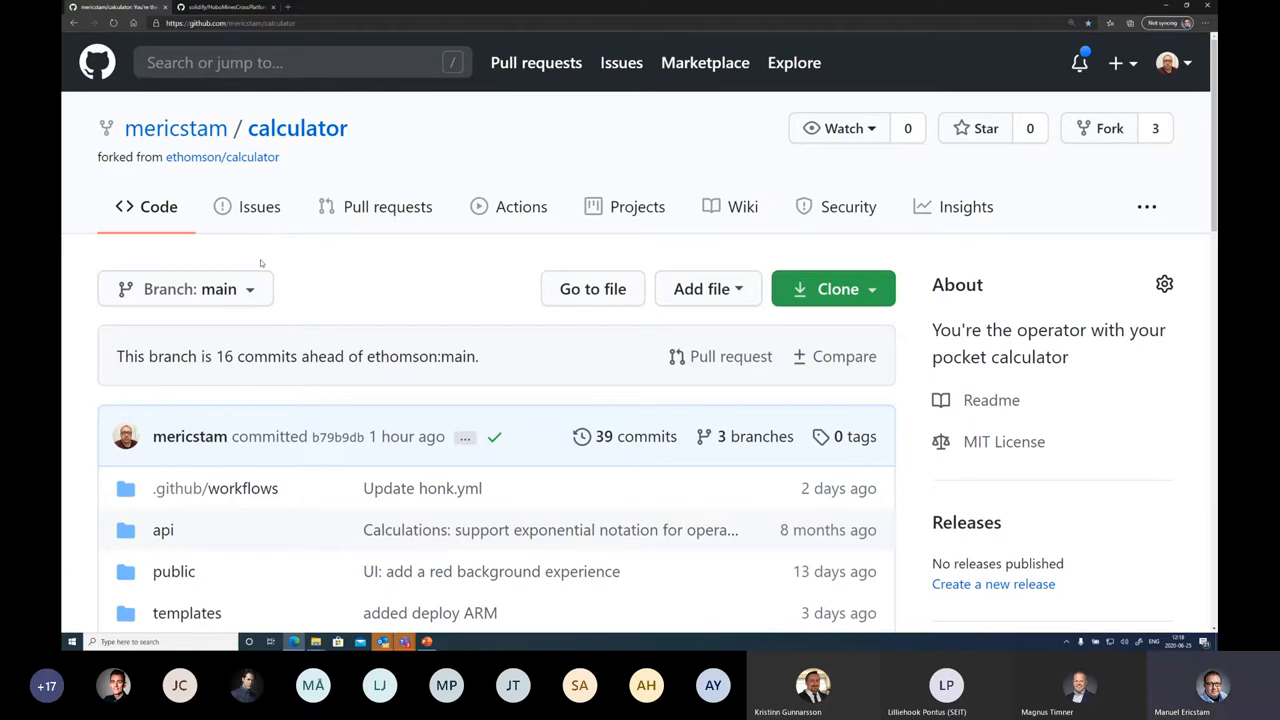
pyautogui.moveTo(308, 392)
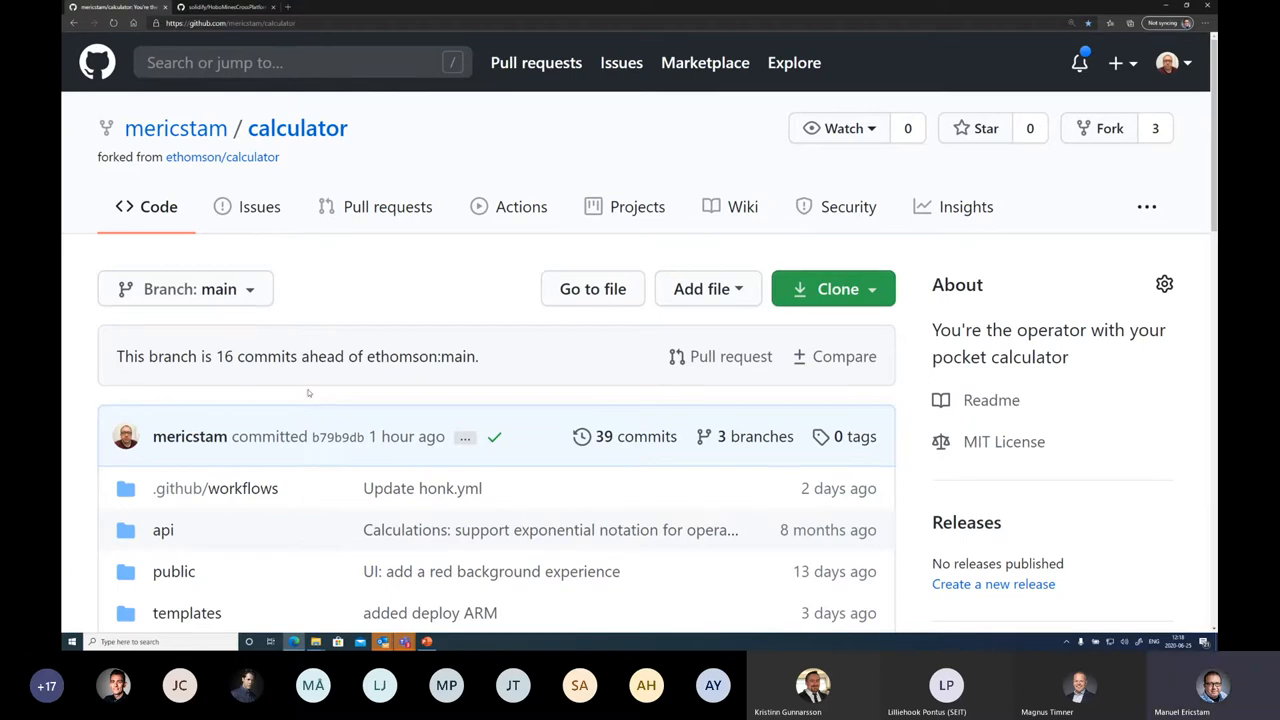
pyautogui.moveTo(216, 488)
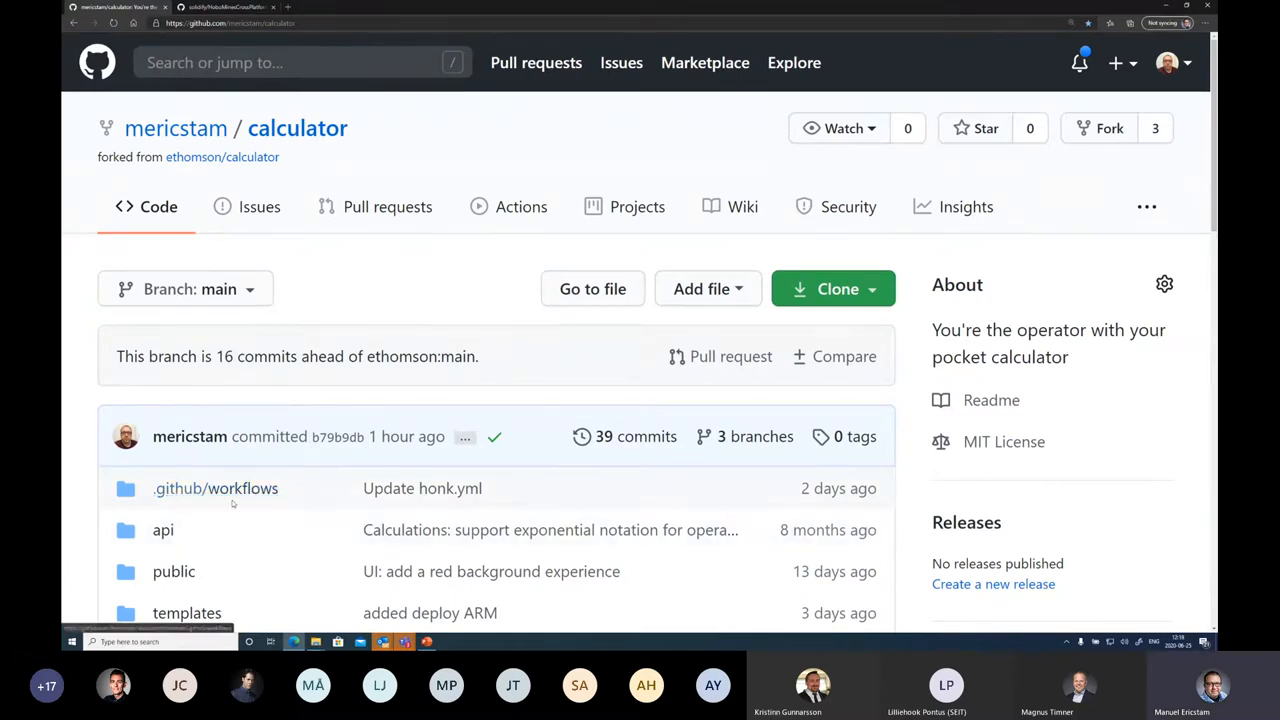
pyautogui.moveTo(216, 488)
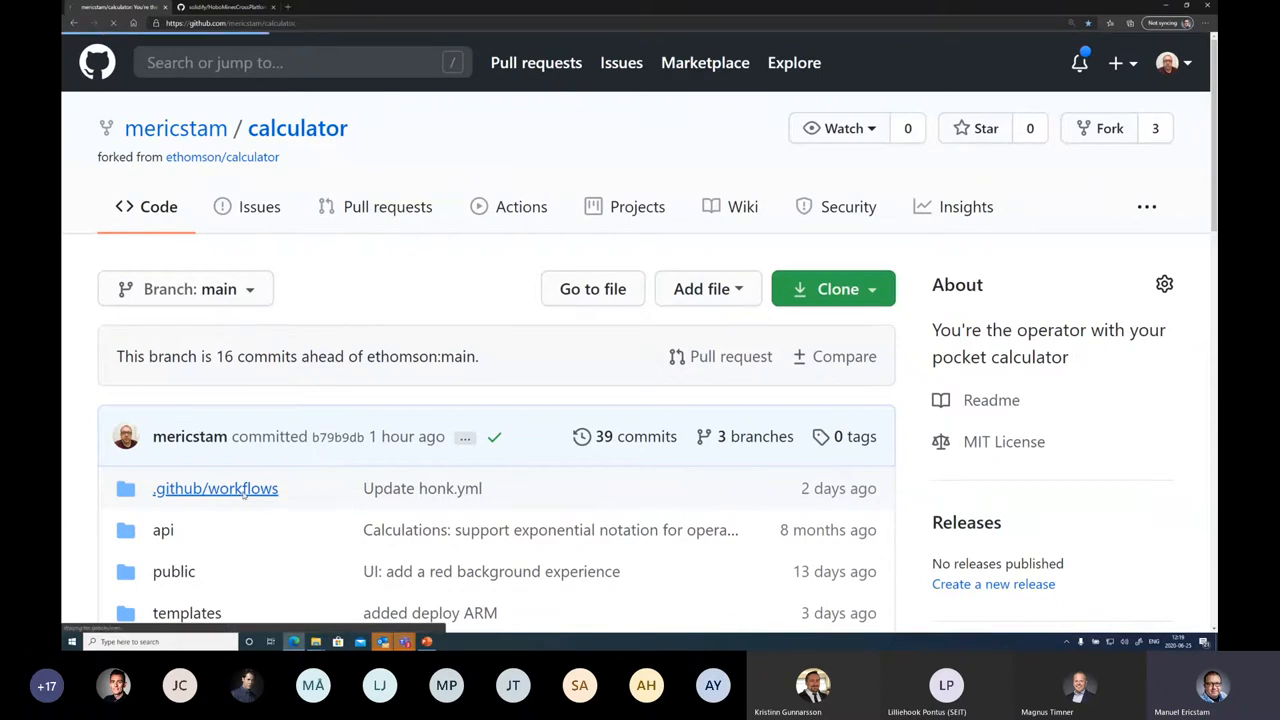
pyautogui.click(216, 488)
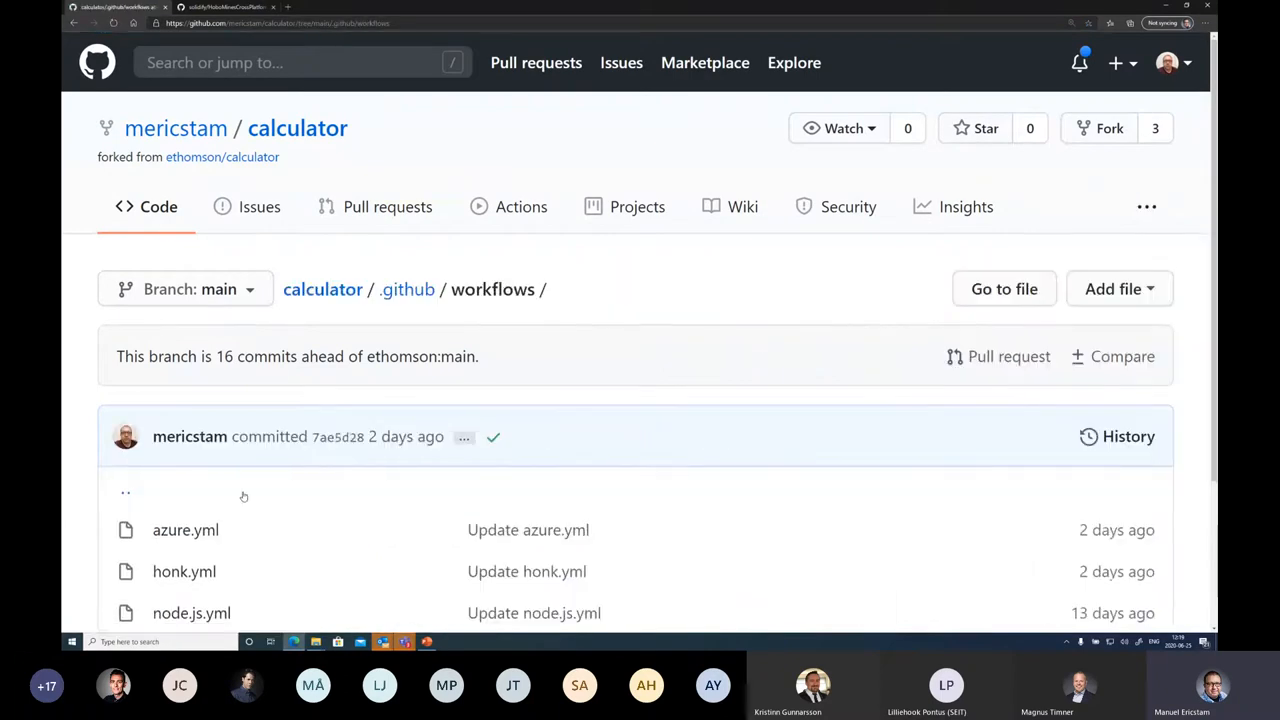
pyautogui.scroll(-3)
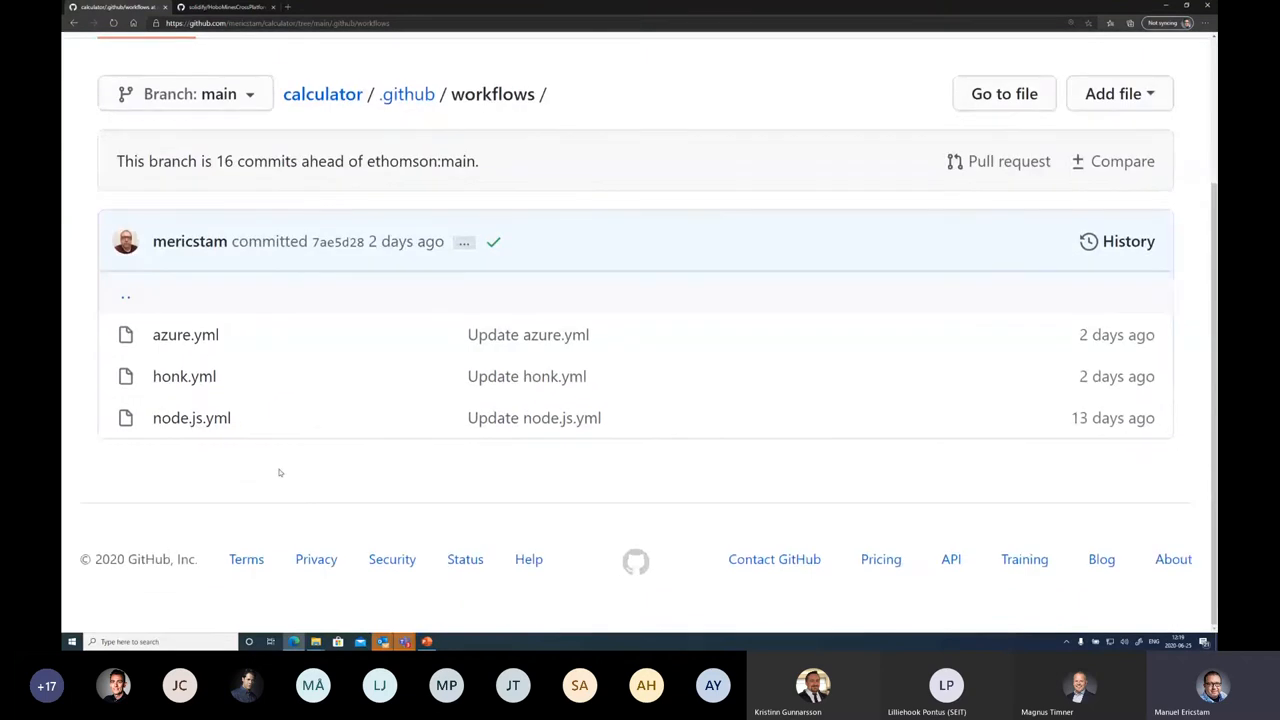
pyautogui.moveTo(288, 352)
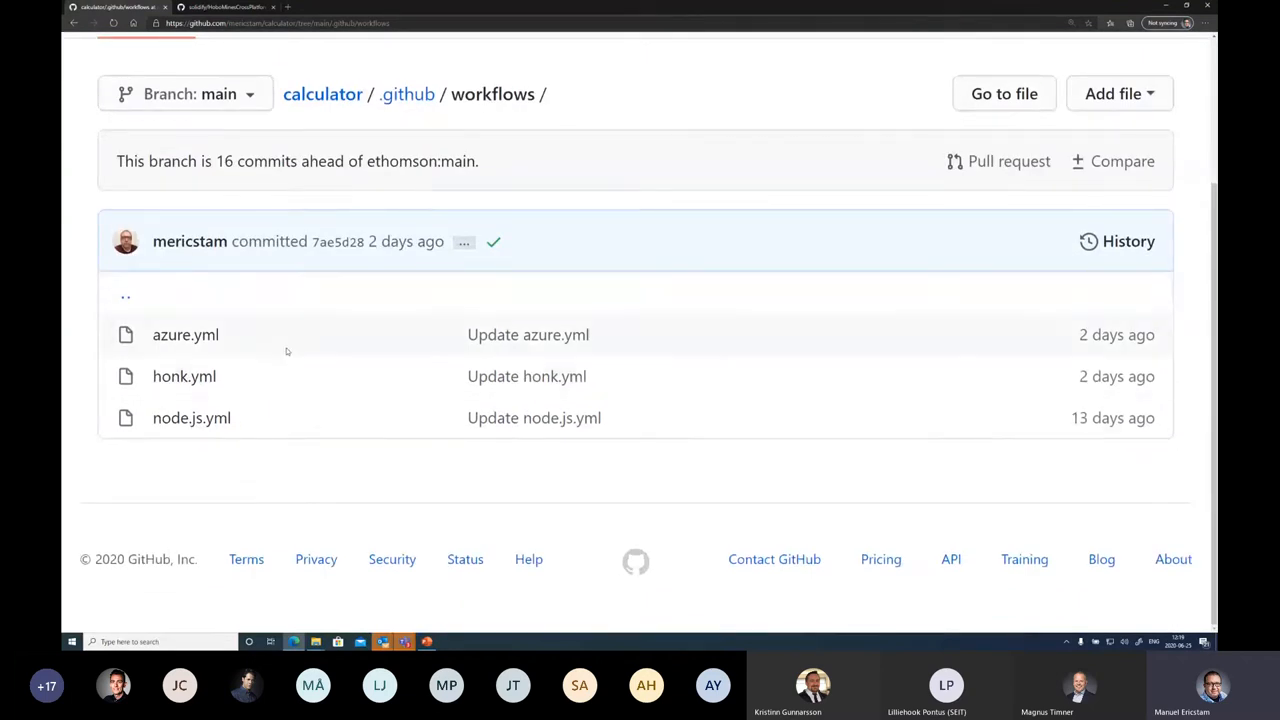
pyautogui.moveTo(288, 428)
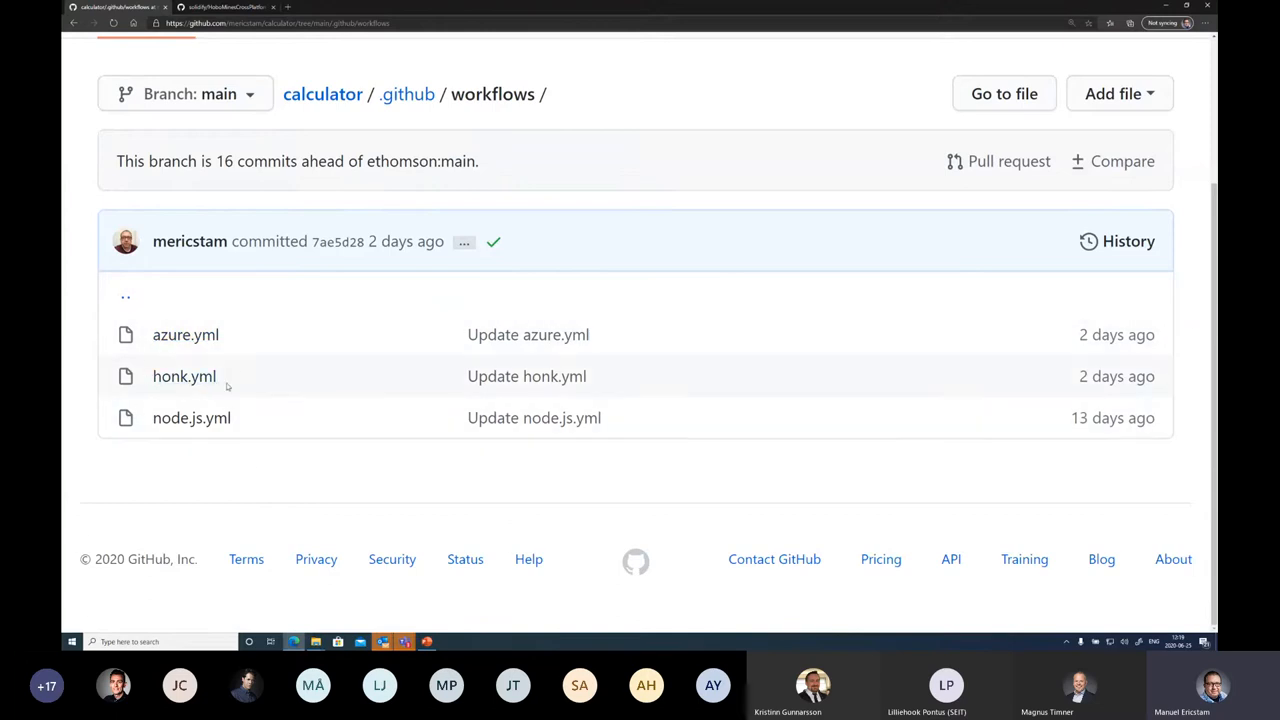
pyautogui.moveTo(184, 376)
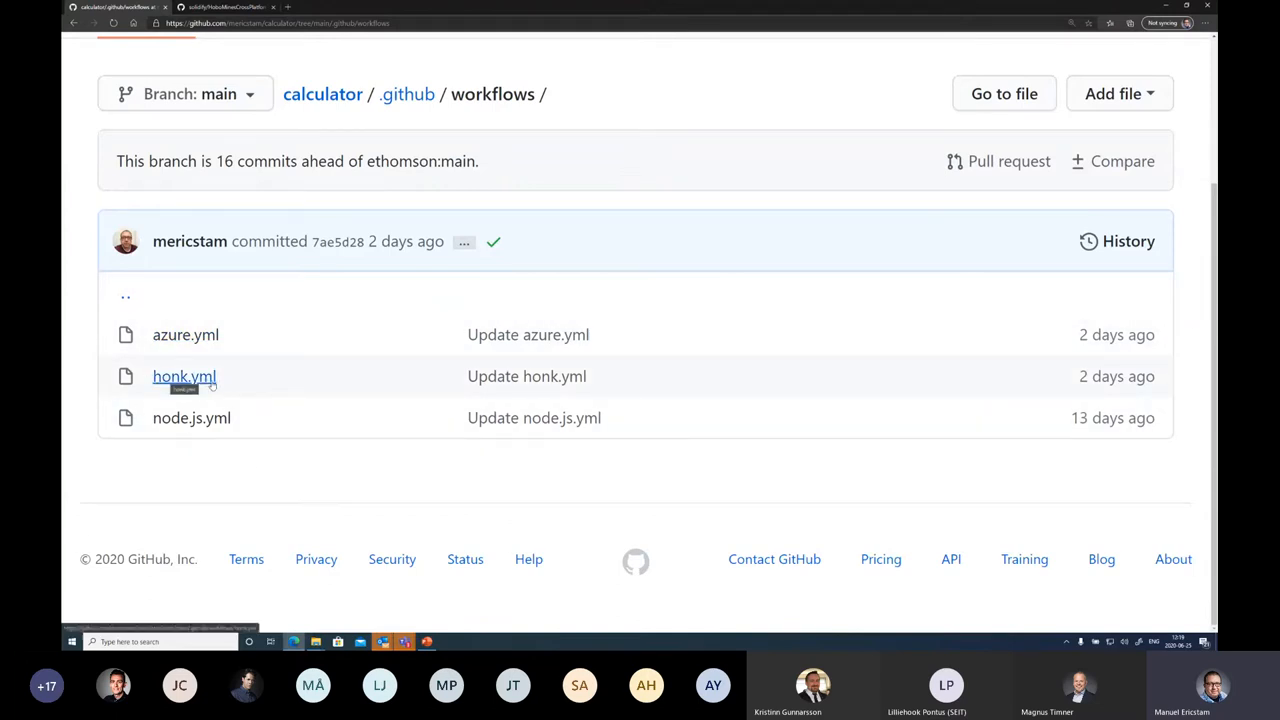
pyautogui.moveTo(270, 410)
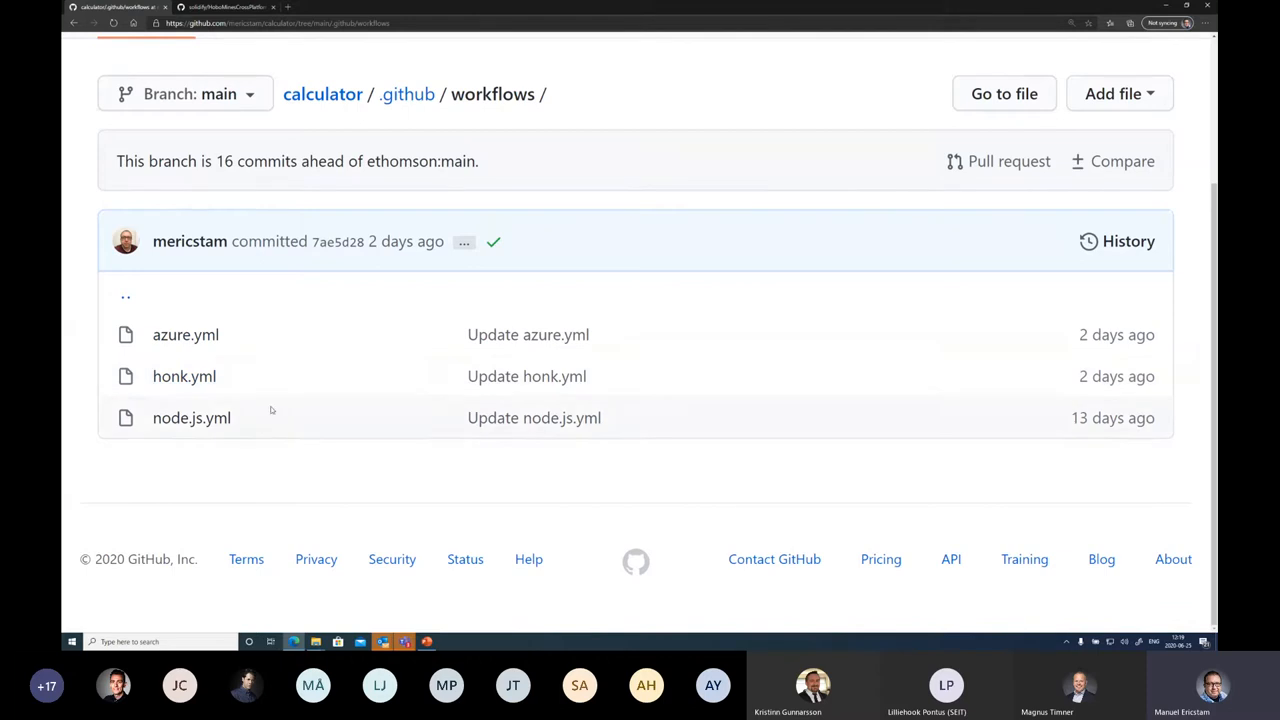
pyautogui.moveTo(192, 418)
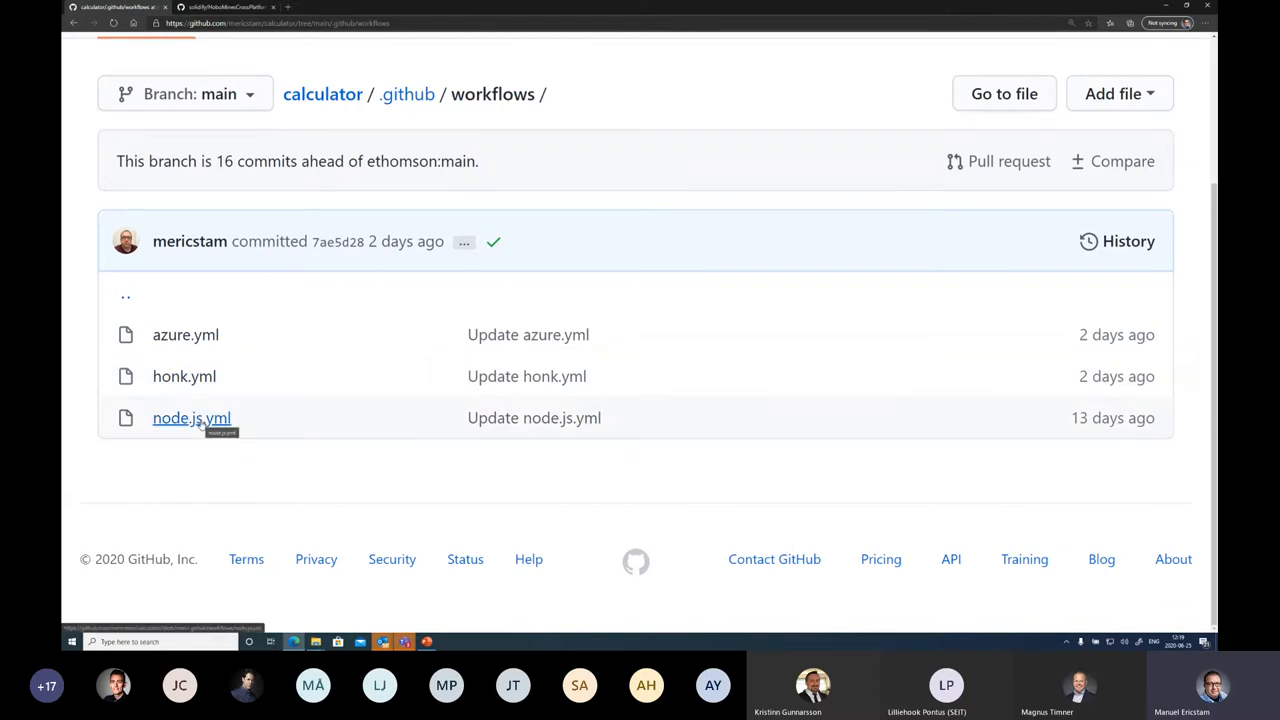
# Open node.js.yml and read its CI triggers and three-OS build matrix.
pyautogui.click(192, 418)
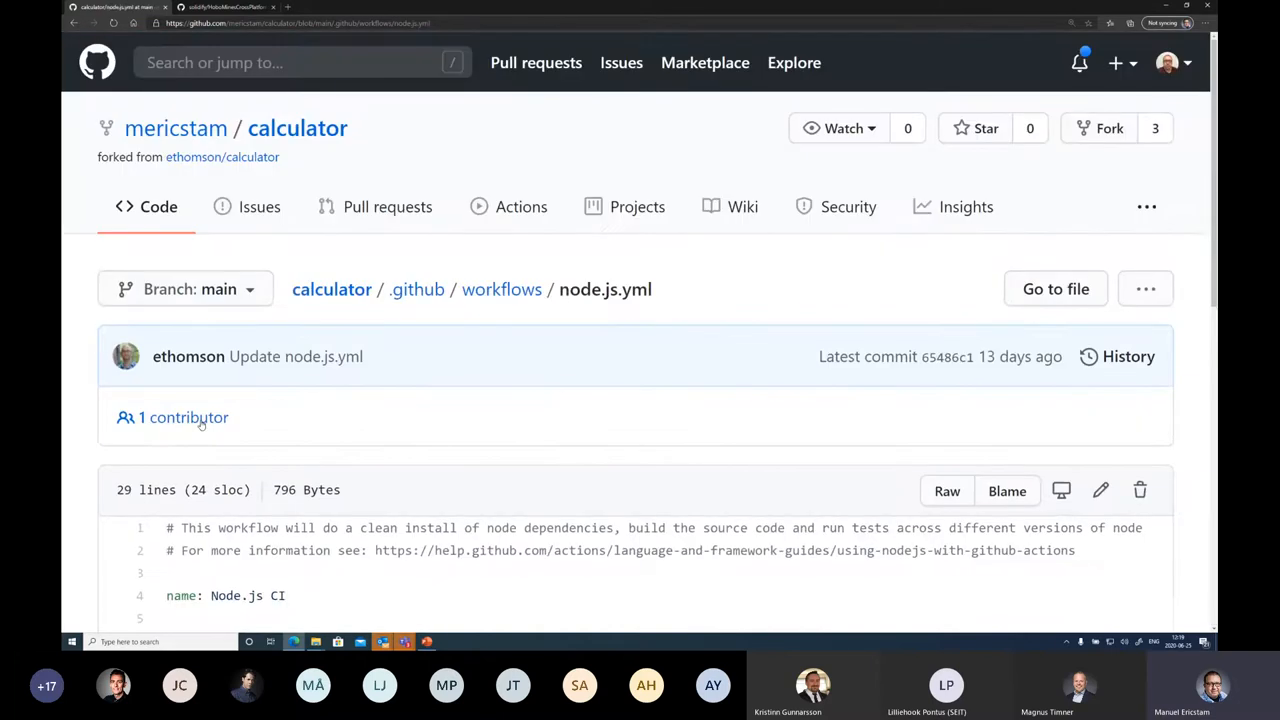
pyautogui.scroll(-3)
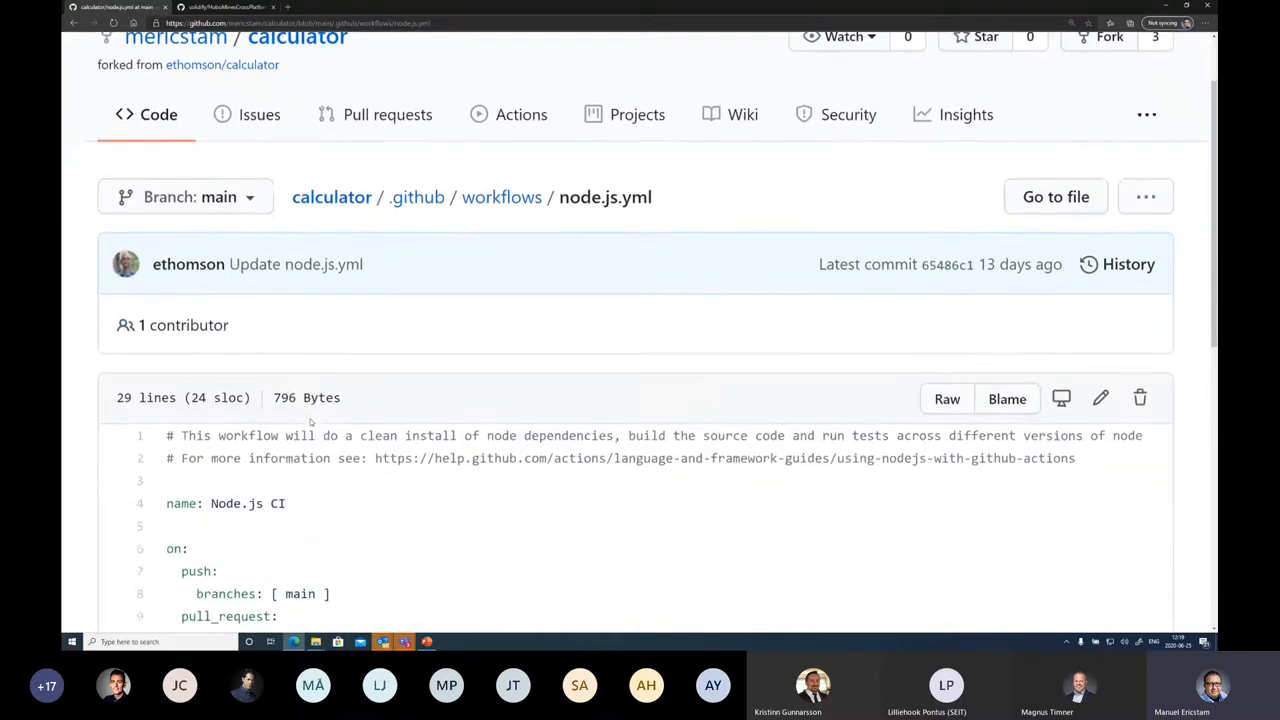
pyautogui.scroll(-3)
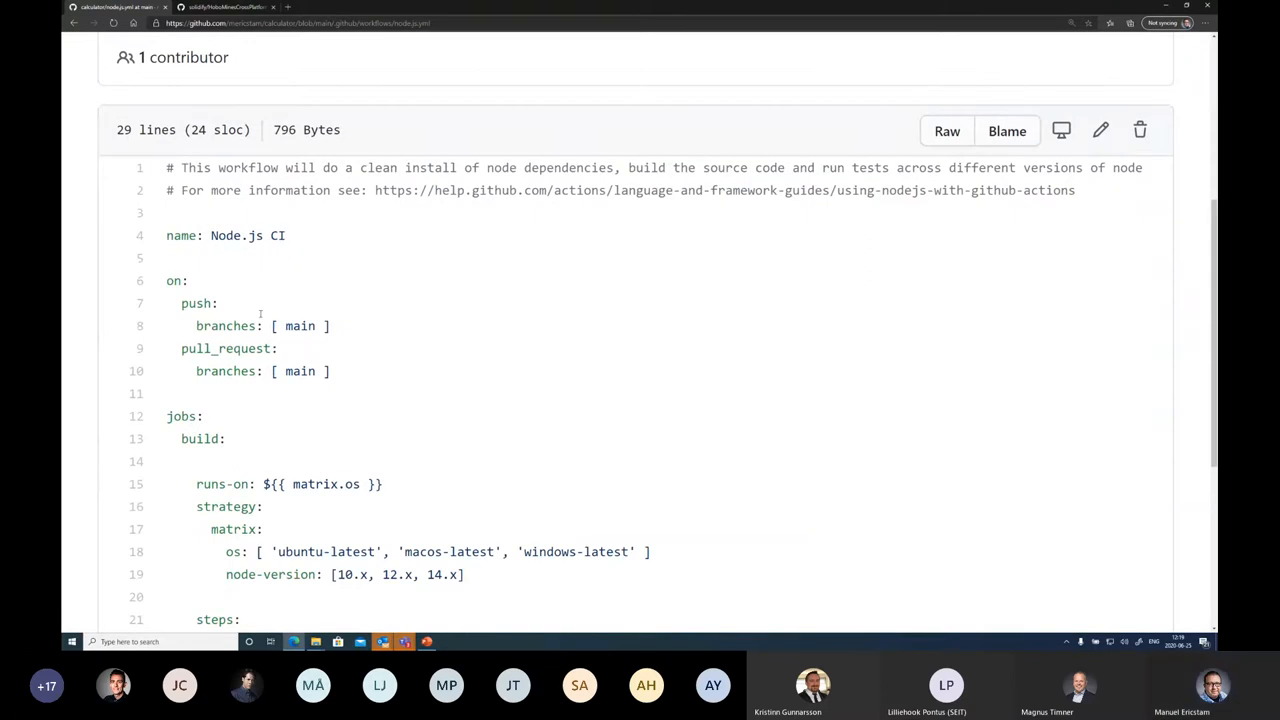
pyautogui.moveTo(306, 426)
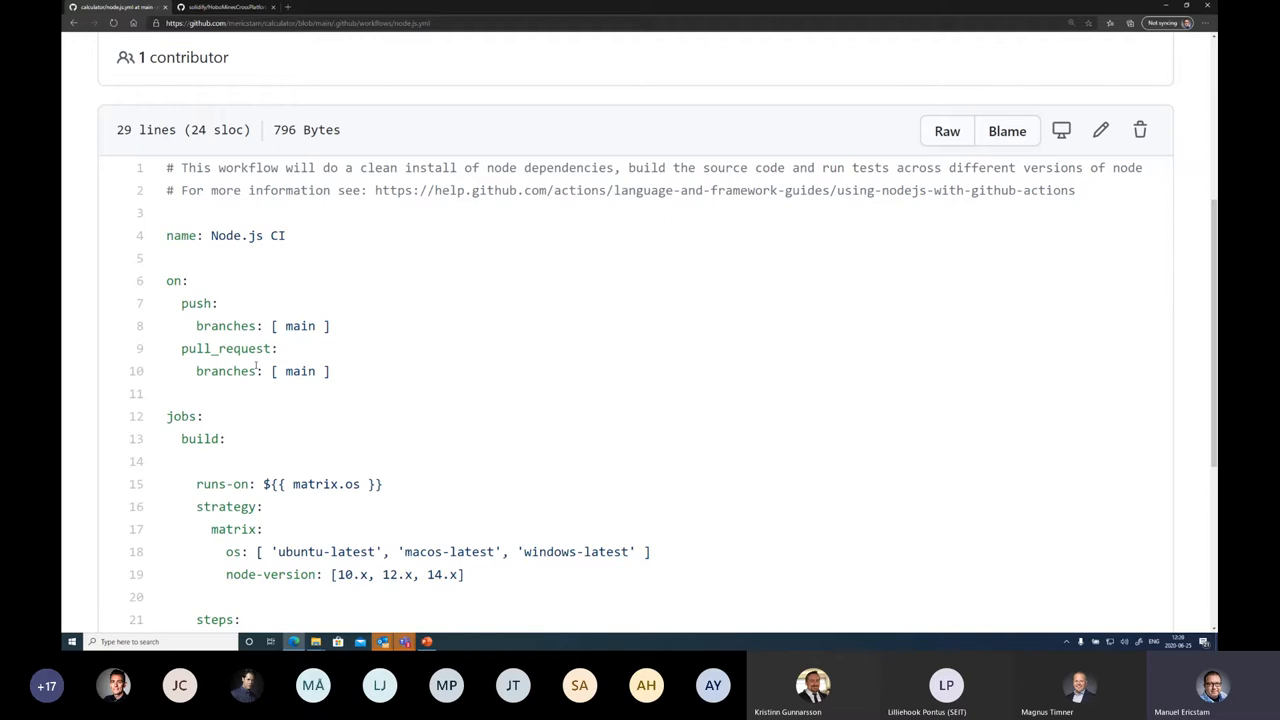
pyautogui.moveTo(224, 396)
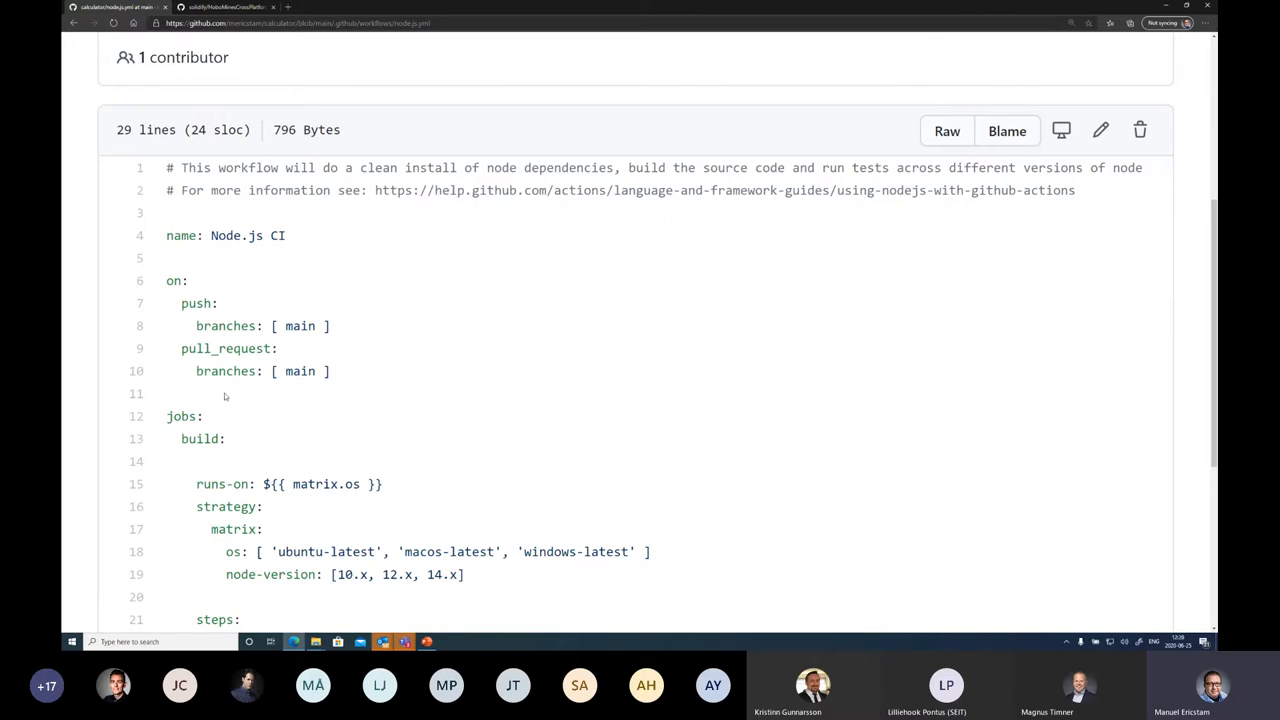
pyautogui.moveTo(260, 374)
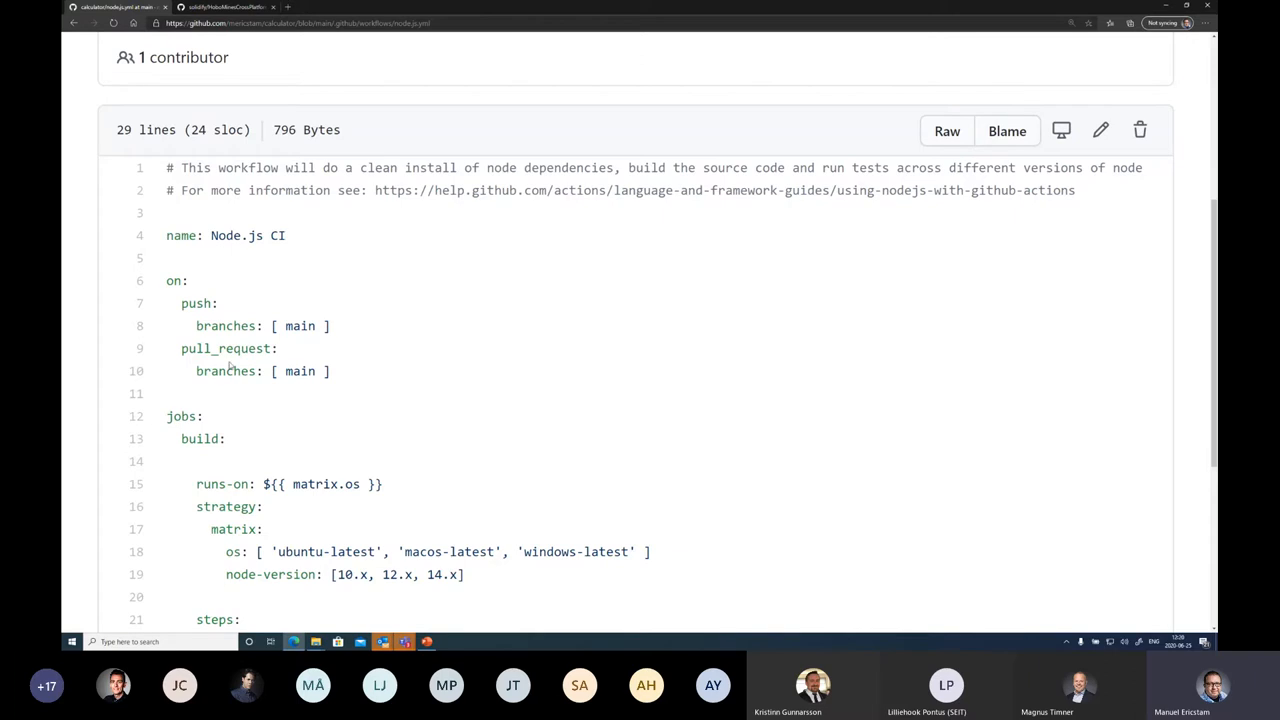
pyautogui.moveTo(300, 304)
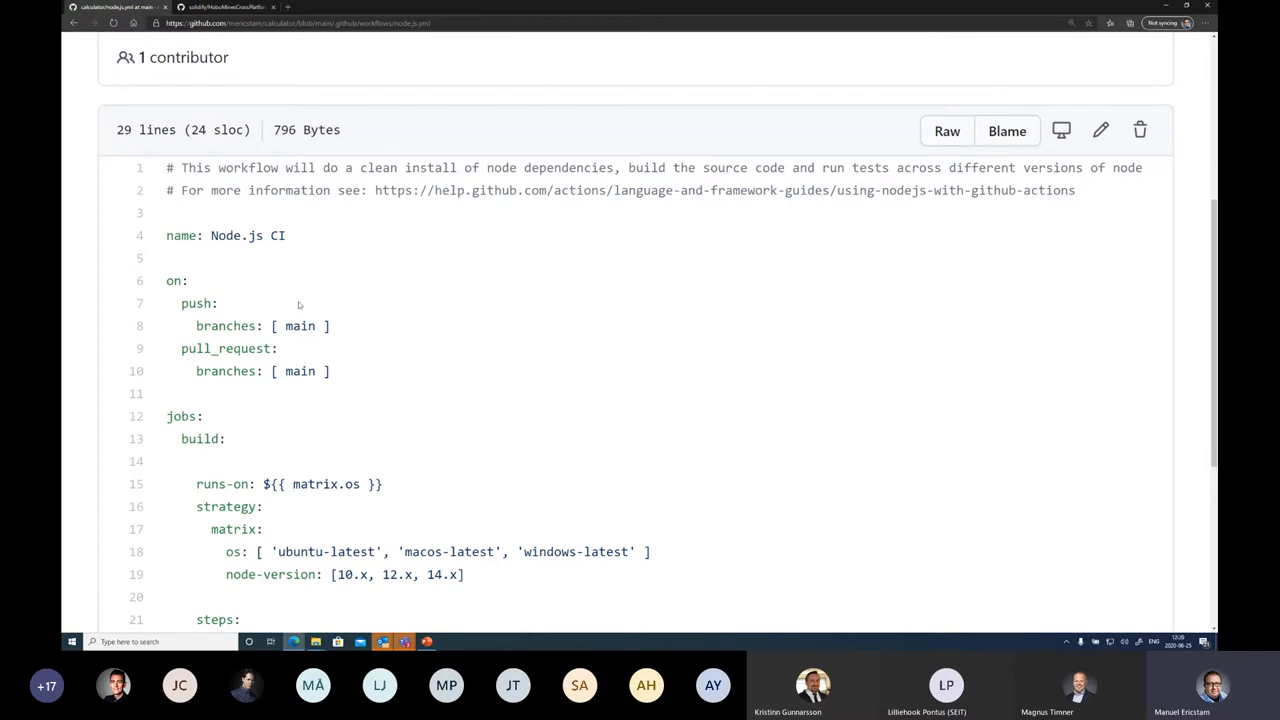
pyautogui.moveTo(360, 352)
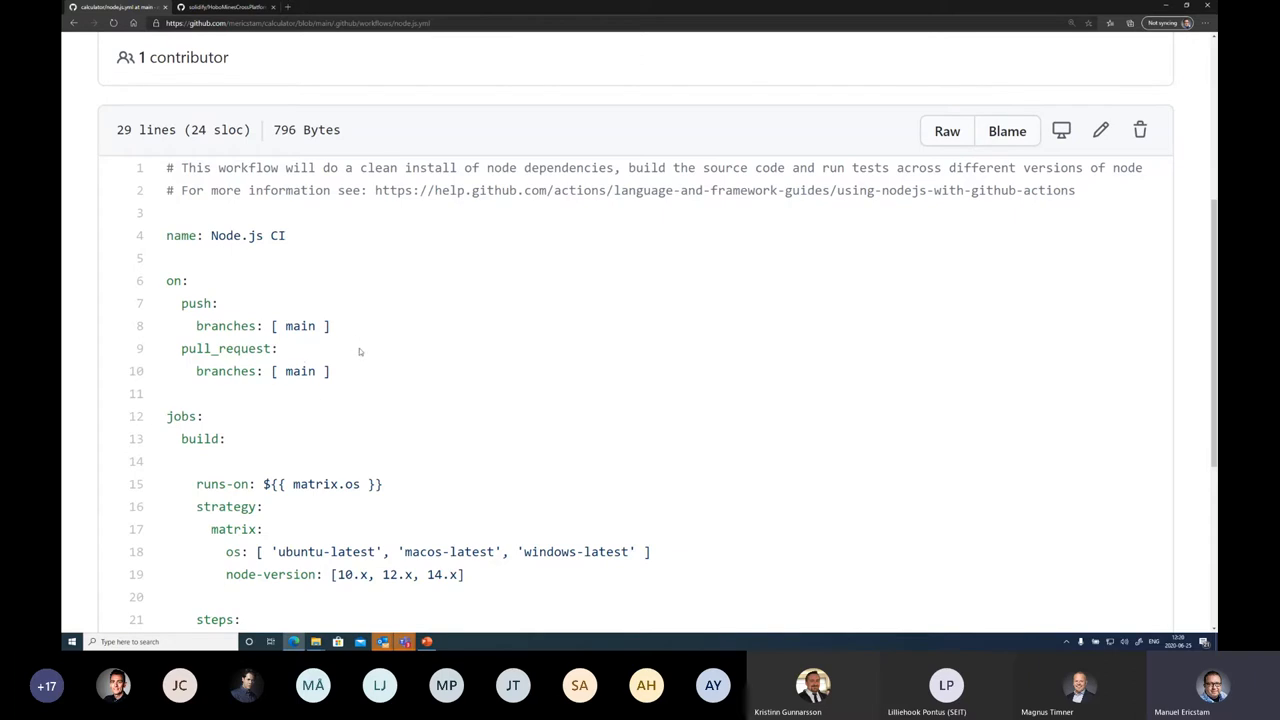
pyautogui.moveTo(304, 320)
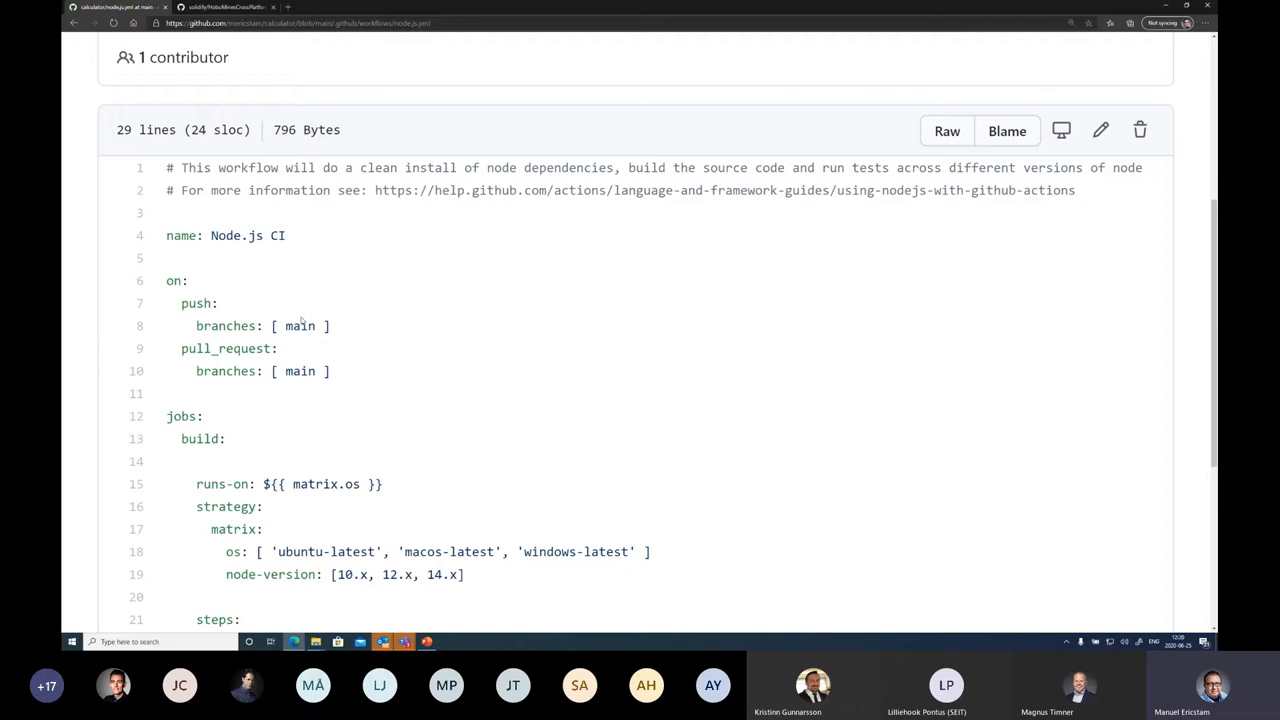
pyautogui.moveTo(228, 304)
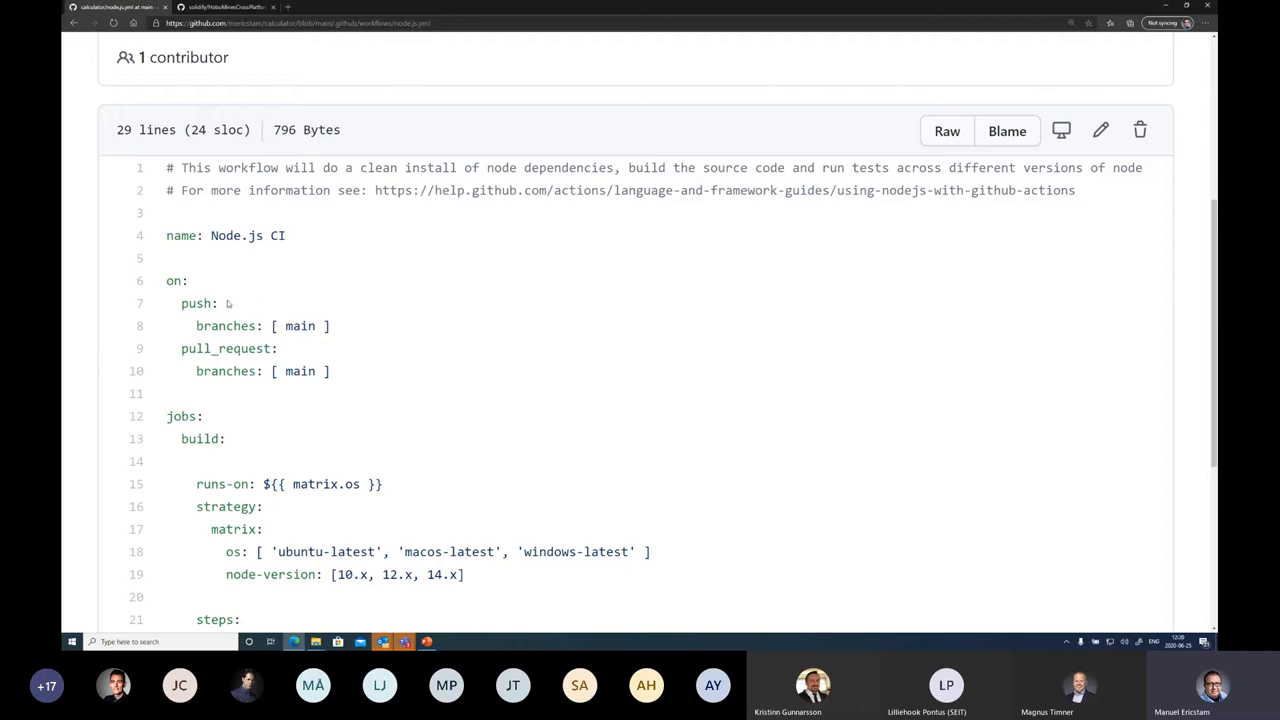
pyautogui.moveTo(348, 348)
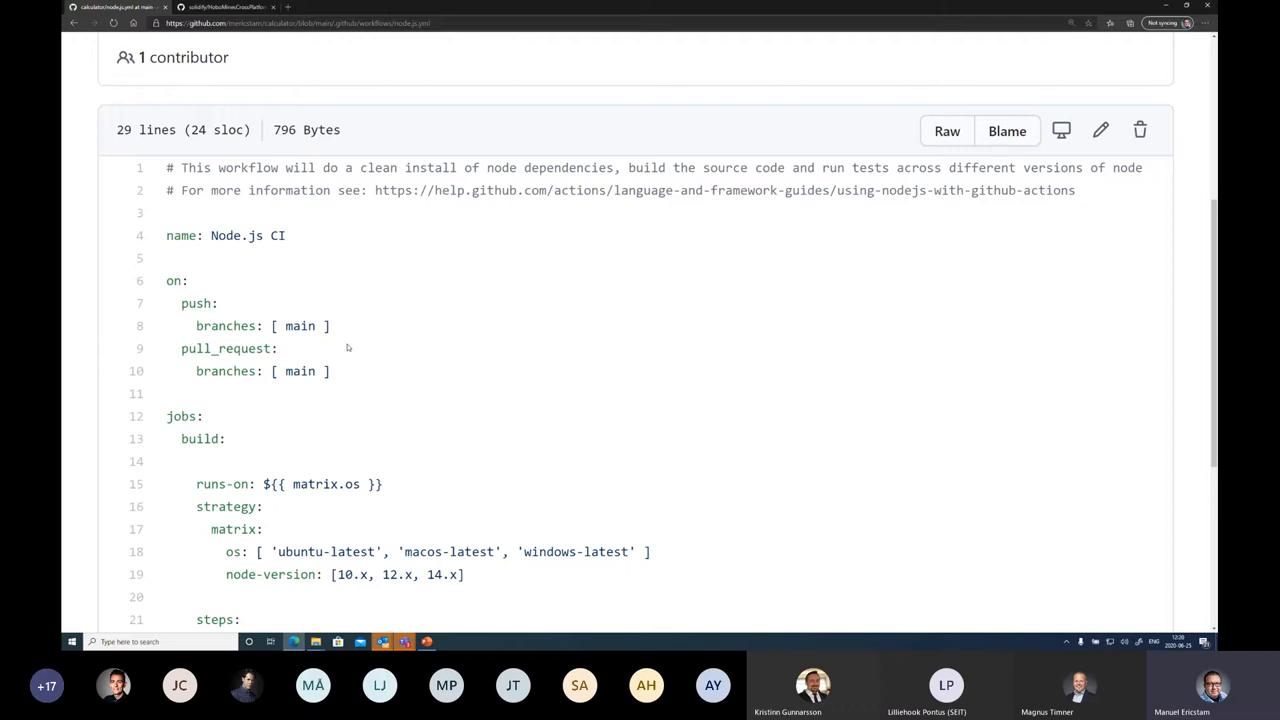
pyautogui.moveTo(304, 364)
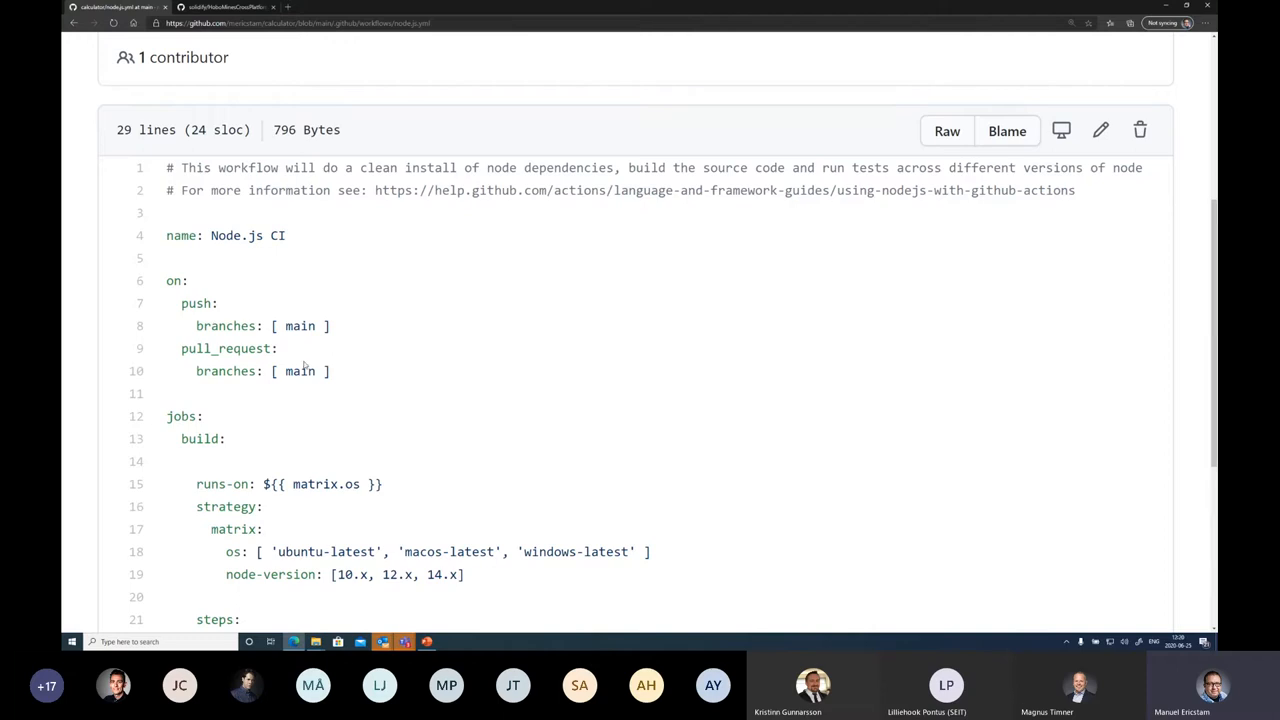
pyautogui.scroll(-3)
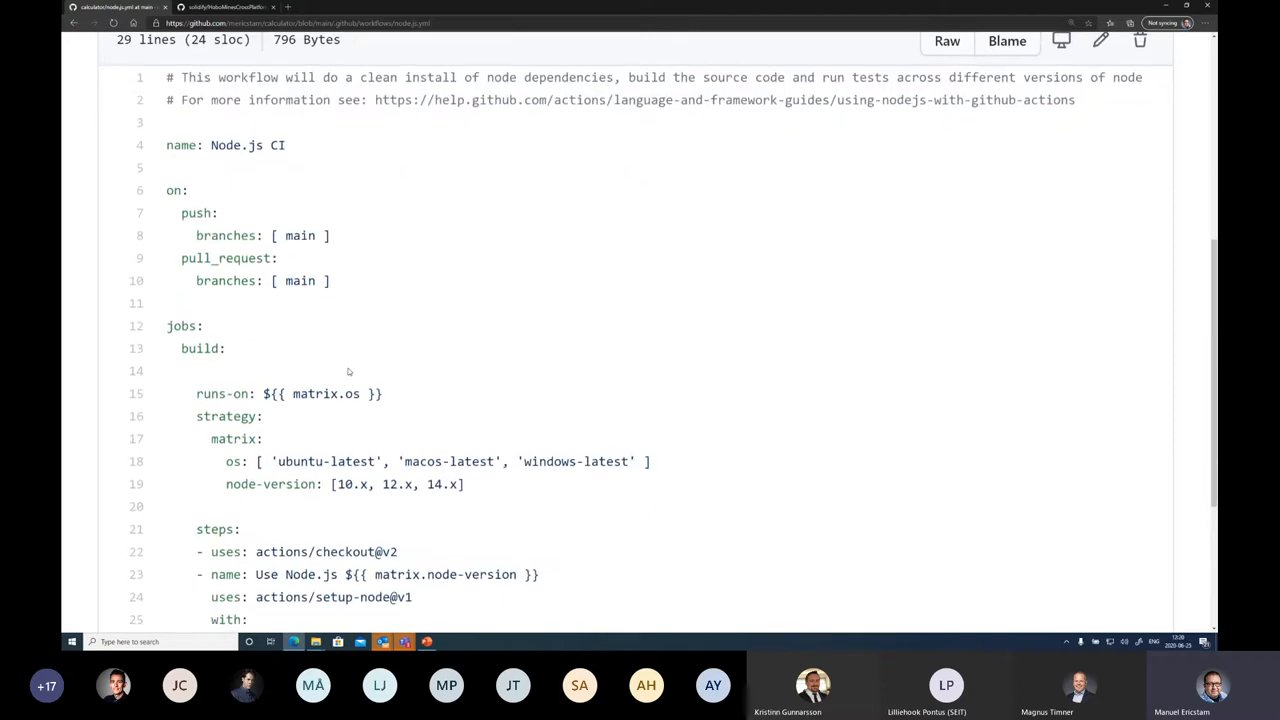
pyautogui.moveTo(346, 254)
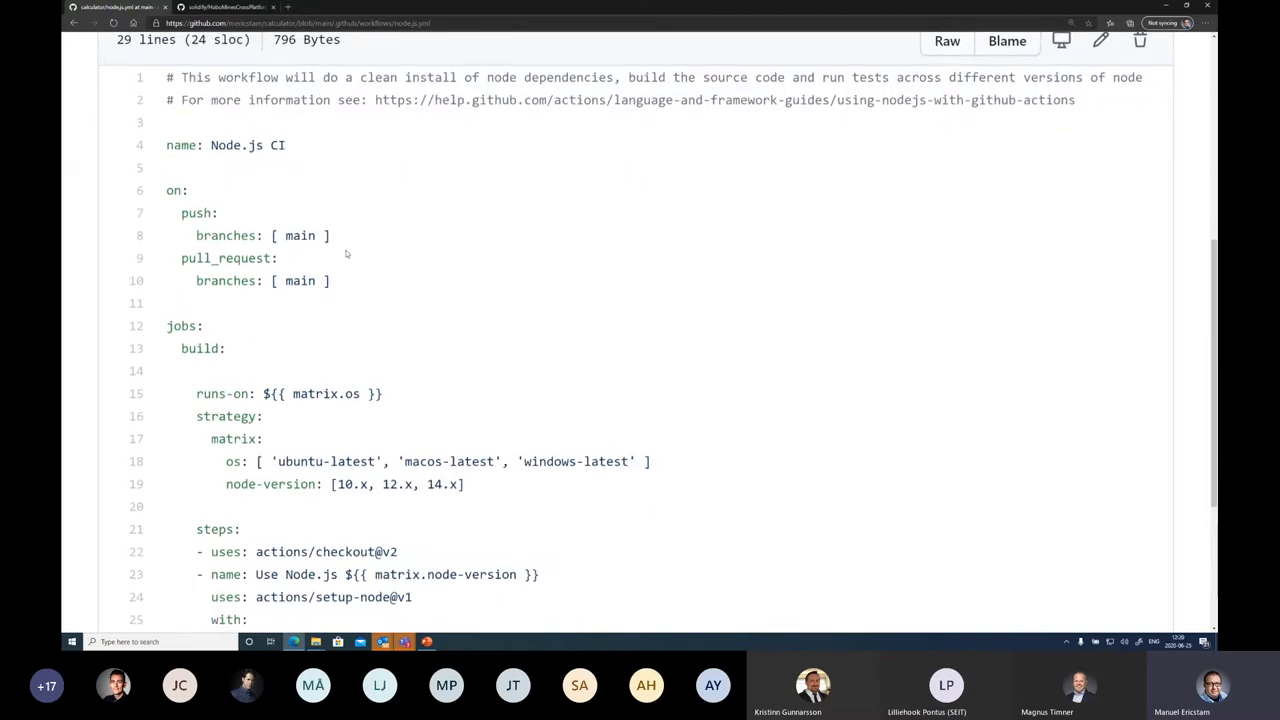
pyautogui.scroll(-3)
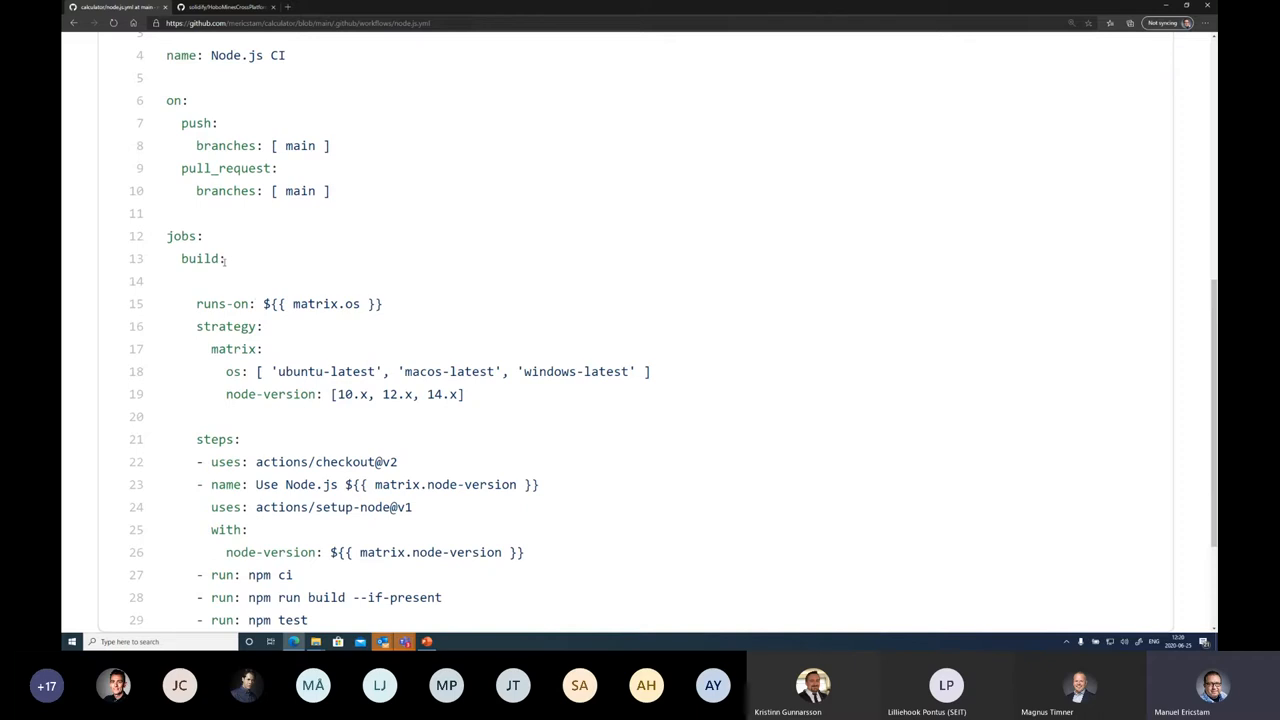
pyautogui.doubleClick(200, 258)
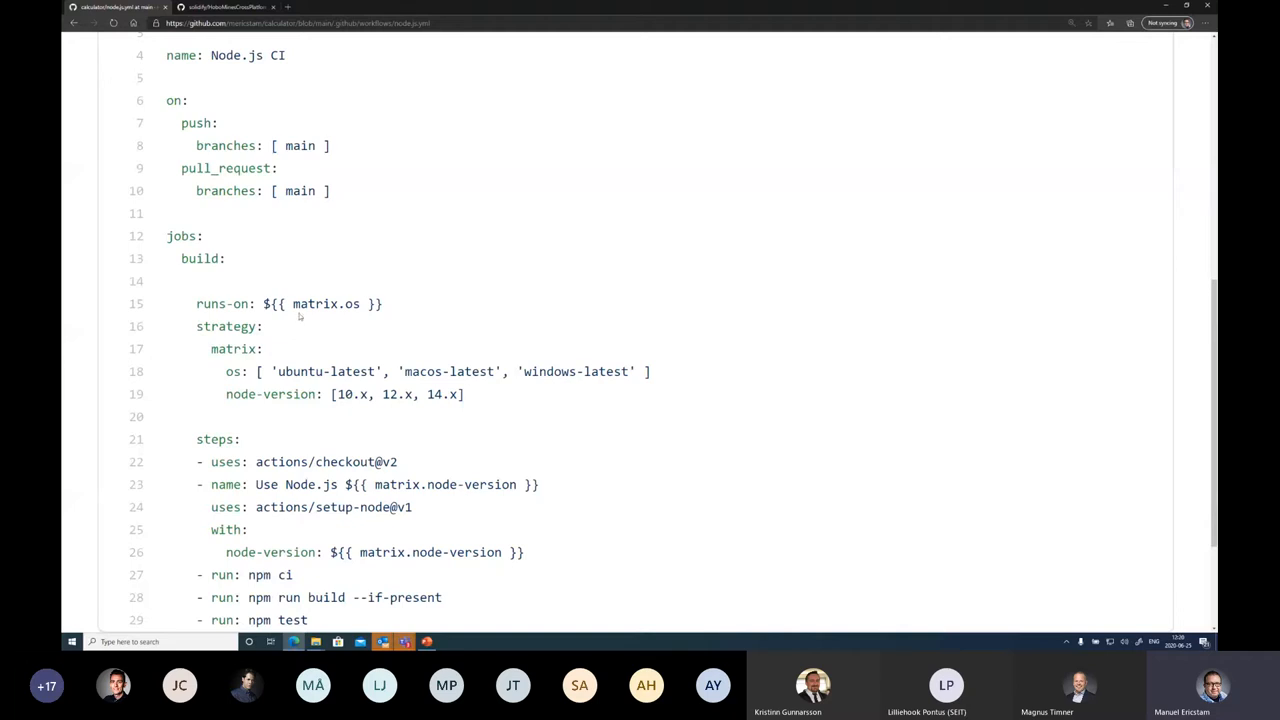
pyautogui.moveTo(324, 296)
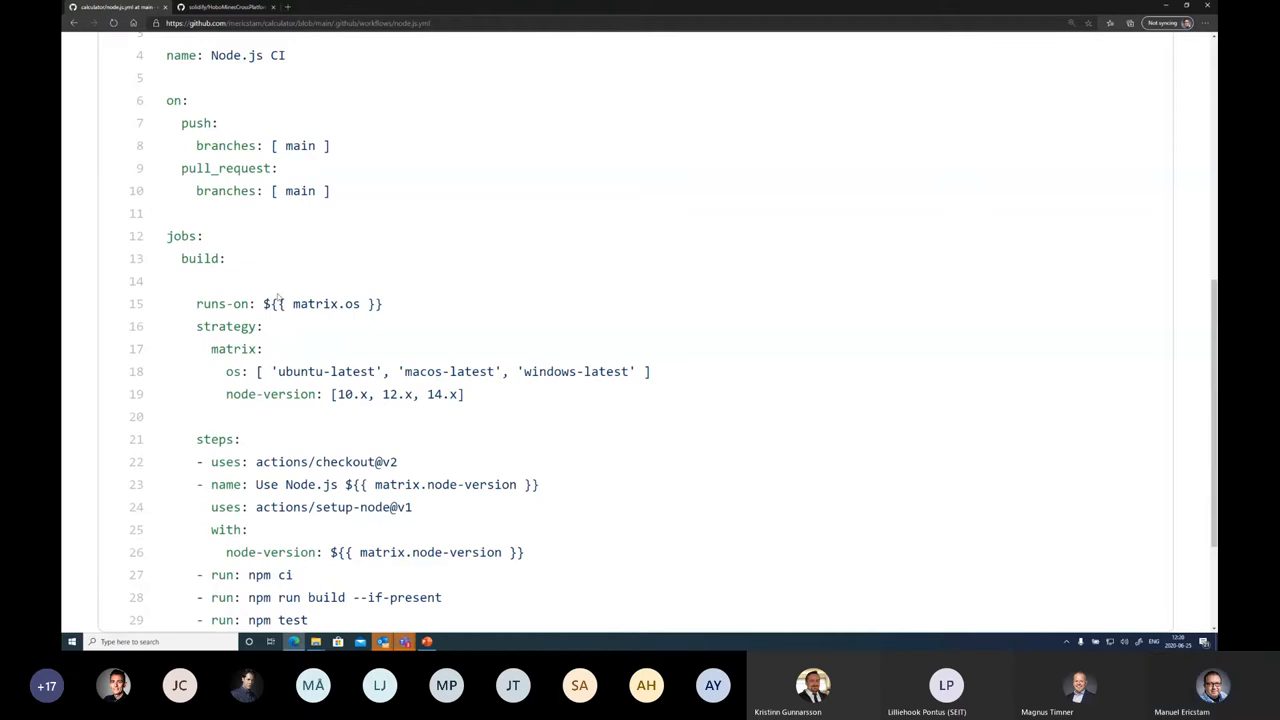
pyautogui.moveTo(370, 360)
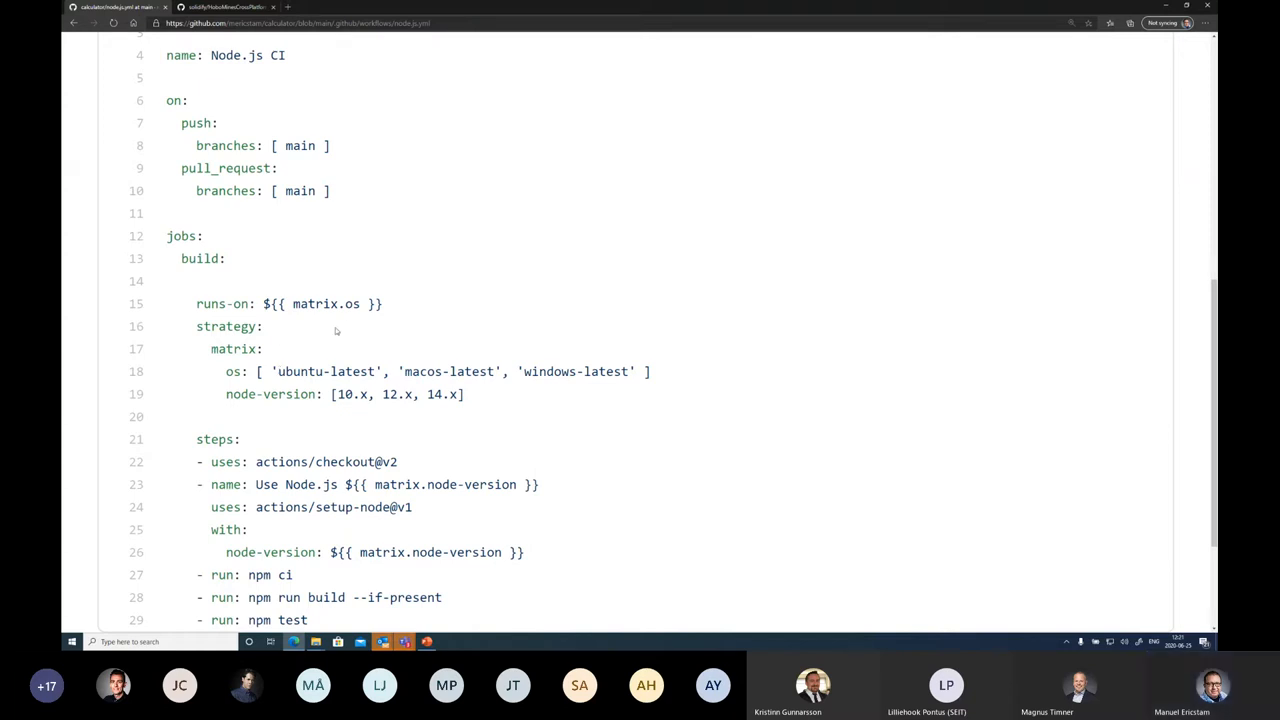
pyautogui.scroll(-3)
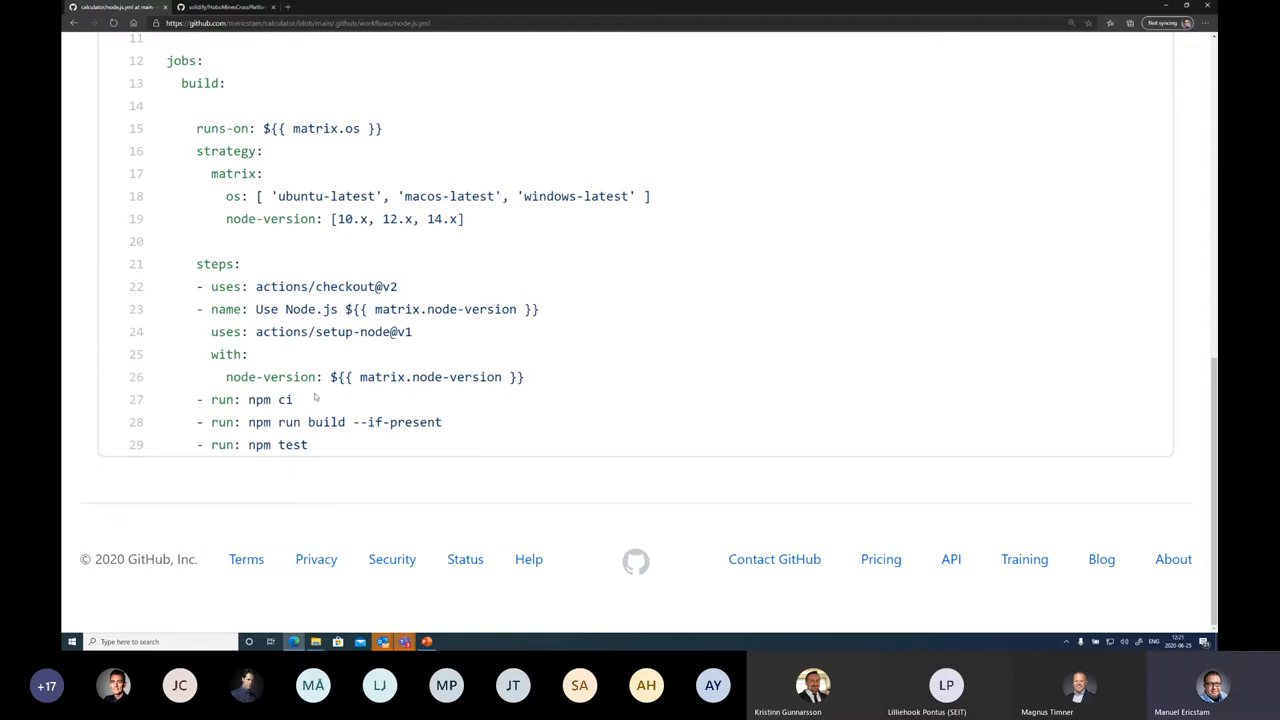
pyautogui.moveTo(244, 412)
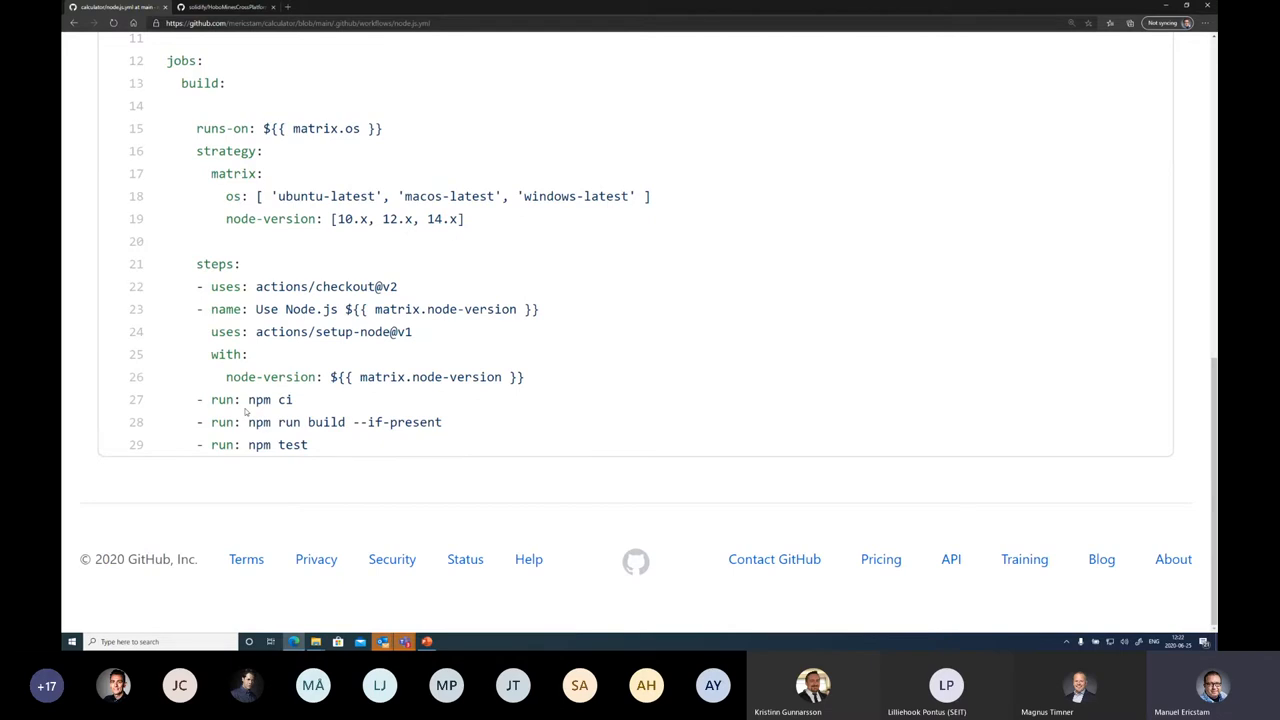
pyautogui.scroll(3)
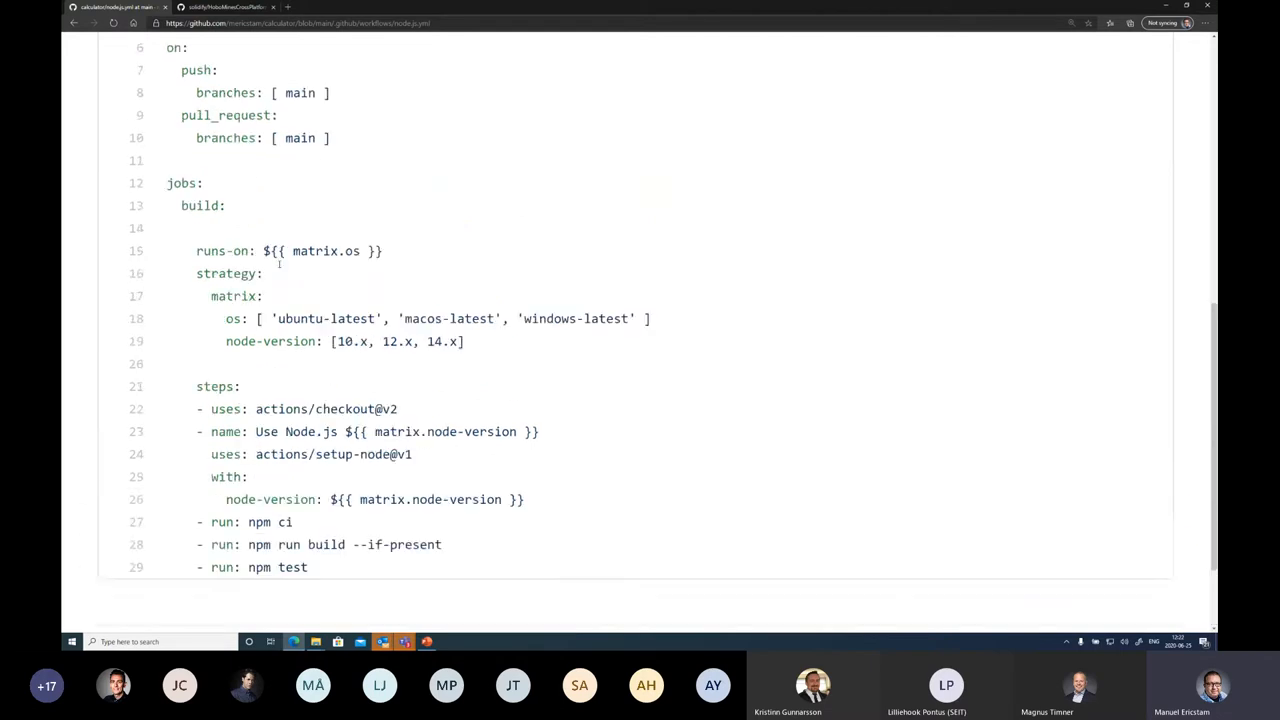
pyautogui.scroll(3)
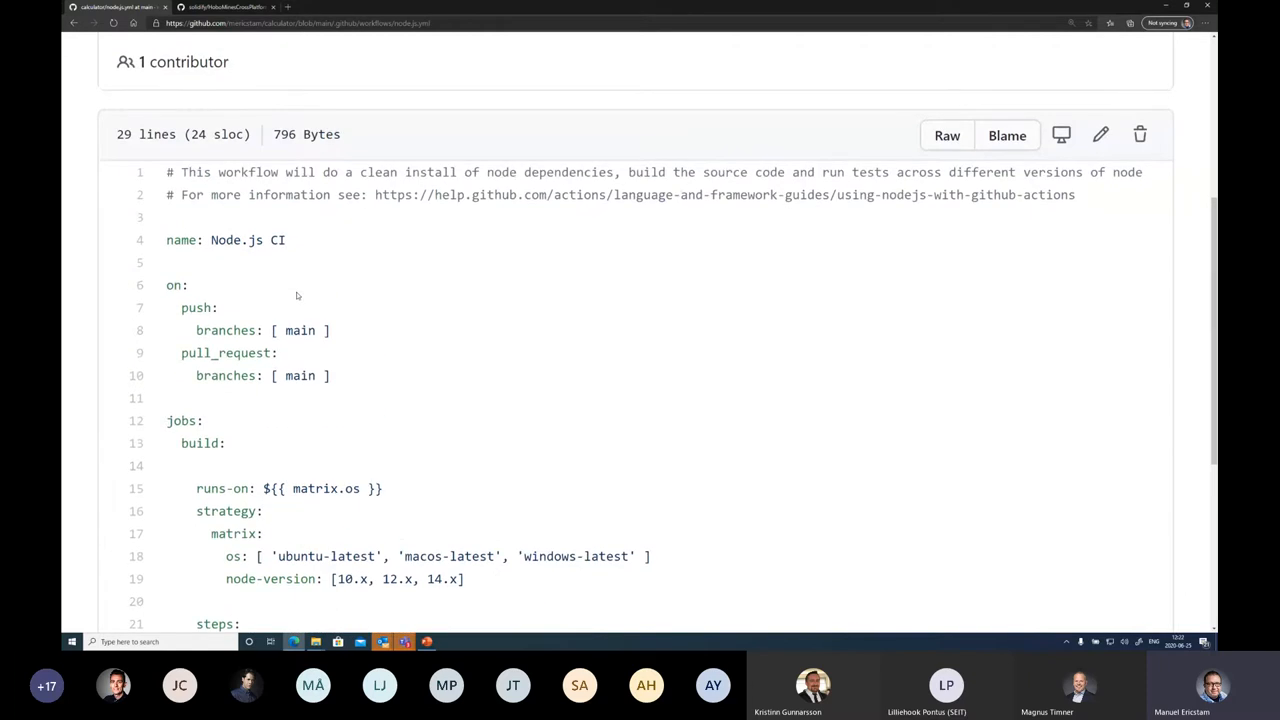
pyautogui.moveTo(308, 274)
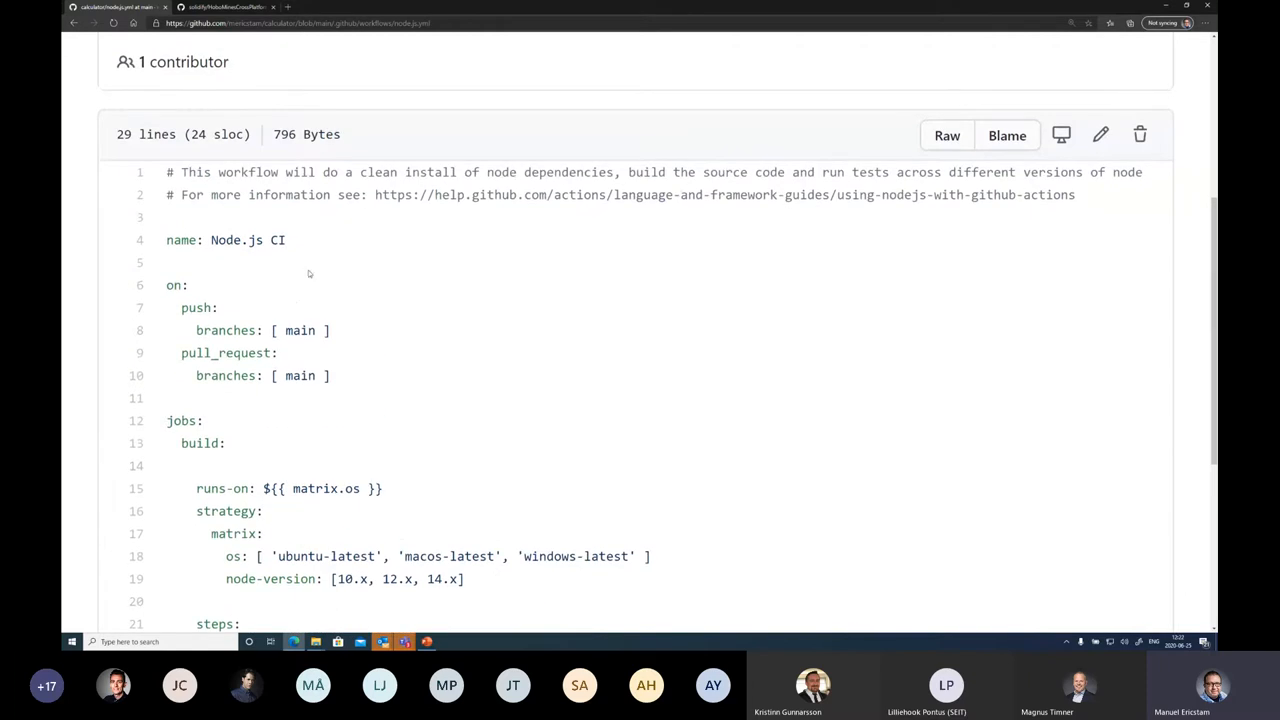
pyautogui.scroll(3)
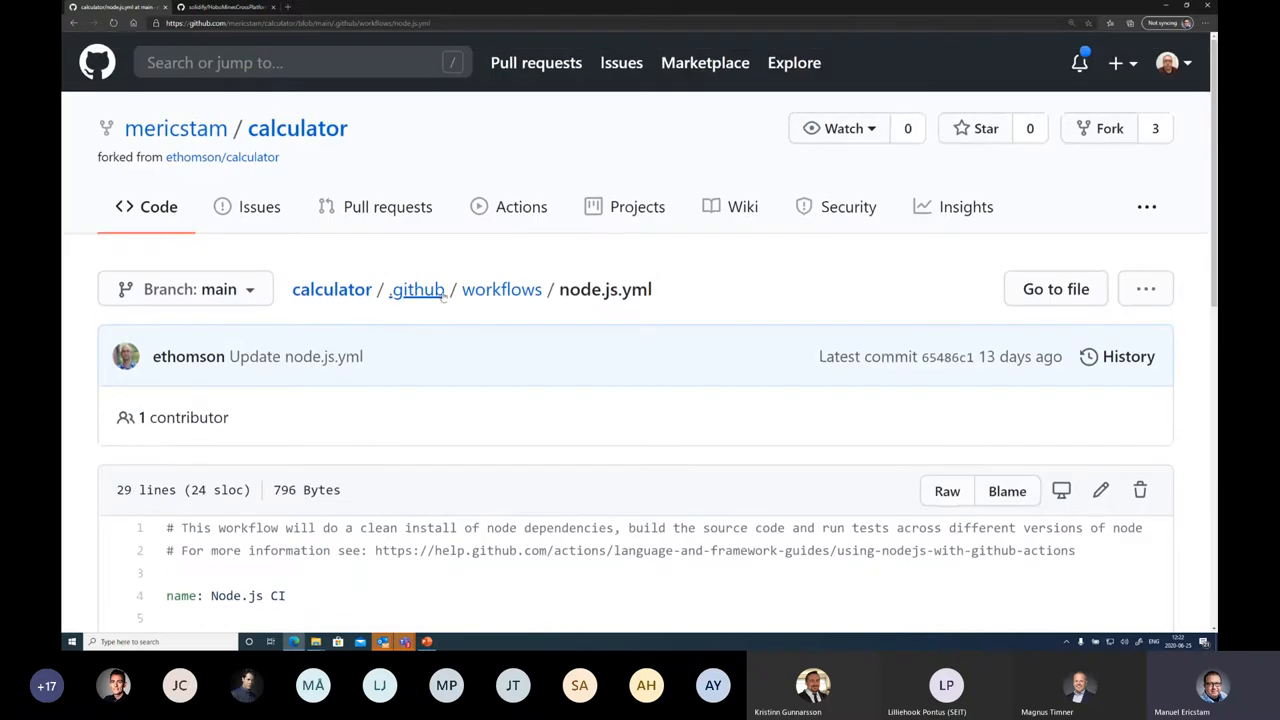
pyautogui.moveTo(460, 360)
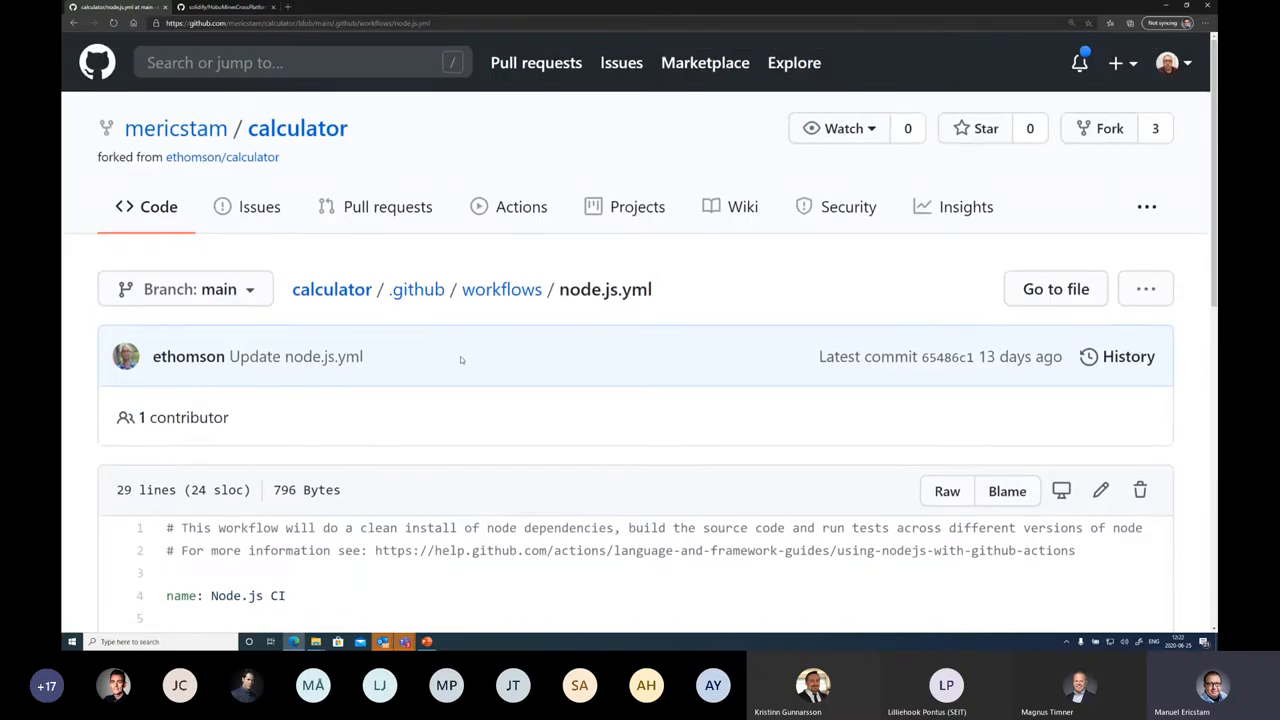
pyautogui.moveTo(420, 312)
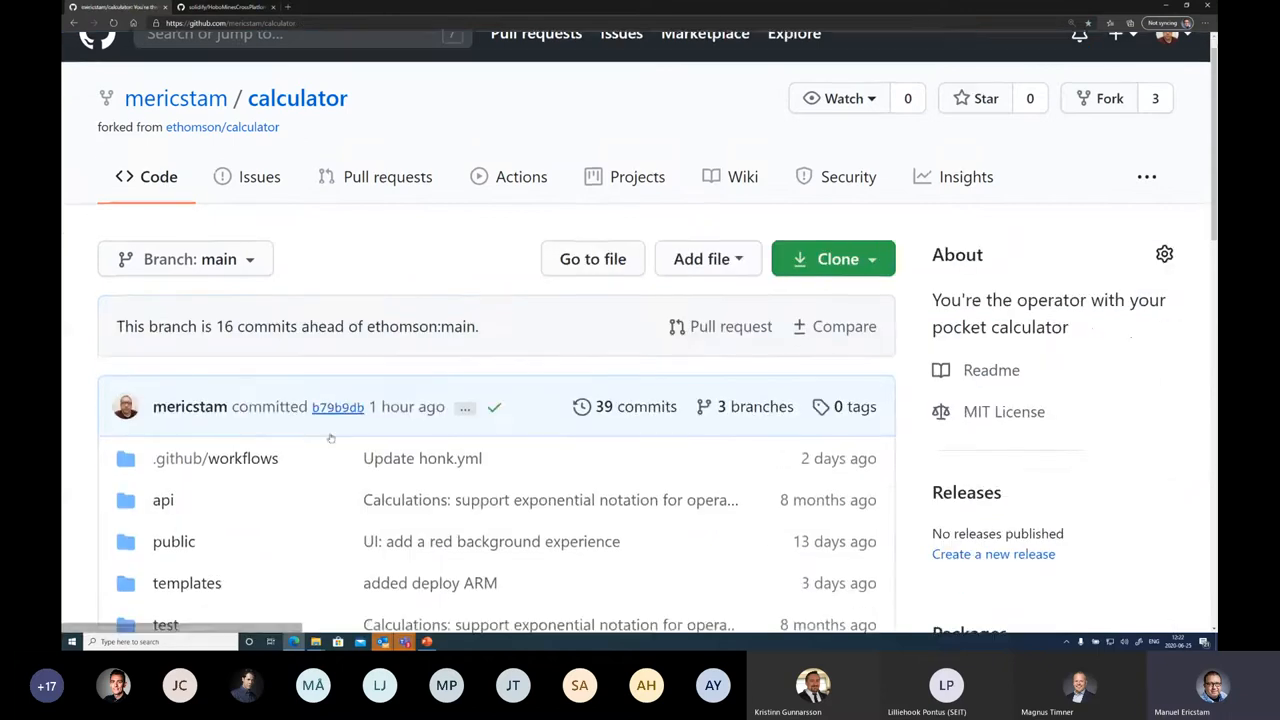
# Open README.md describing the node.js demo project's install and test commands.
pyautogui.scroll(-3)
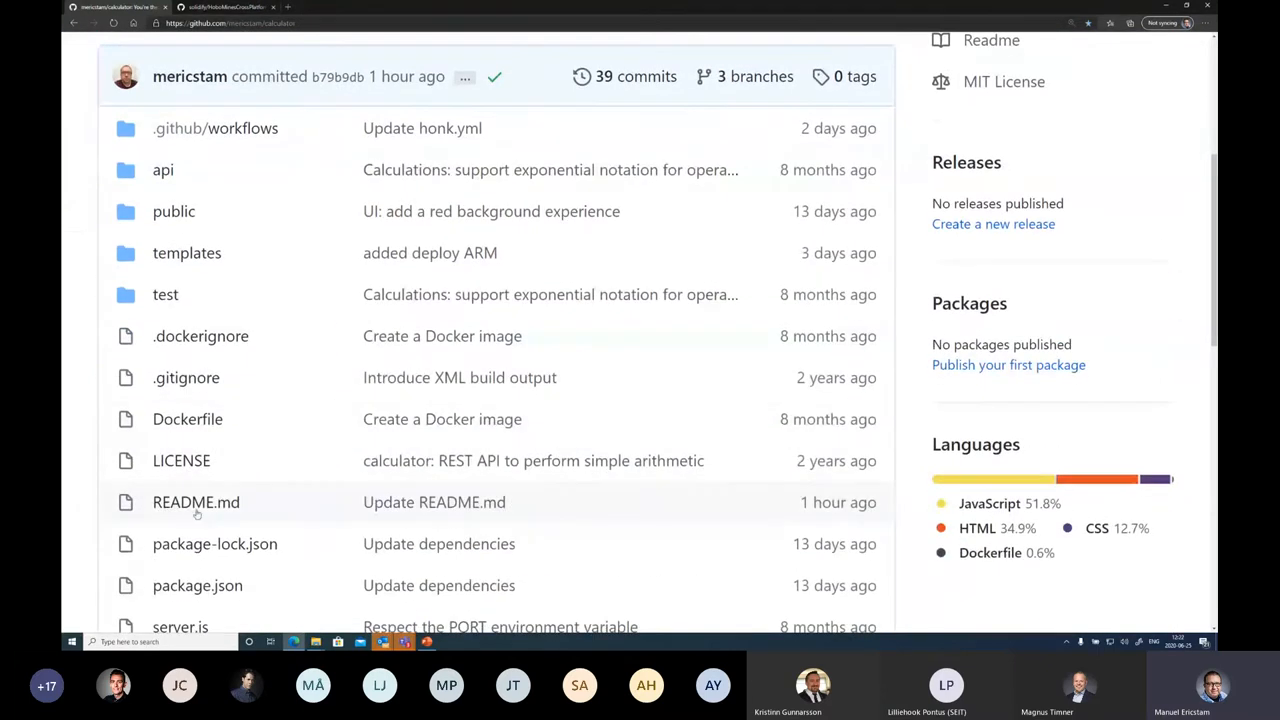
pyautogui.click(196, 502)
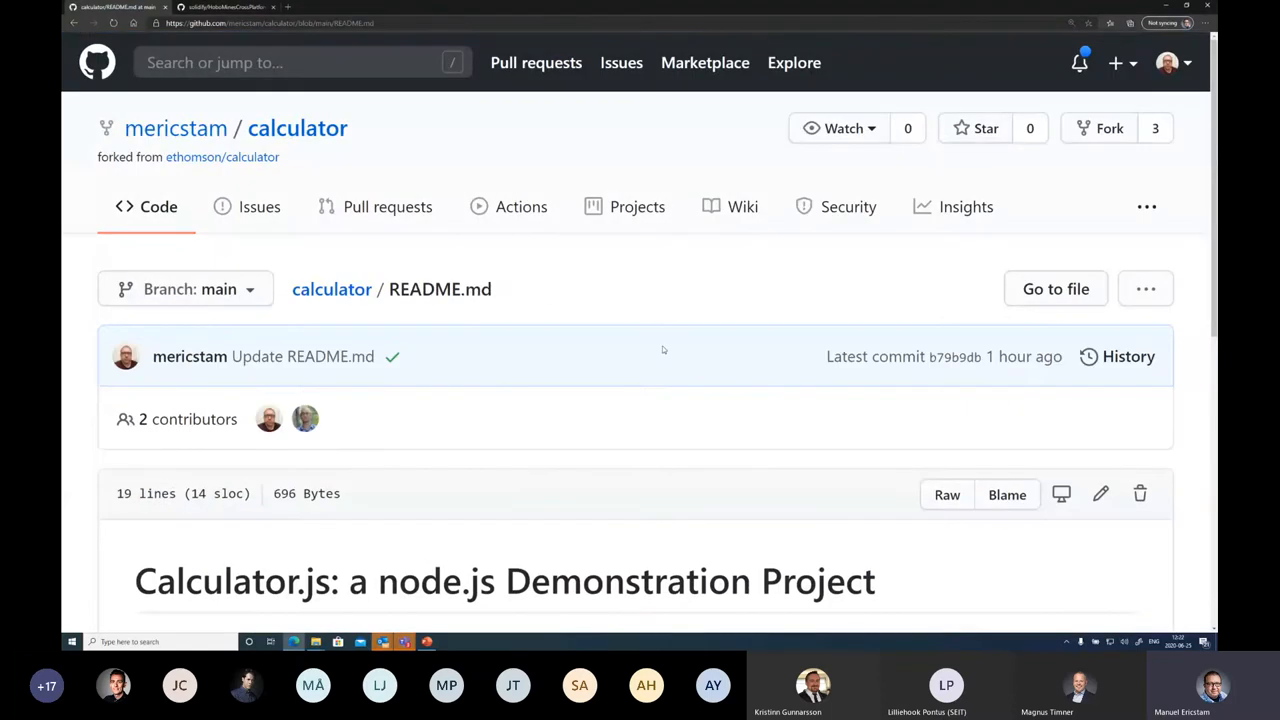
pyautogui.scroll(-3)
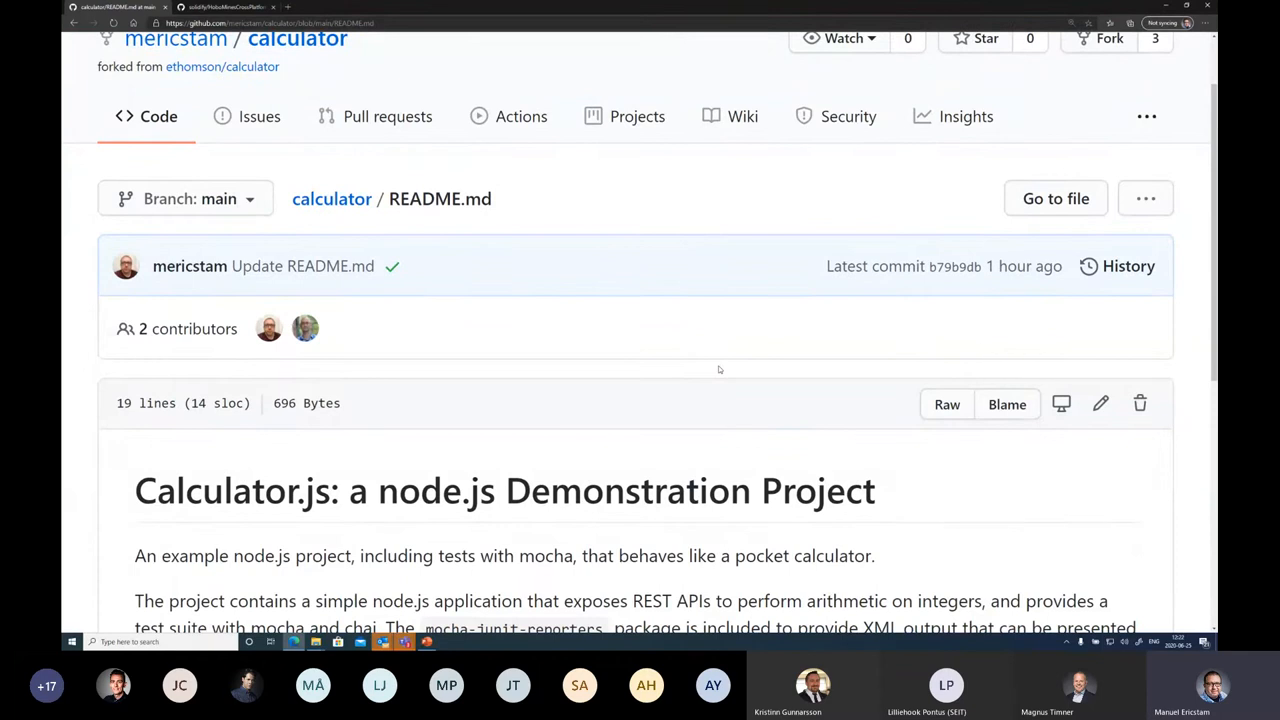
pyautogui.moveTo(640, 258)
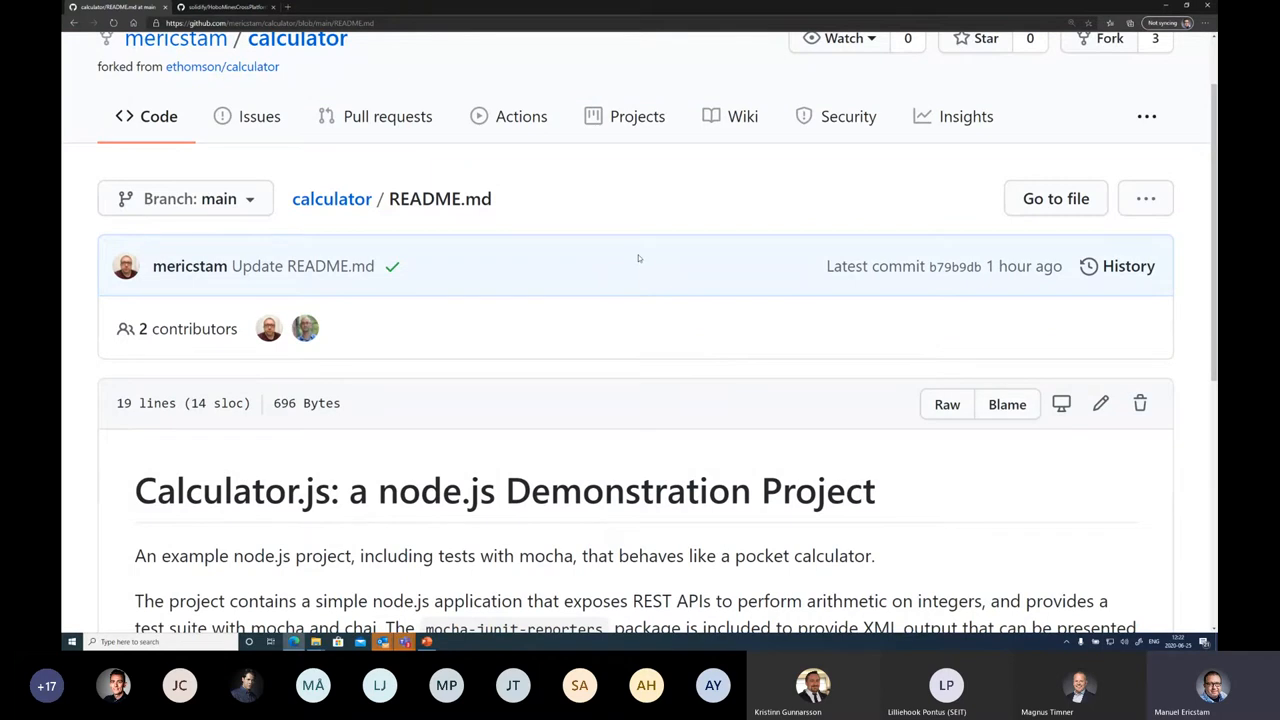
pyautogui.moveTo(672, 260)
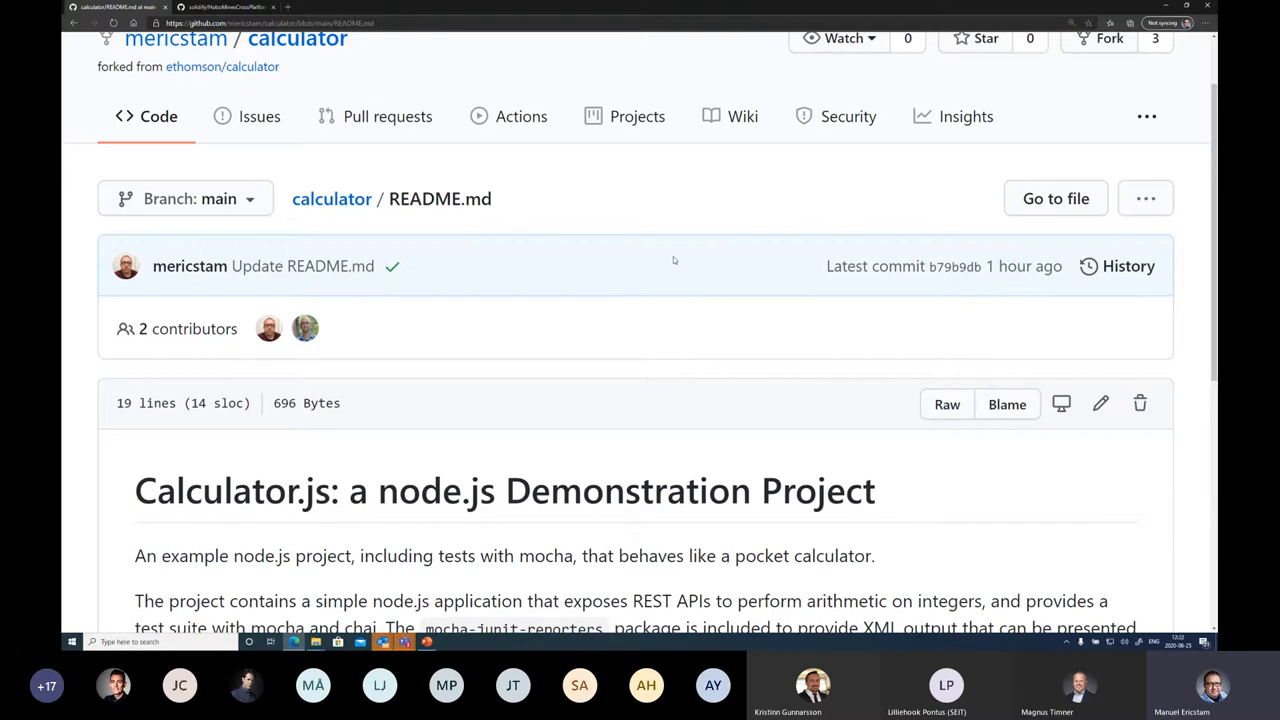
pyautogui.moveTo(696, 326)
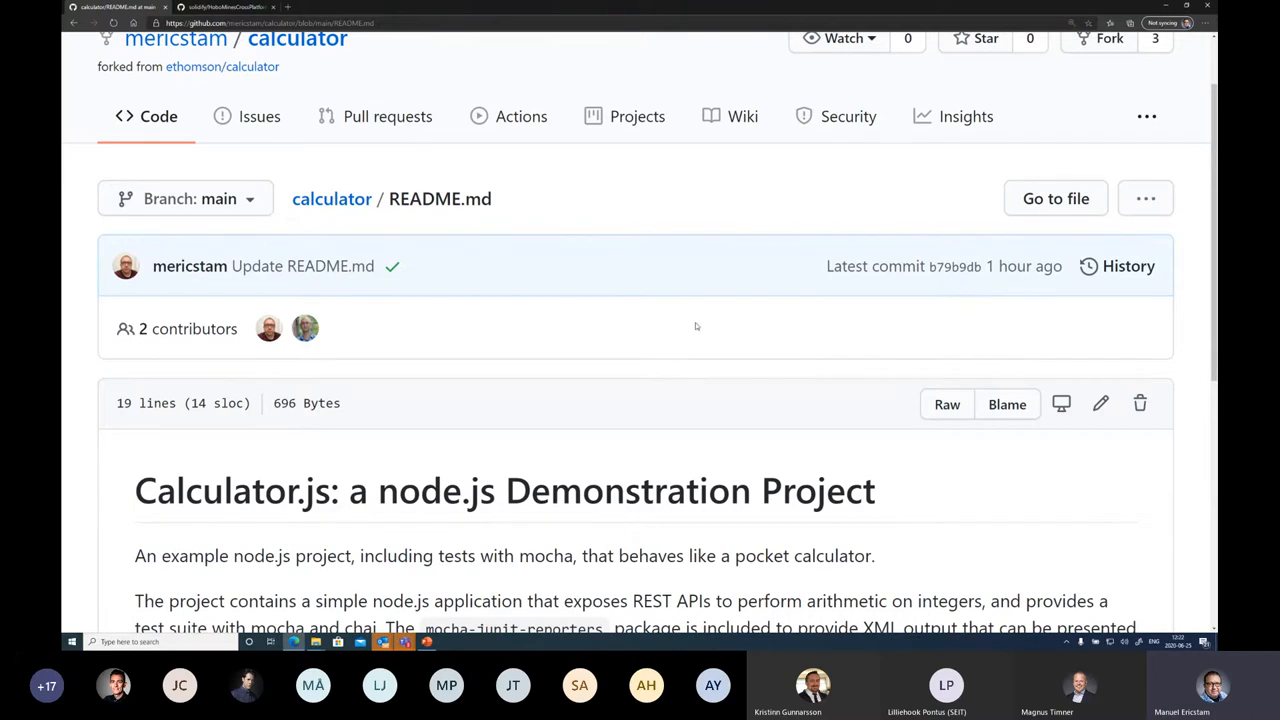
pyautogui.scroll(-3)
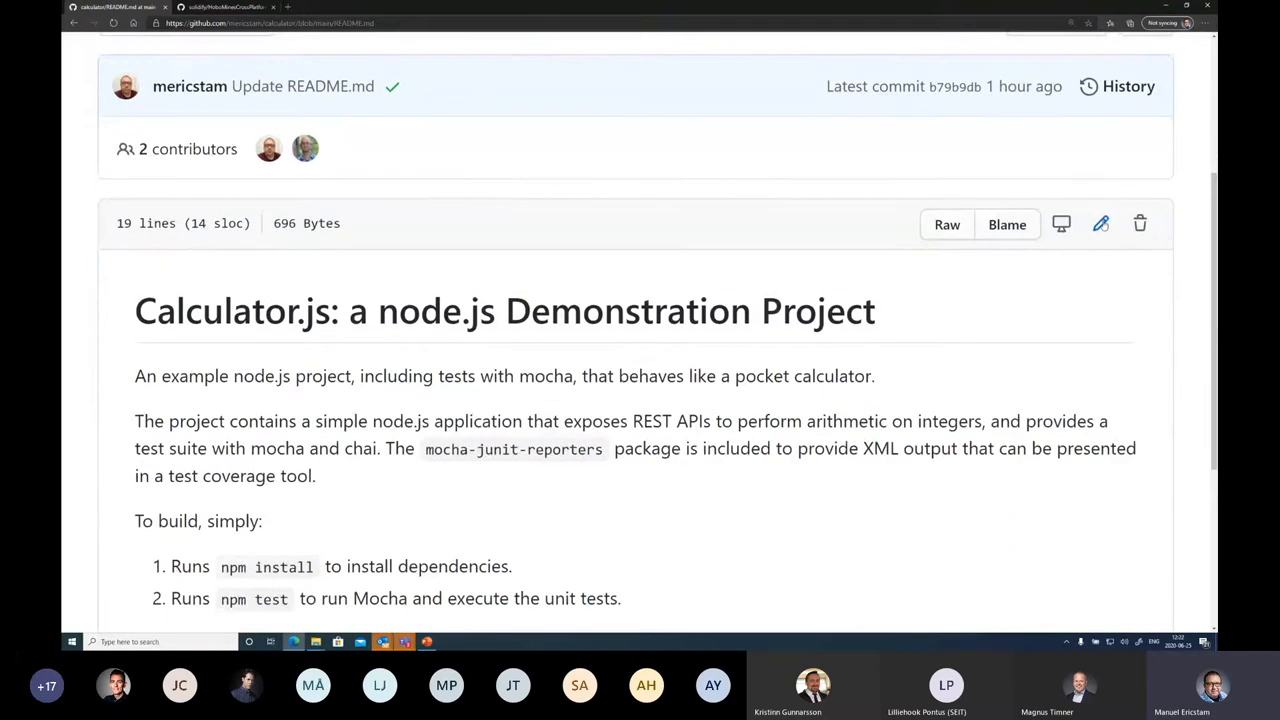
# Edit README.md in the web editor and commit the change directly to main.
pyautogui.click(1100, 224)
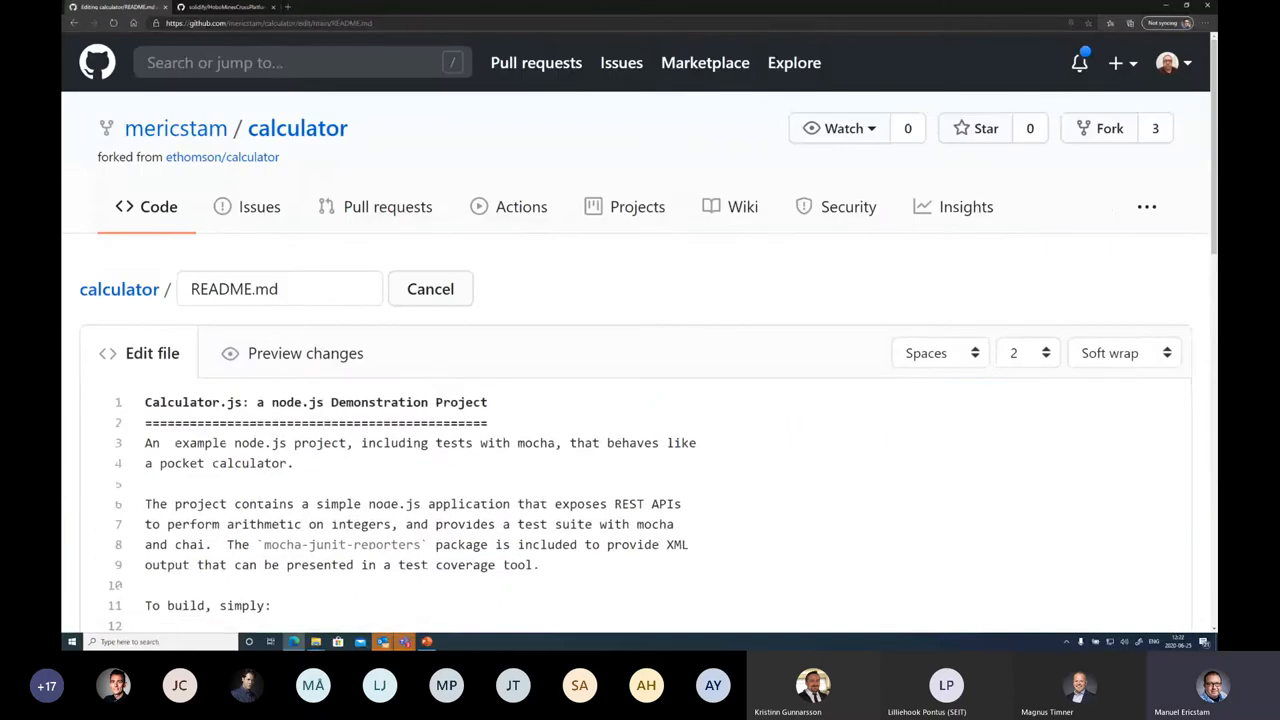
pyautogui.scroll(-3)
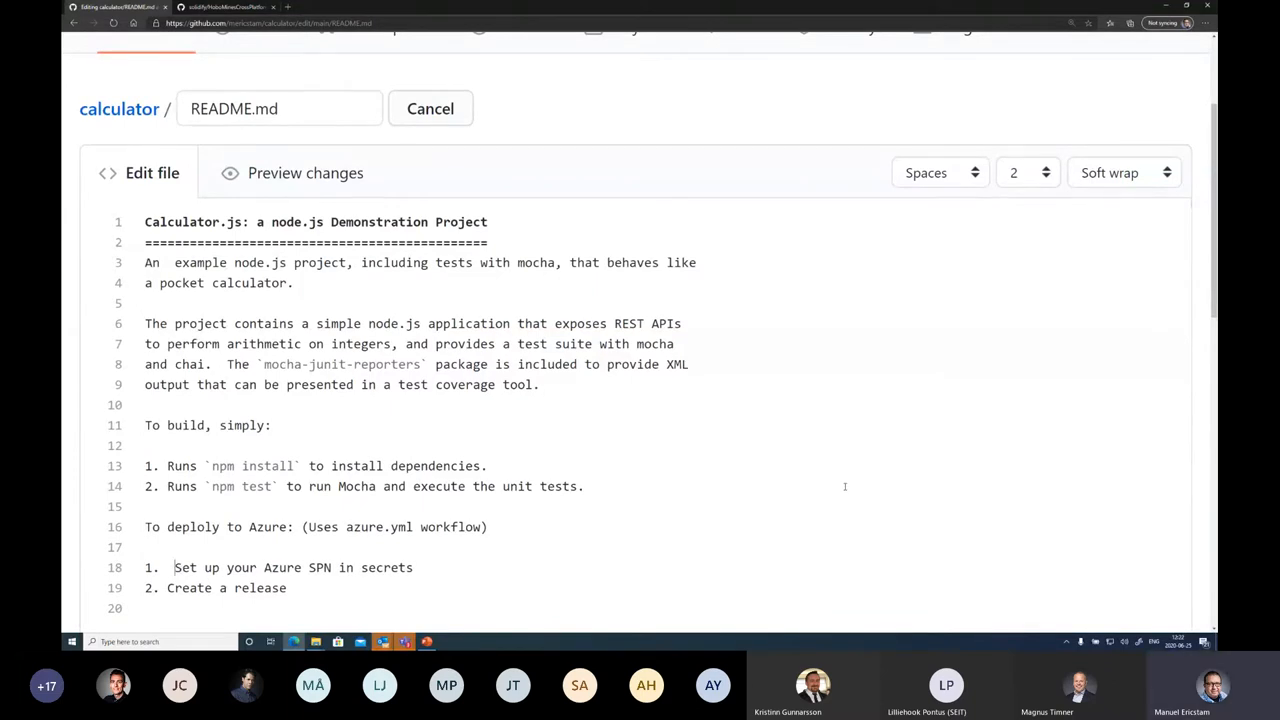
pyautogui.scroll(-3)
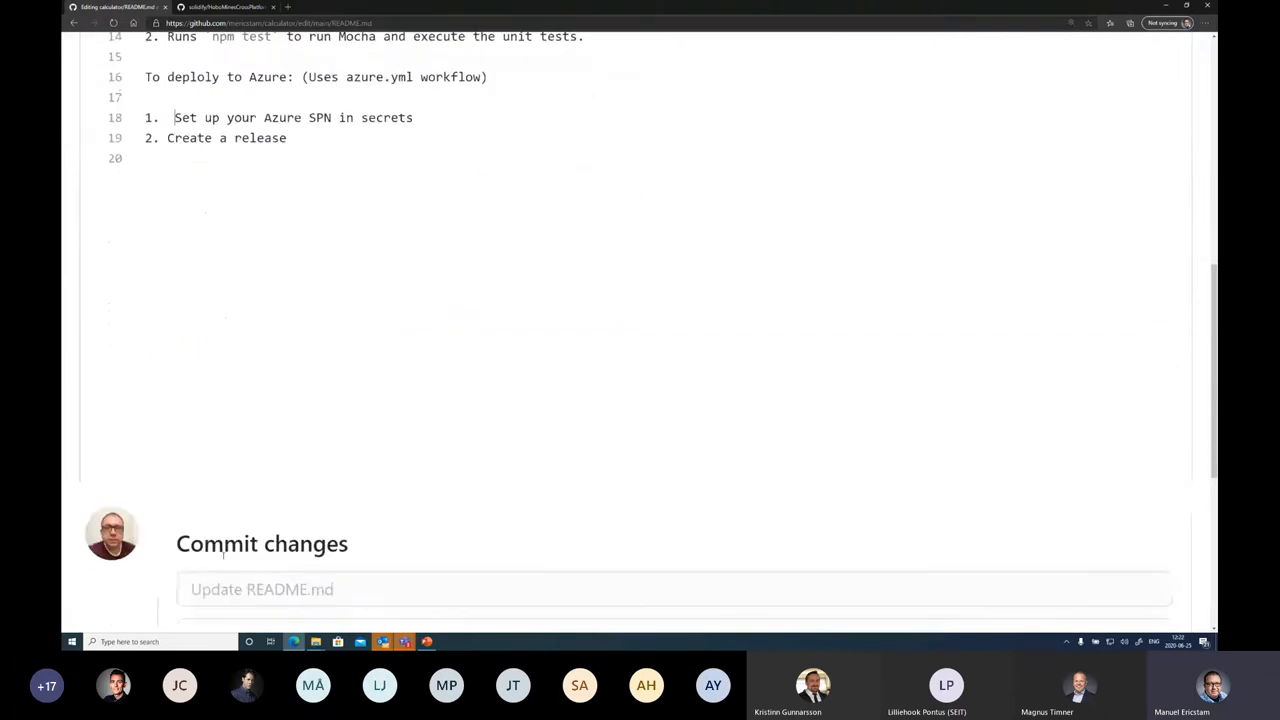
pyautogui.scroll(-3)
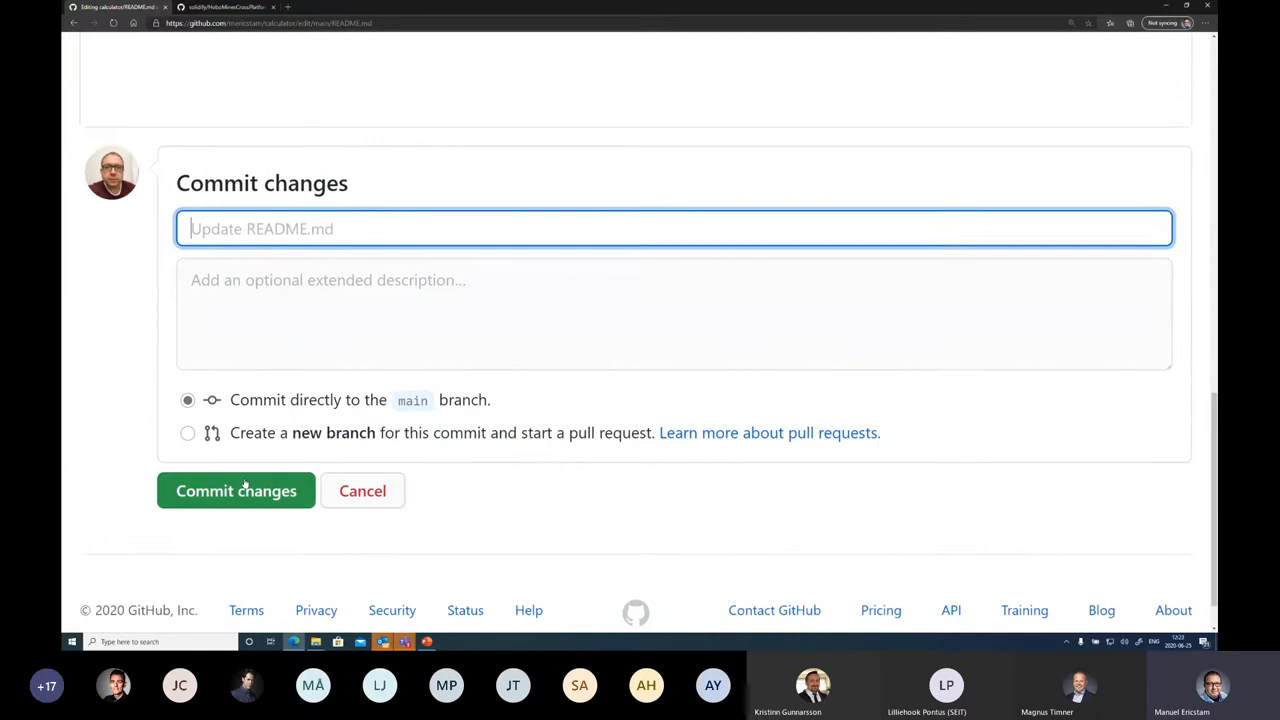
pyautogui.click(236, 492)
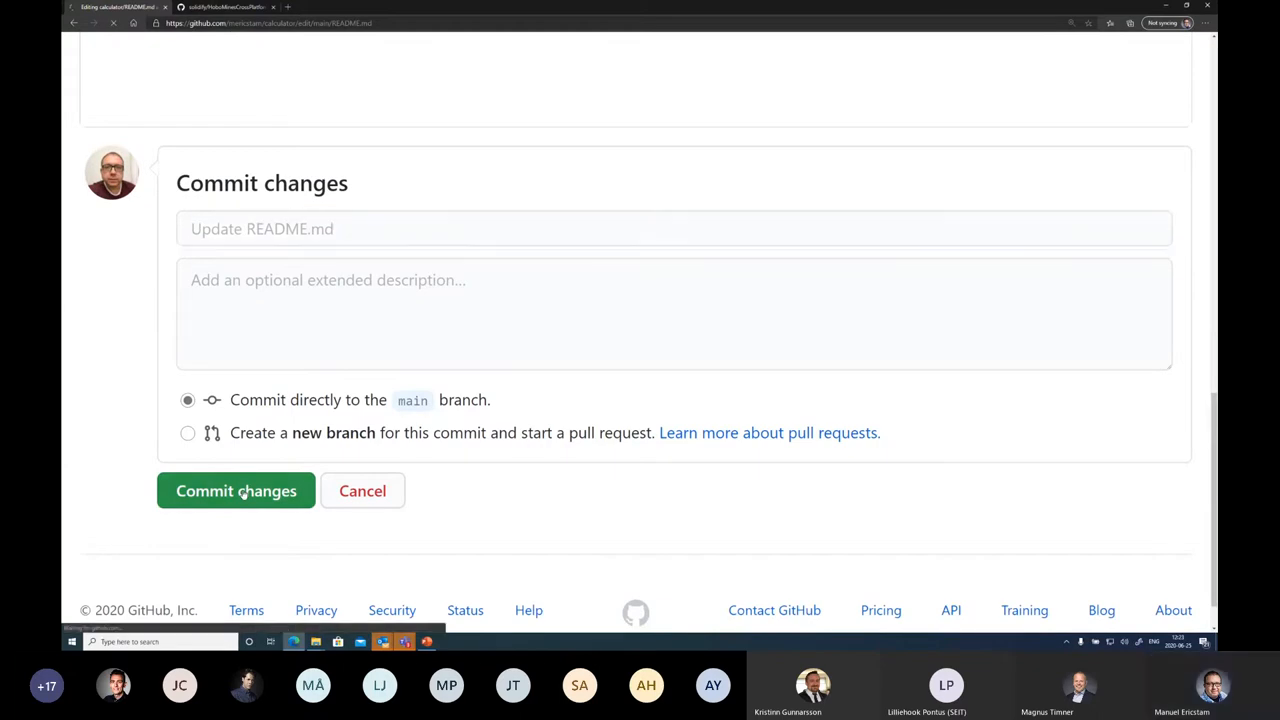
pyautogui.click(236, 490)
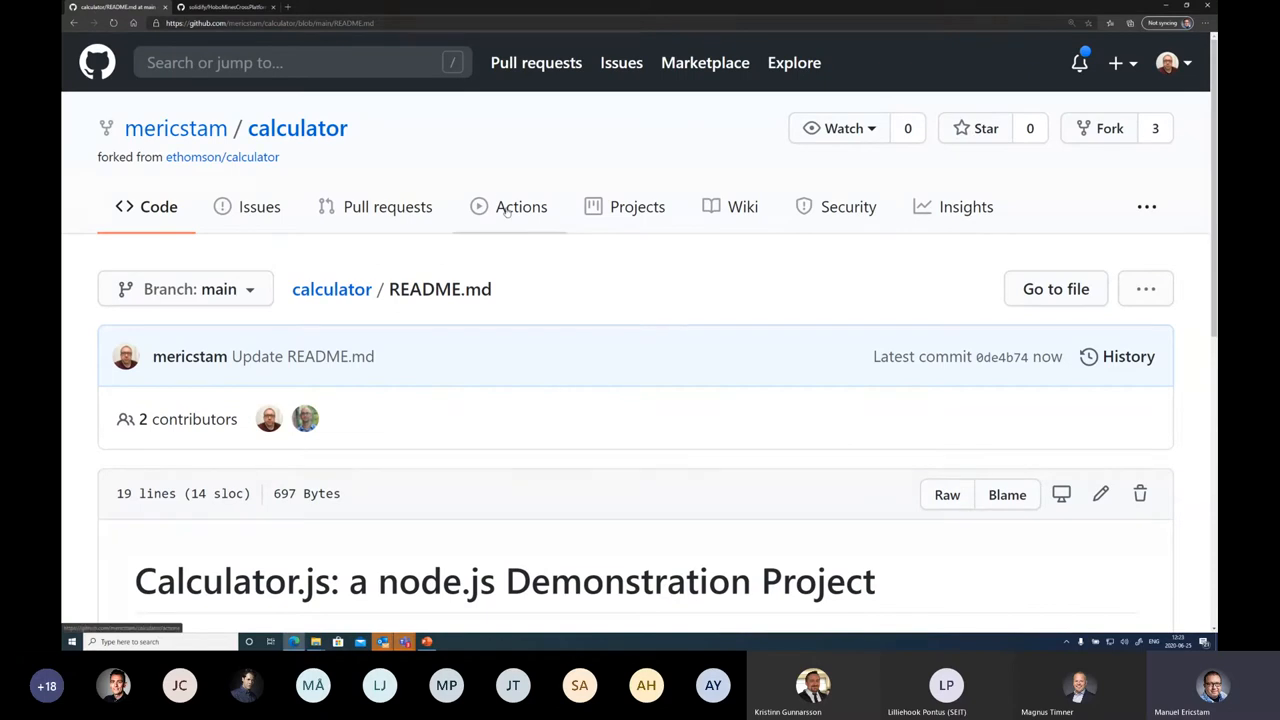
# In Actions, filter to Node.js CI and open the queued 'Update README.md' run.
pyautogui.click(520, 206)
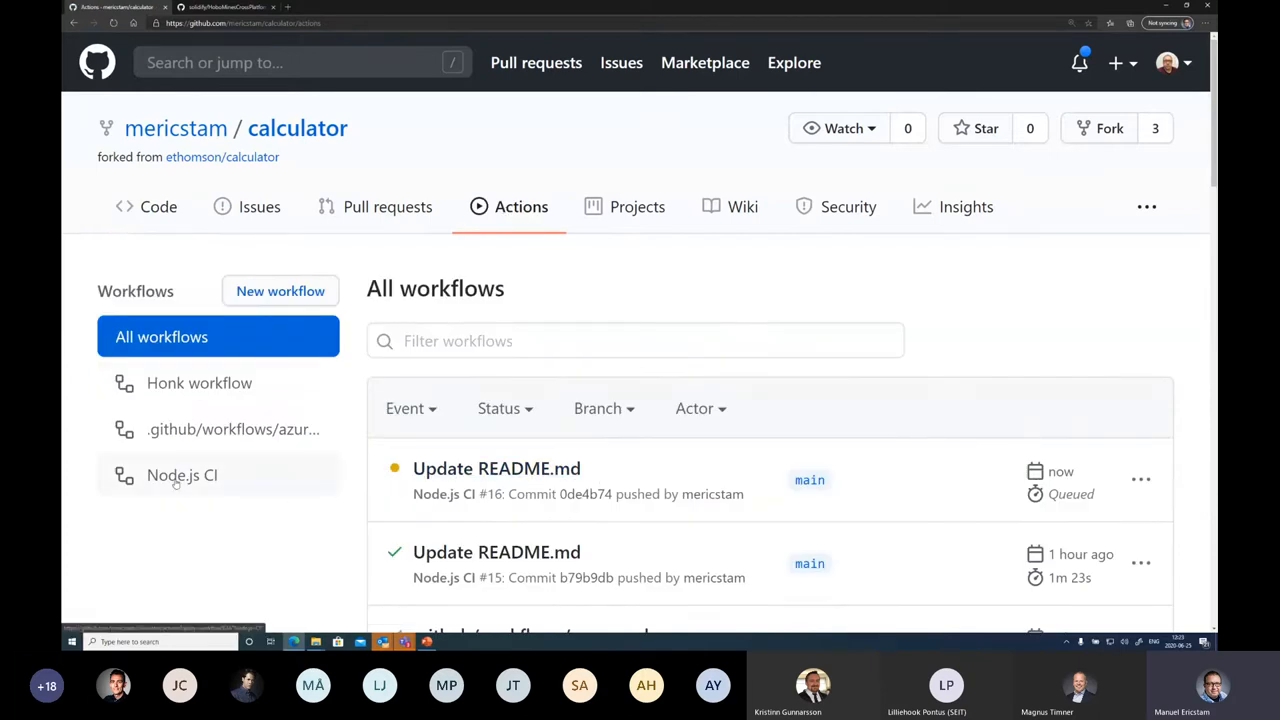
pyautogui.click(182, 476)
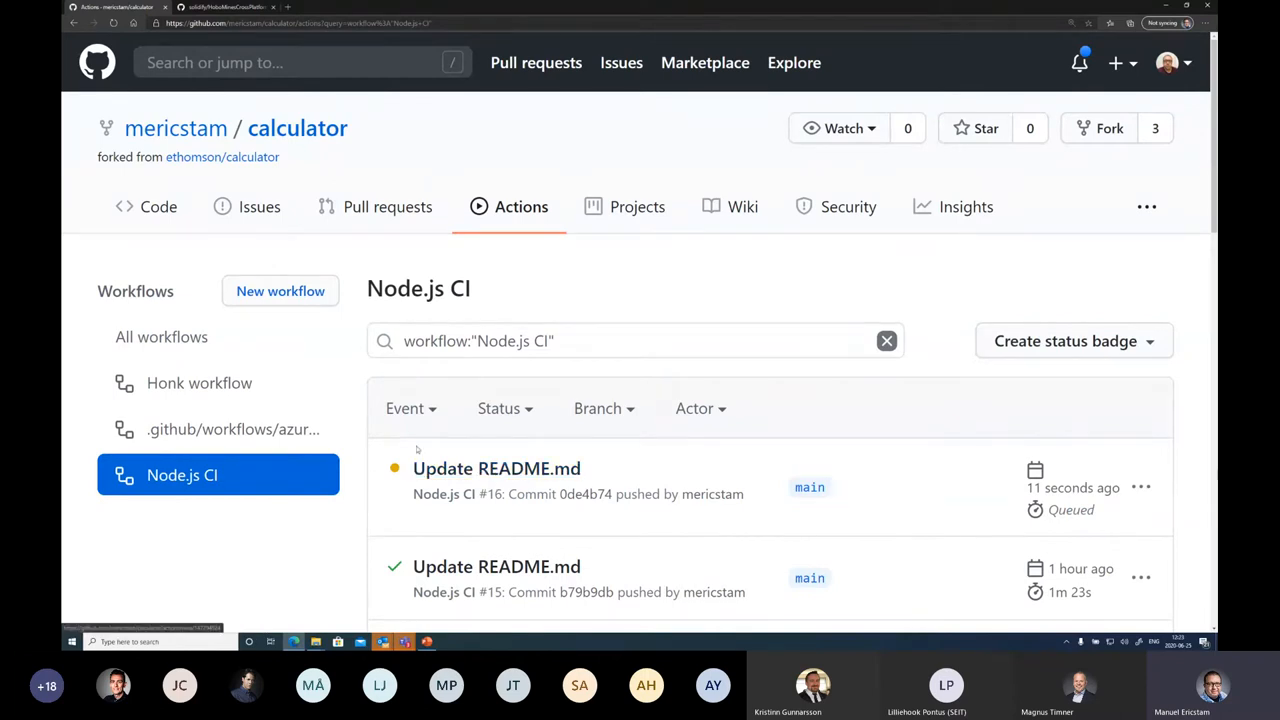
pyautogui.click(496, 468)
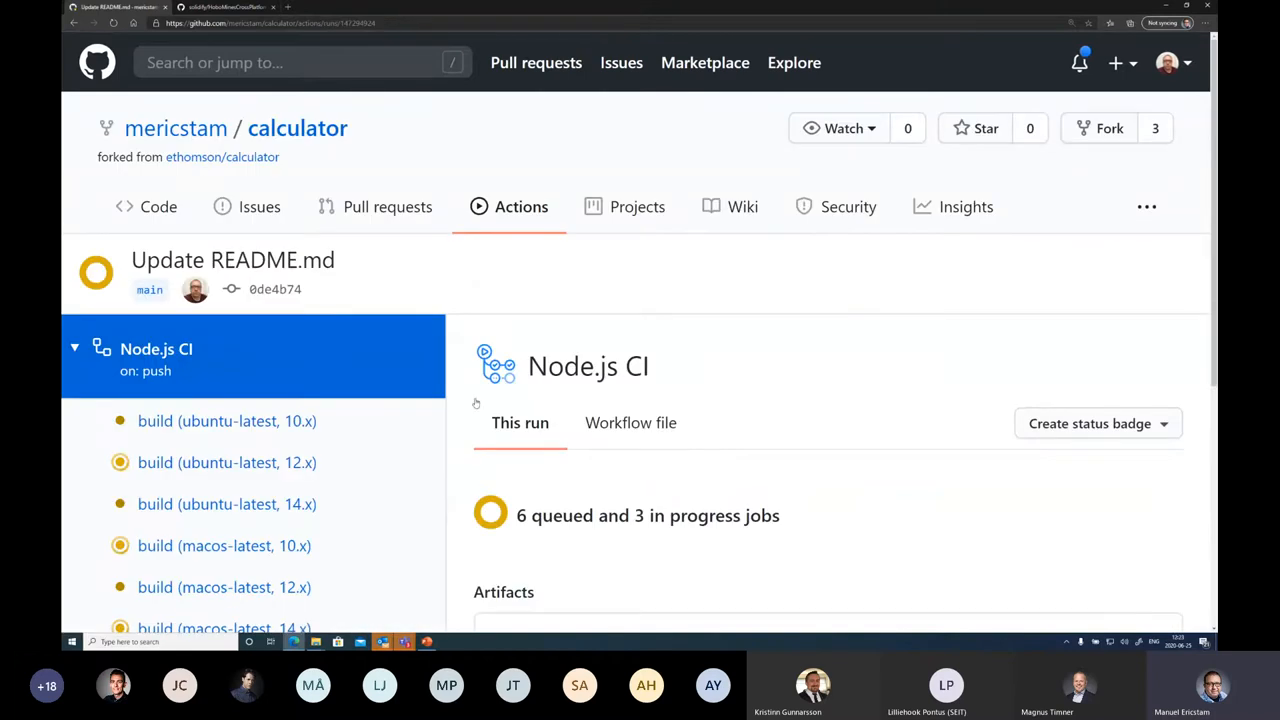
# View the build (ubuntu-latest, 12.x) job log showing all steps passed.
pyautogui.scroll(-3)
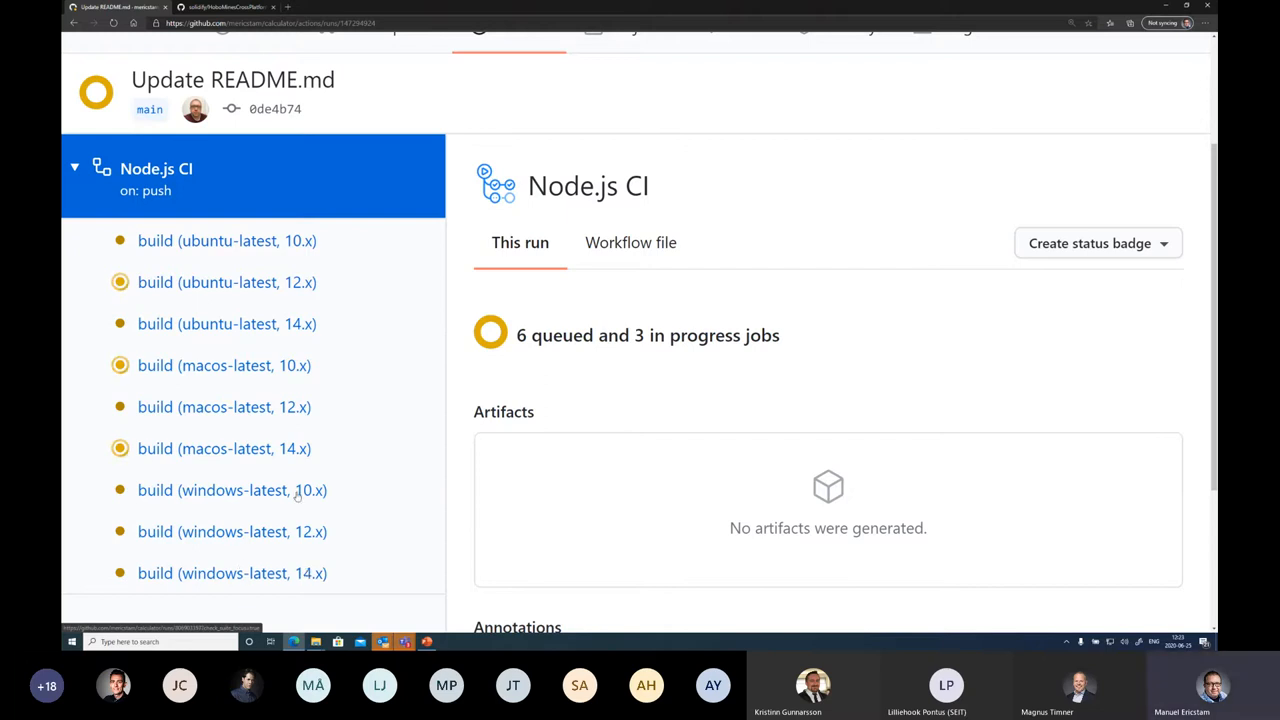
pyautogui.moveTo(364, 432)
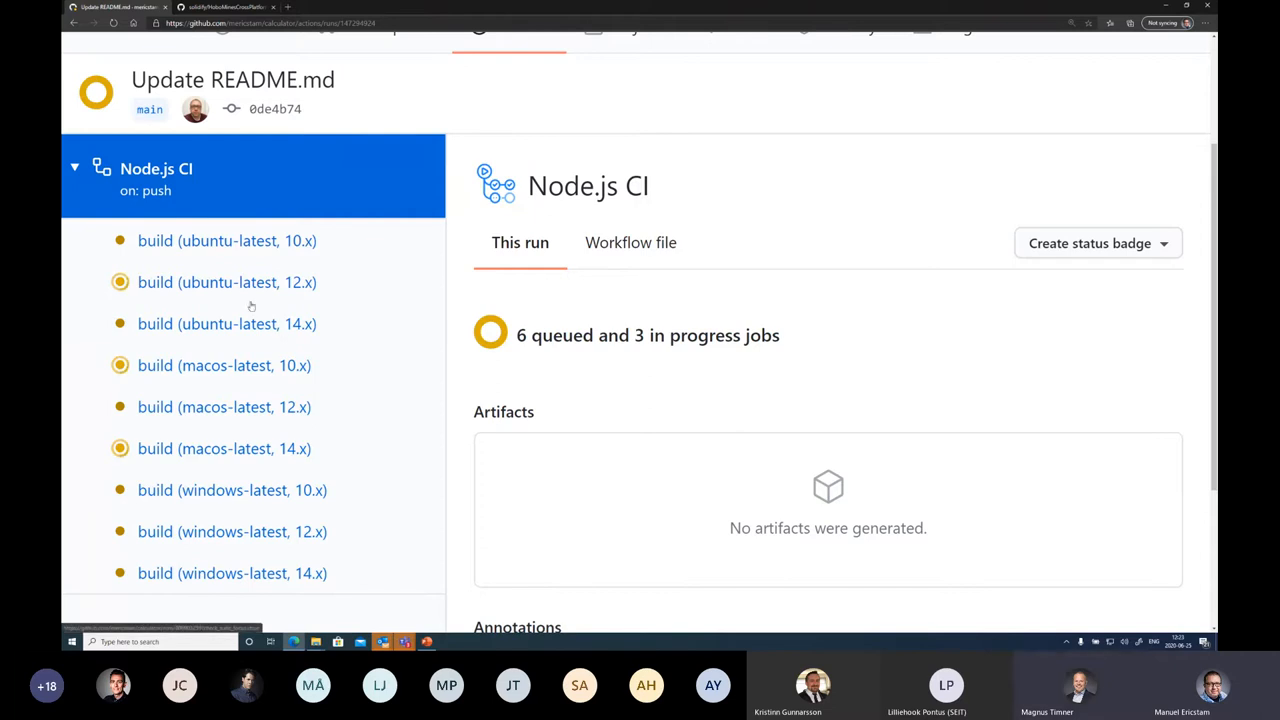
pyautogui.moveTo(352, 356)
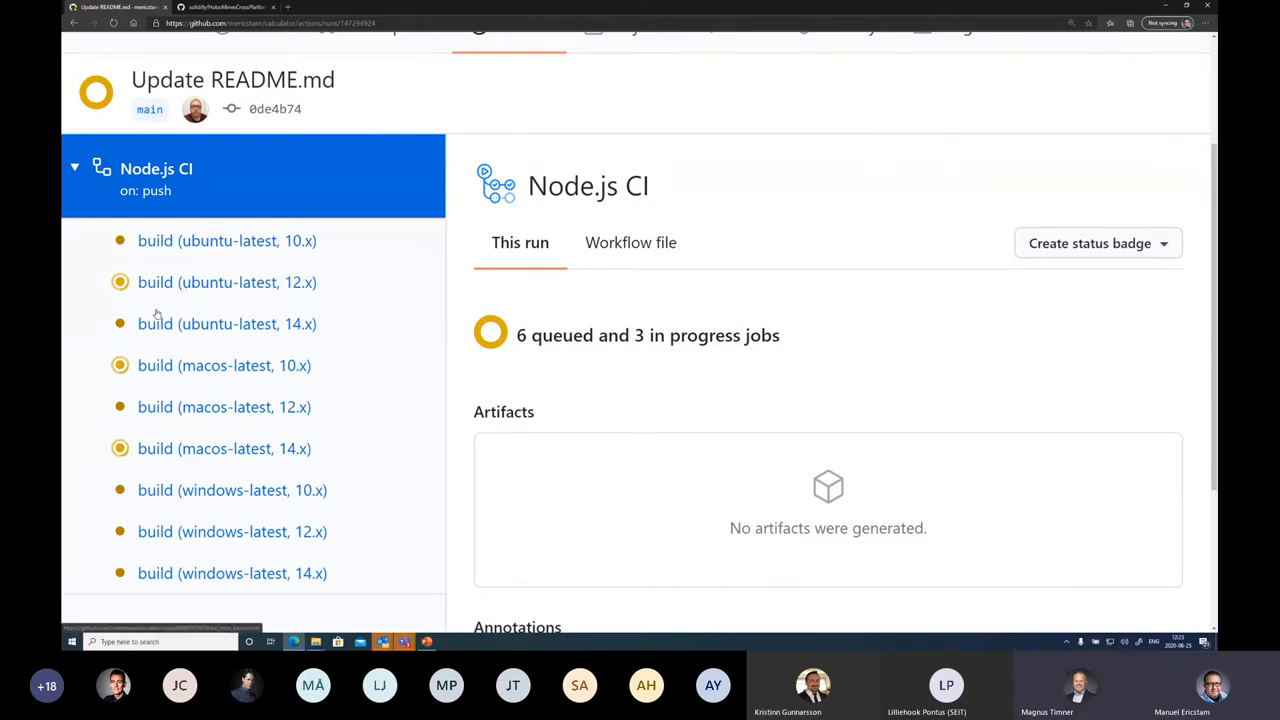
pyautogui.click(228, 282)
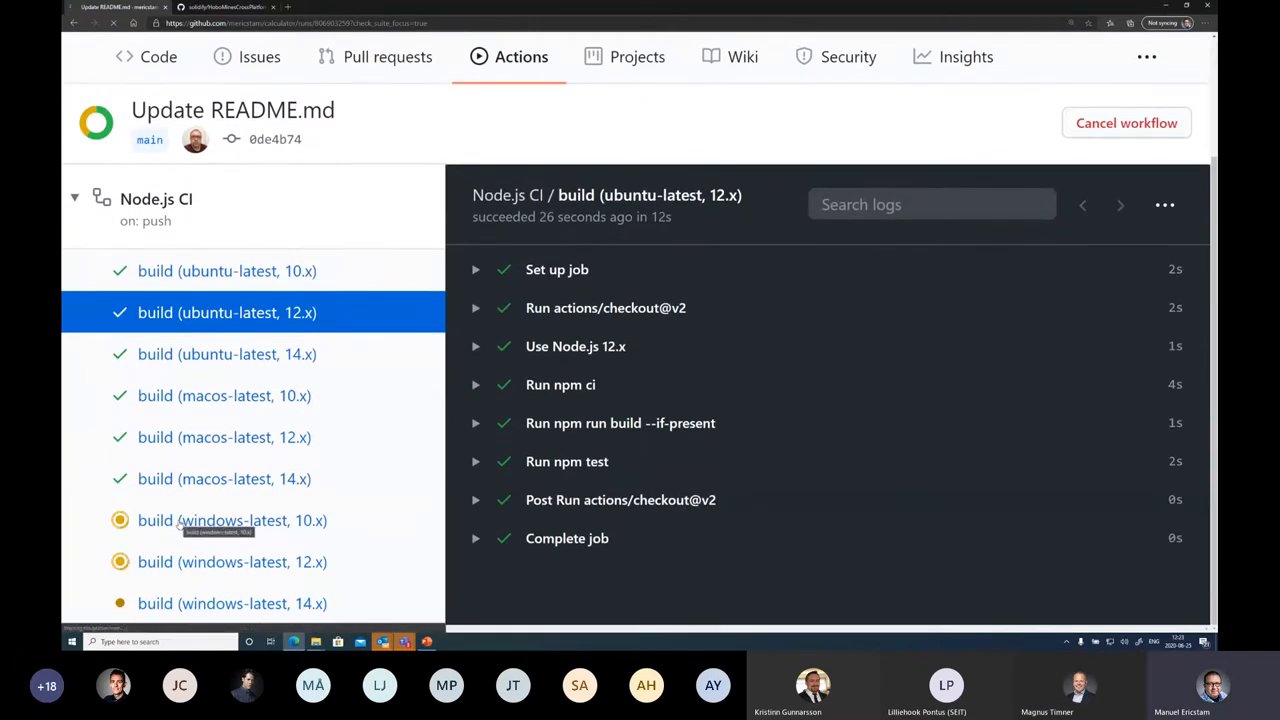
# Open the windows-latest 10.x job and expand its Set up job and test steps.
pyautogui.click(232, 520)
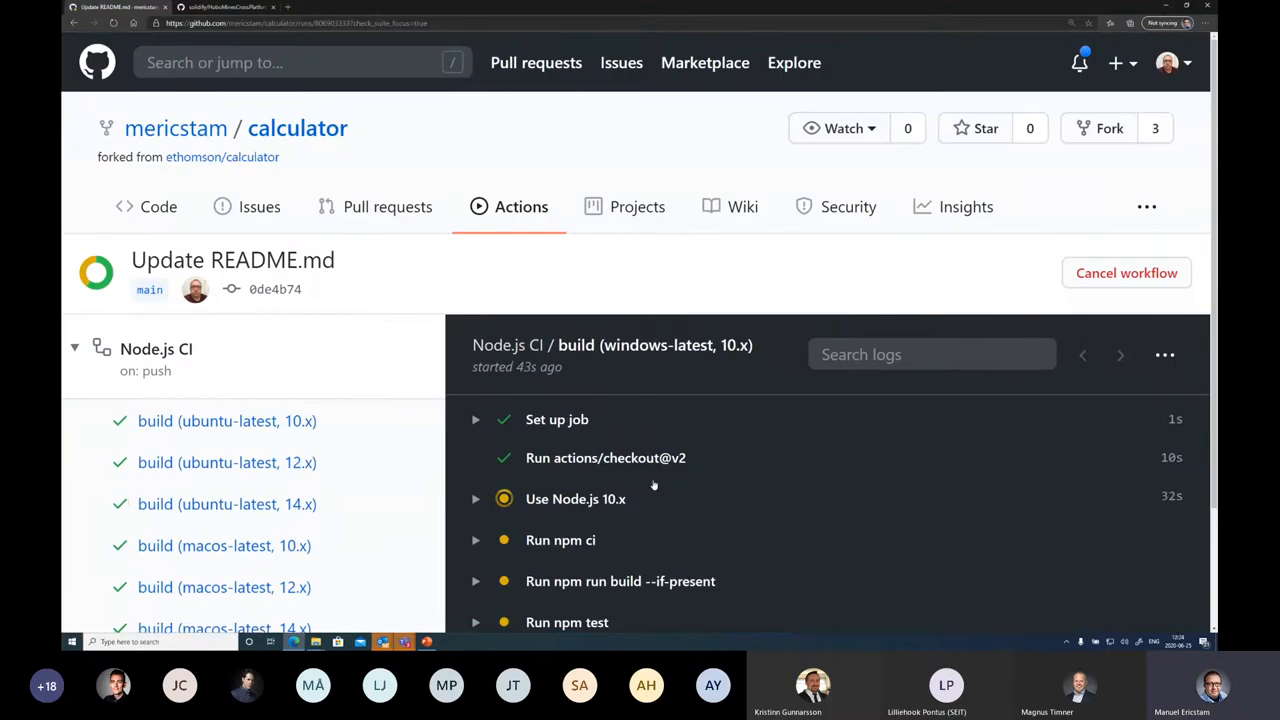
pyautogui.scroll(-3)
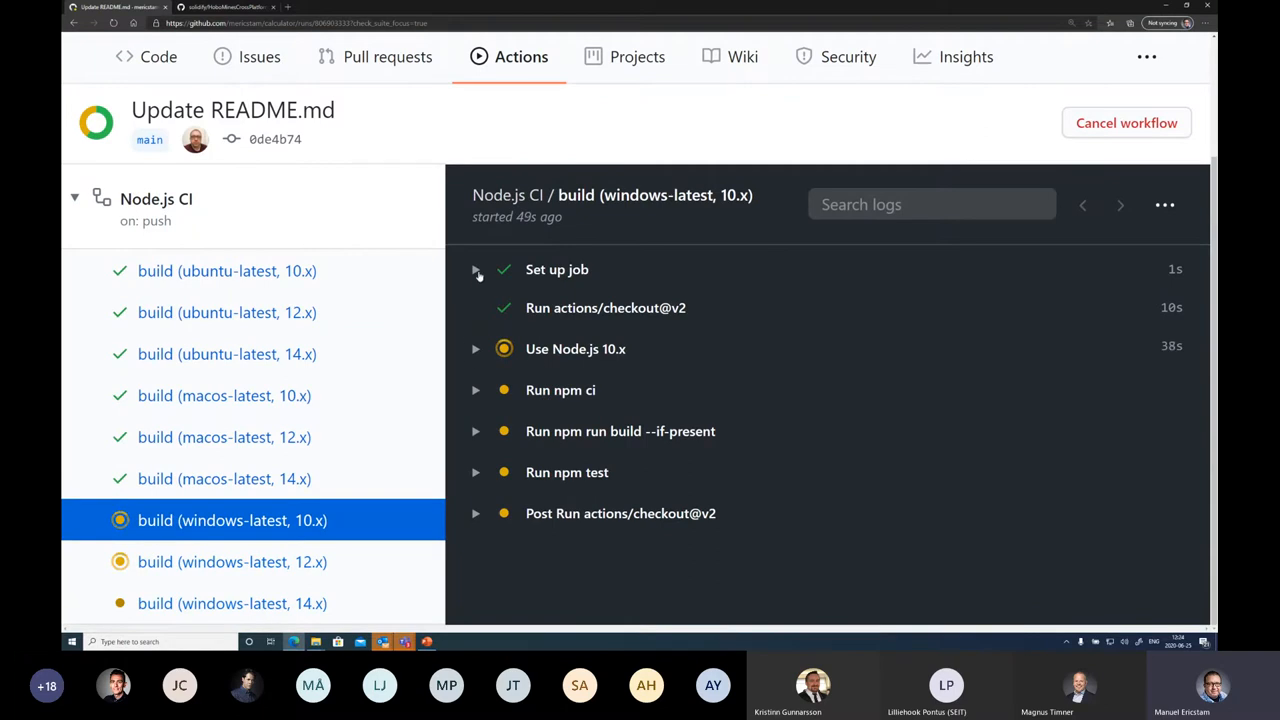
pyautogui.click(476, 268)
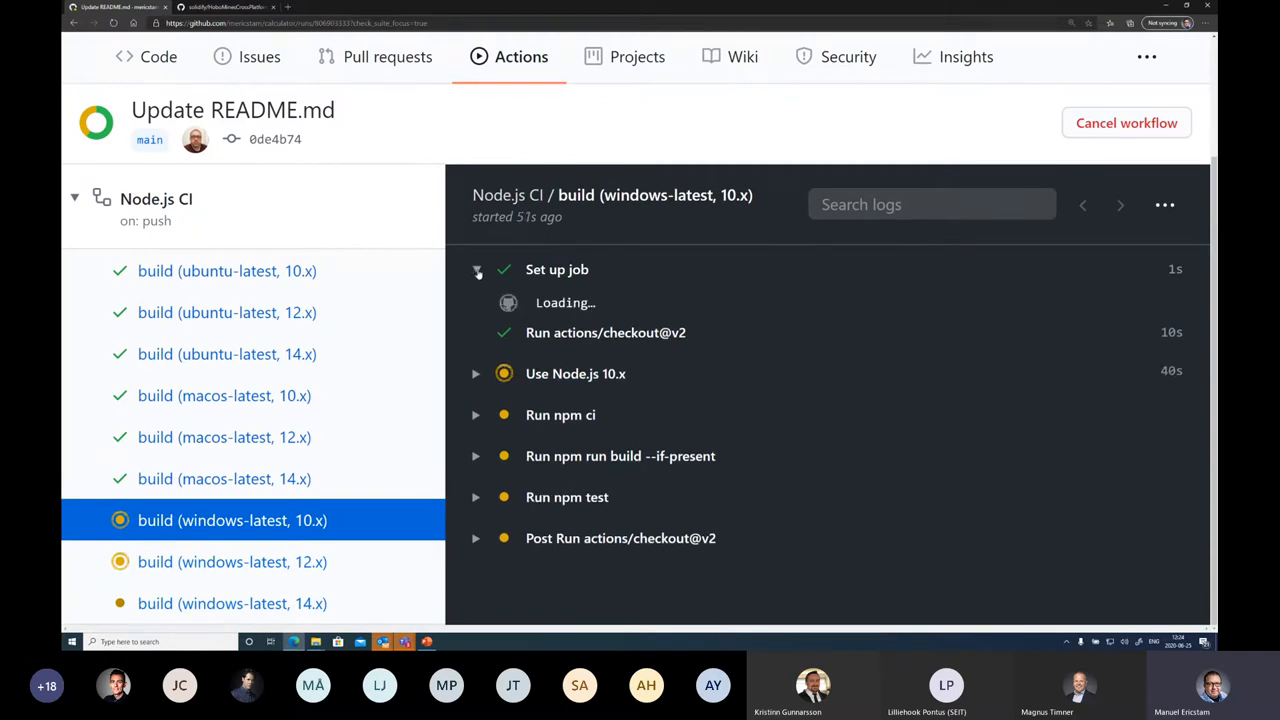
pyautogui.click(556, 268)
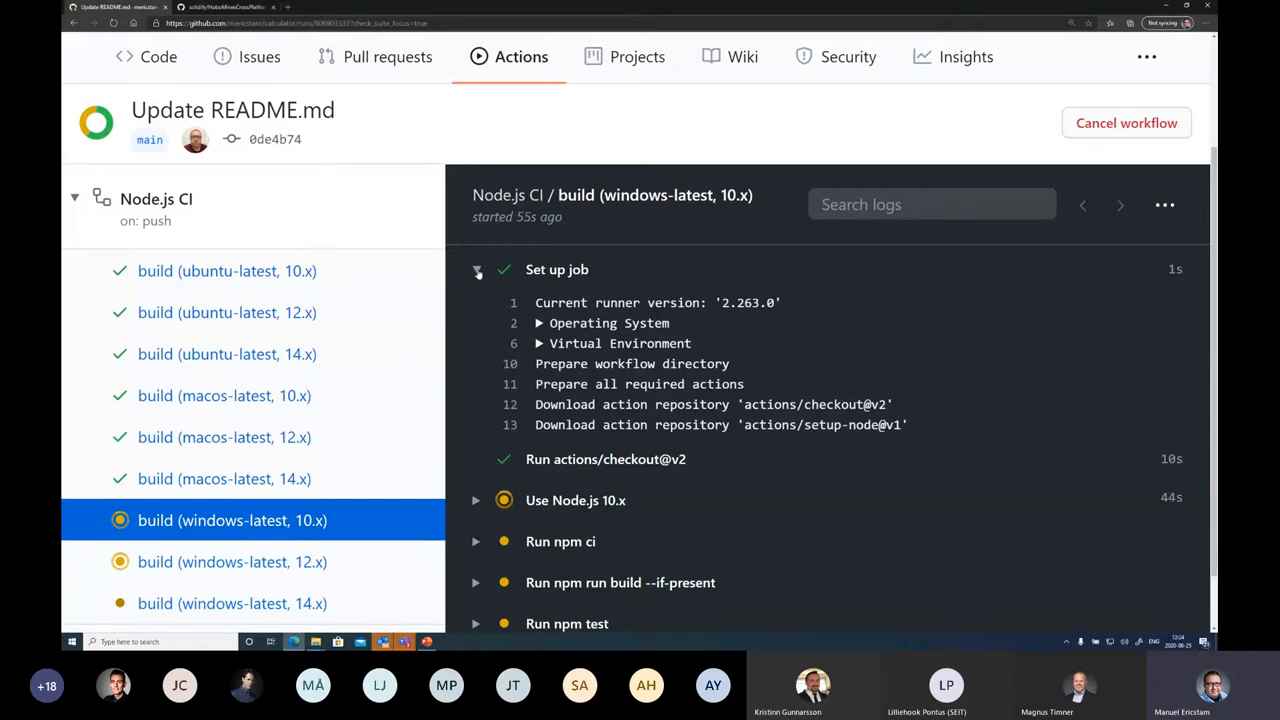
pyautogui.click(476, 268)
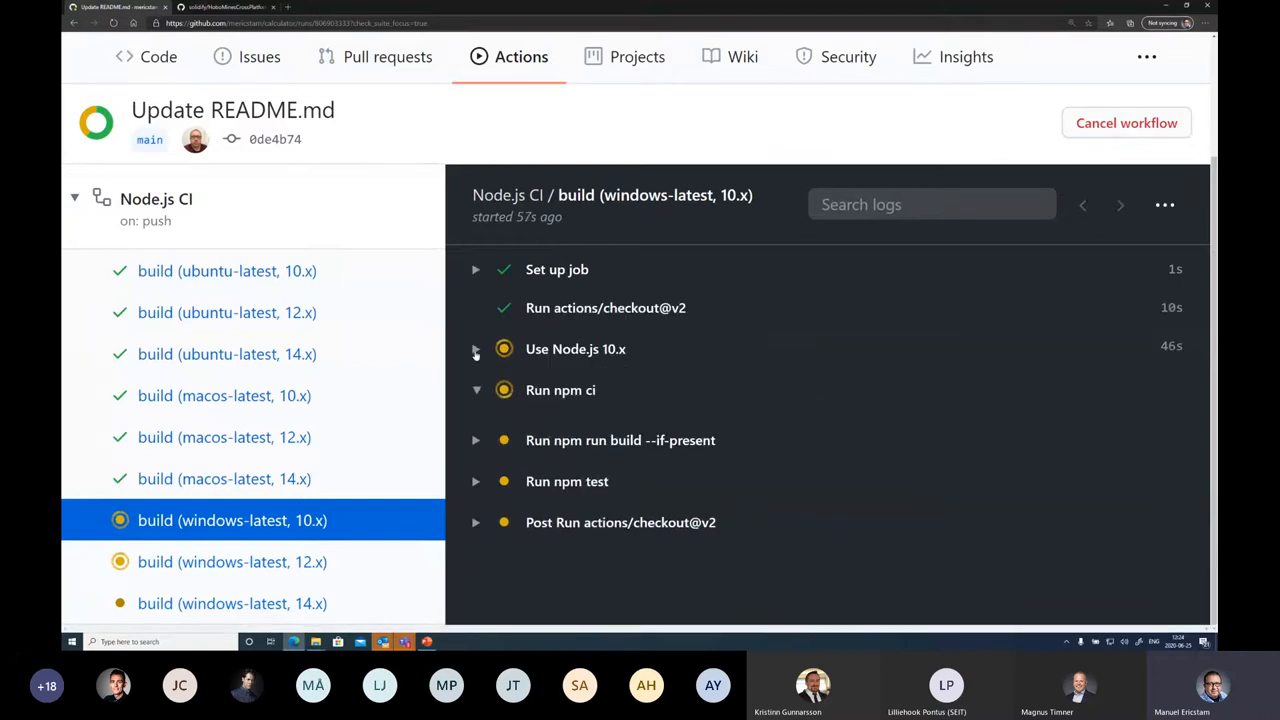
pyautogui.click(476, 440)
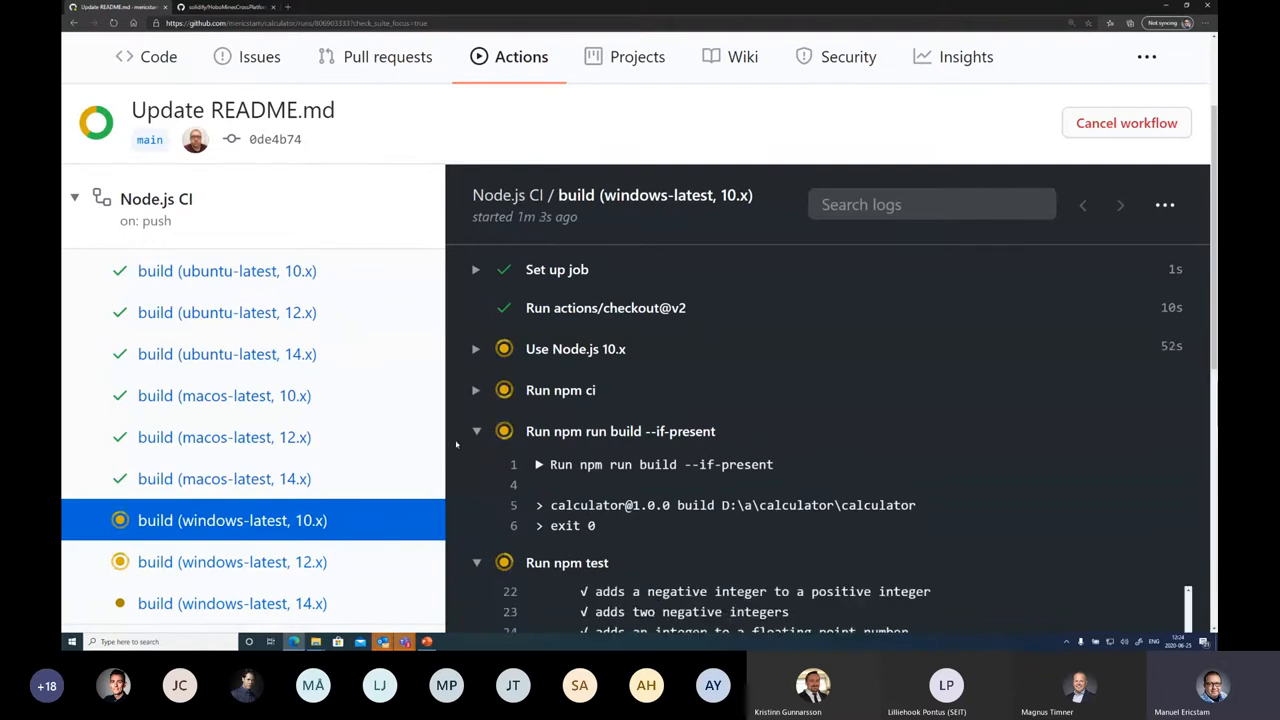
# Scroll through the windows-latest 10.x job's passing npm test output.
pyautogui.scroll(-3)
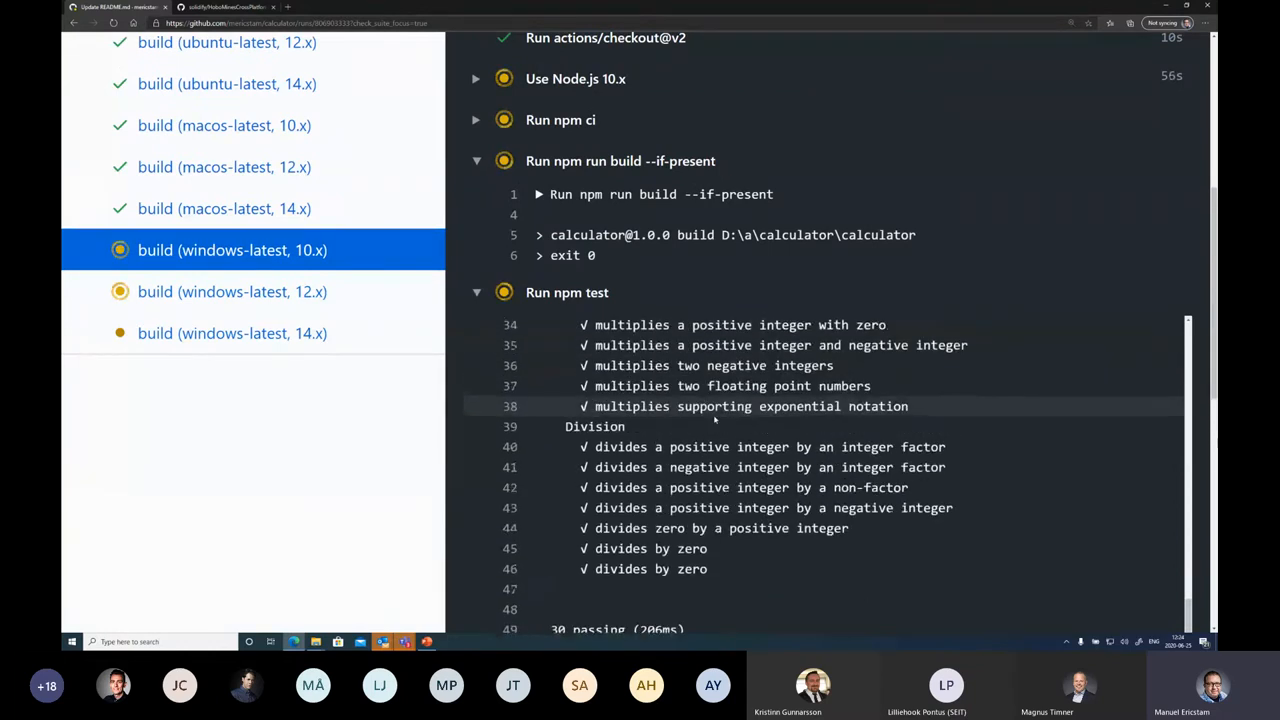
pyautogui.scroll(3)
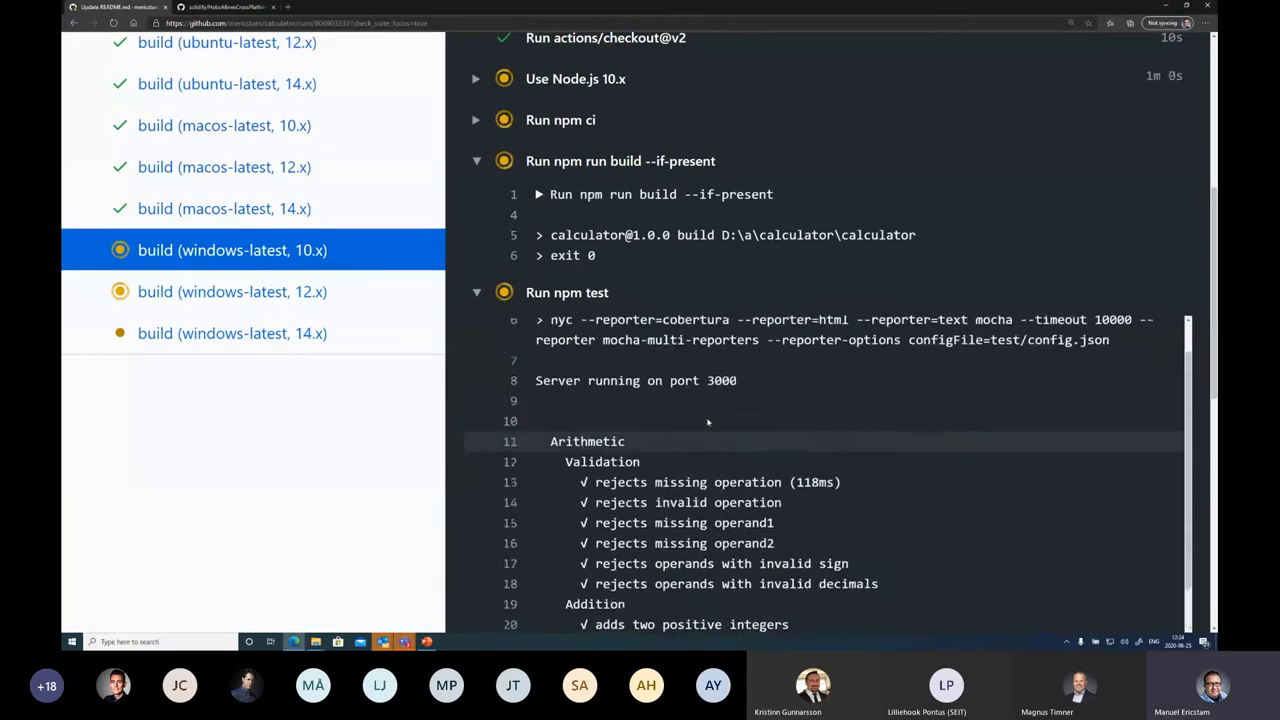
pyautogui.scroll(-3)
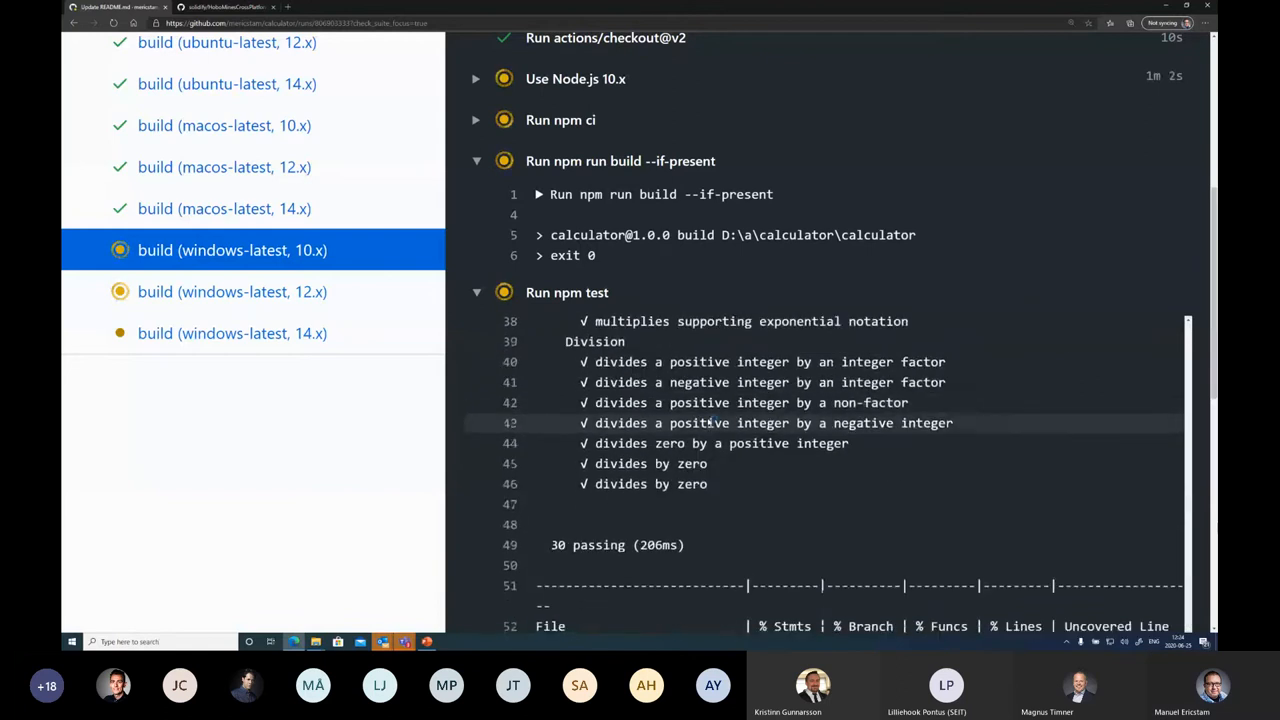
pyautogui.scroll(-3)
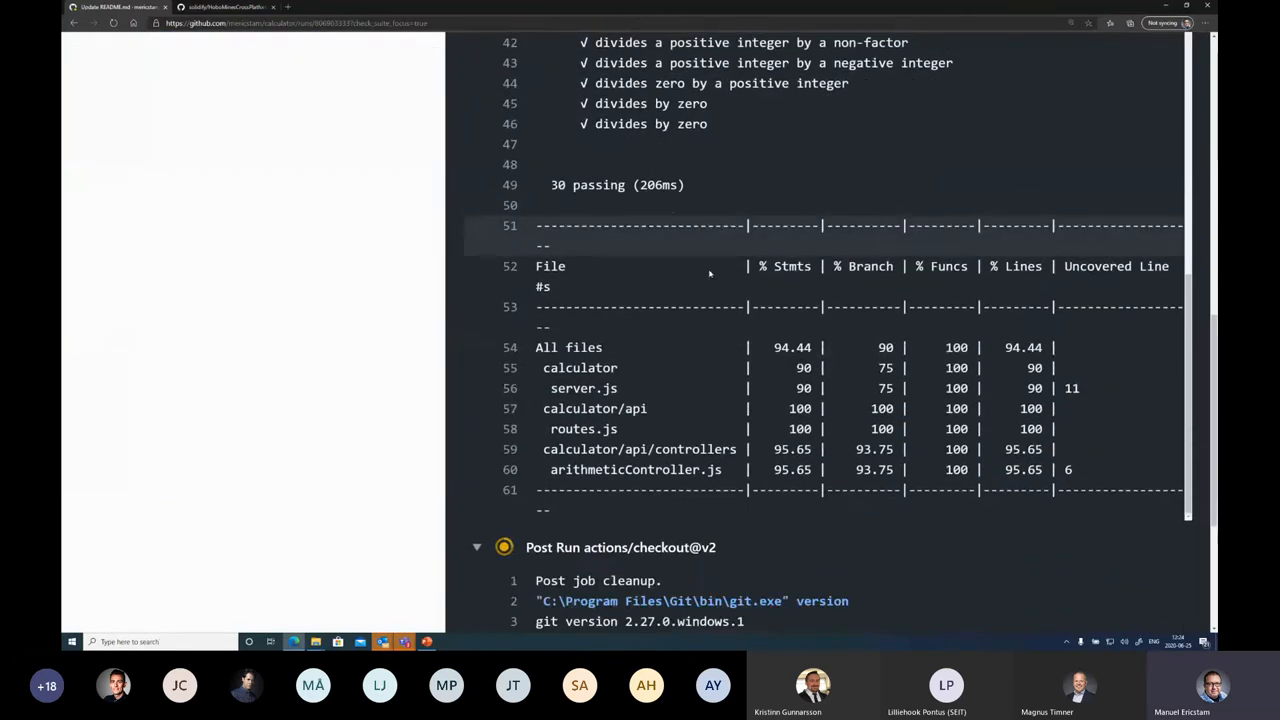
pyautogui.scroll(-3)
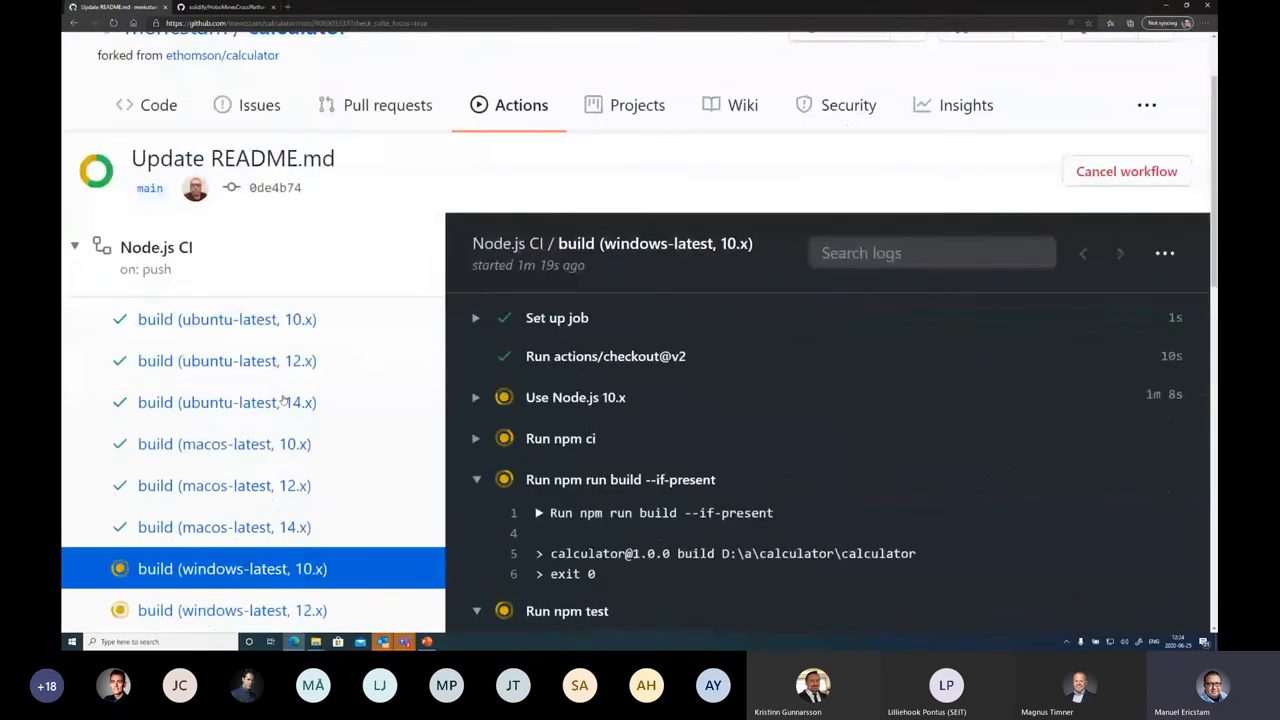
pyautogui.scroll(-3)
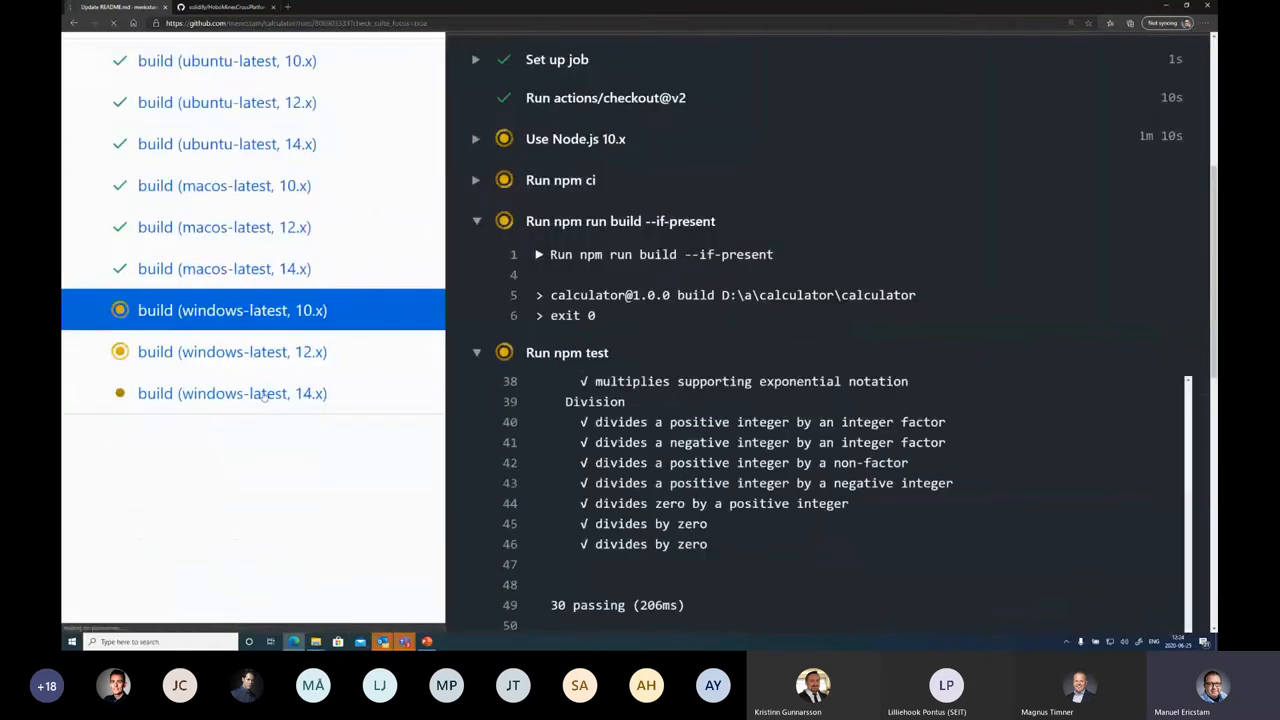
pyautogui.scroll(3)
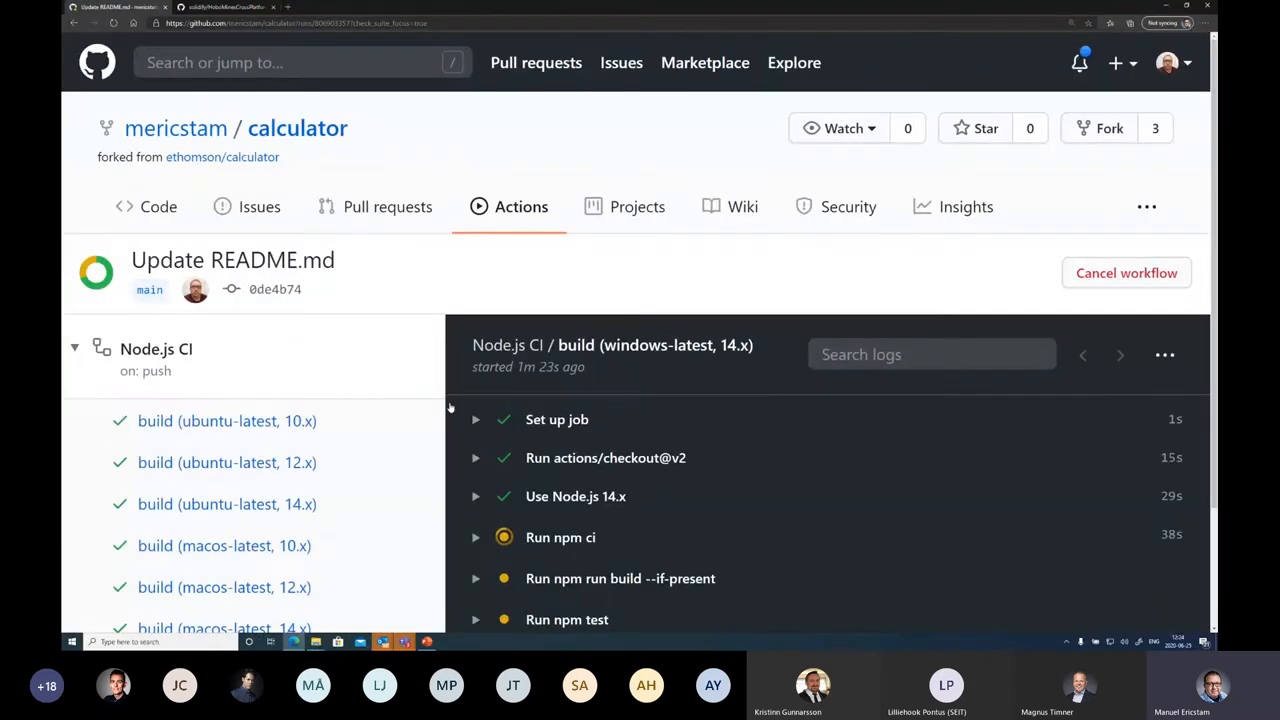
# Scroll the windows-latest 12.x log, then open the windows-latest 14.x job.
pyautogui.scroll(-3)
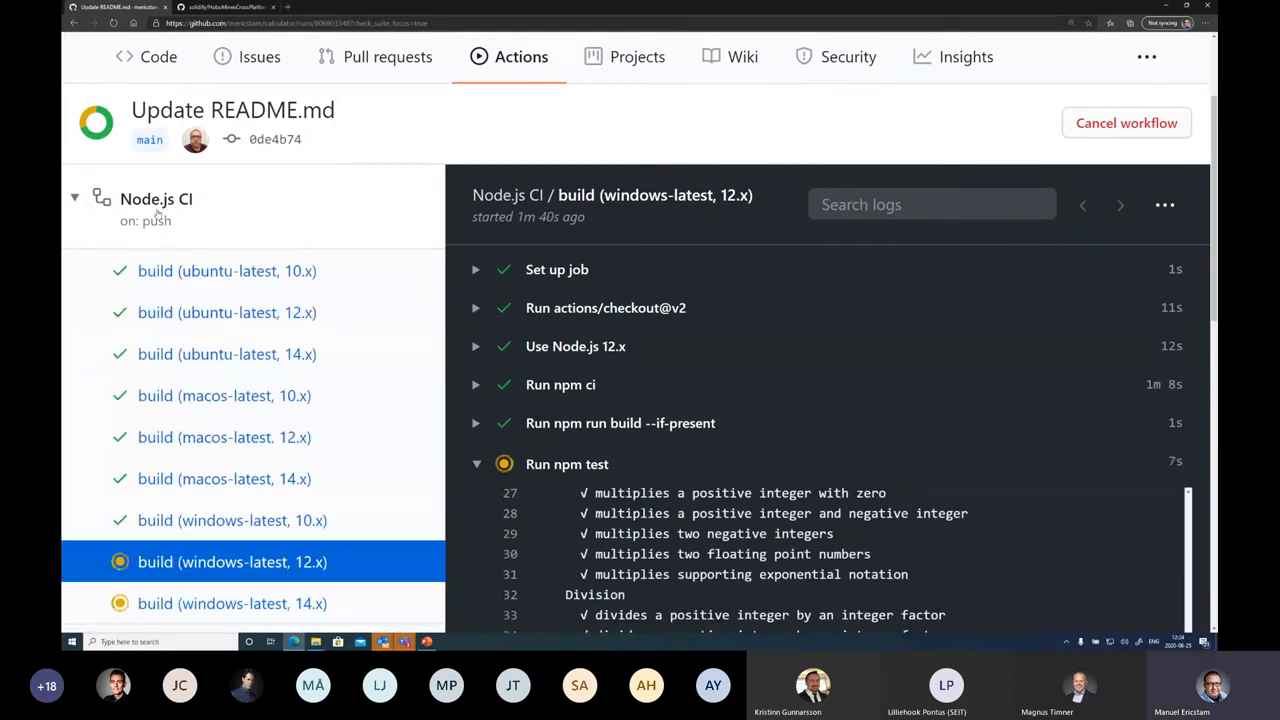
pyautogui.scroll(3)
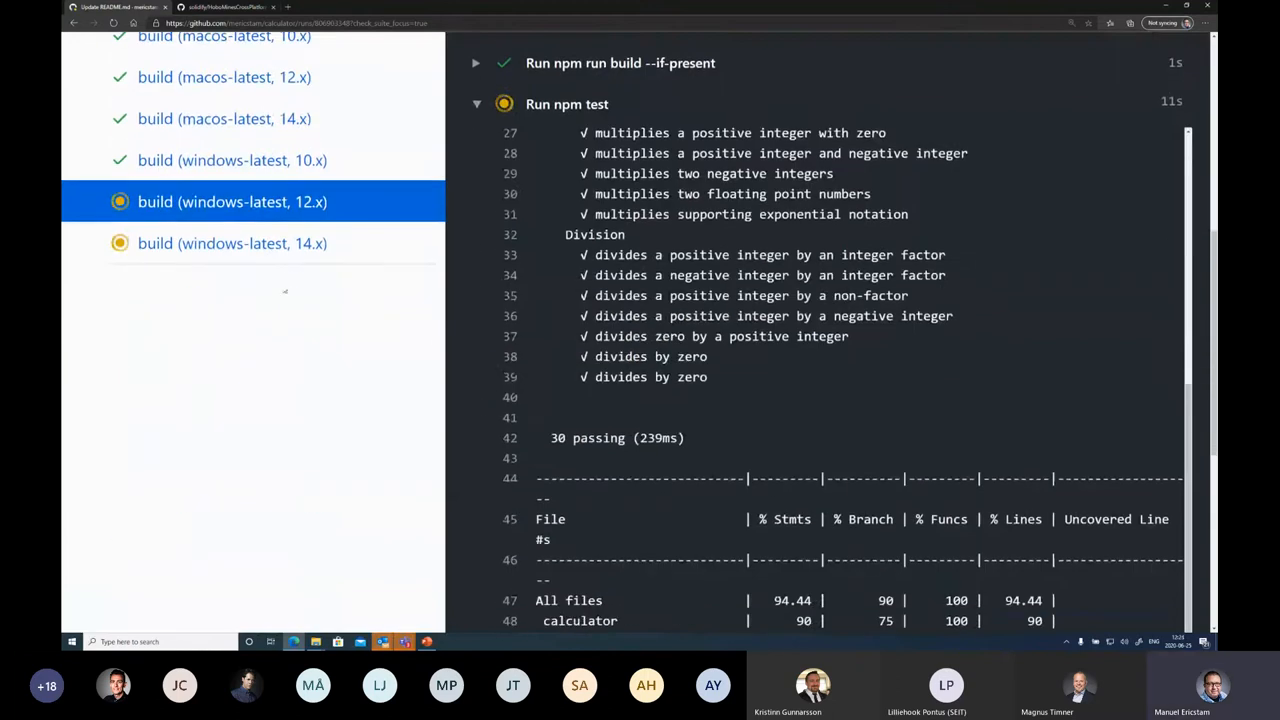
pyautogui.scroll(-3)
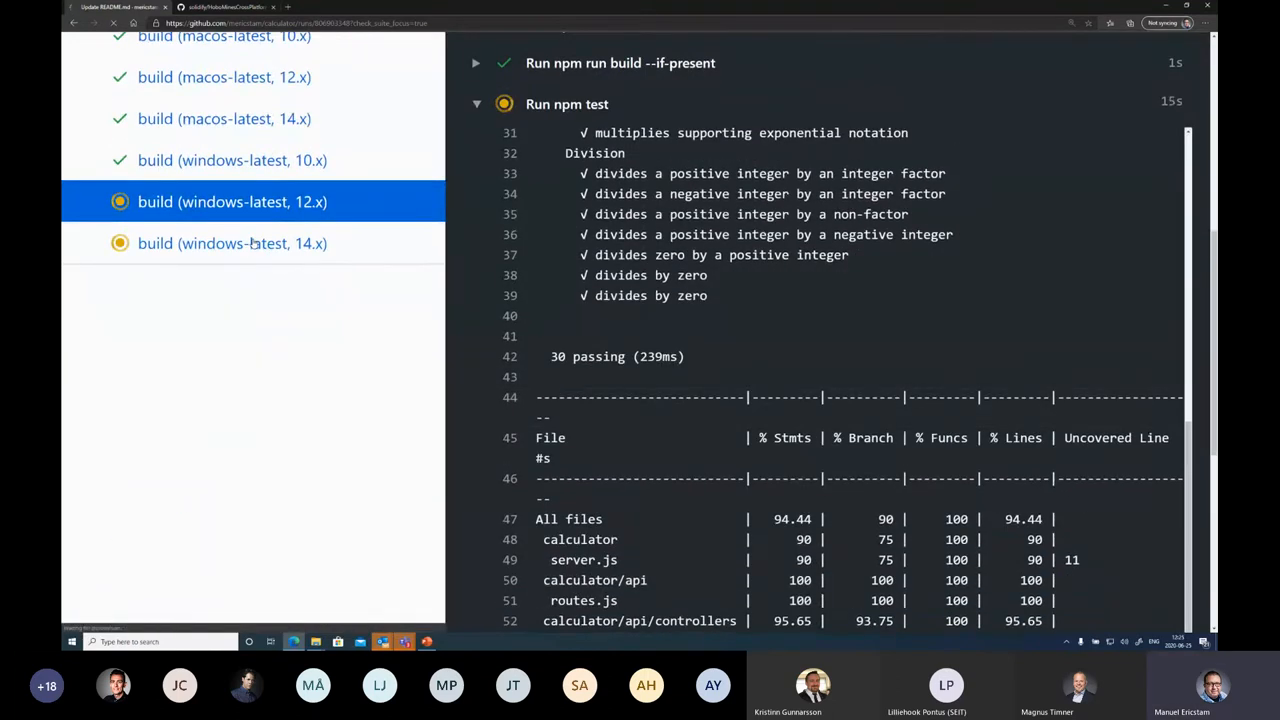
pyautogui.click(232, 244)
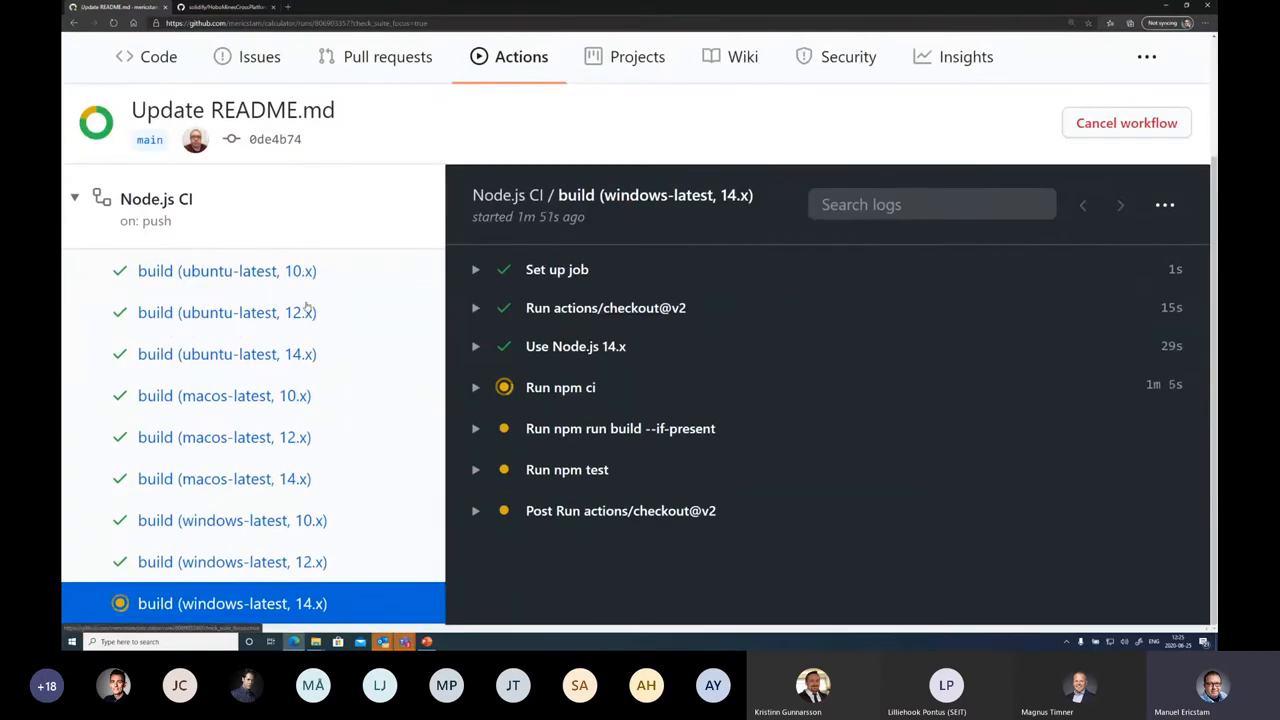
pyautogui.moveTo(310, 354)
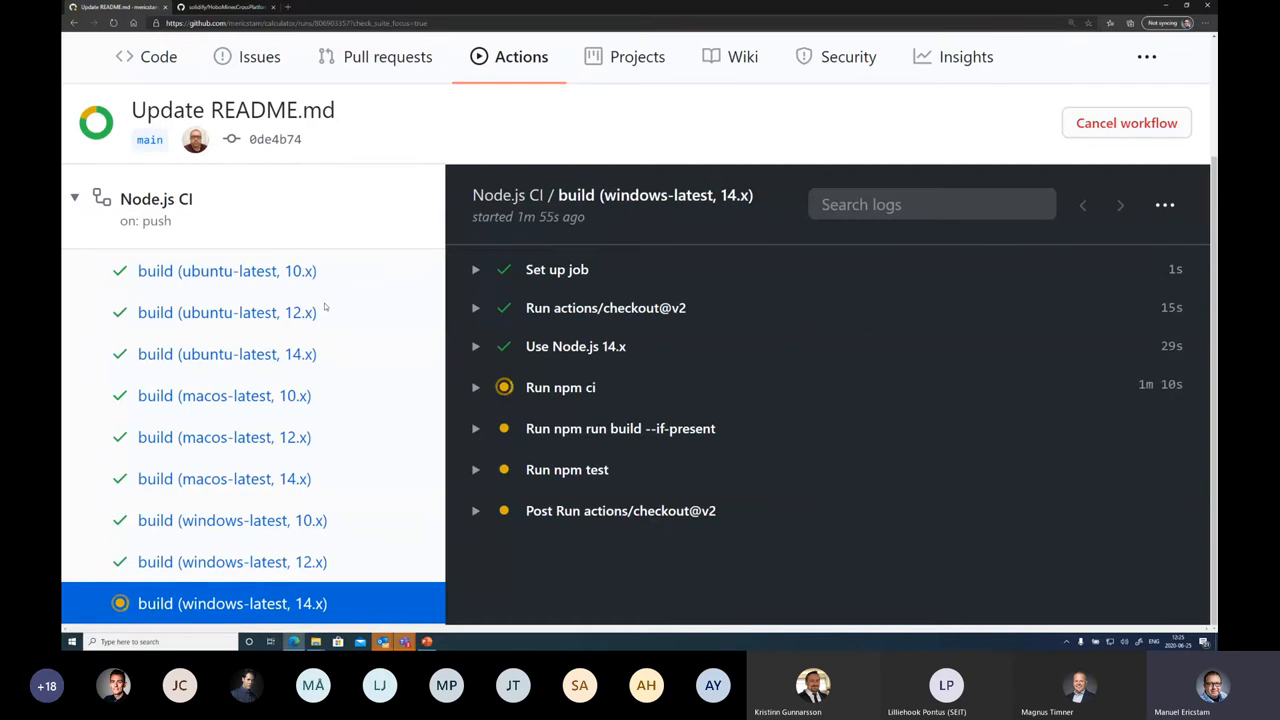
# Expand Run npm ci in the 14.x job and review its build and test output.
pyautogui.click(476, 388)
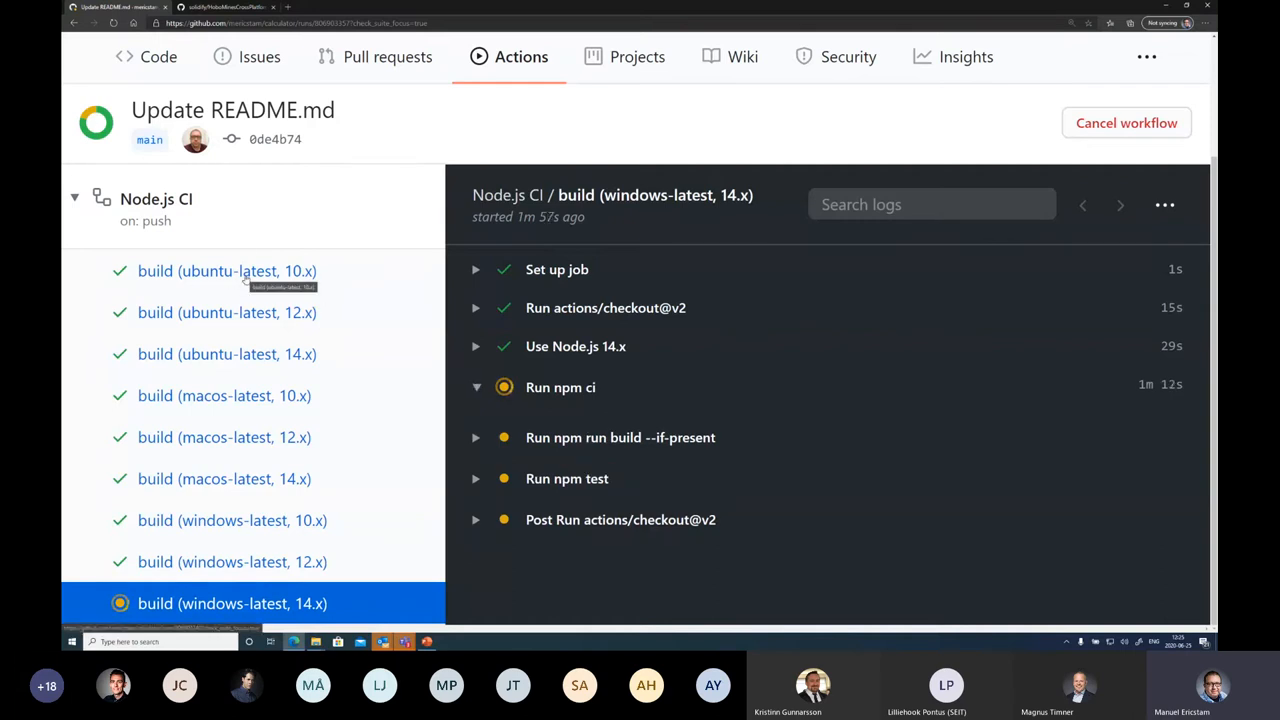
pyautogui.click(476, 436)
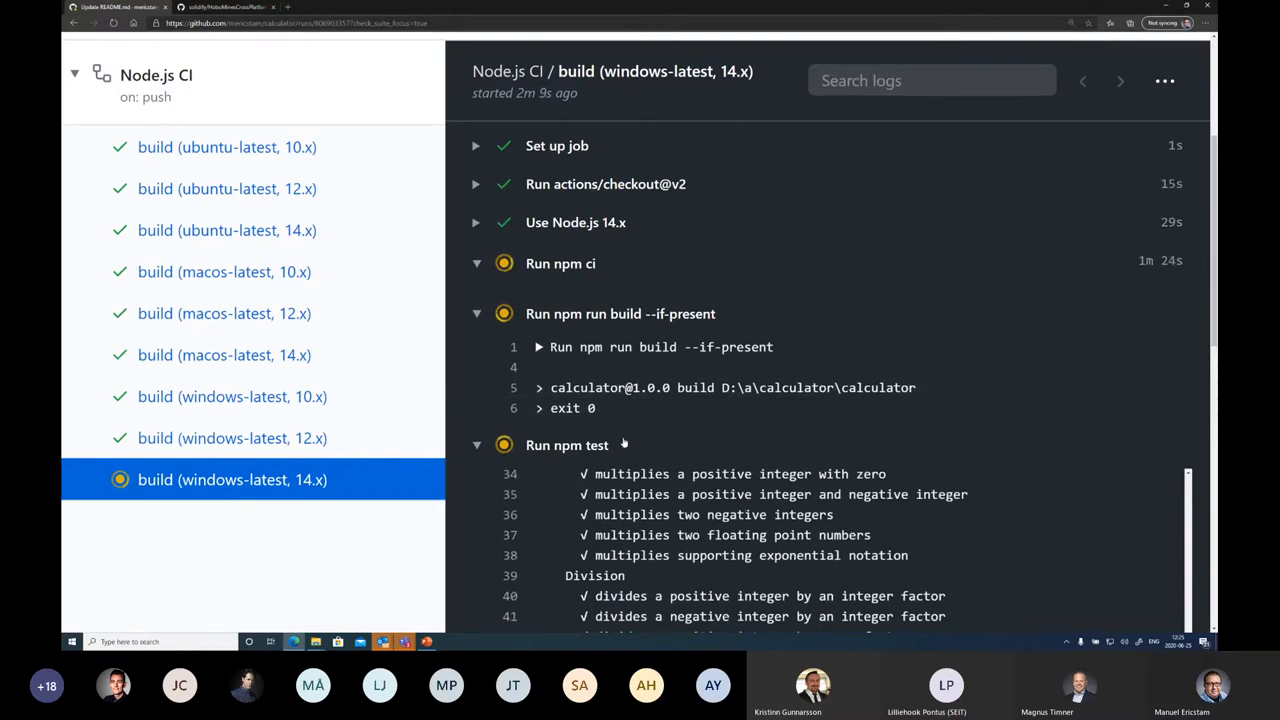
pyautogui.scroll(-3)
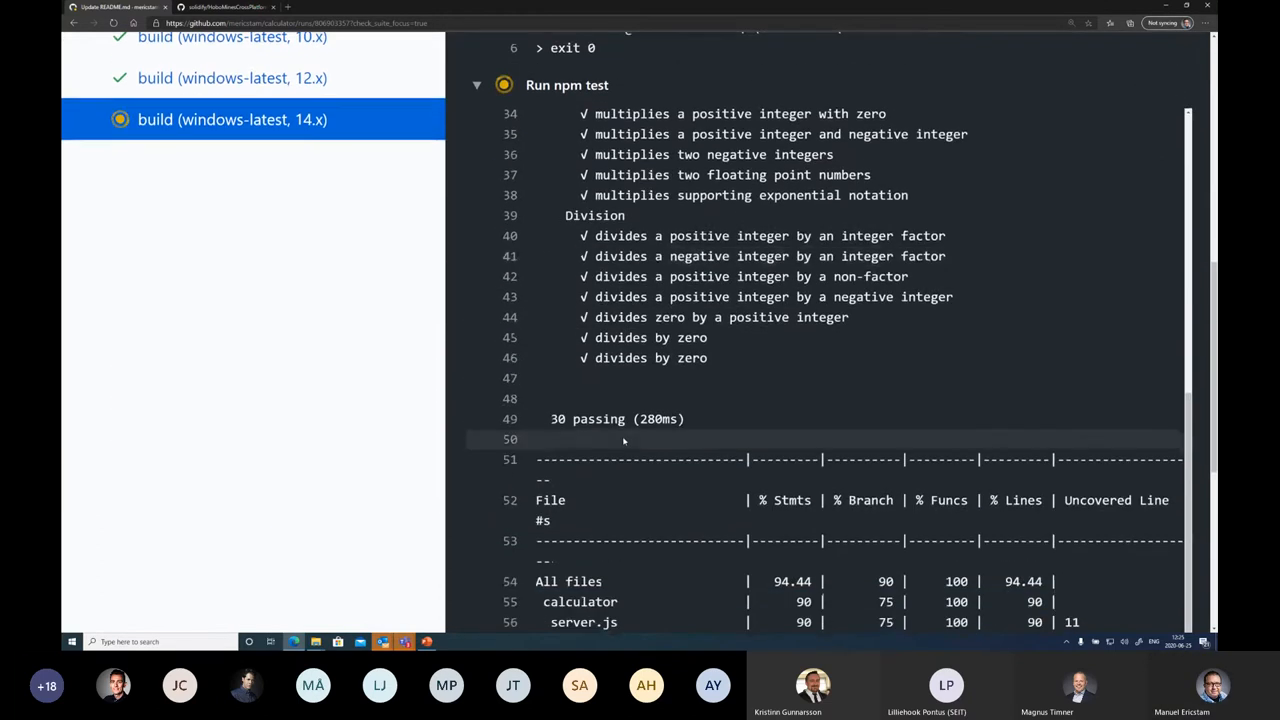
pyautogui.scroll(3)
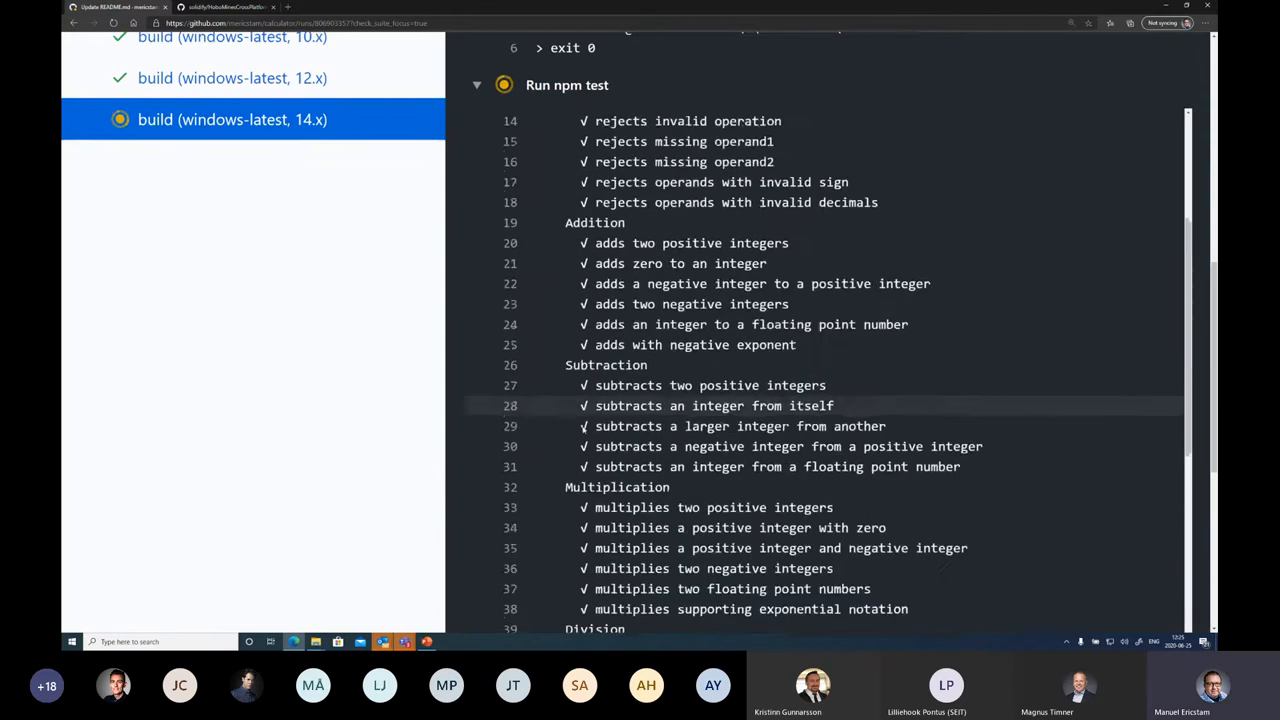
pyautogui.scroll(3)
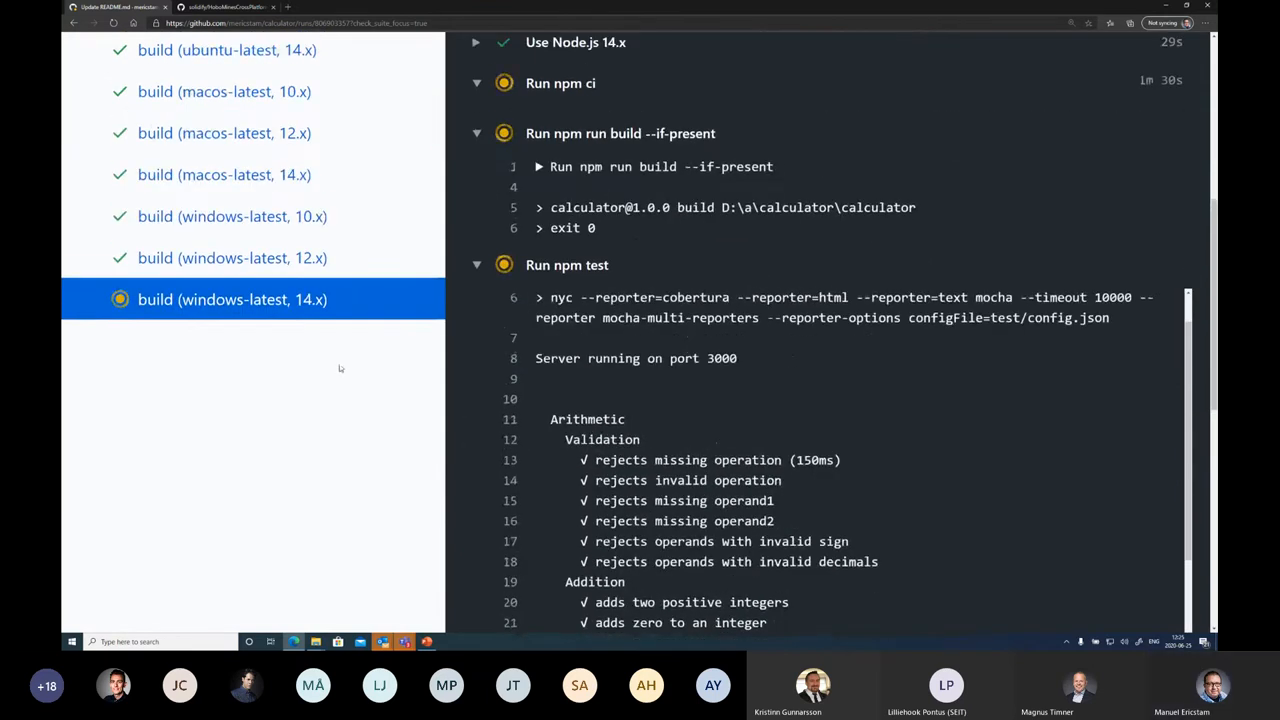
pyautogui.scroll(3)
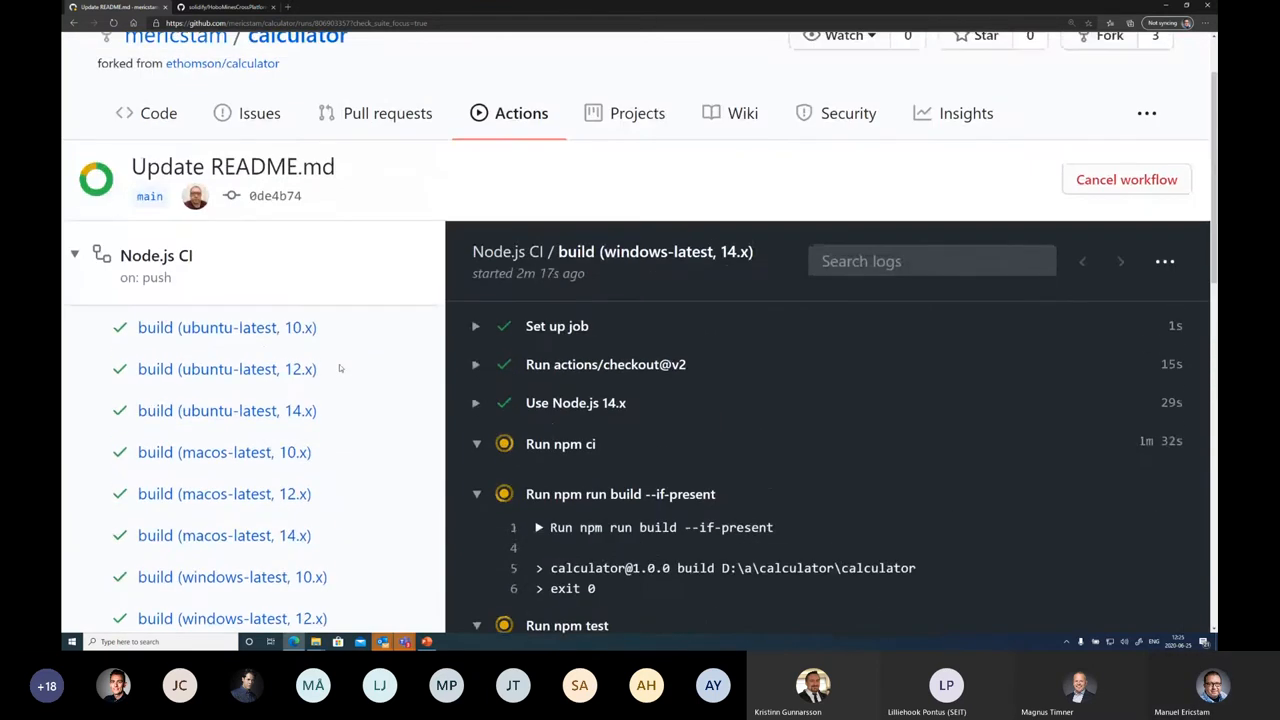
pyautogui.moveTo(368, 314)
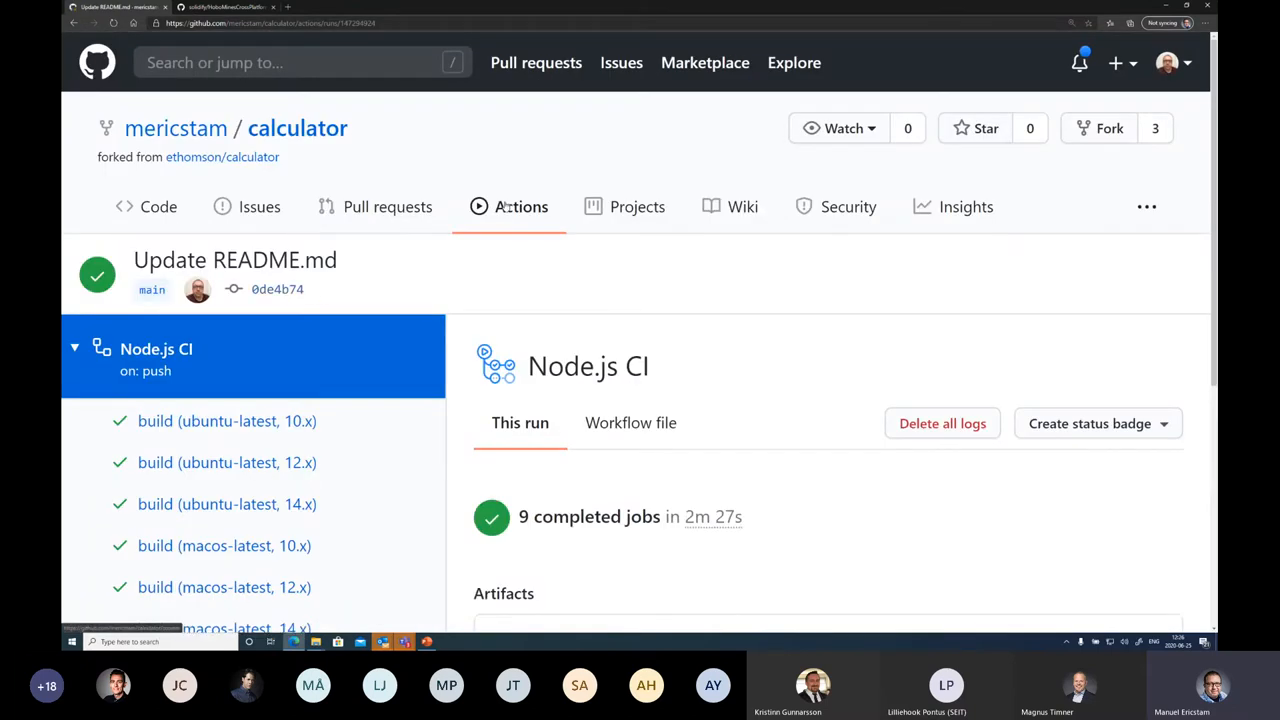
# In Actions, filter the run list to the azure.yml workflow's history.
pyautogui.click(520, 206)
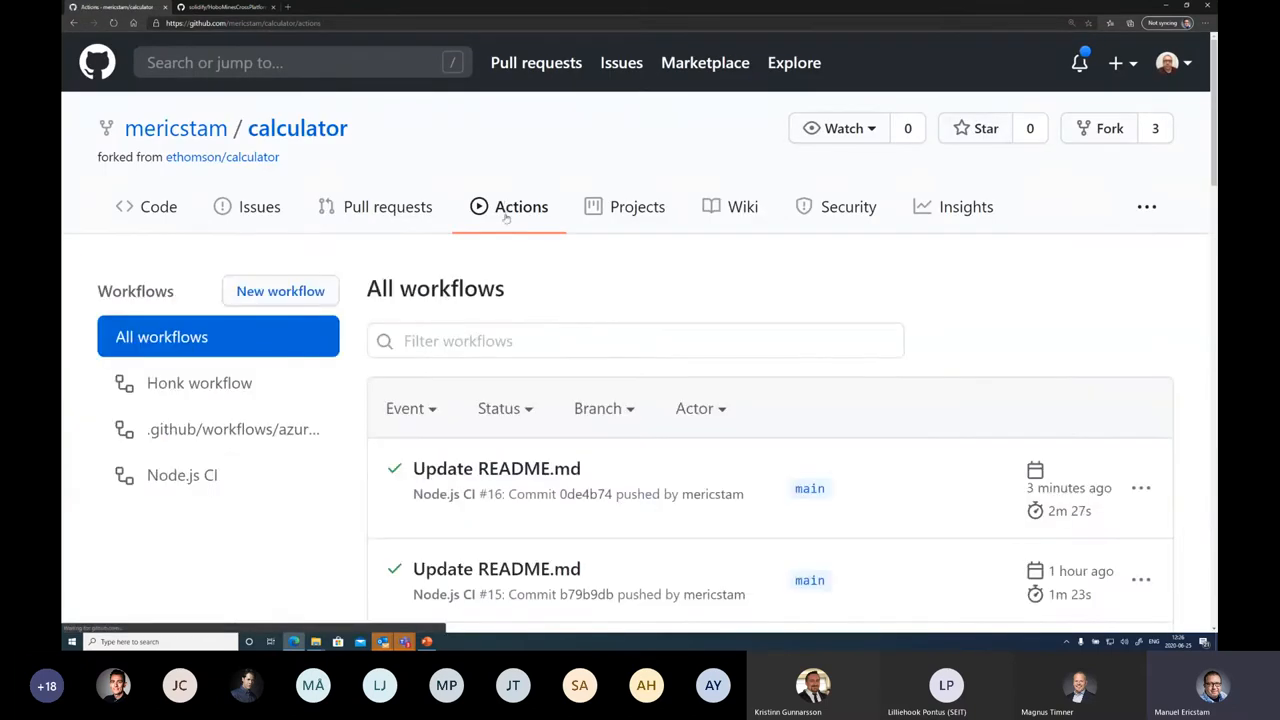
pyautogui.scroll(-3)
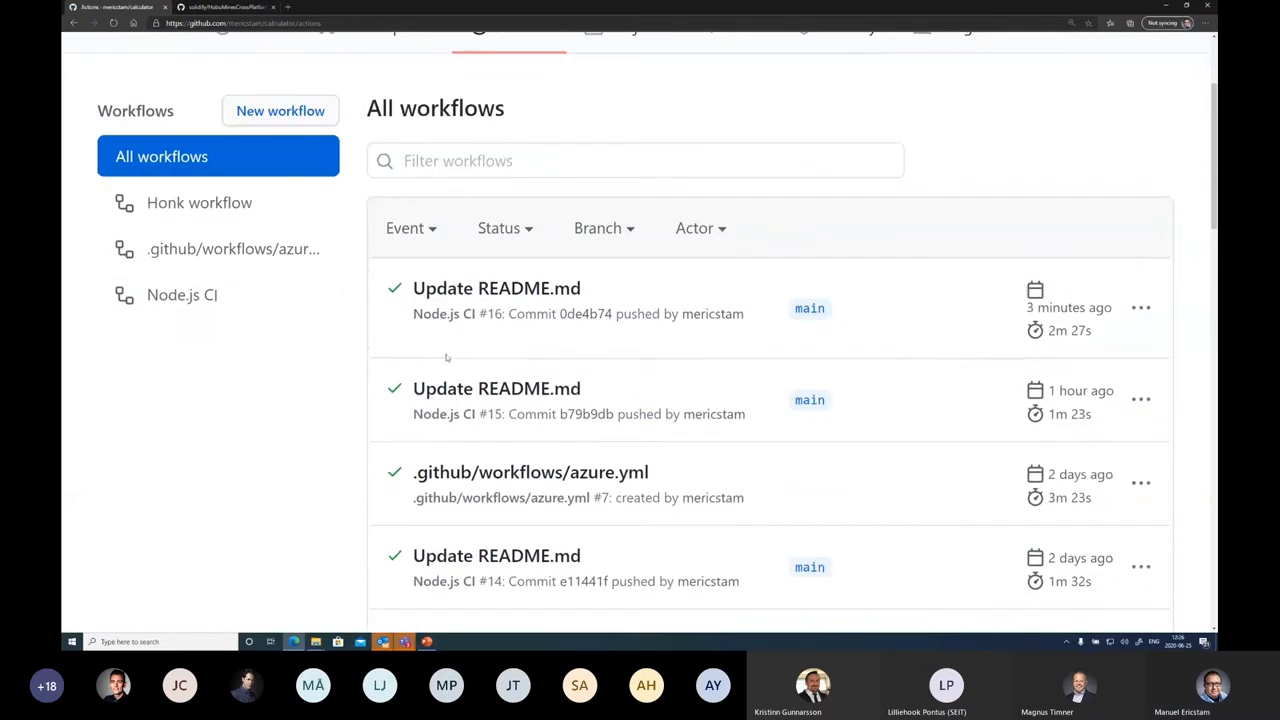
pyautogui.click(182, 294)
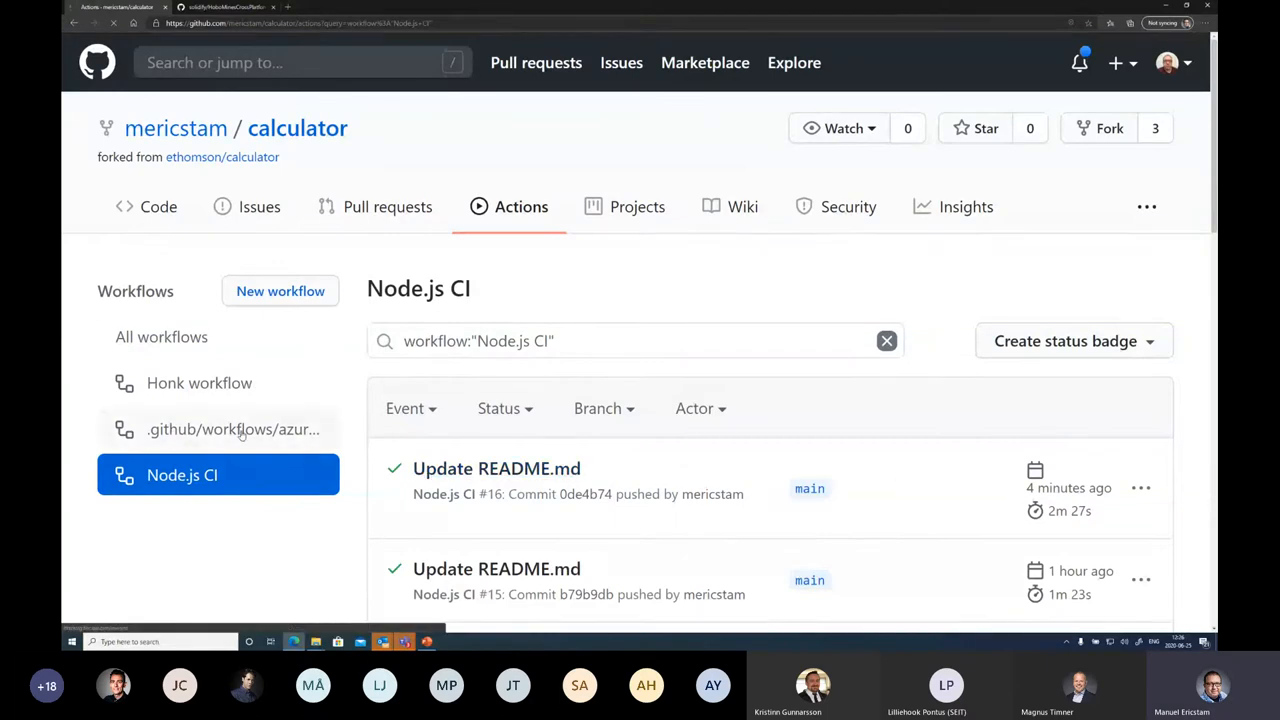
pyautogui.click(218, 428)
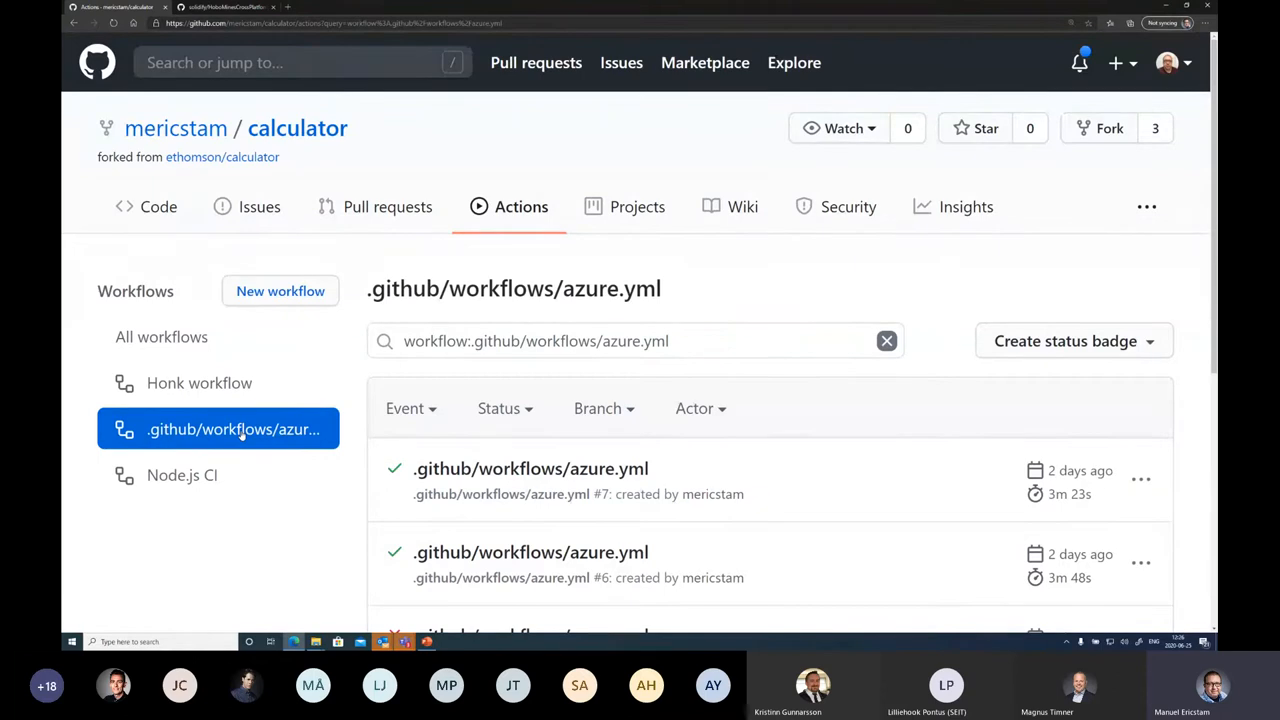
pyautogui.moveTo(440, 408)
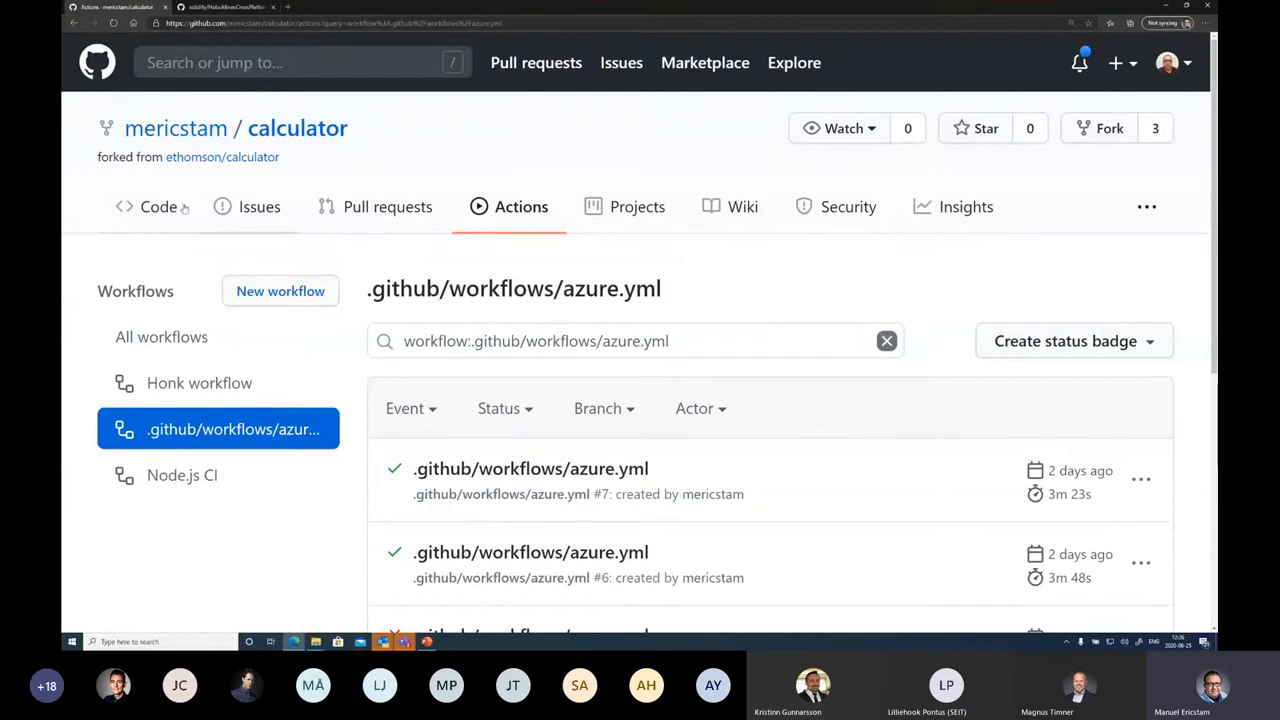
# From the Code view, open .github/workflows/azure.yml for the Azure Web App deployment.
pyautogui.click(158, 206)
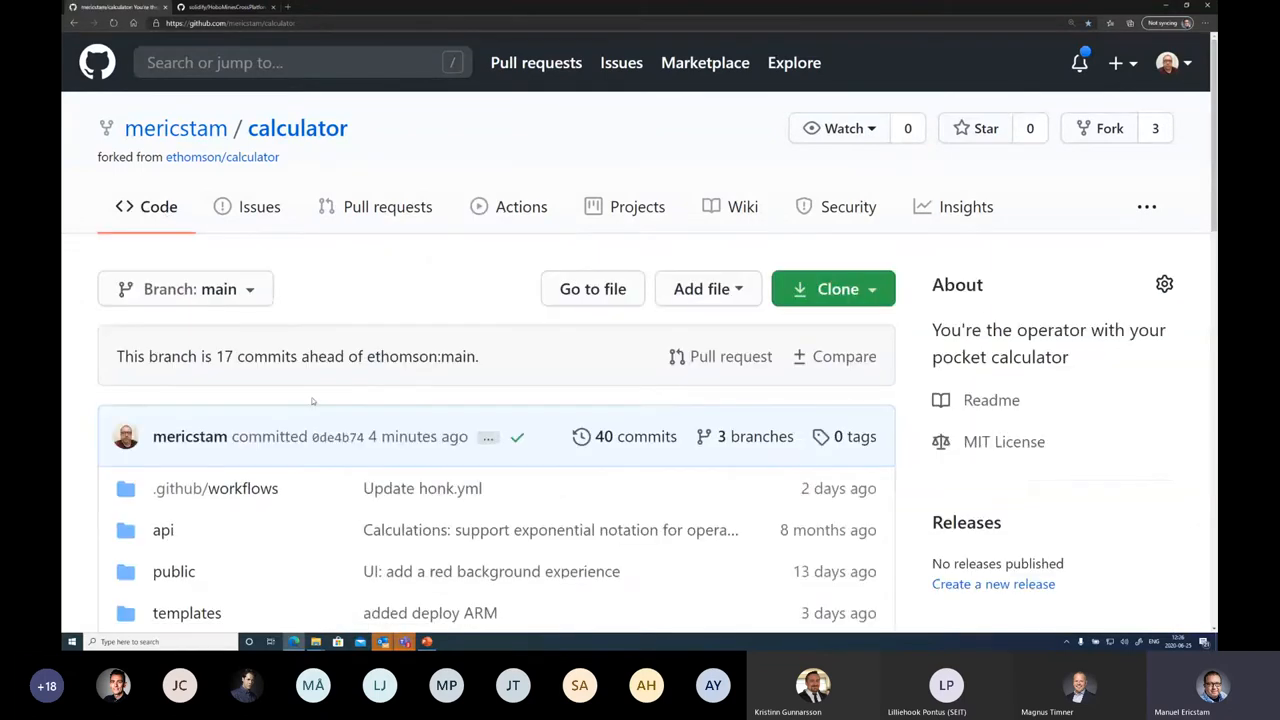
pyautogui.scroll(-3)
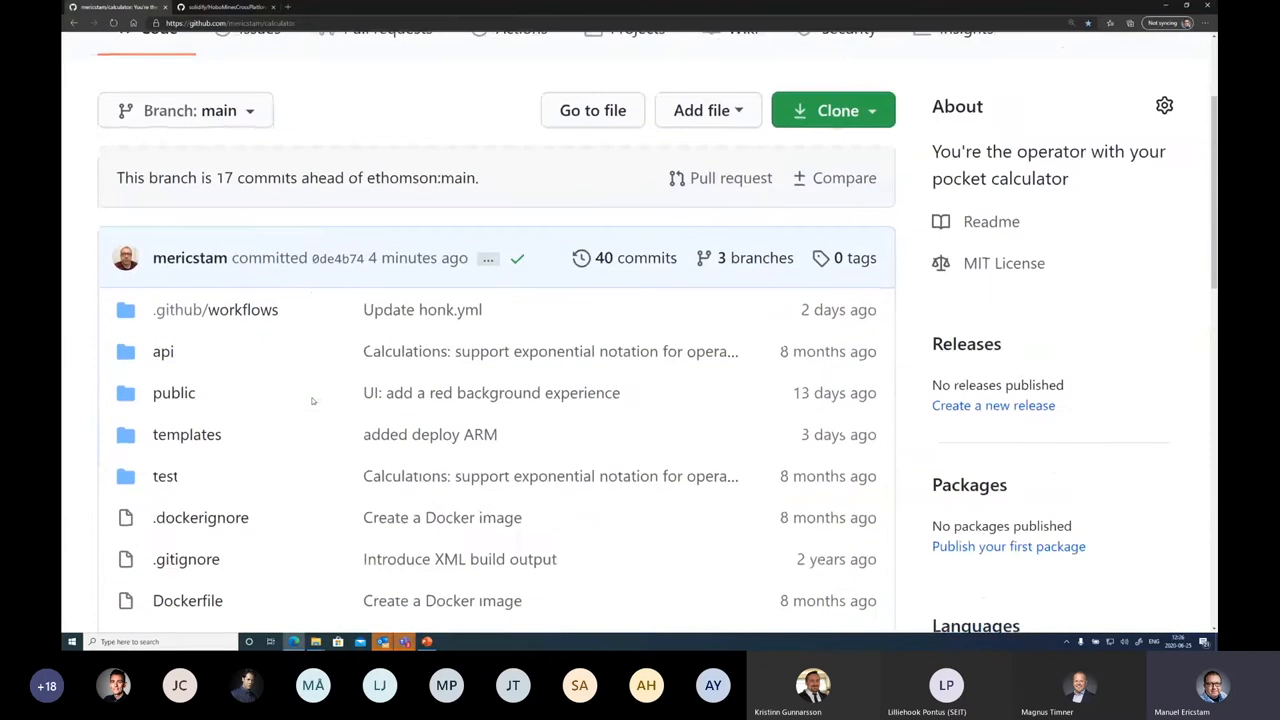
pyautogui.click(216, 308)
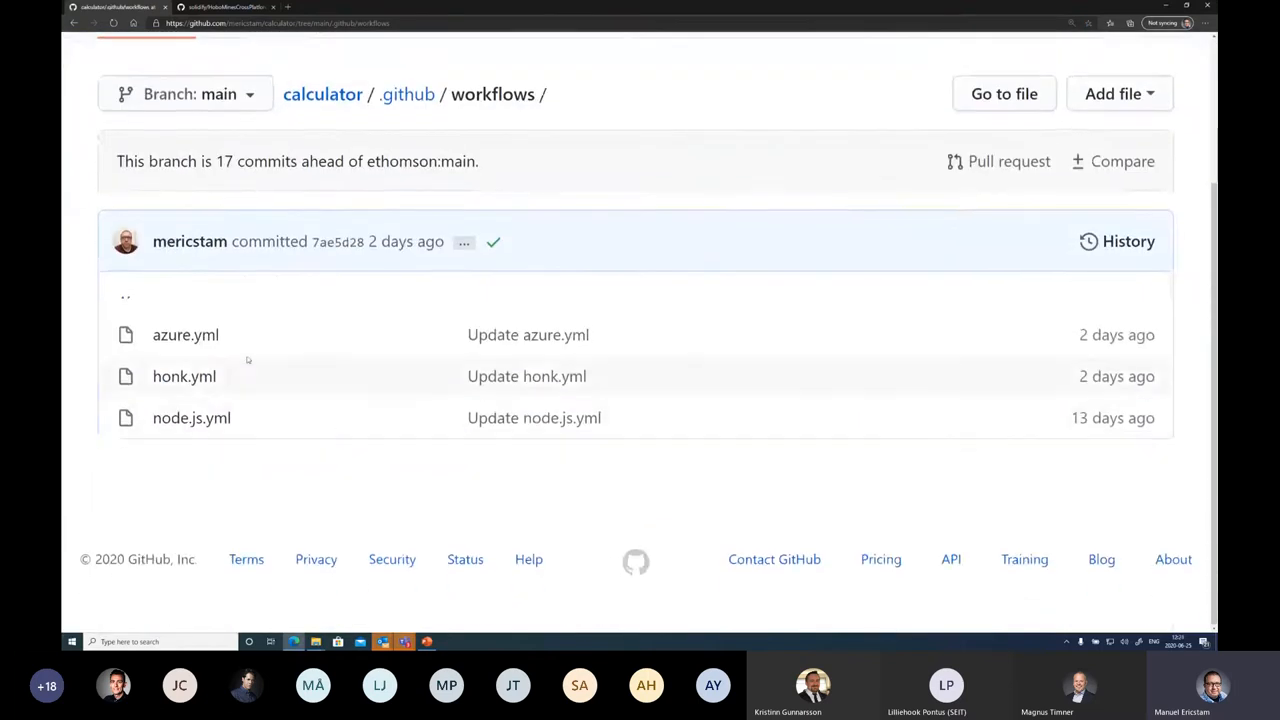
pyautogui.click(184, 336)
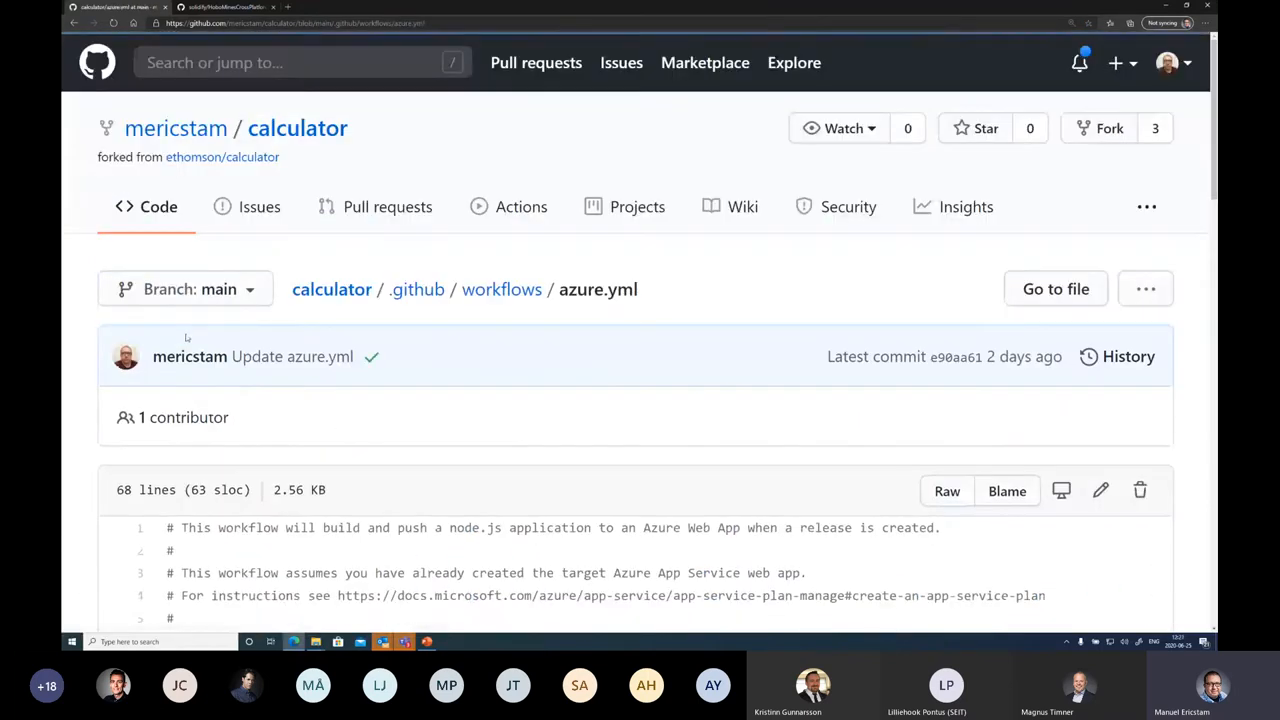
pyautogui.scroll(-3)
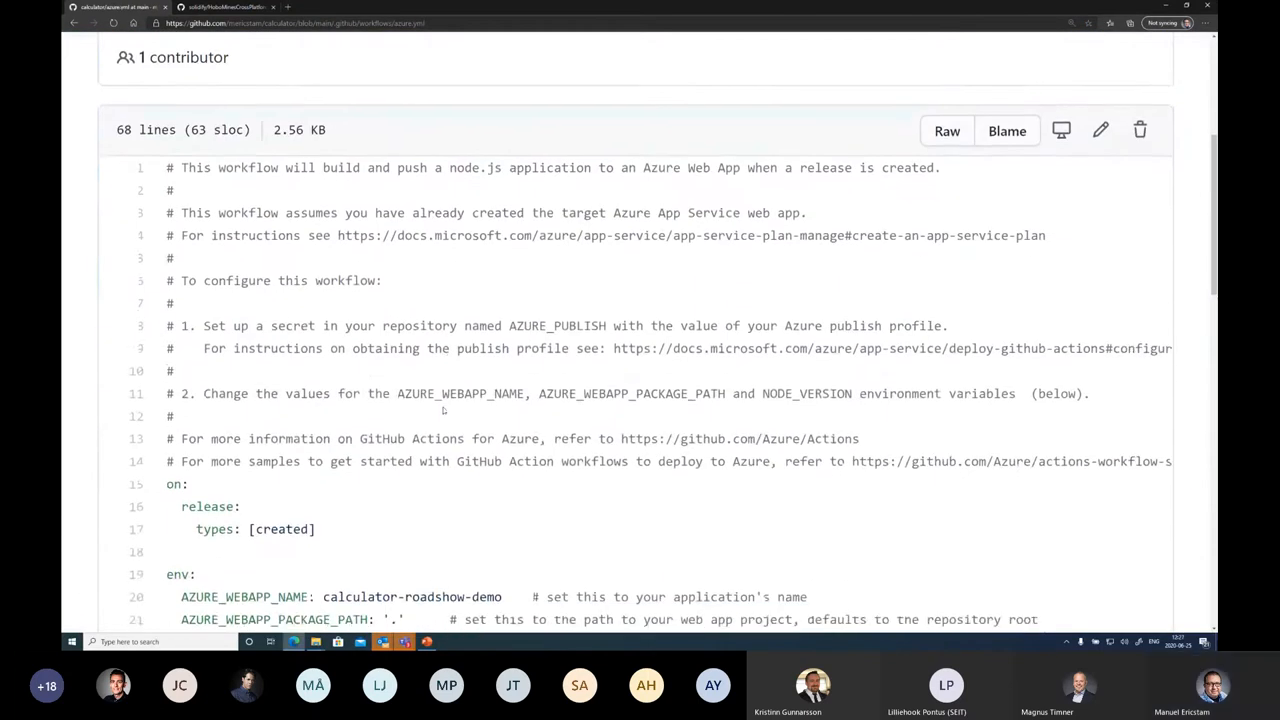
pyautogui.scroll(-3)
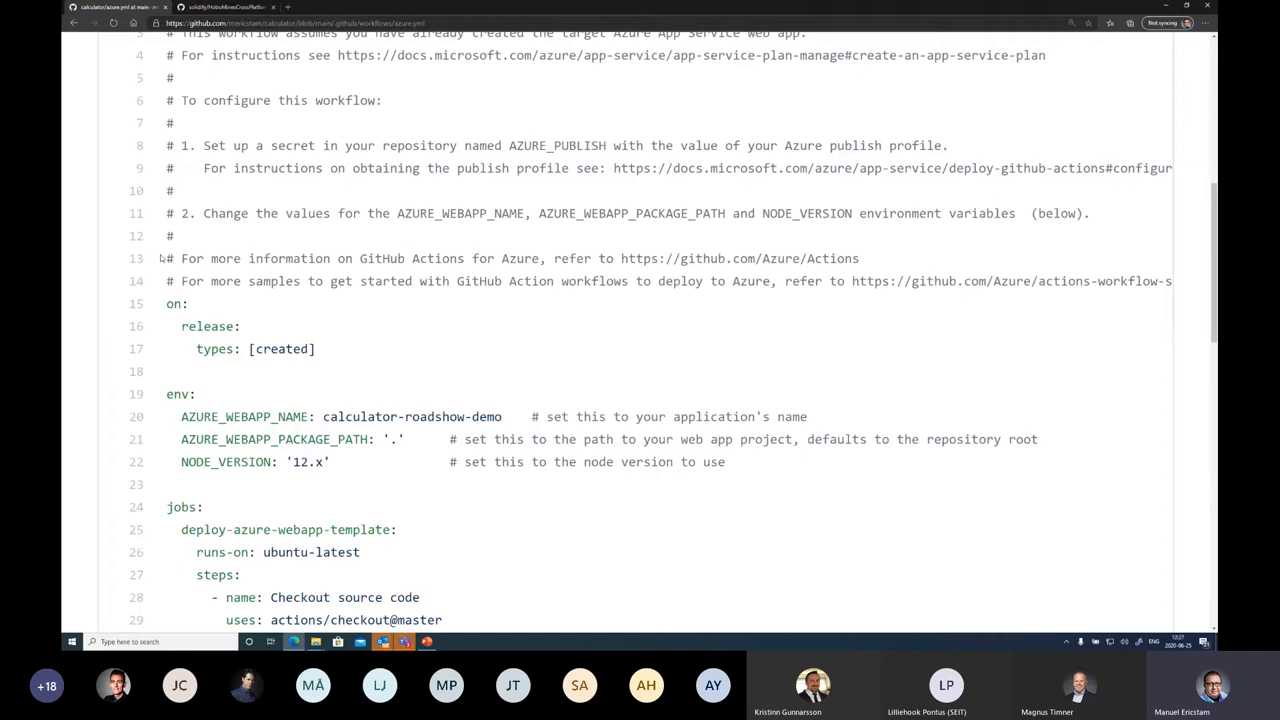
pyautogui.moveTo(260, 336)
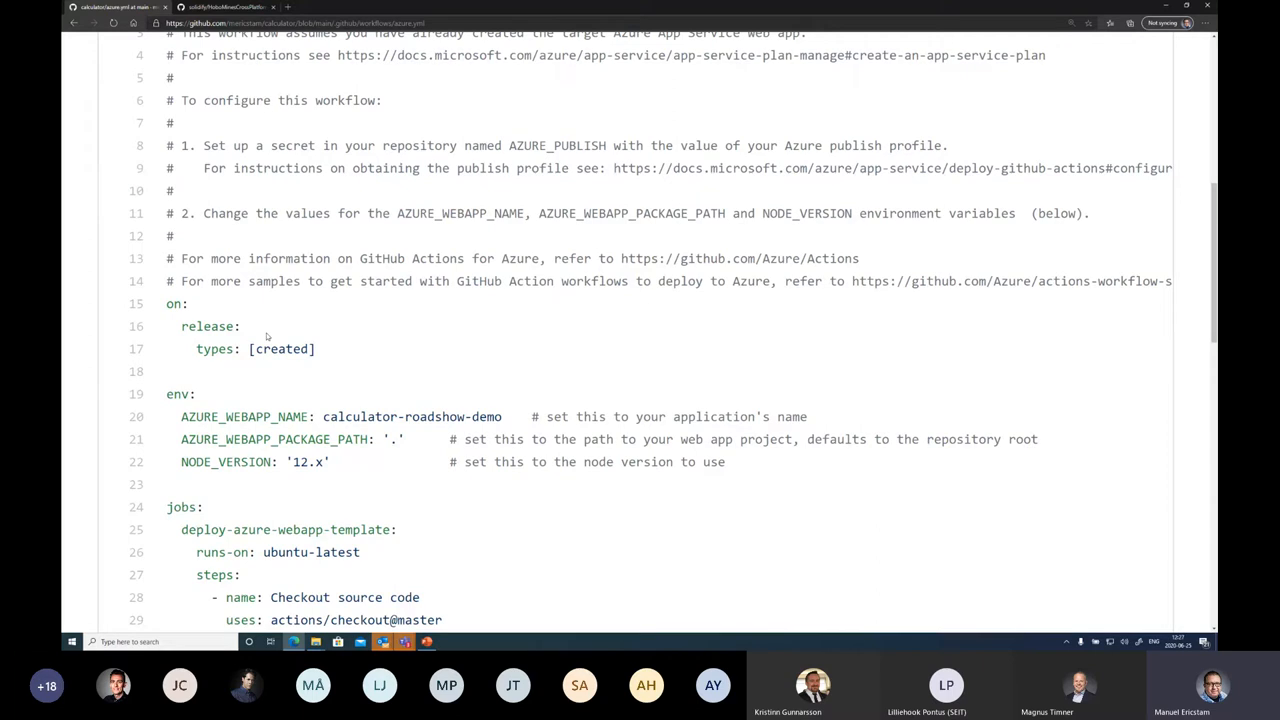
pyautogui.scroll(-3)
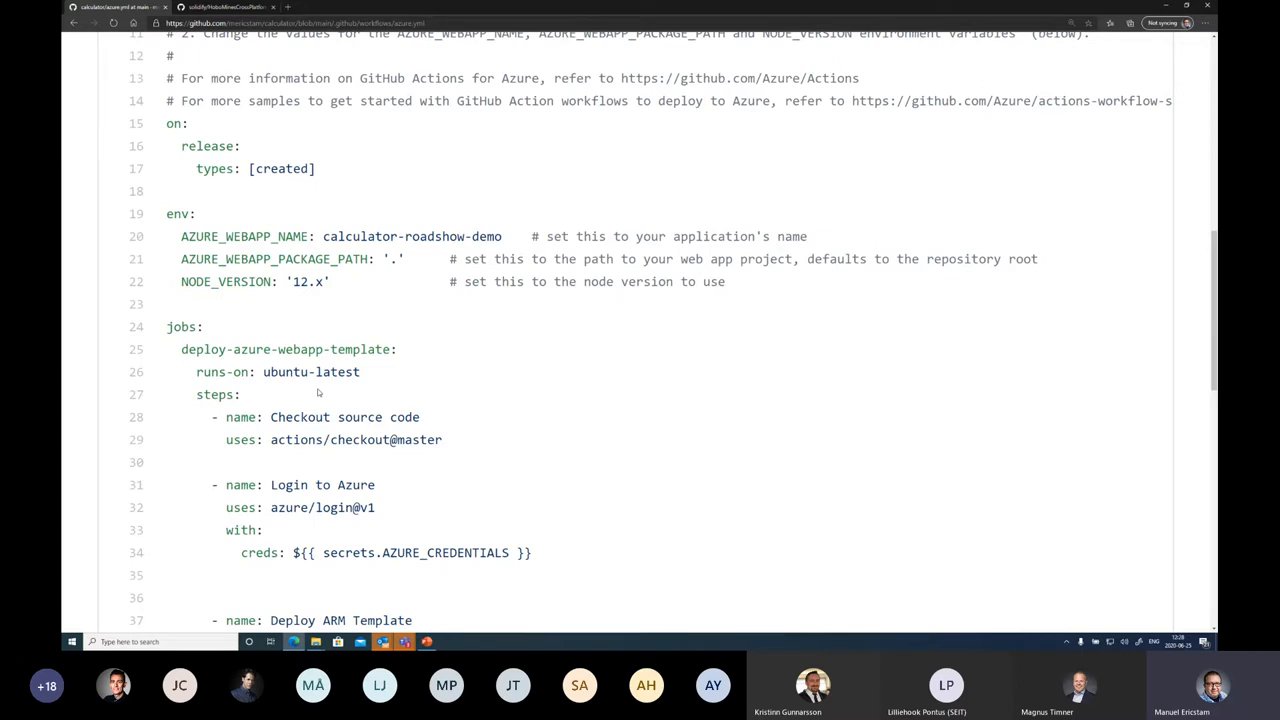
pyautogui.moveTo(412, 306)
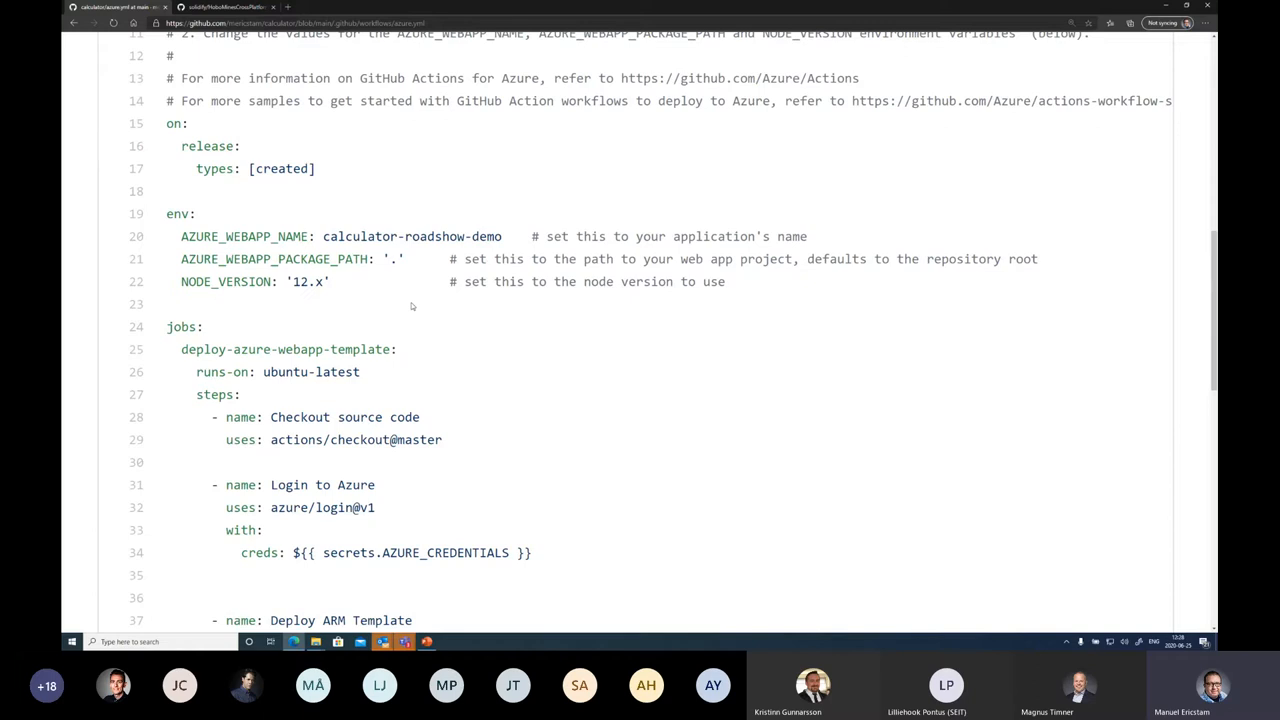
pyautogui.moveTo(428, 312)
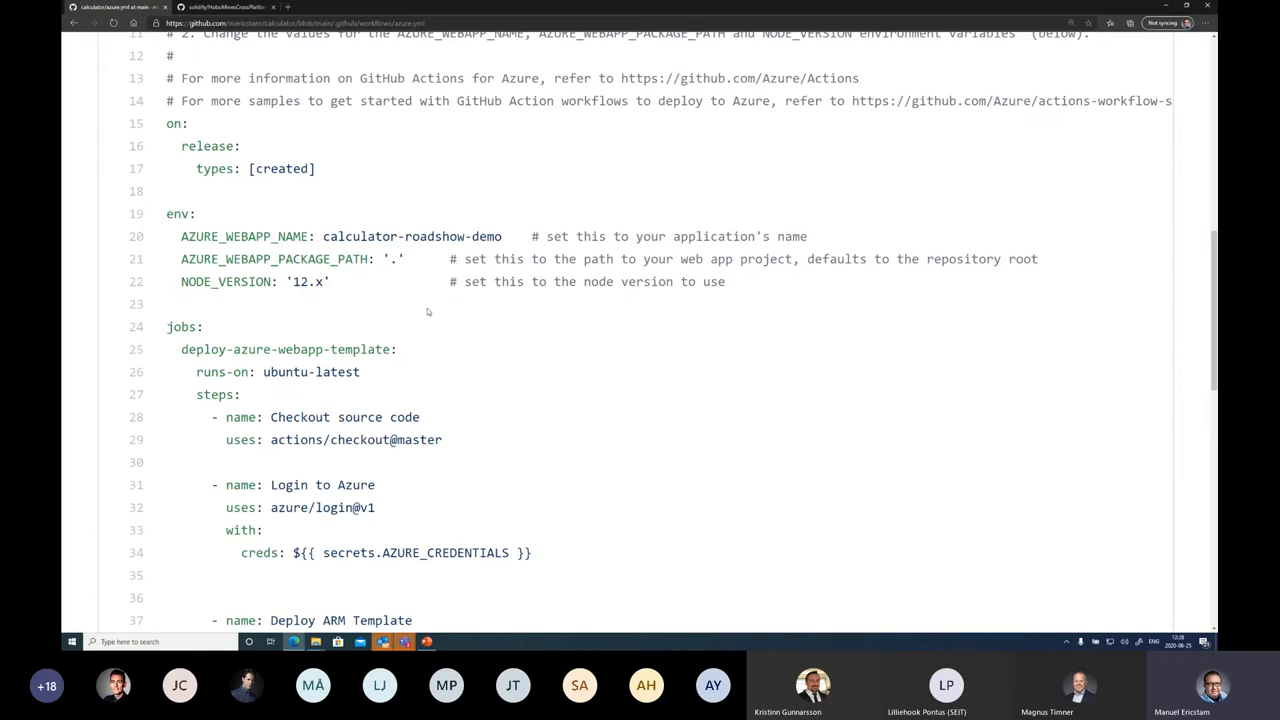
pyautogui.moveTo(438, 348)
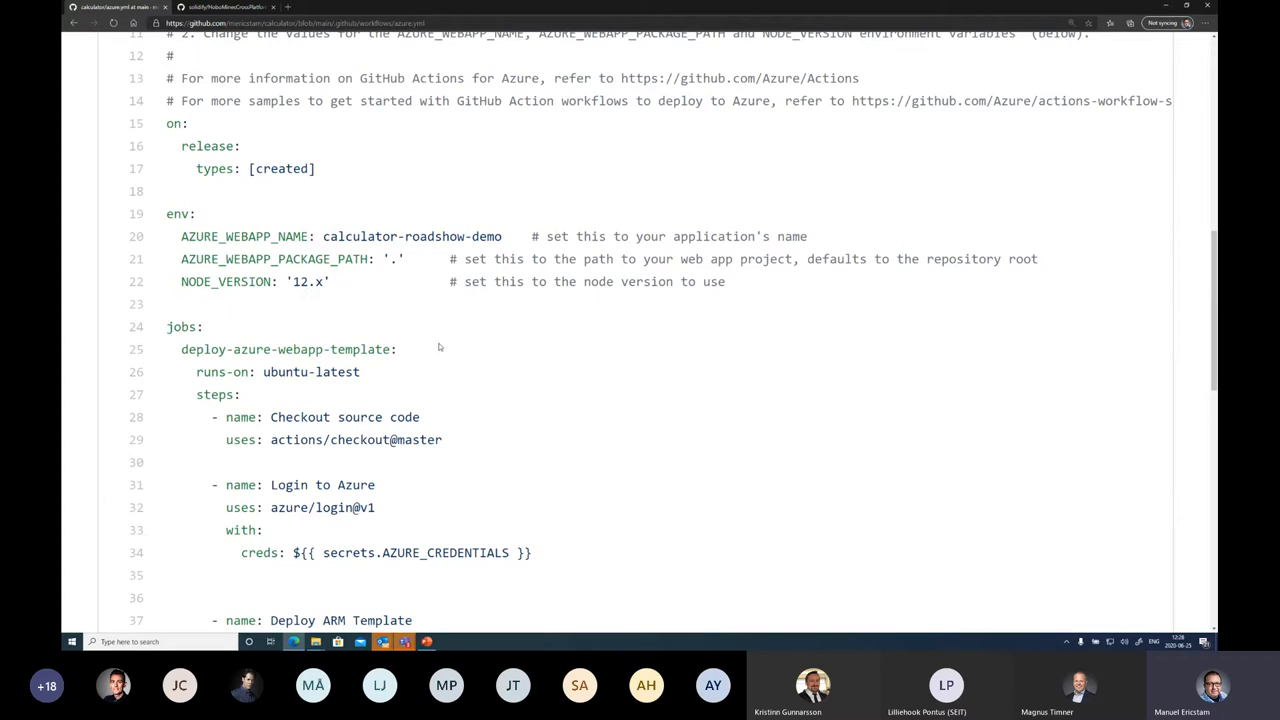
pyautogui.moveTo(500, 350)
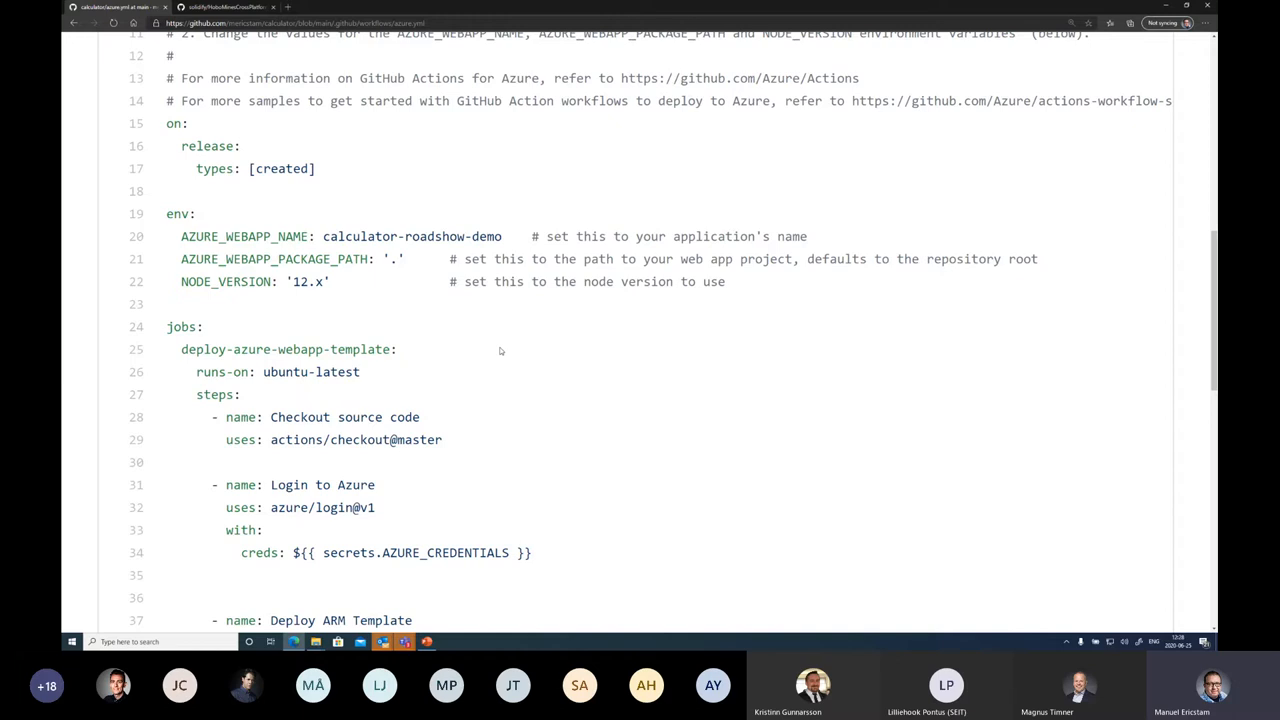
pyautogui.moveTo(494, 348)
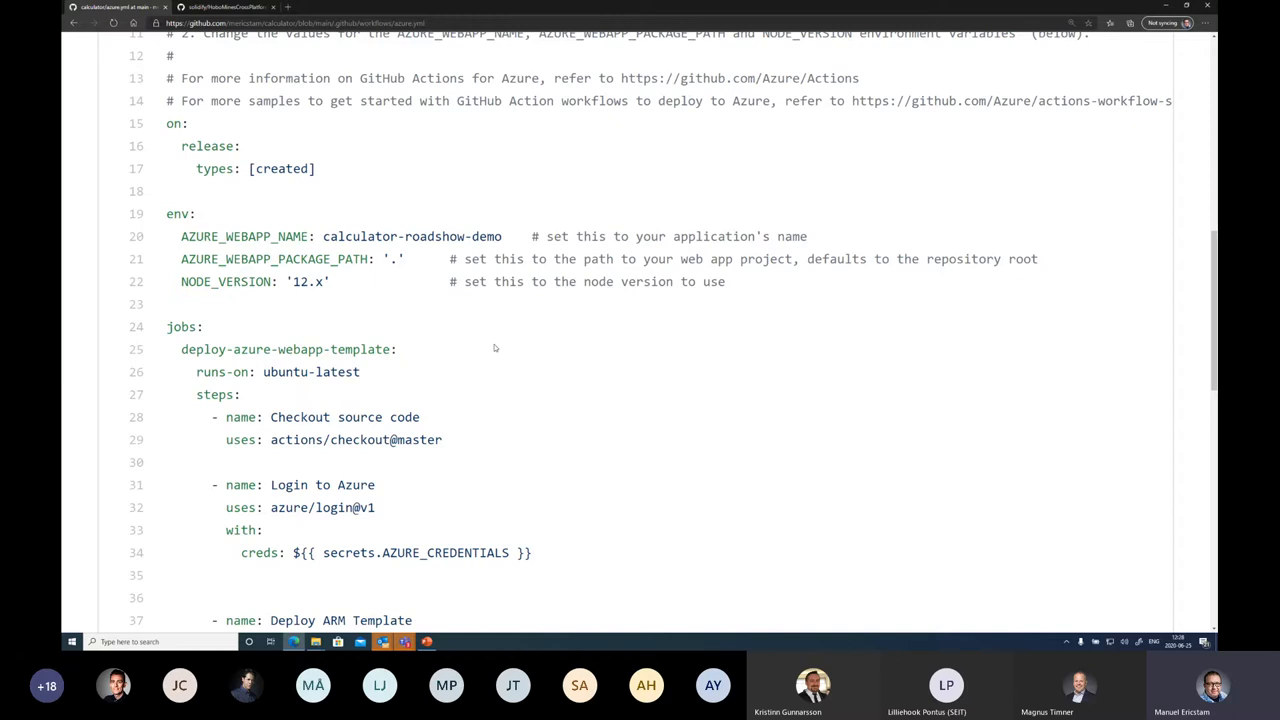
pyautogui.moveTo(560, 342)
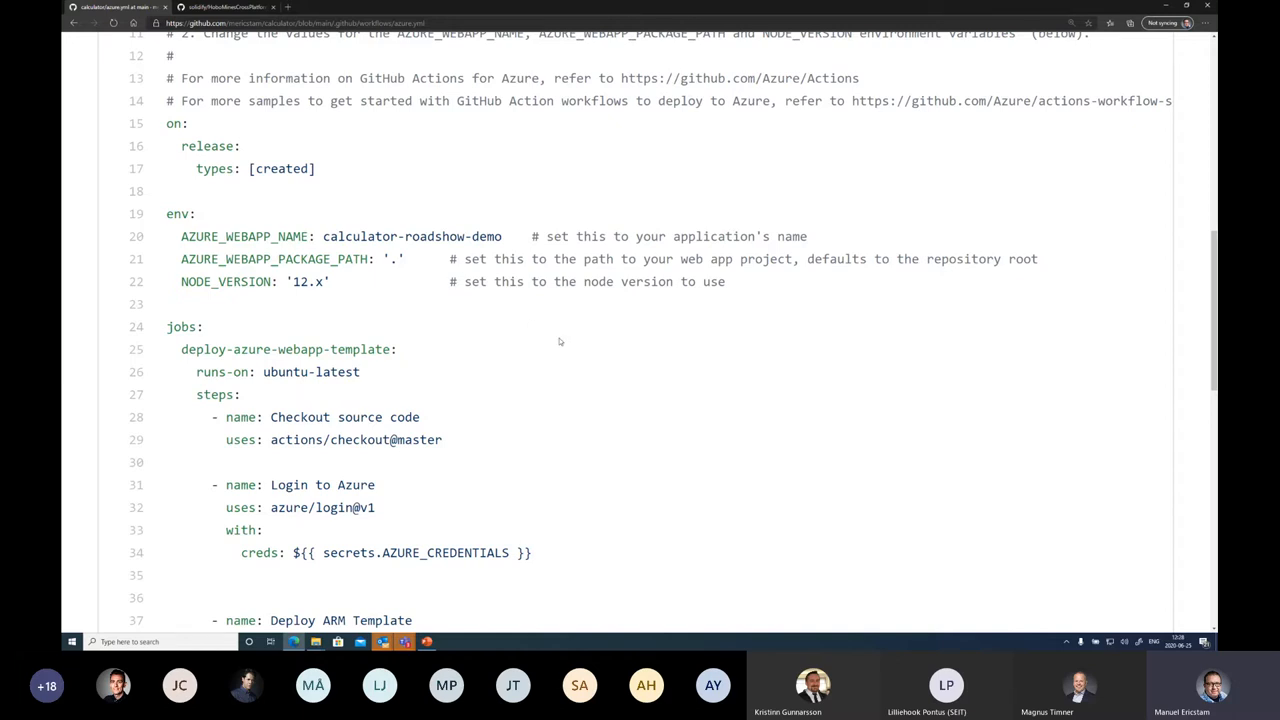
pyautogui.scroll(-3)
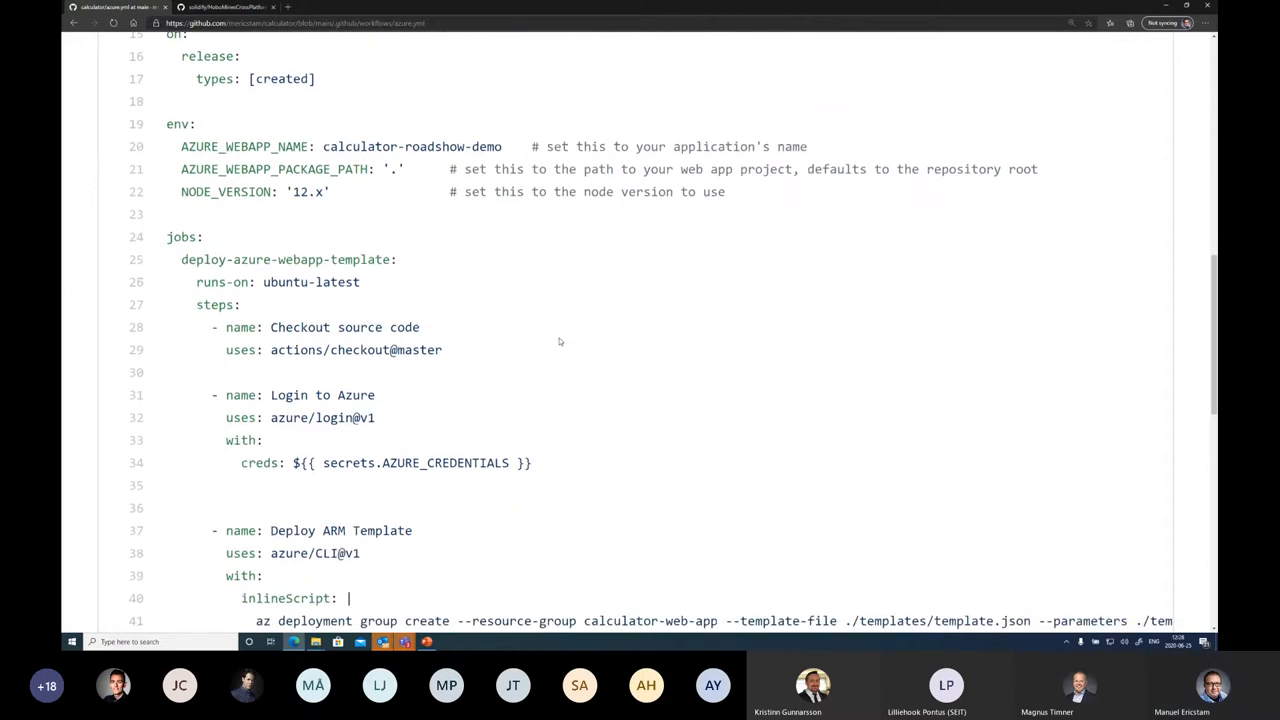
pyautogui.moveTo(532, 358)
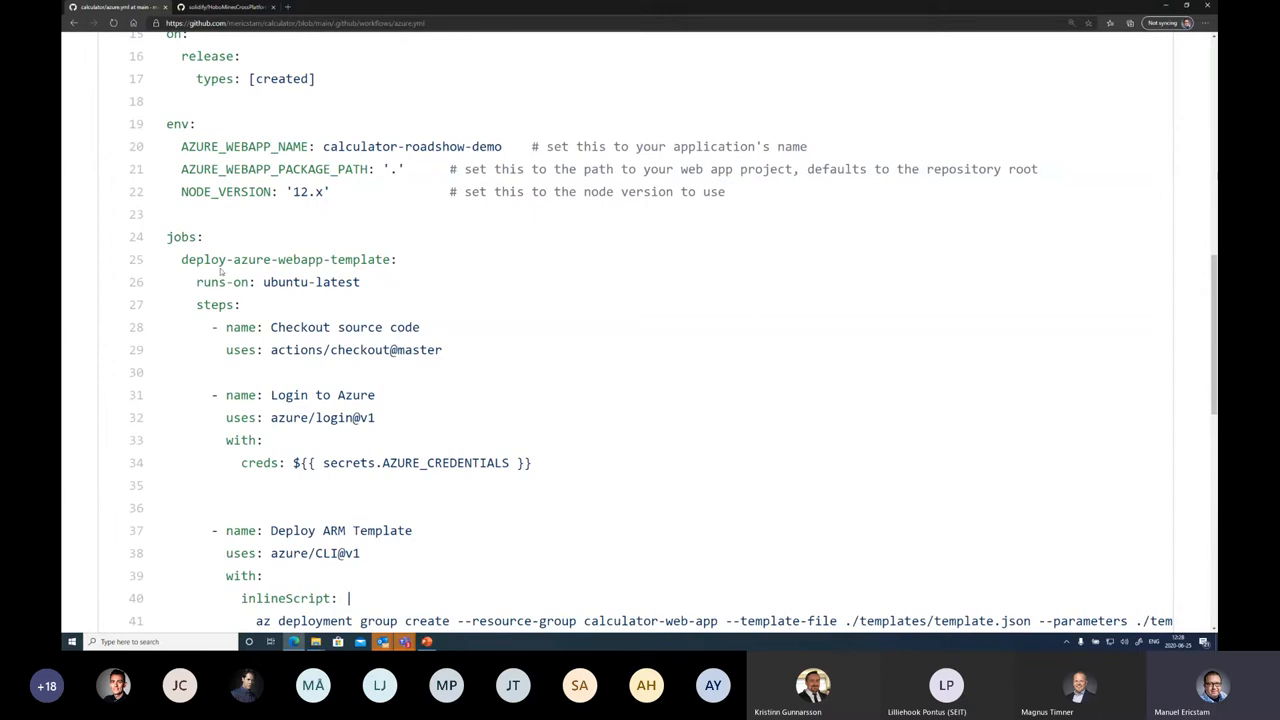
pyautogui.moveTo(314, 382)
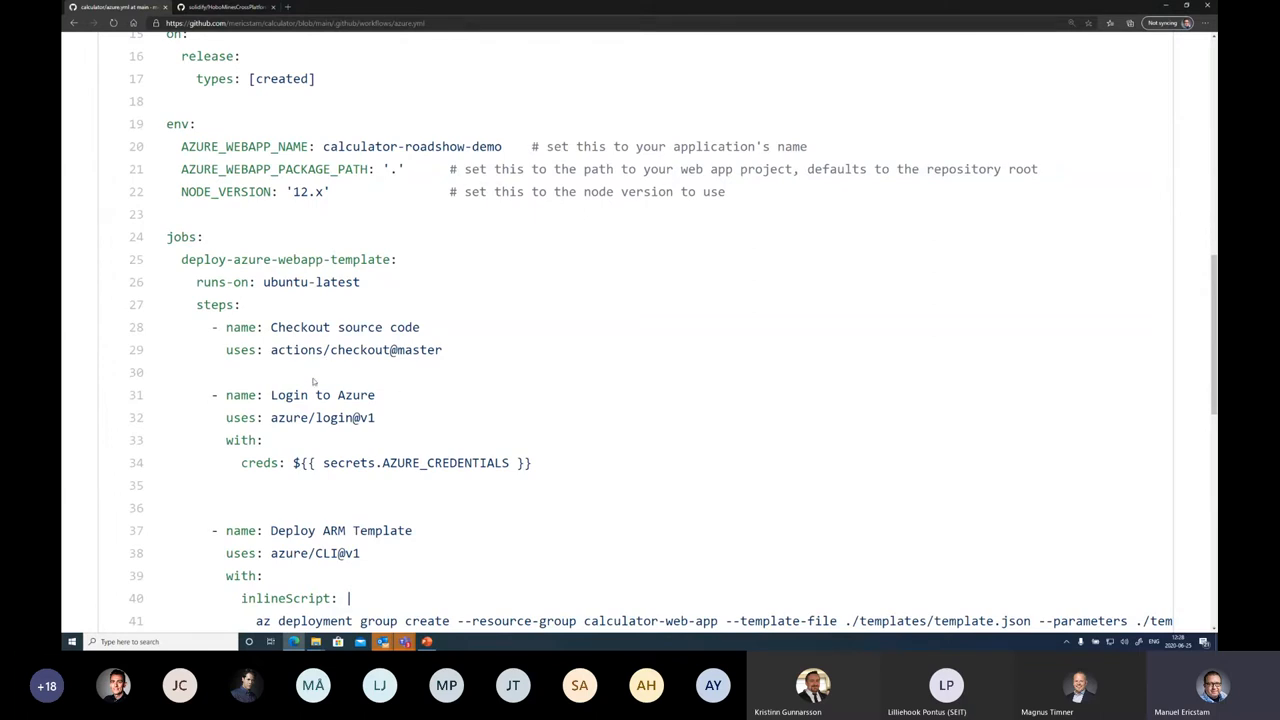
pyautogui.moveTo(452, 426)
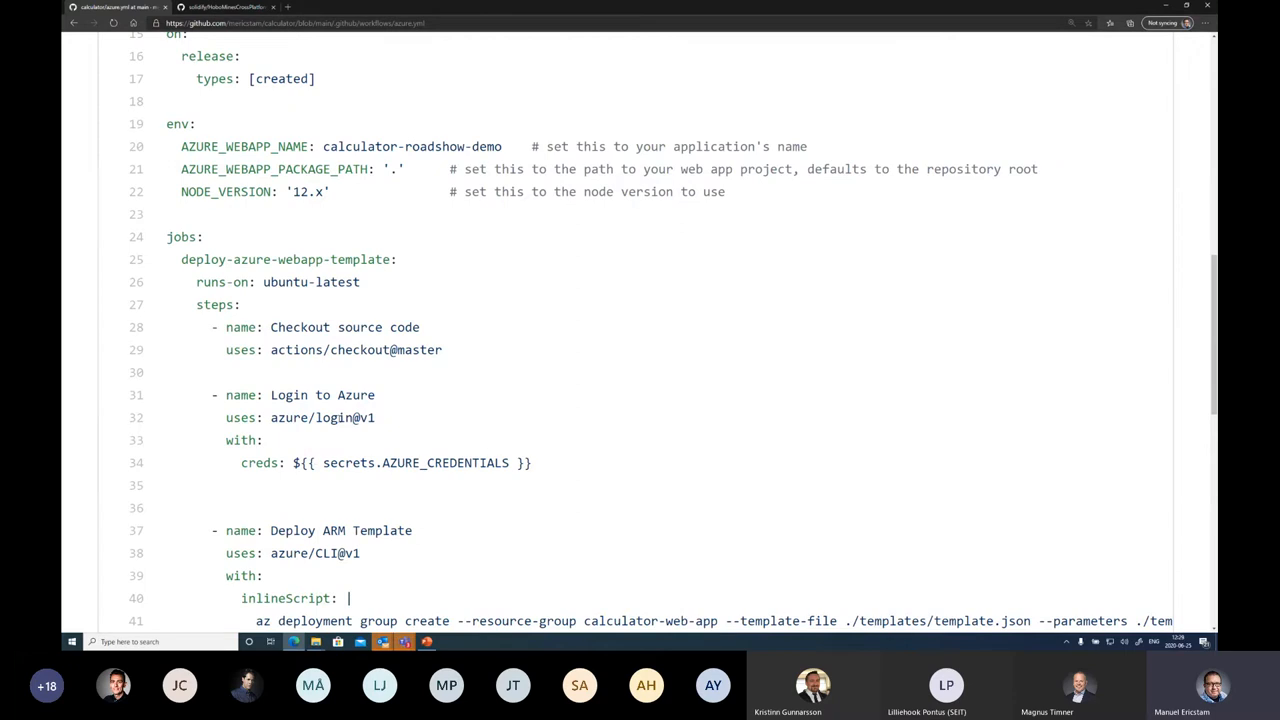
pyautogui.scroll(3)
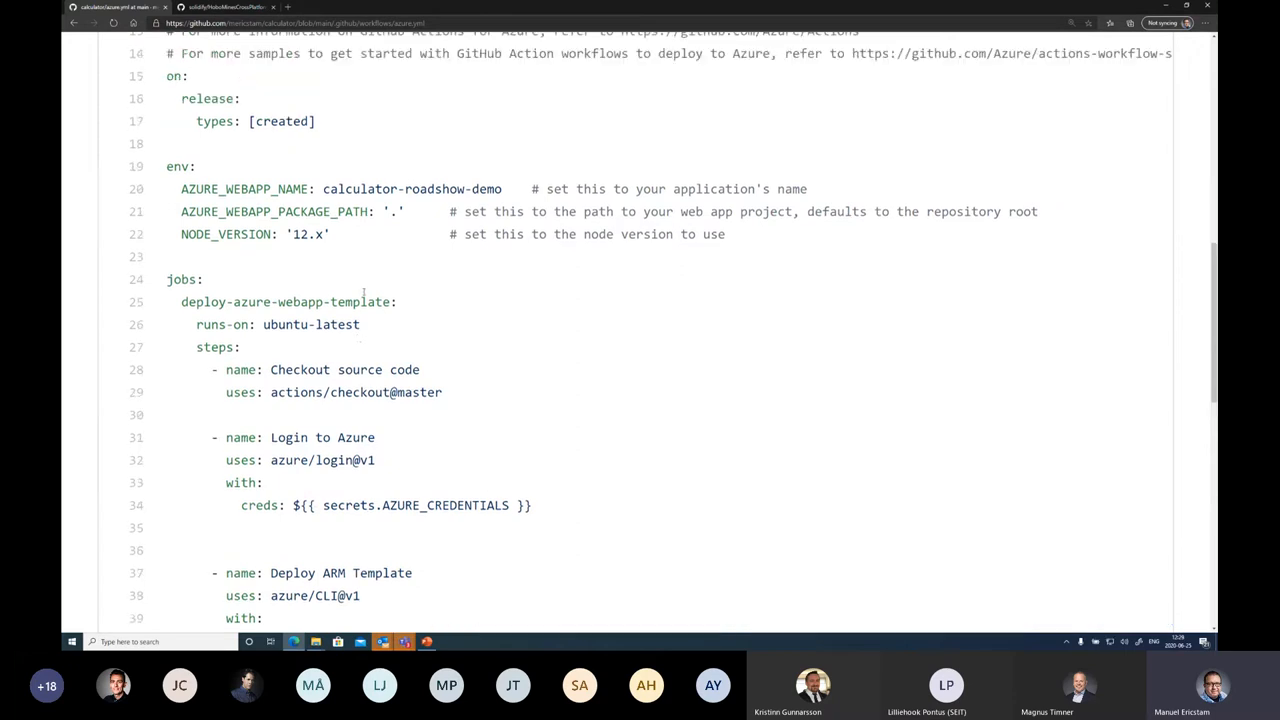
pyautogui.scroll(-3)
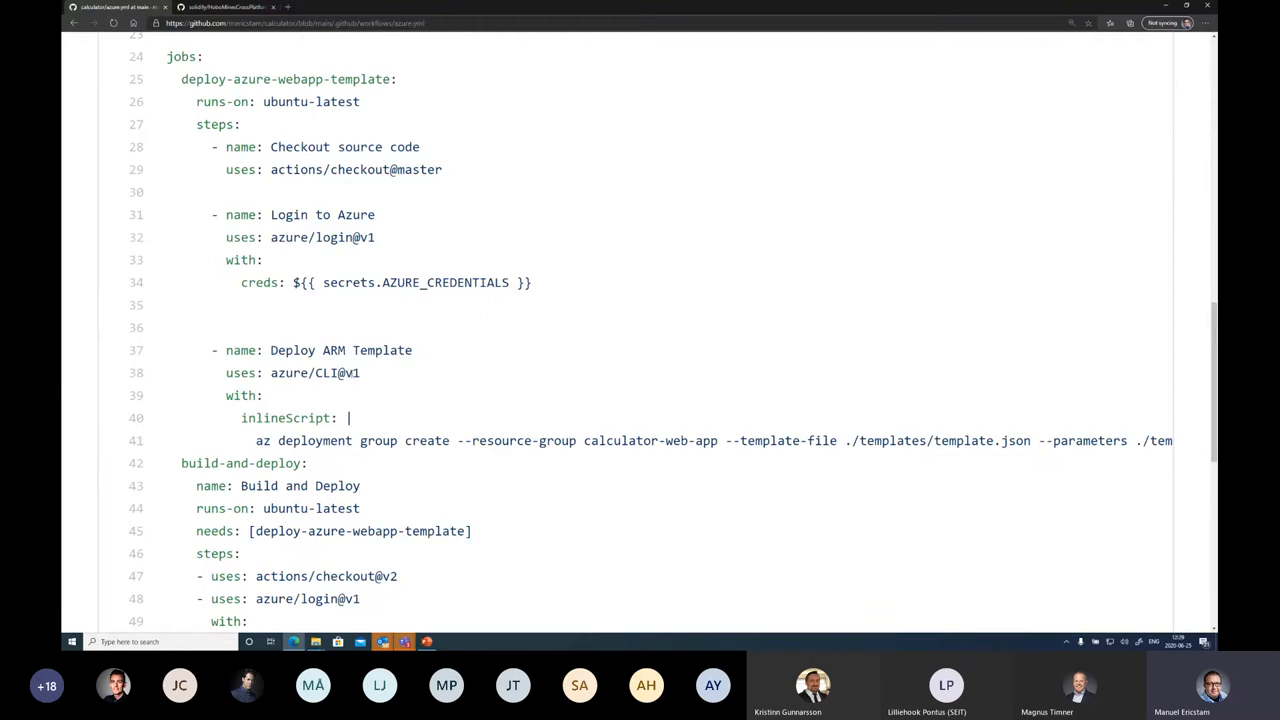
pyautogui.doubleClick(280, 440)
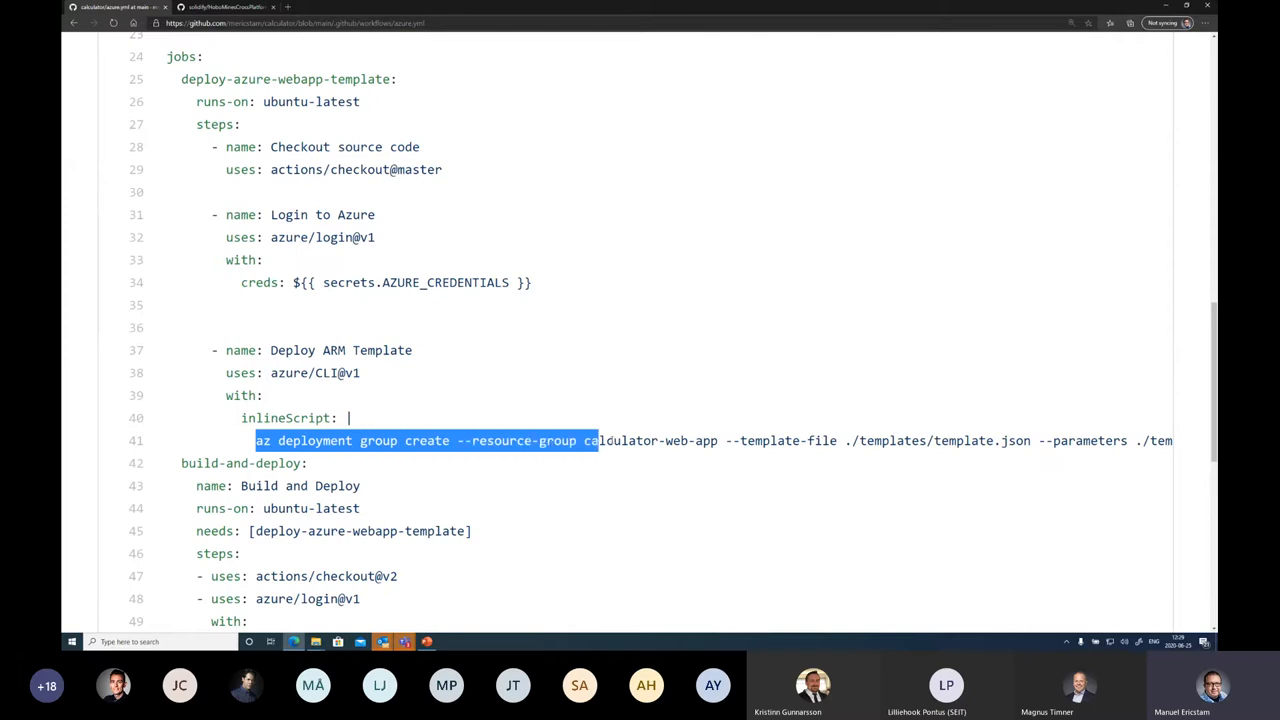
pyautogui.moveTo(596, 442); pyautogui.dragTo(844, 442)
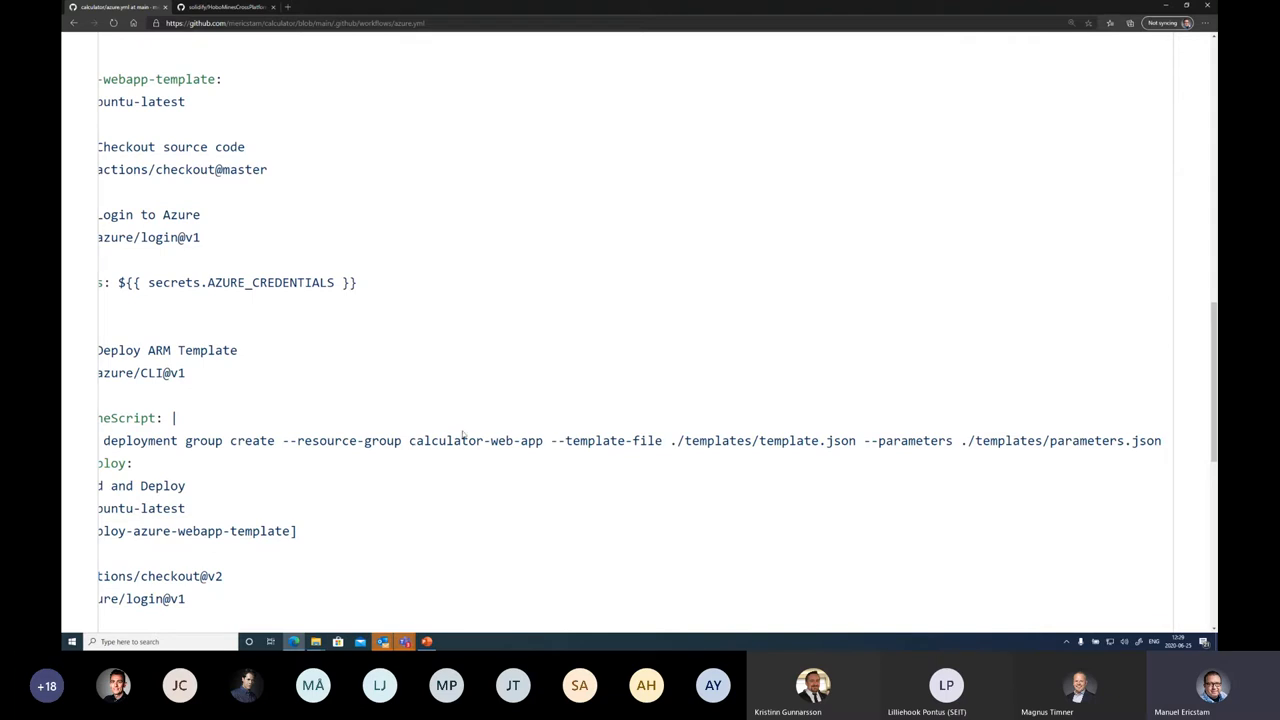
pyautogui.moveTo(306, 580)
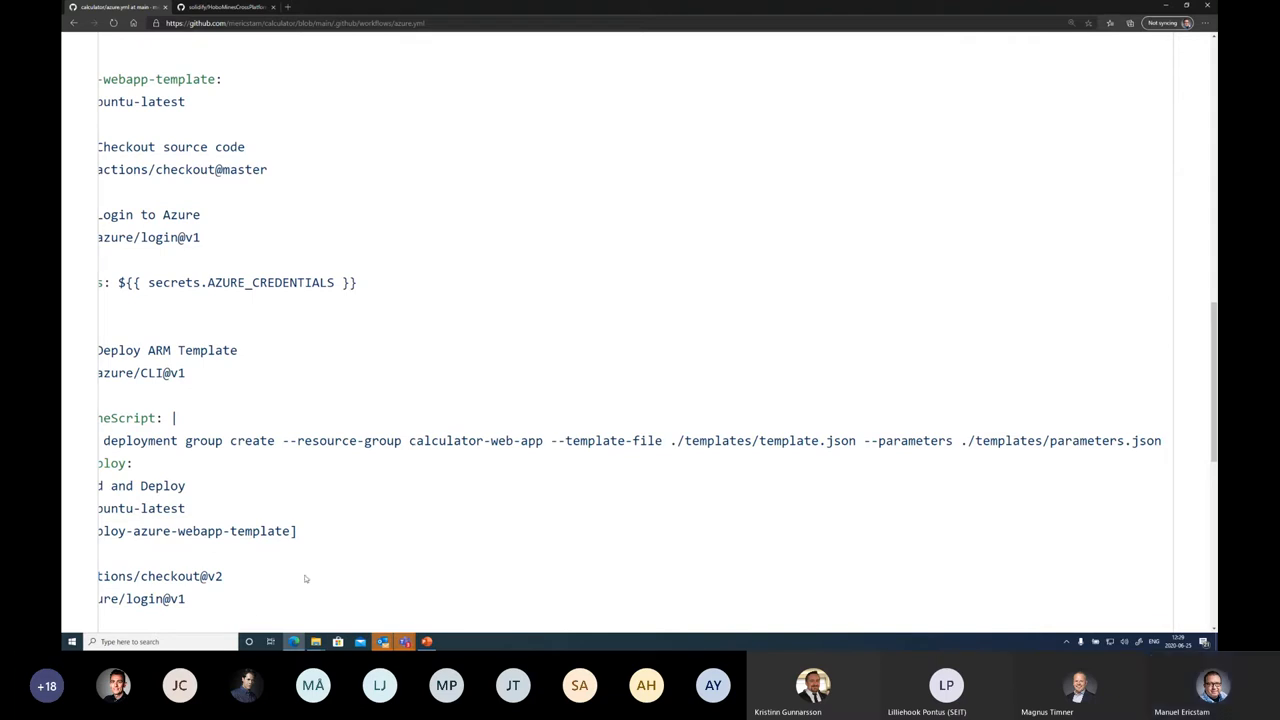
pyautogui.doubleClick(140, 374)
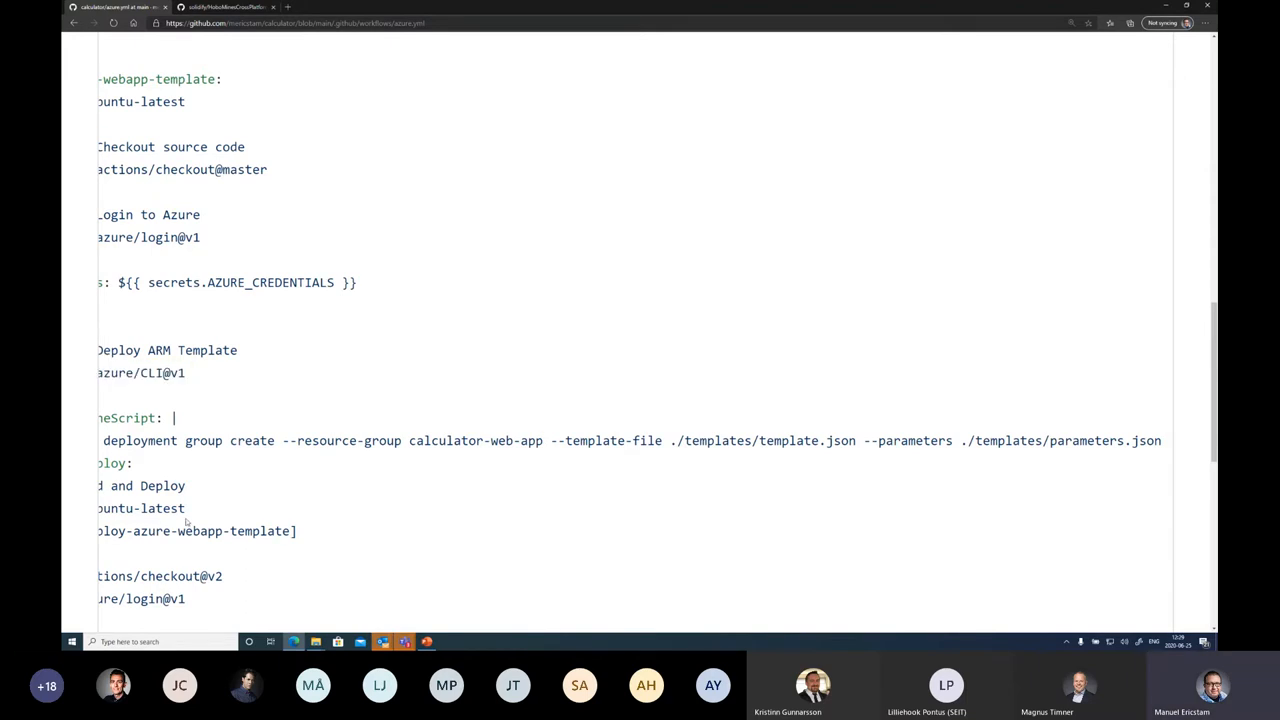
pyautogui.scroll(-3)
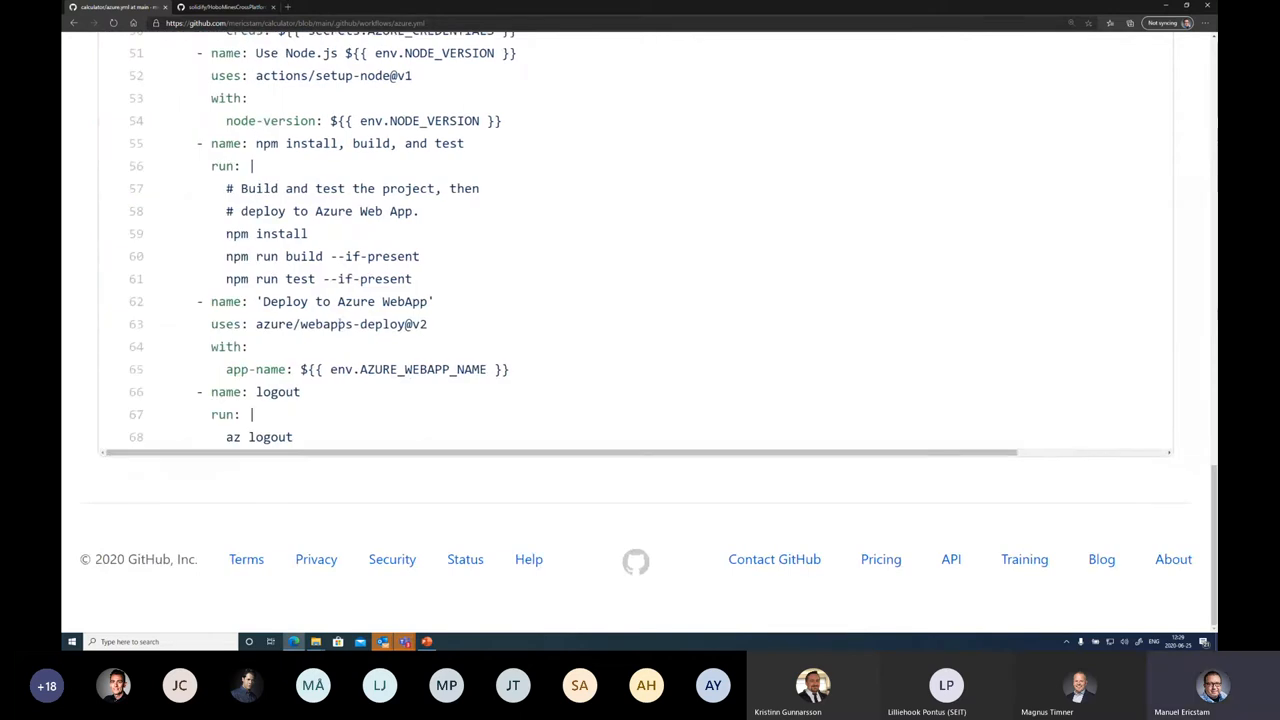
pyautogui.scroll(3)
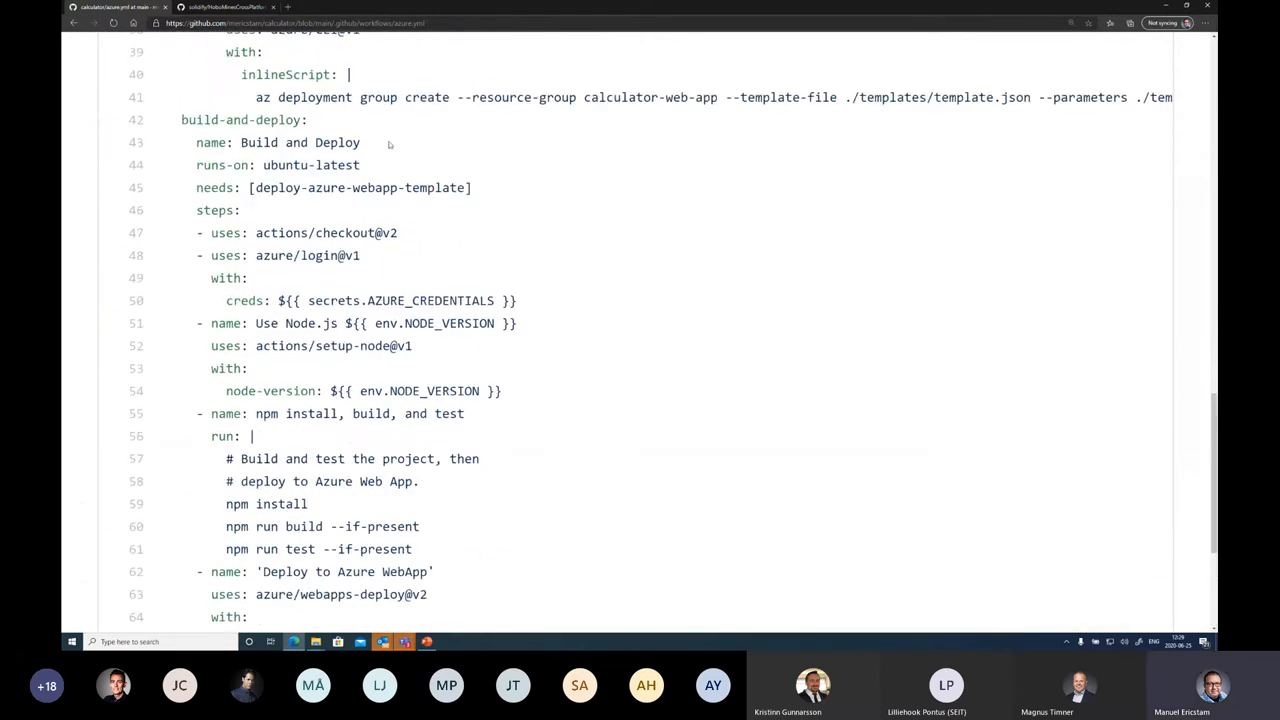
pyautogui.moveTo(390, 144)
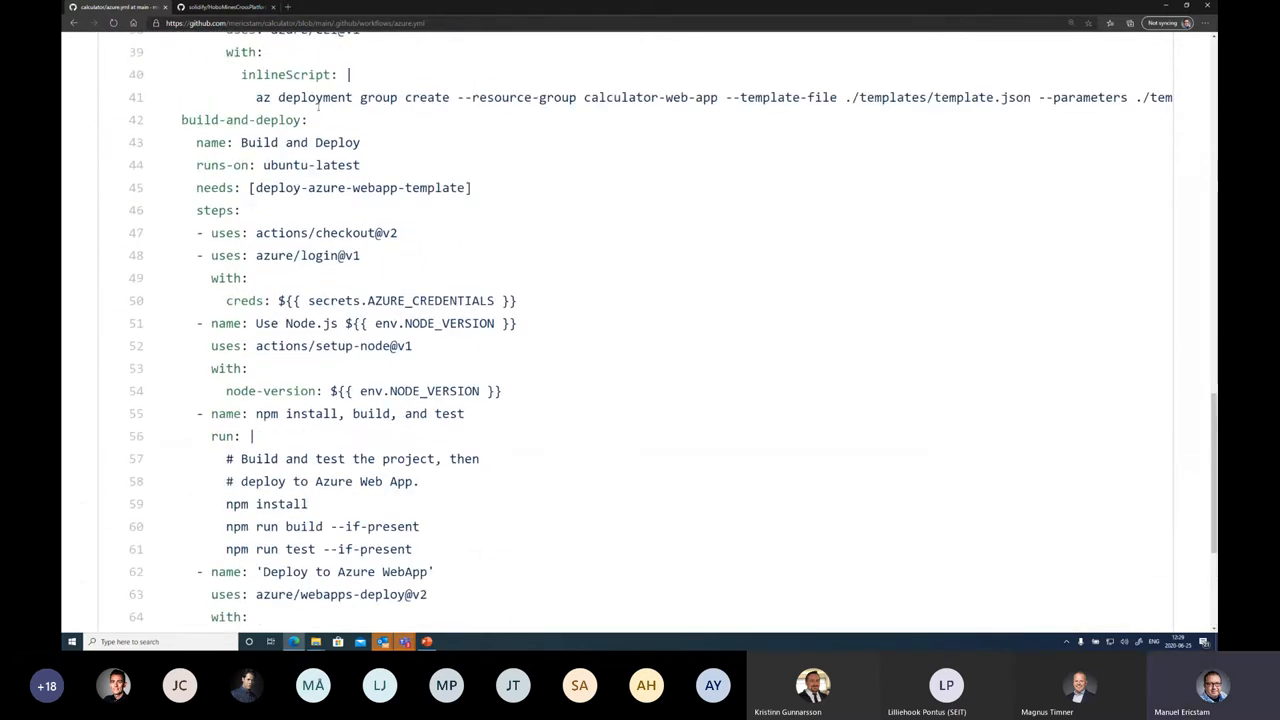
pyautogui.scroll(3)
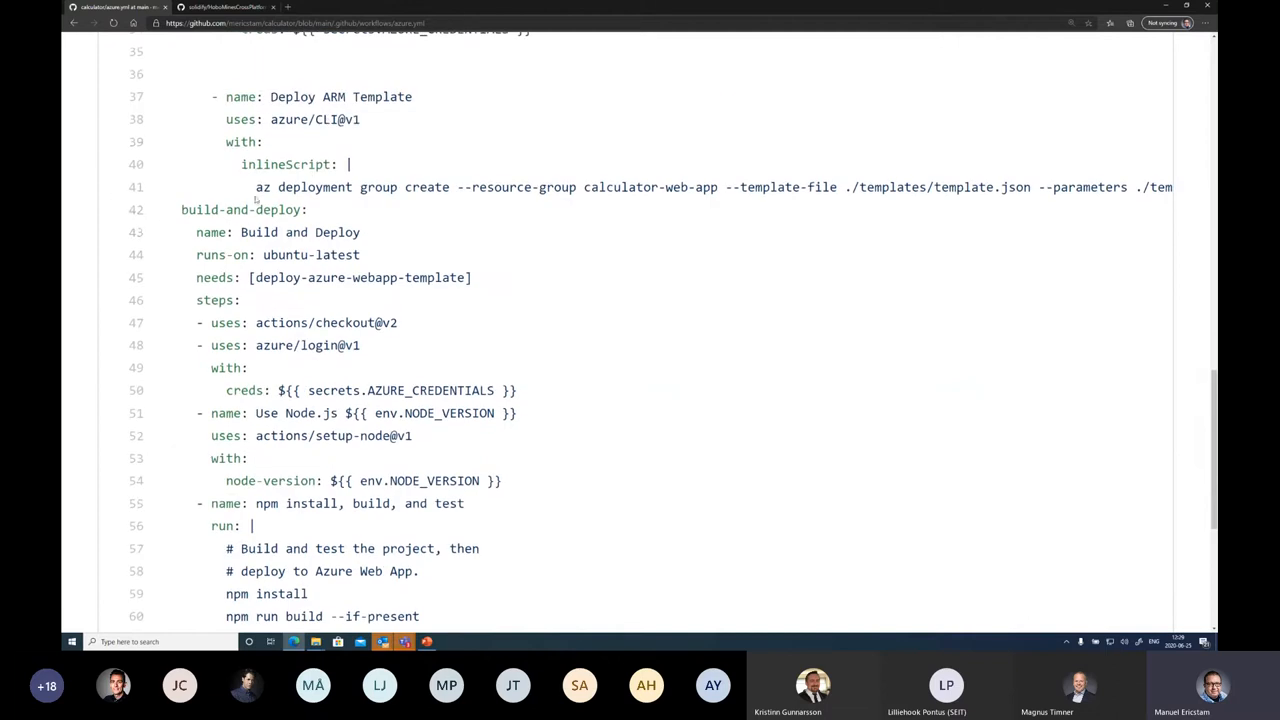
pyautogui.moveTo(316, 224)
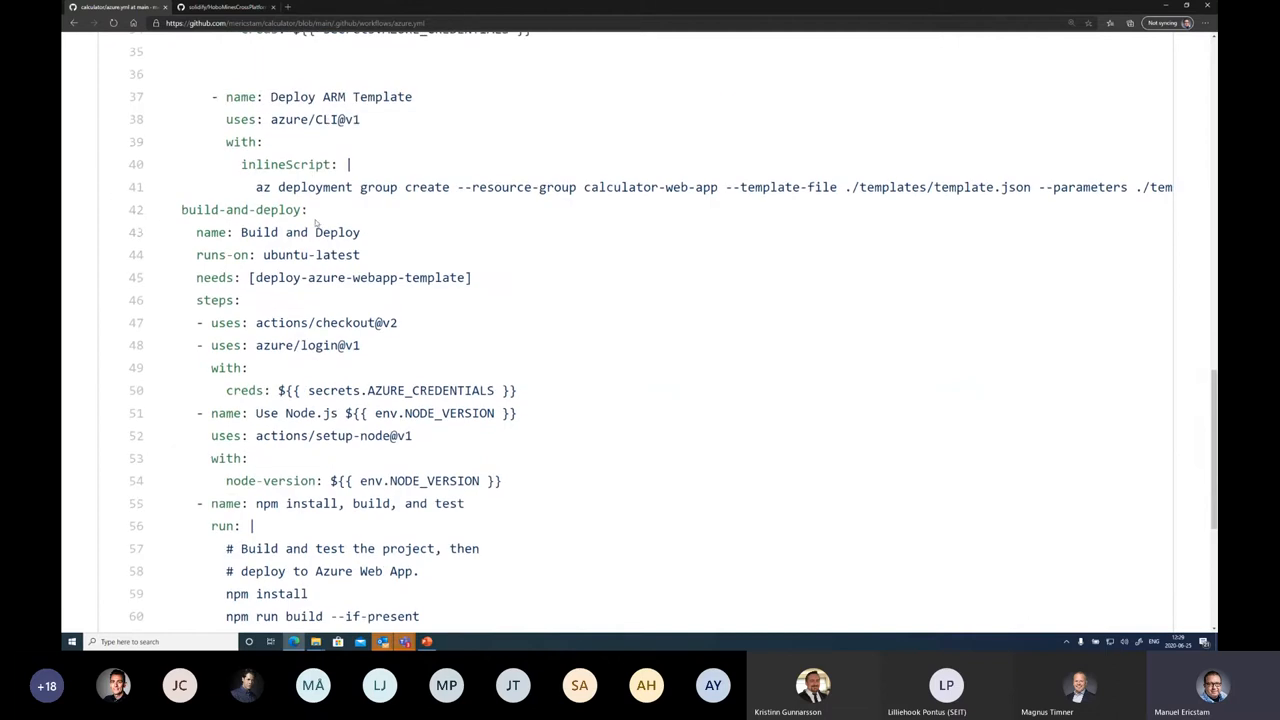
pyautogui.moveTo(484, 280)
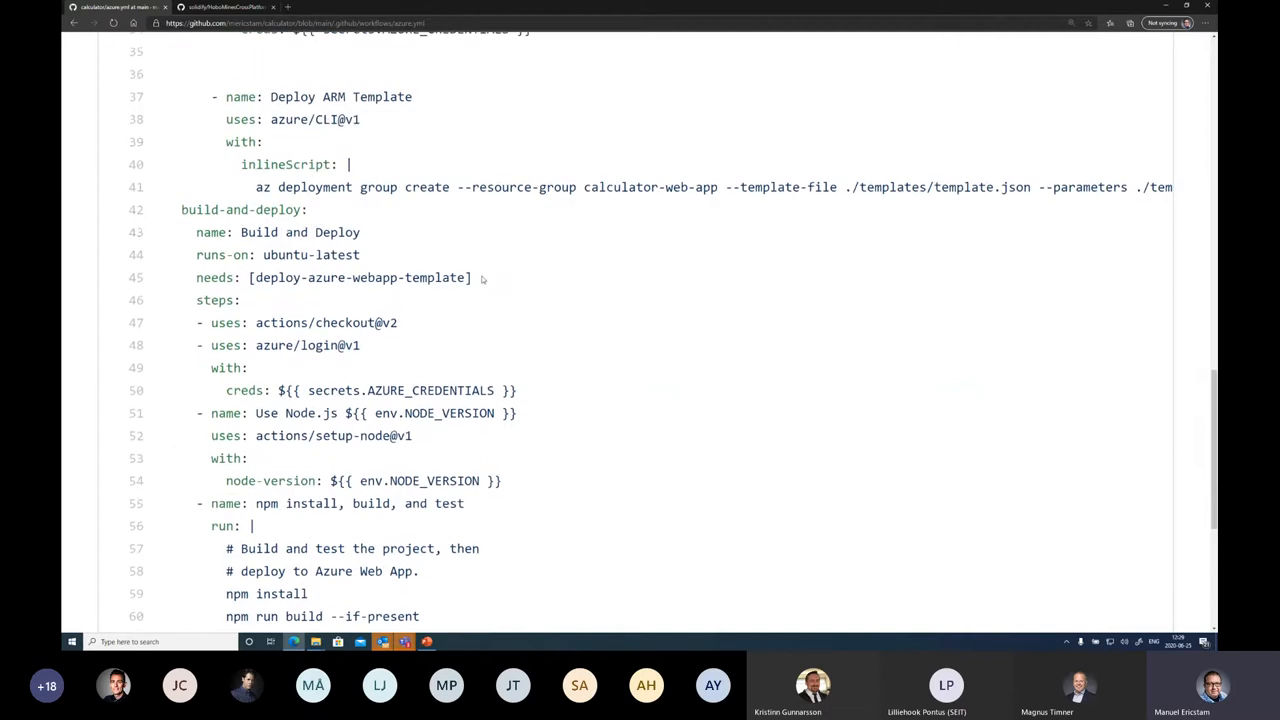
pyautogui.doubleClick(360, 276)
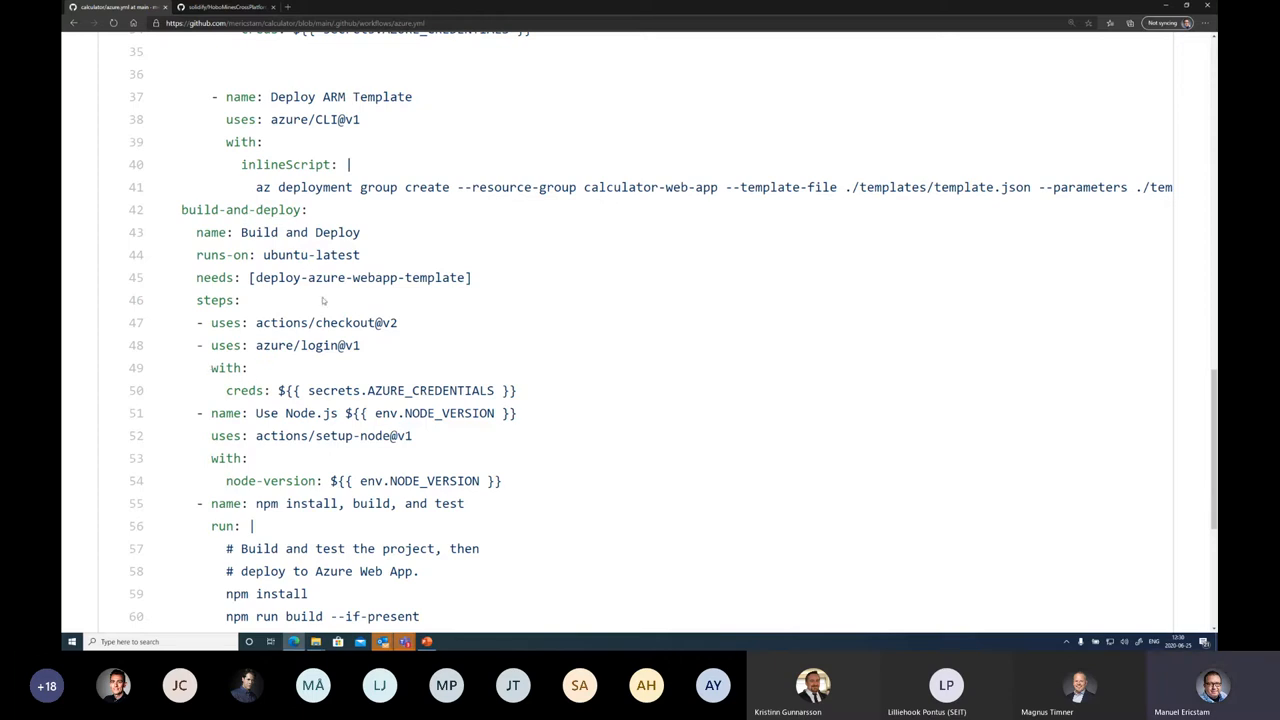
pyautogui.scroll(-3)
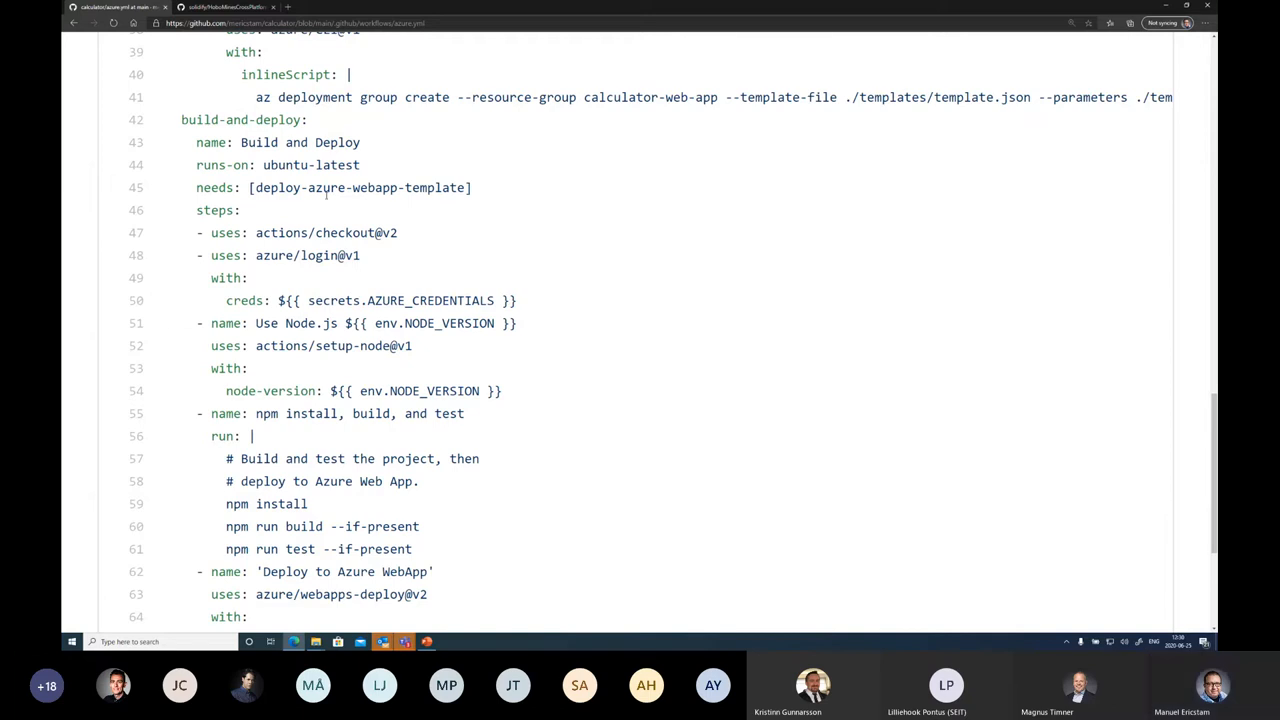
# Scroll back to the top of azure.yml before leaving the file.
pyautogui.scroll(3)
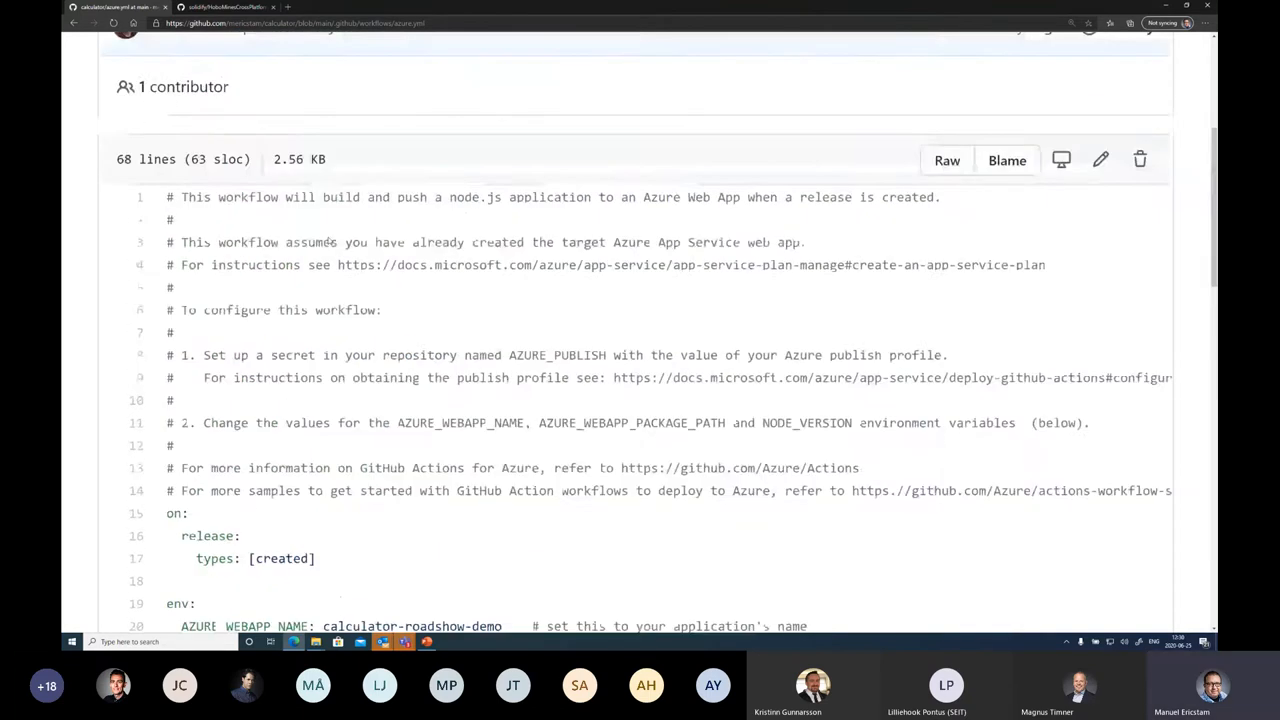
pyautogui.scroll(3)
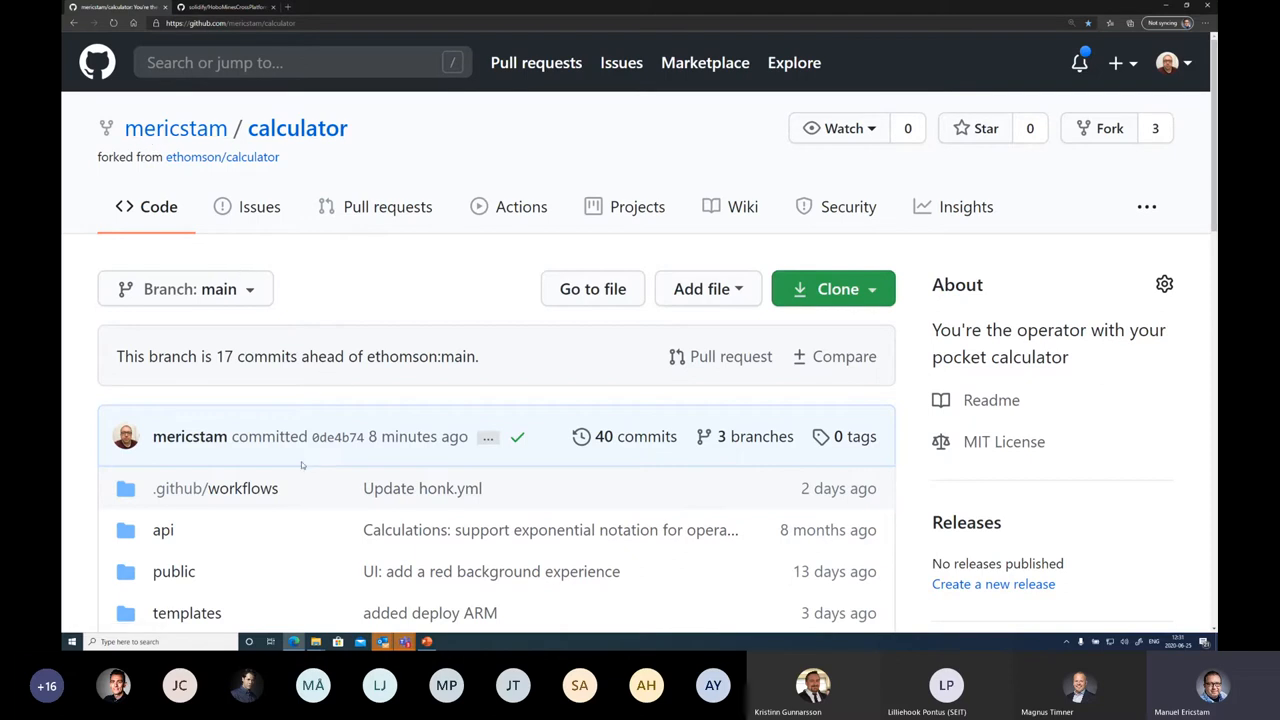
# Open node.js.yml from the repository's .github/workflows folder.
pyautogui.scroll(-3)
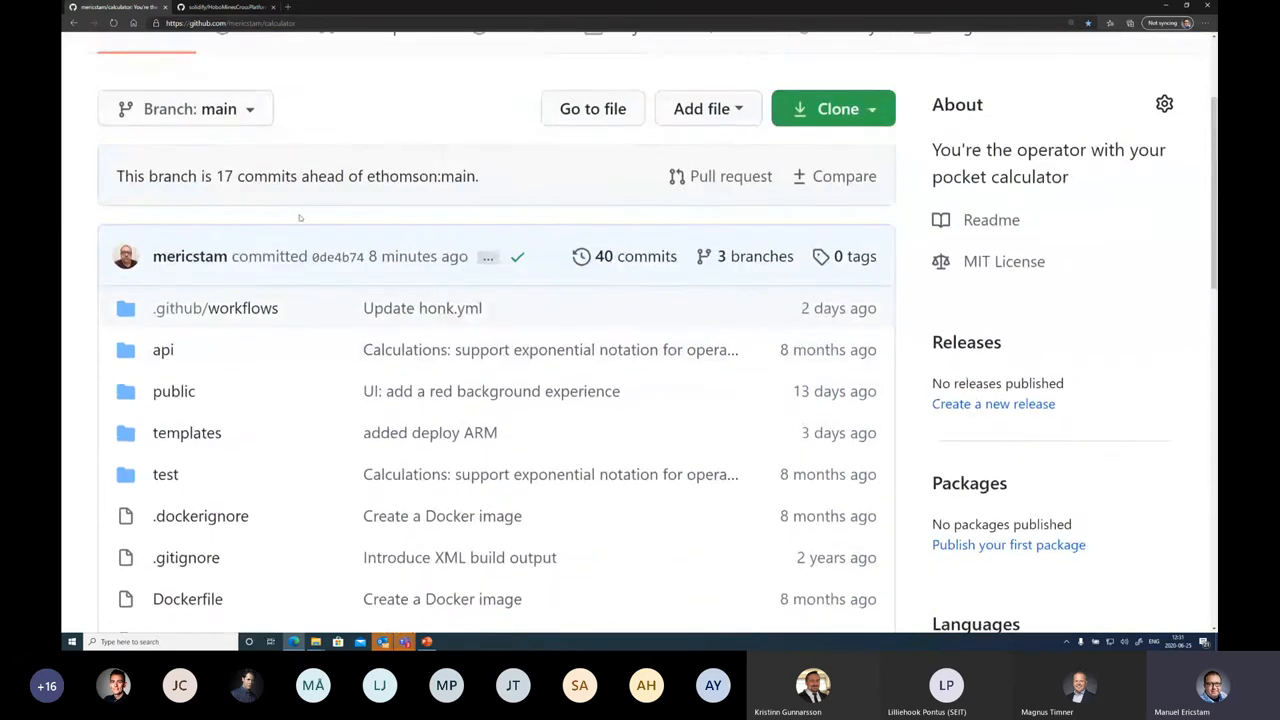
pyautogui.scroll(3)
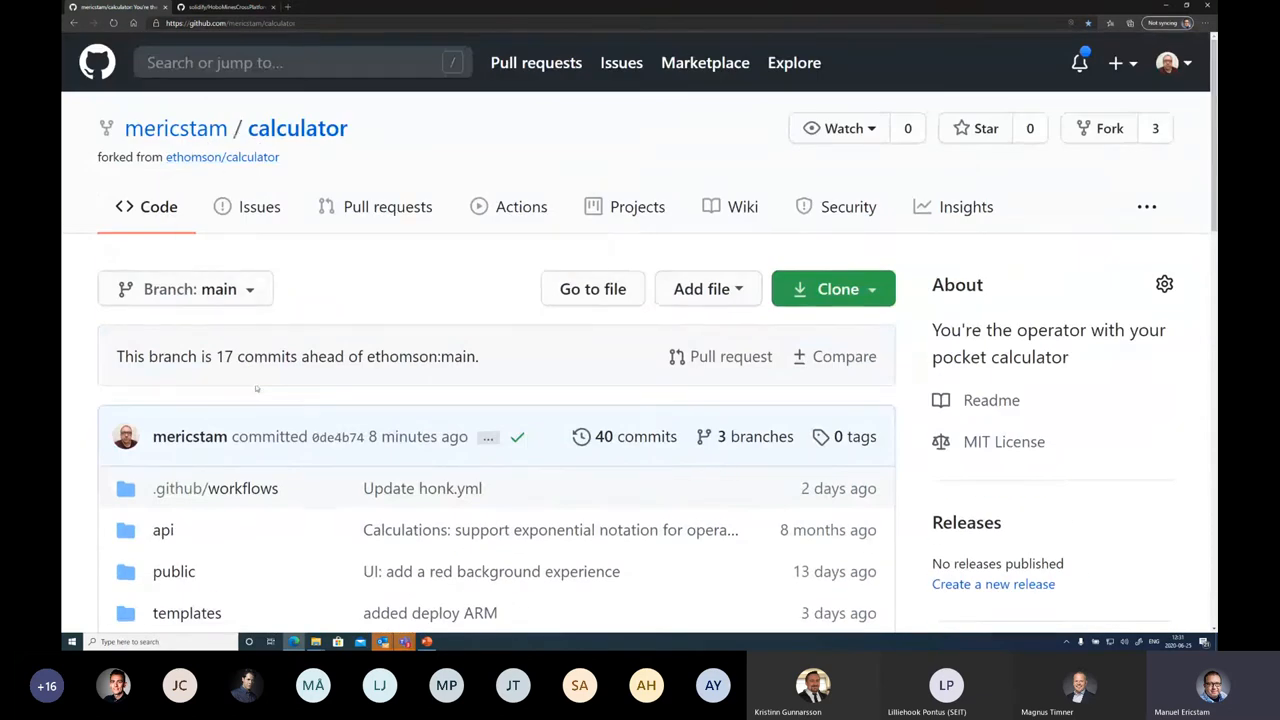
pyautogui.click(216, 488)
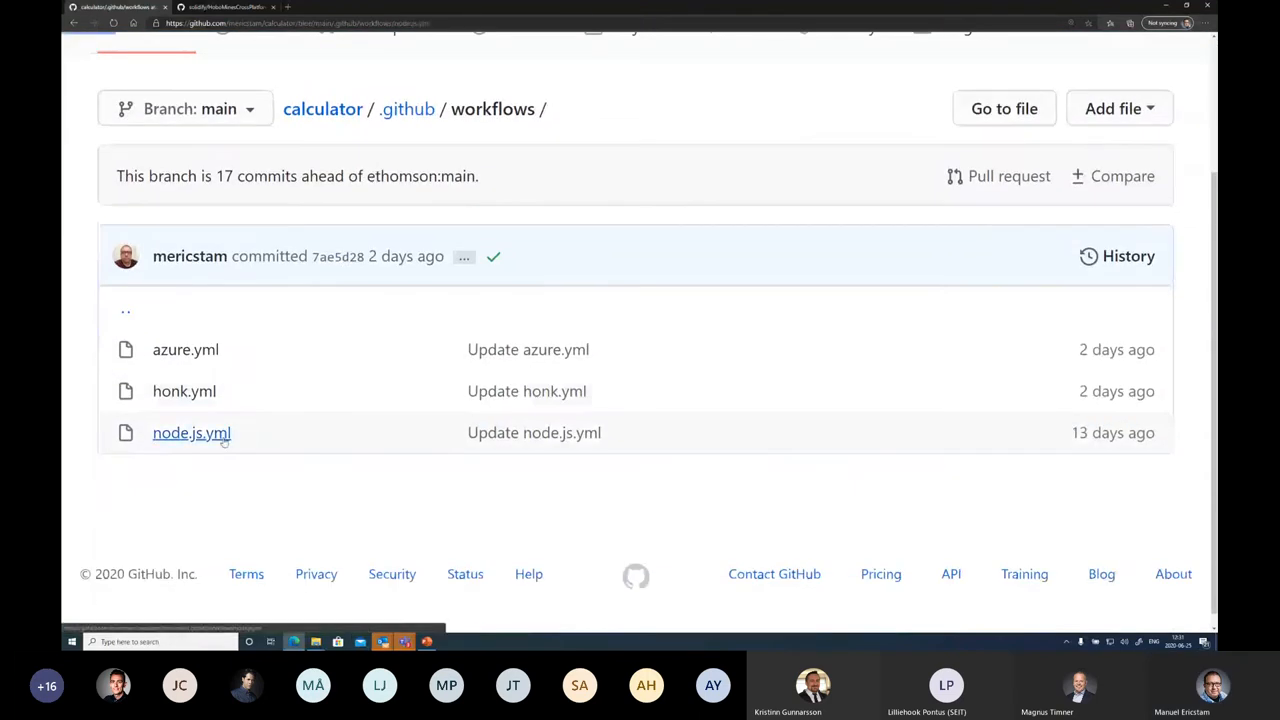
pyautogui.click(192, 432)
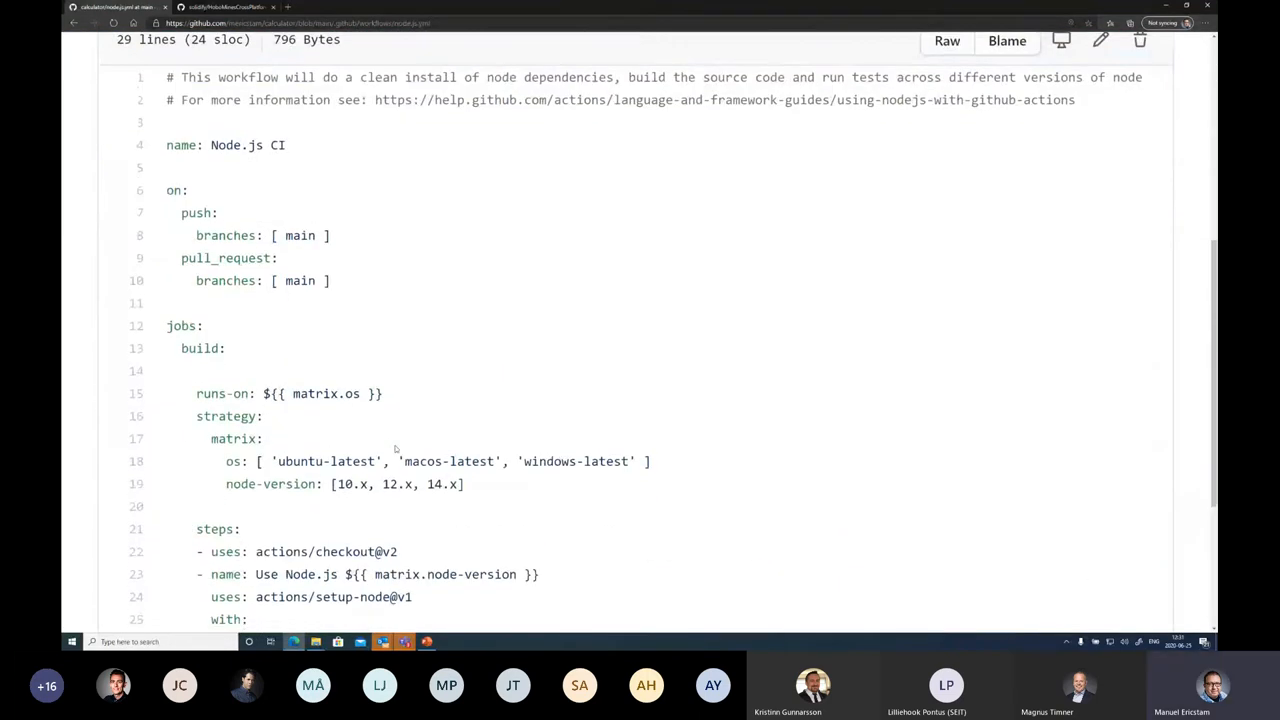
# Highlight the 'npm run build --if-present' step and the 'actions/setup-node@v1' reference.
pyautogui.scroll(-3)
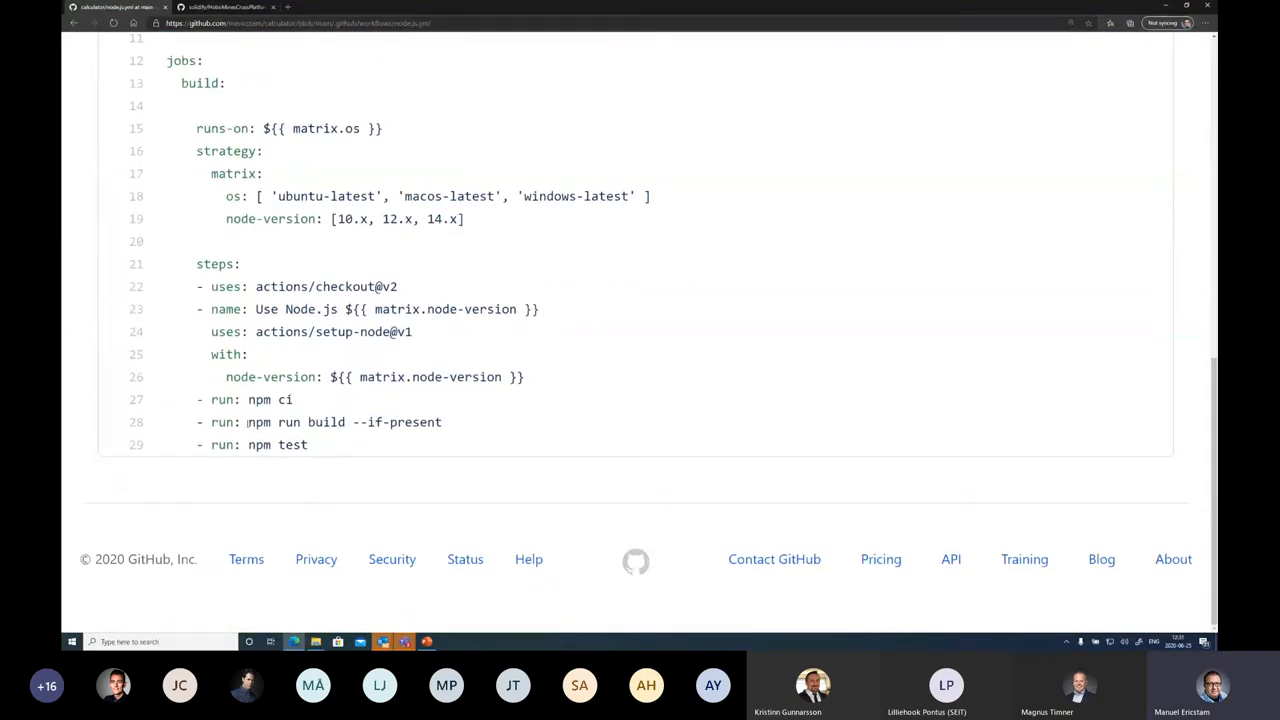
pyautogui.doubleClick(344, 422)
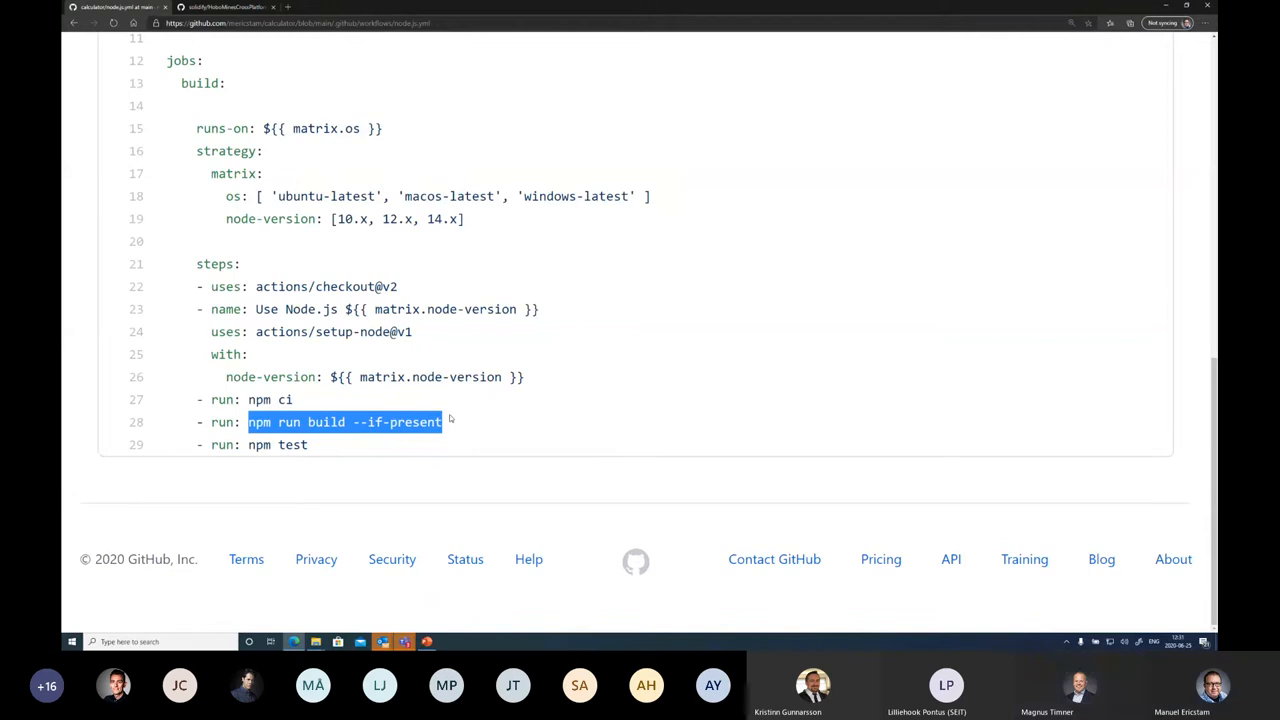
pyautogui.moveTo(328, 368)
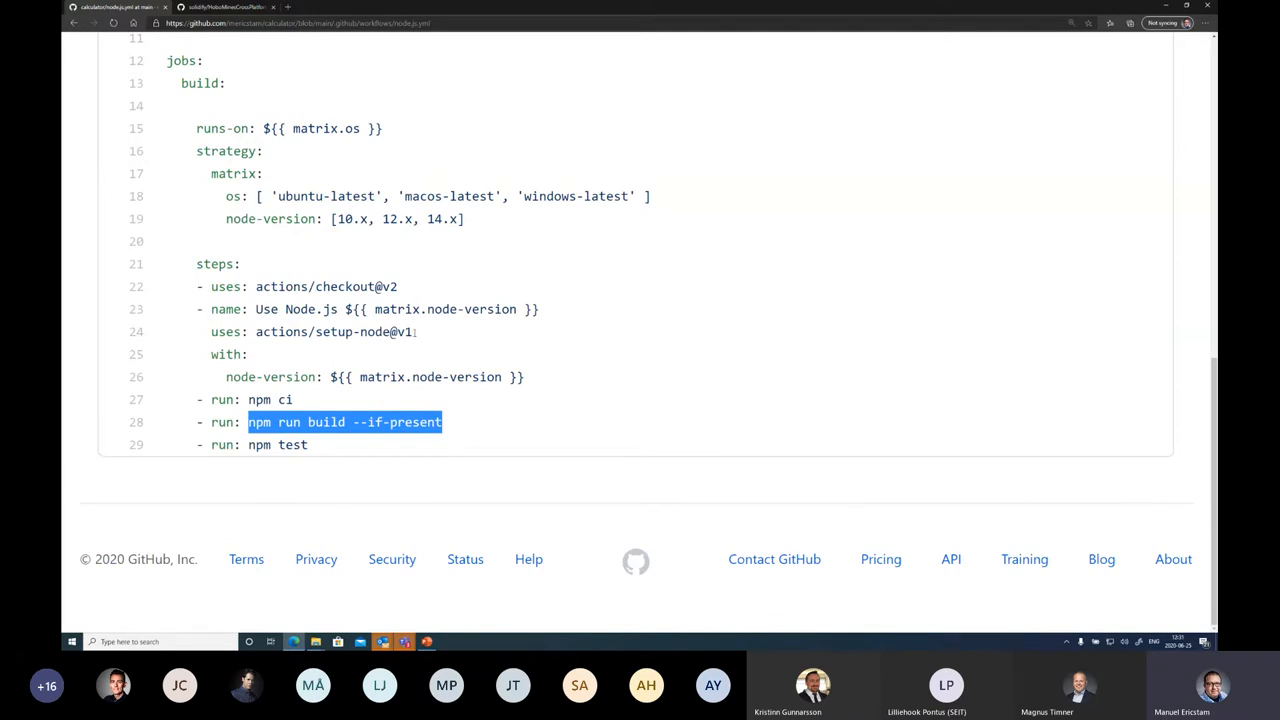
pyautogui.doubleClick(332, 332)
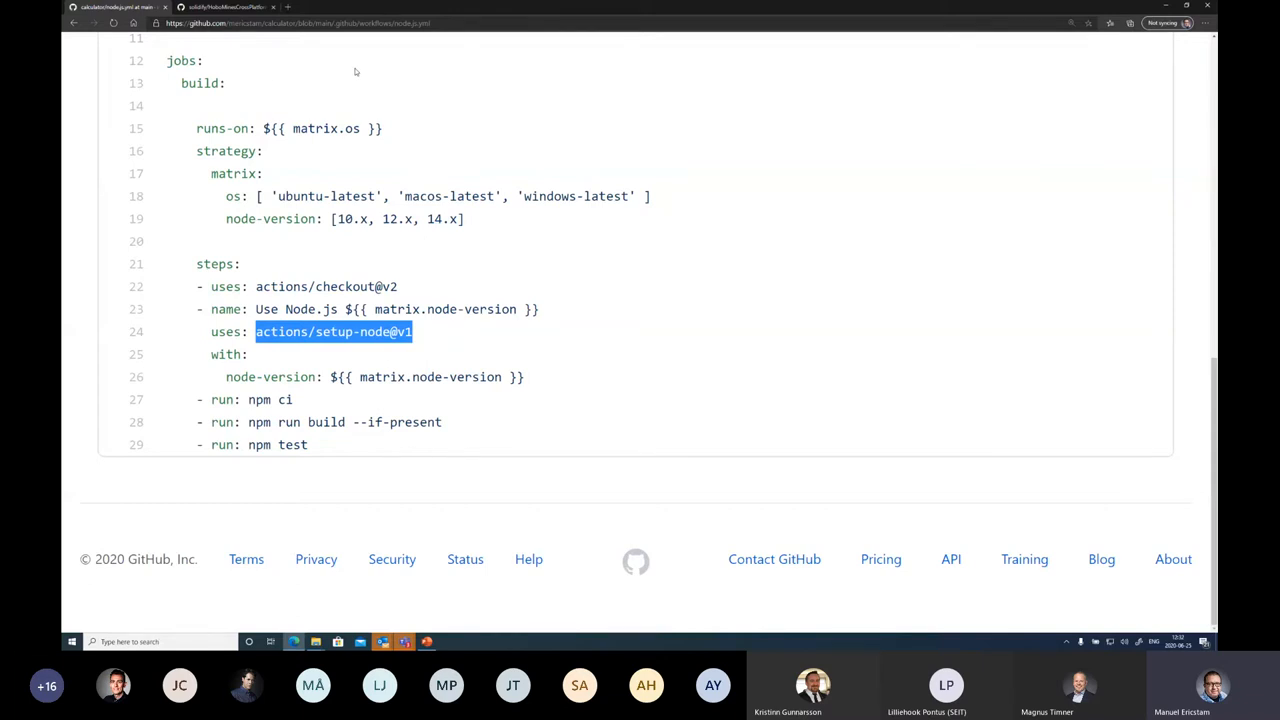
pyautogui.moveTo(304, 240)
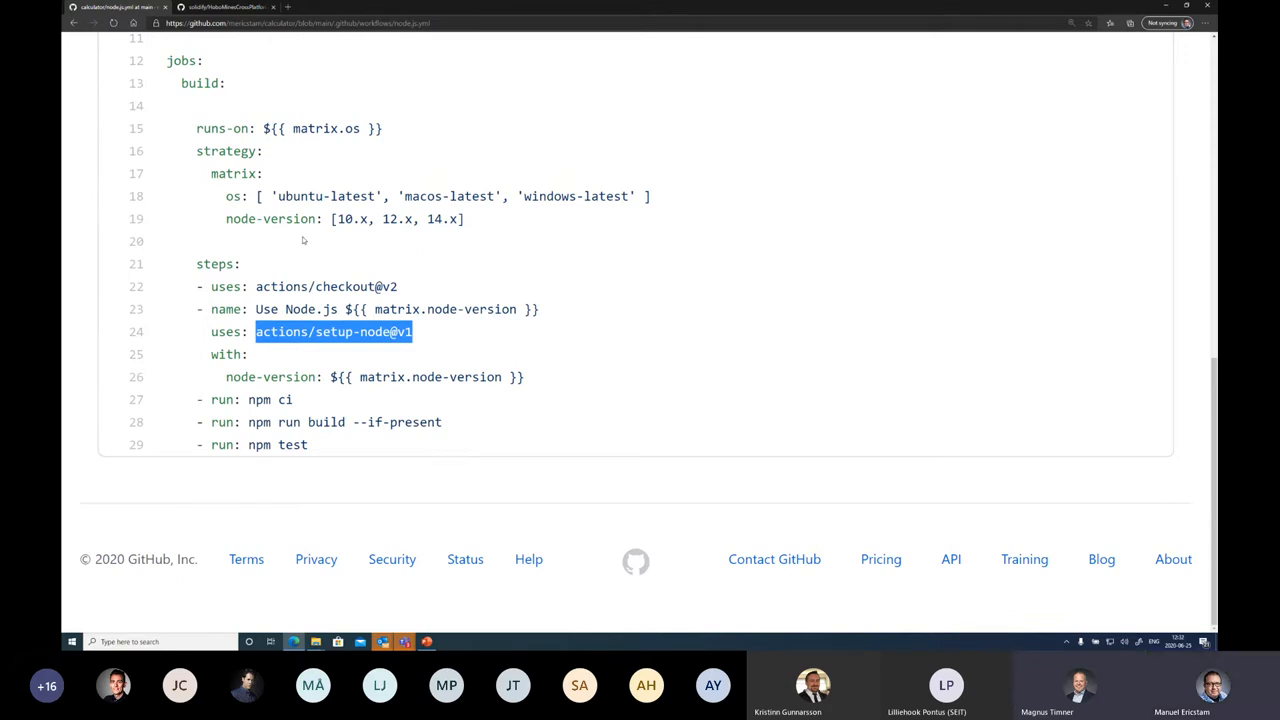
pyautogui.scroll(3)
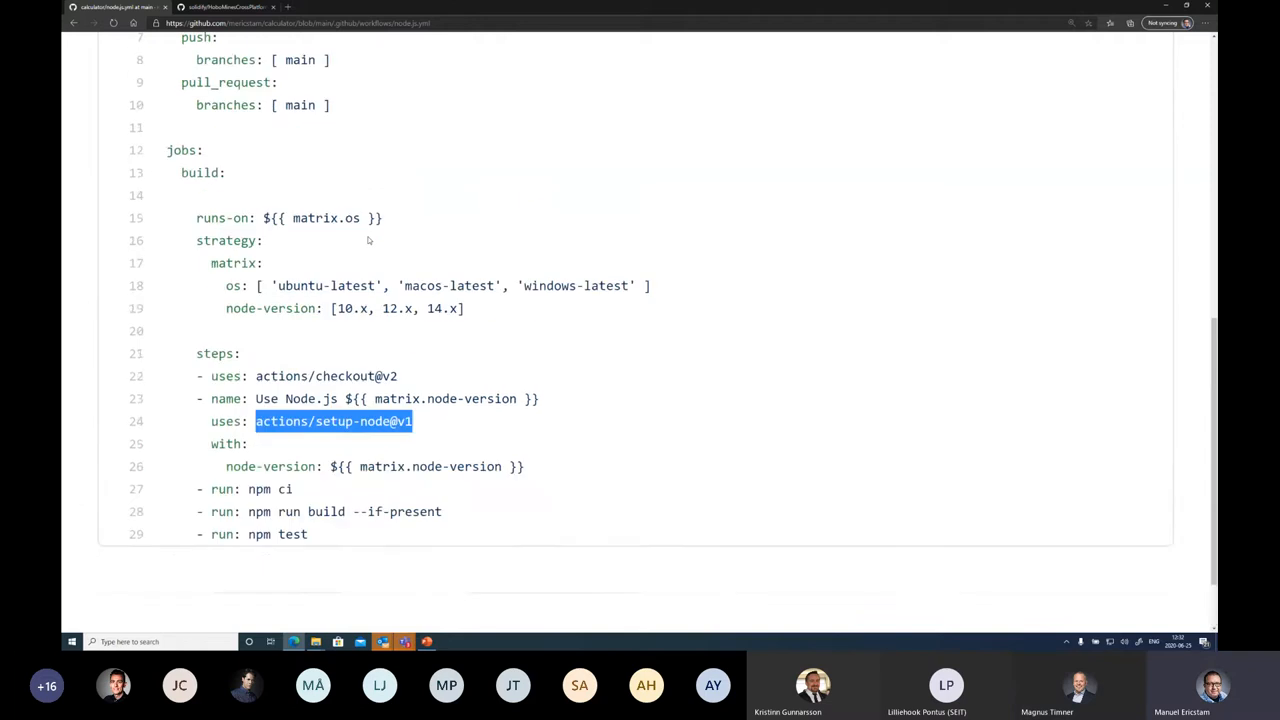
pyautogui.scroll(3)
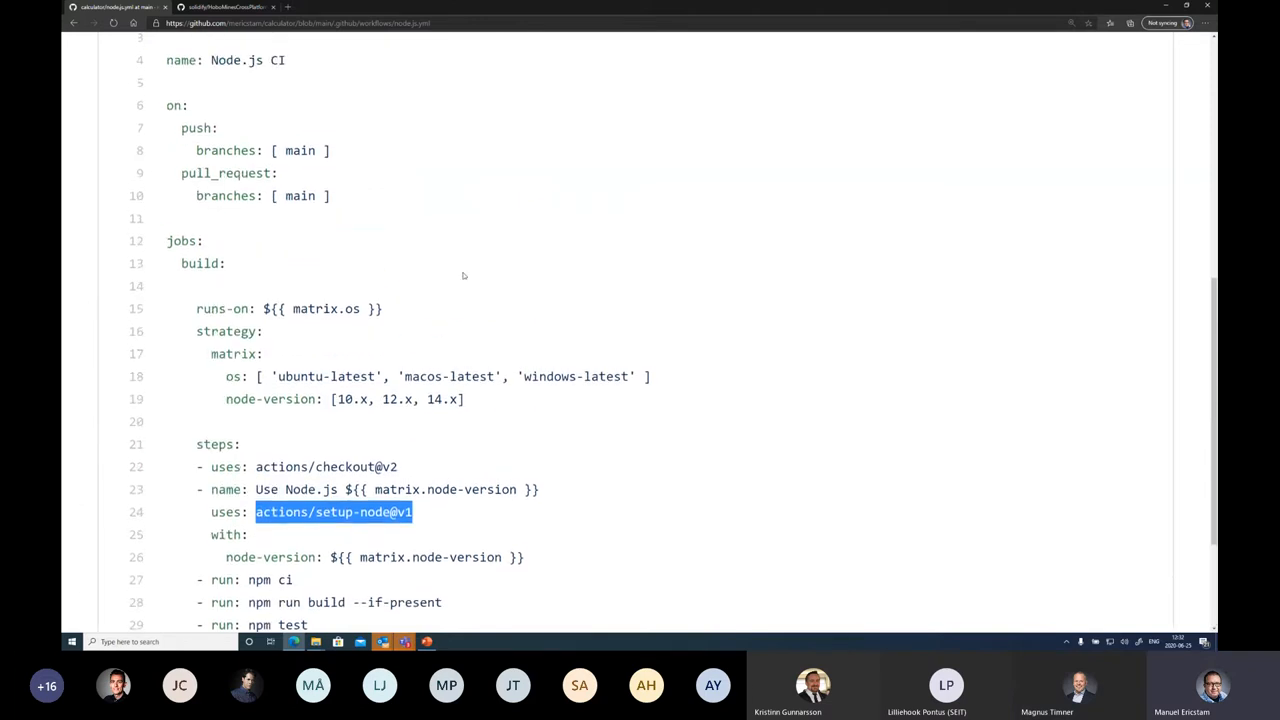
pyautogui.moveTo(536, 280)
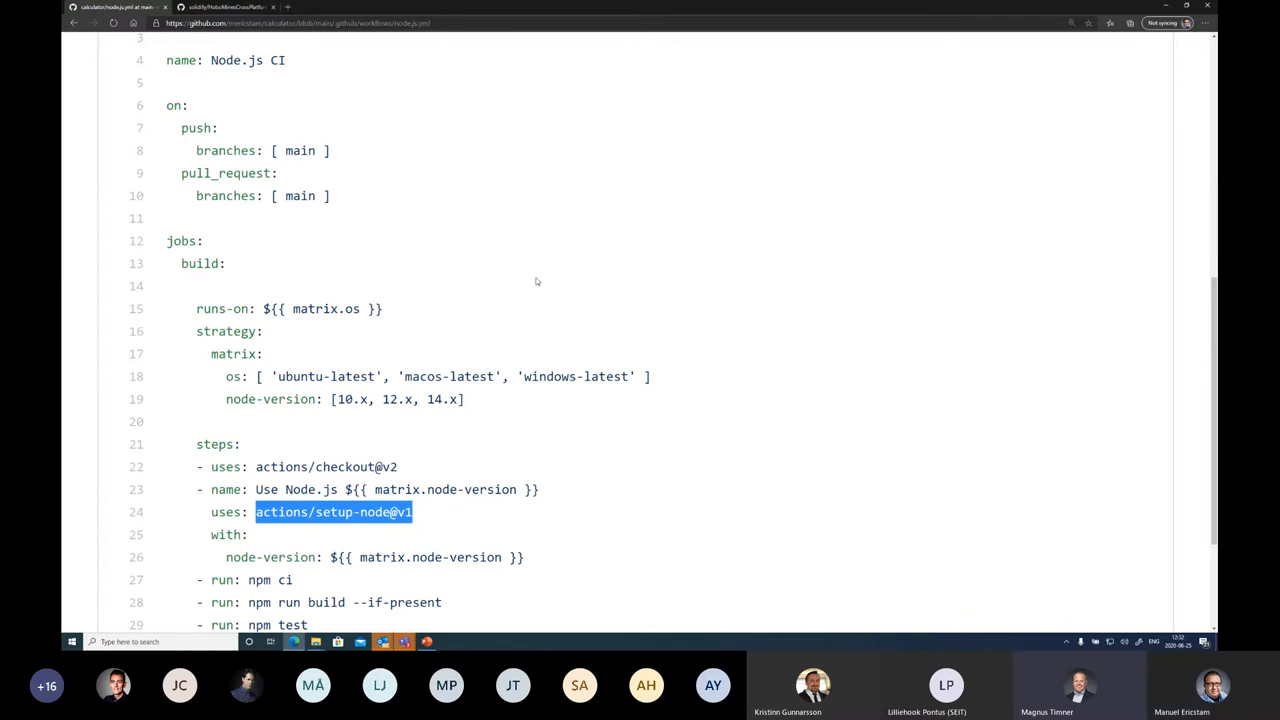
pyautogui.moveTo(486, 282)
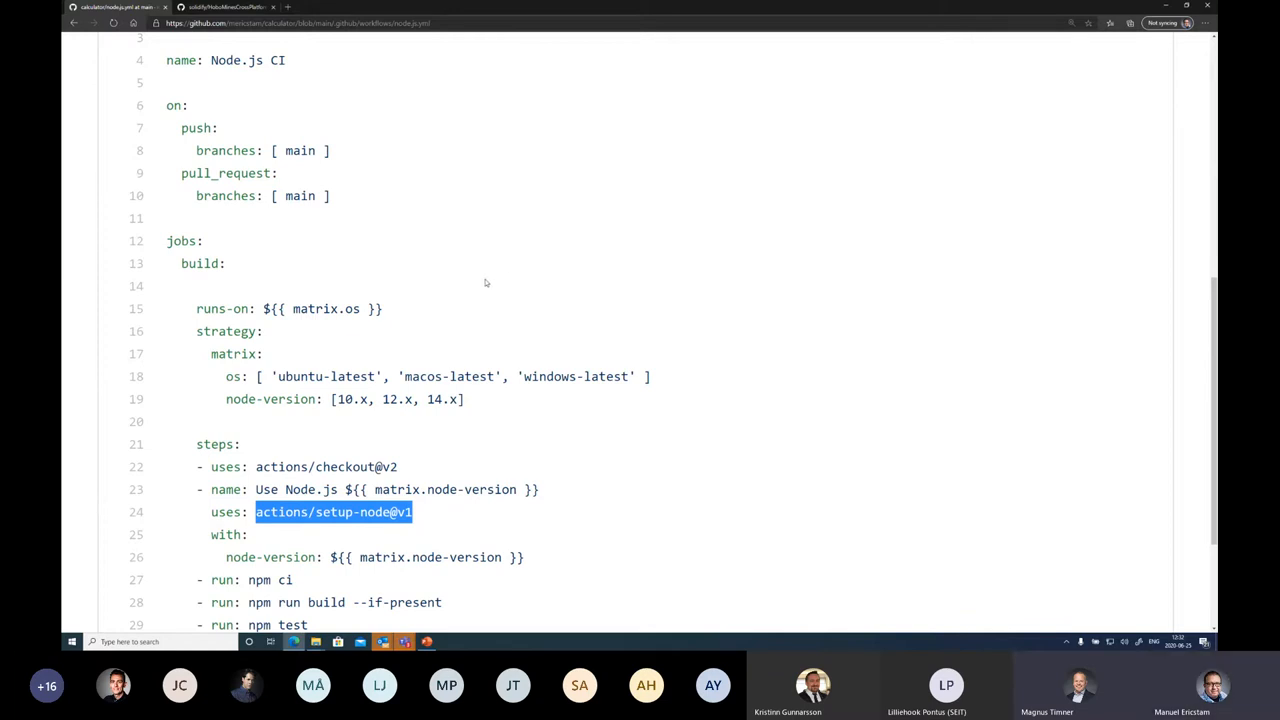
pyautogui.scroll(3)
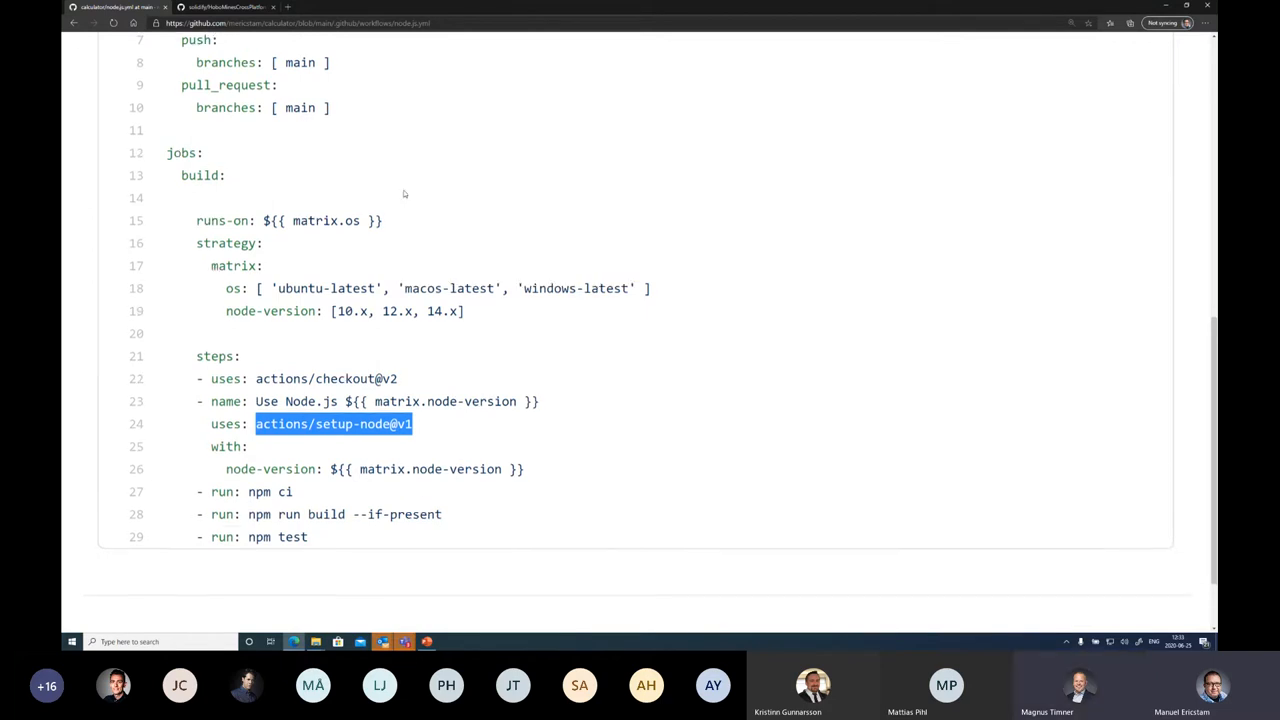
pyautogui.scroll(3)
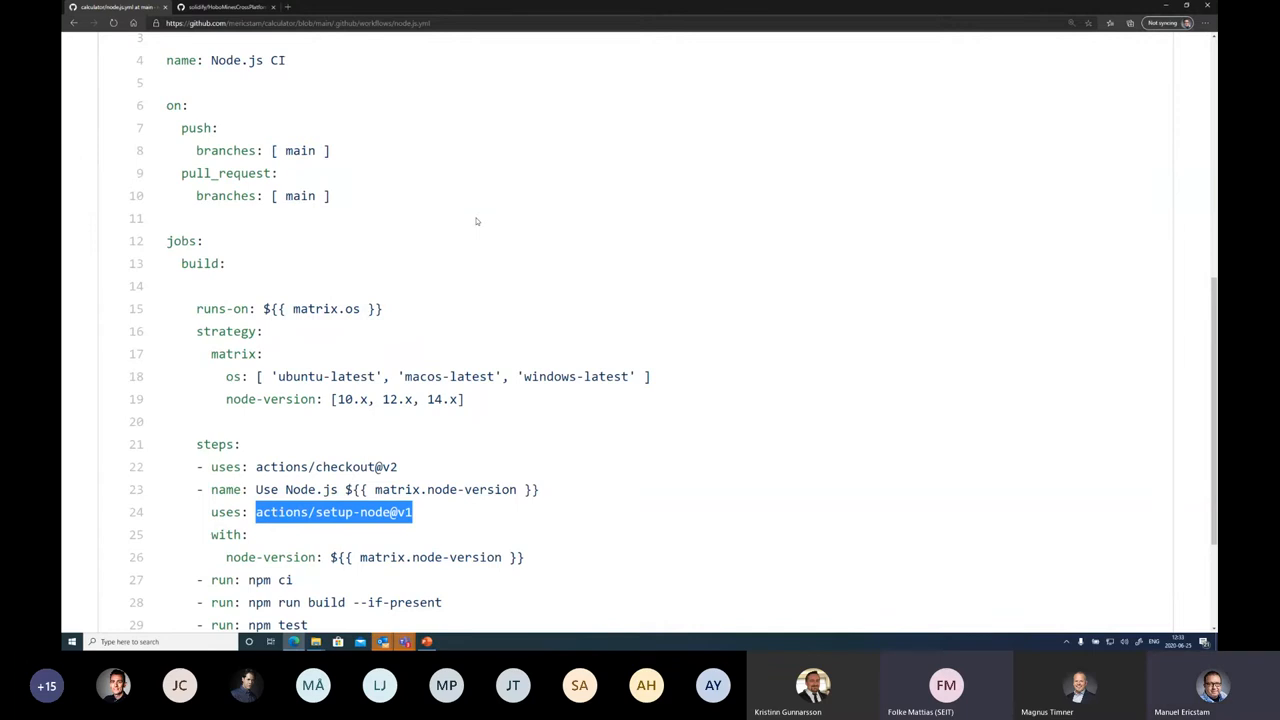
pyautogui.scroll(-3)
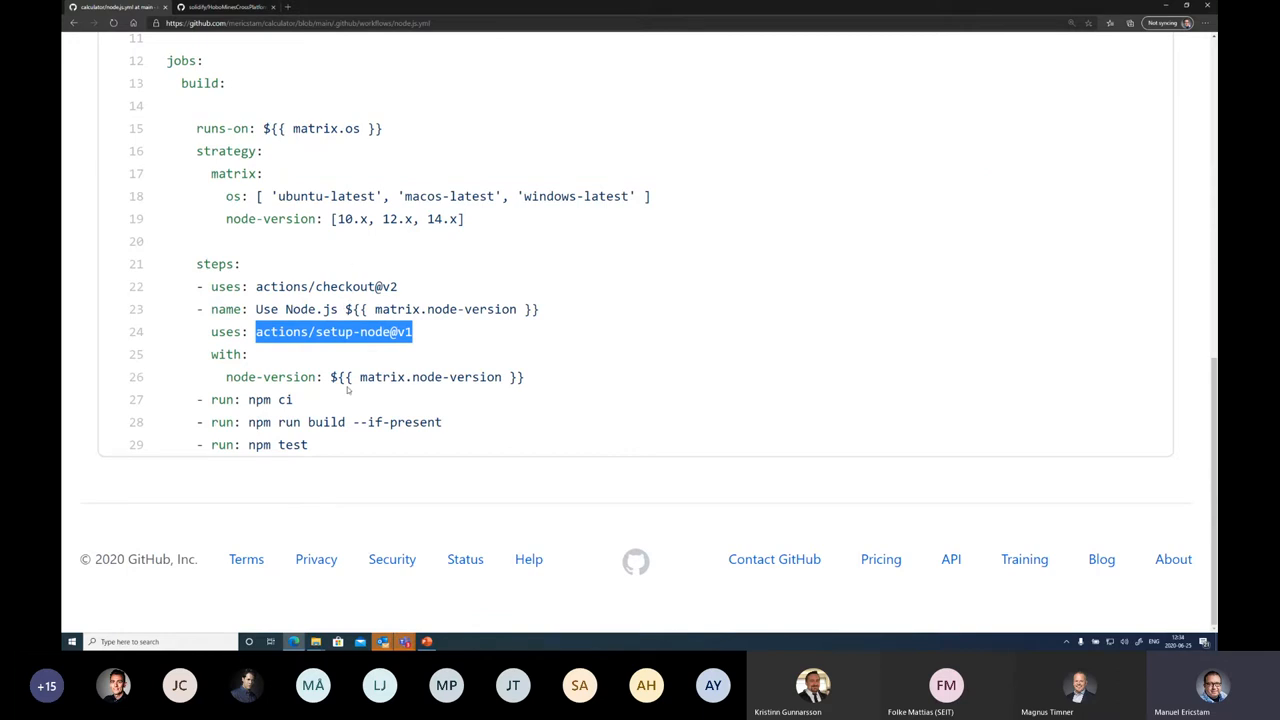
pyautogui.scroll(3)
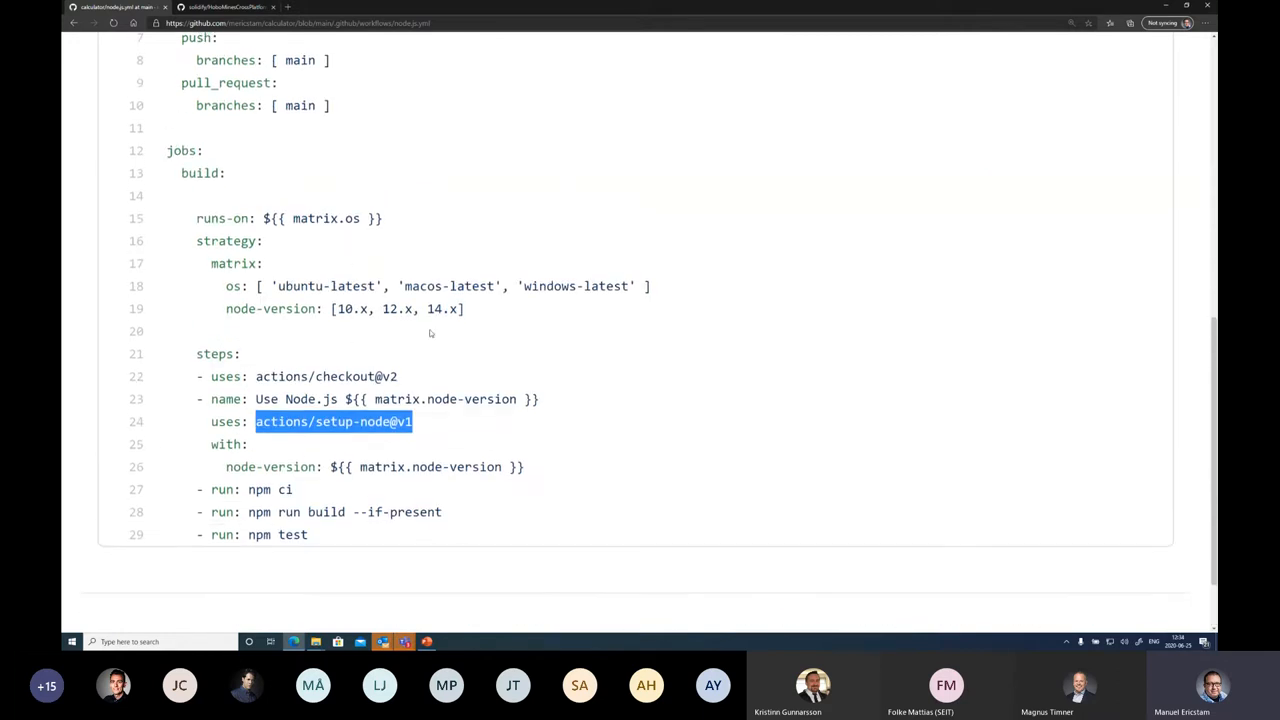
pyautogui.moveTo(204, 160)
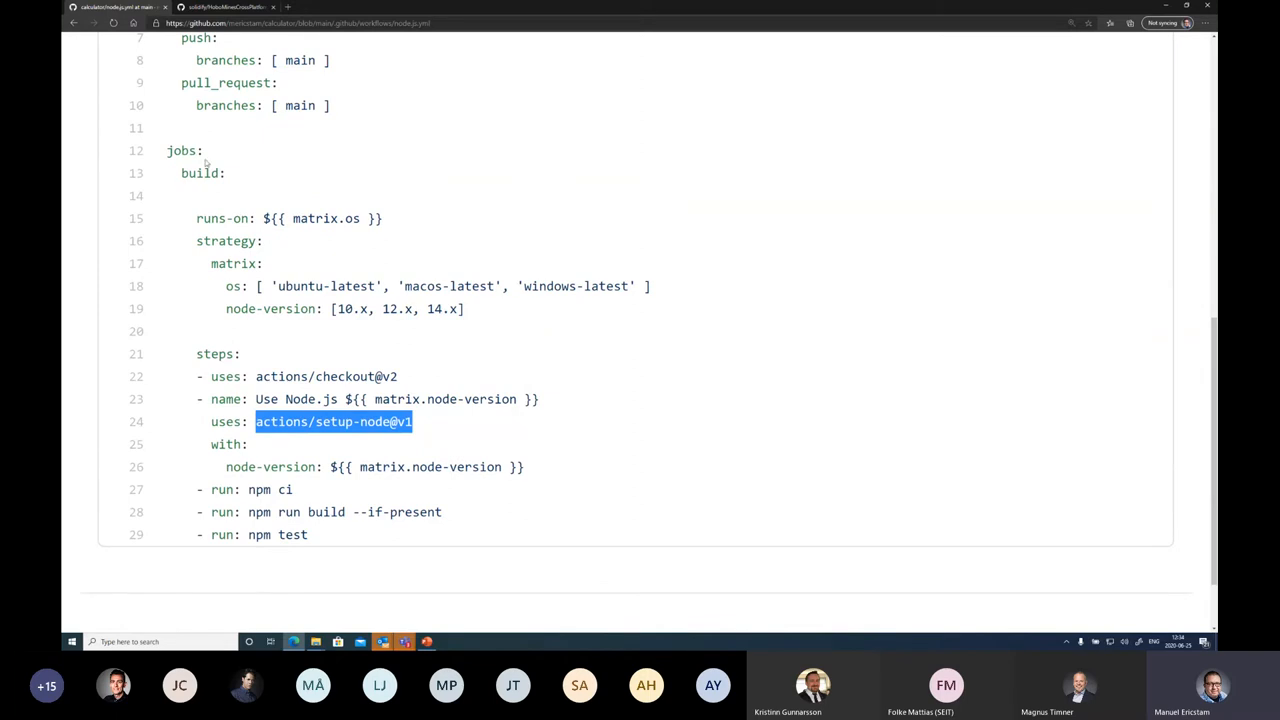
pyautogui.moveTo(240, 182)
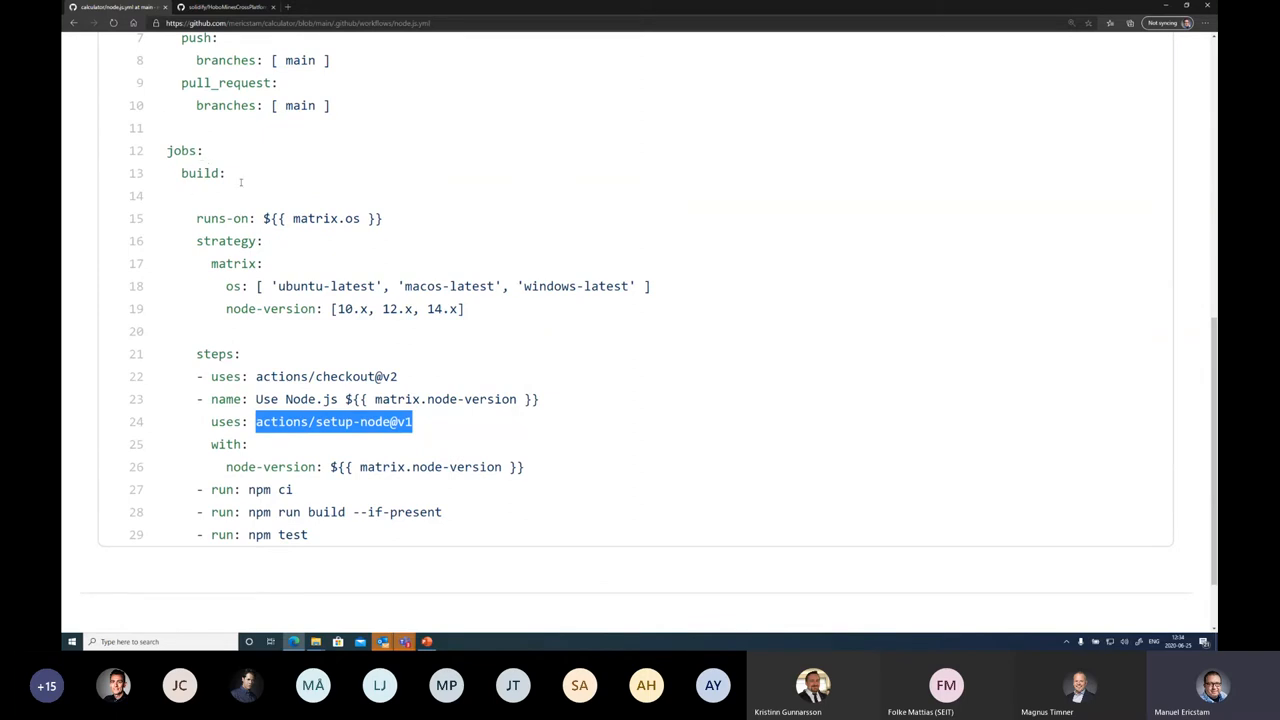
pyautogui.scroll(3)
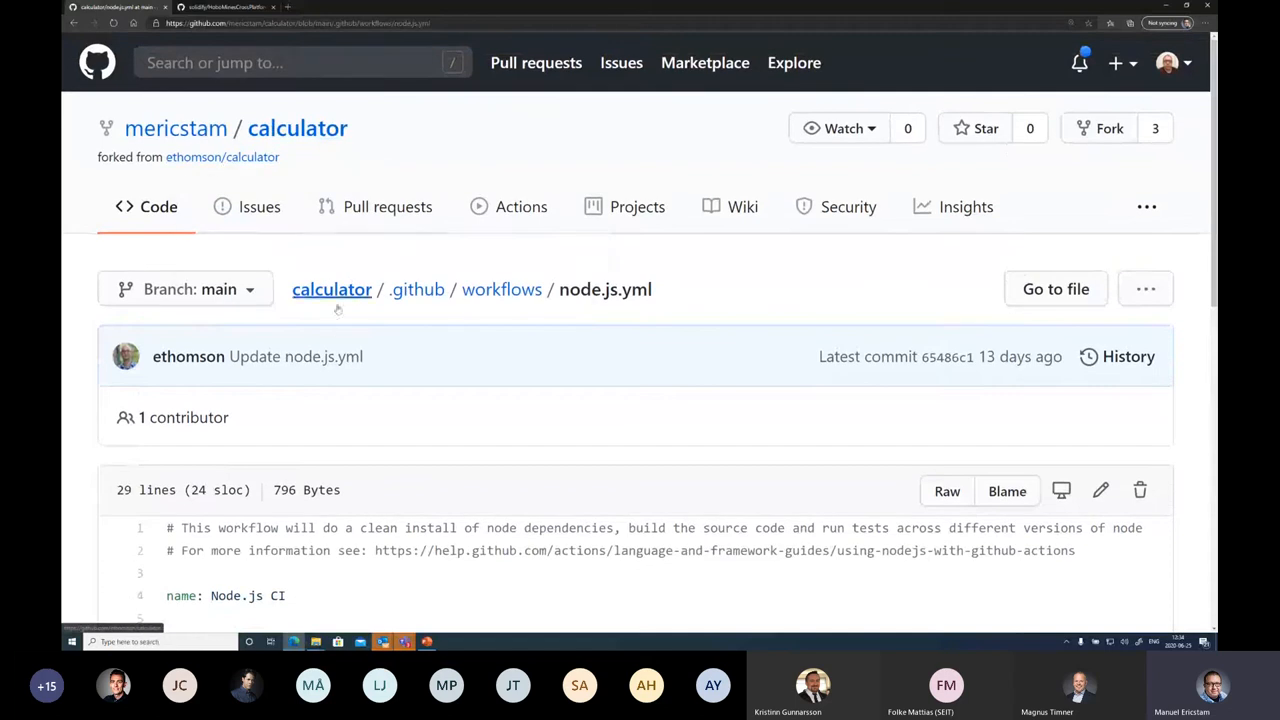
# Open azure.yml and highlight the build job's dependency on deploy-azure-webapp-template.
pyautogui.click(500, 288)
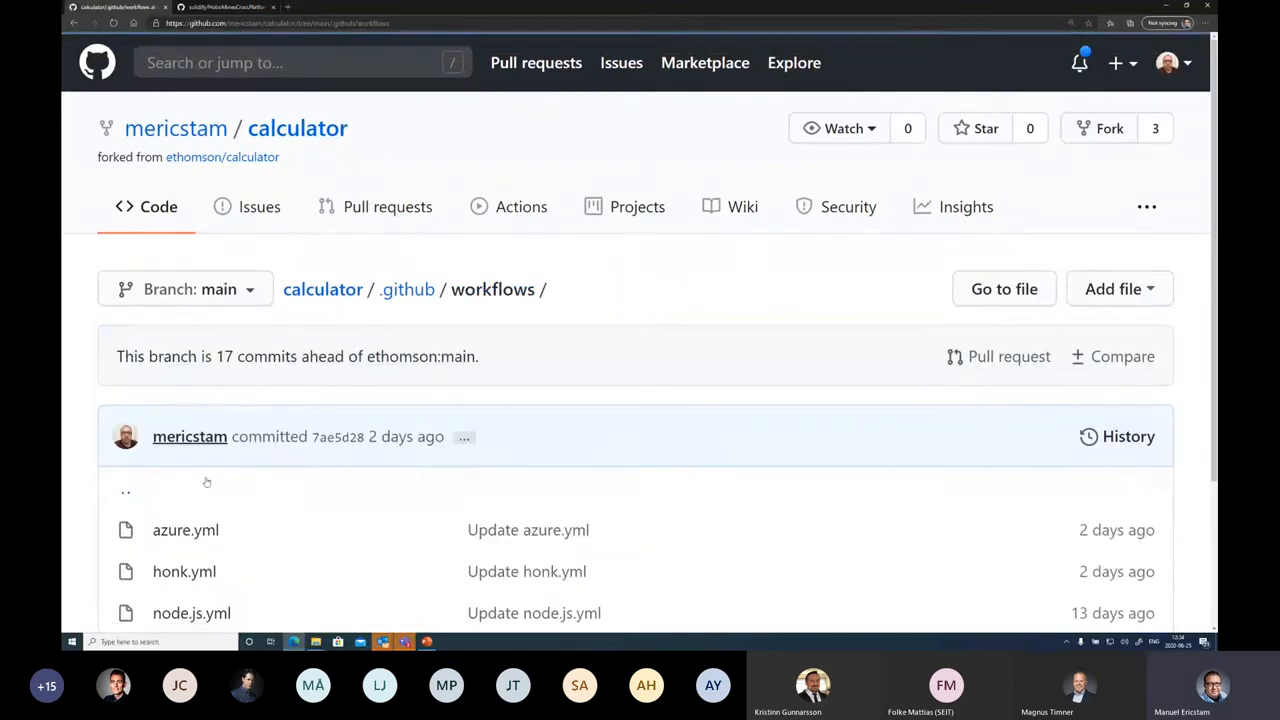
pyautogui.click(184, 530)
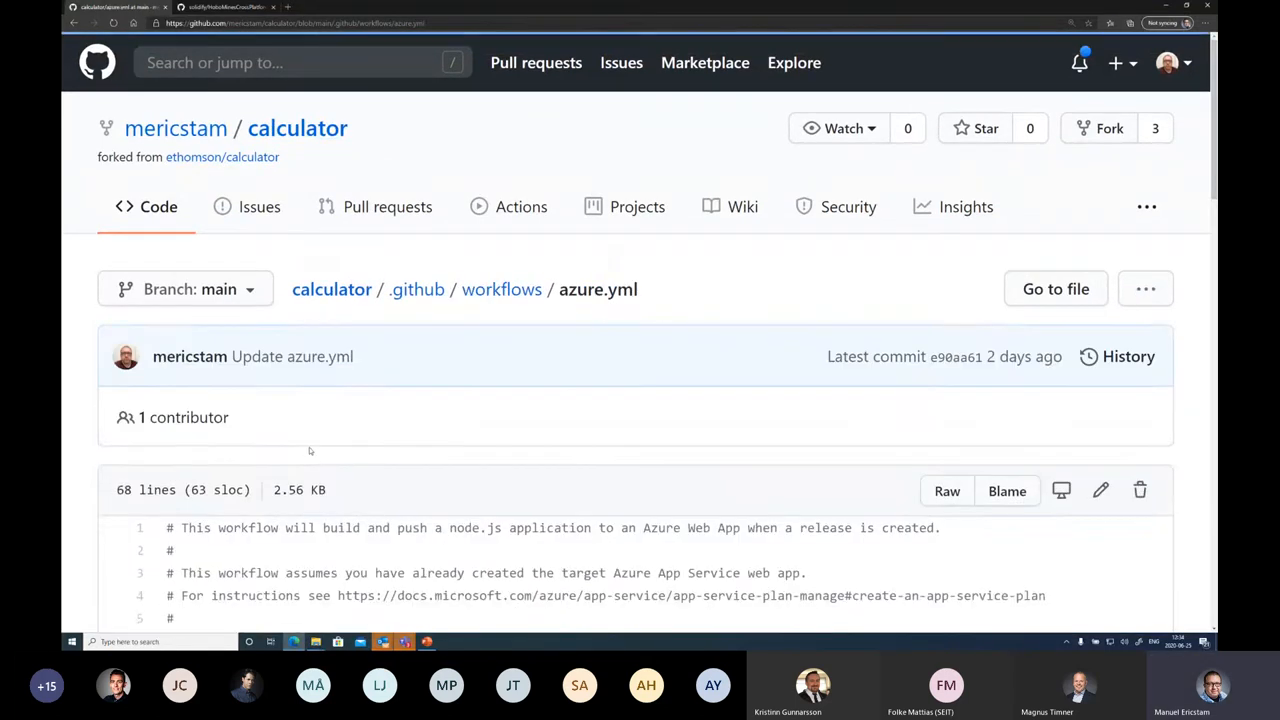
pyautogui.scroll(-3)
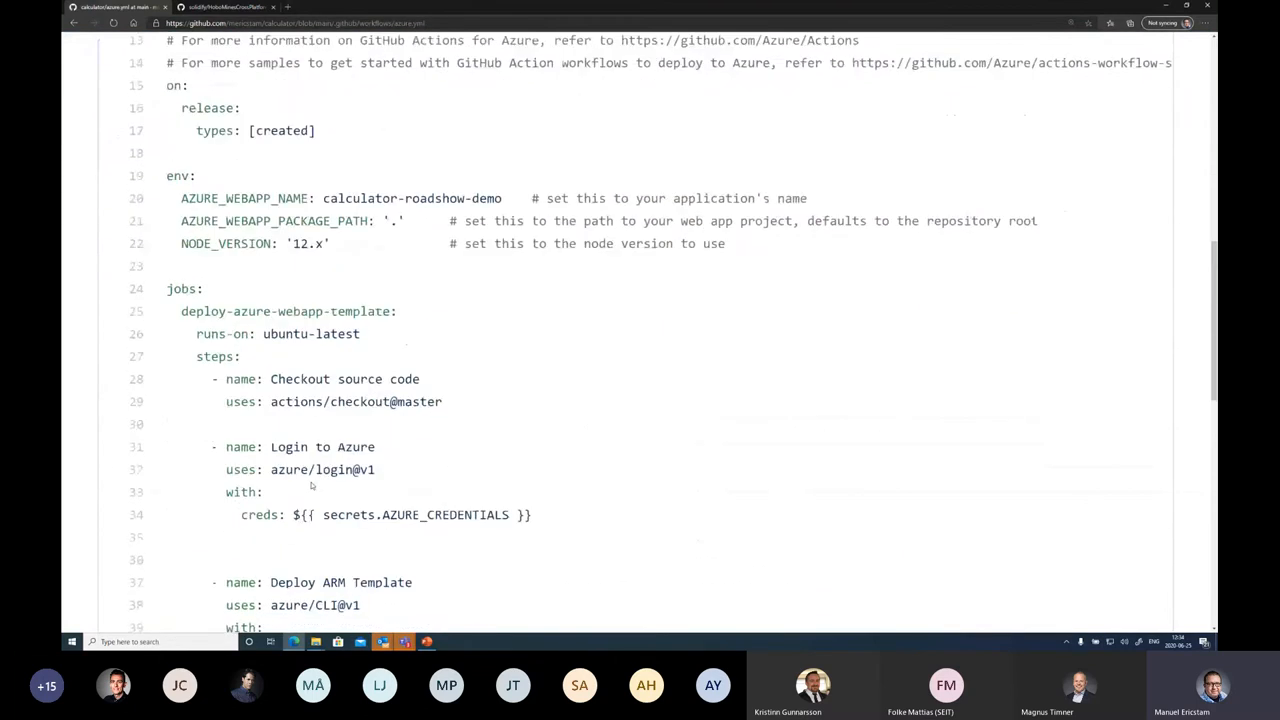
pyautogui.scroll(-3)
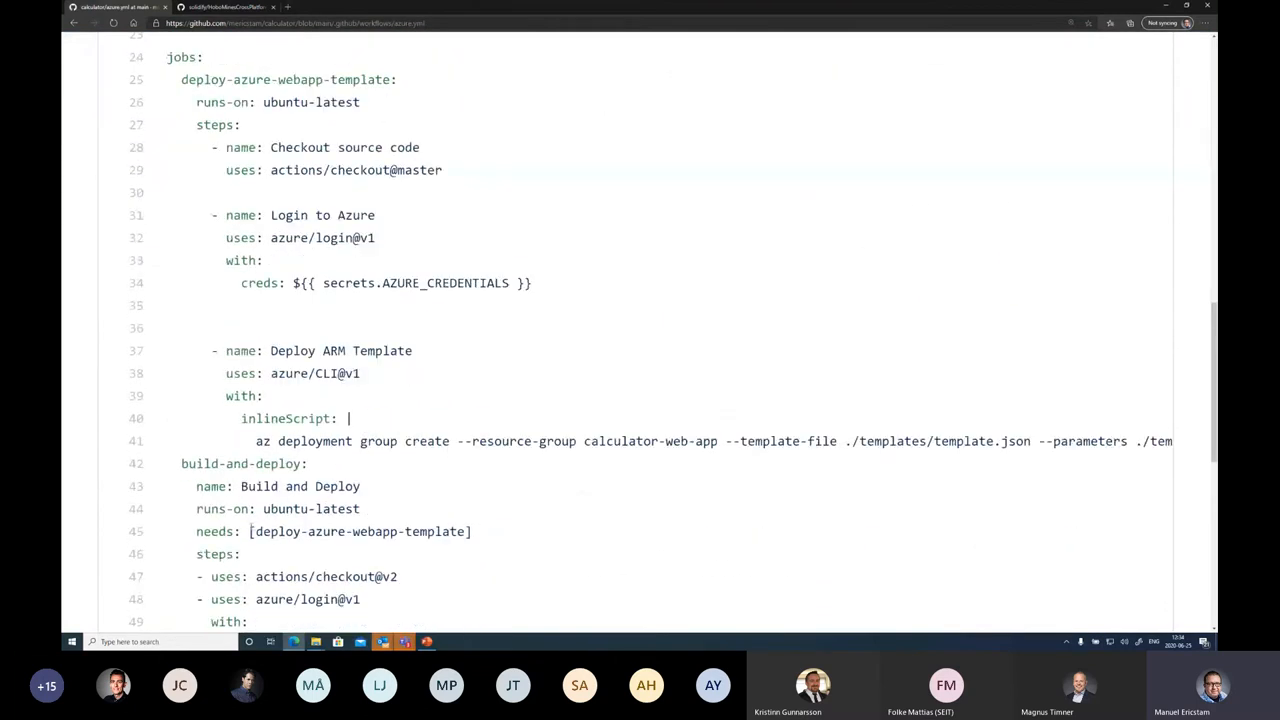
pyautogui.doubleClick(360, 532)
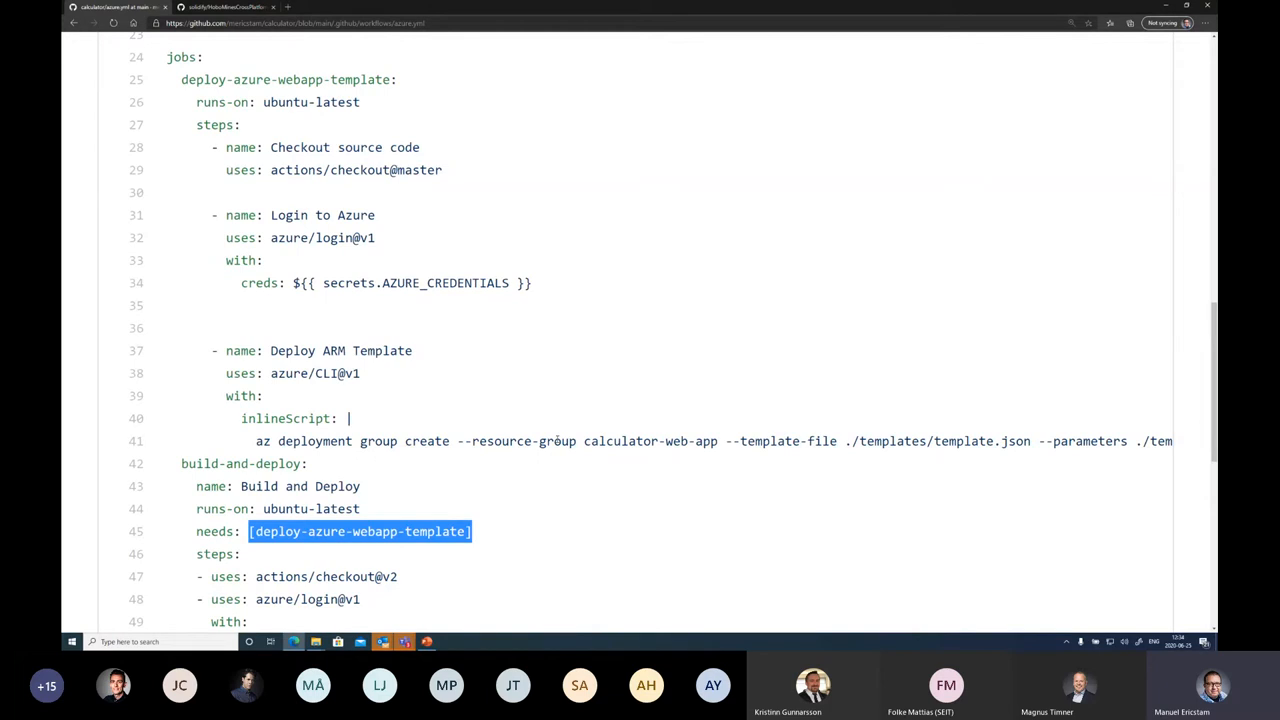
pyautogui.moveTo(542, 504)
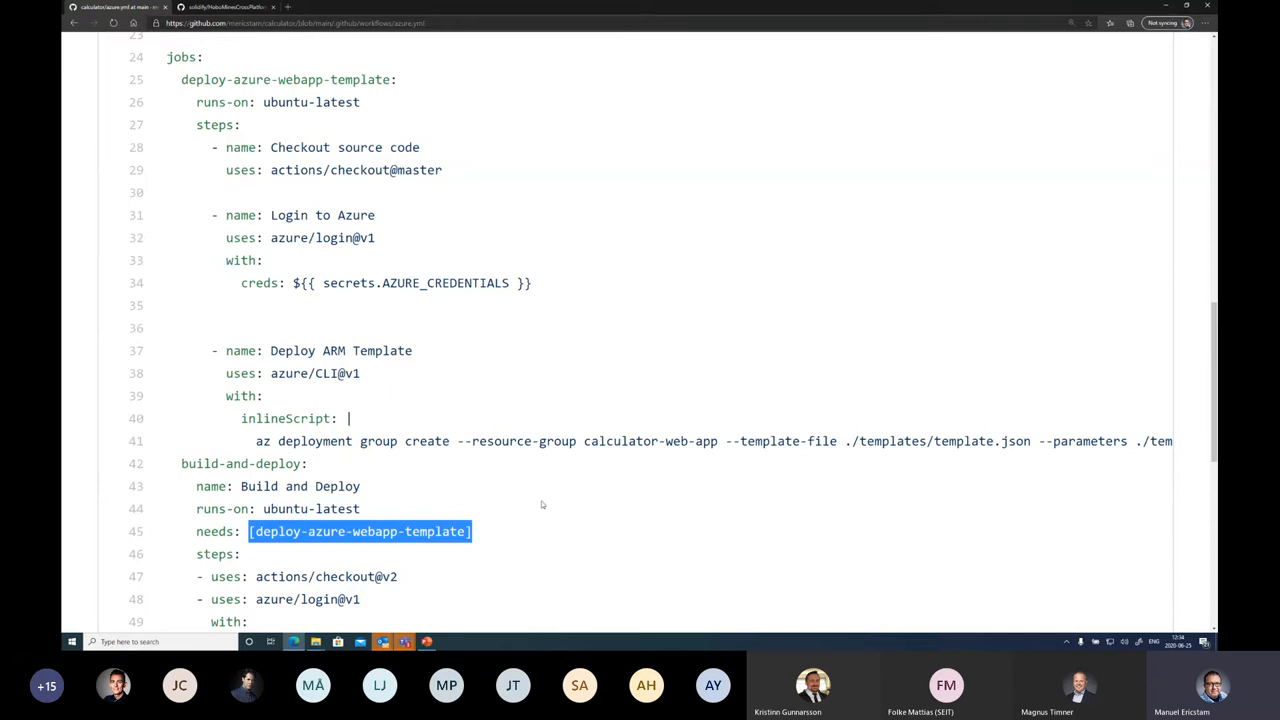
pyautogui.moveTo(446, 316)
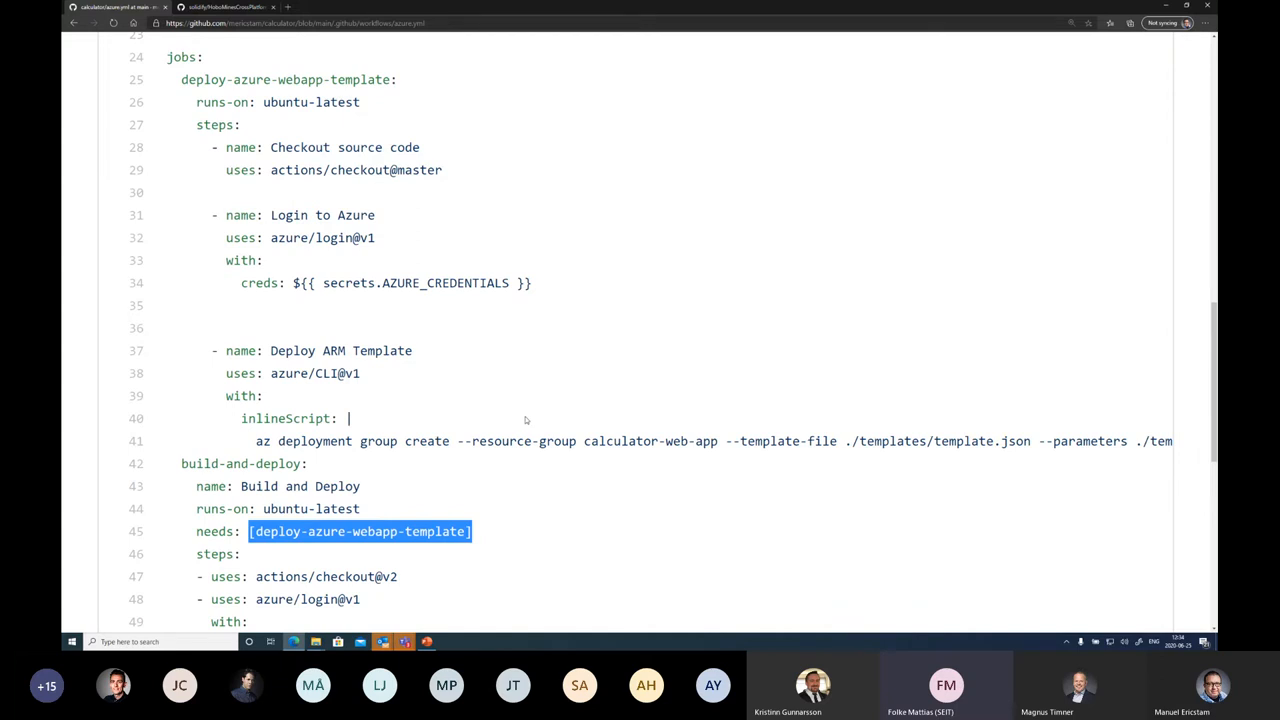
pyautogui.scroll(-3)
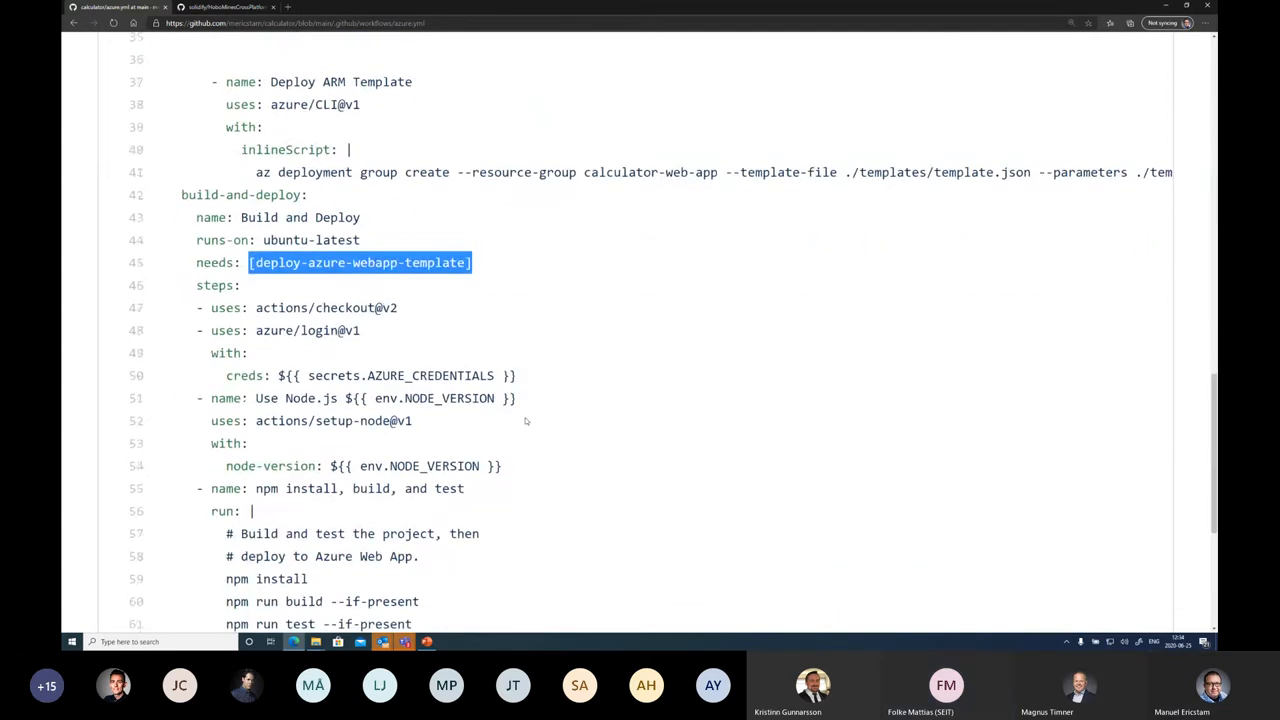
pyautogui.scroll(3)
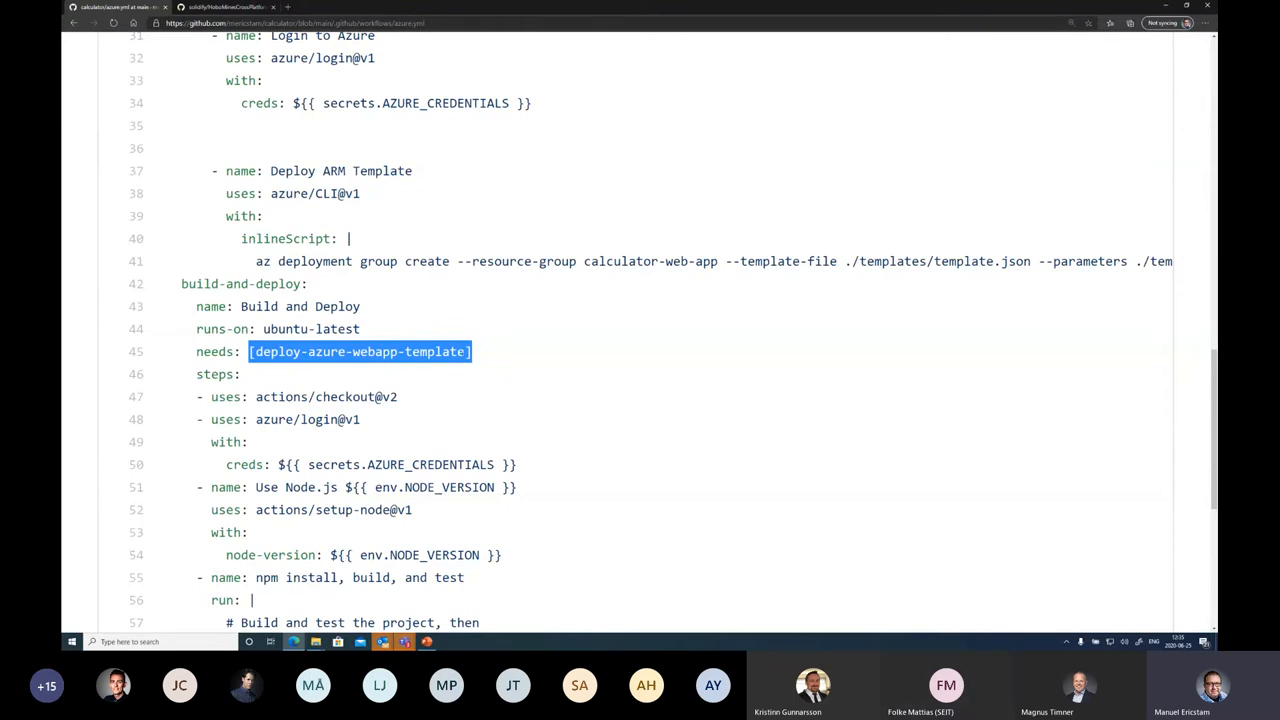
pyautogui.scroll(3)
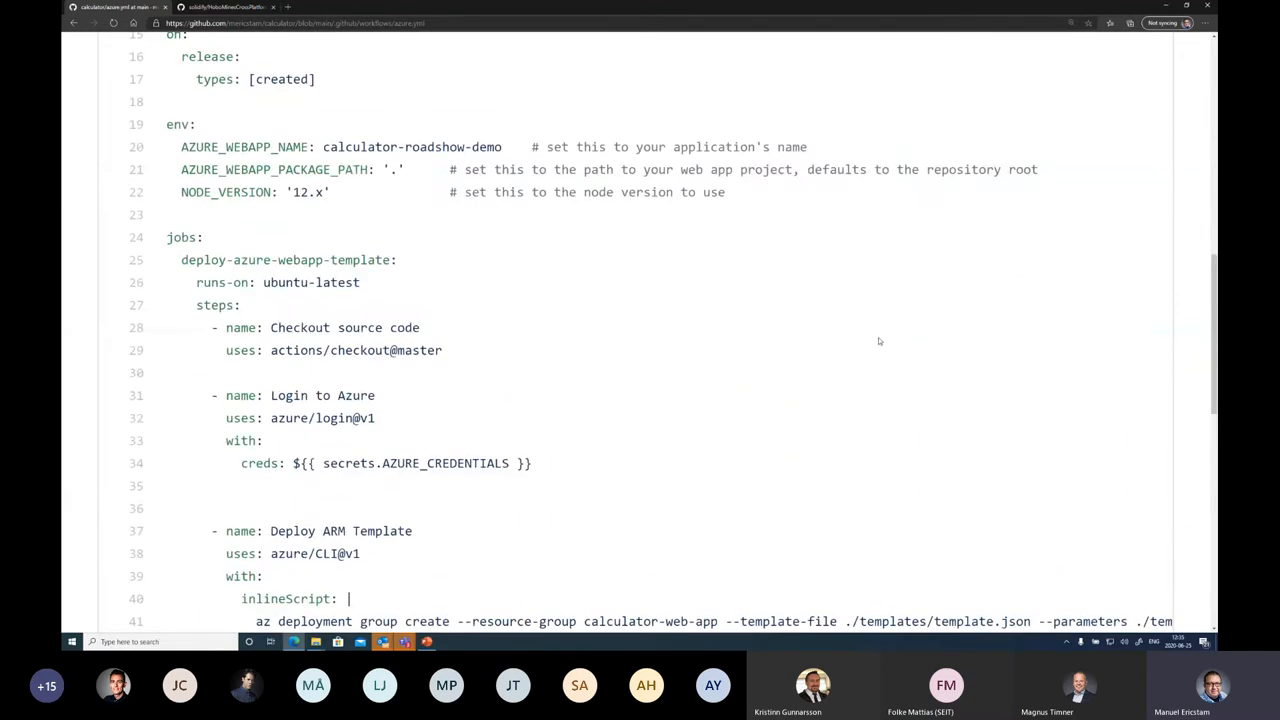
pyautogui.scroll(3)
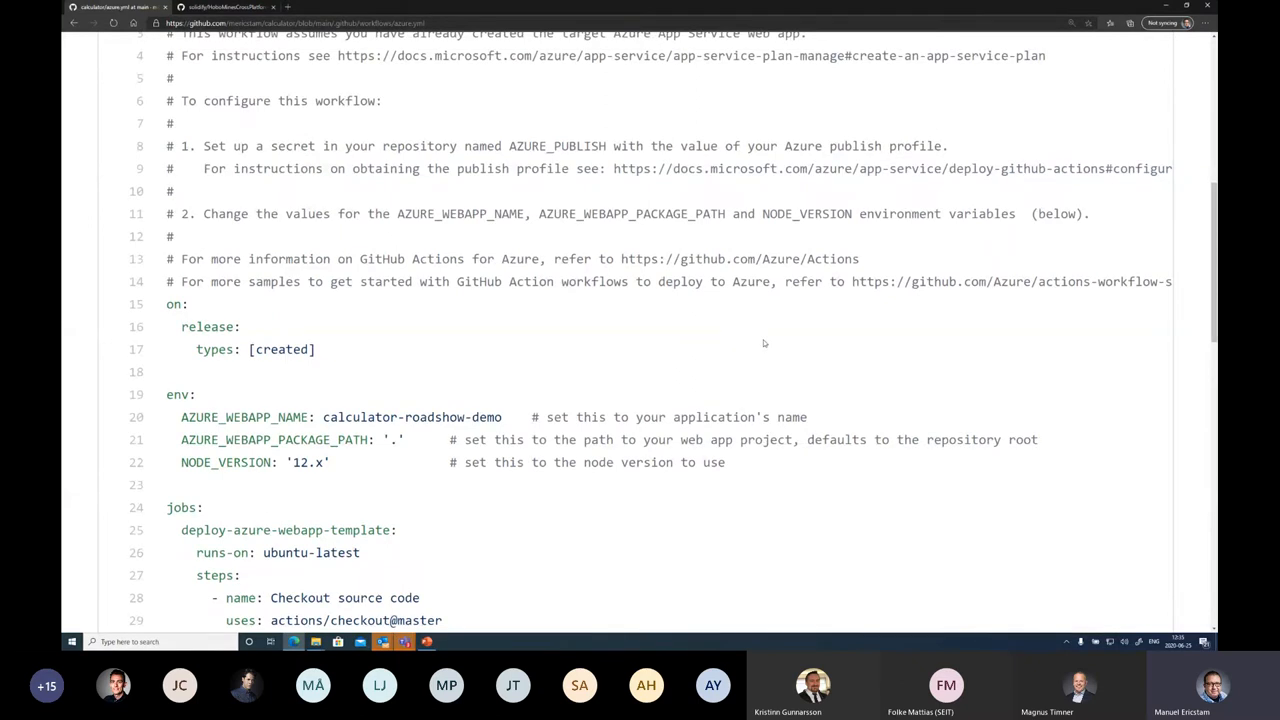
pyautogui.moveTo(430, 316)
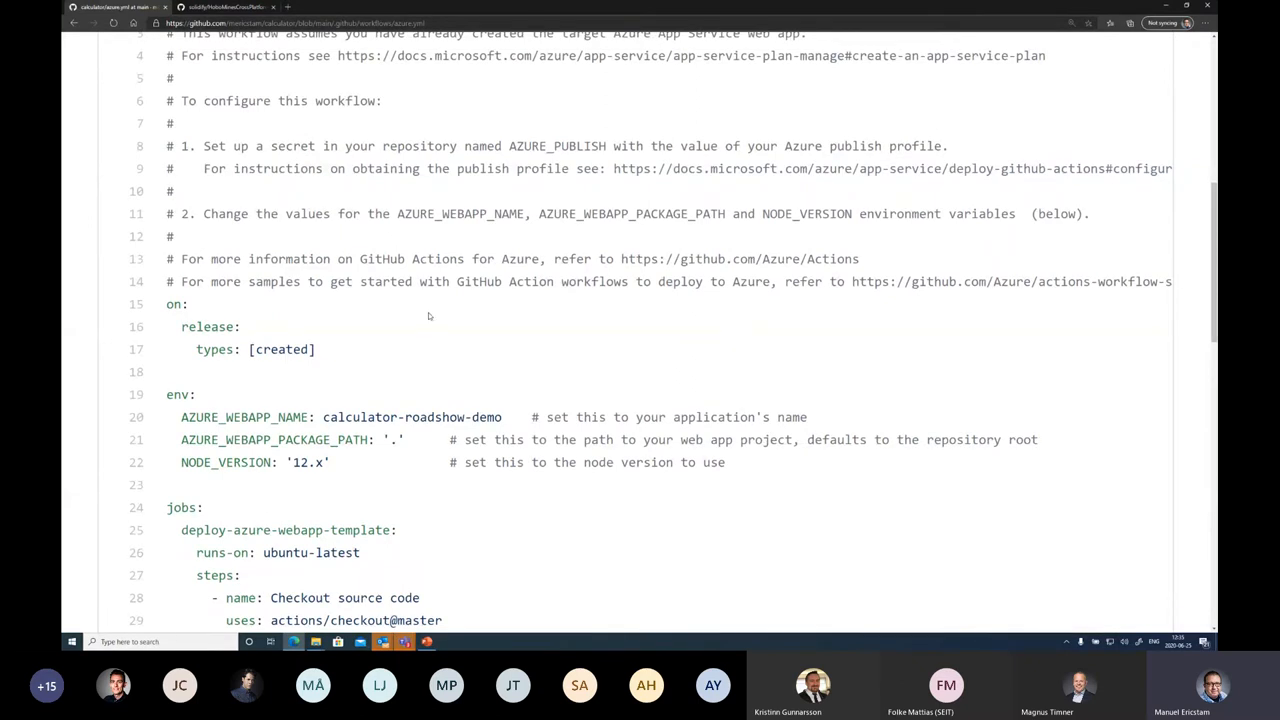
pyautogui.scroll(3)
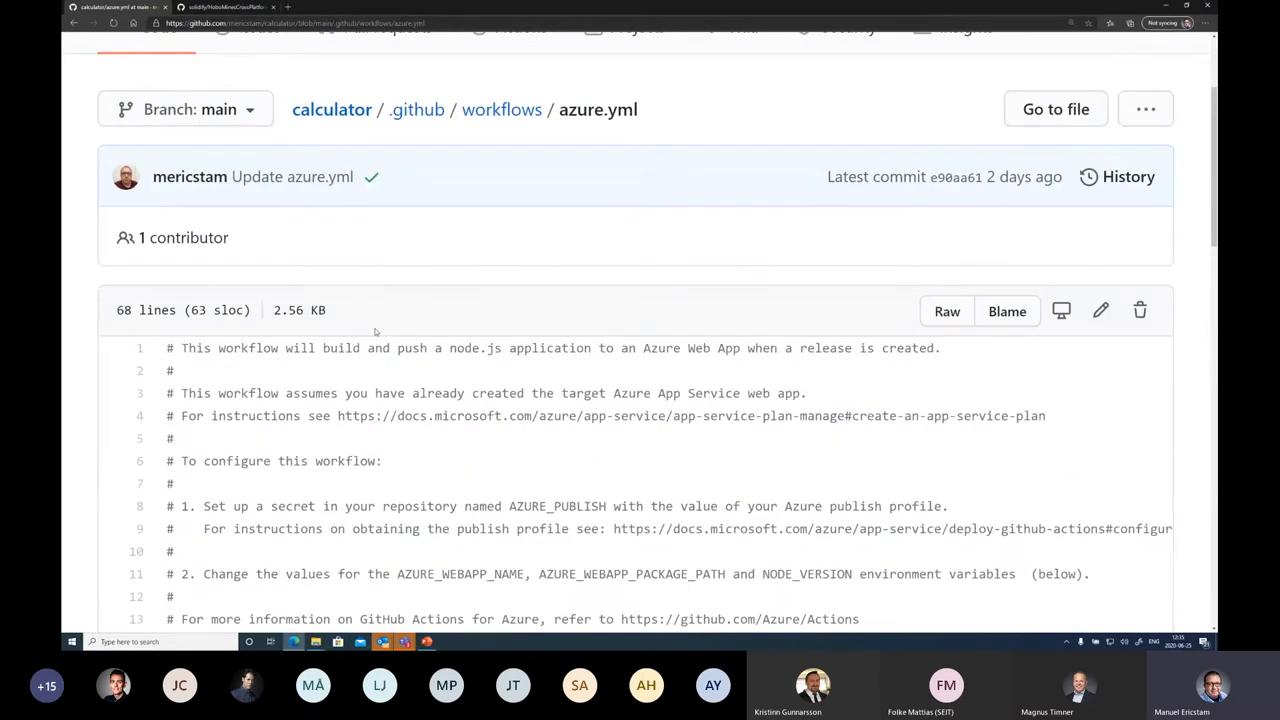
pyautogui.moveTo(476, 292)
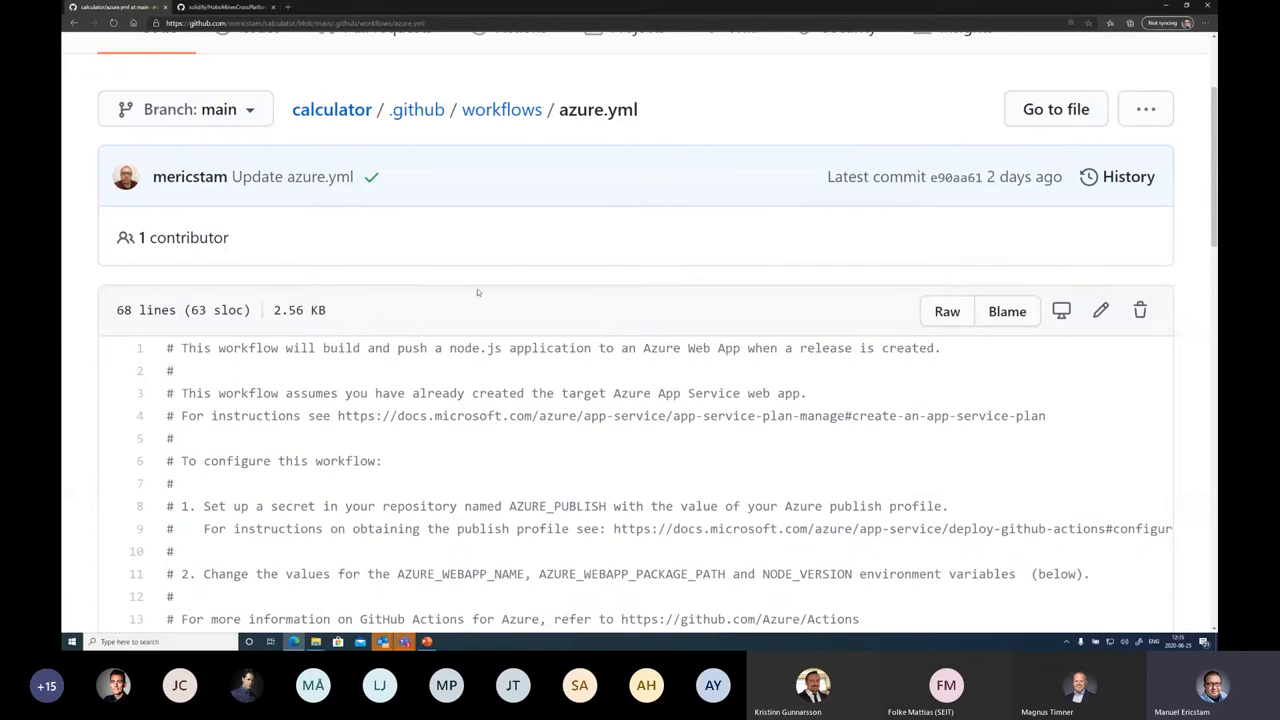
pyautogui.scroll(-3)
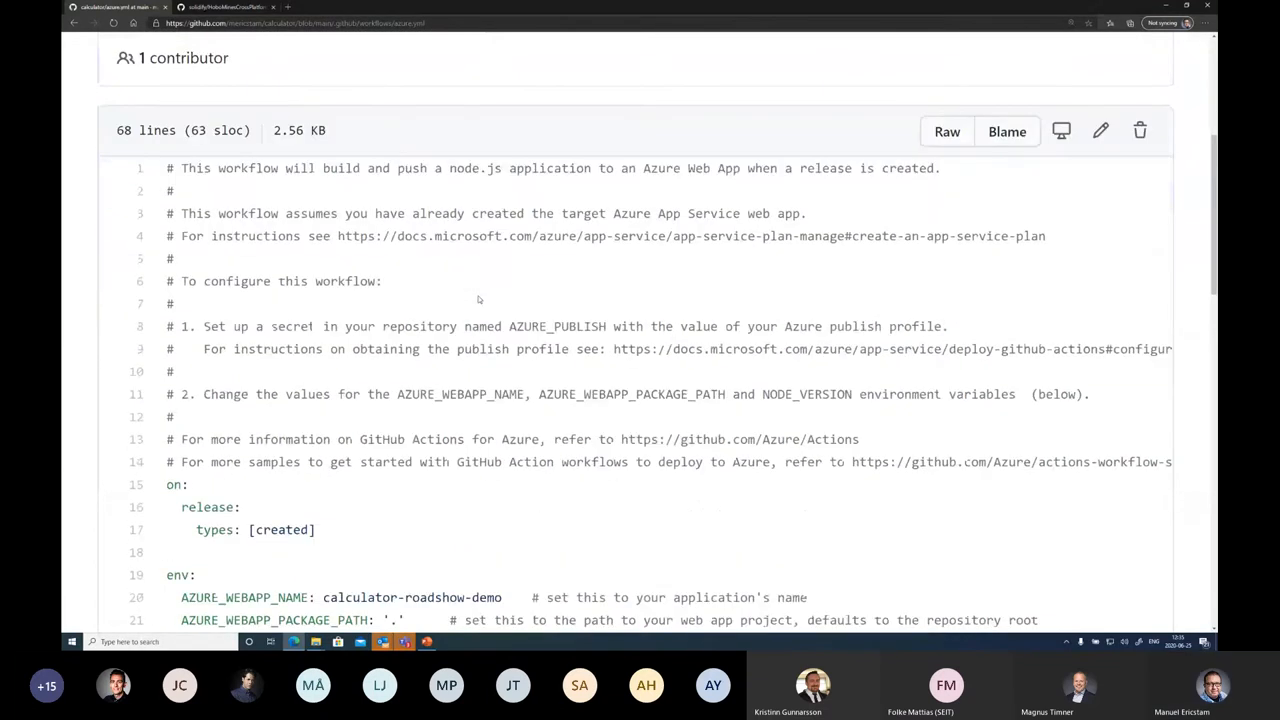
pyautogui.scroll(-3)
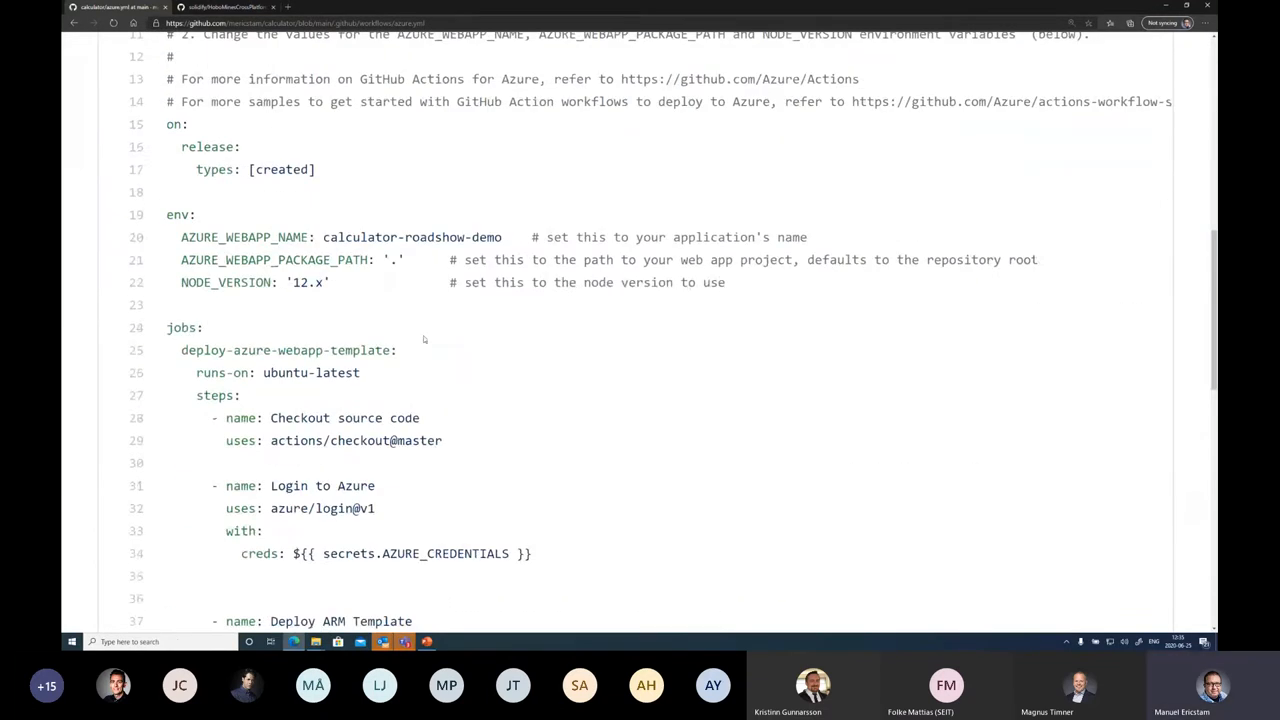
pyautogui.scroll(3)
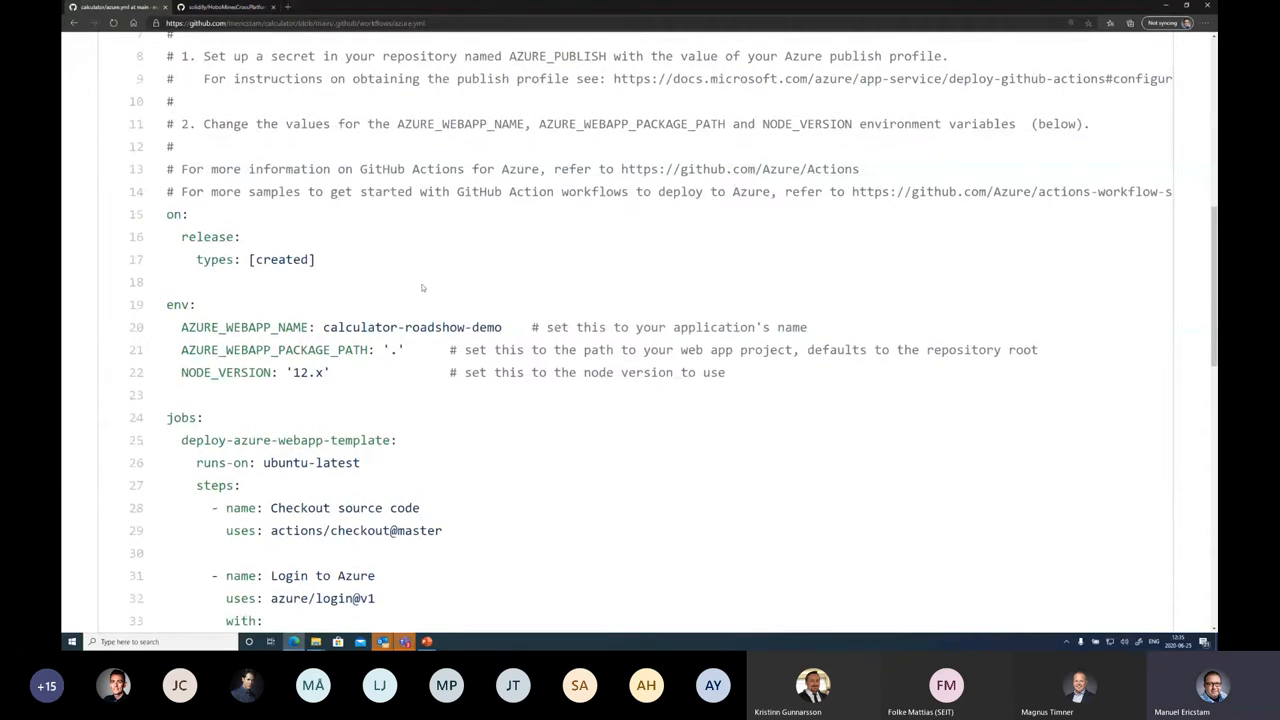
pyautogui.scroll(-3)
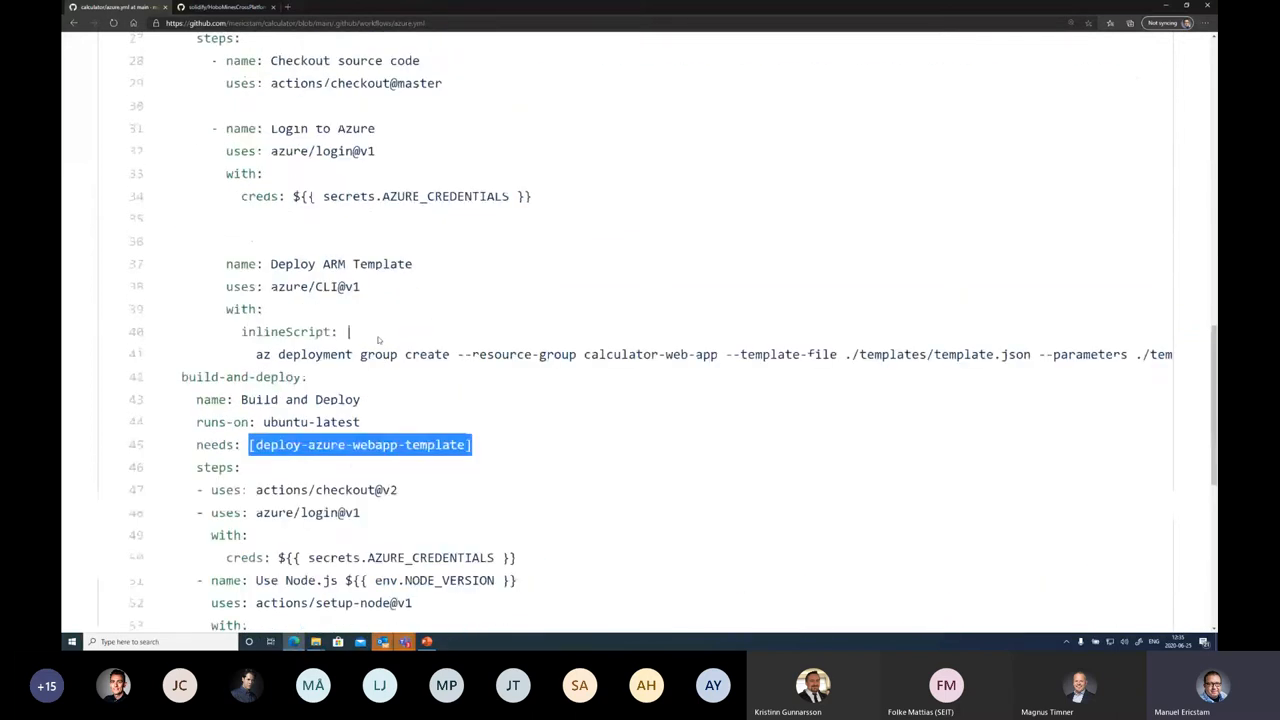
pyautogui.scroll(3)
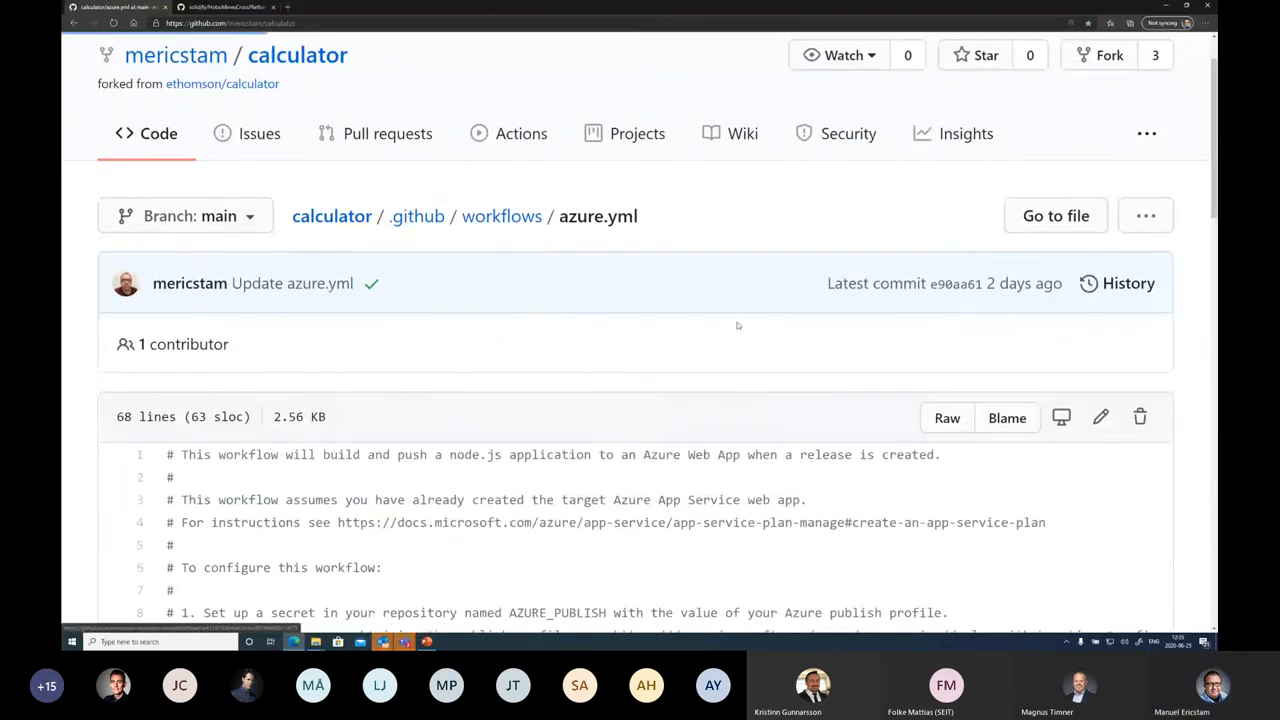
# From the repository home, go to Releases and start creating a new release.
pyautogui.click(332, 216)
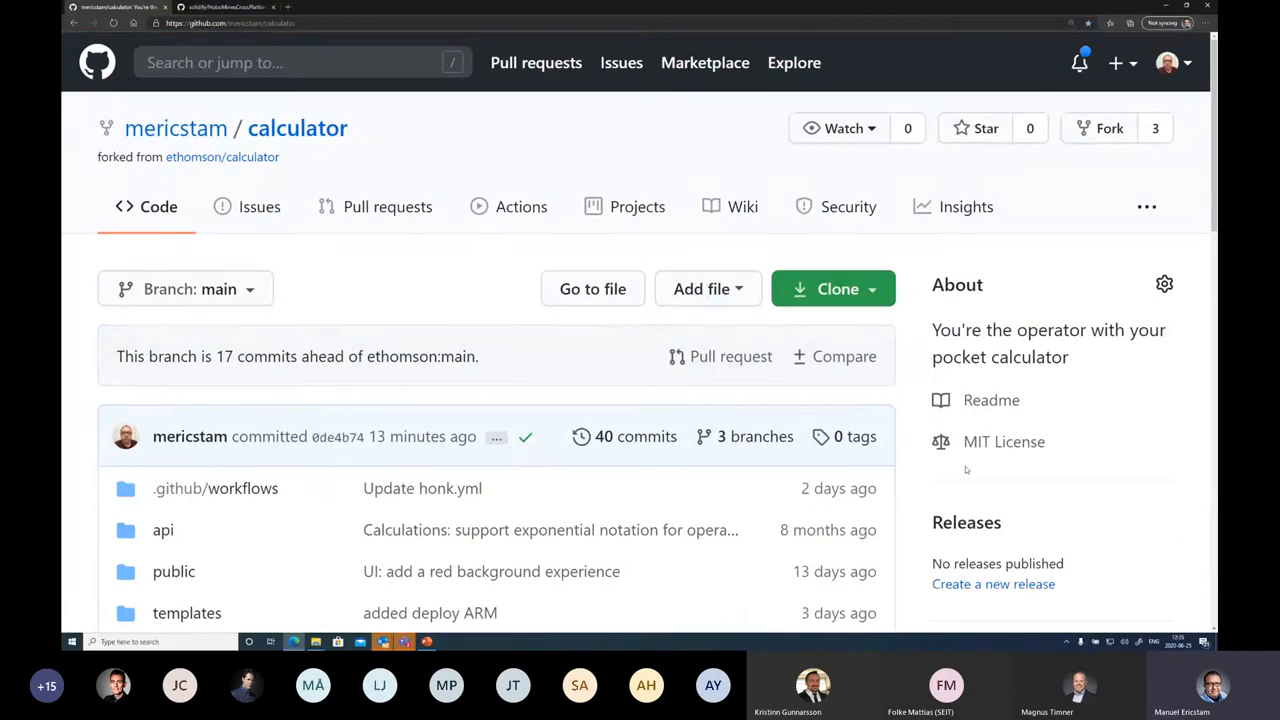
pyautogui.scroll(-3)
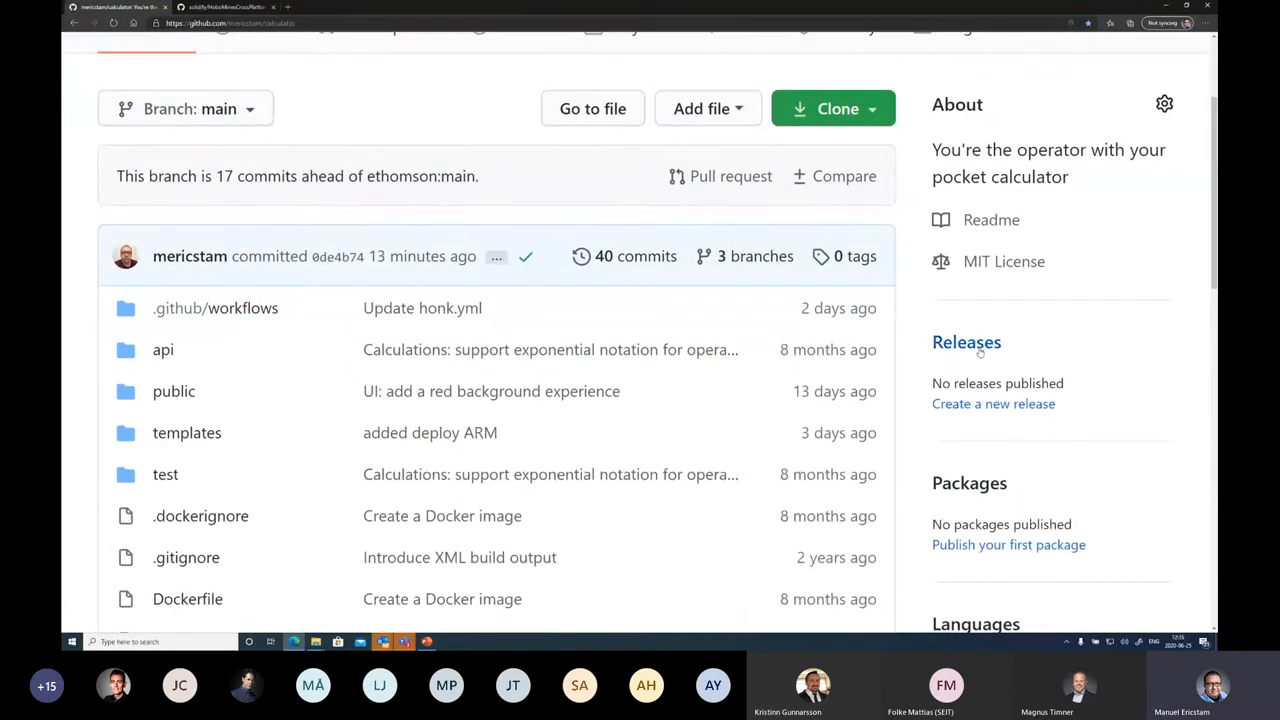
pyautogui.click(966, 342)
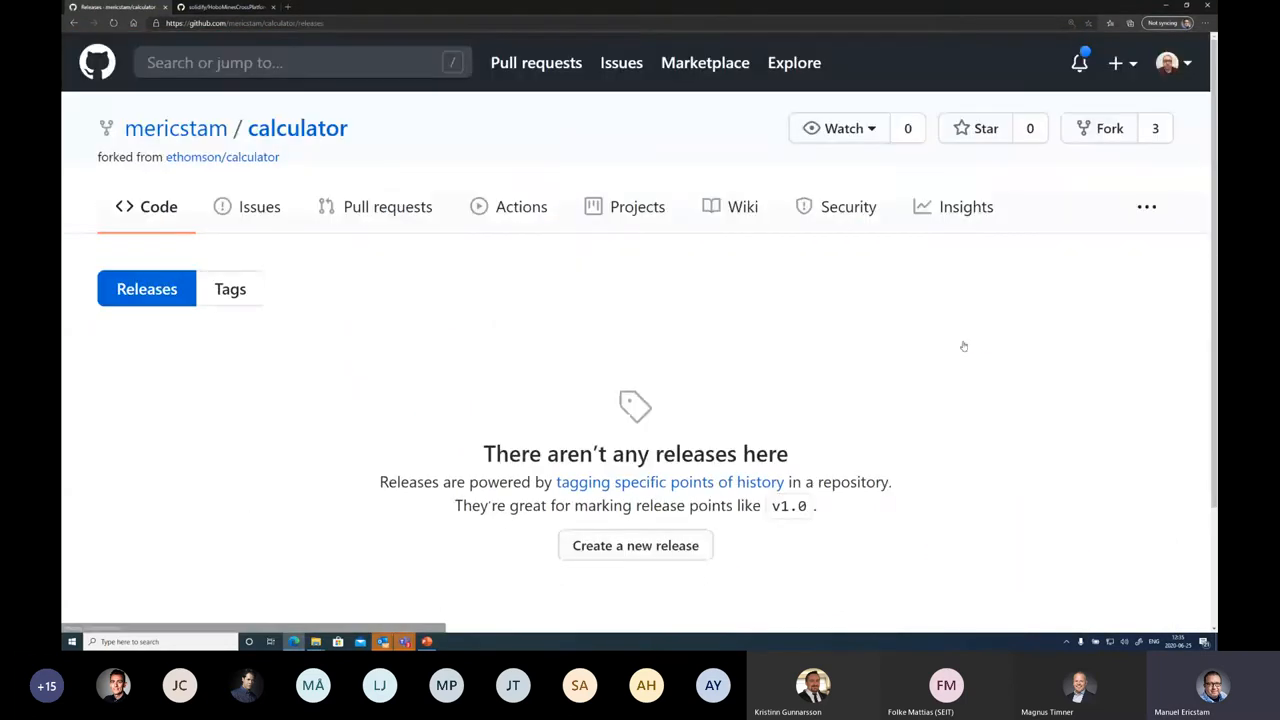
pyautogui.scroll(-3)
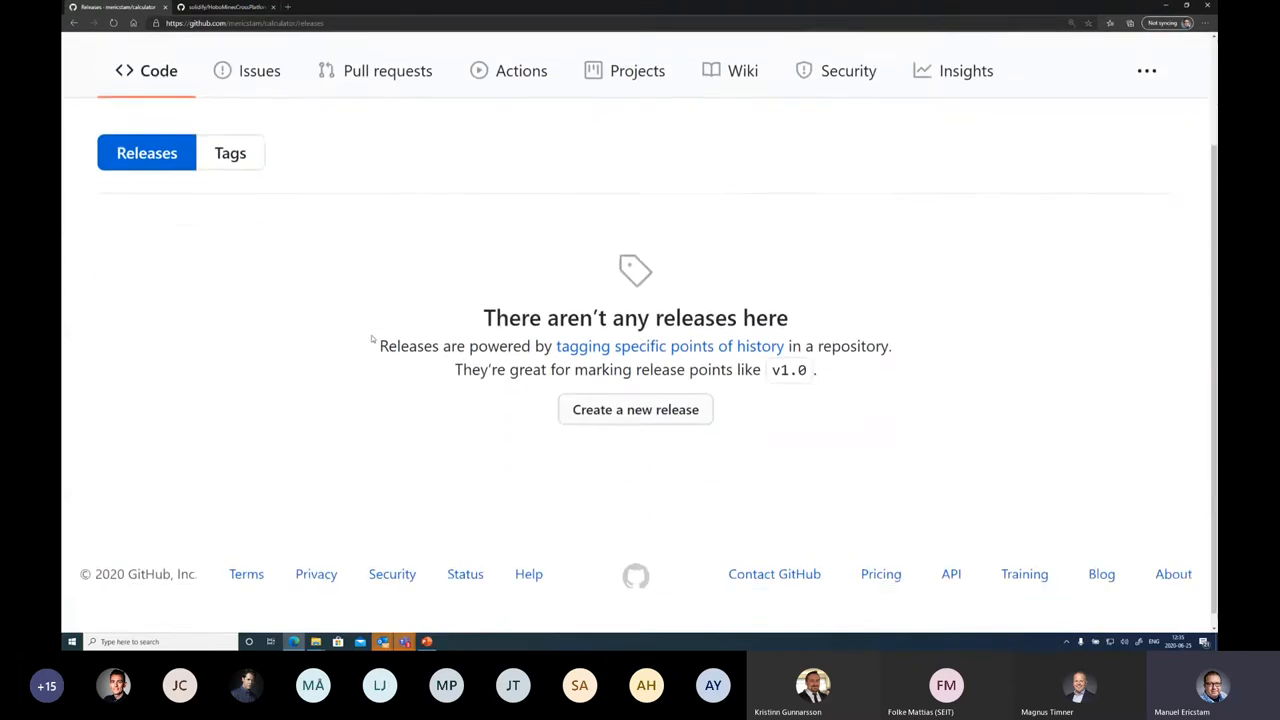
pyautogui.scroll(3)
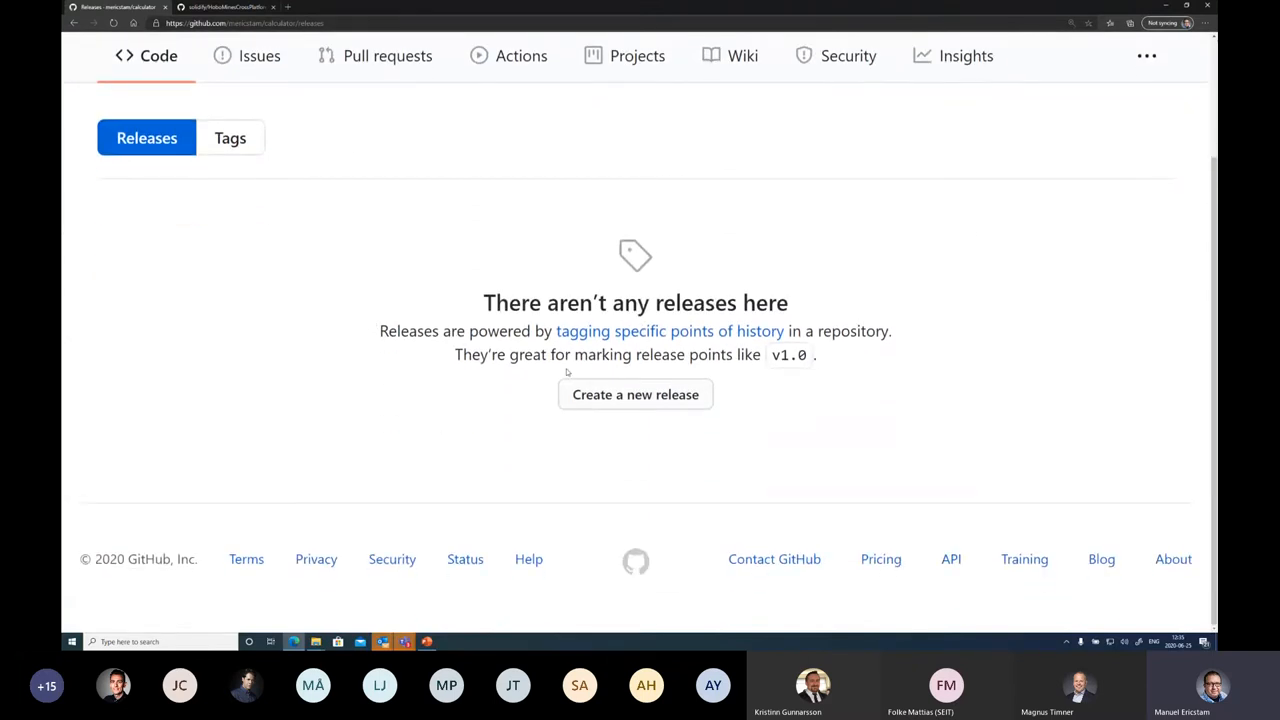
pyautogui.moveTo(636, 394)
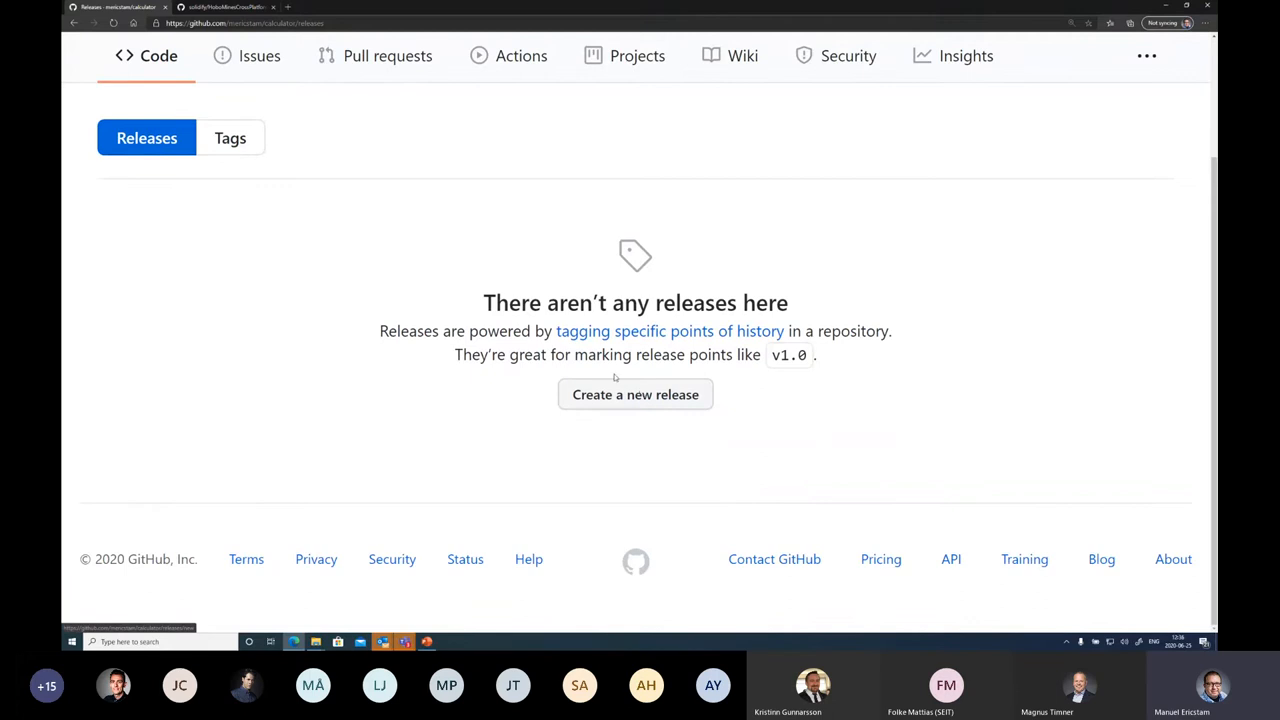
pyautogui.click(636, 394)
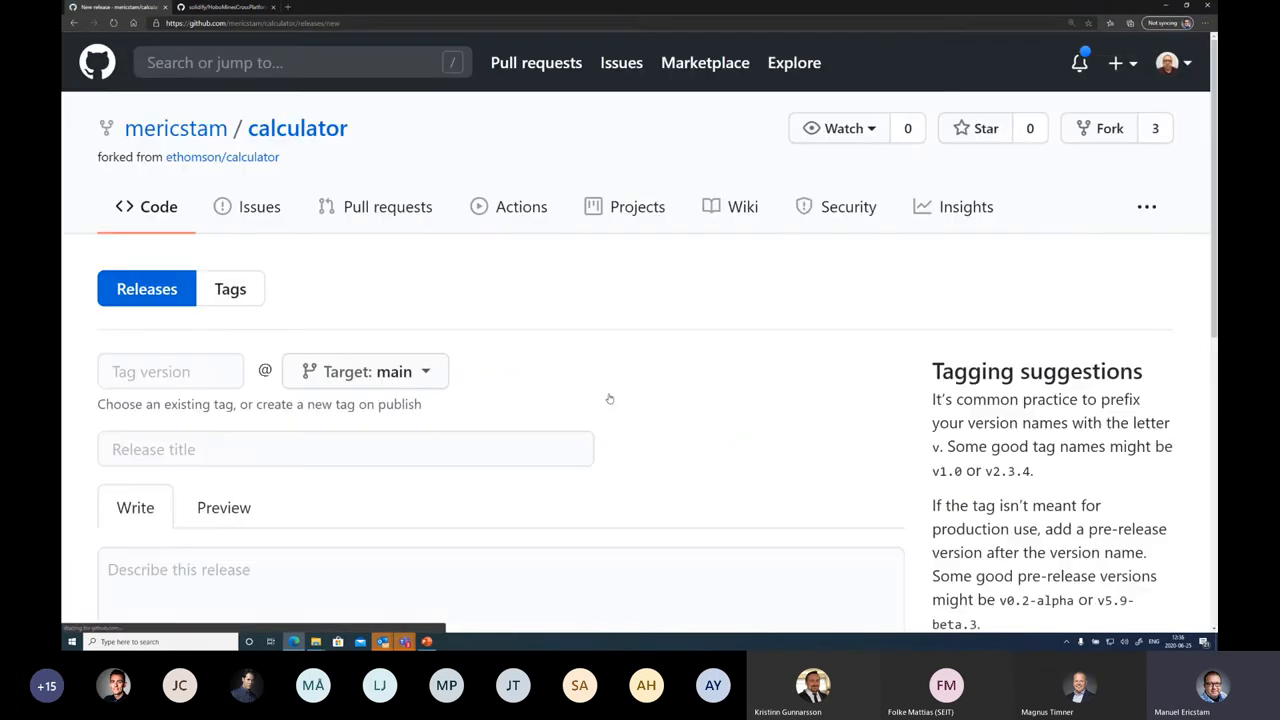
# Tag the release V1.0 and publish it from the main branch.
pyautogui.scroll(-3)
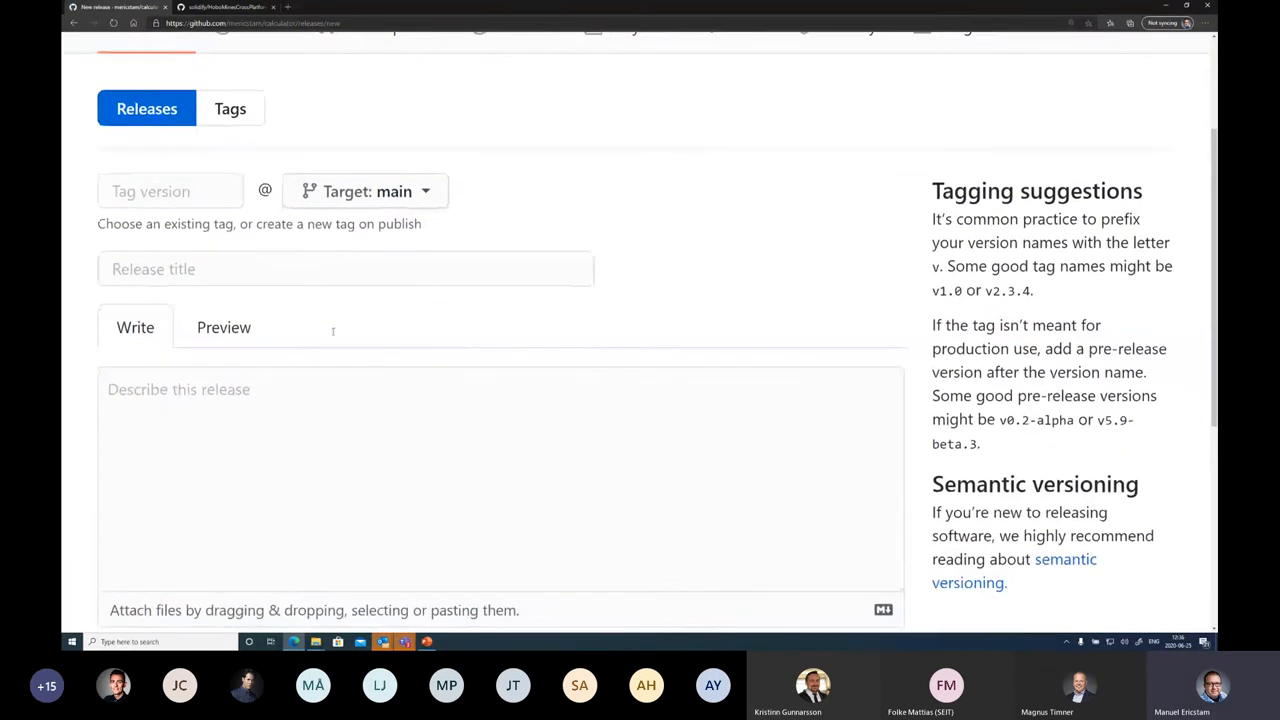
pyautogui.click(170, 192)
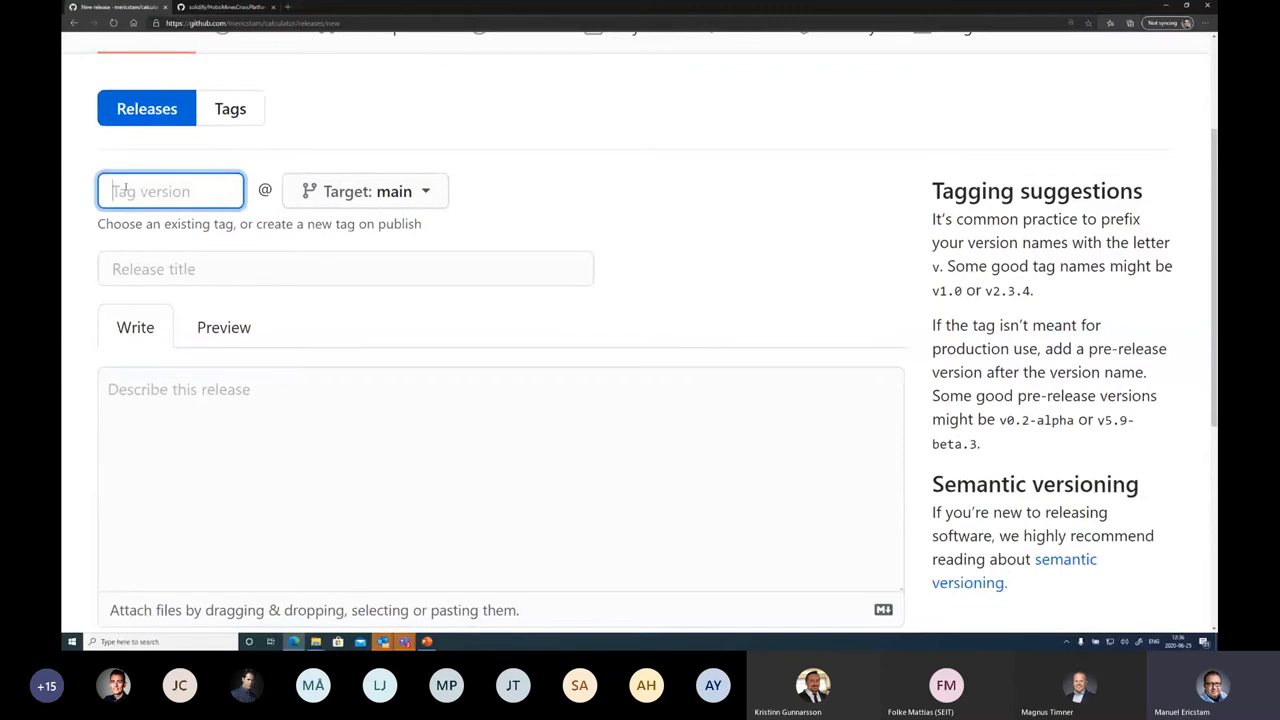
pyautogui.write('V1.0')
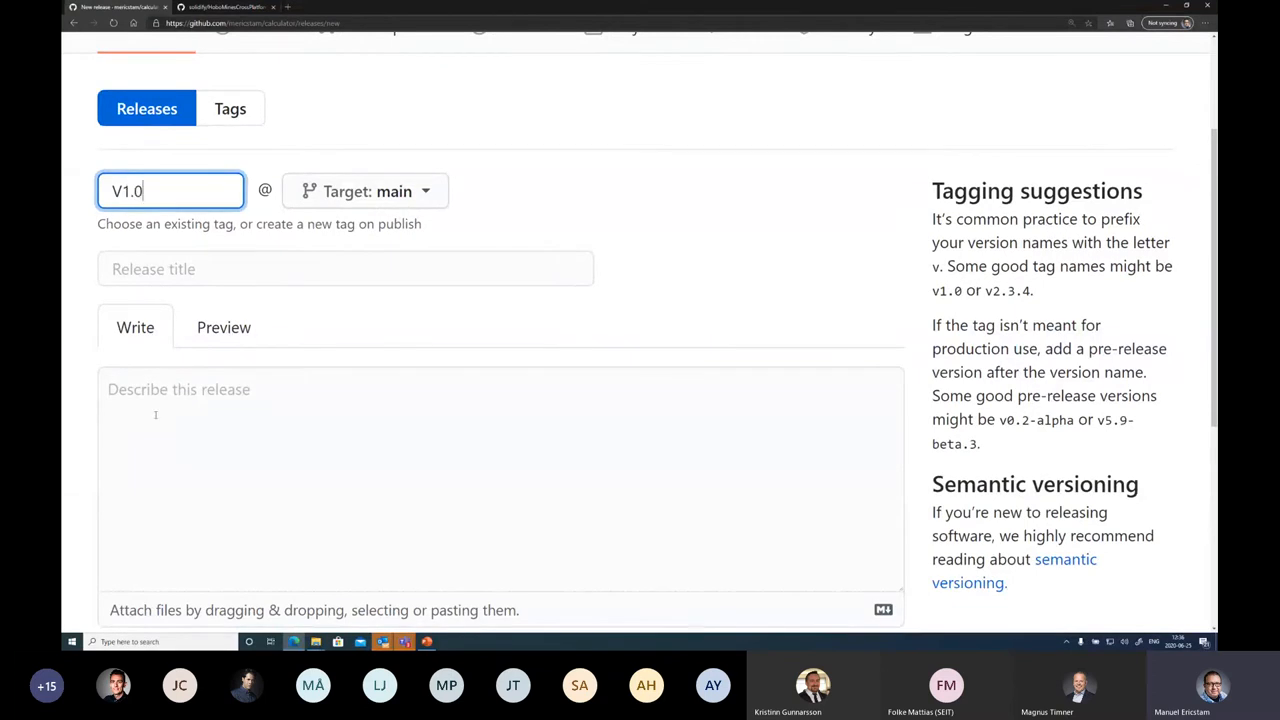
pyautogui.scroll(-3)
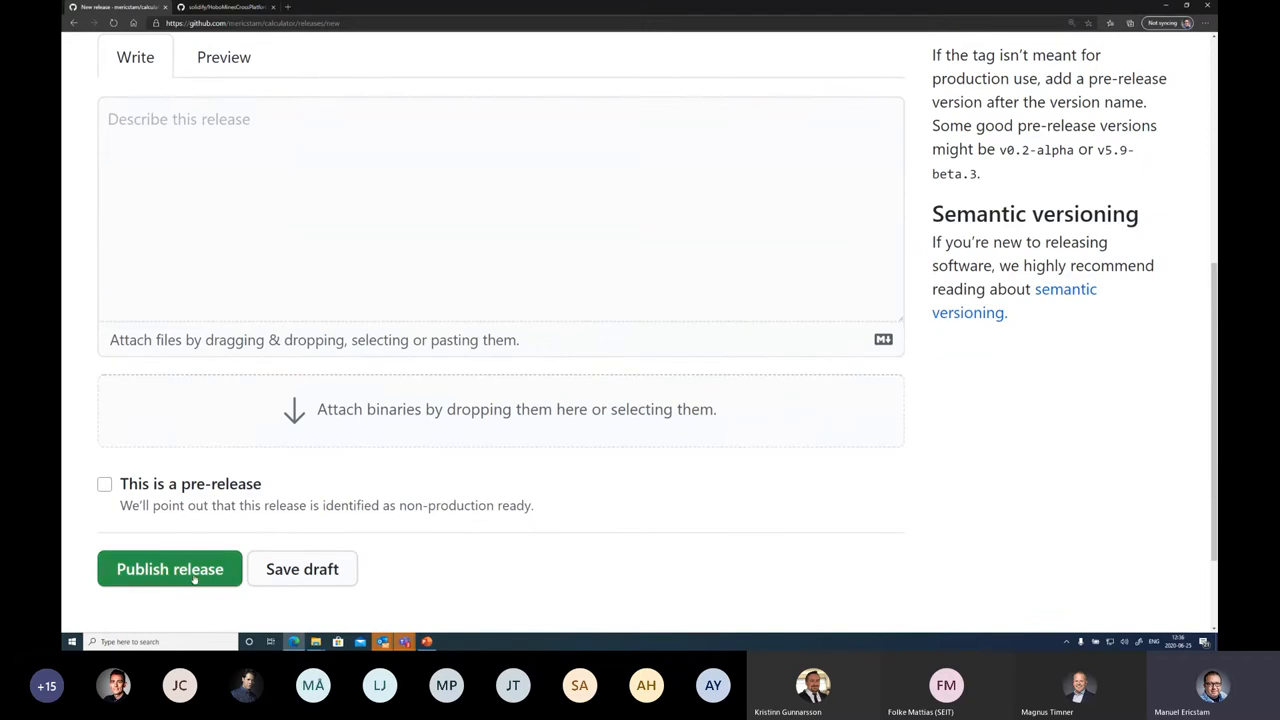
pyautogui.click(168, 568)
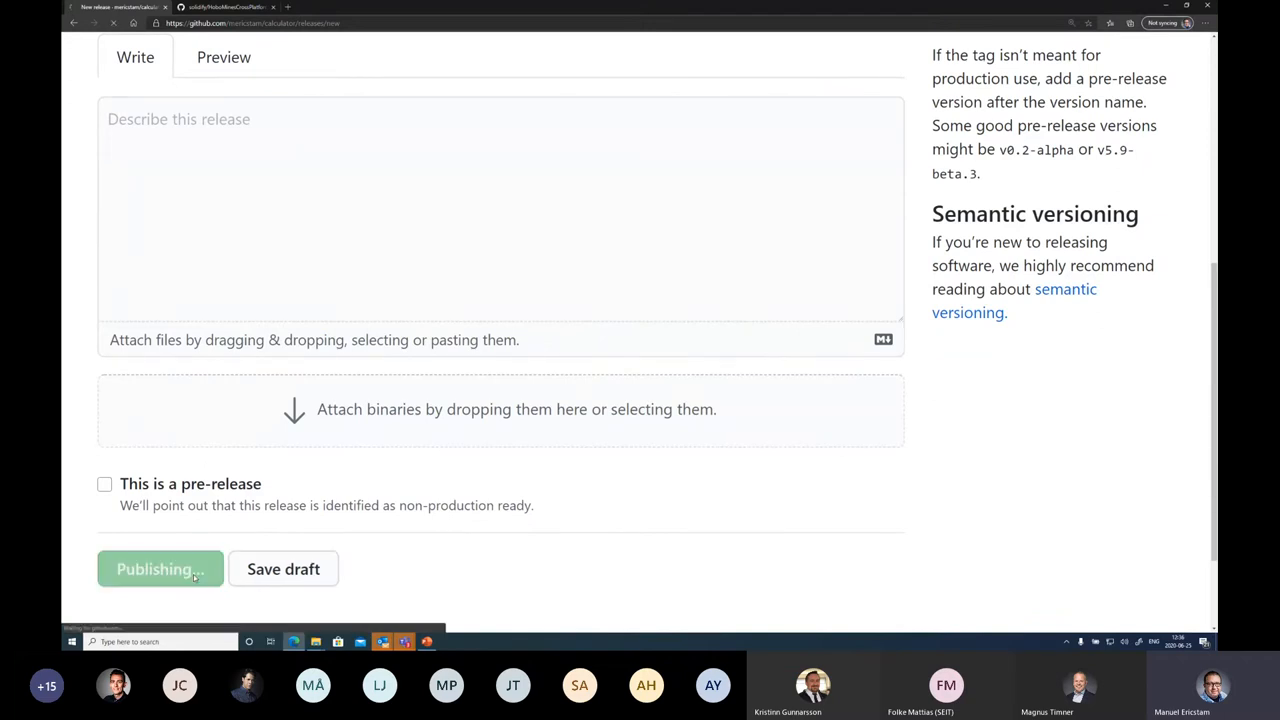
pyautogui.click(160, 568)
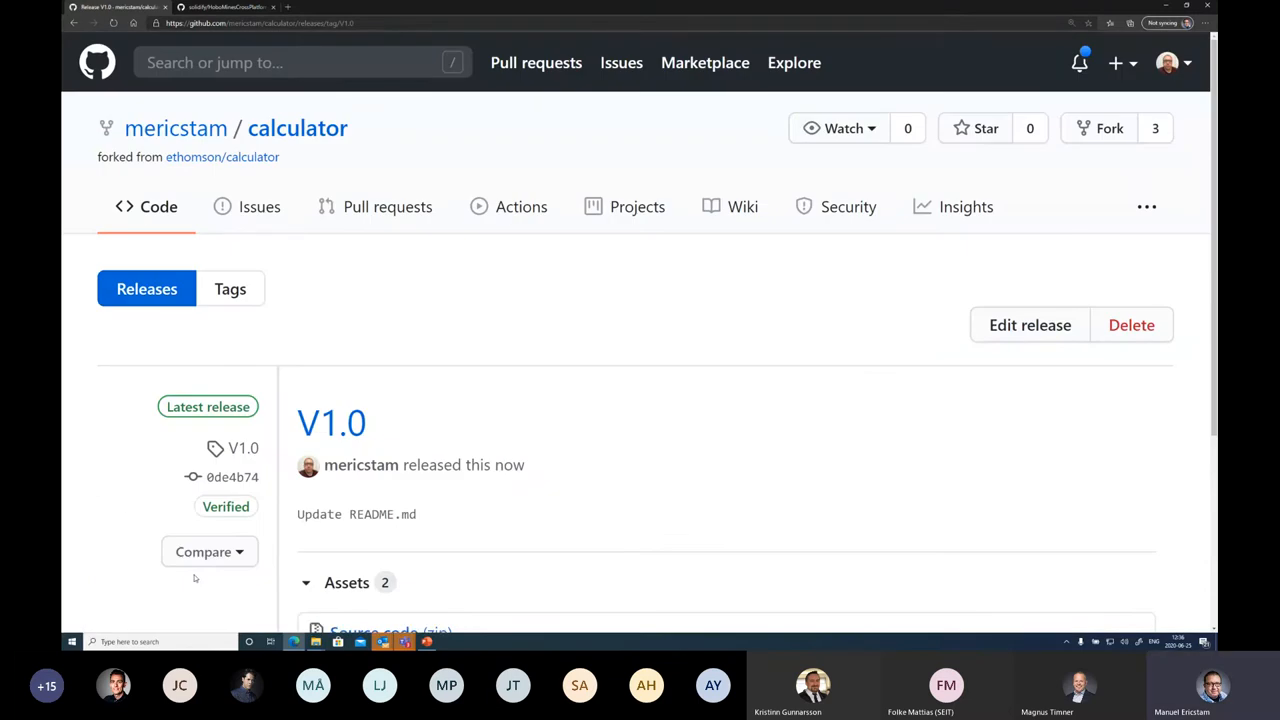
# Review the published V1.0 release page, then go to the Actions tab.
pyautogui.scroll(-3)
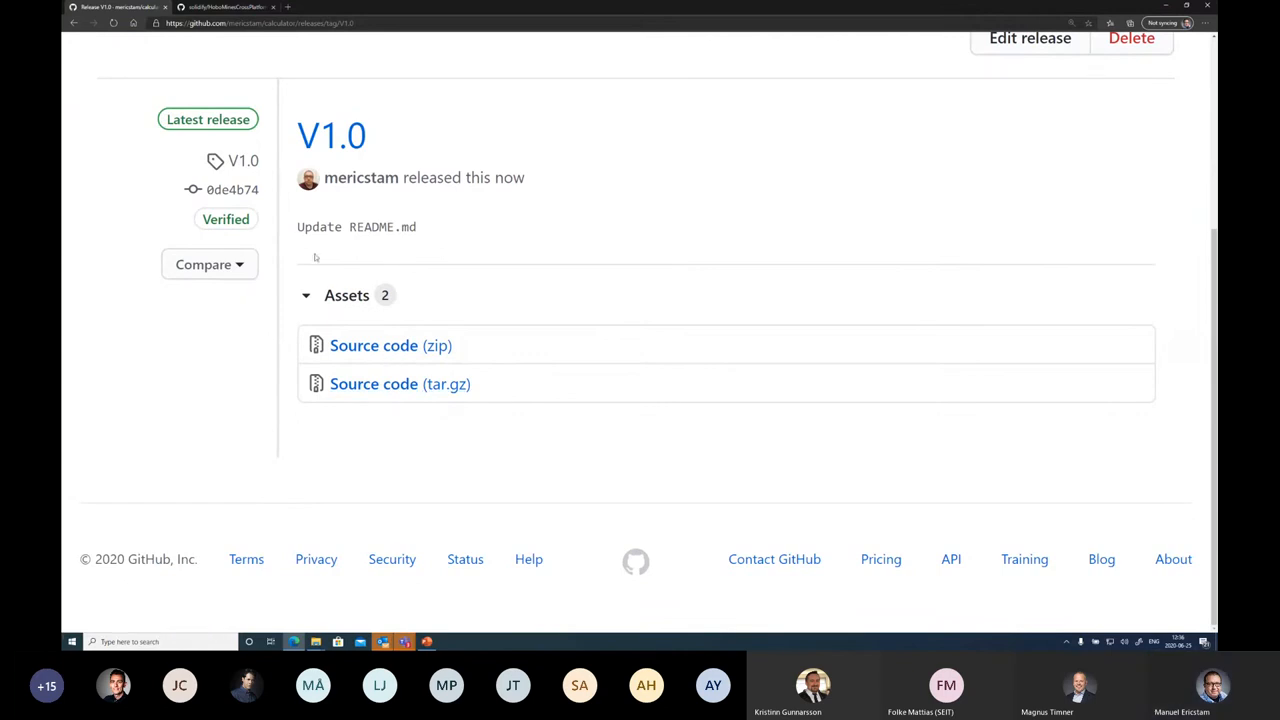
pyautogui.scroll(3)
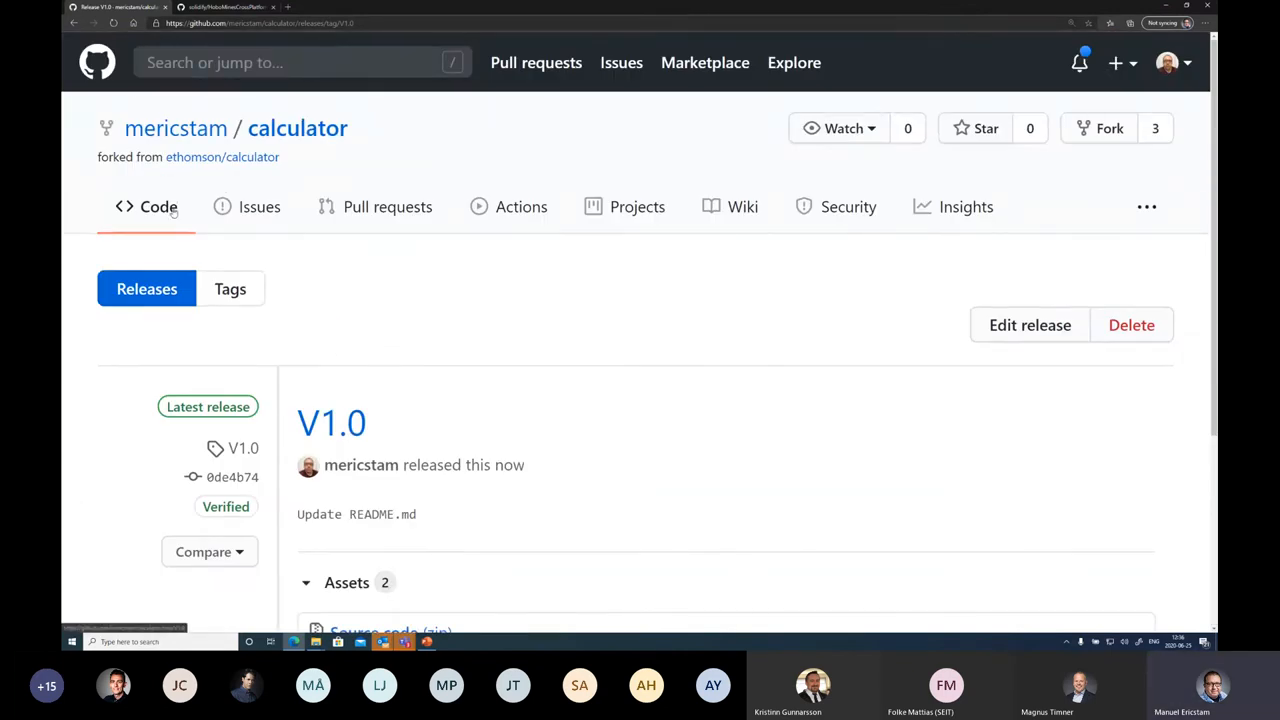
pyautogui.click(520, 206)
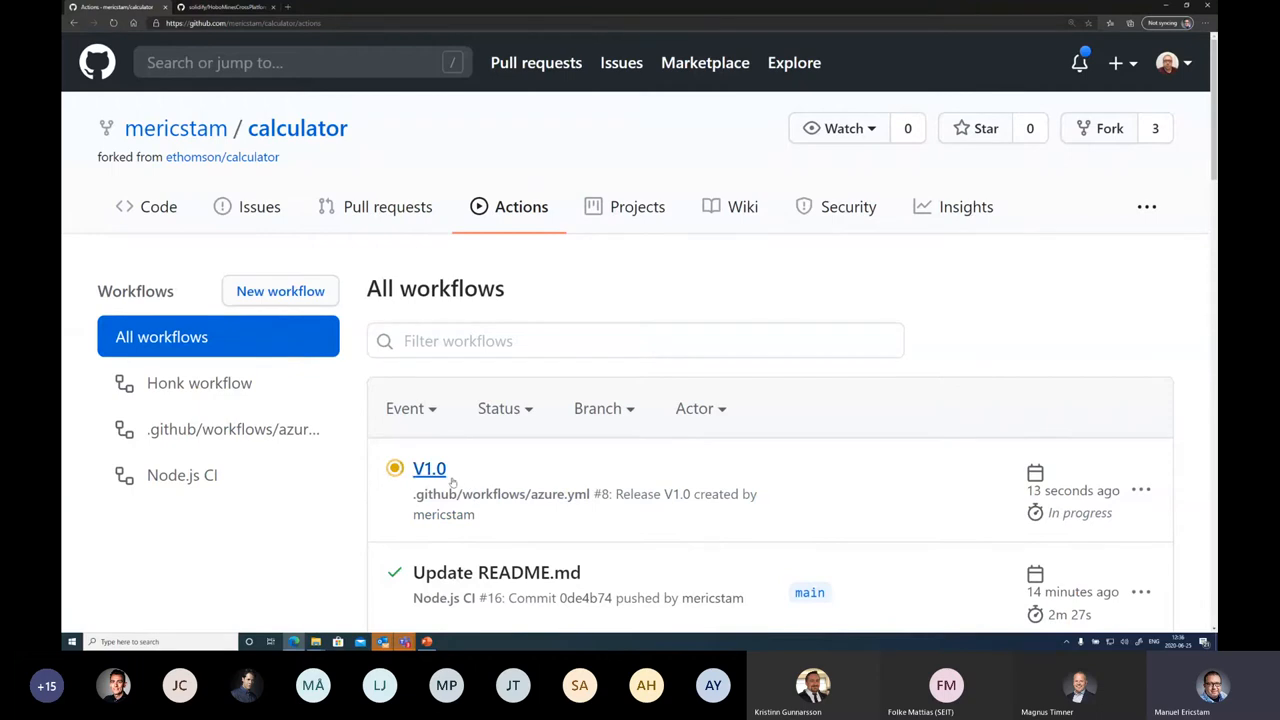
# Open the in-progress V1.0 run and view its deploy-azure-webapp-template job log.
pyautogui.click(428, 468)
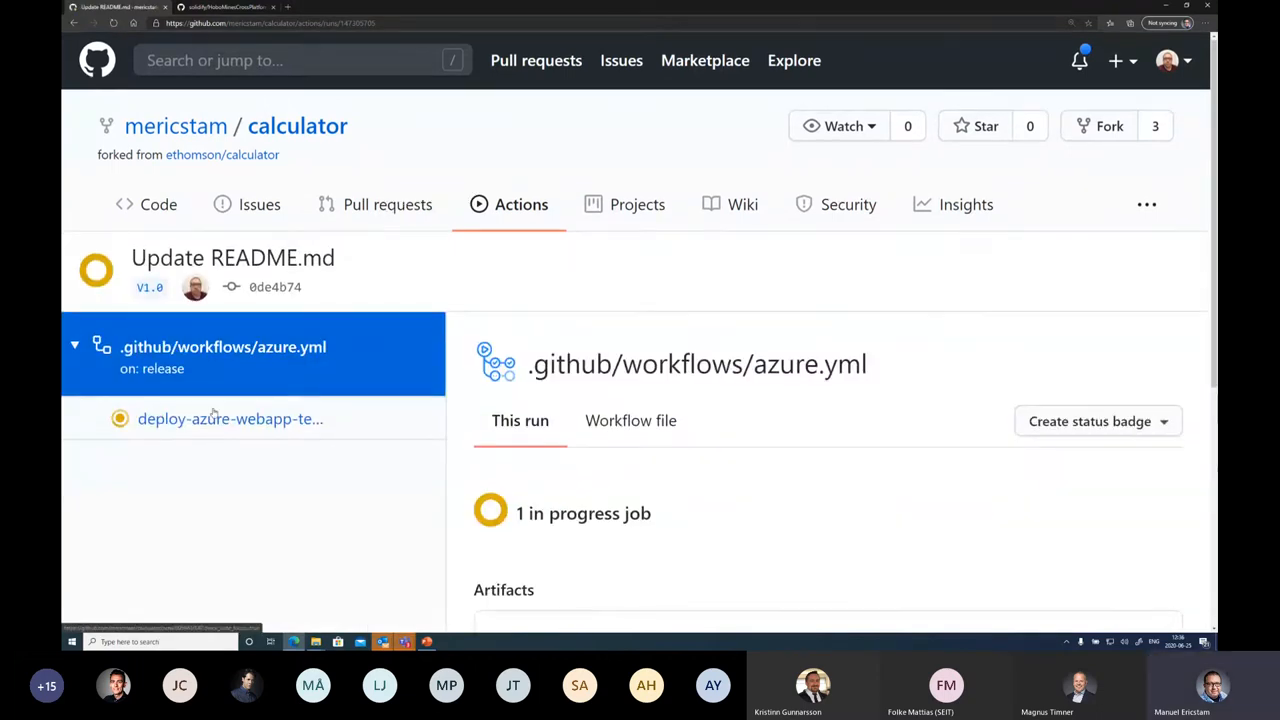
pyautogui.click(230, 418)
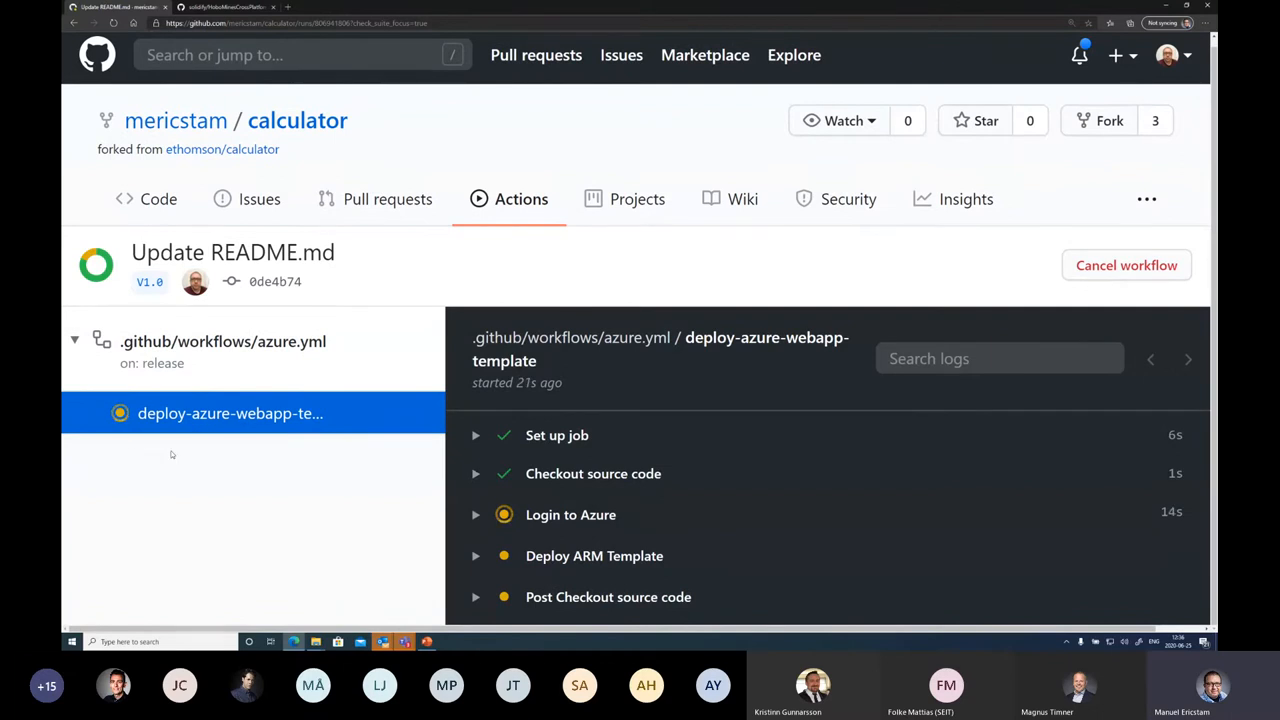
# Expand the Deploy ARM Template step to watch its streaming output.
pyautogui.click(476, 556)
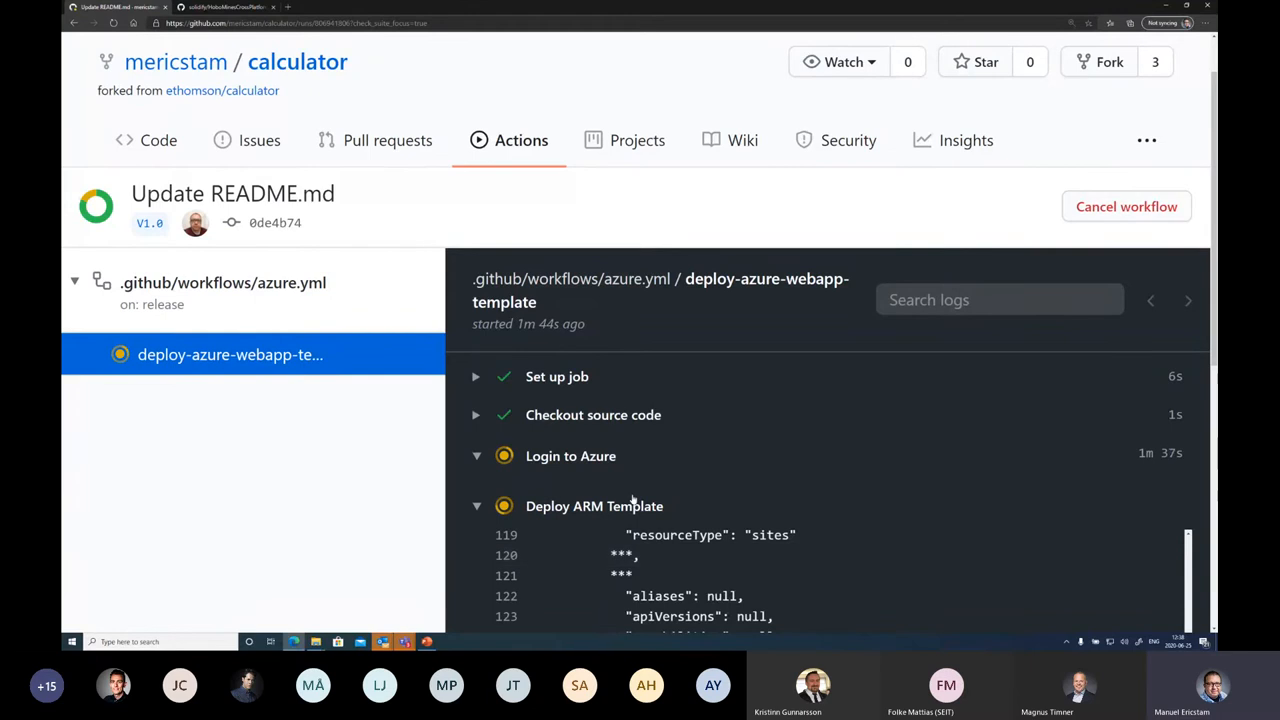
pyautogui.moveTo(488, 410)
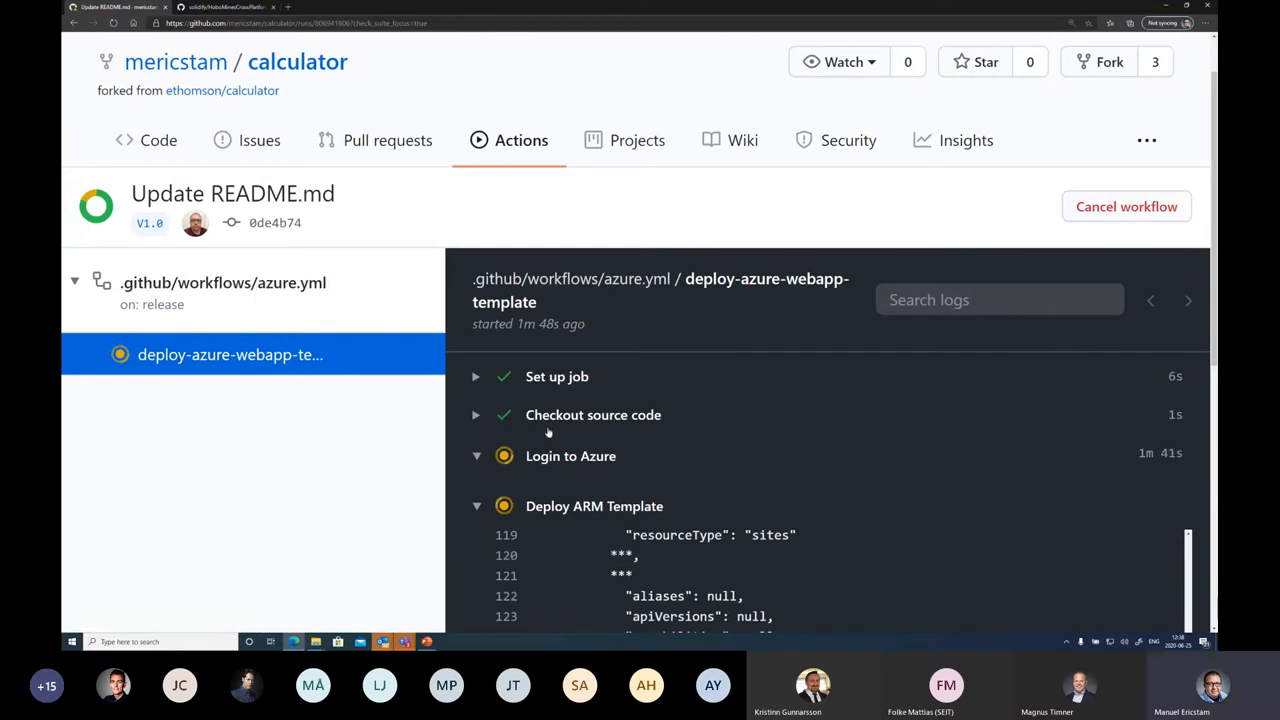
pyautogui.moveTo(600, 442)
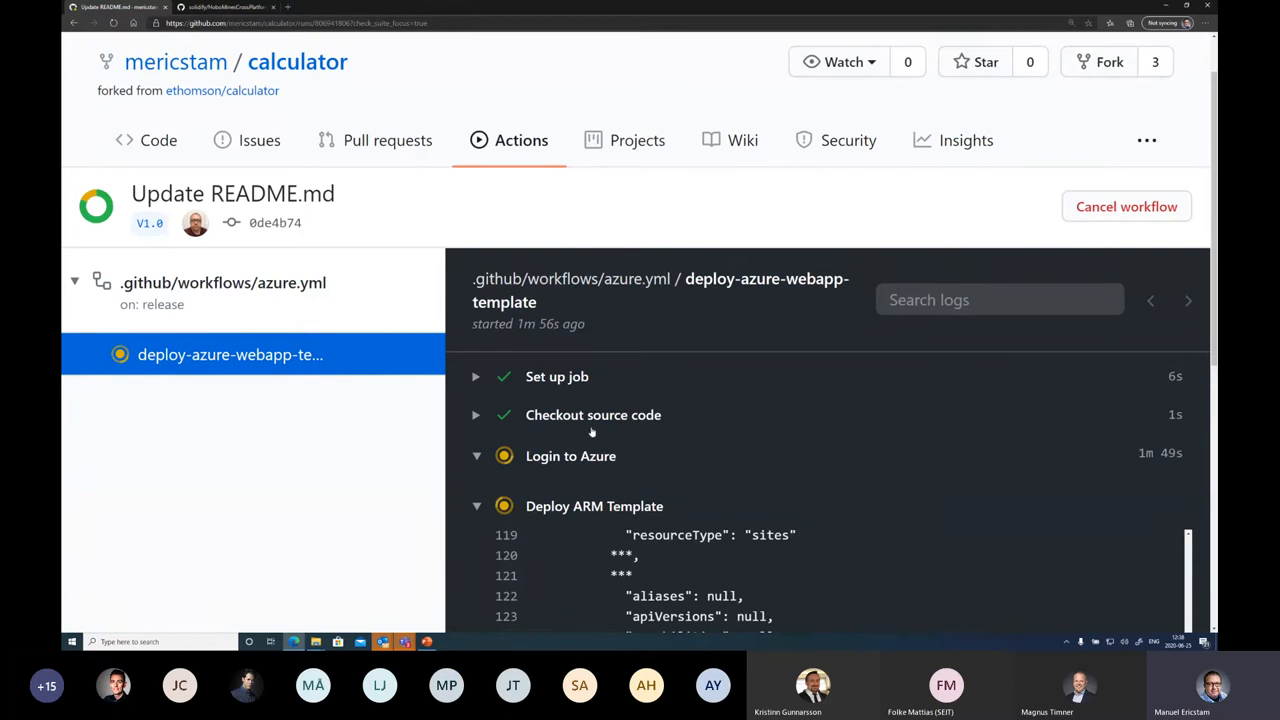
pyautogui.moveTo(552, 396)
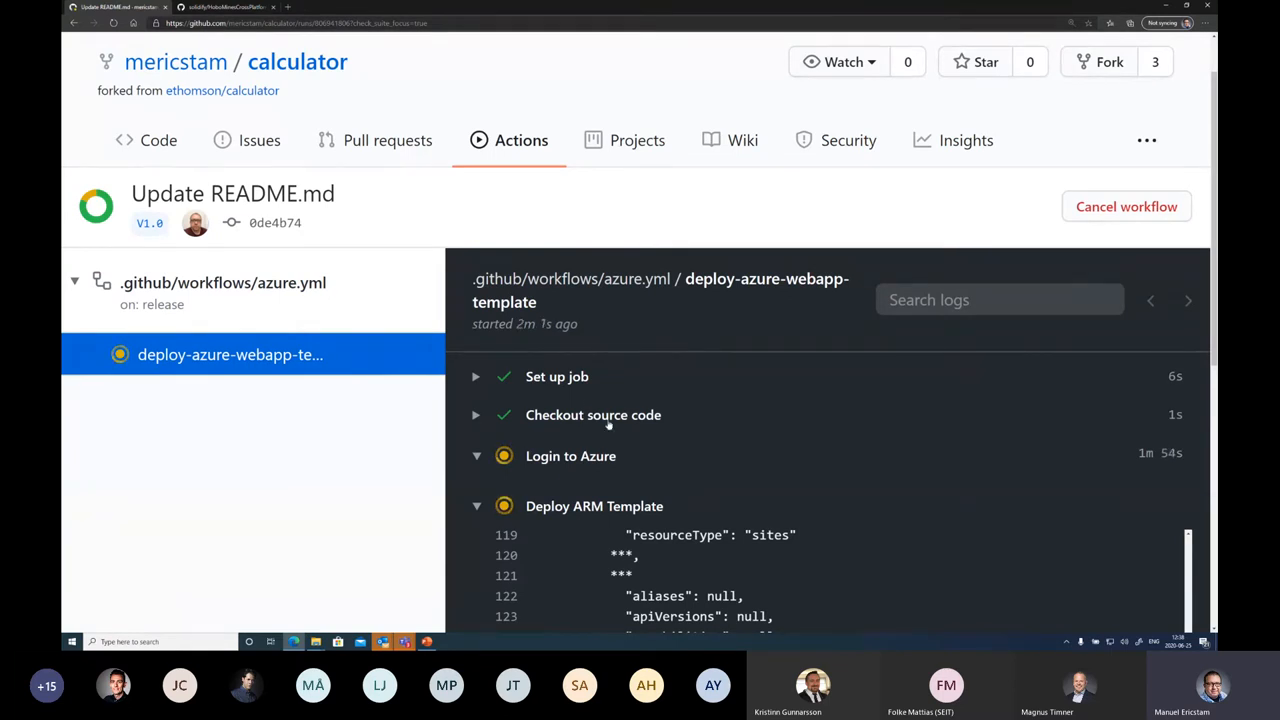
# Scroll through the Deploy ARM Template JSON output, then return to the repository's Code page.
pyautogui.scroll(-3)
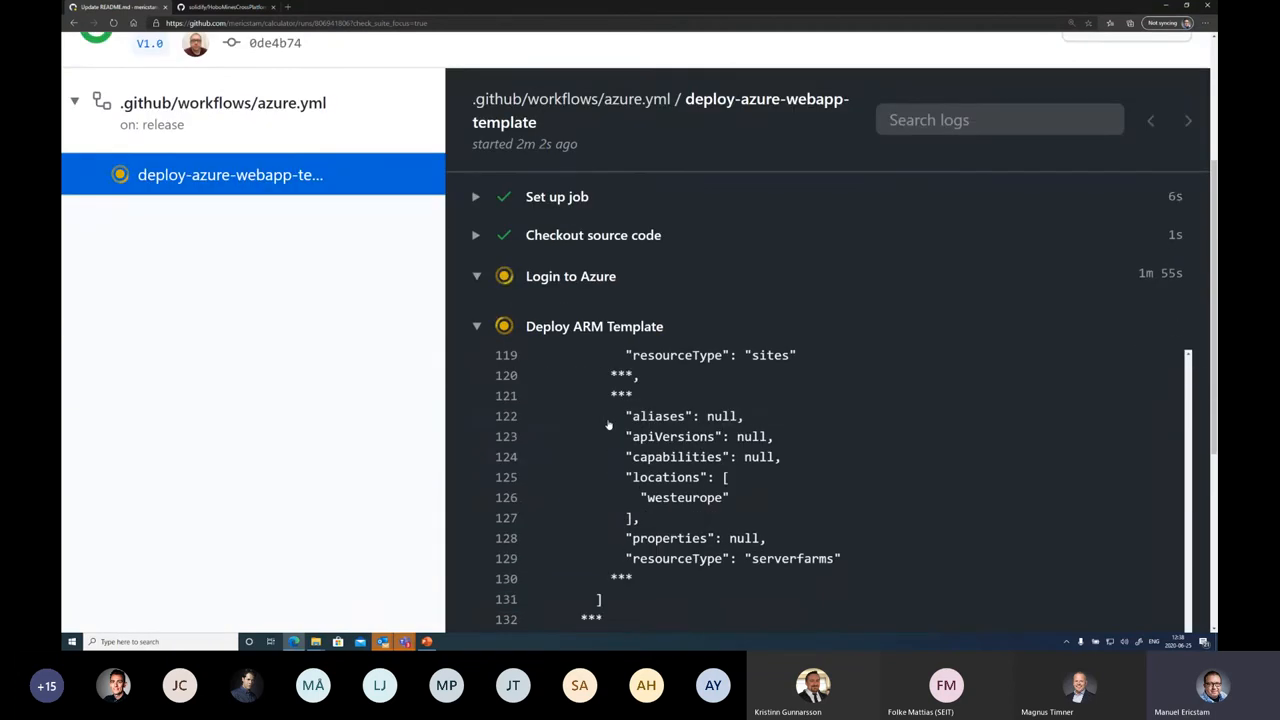
pyautogui.scroll(-3)
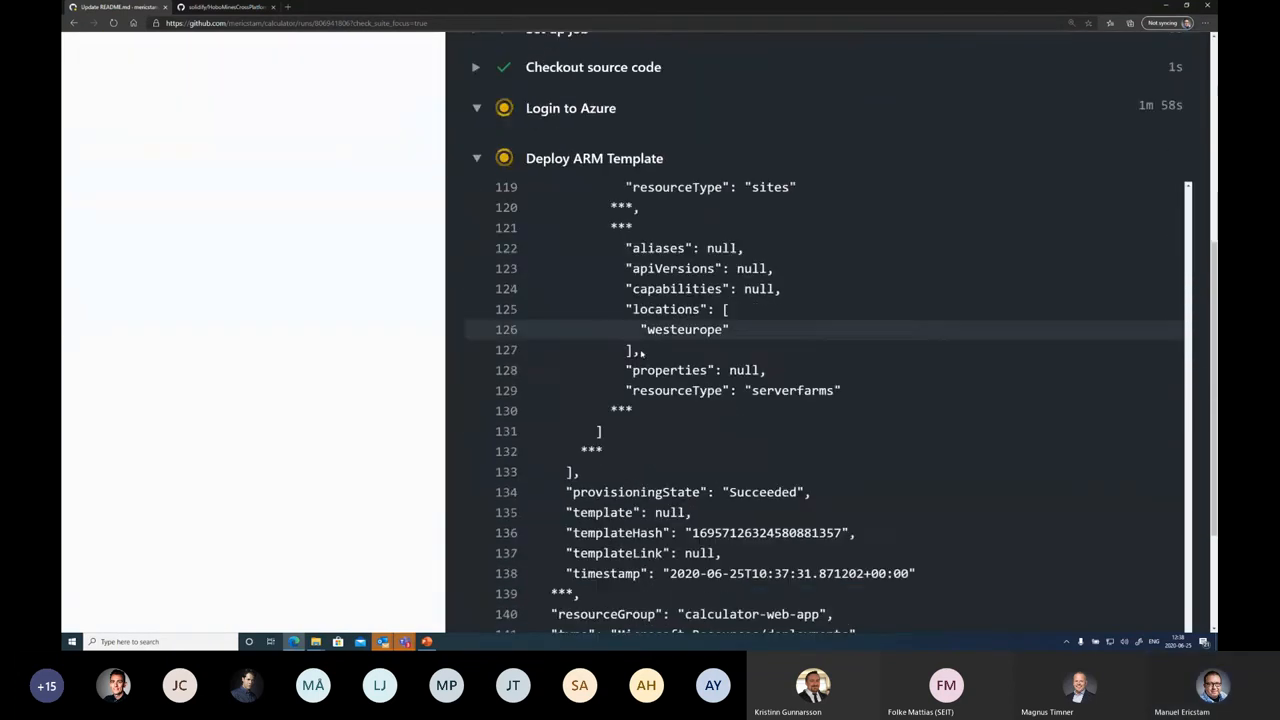
pyautogui.scroll(-3)
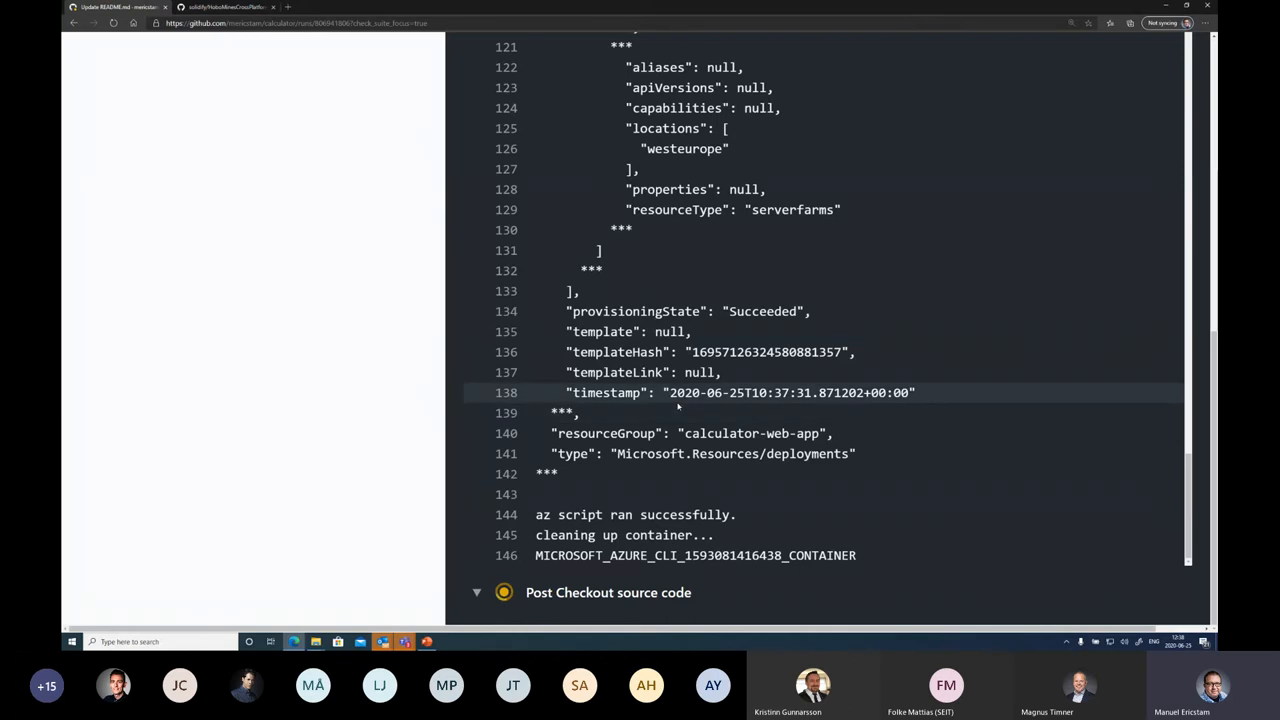
pyautogui.scroll(3)
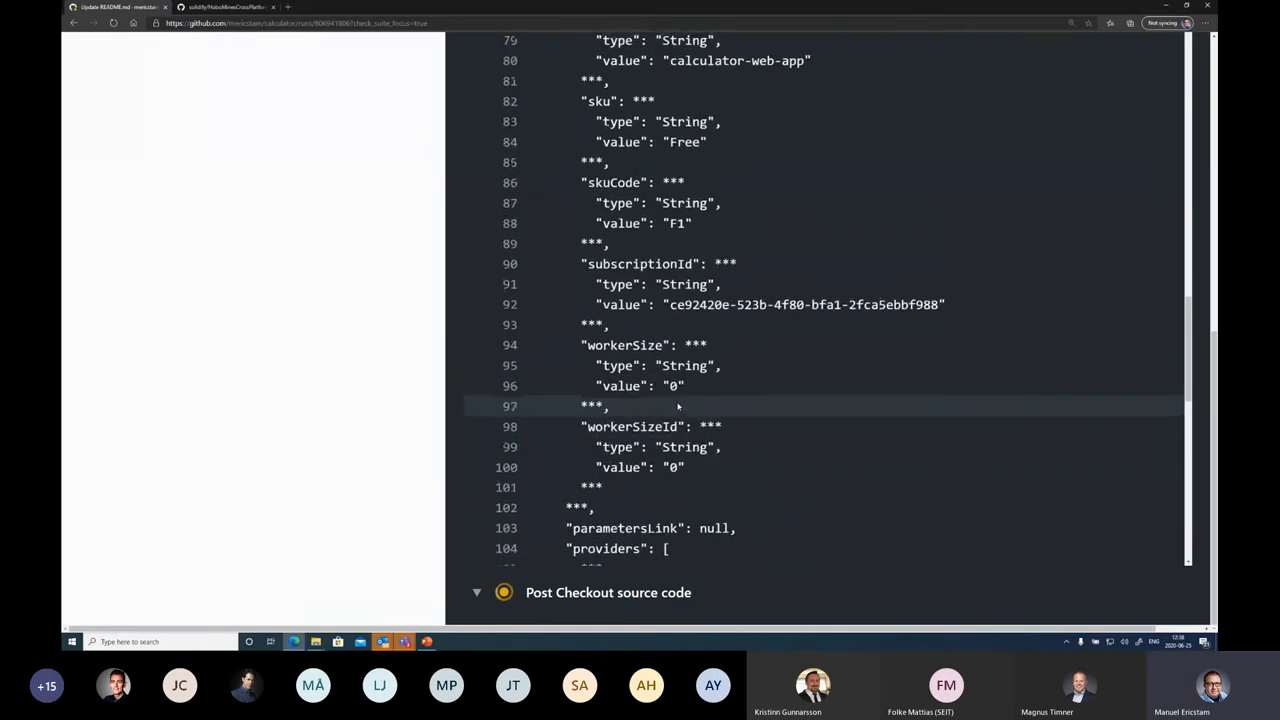
pyautogui.scroll(3)
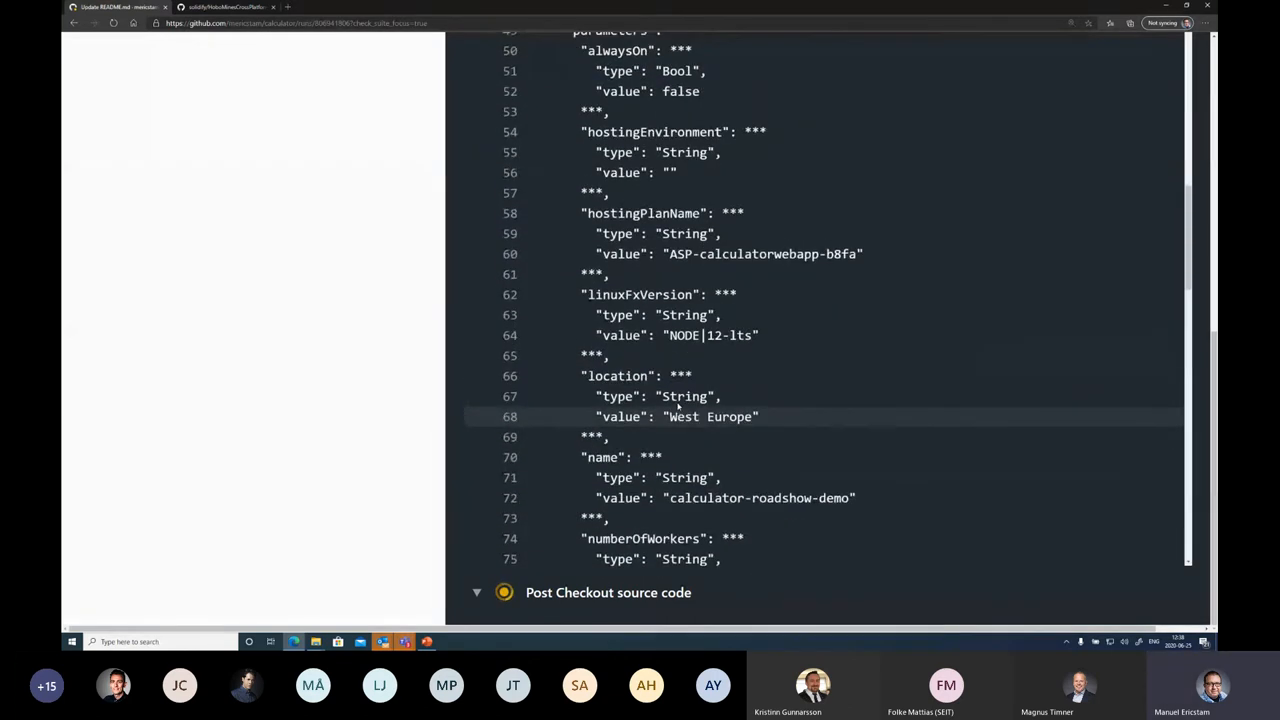
pyautogui.scroll(3)
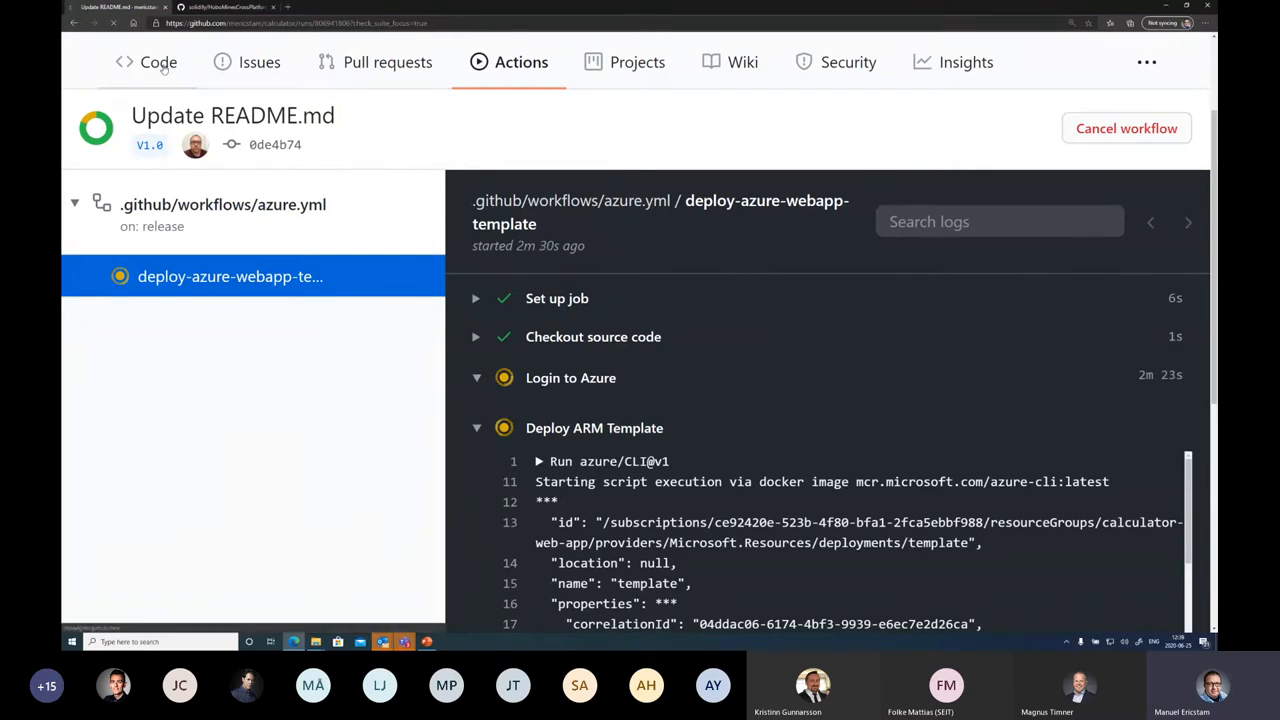
pyautogui.click(158, 62)
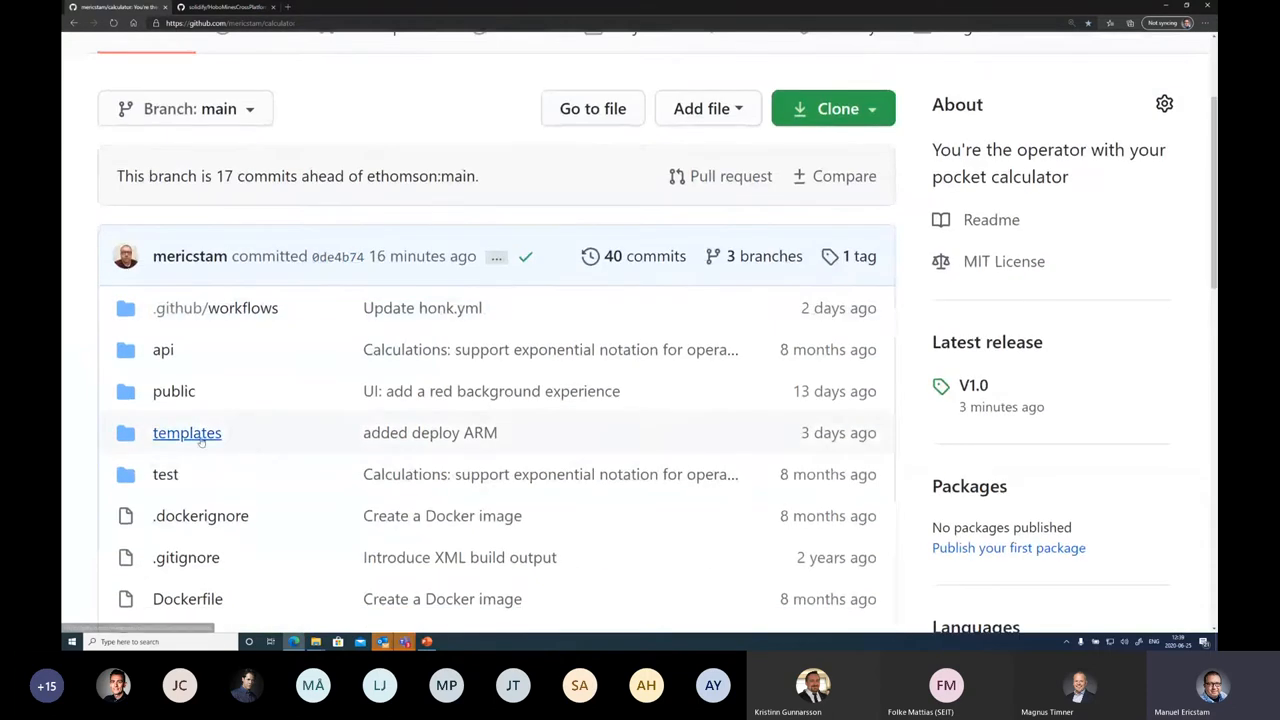
# Navigate into the templates folder and view the 89-line template.json Azure deployment template.
pyautogui.click(188, 432)
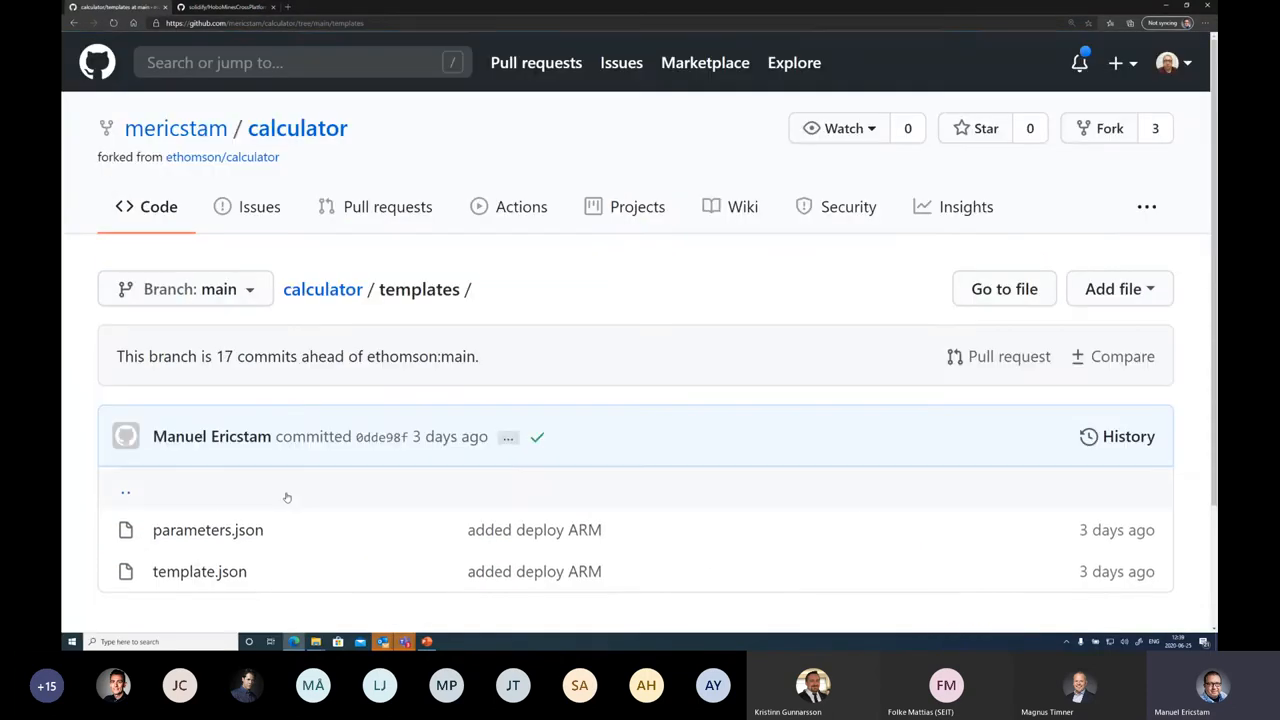
pyautogui.scroll(-3)
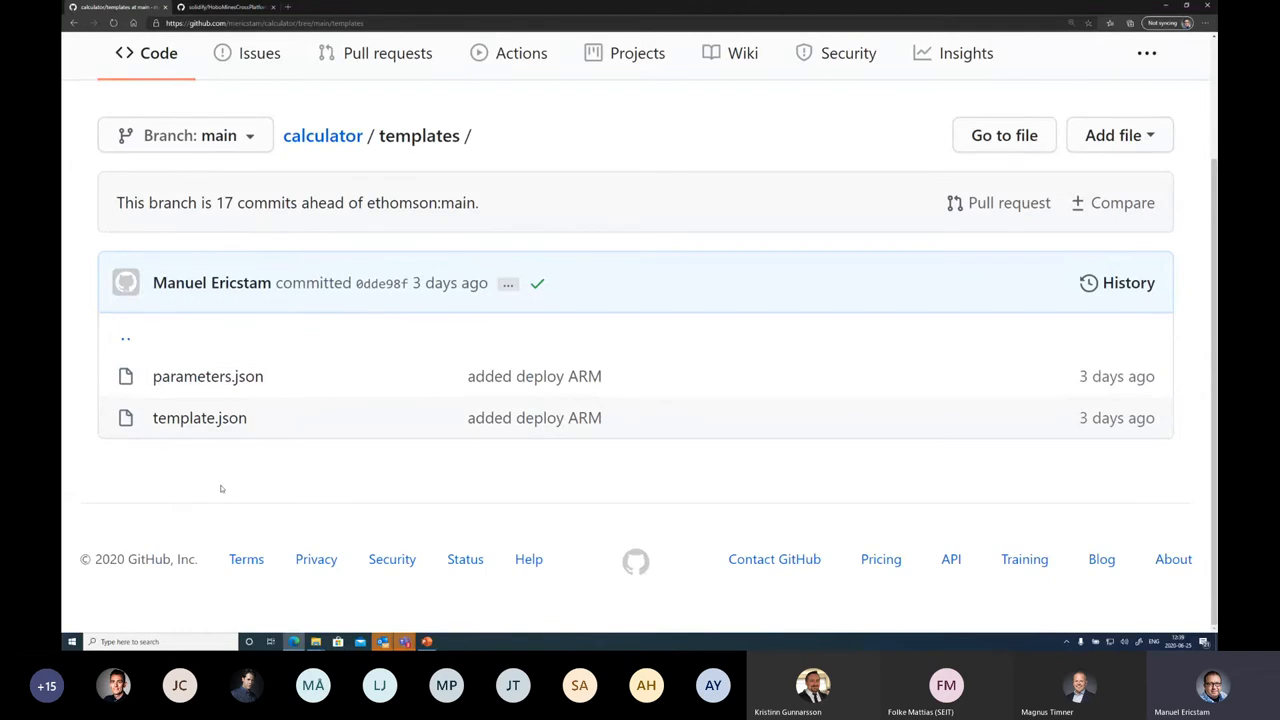
pyautogui.moveTo(208, 376)
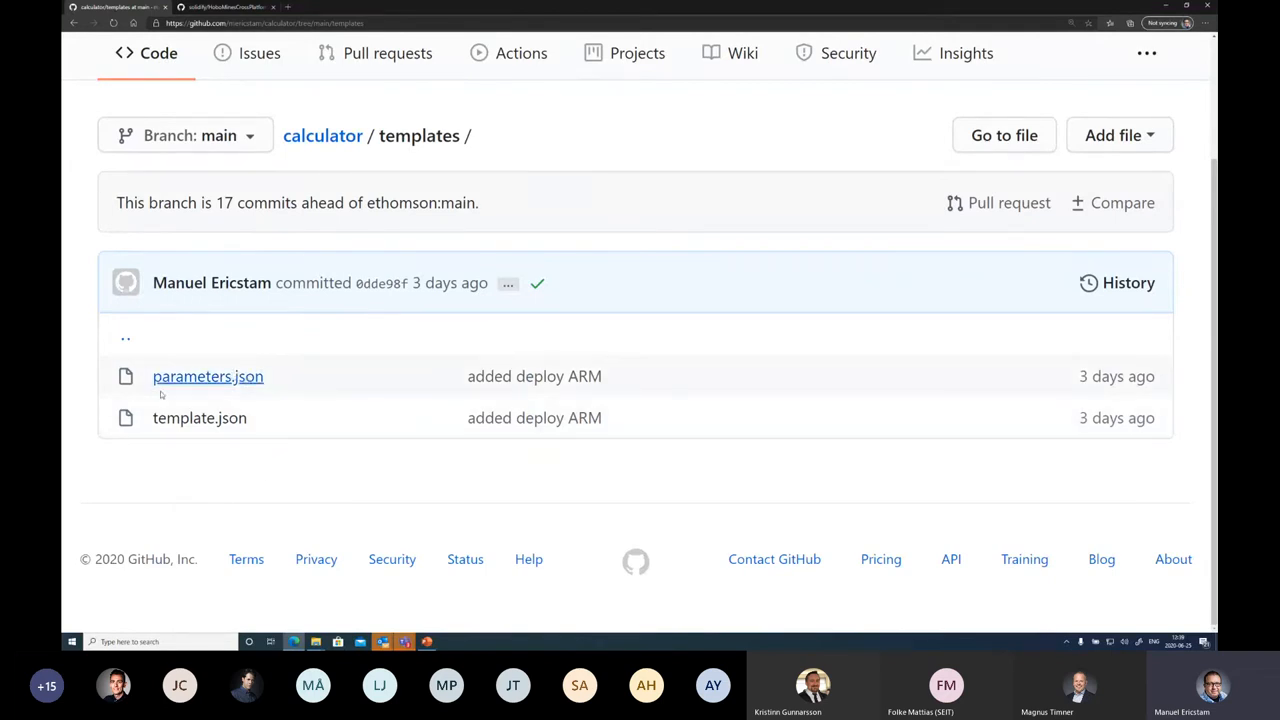
pyautogui.moveTo(200, 418)
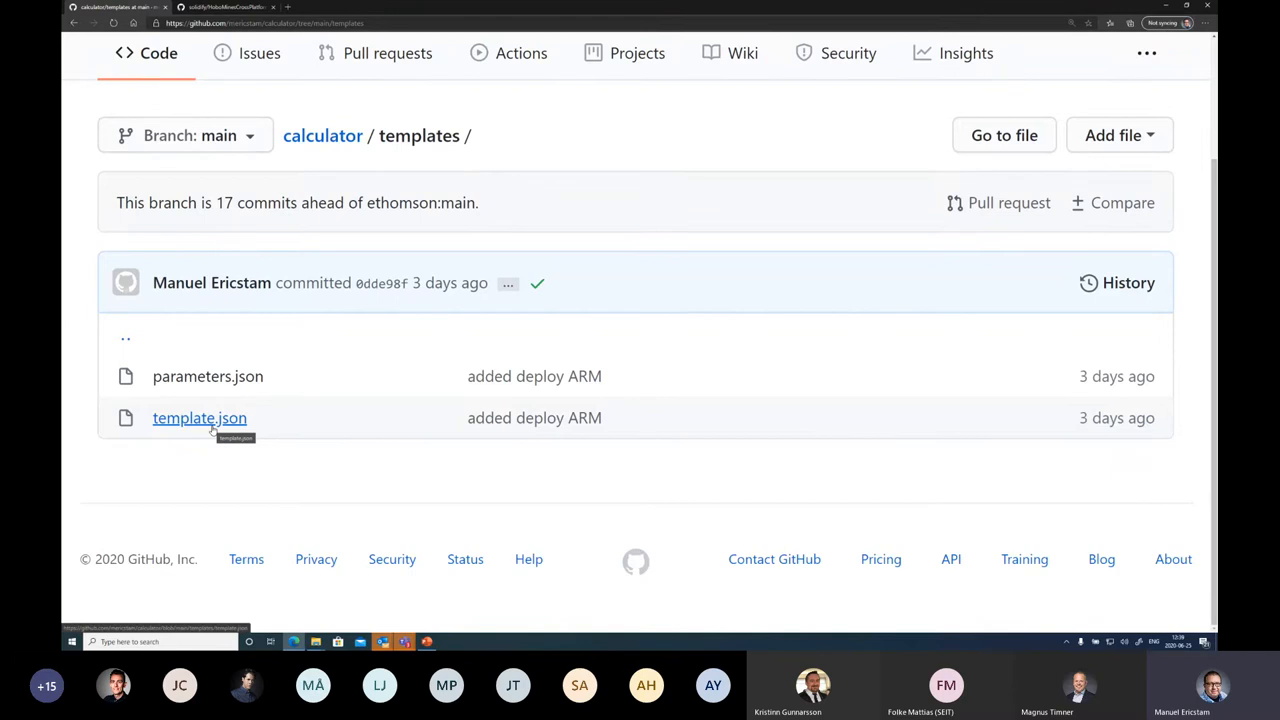
pyautogui.moveTo(208, 390)
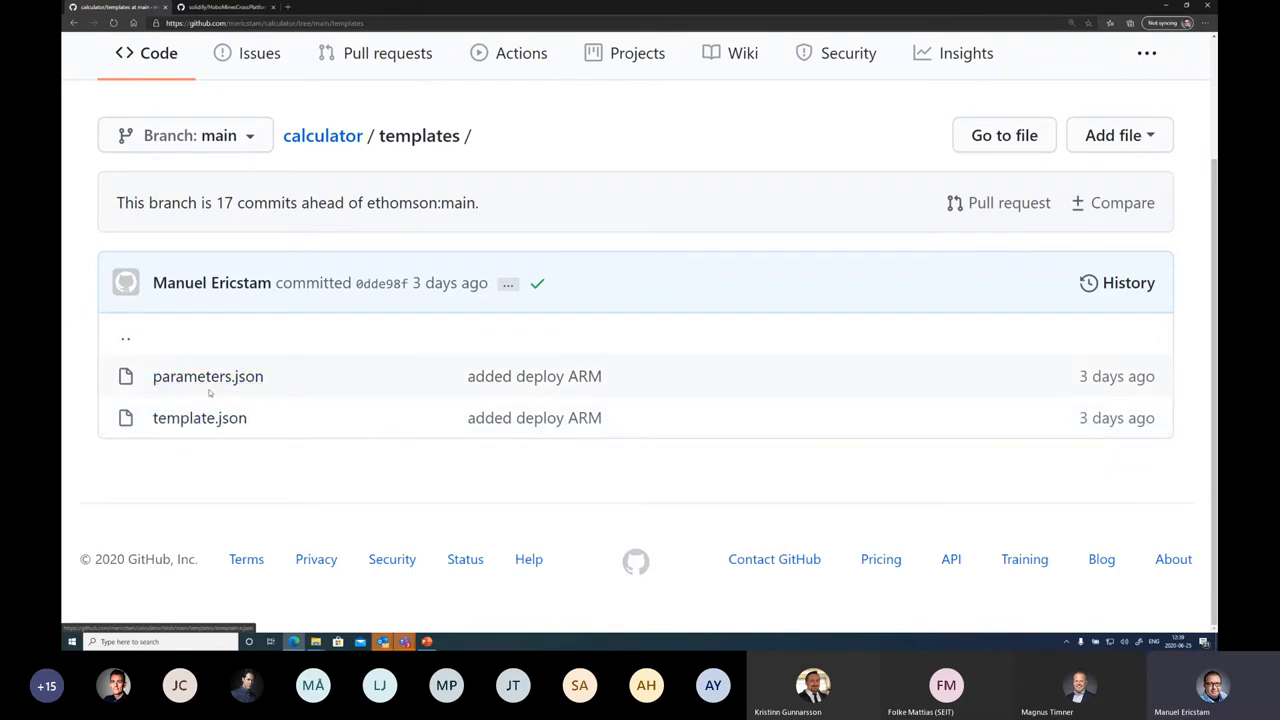
pyautogui.click(200, 418)
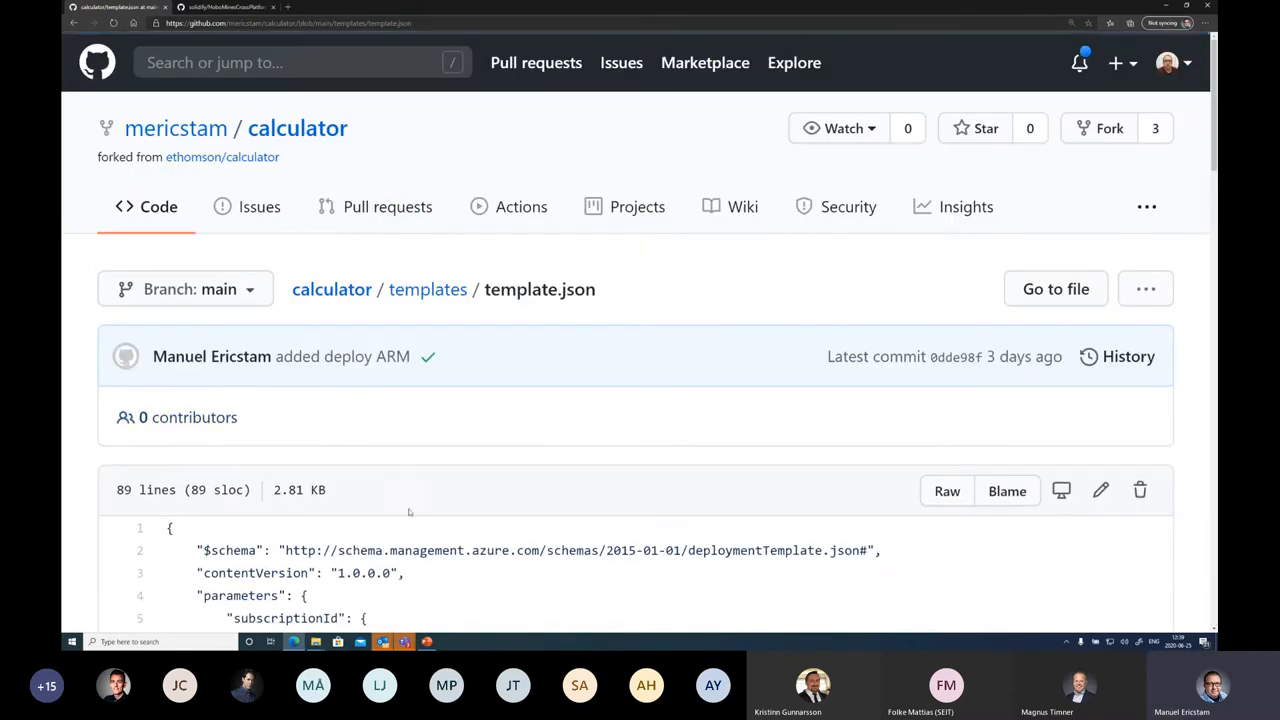
# Read through template.json's parameters, web app and server farm resources, then return to the top.
pyautogui.scroll(-3)
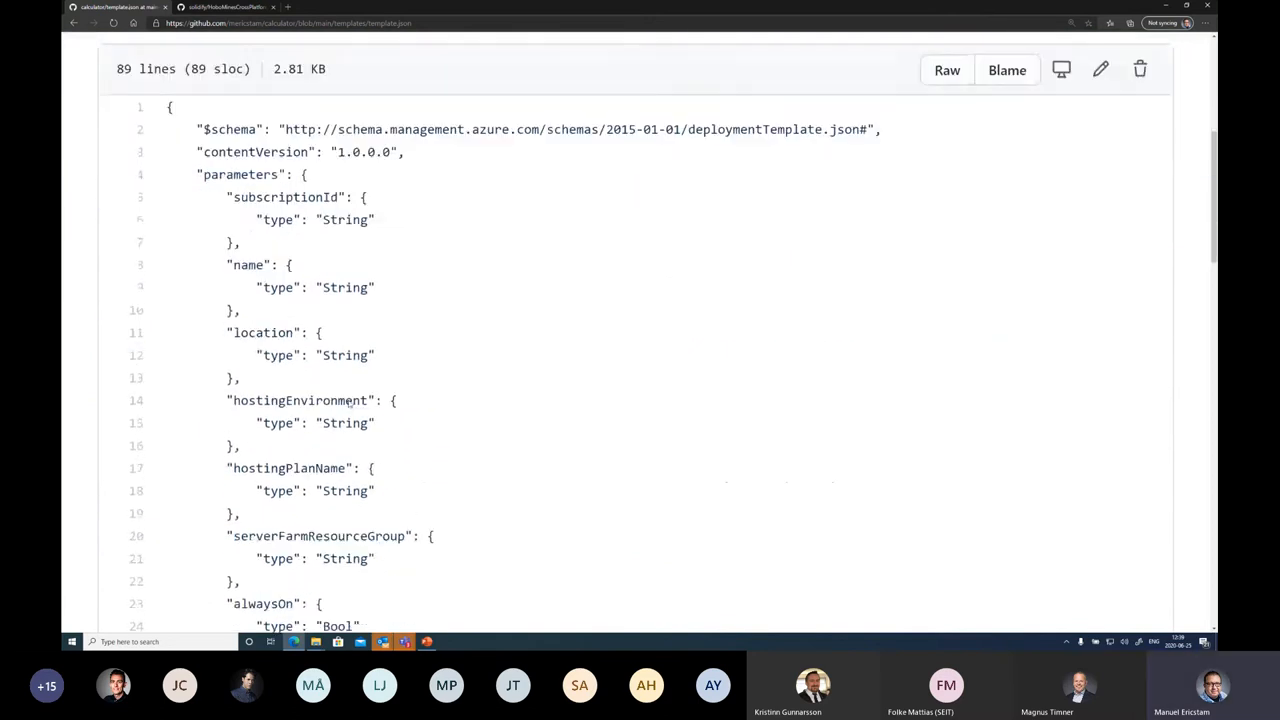
pyautogui.scroll(-3)
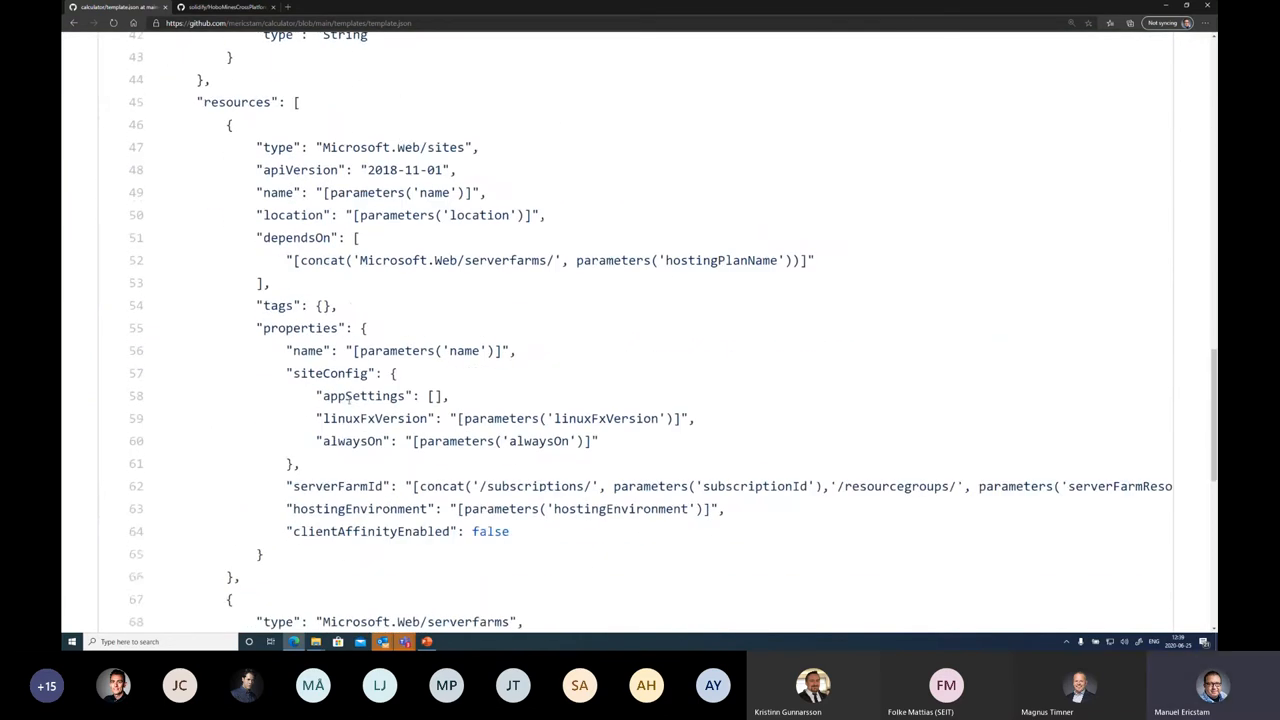
pyautogui.scroll(-3)
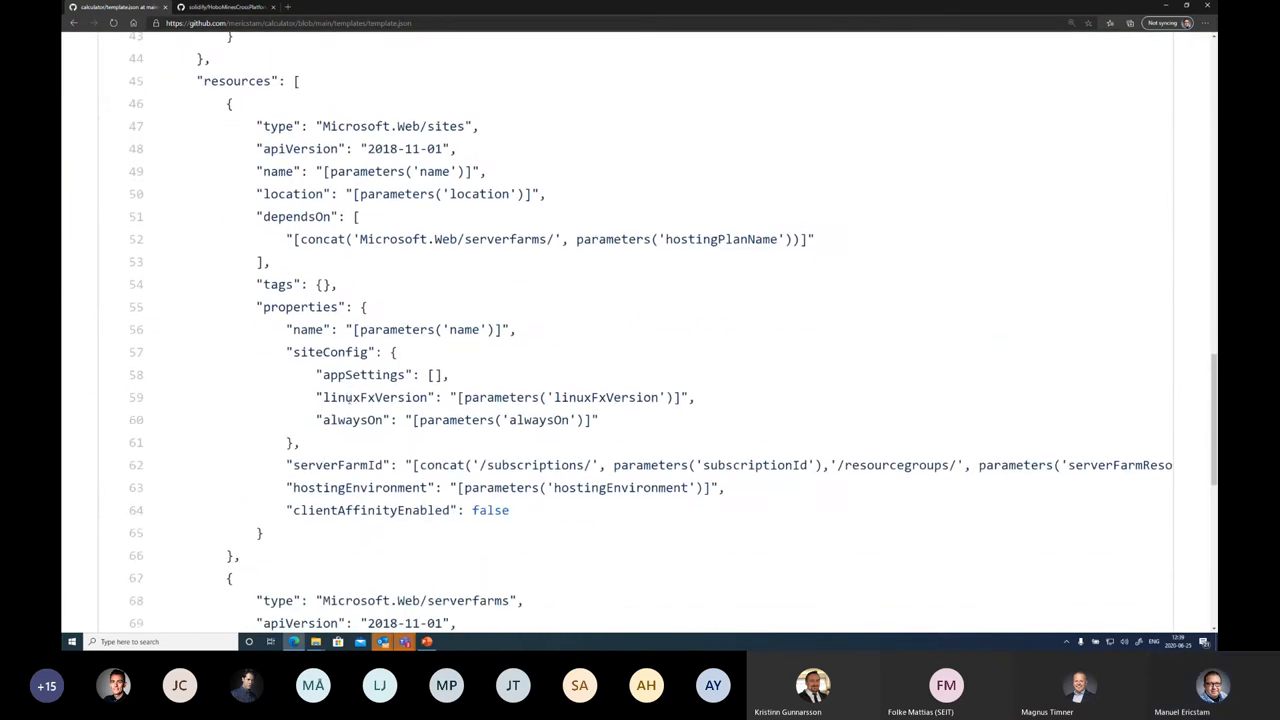
pyautogui.scroll(-3)
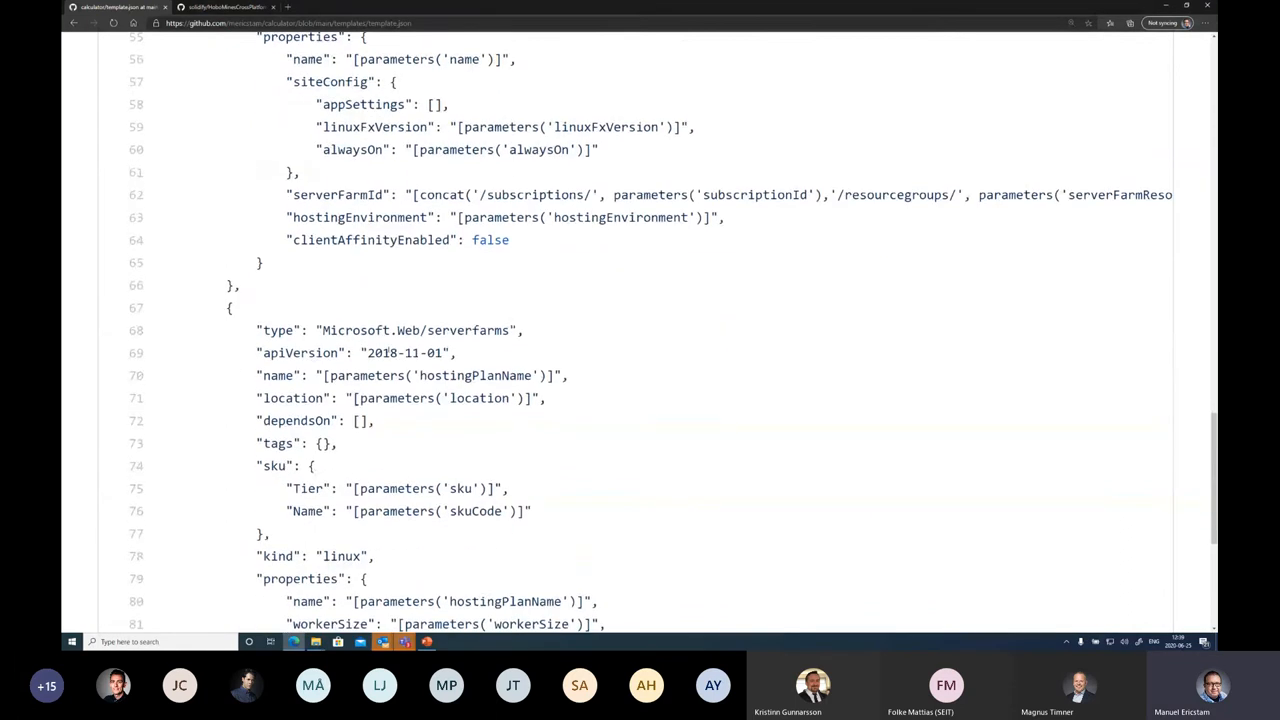
pyautogui.scroll(-3)
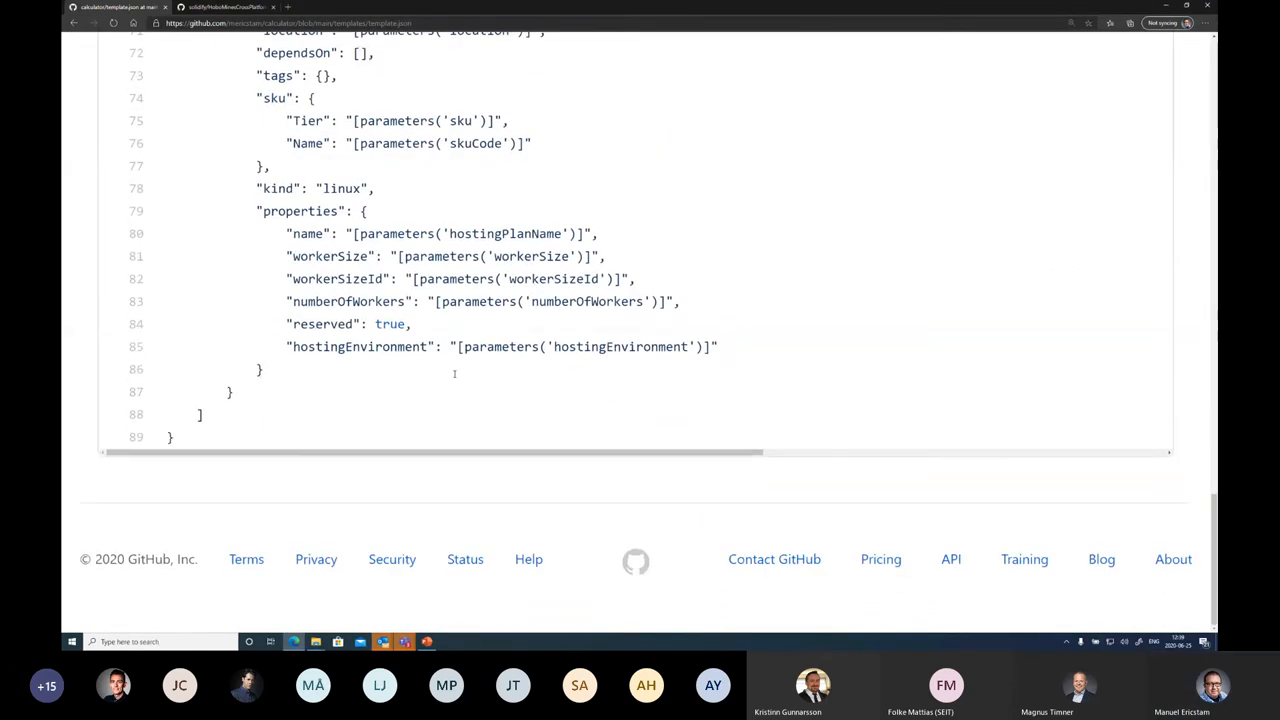
pyautogui.scroll(3)
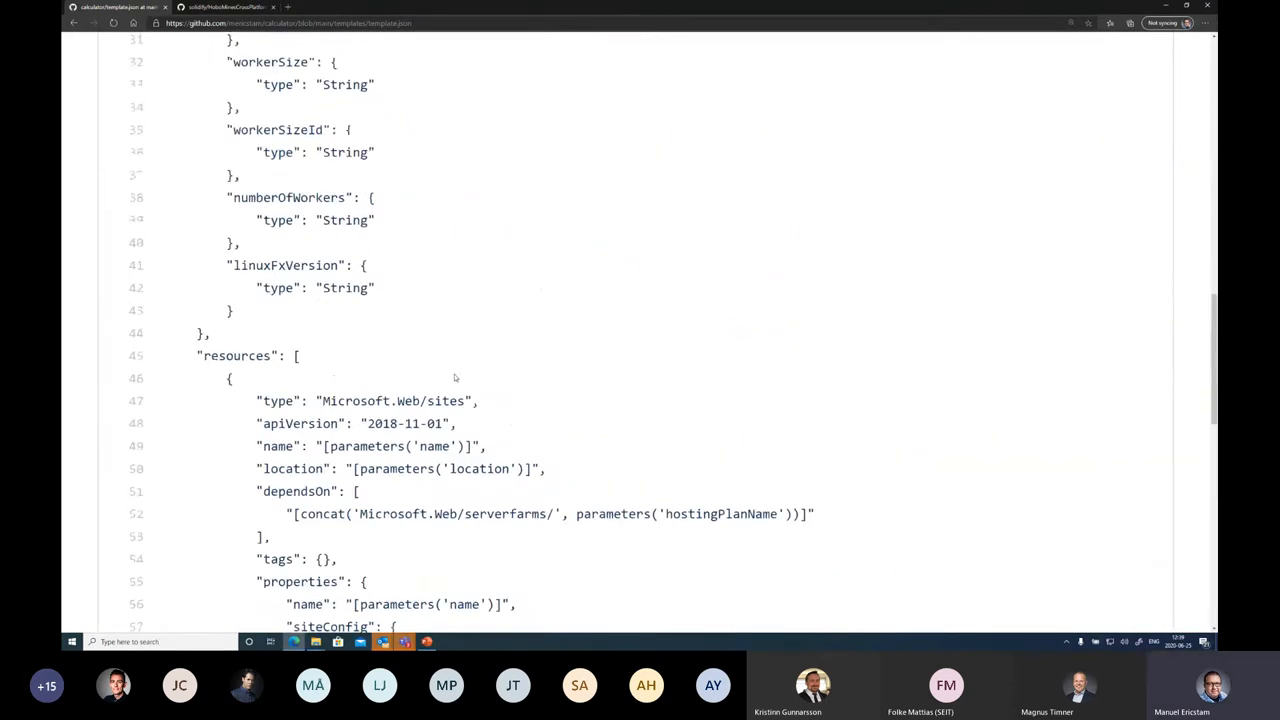
pyautogui.scroll(3)
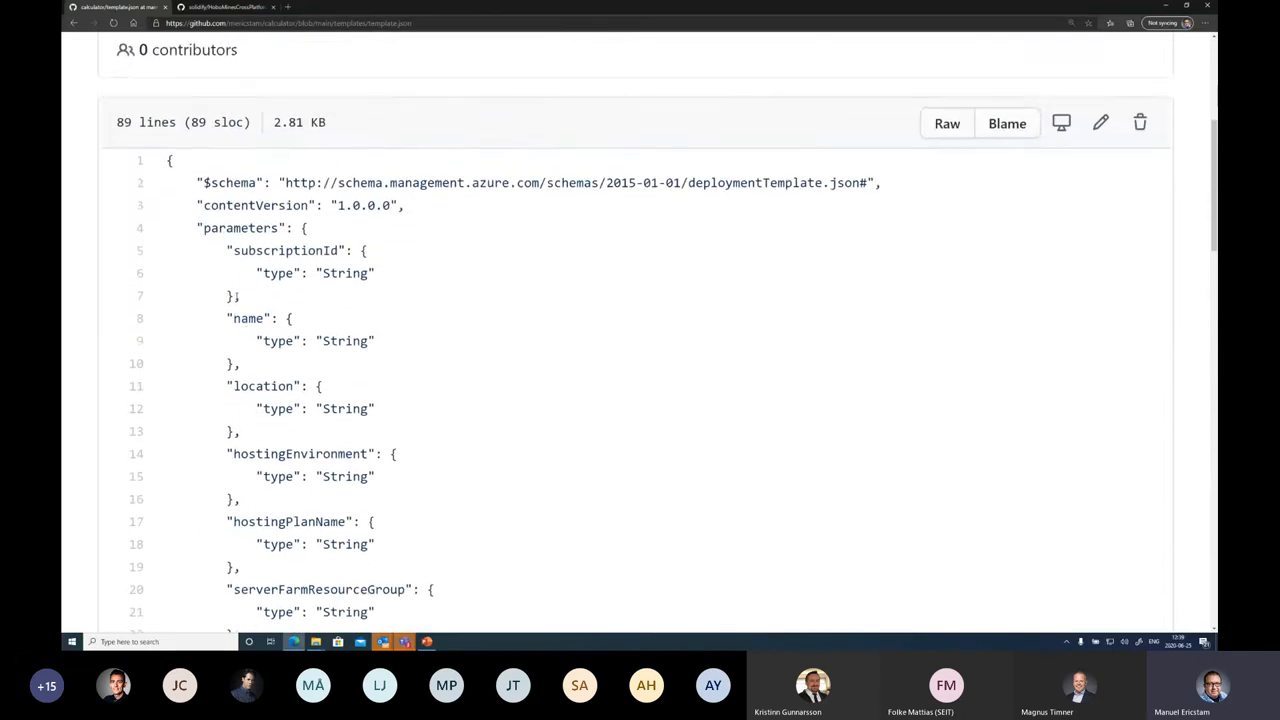
pyautogui.scroll(3)
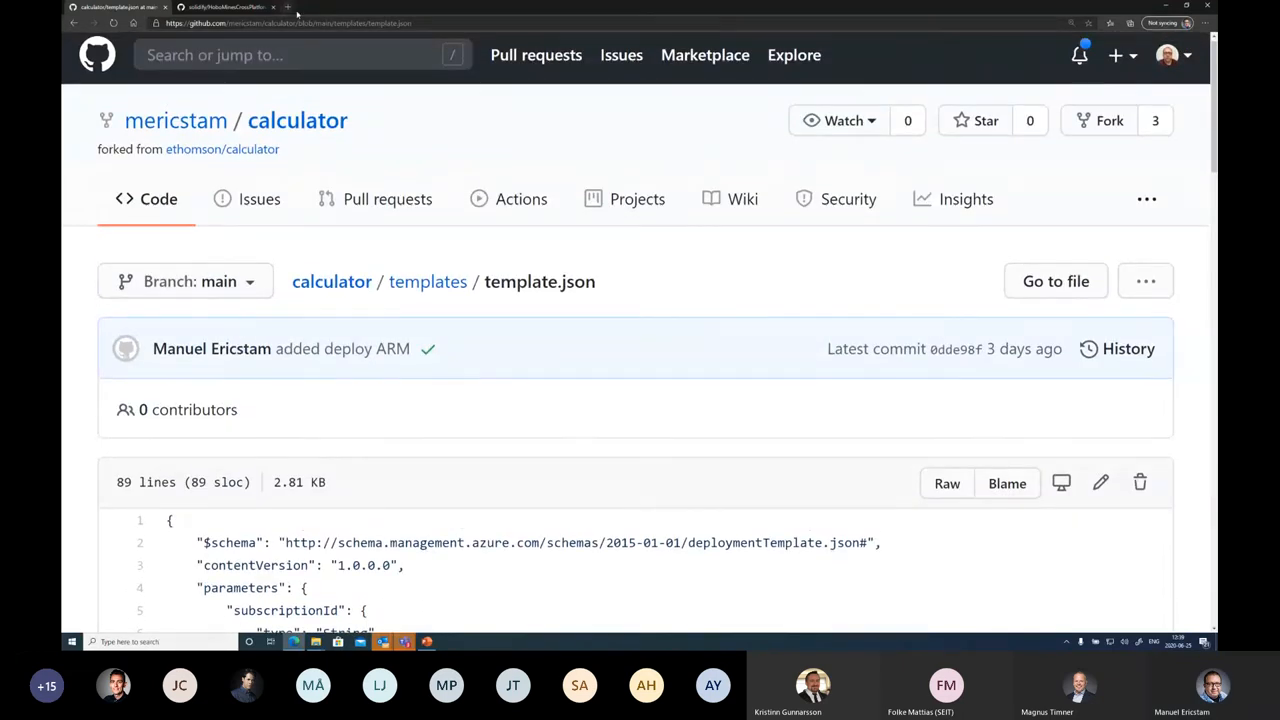
# Move over to the Azure portal page.
pyautogui.click(340, 8)
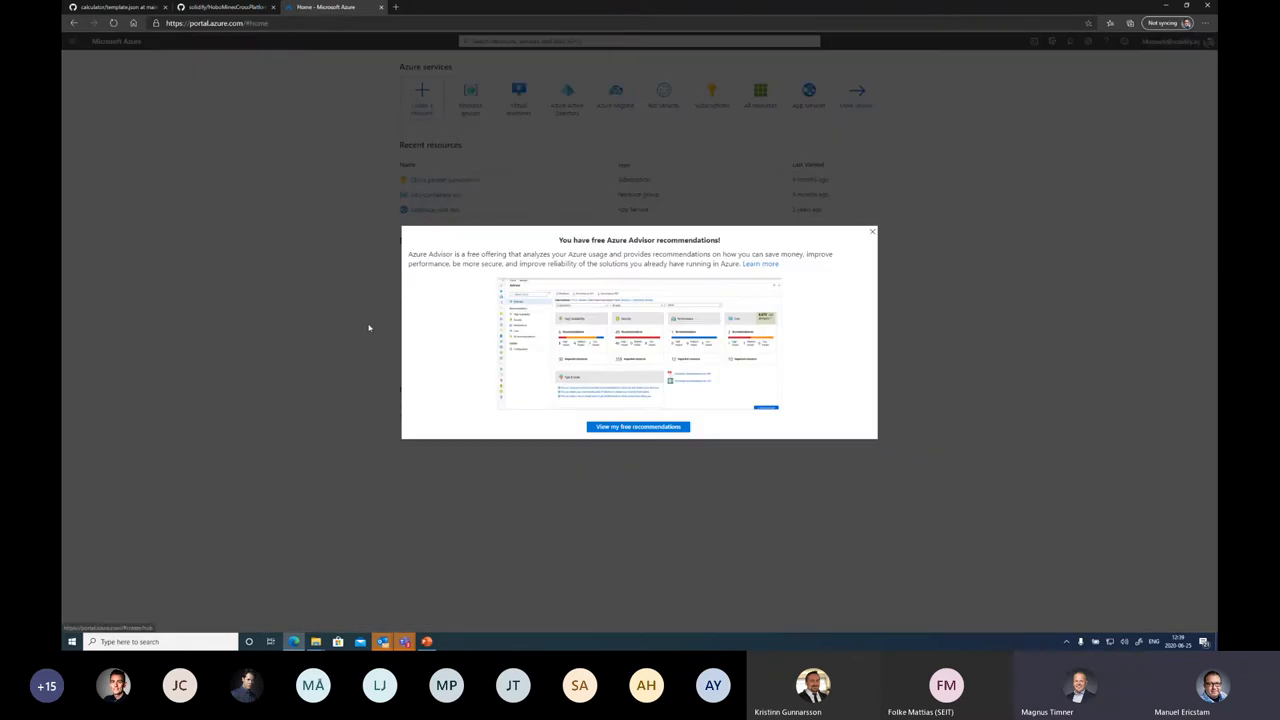
pyautogui.moveTo(712, 432)
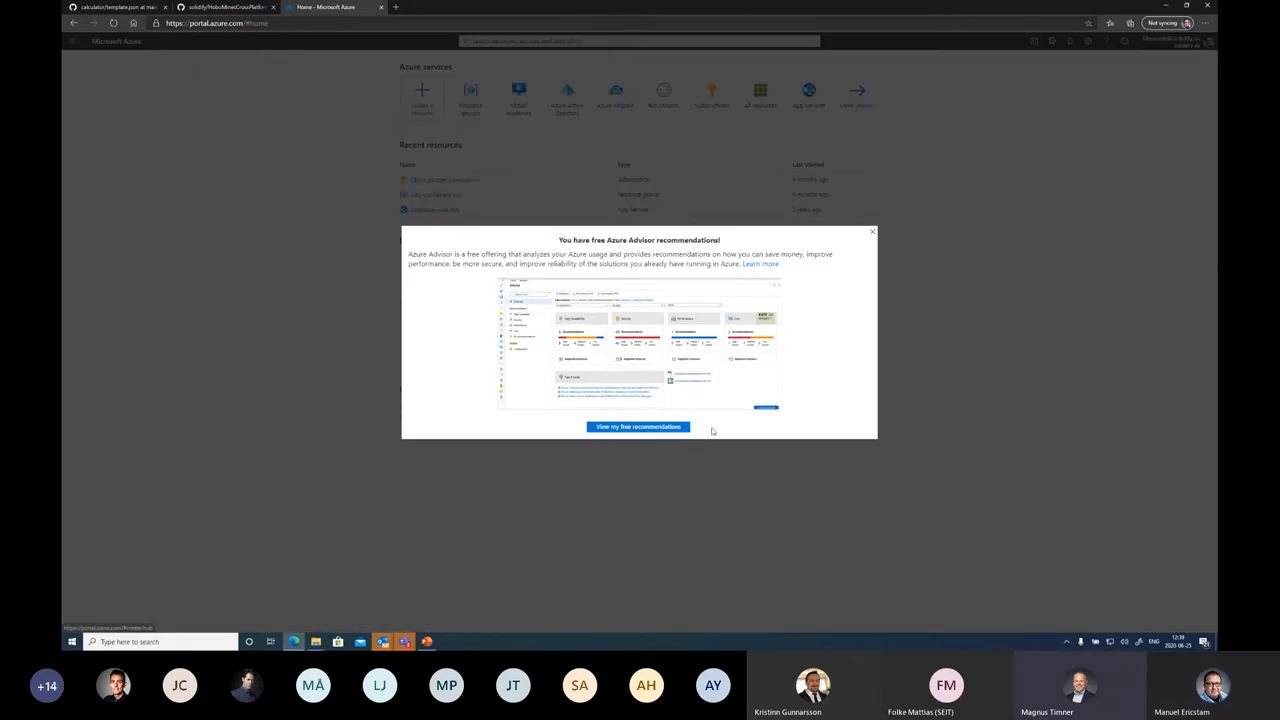
pyautogui.moveTo(638, 428)
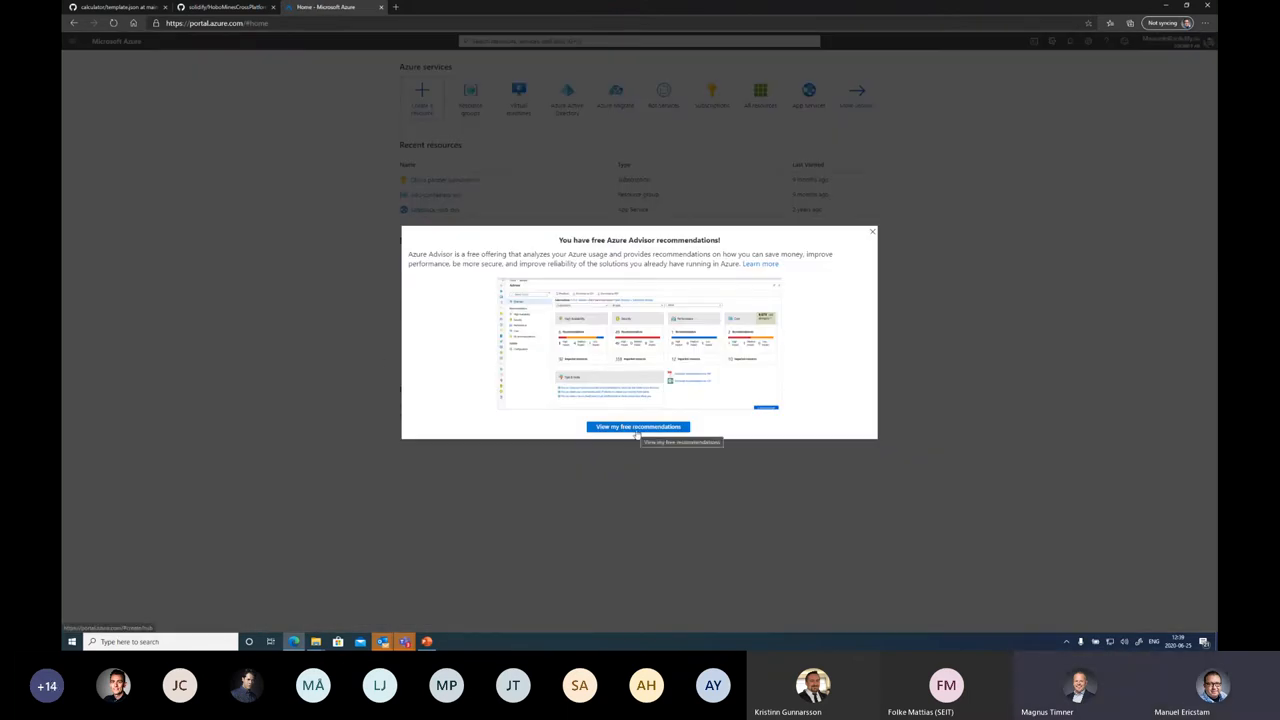
pyautogui.moveTo(280, 106)
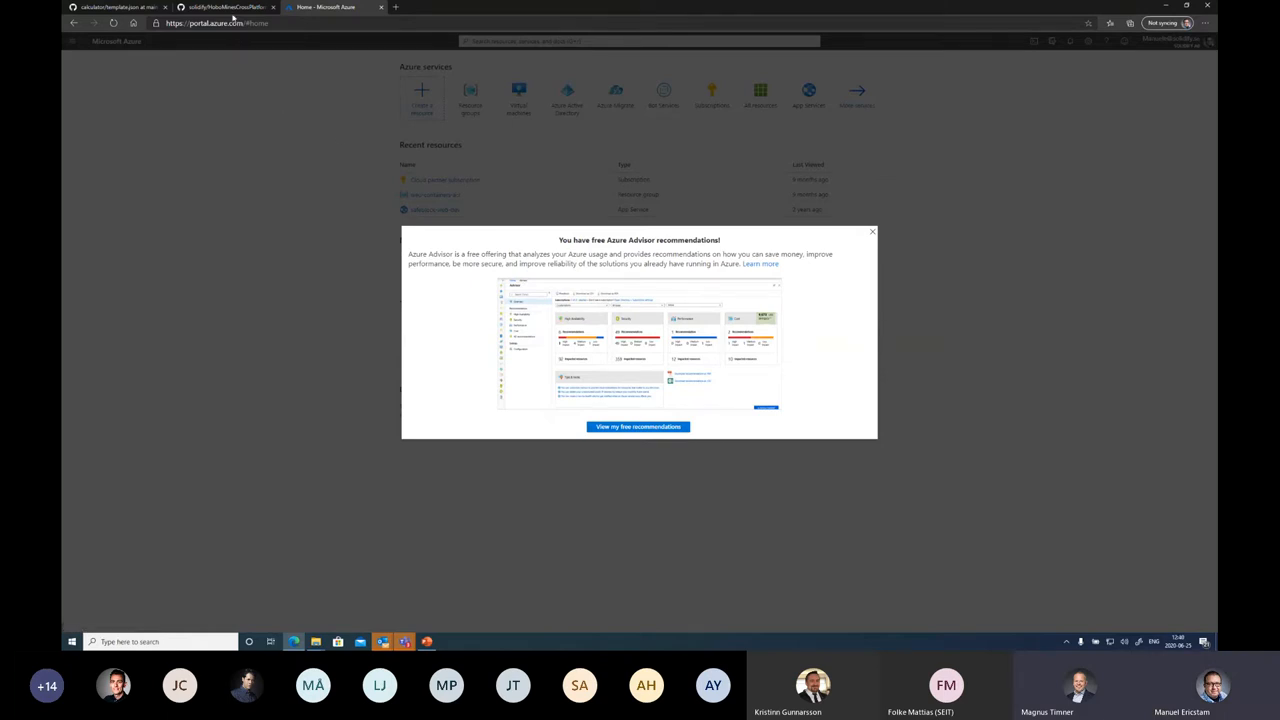
# Return from the Azure portal via the HoboMinesCrossPlatform page to the calculator repository.
pyautogui.click(224, 8)
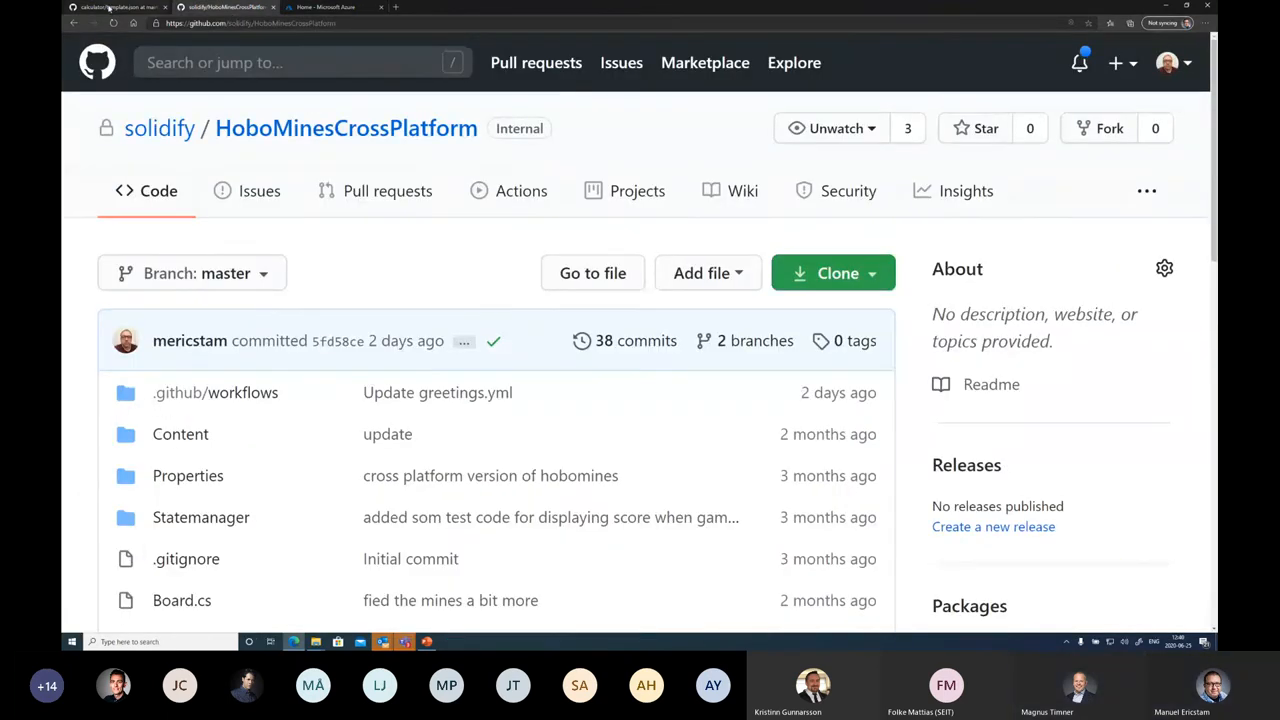
pyautogui.click(116, 8)
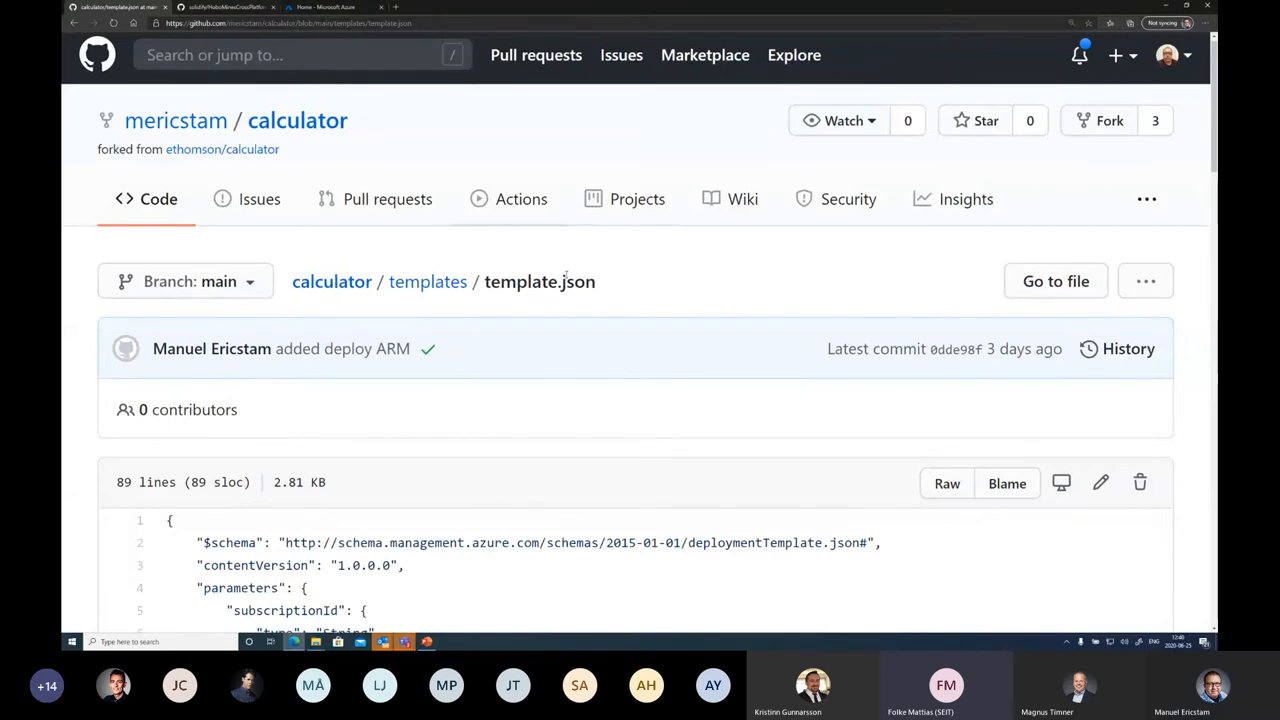
pyautogui.moveTo(436, 256)
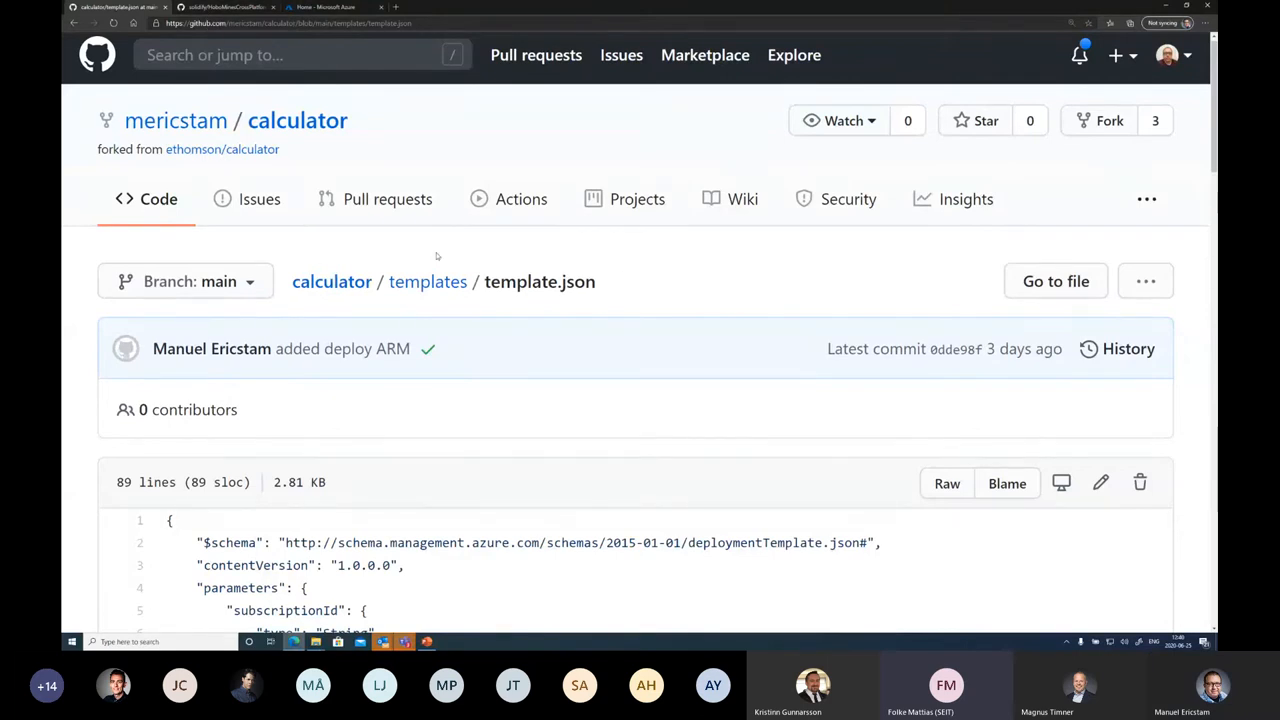
pyautogui.moveTo(260, 230)
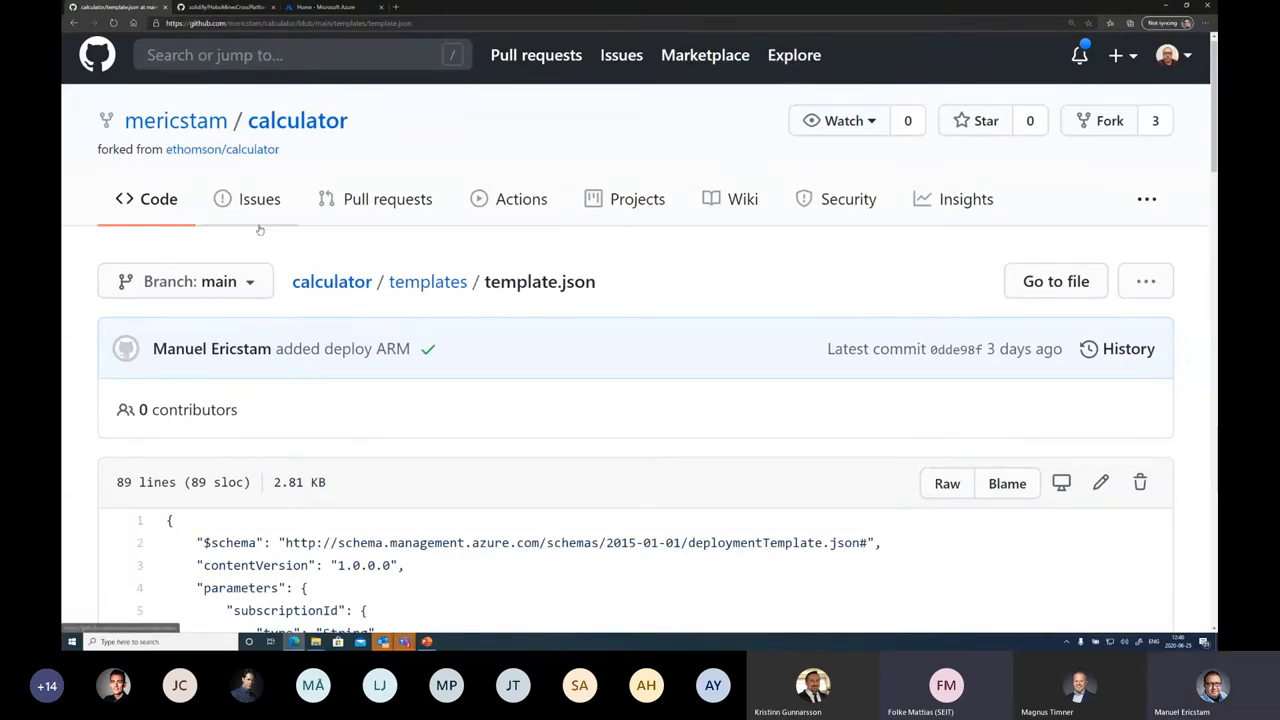
pyautogui.moveTo(624, 260)
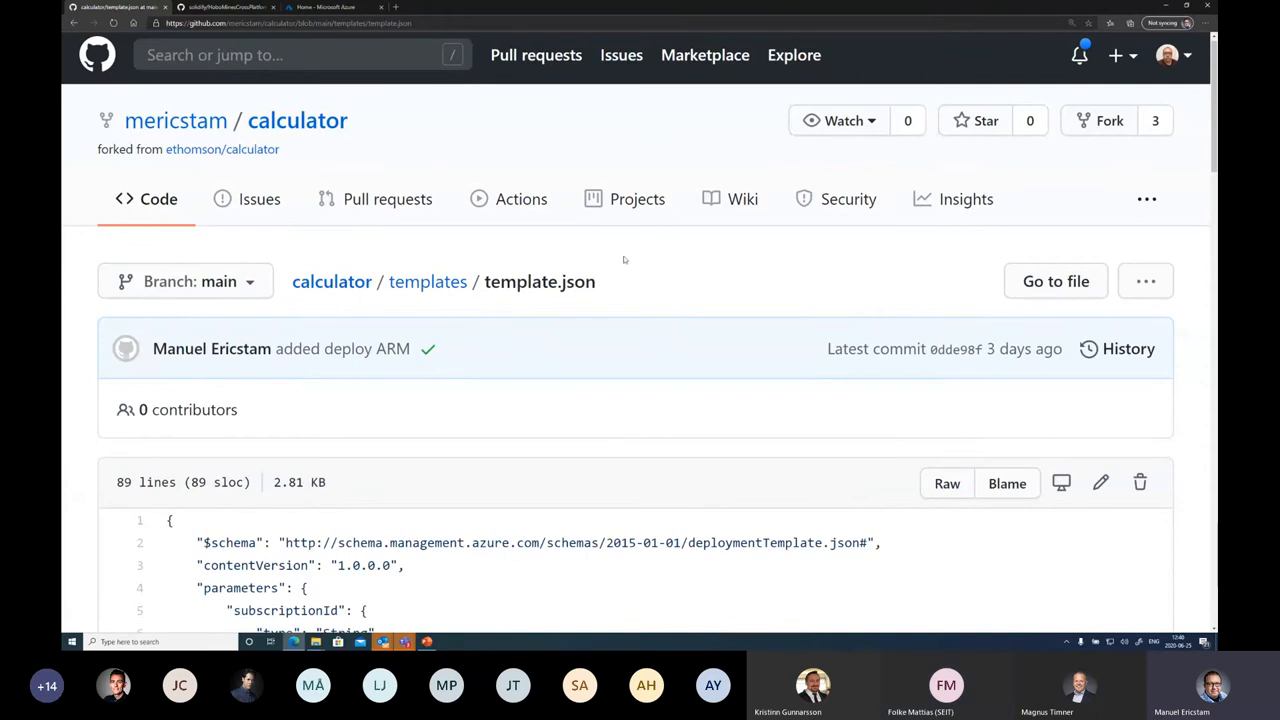
pyautogui.moveTo(350, 248)
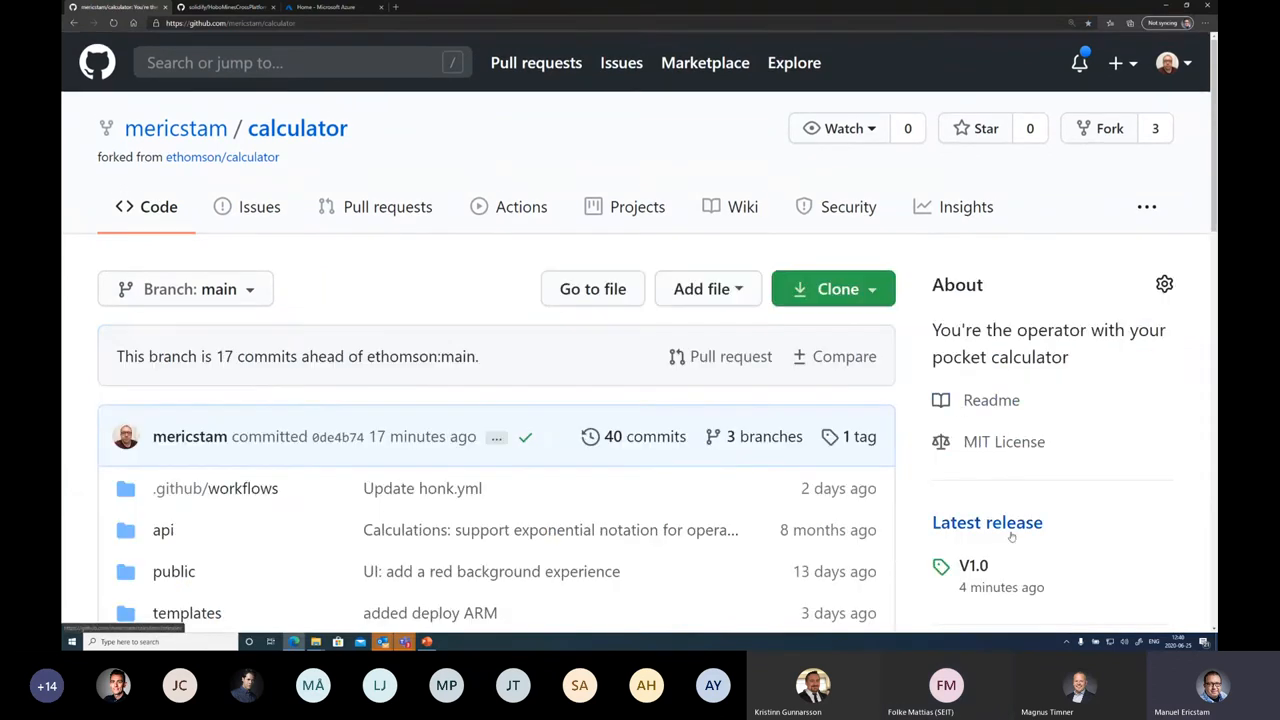
# View the calculator's V1.0 latest release and its two source code assets.
pyautogui.click(988, 522)
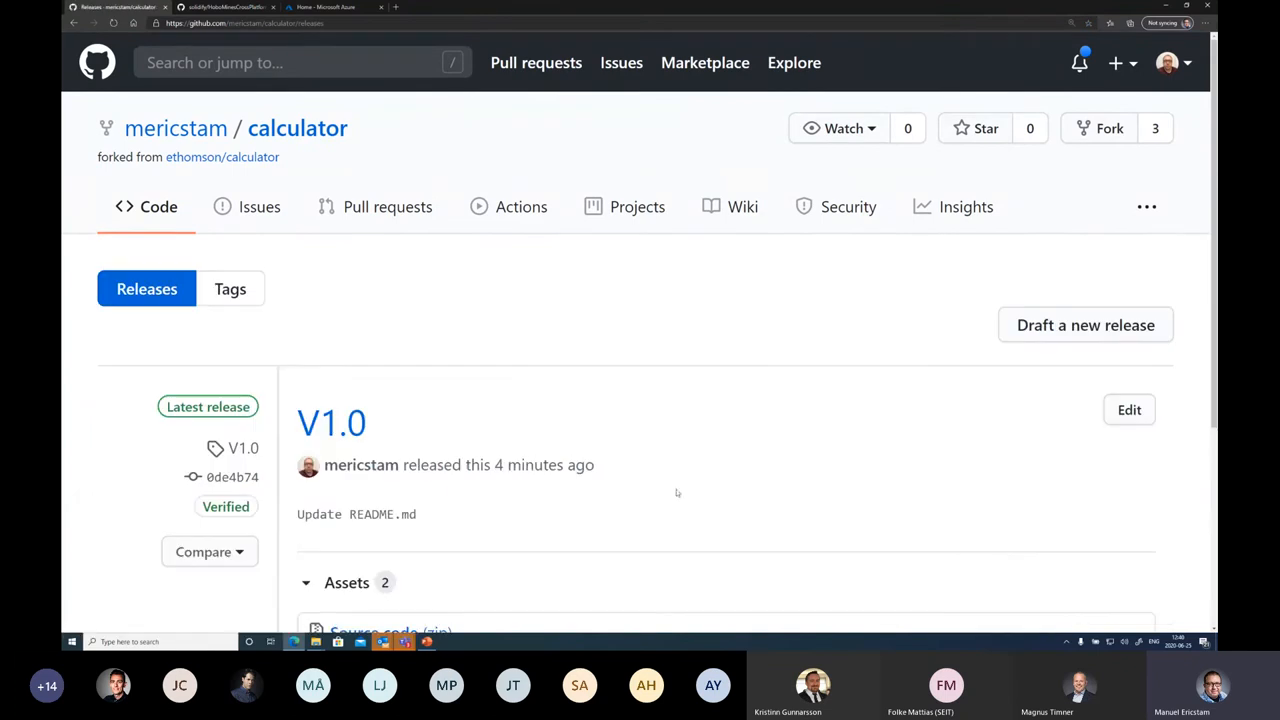
pyautogui.scroll(-3)
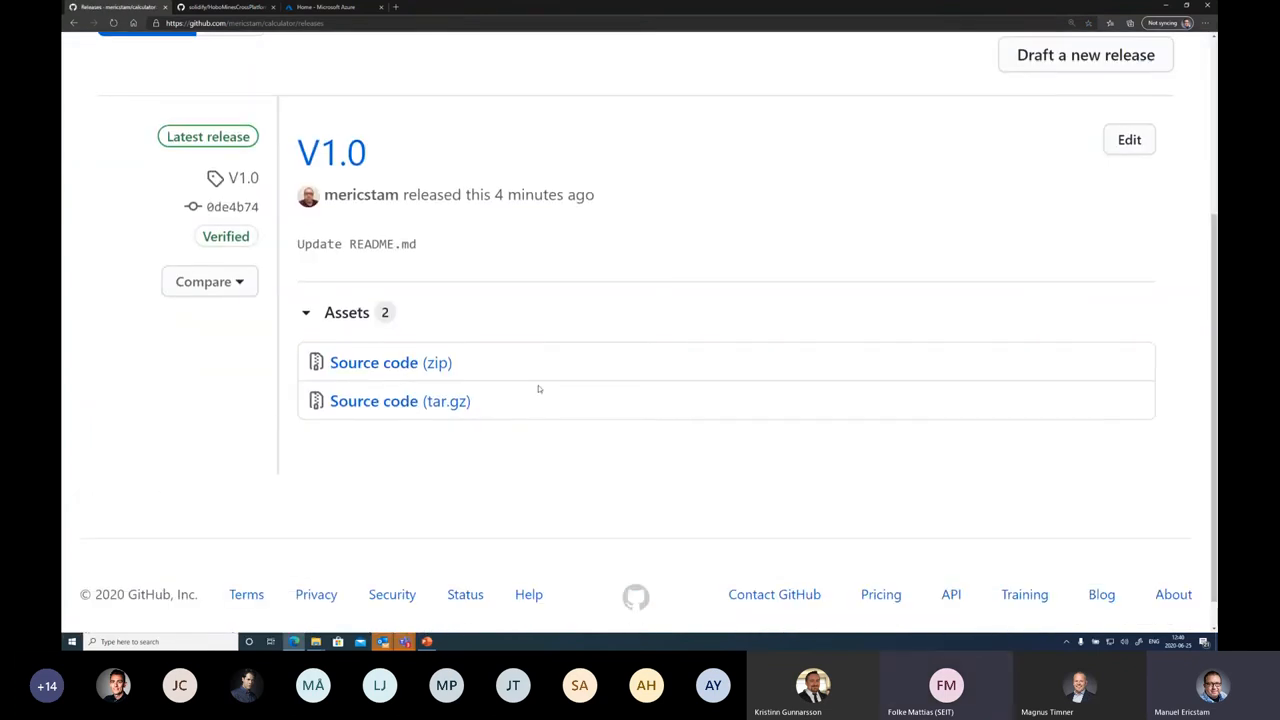
pyautogui.moveTo(522, 274)
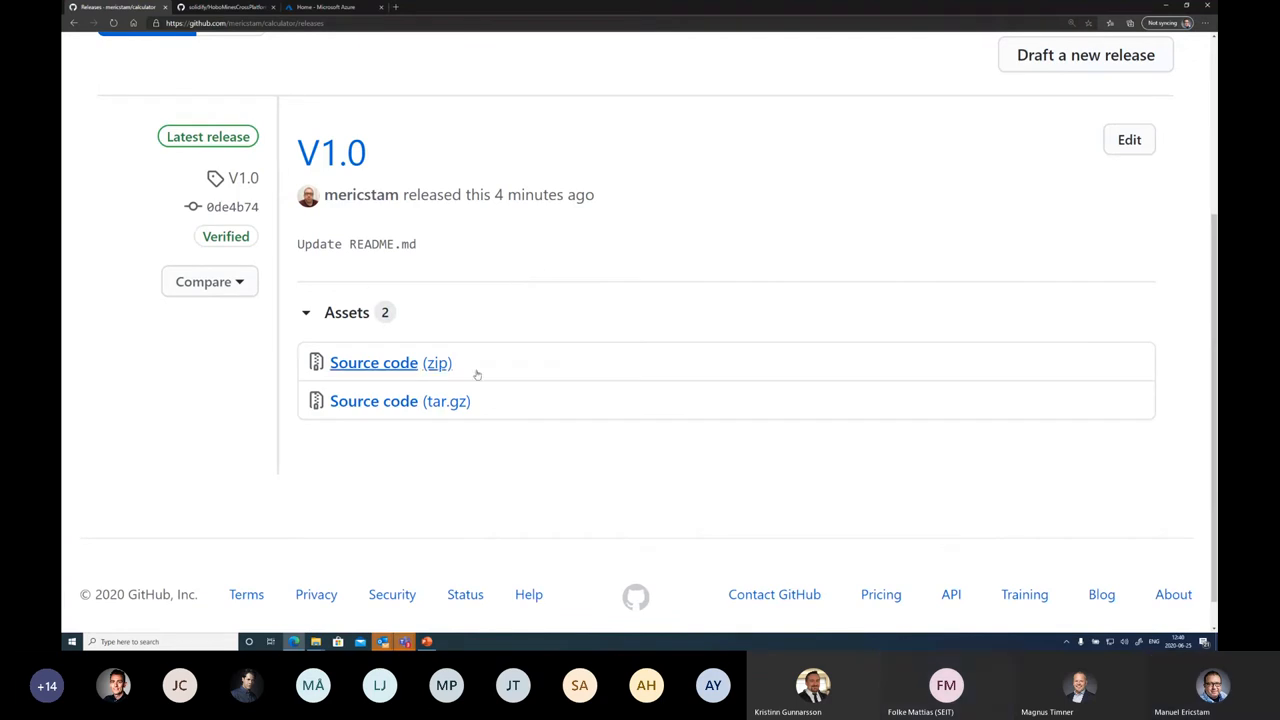
pyautogui.scroll(3)
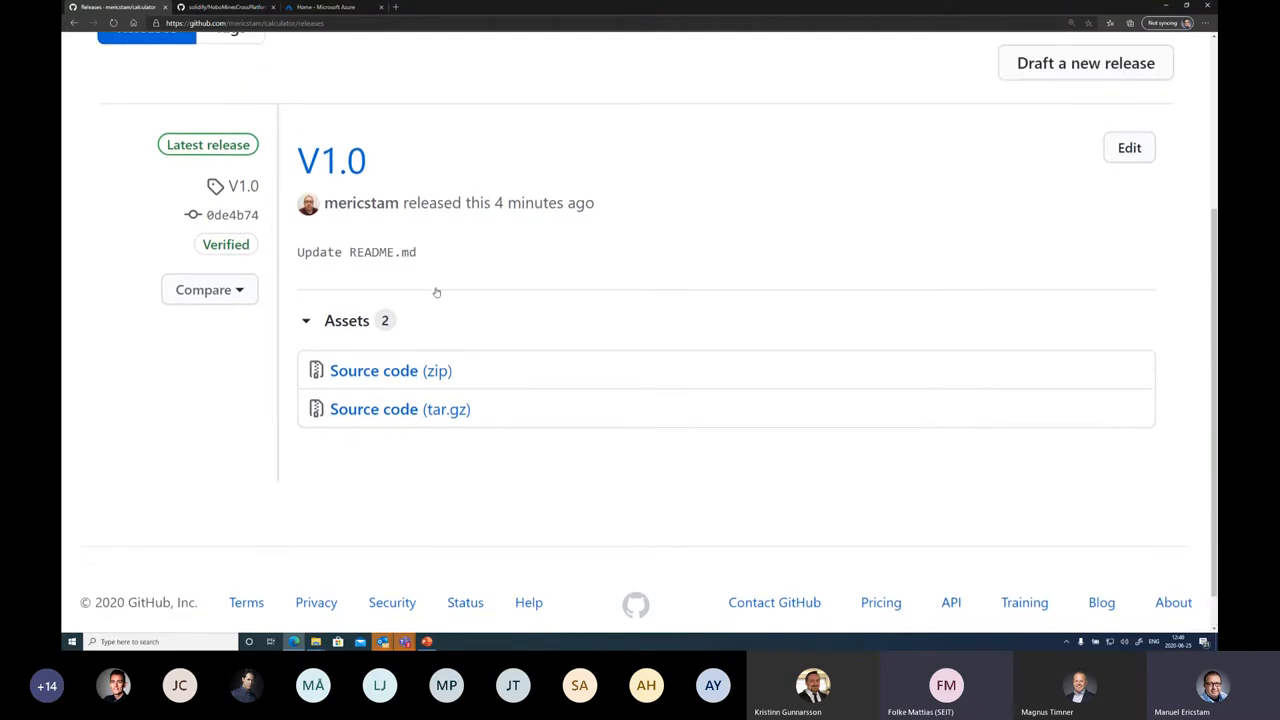
pyautogui.scroll(3)
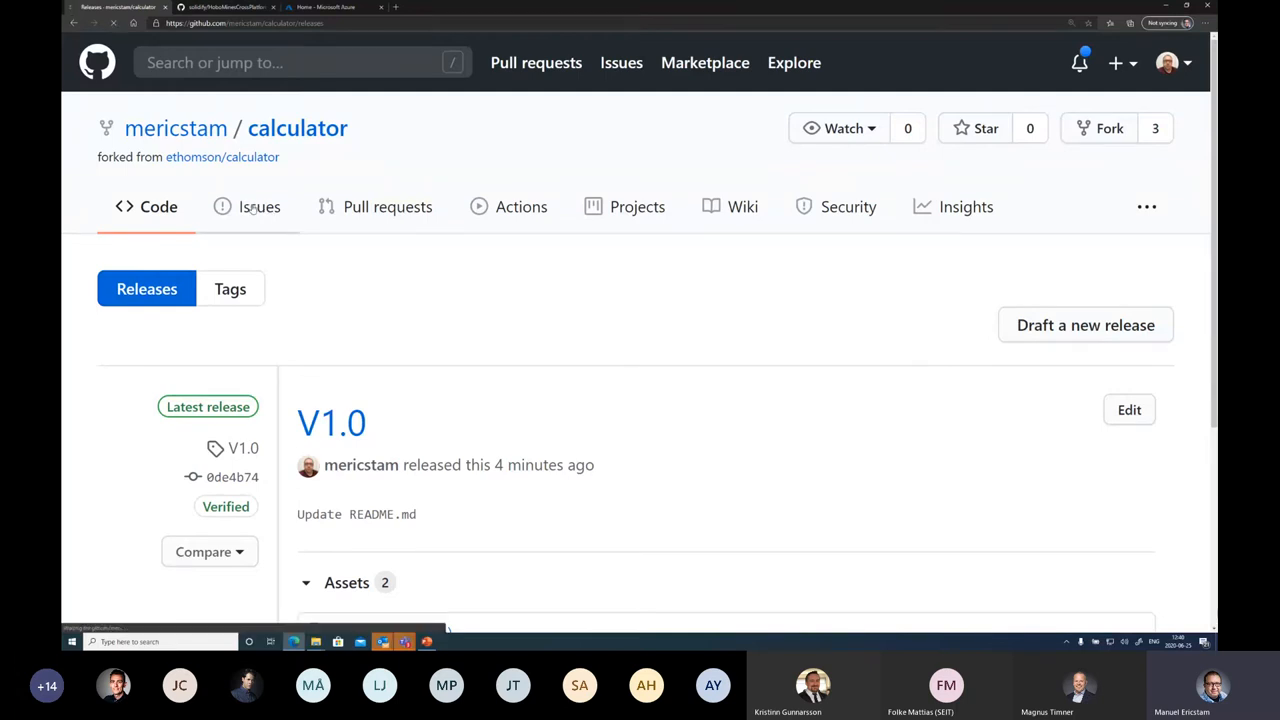
# Check the calculator's empty Issues list, then go back to the Code page.
pyautogui.click(260, 206)
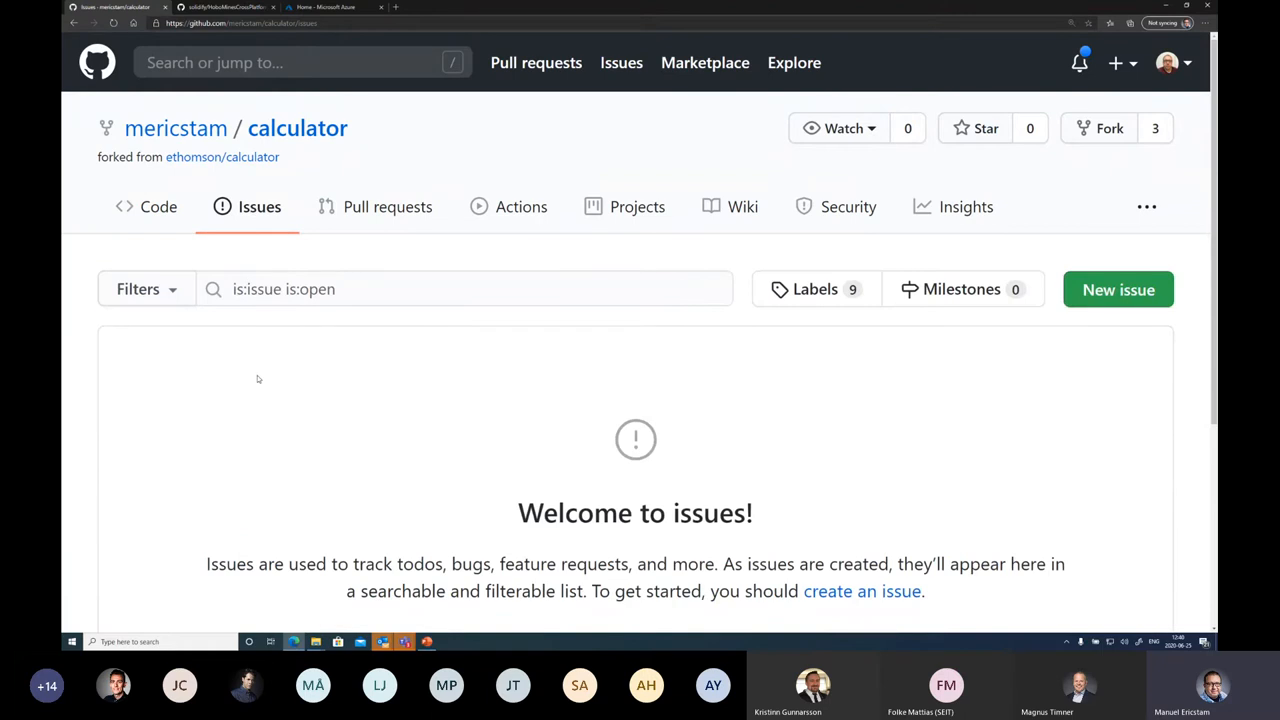
pyautogui.moveTo(540, 468)
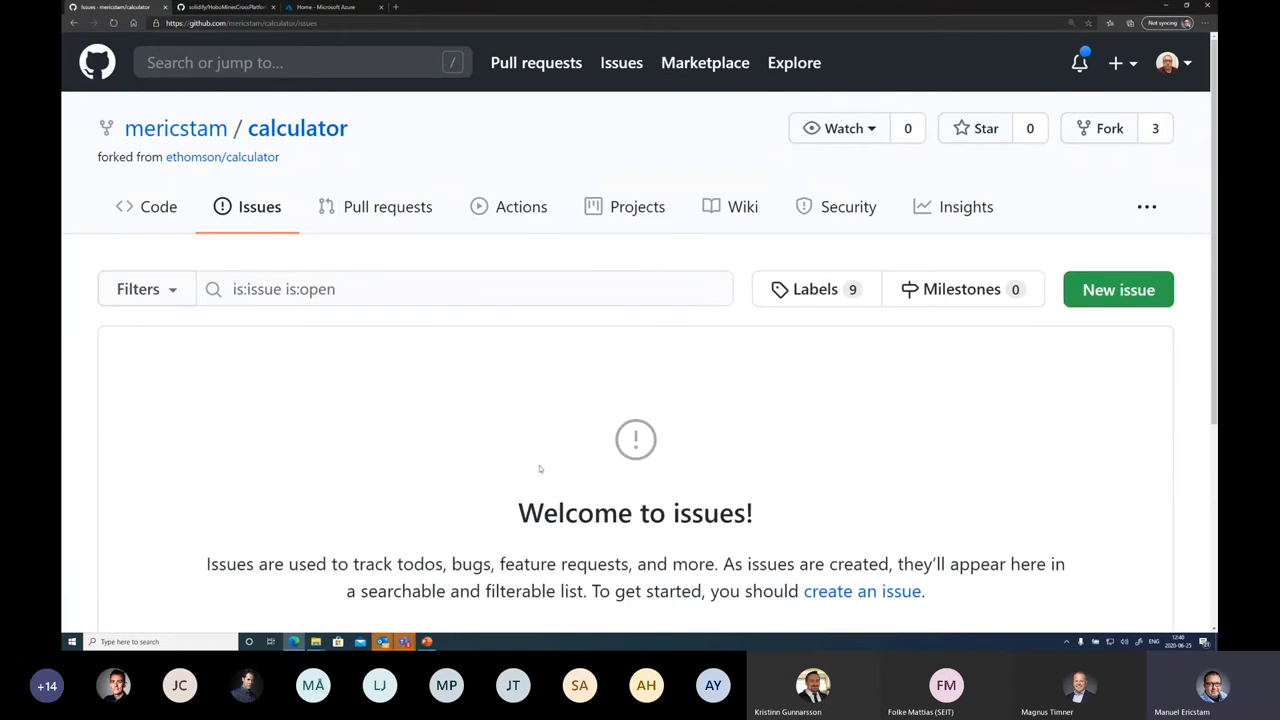
pyautogui.moveTo(200, 442)
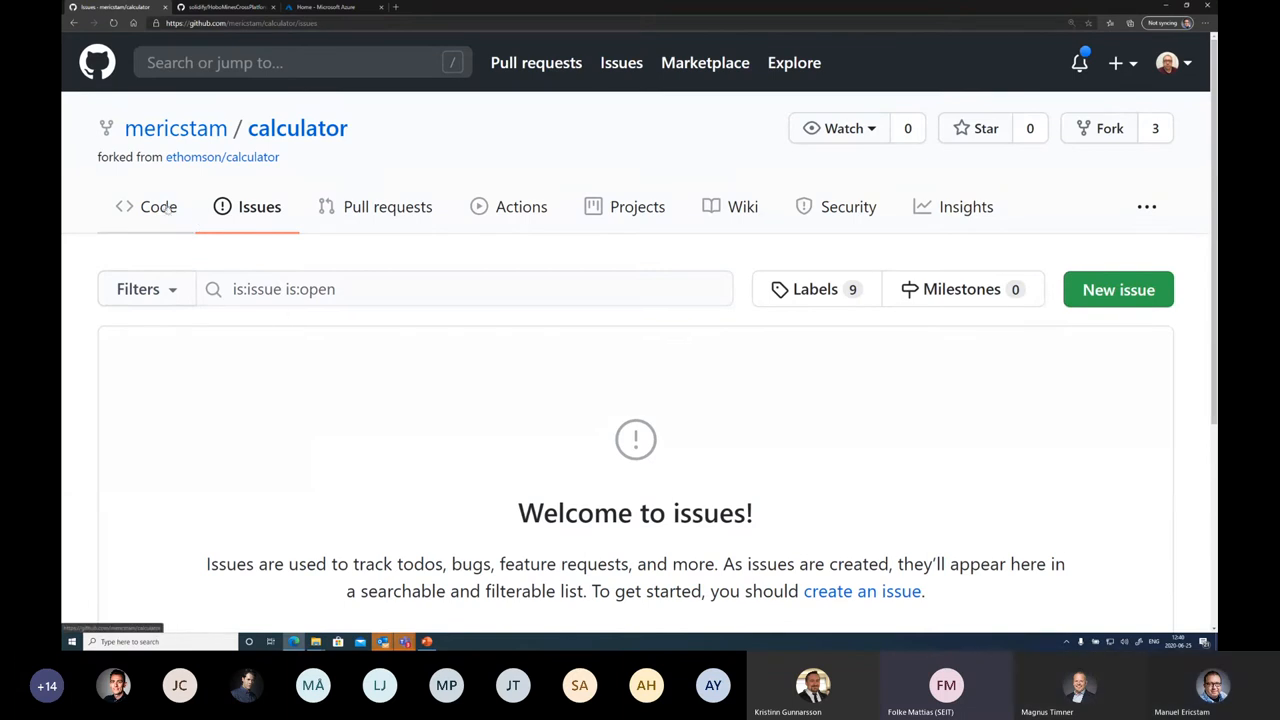
pyautogui.click(158, 206)
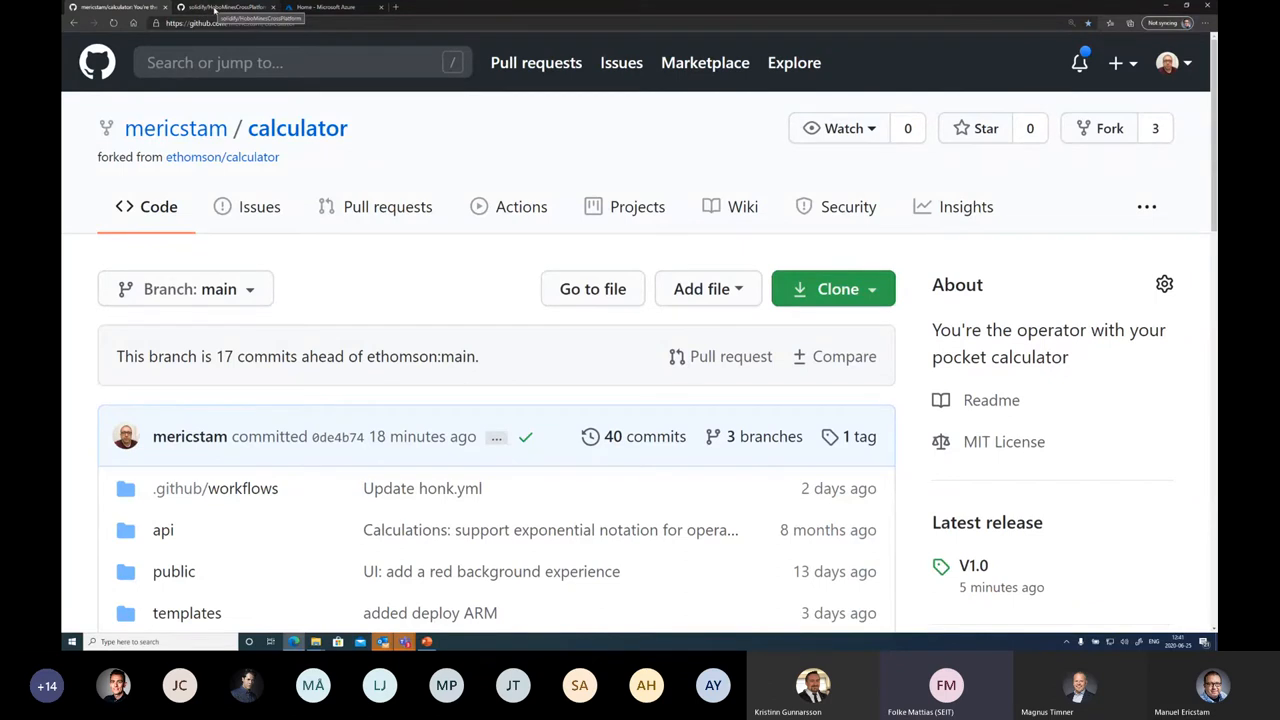
# Load the free Azure Advisor recommendations from the Azure portal page.
pyautogui.click(224, 8)
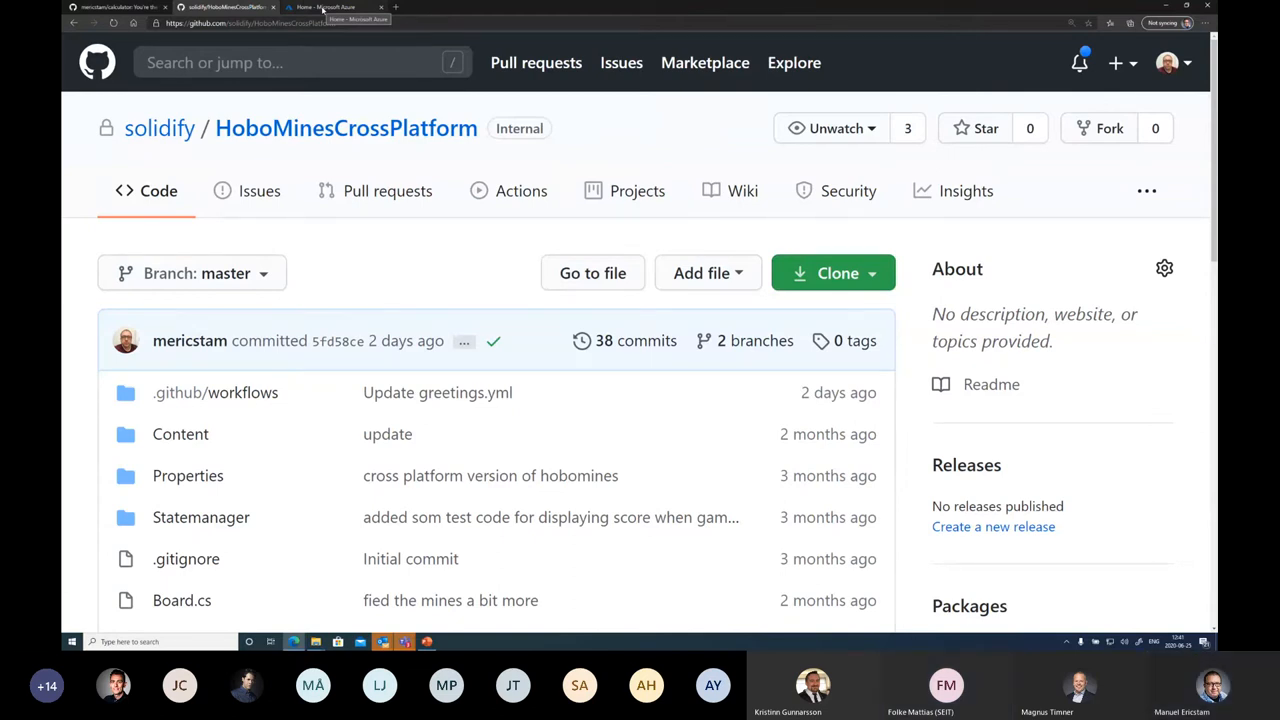
pyautogui.click(340, 8)
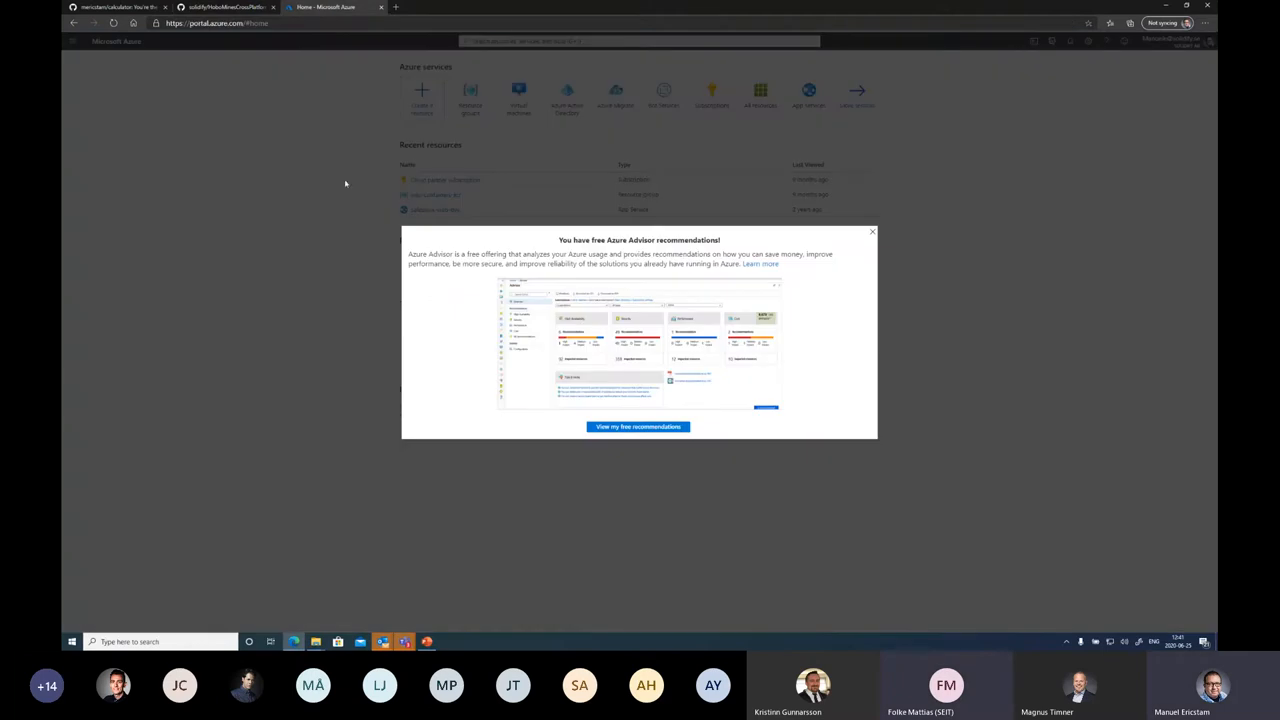
pyautogui.click(638, 428)
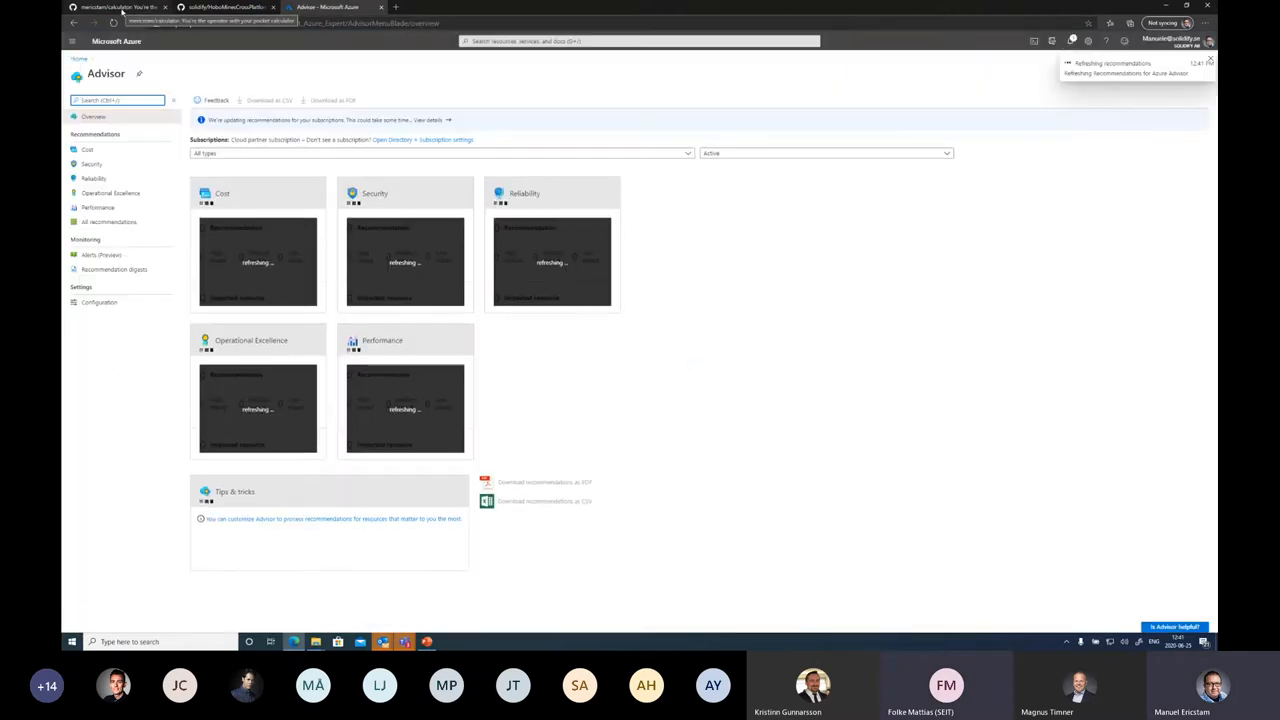
# Check the calculator and Advisor pages, then settle on the HoboMinesCrossPlatform repository.
pyautogui.click(116, 8)
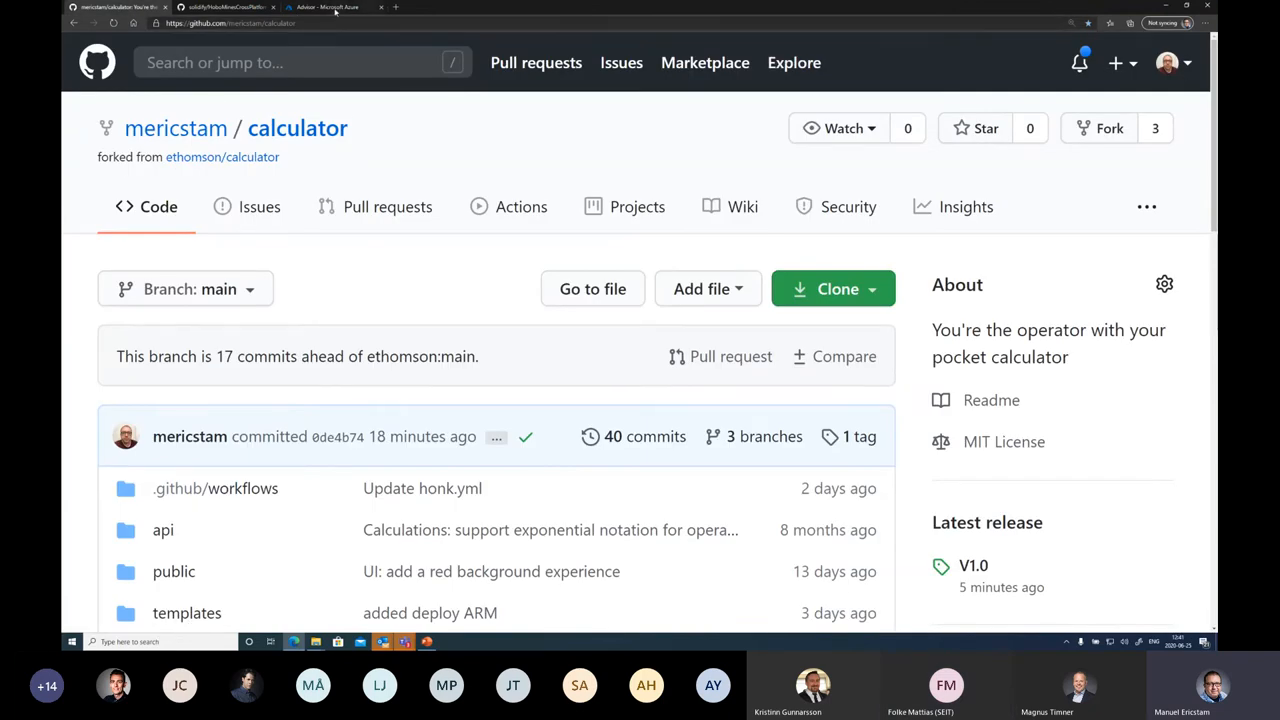
pyautogui.click(320, 8)
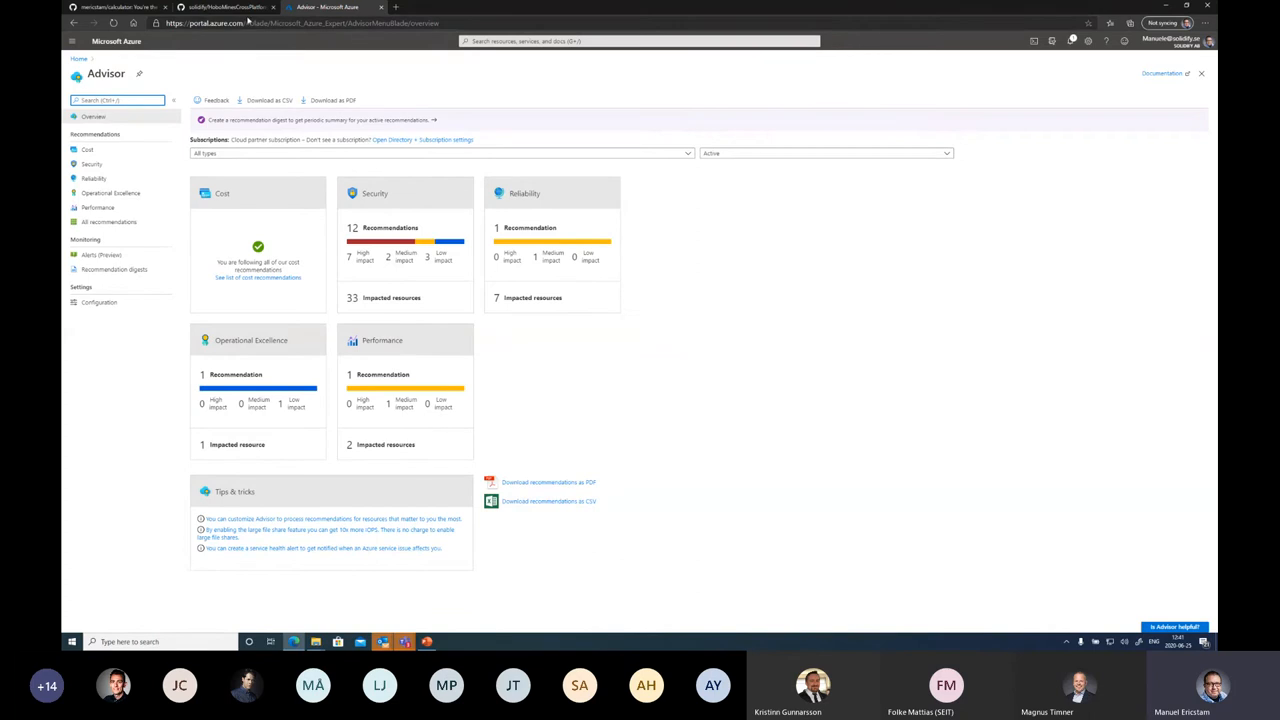
pyautogui.click(224, 8)
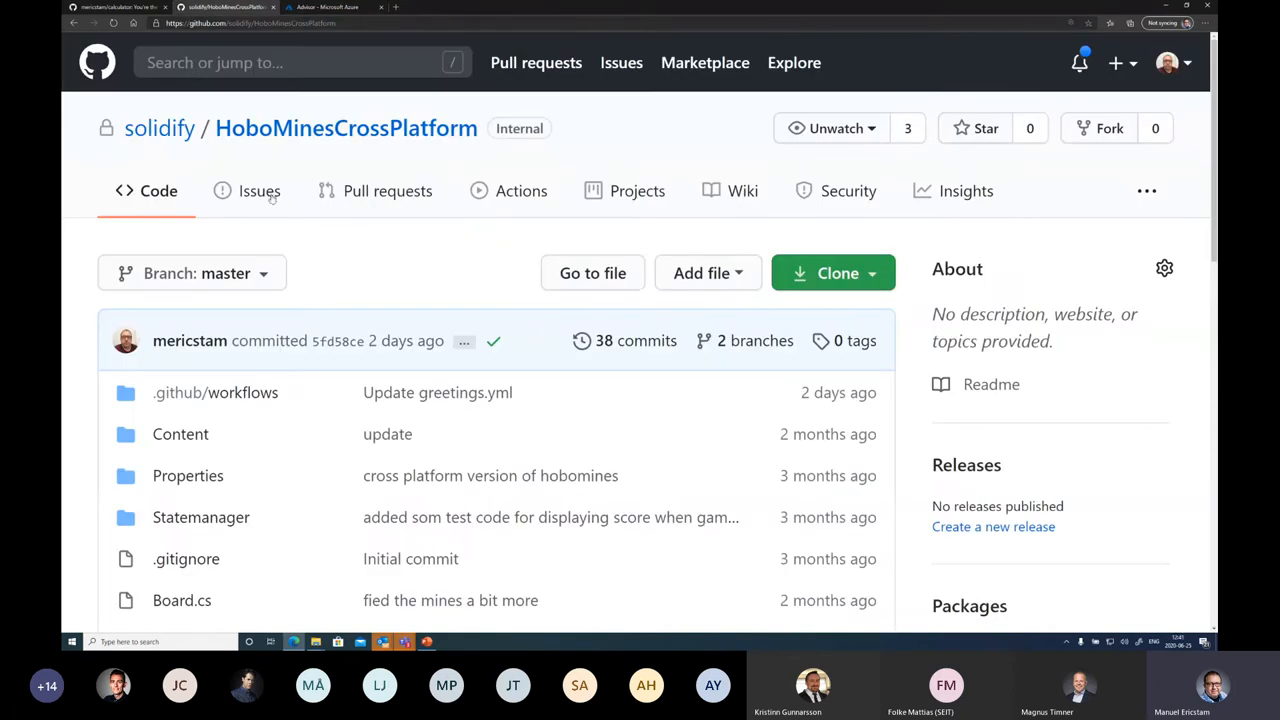
pyautogui.moveTo(232, 204)
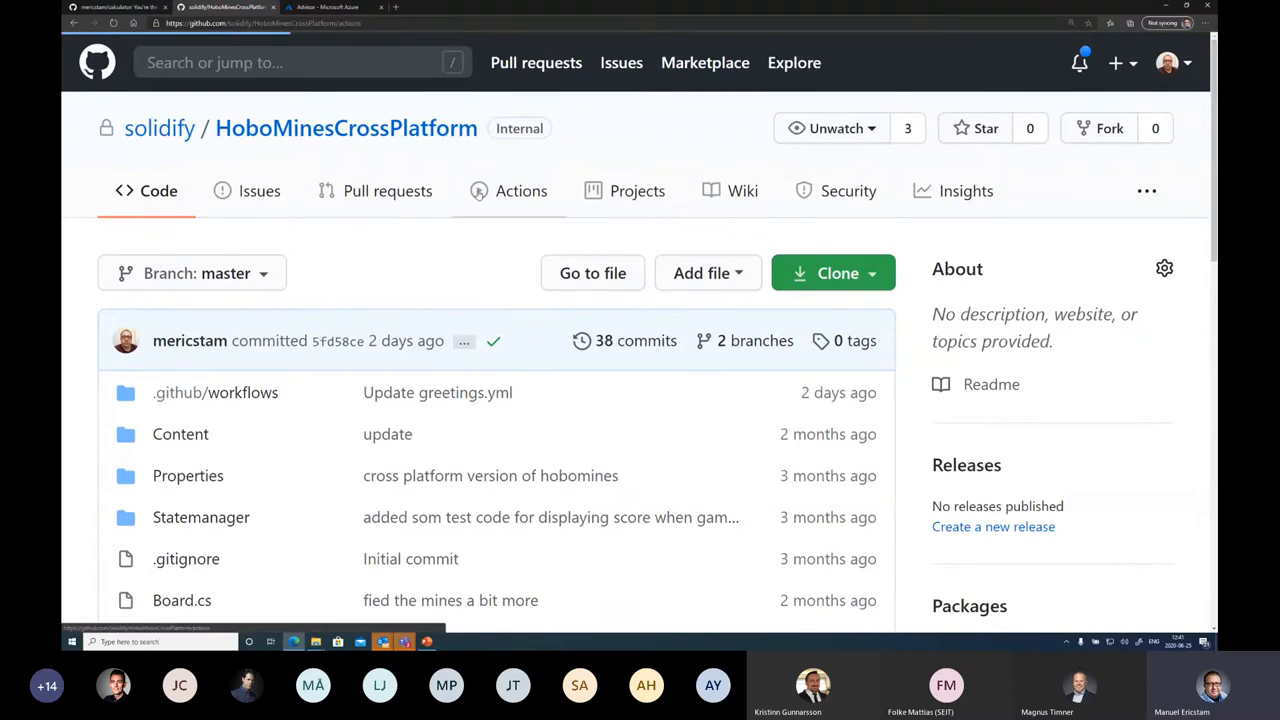
# View HoboMines workflow runs, then the calculator's .github/workflows/azure.yml file.
pyautogui.click(520, 192)
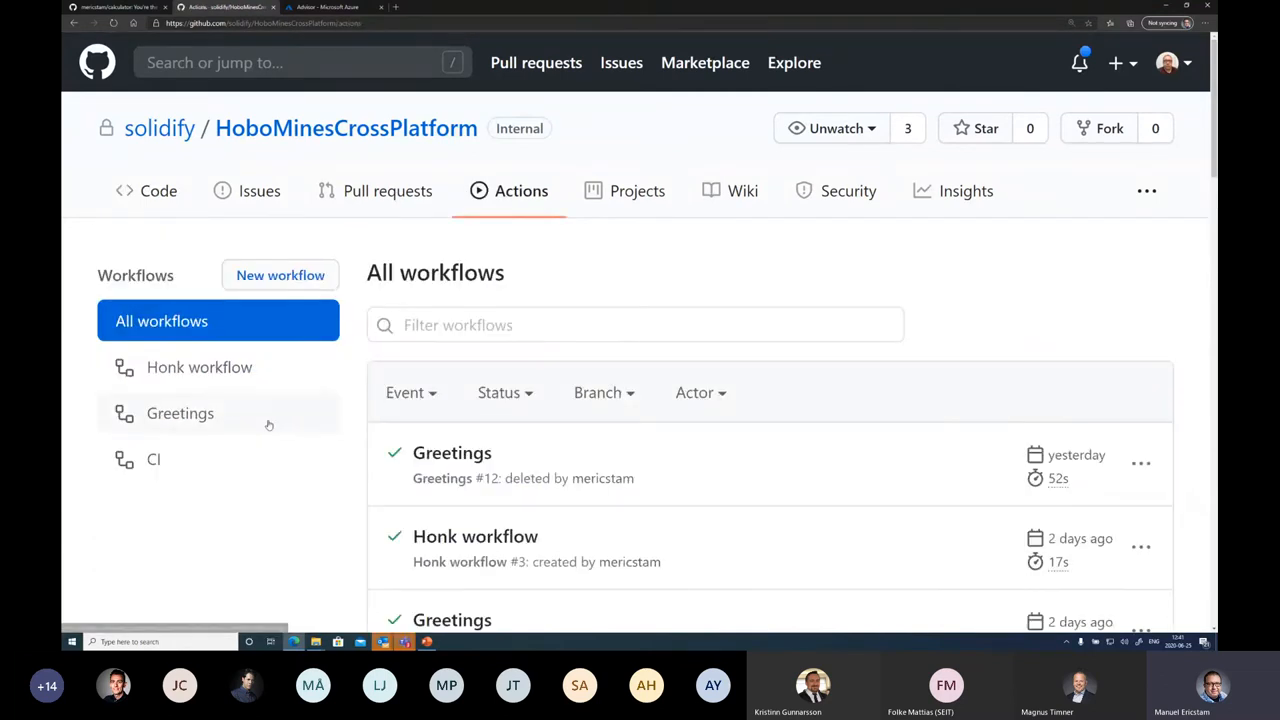
pyautogui.moveTo(230, 458)
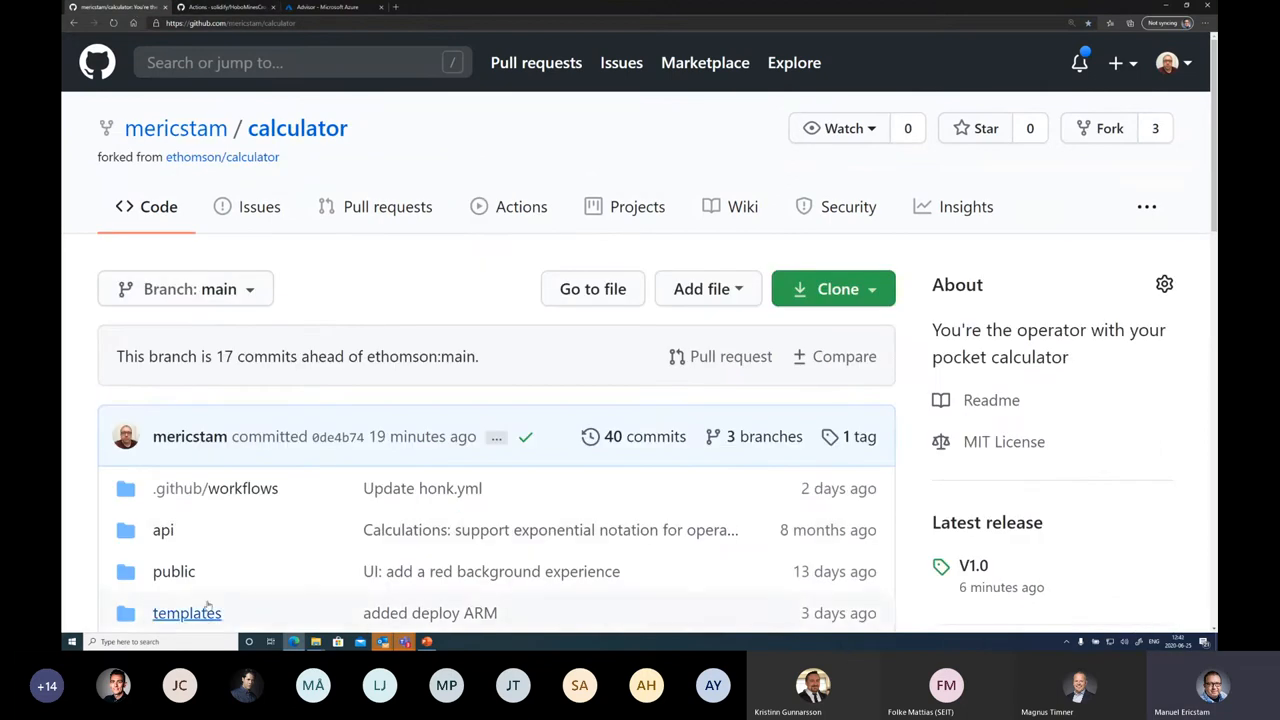
pyautogui.click(214, 488)
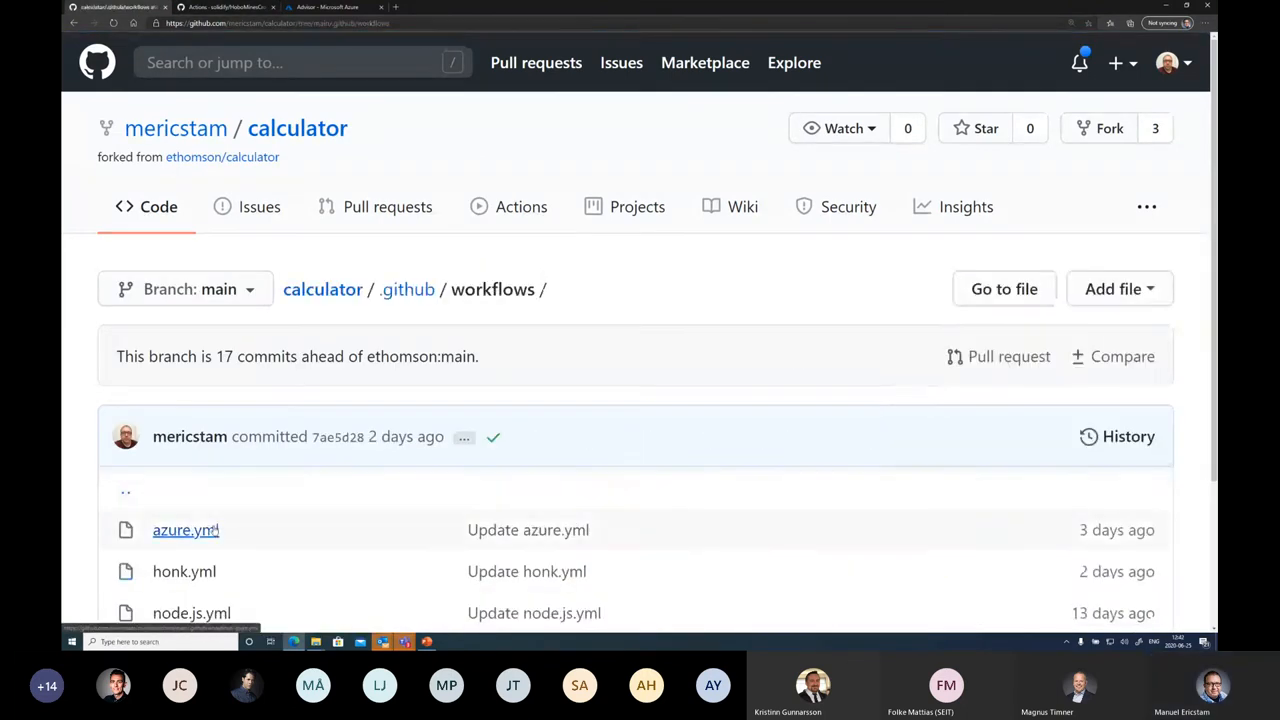
pyautogui.click(184, 530)
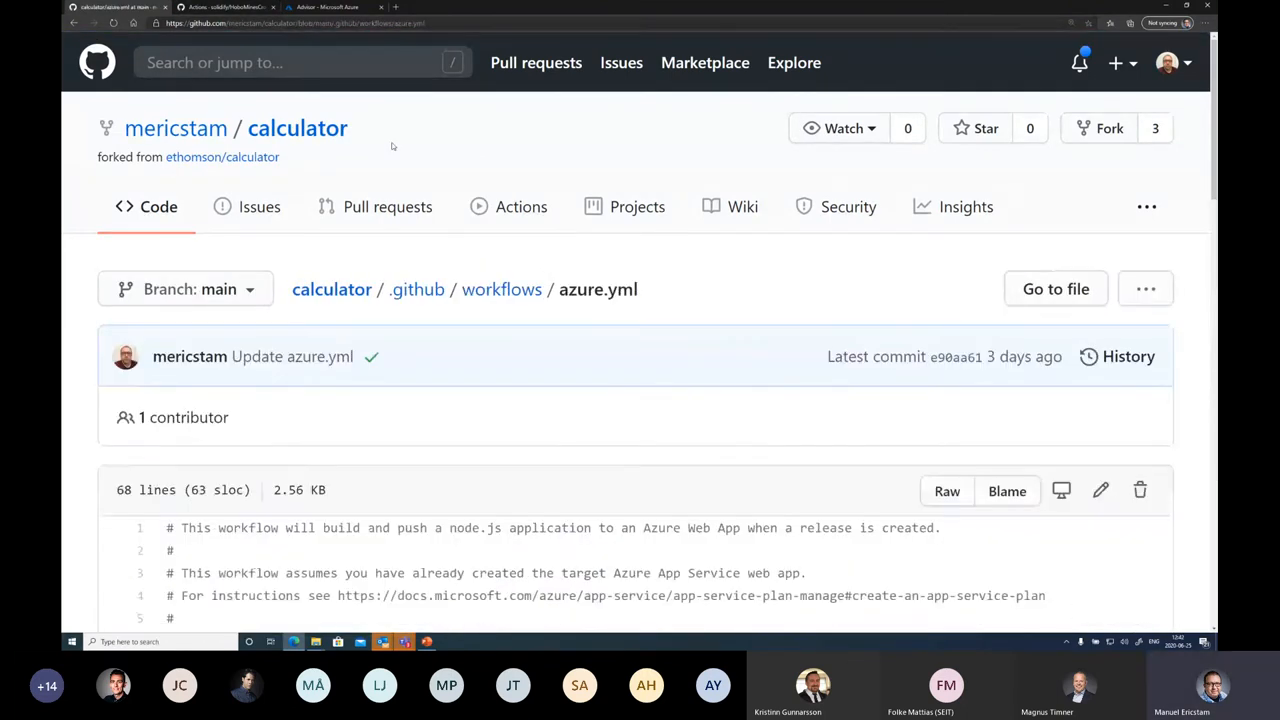
# From the calculator's Actions runs, select the V1.0 release azure.yml run.
pyautogui.click(520, 206)
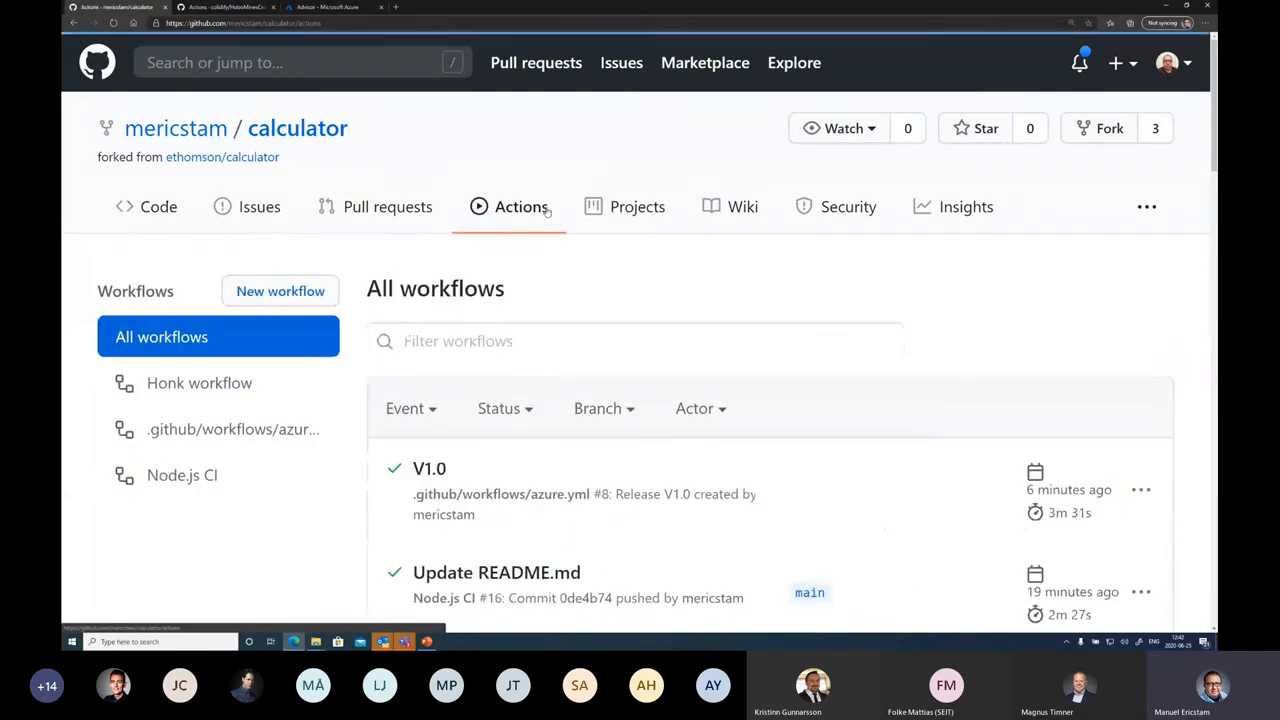
pyautogui.scroll(-3)
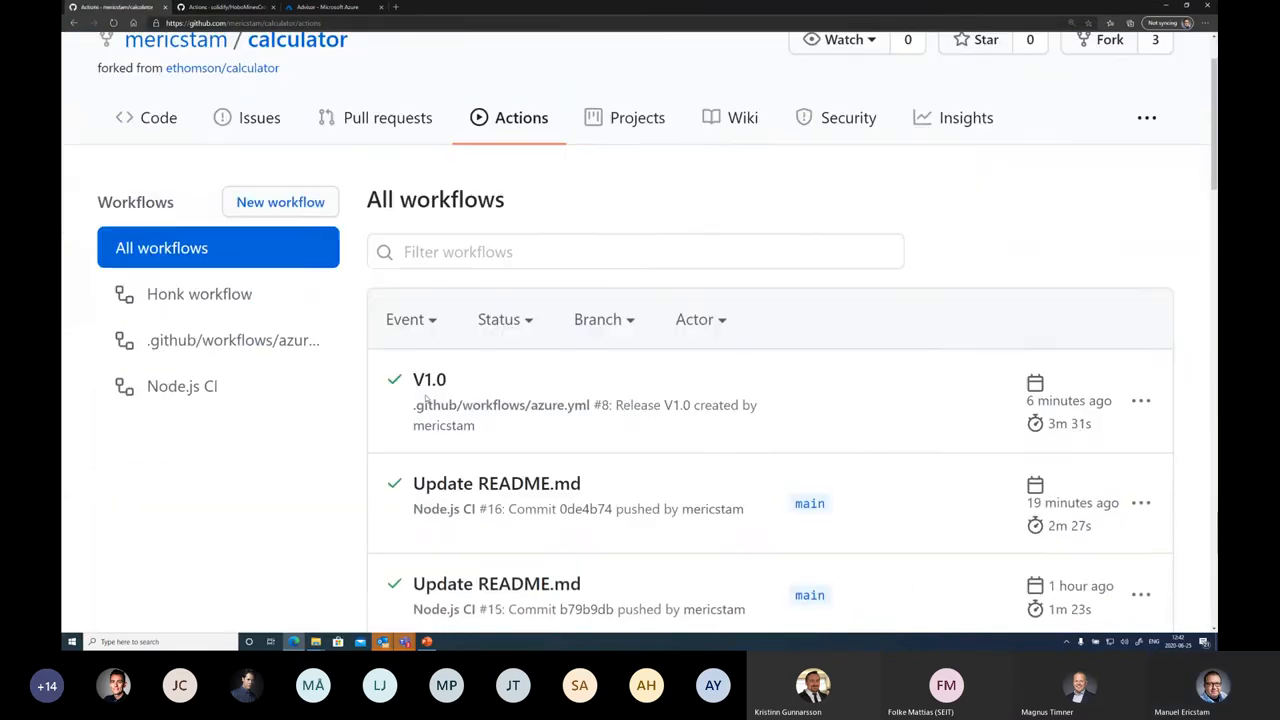
pyautogui.click(428, 380)
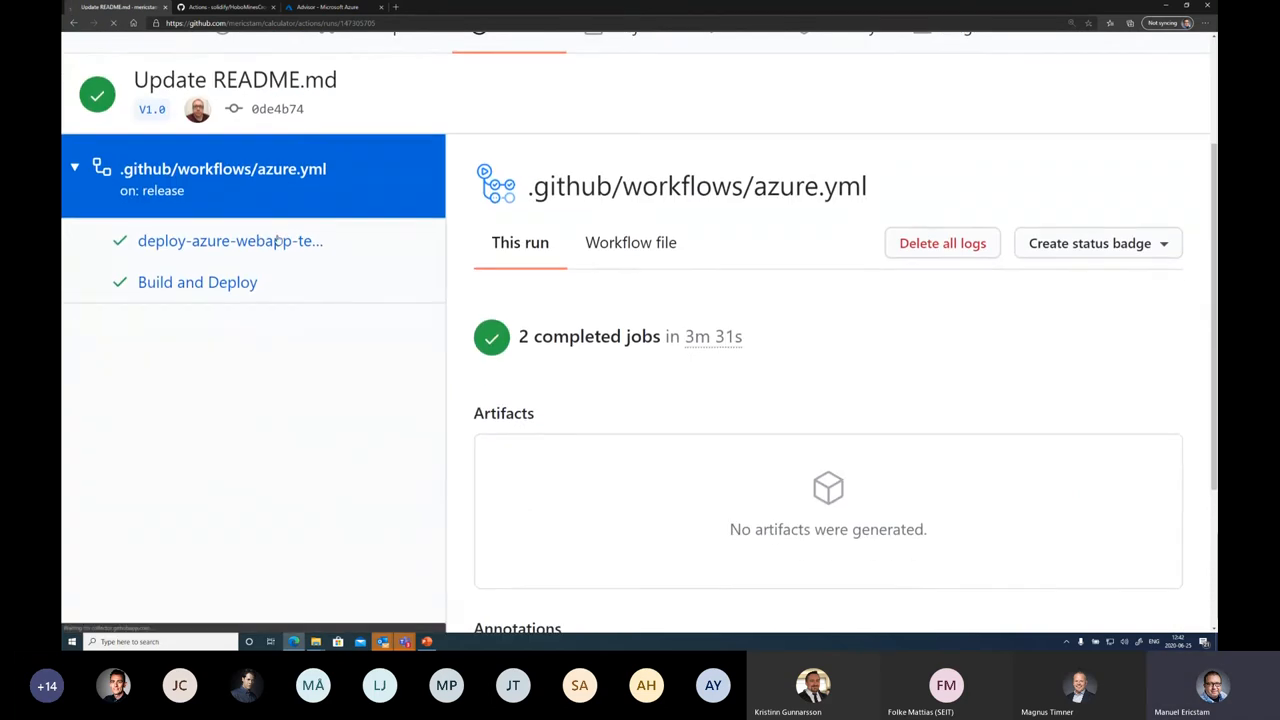
pyautogui.click(230, 240)
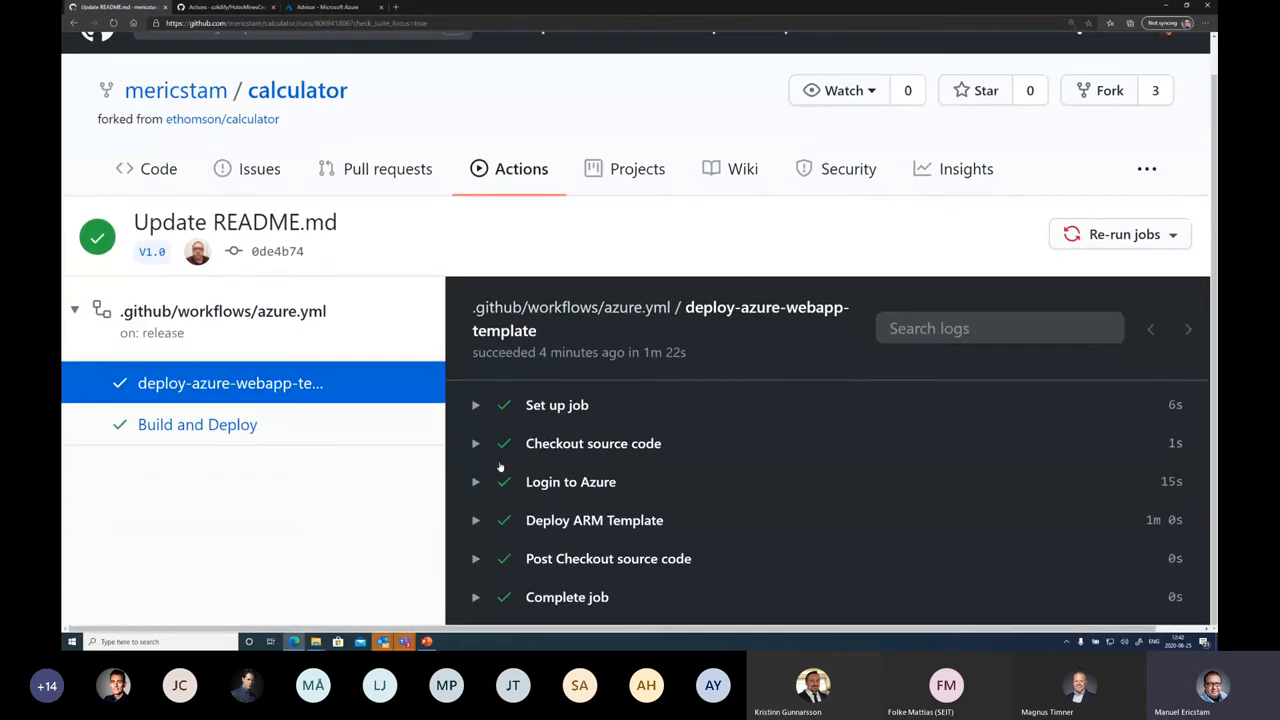
pyautogui.moveTo(888, 536)
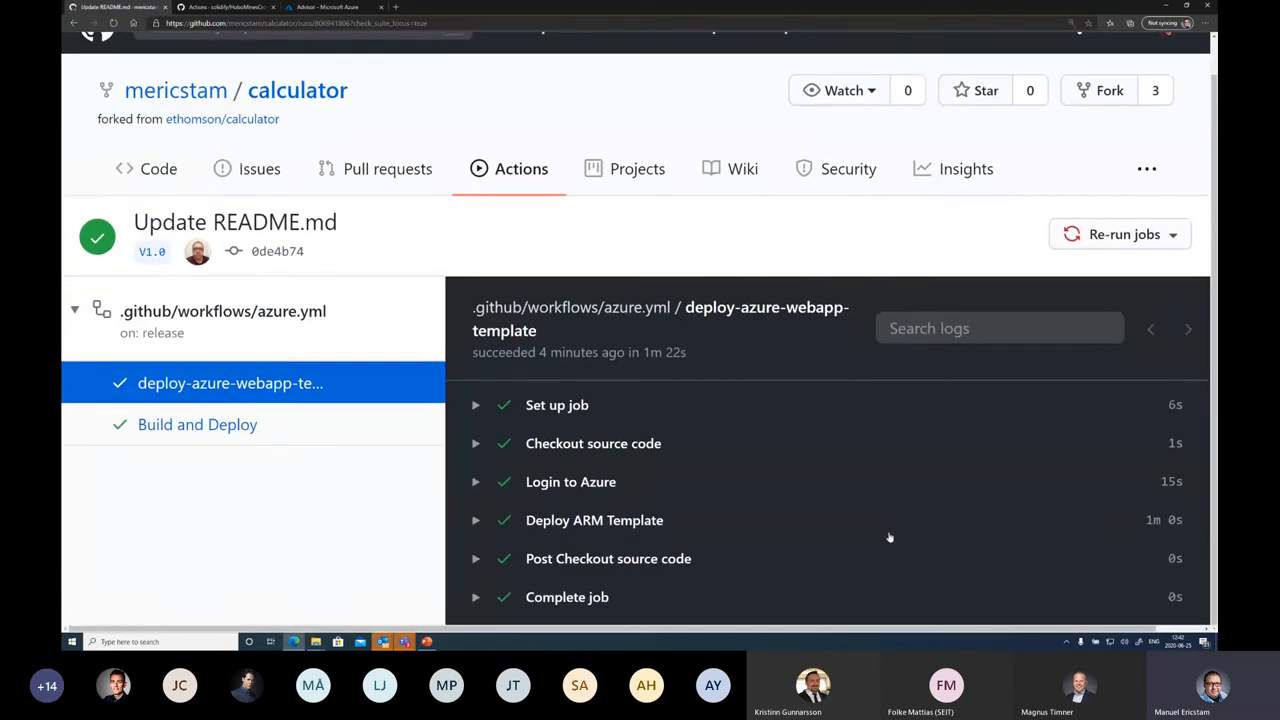
pyautogui.moveTo(1160, 530)
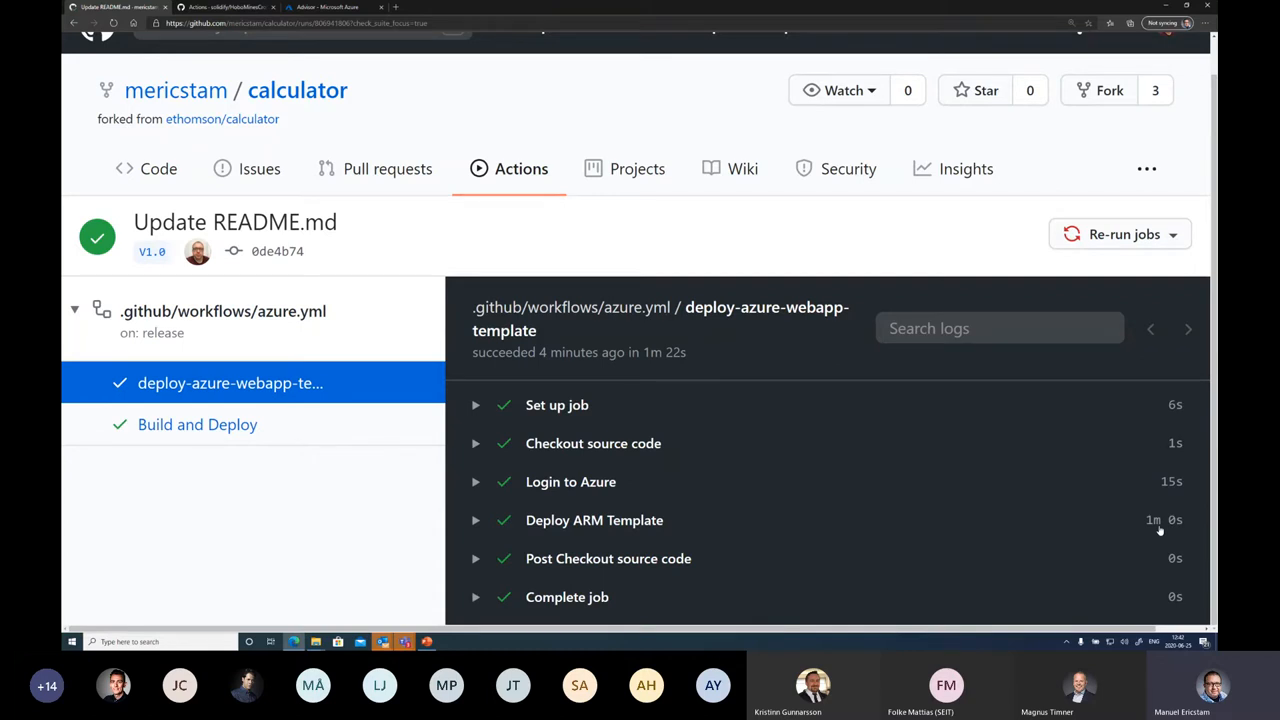
pyautogui.moveTo(580, 456)
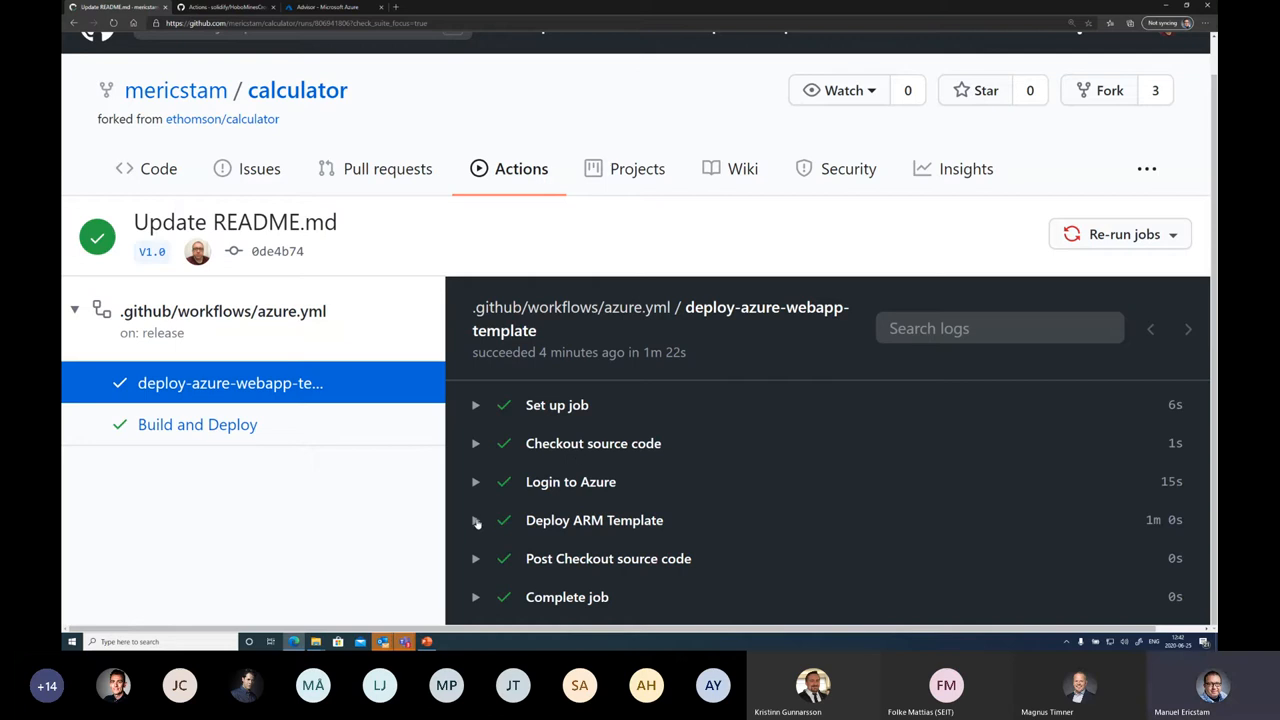
pyautogui.click(476, 520)
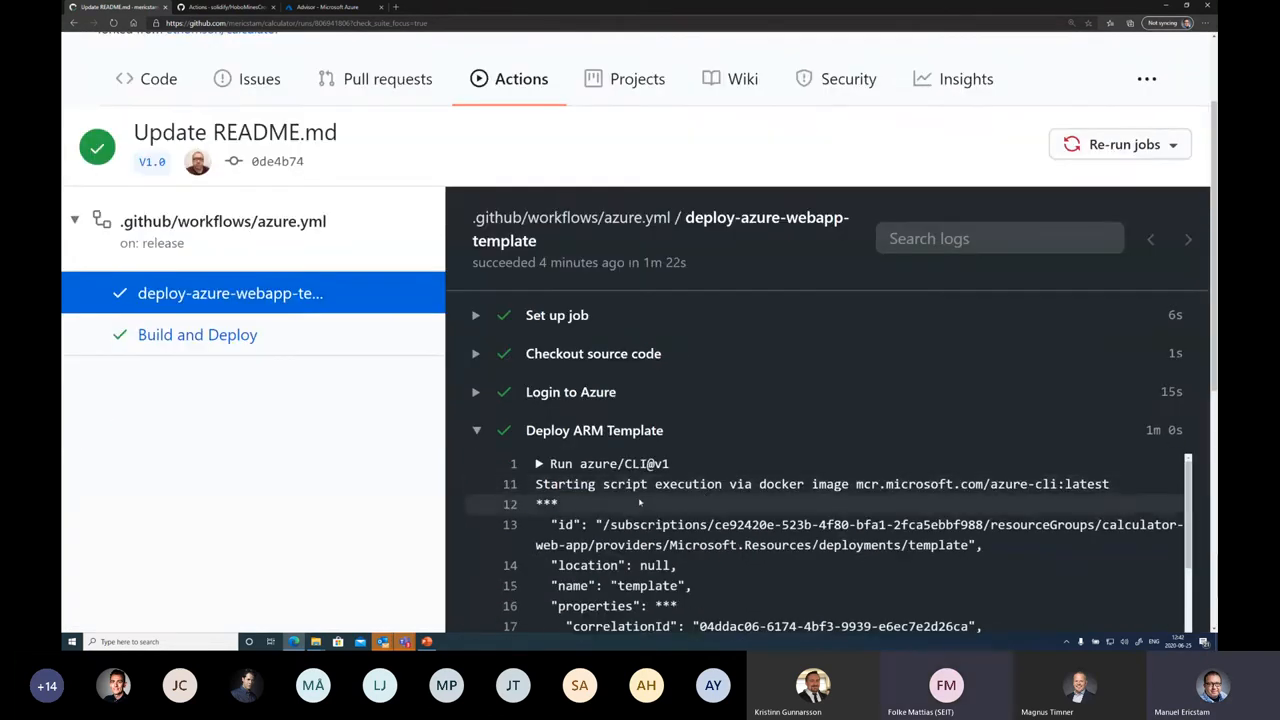
pyautogui.scroll(-3)
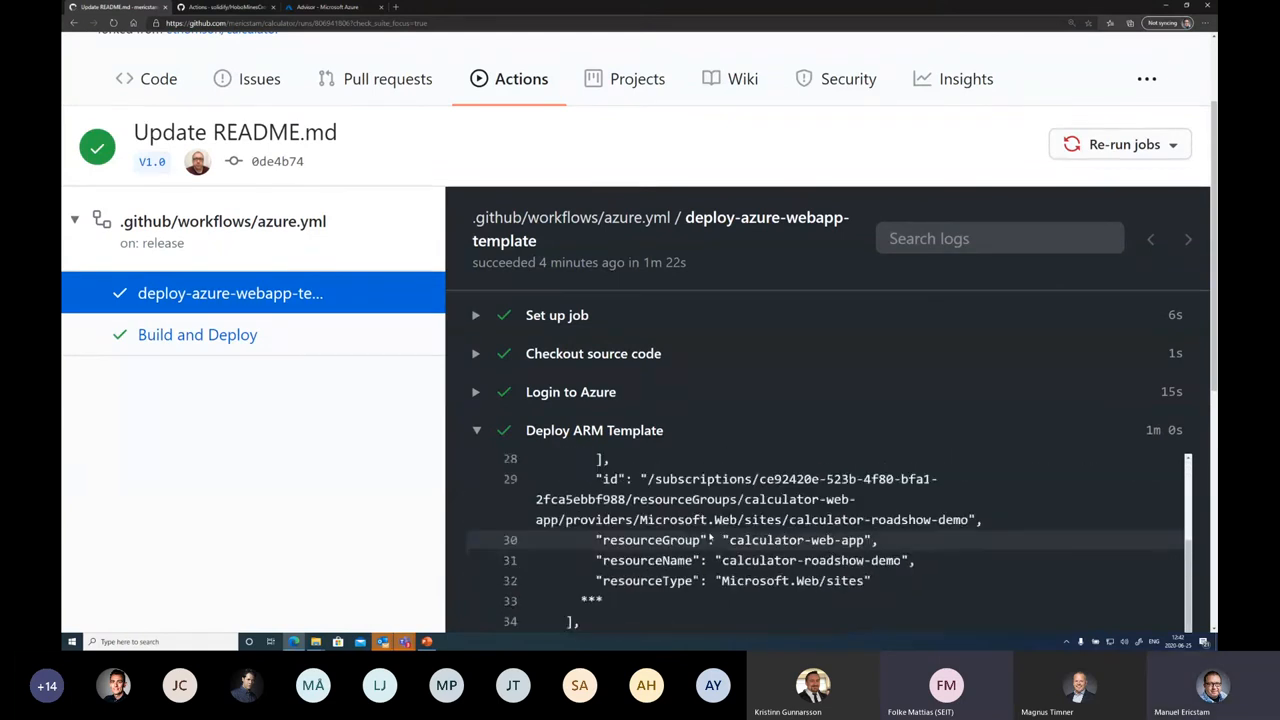
pyautogui.scroll(-3)
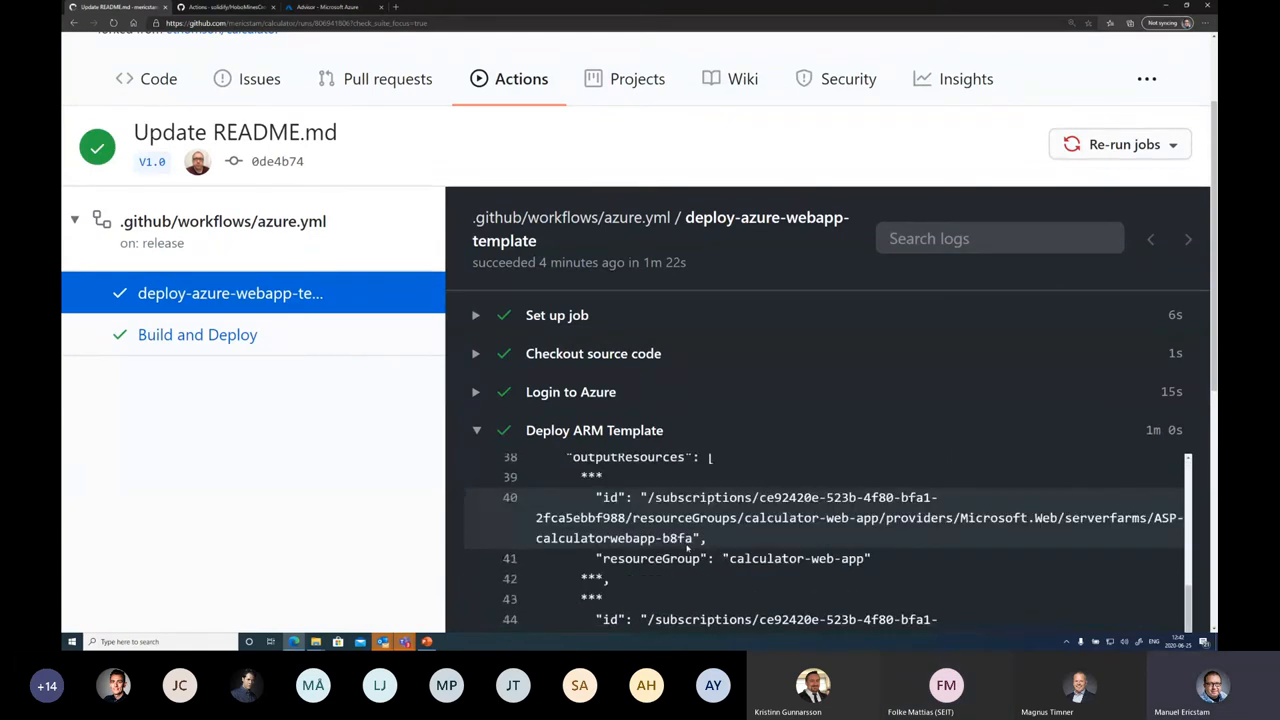
pyautogui.scroll(-3)
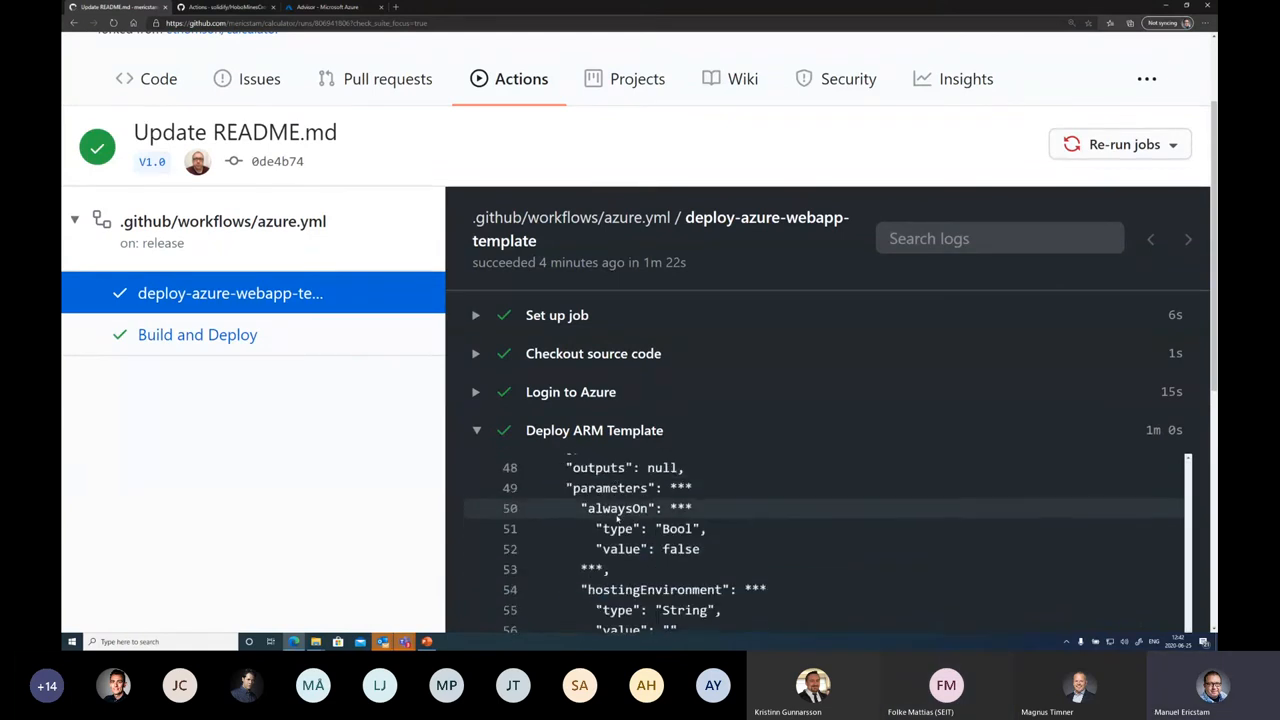
pyautogui.scroll(-3)
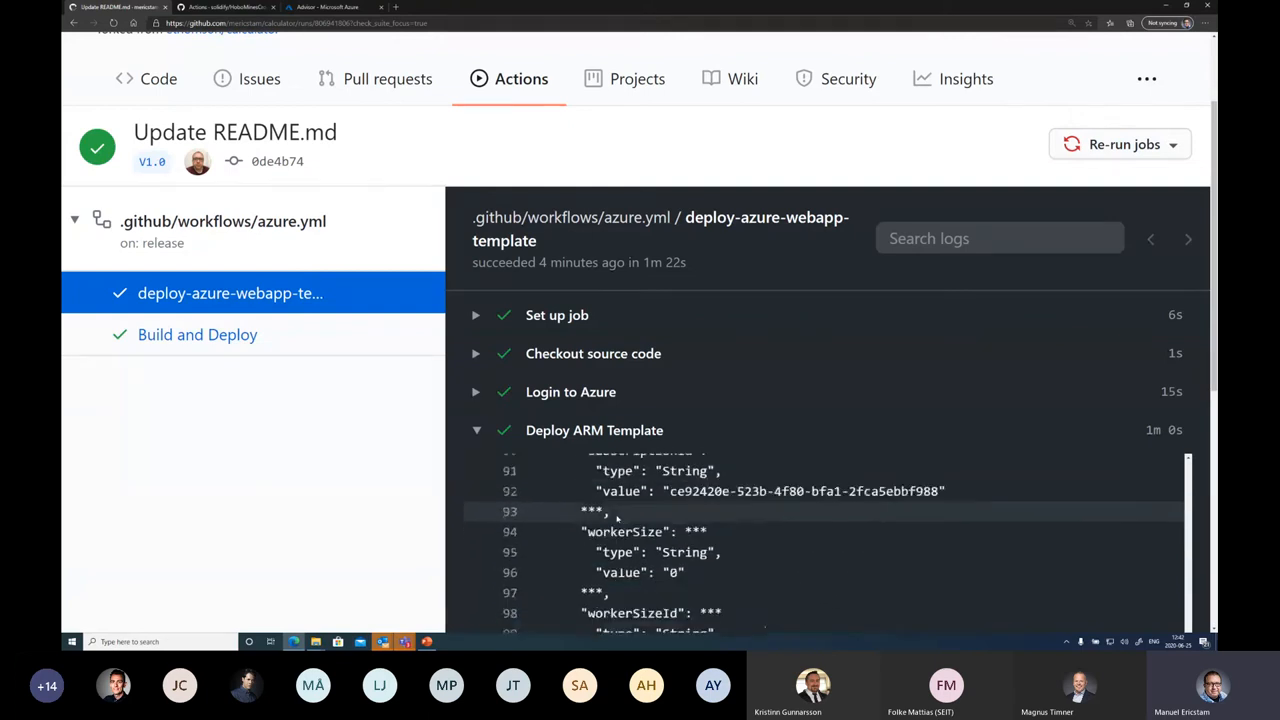
pyautogui.scroll(-3)
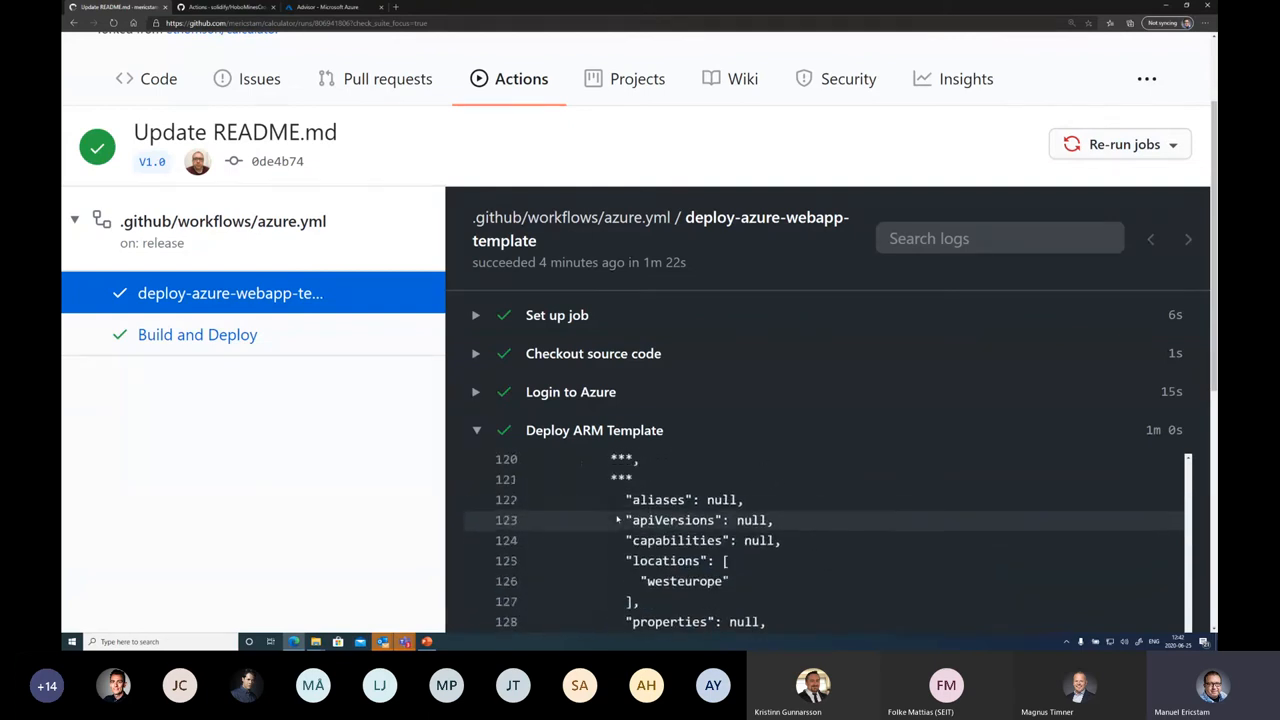
pyautogui.scroll(3)
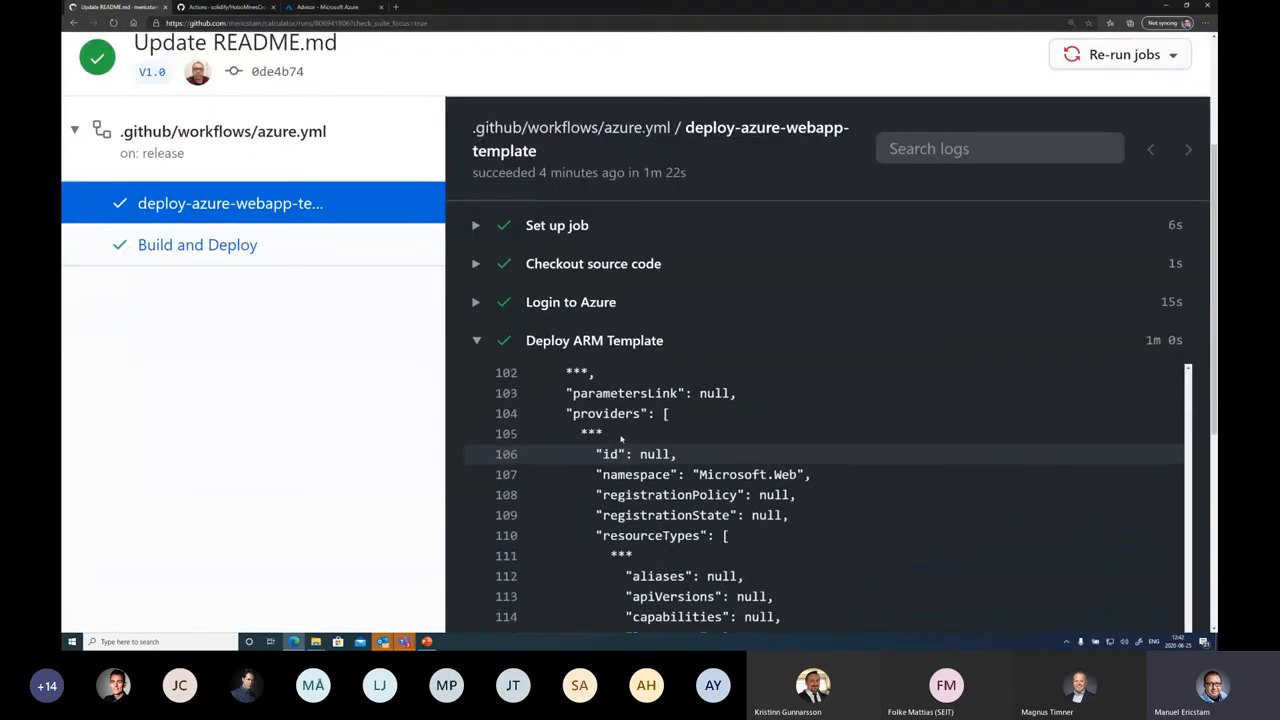
pyautogui.scroll(3)
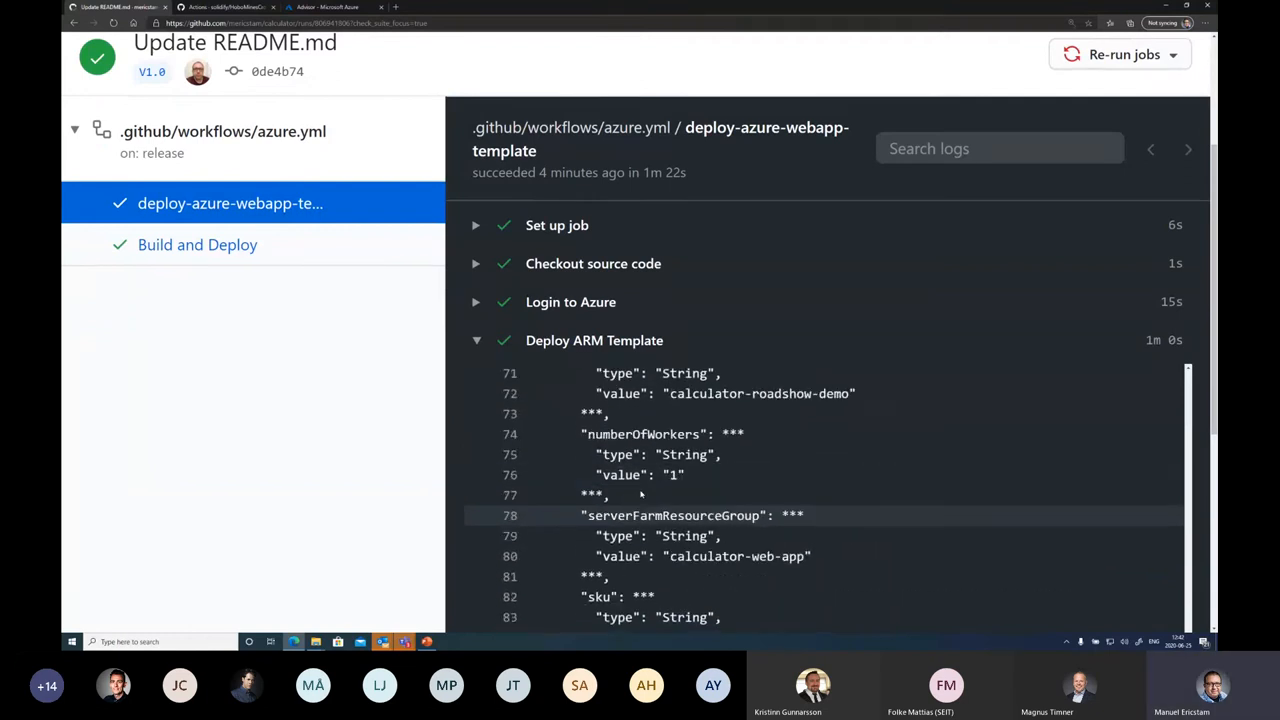
pyautogui.scroll(3)
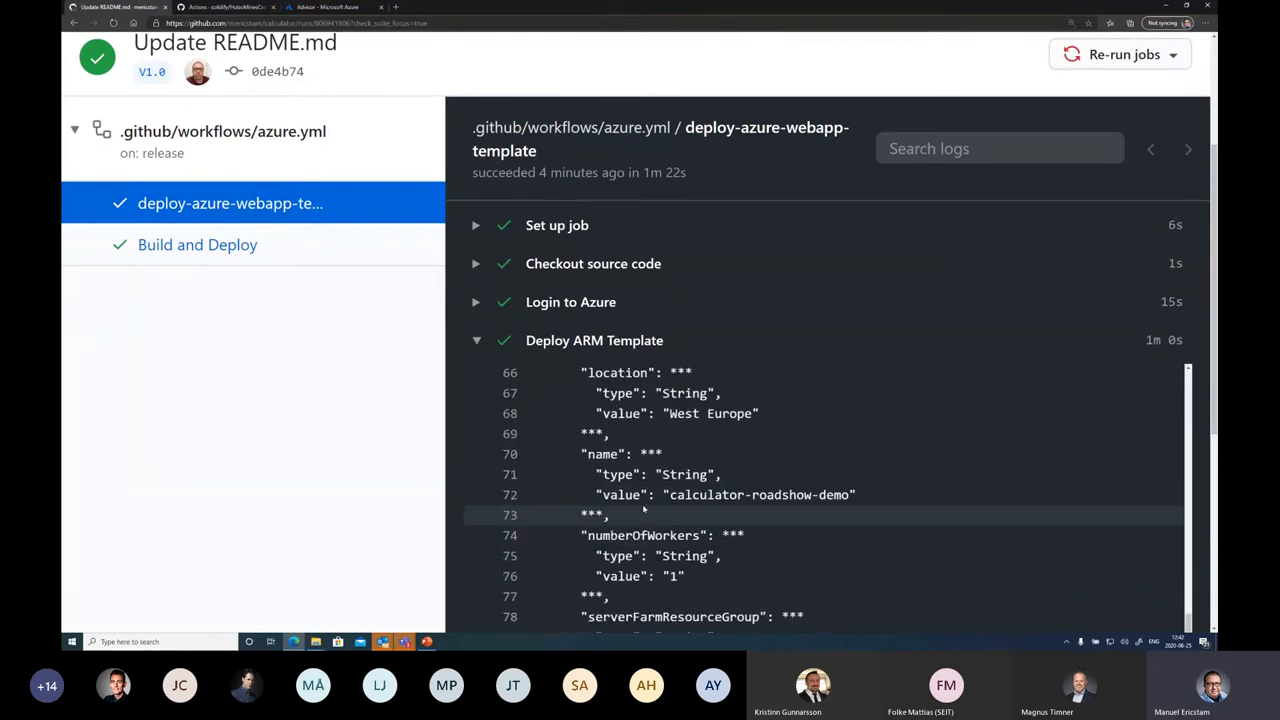
pyautogui.scroll(3)
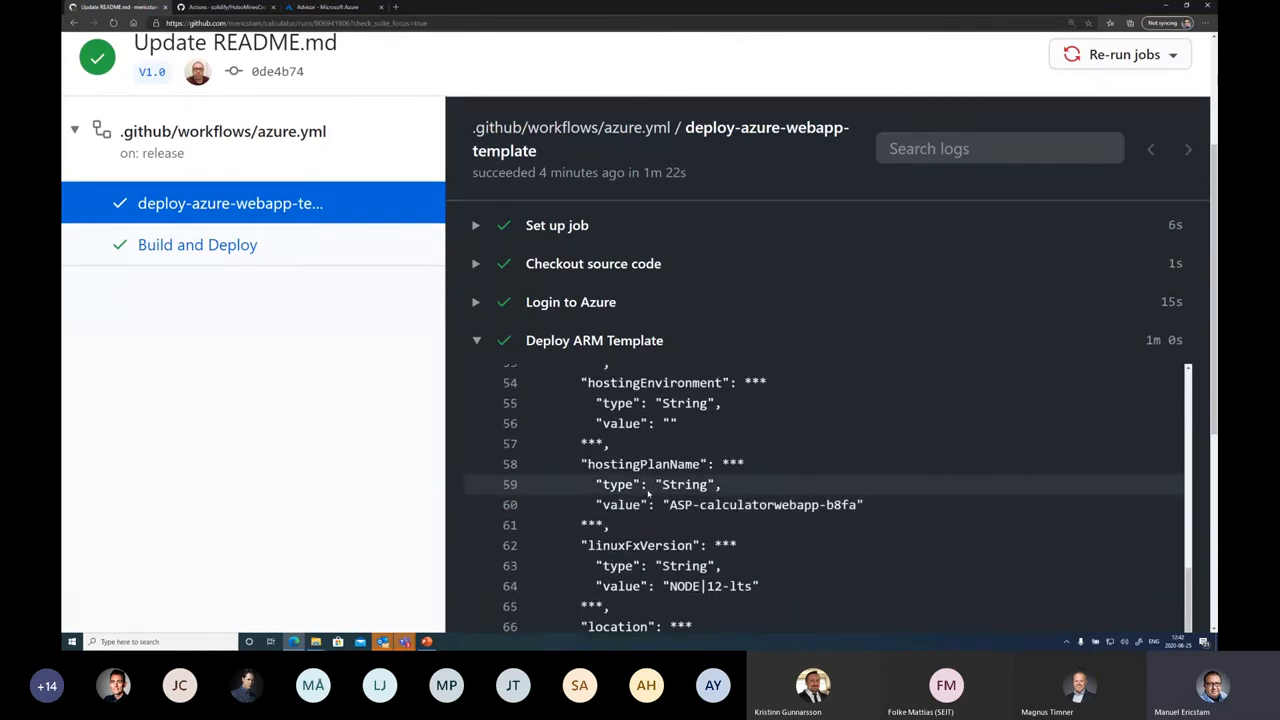
pyautogui.scroll(3)
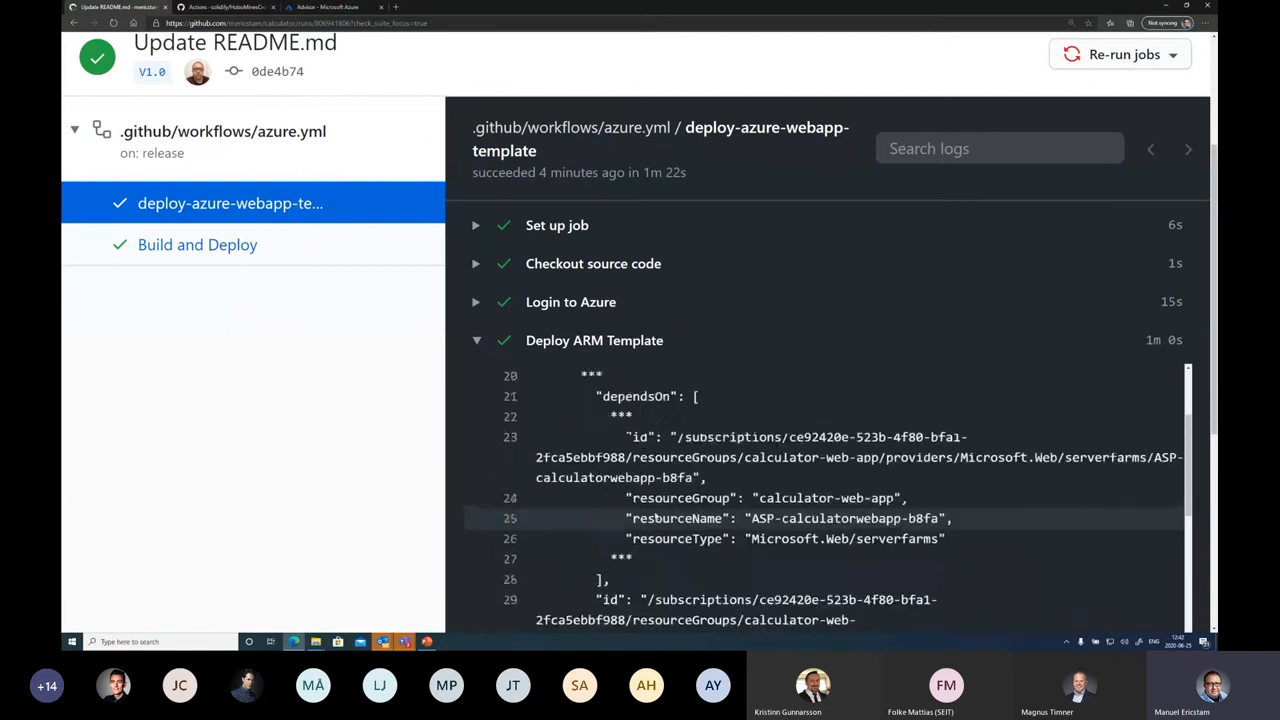
pyautogui.scroll(3)
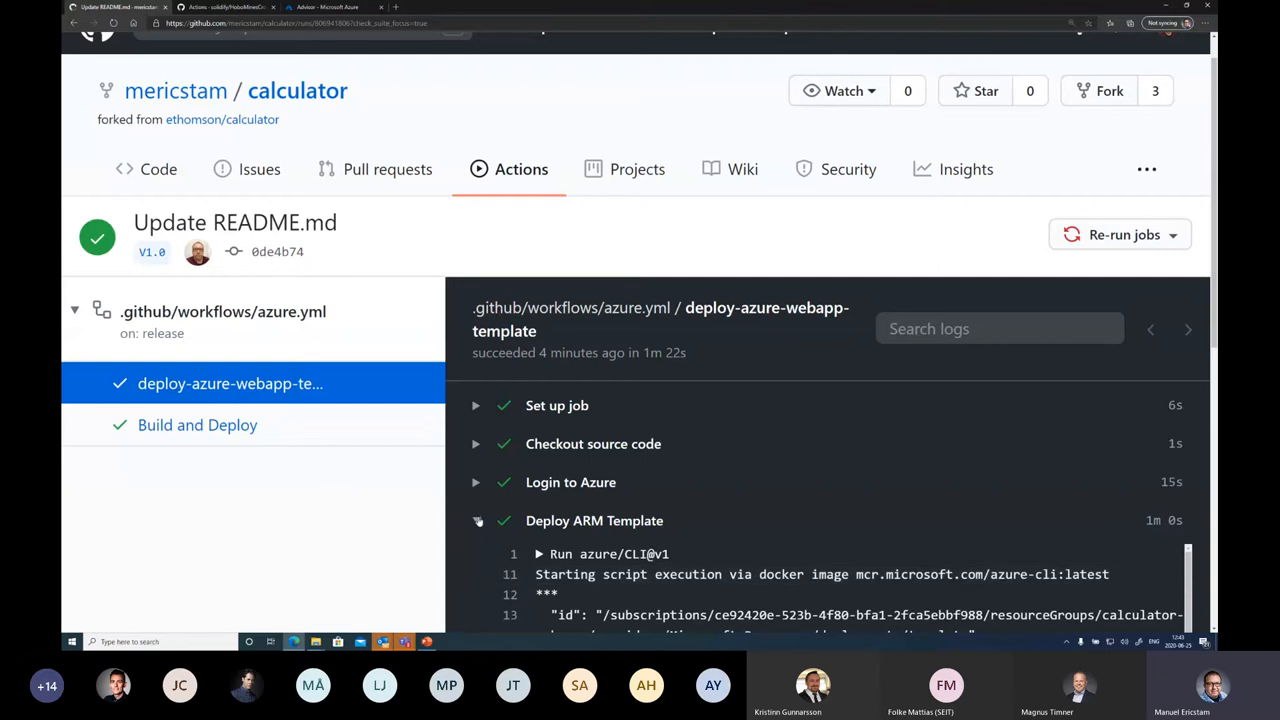
pyautogui.click(478, 520)
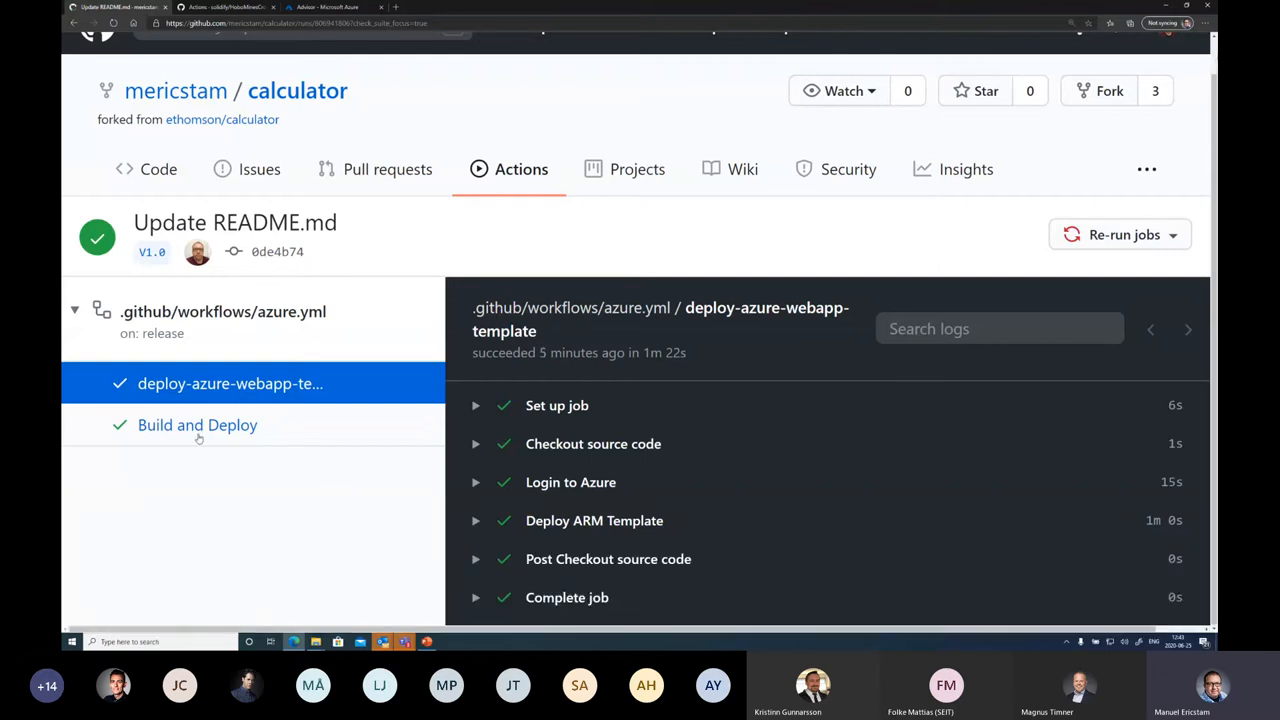
# View the Build and Deploy job log with the Deploy to Azure WebApp step expanded, showing the App Service URL.
pyautogui.click(196, 424)
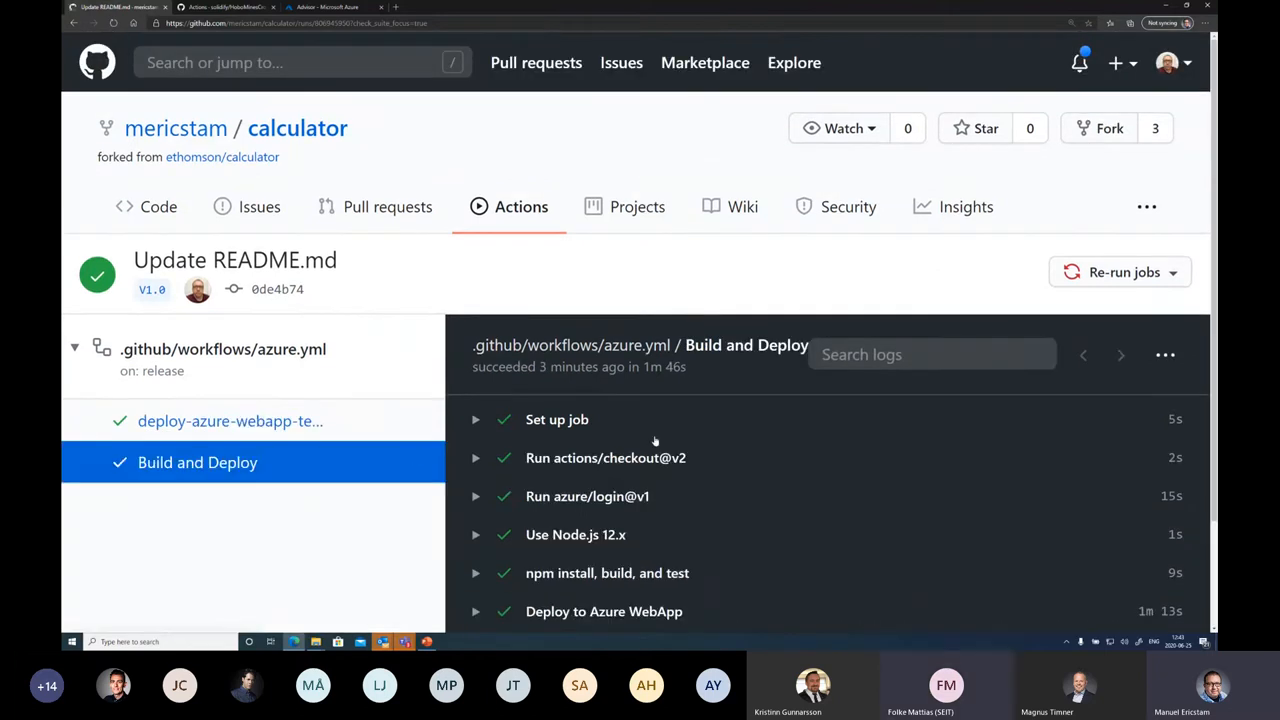
pyautogui.scroll(-3)
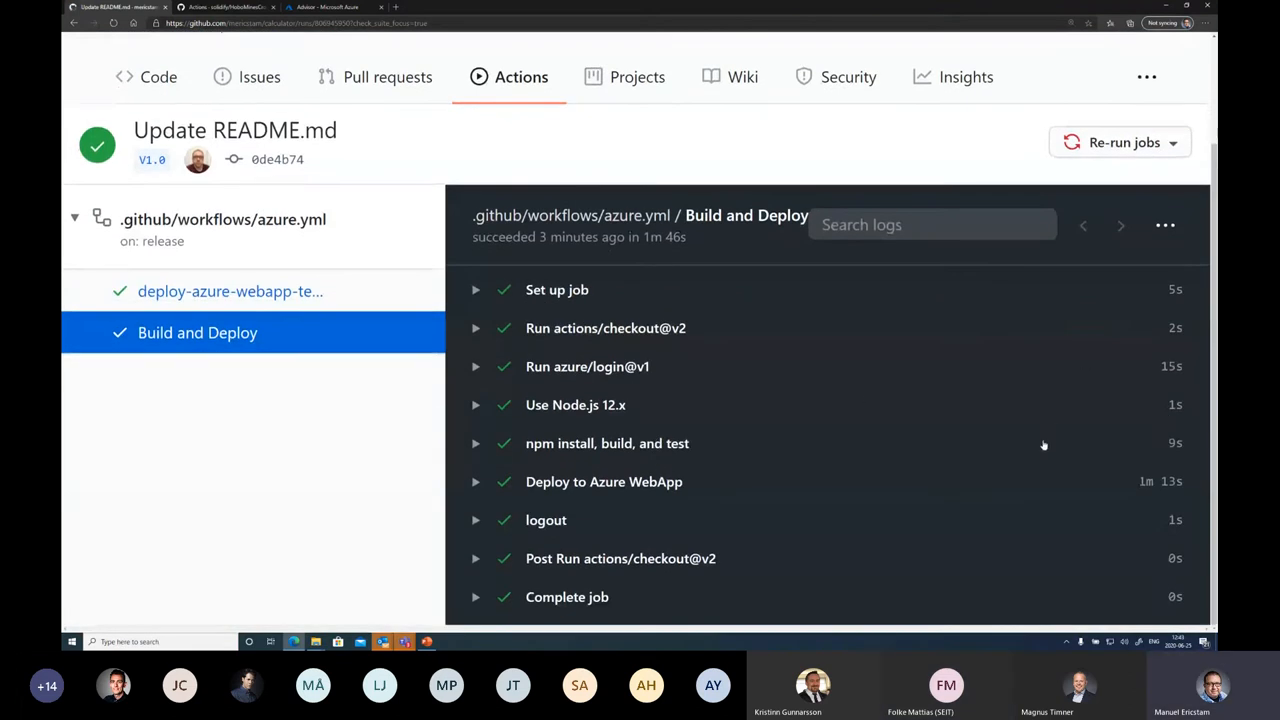
pyautogui.moveTo(610, 482)
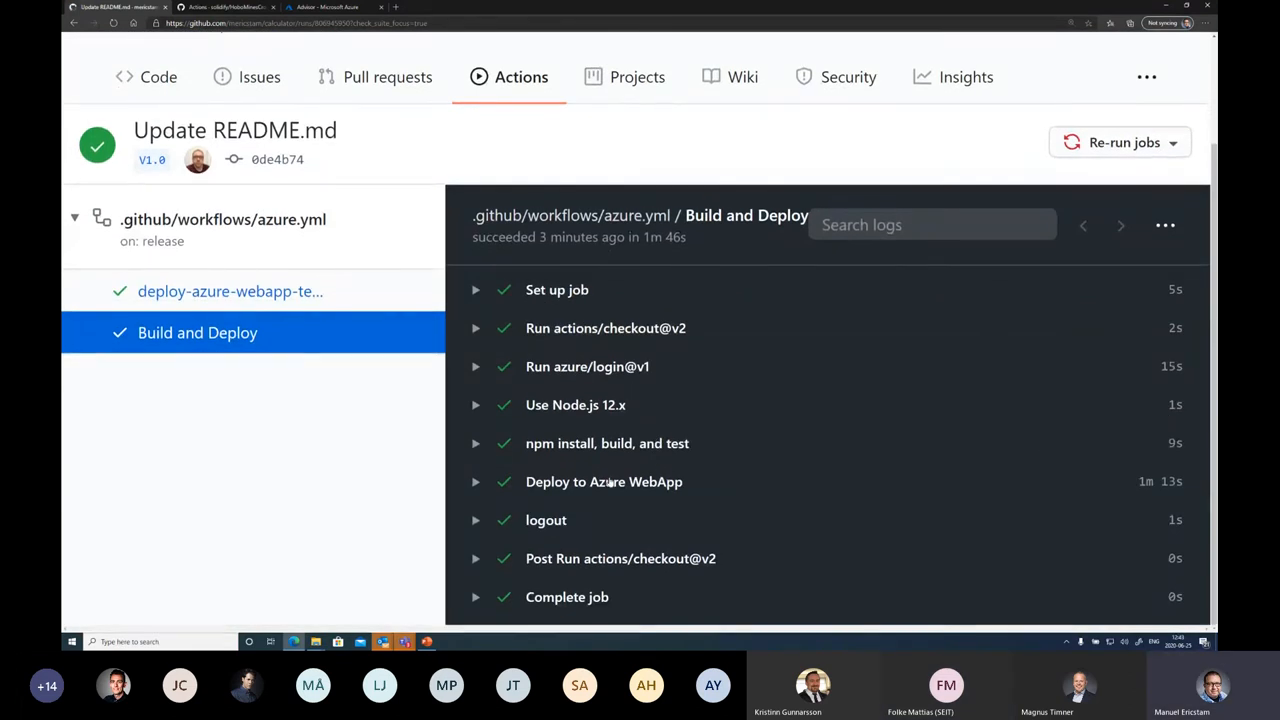
pyautogui.moveTo(532, 494)
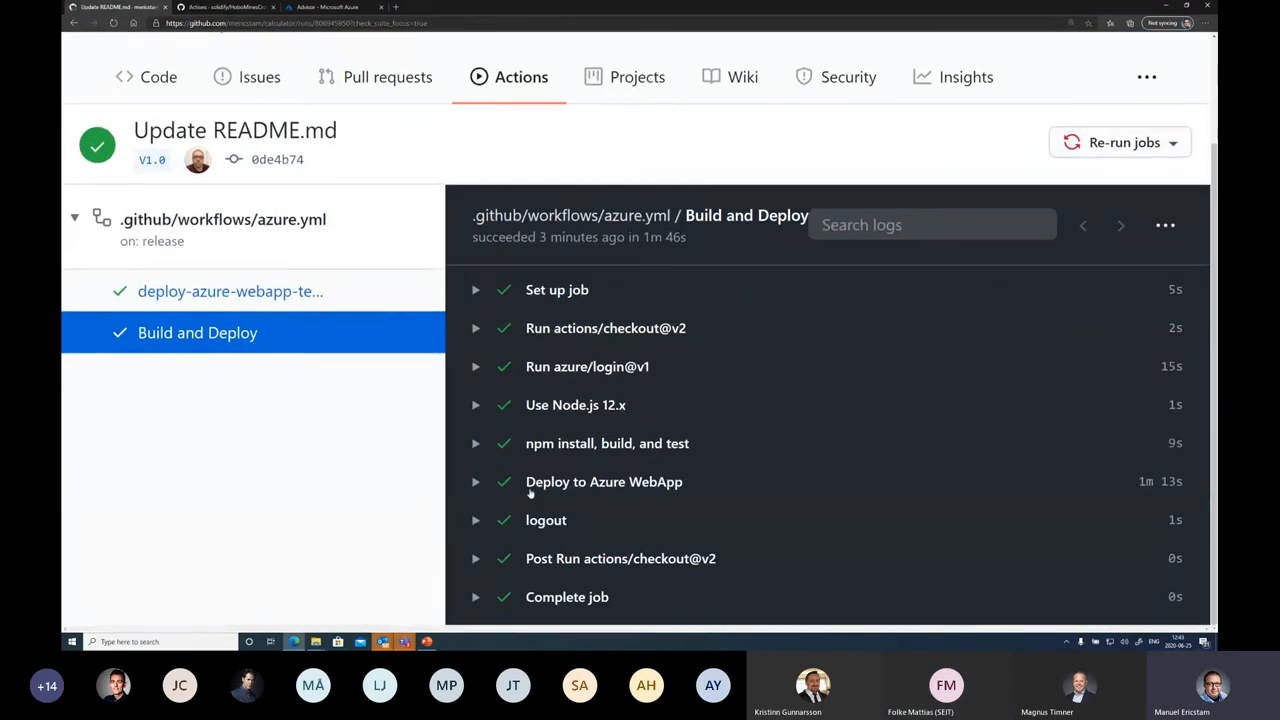
pyautogui.click(476, 480)
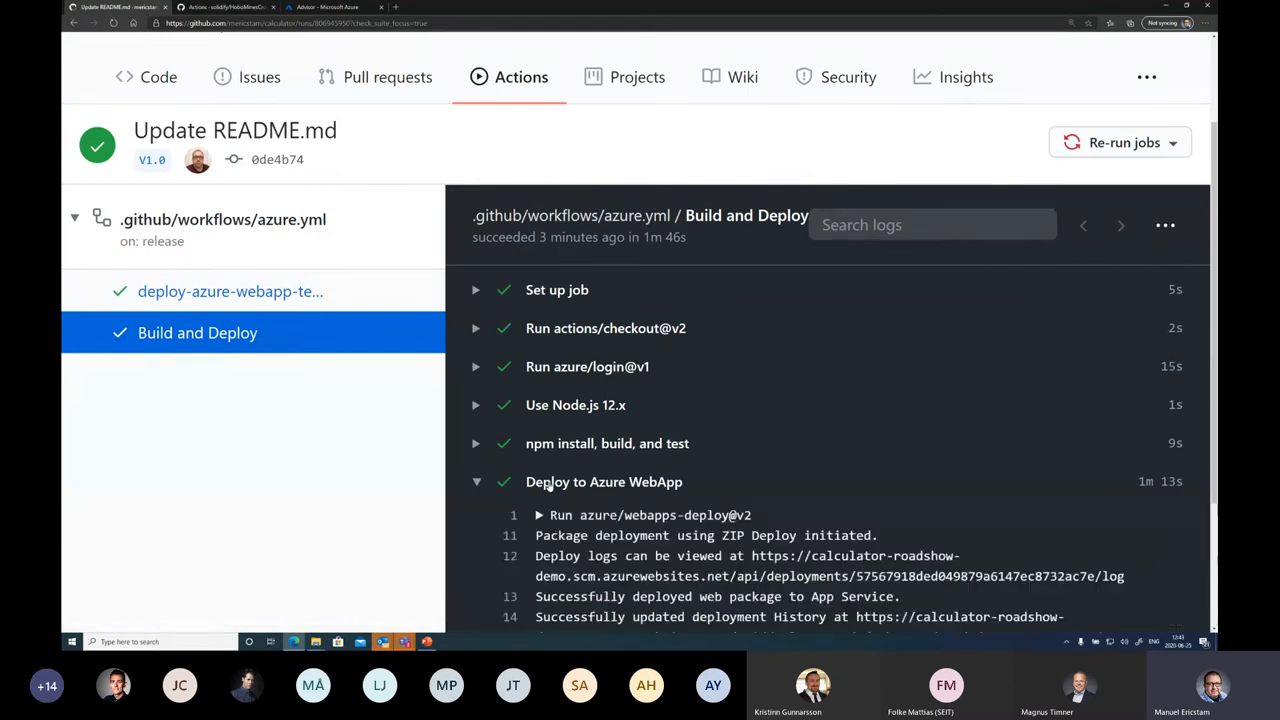
pyautogui.moveTo(700, 494)
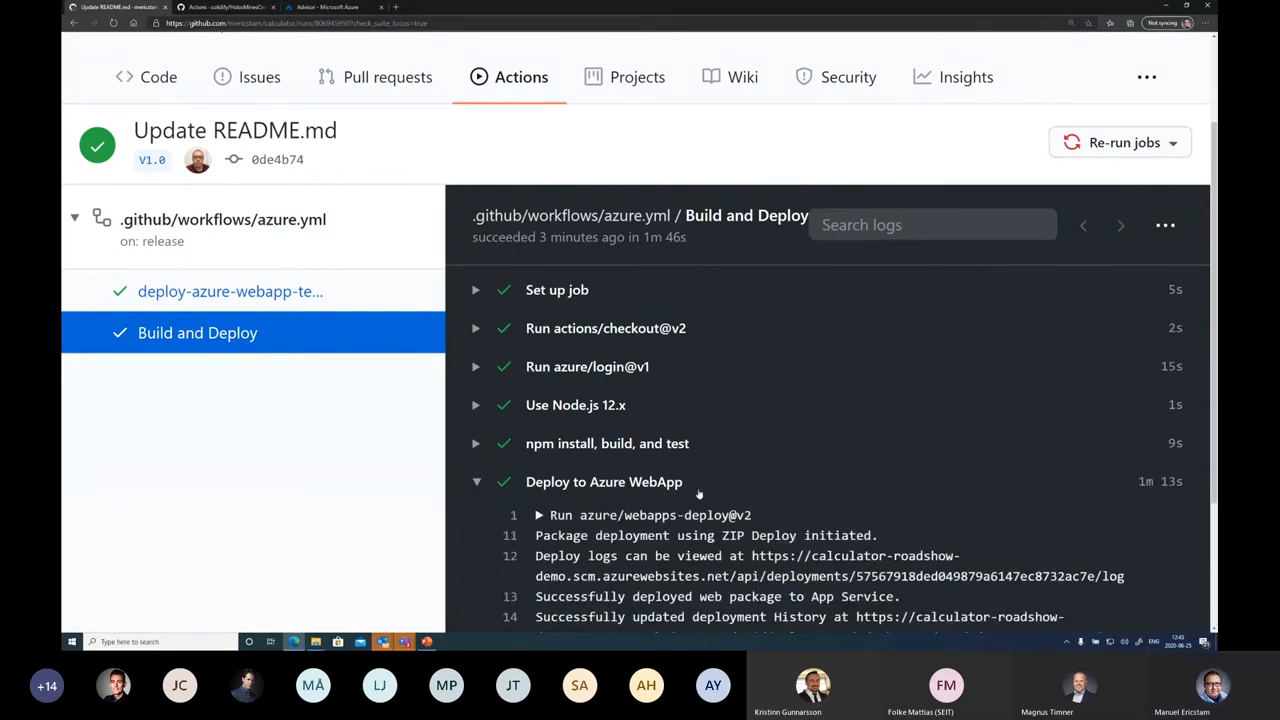
pyautogui.scroll(-3)
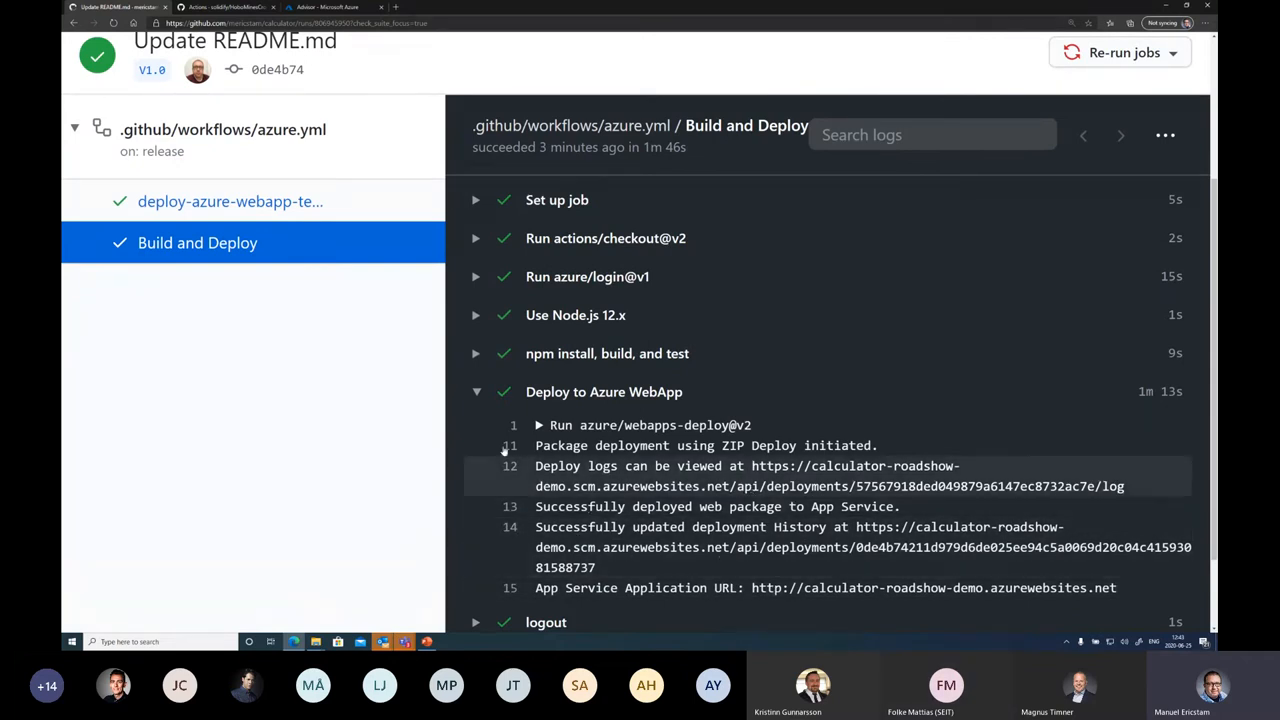
pyautogui.scroll(3)
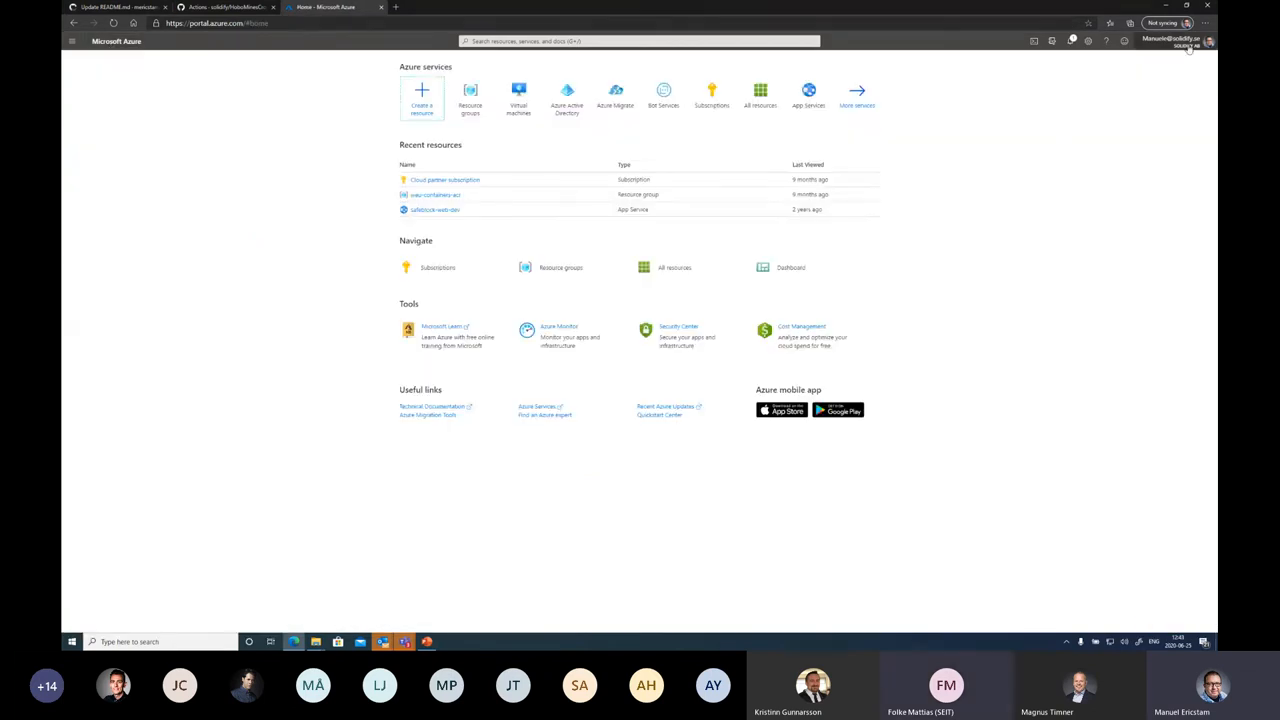
# Switch to the other listed Azure account from the avatar menu, reaching the password sign-in page.
pyautogui.click(1184, 42)
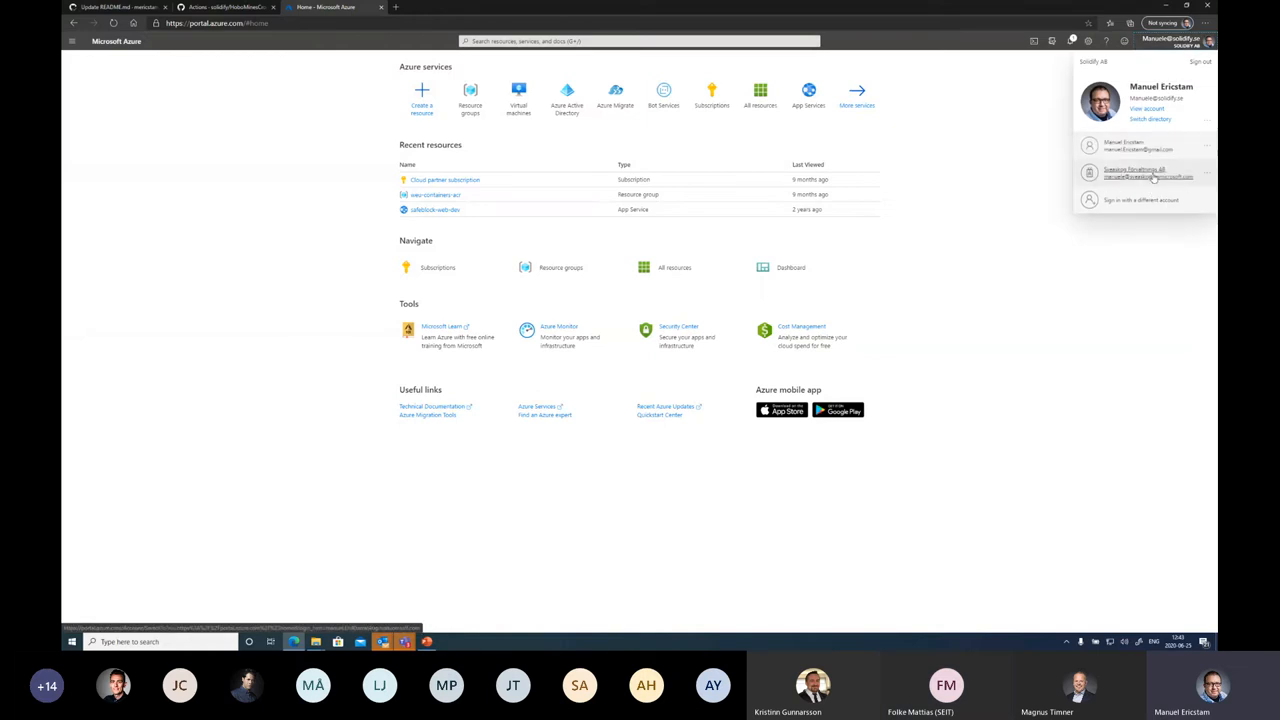
pyautogui.click(1140, 172)
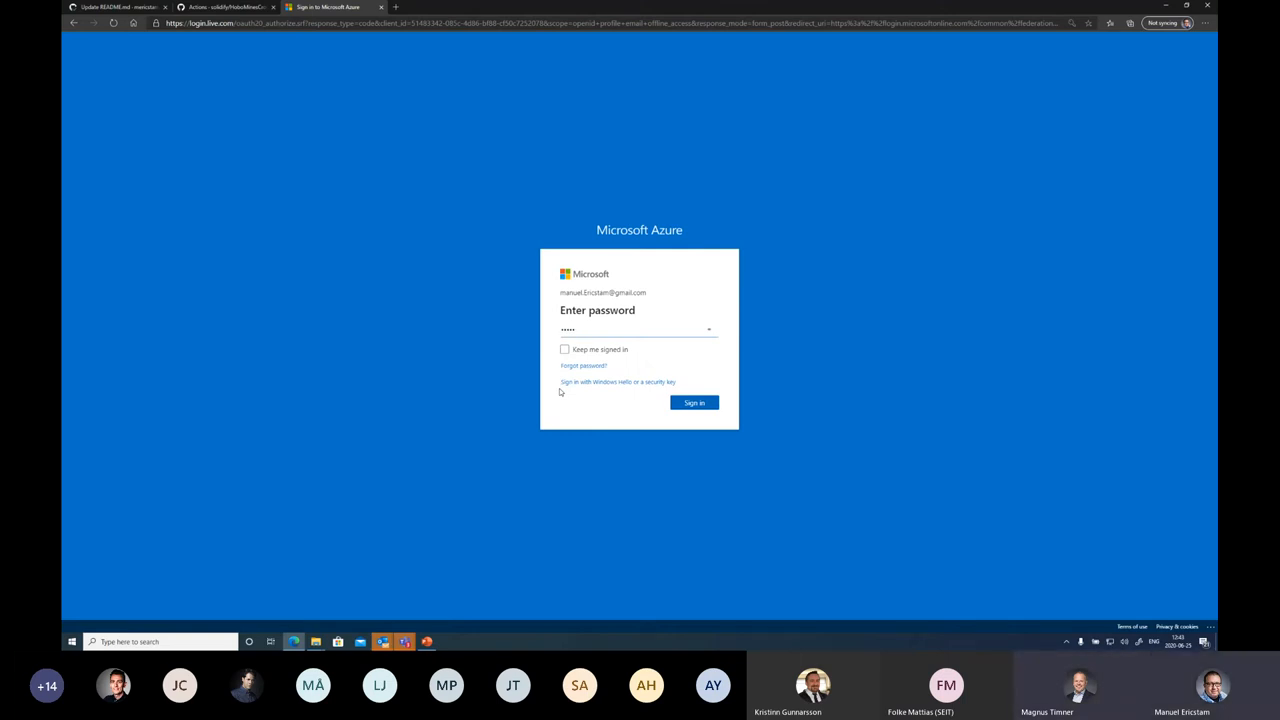
# Enter the account password and submit it, getting an incorrect-password error.
pyautogui.write('•')
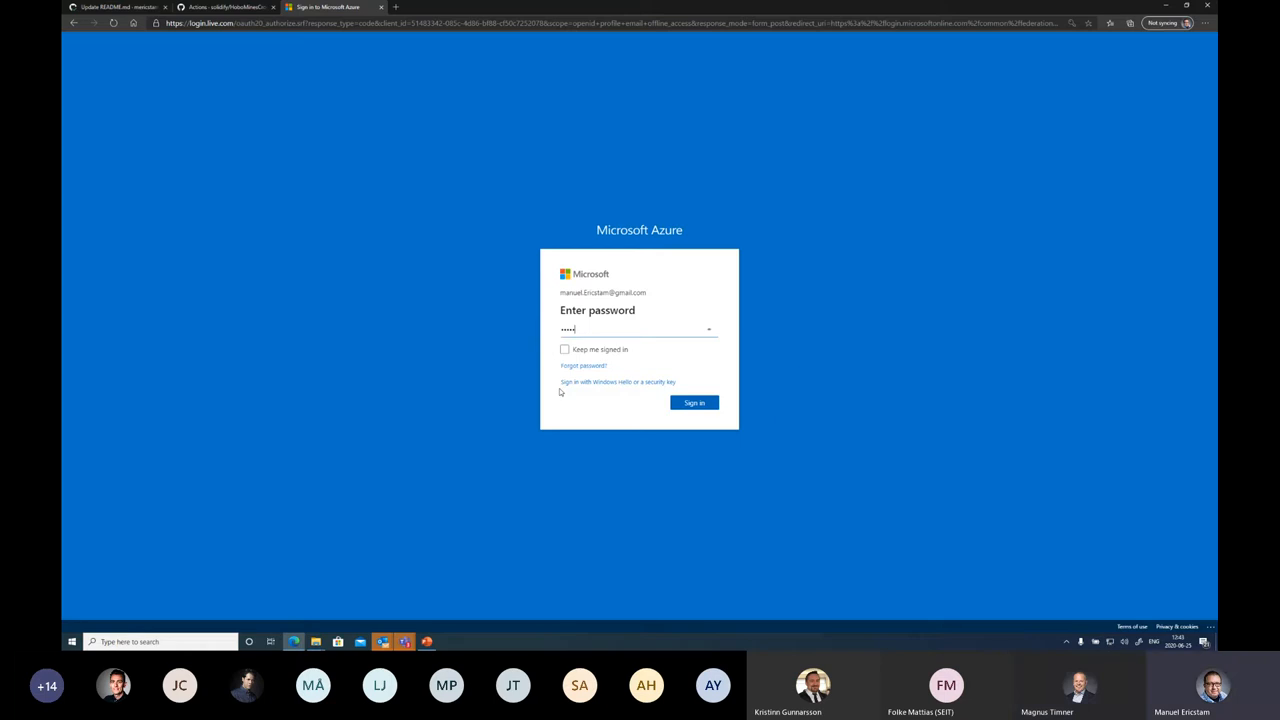
pyautogui.click(640, 328)
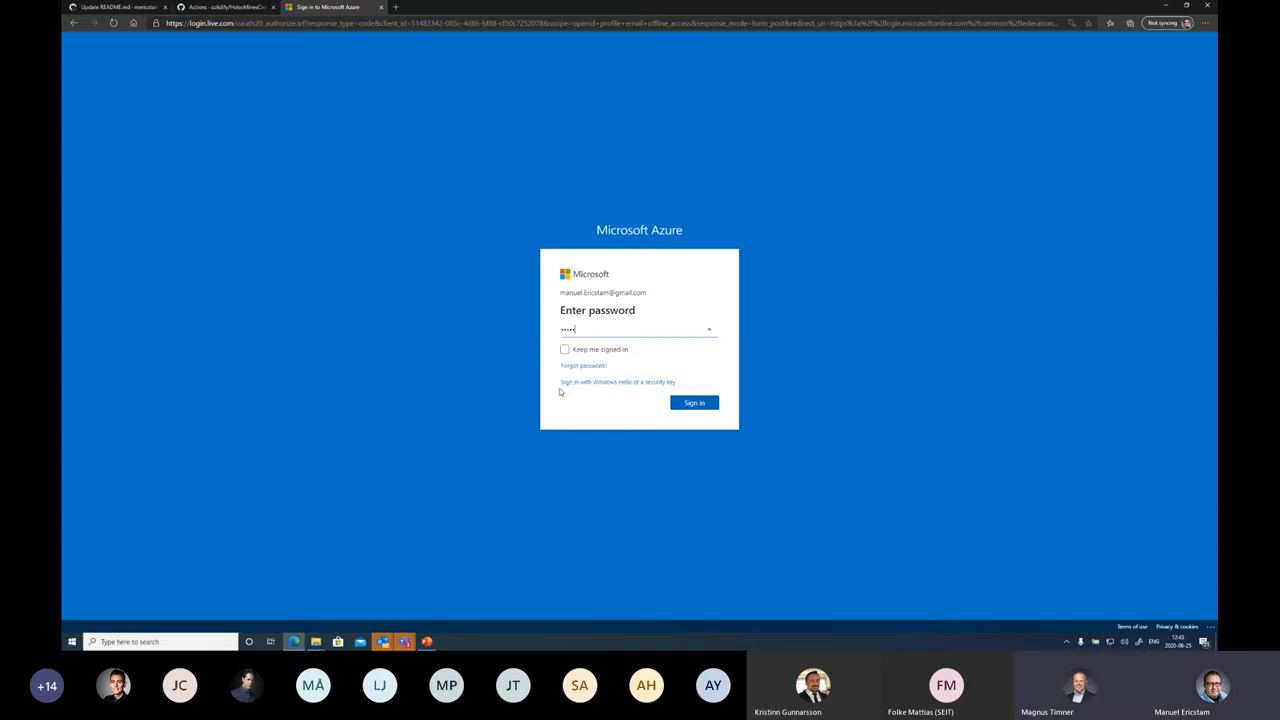
pyautogui.write('password')
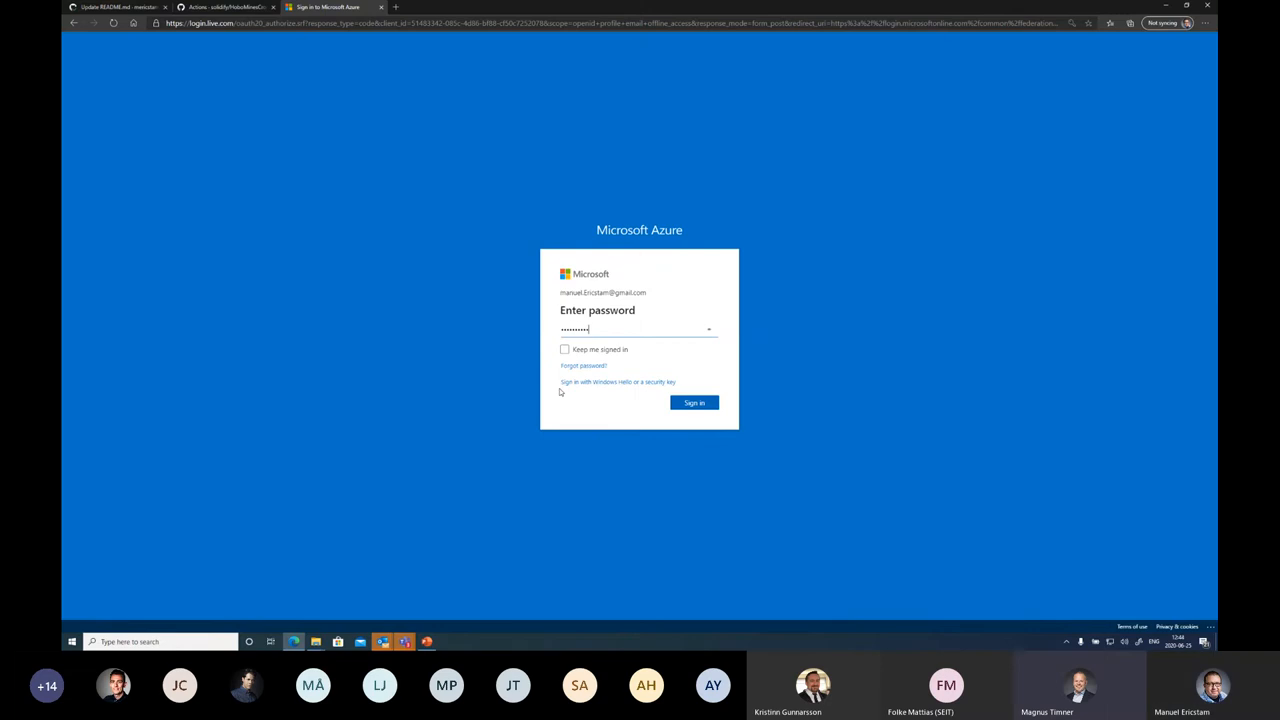
pyautogui.write('password')
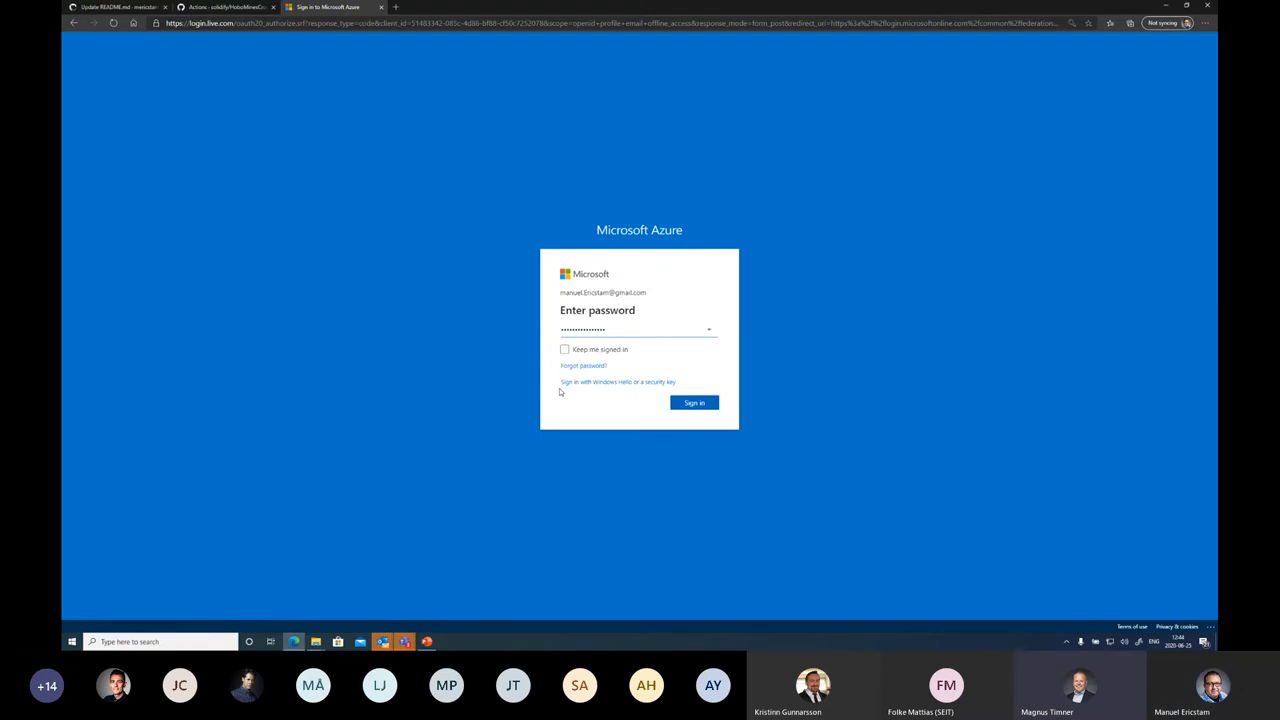
pyautogui.write('password')
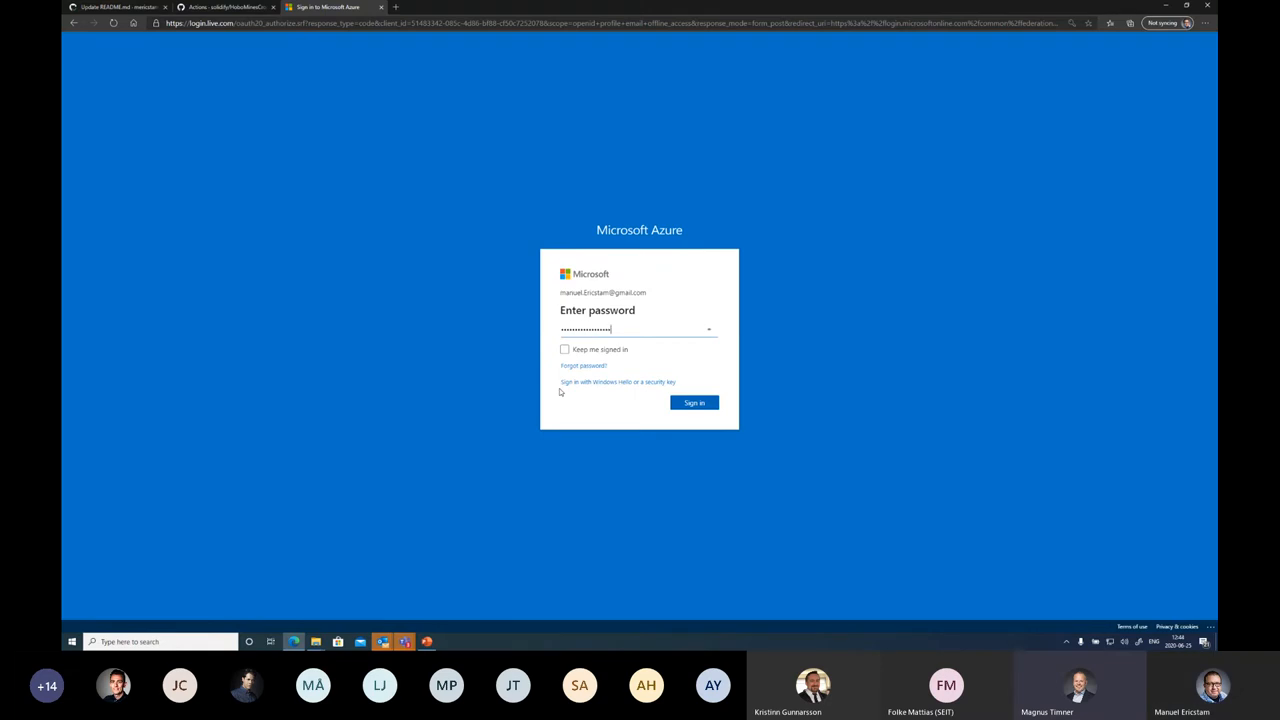
pyautogui.click(694, 402)
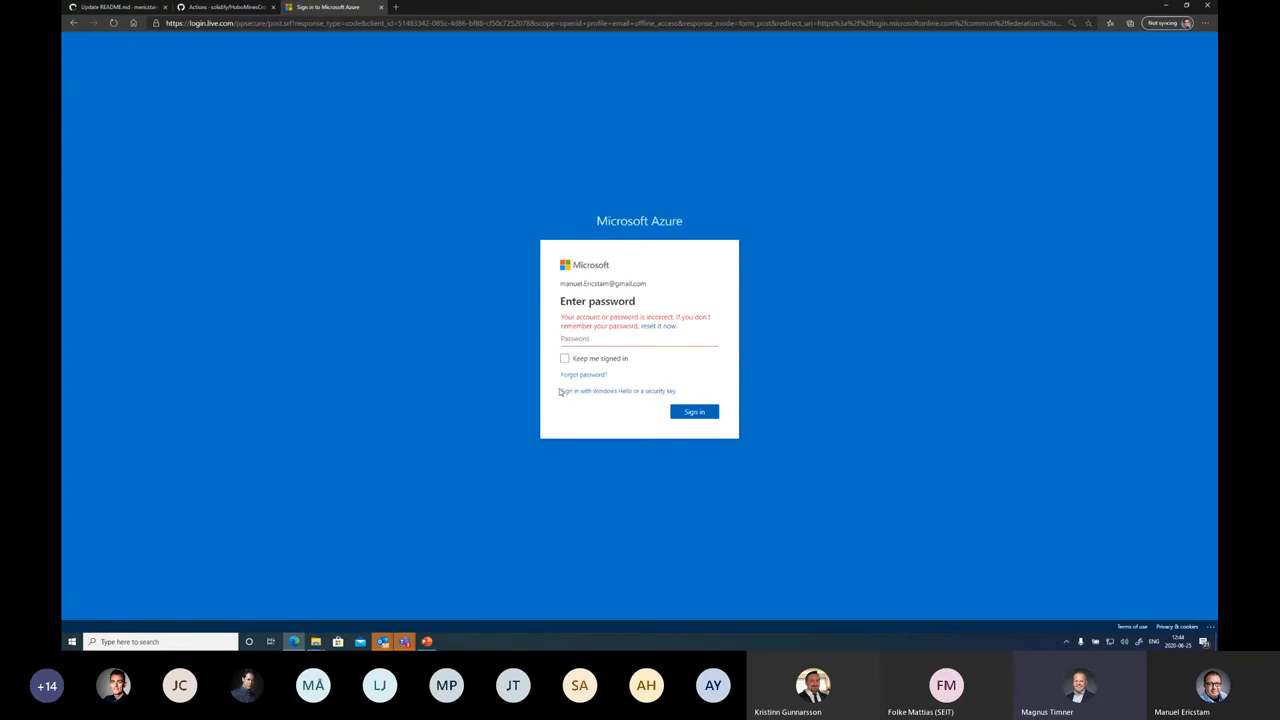
# Re-enter the password and sign in successfully to the Azure portal home.
pyautogui.write('password')
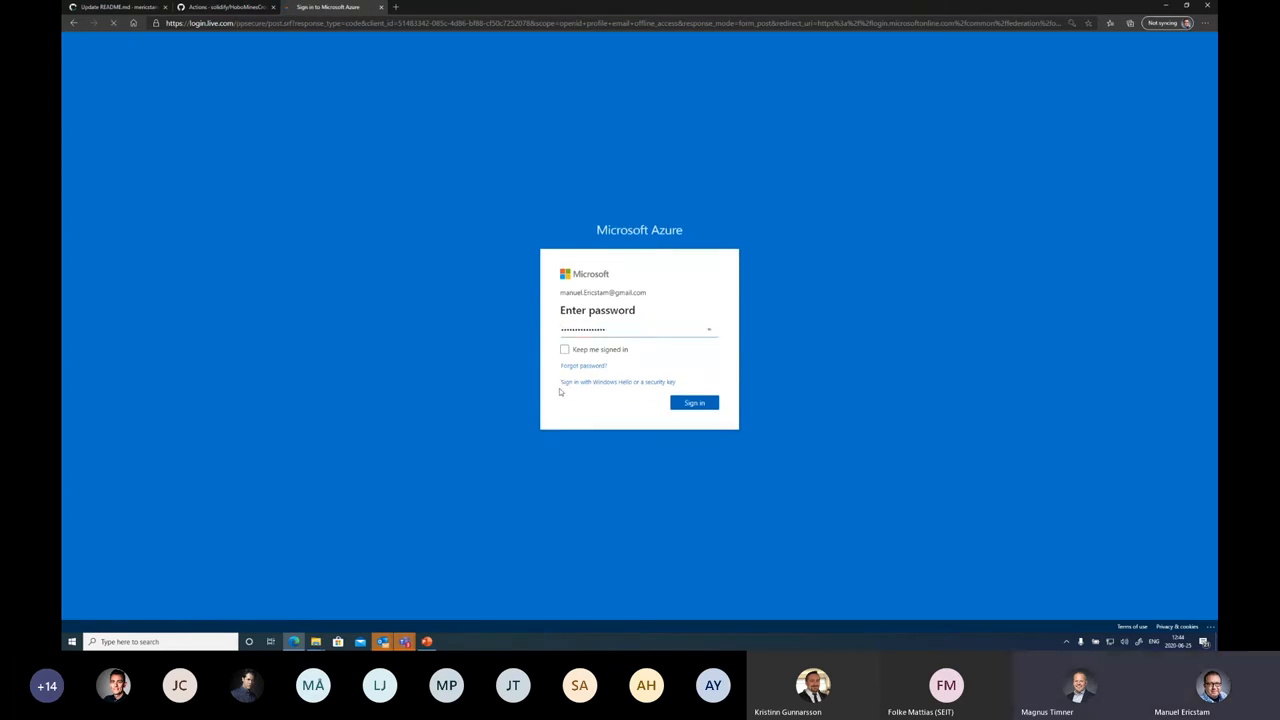
pyautogui.click(694, 402)
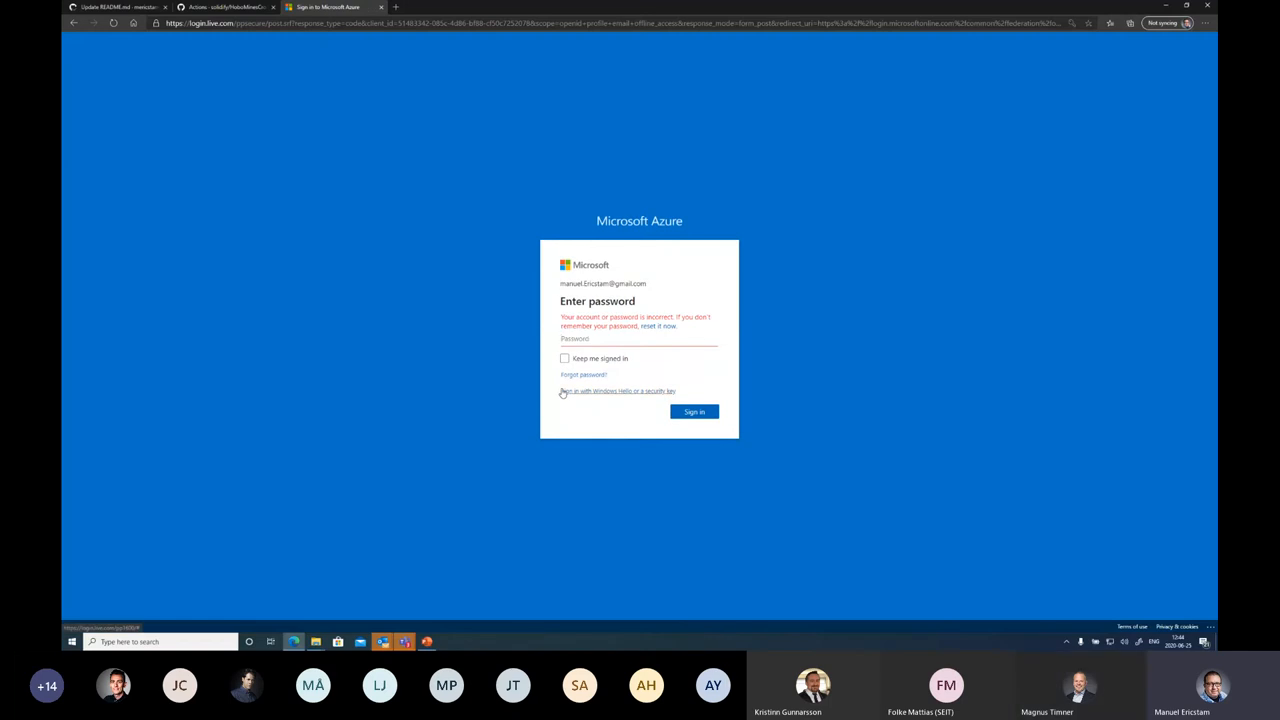
pyautogui.write('password')
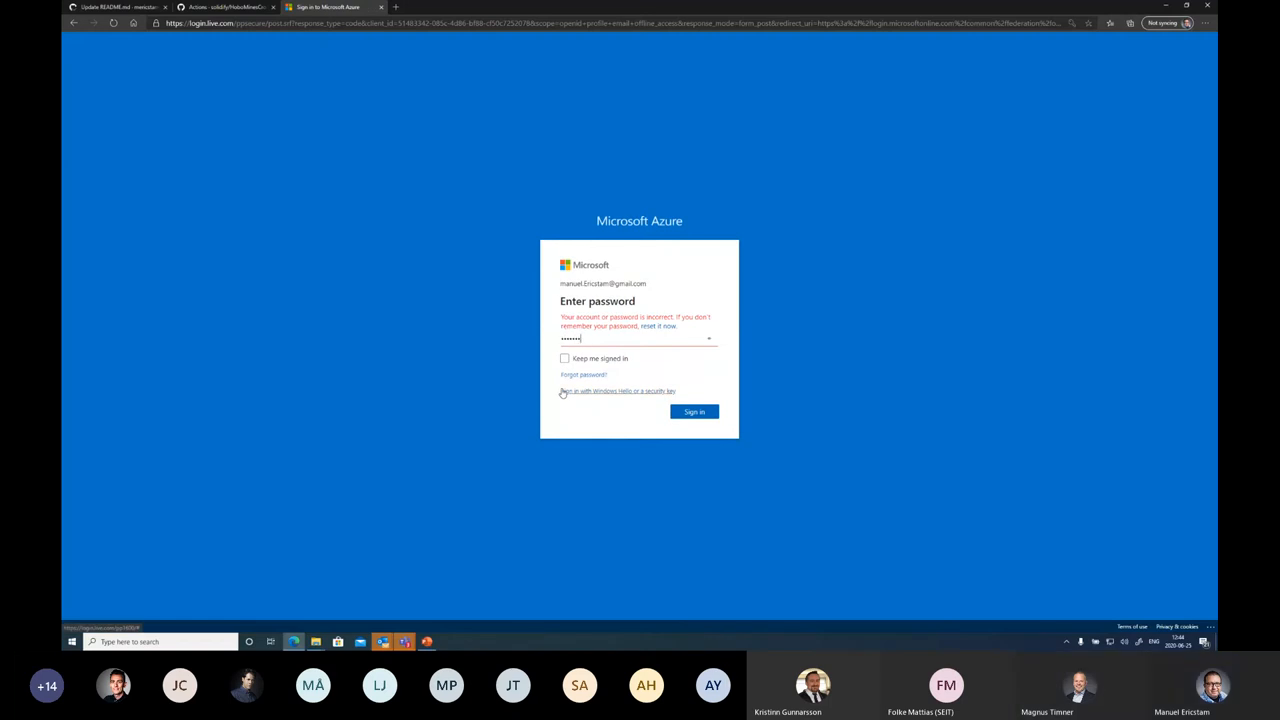
pyautogui.write('password')
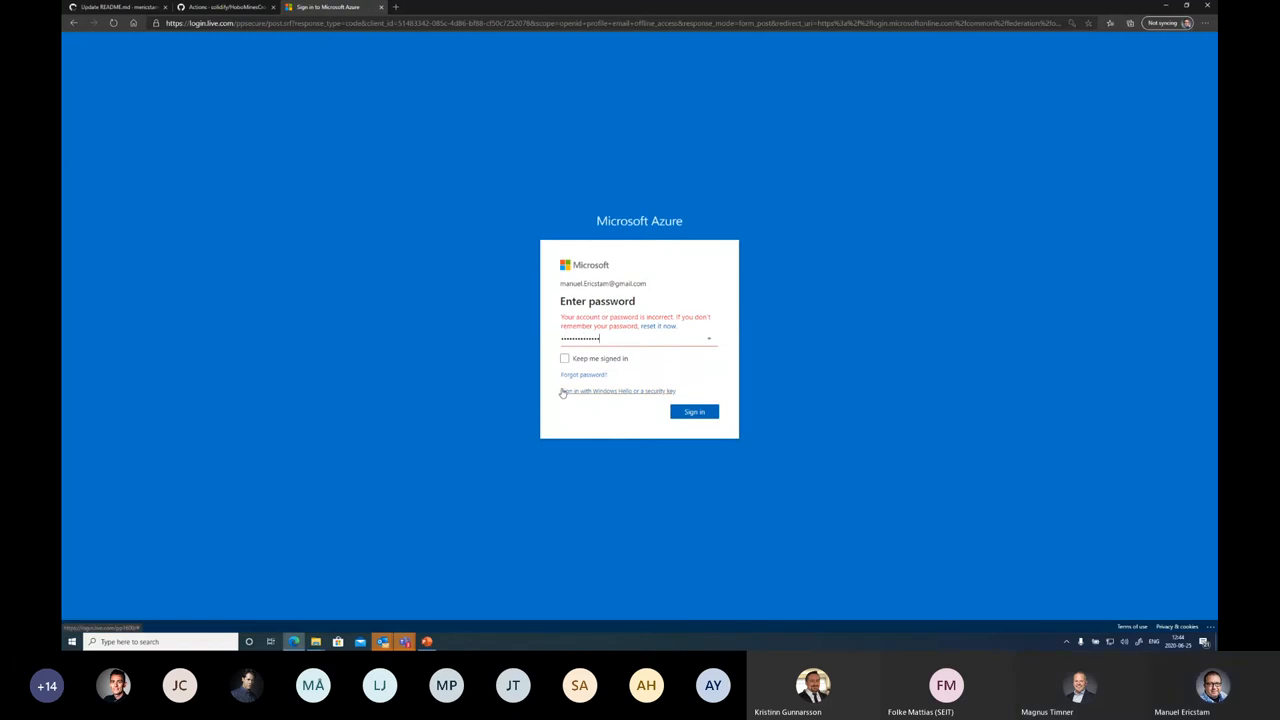
pyautogui.click(694, 412)
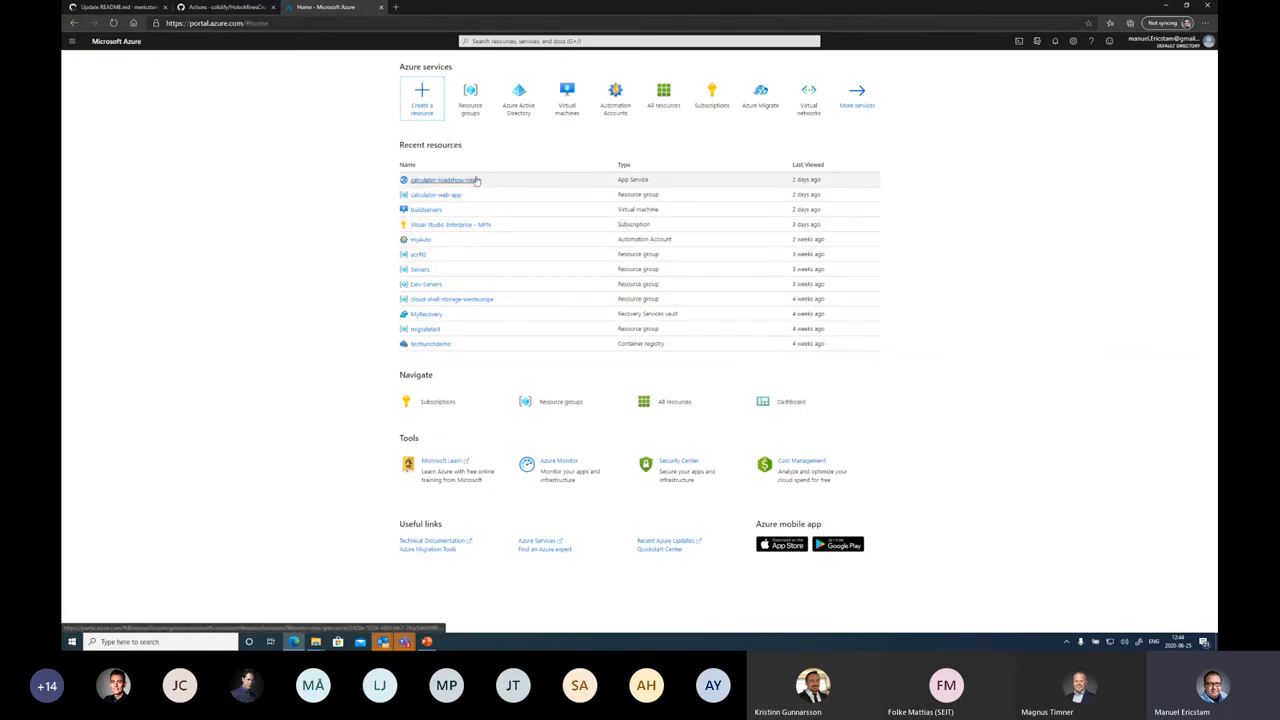
# View the deployed Calculator.js app from calculator-roadshow-demo and return to its App Service overview.
pyautogui.click(444, 180)
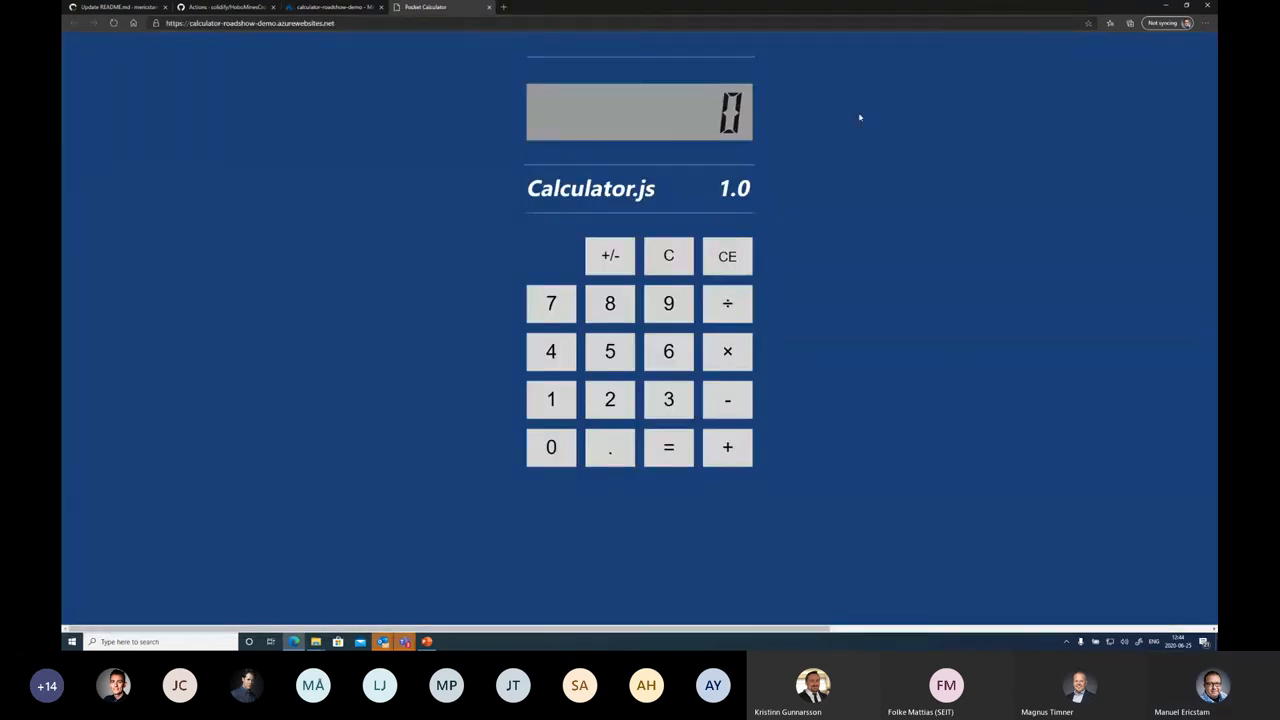
pyautogui.moveTo(656, 244)
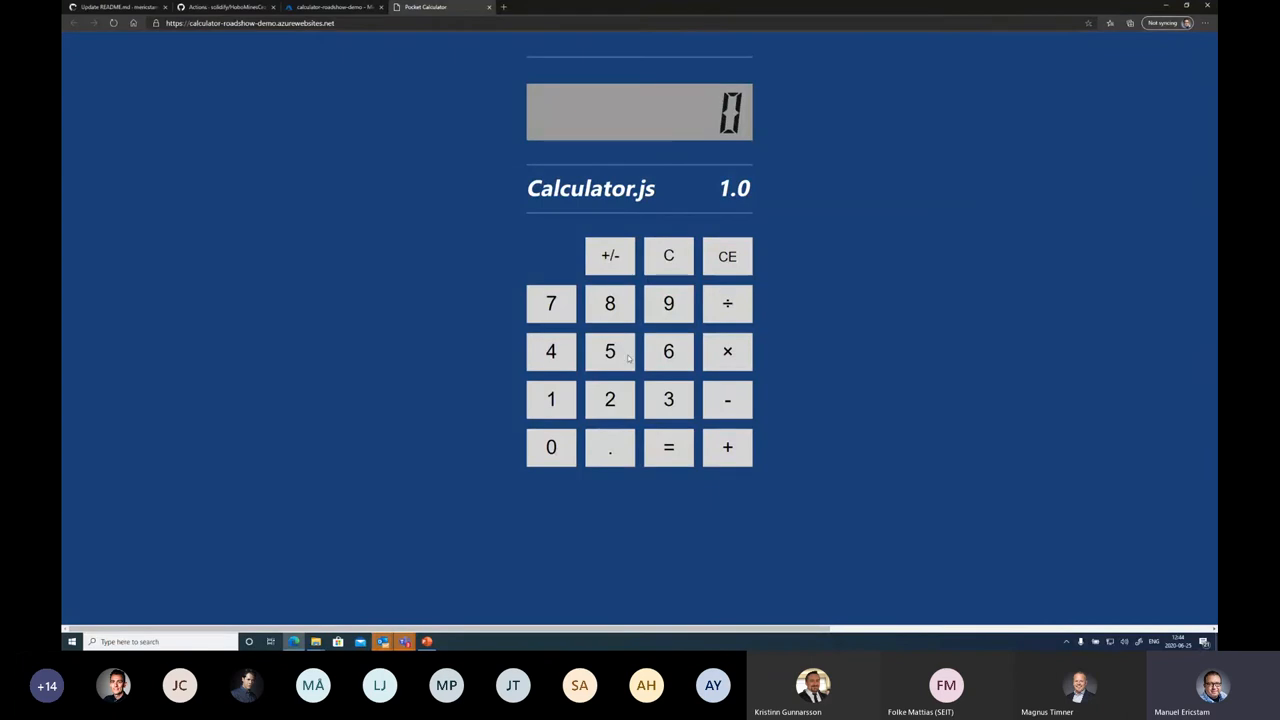
pyautogui.moveTo(610, 312)
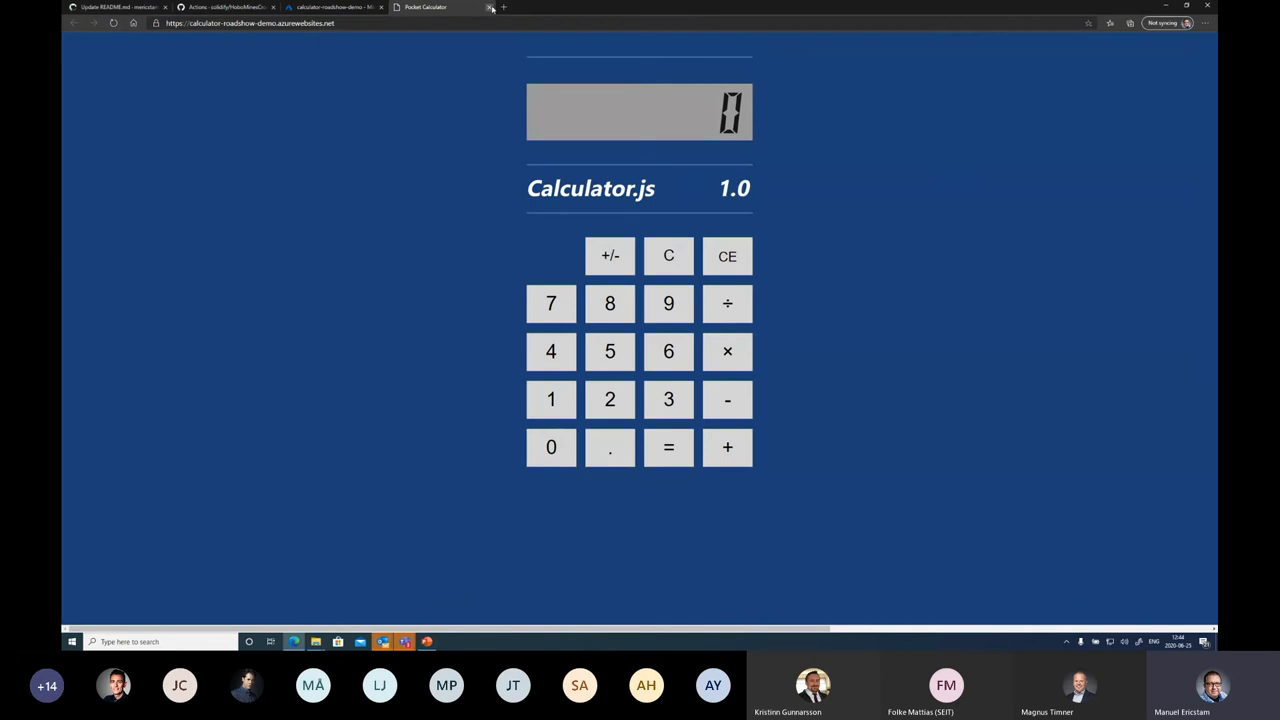
pyautogui.click(488, 8)
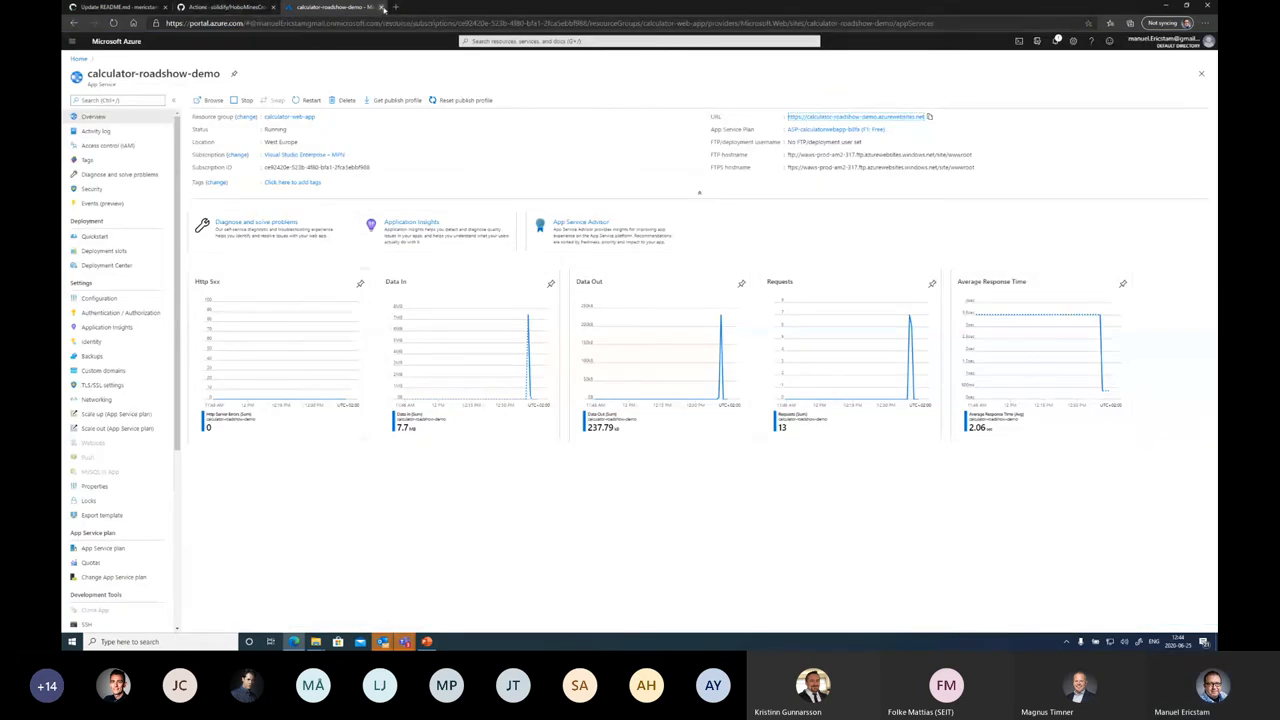
# Go from HoboMinesCrossPlatform's Actions workflow runs to its code page on master.
pyautogui.click(230, 8)
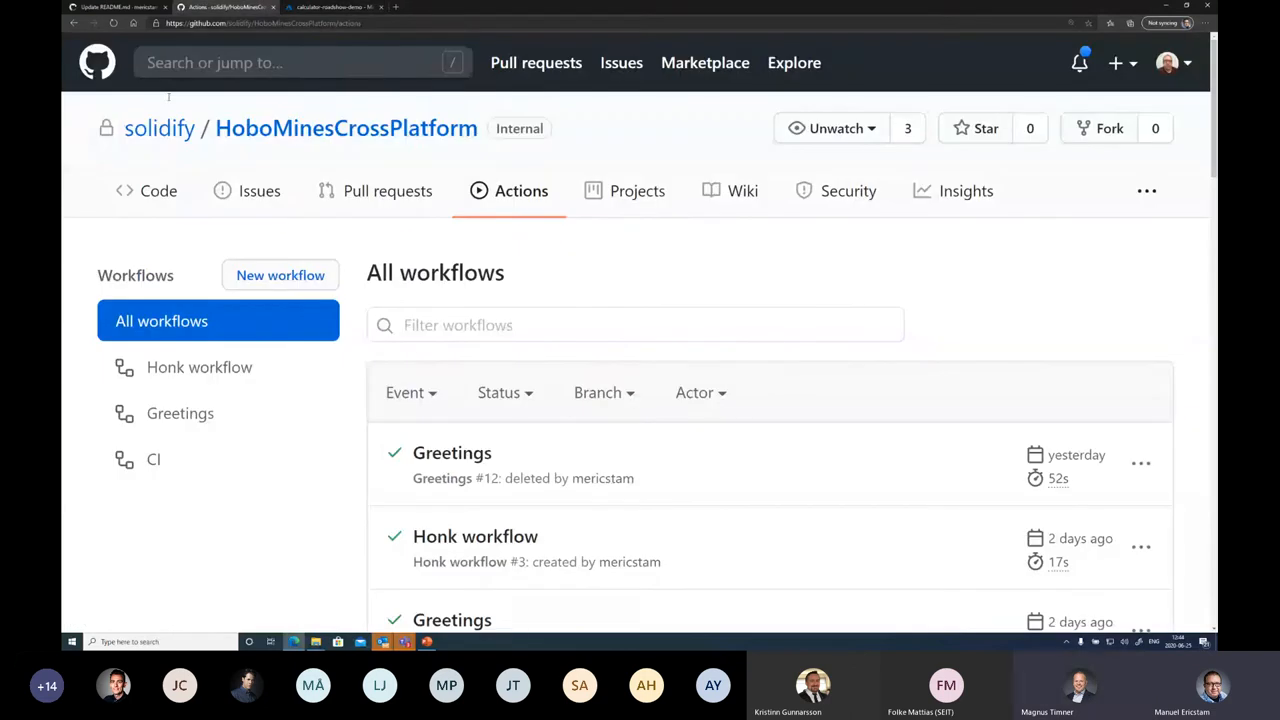
pyautogui.moveTo(410, 356)
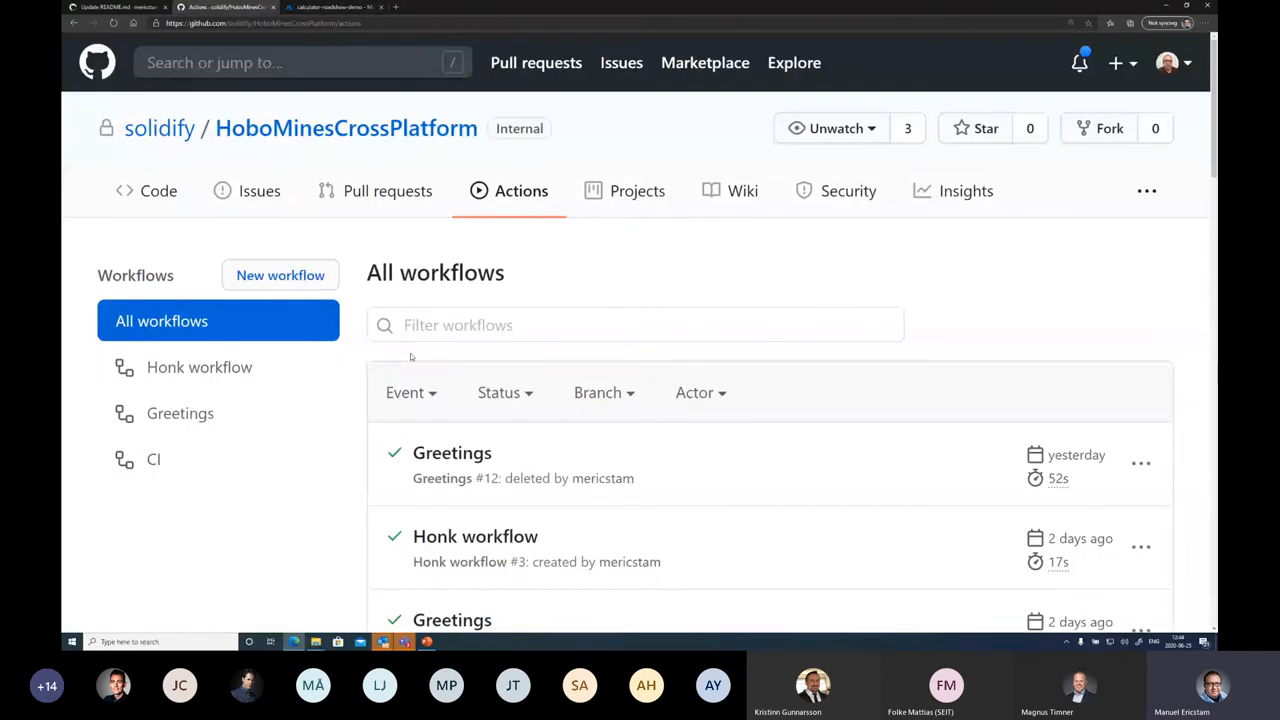
pyautogui.moveTo(200, 368)
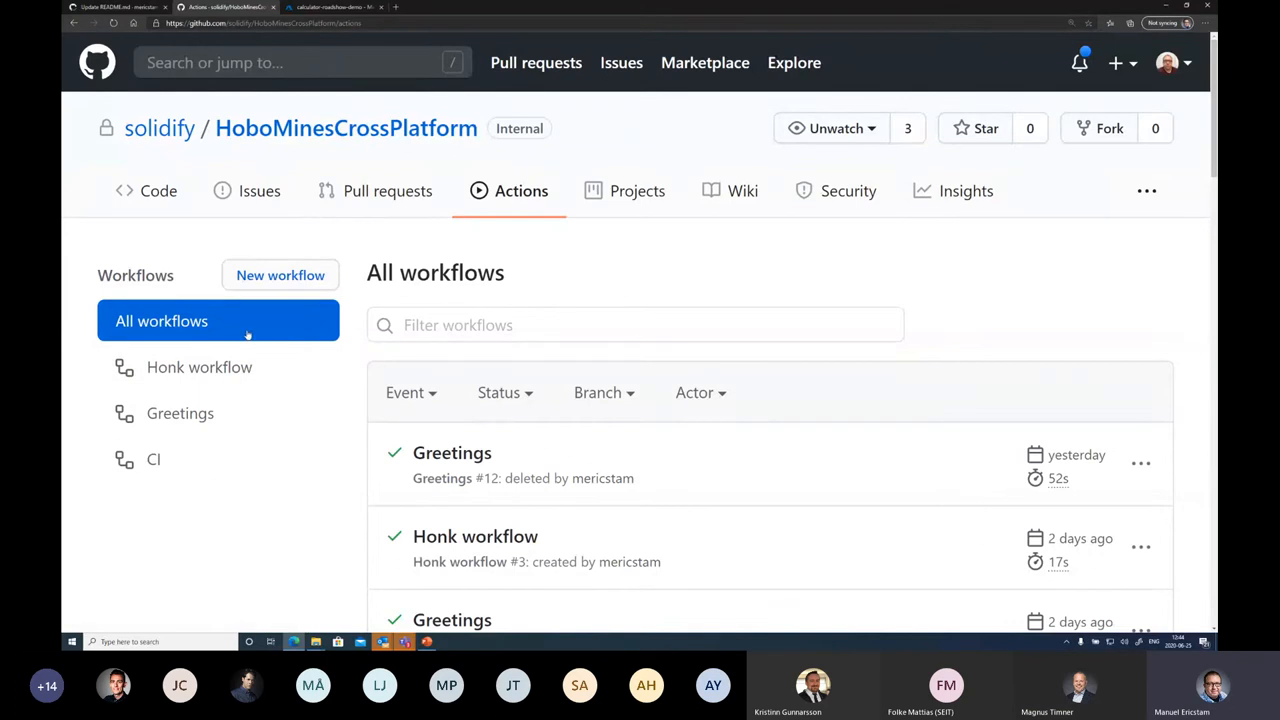
pyautogui.moveTo(344, 128)
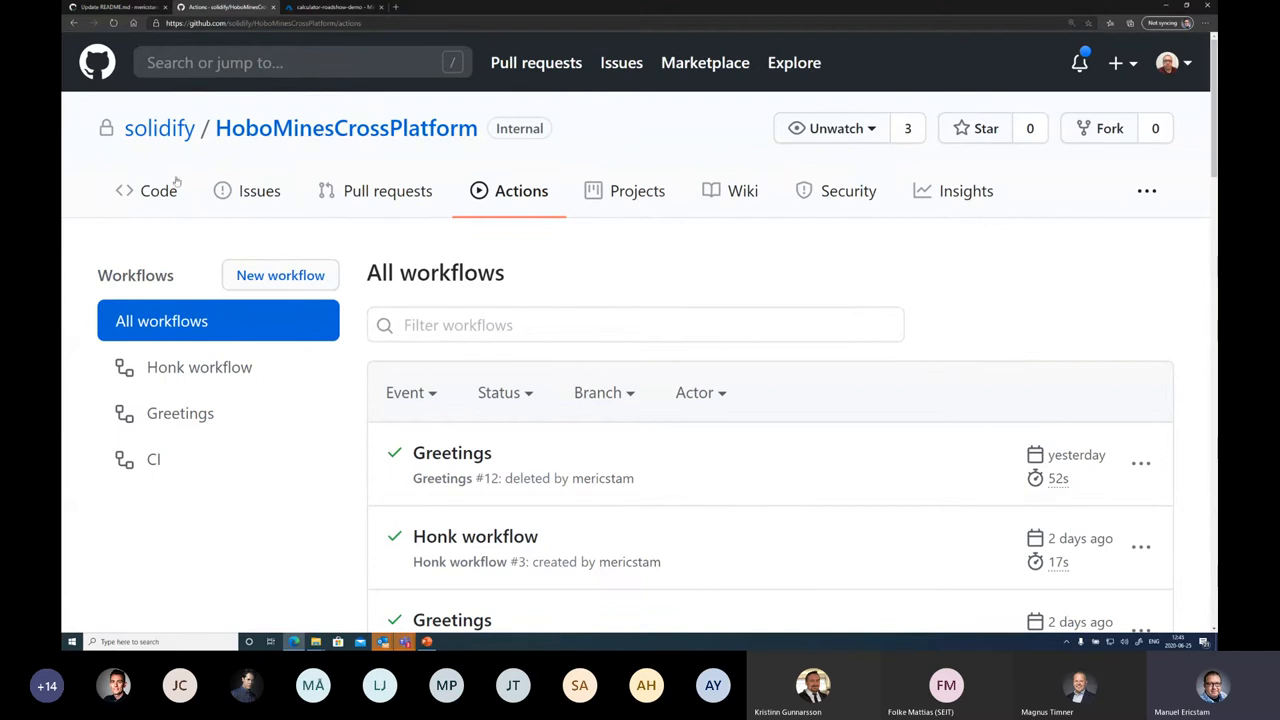
pyautogui.click(158, 190)
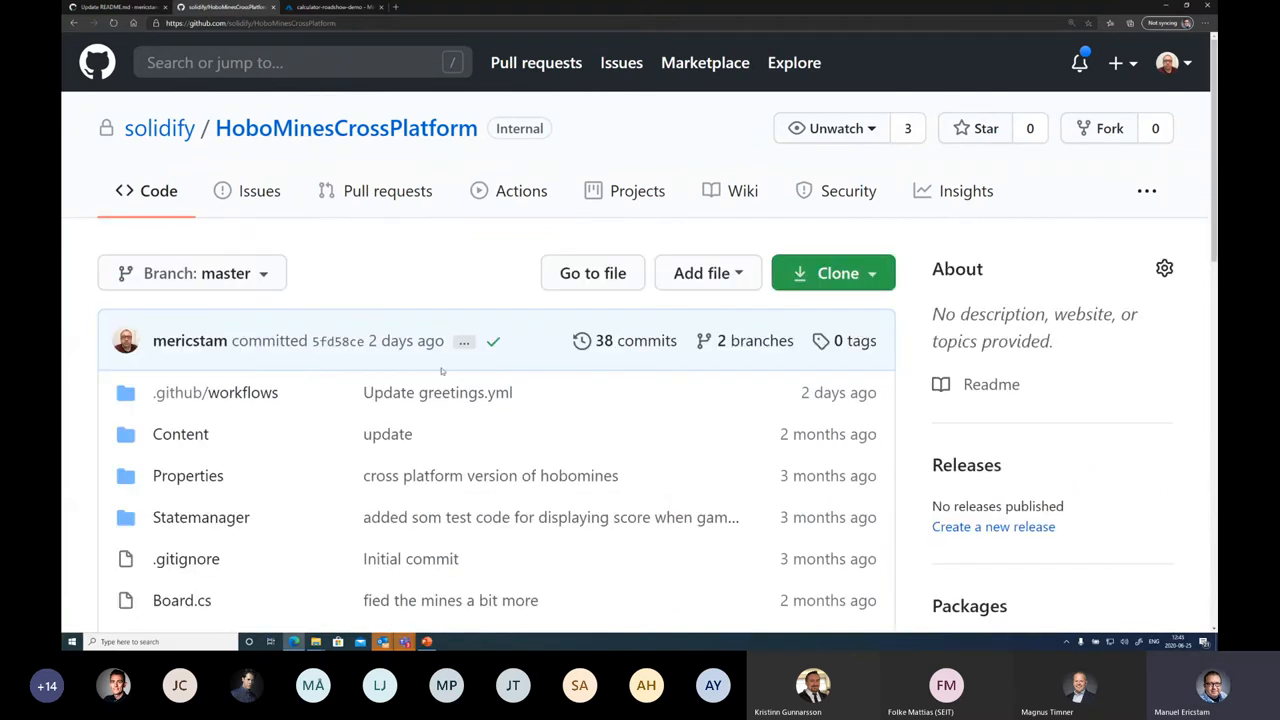
# Browse the file list and open main.yml from the .github/workflows folder.
pyautogui.scroll(-3)
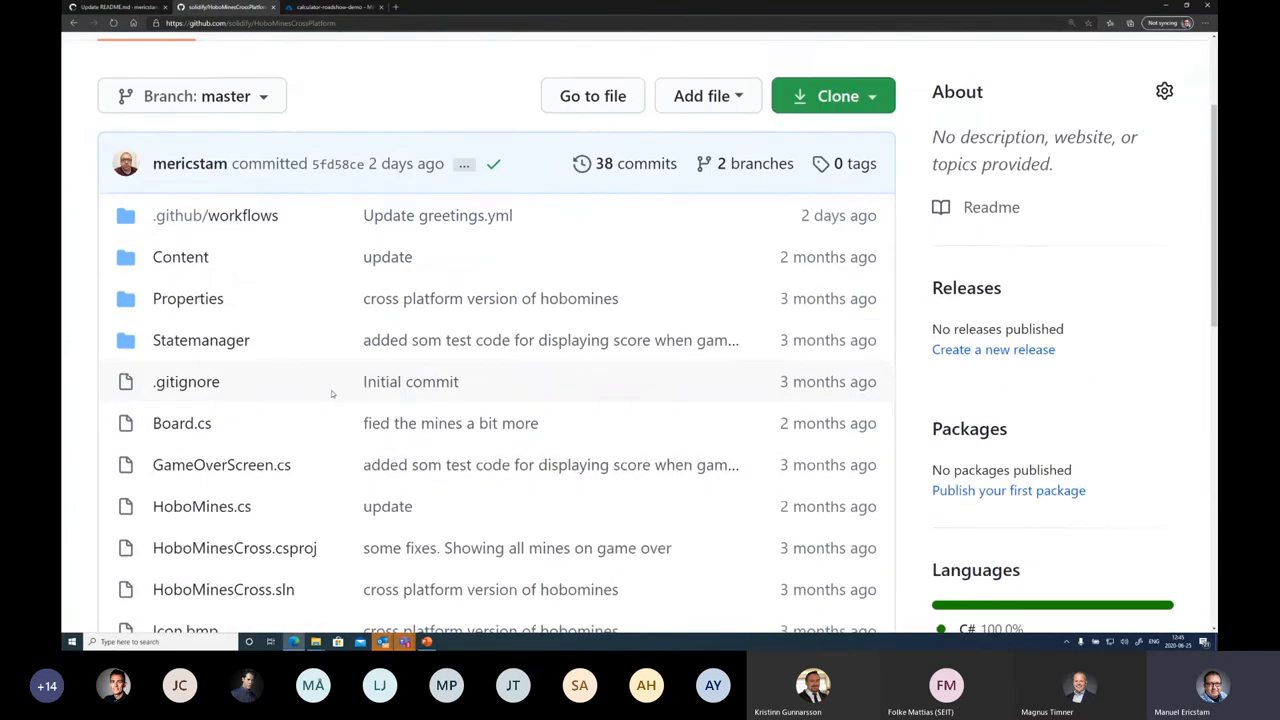
pyautogui.scroll(-3)
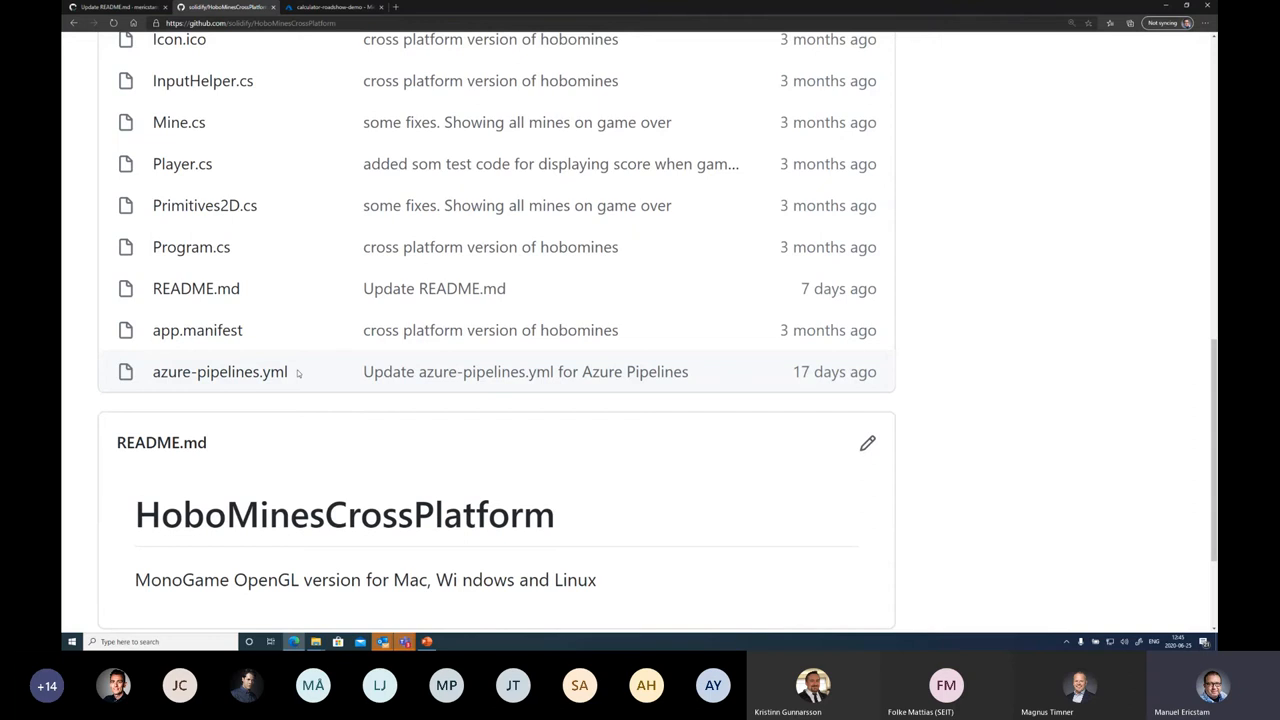
pyautogui.moveTo(196, 330)
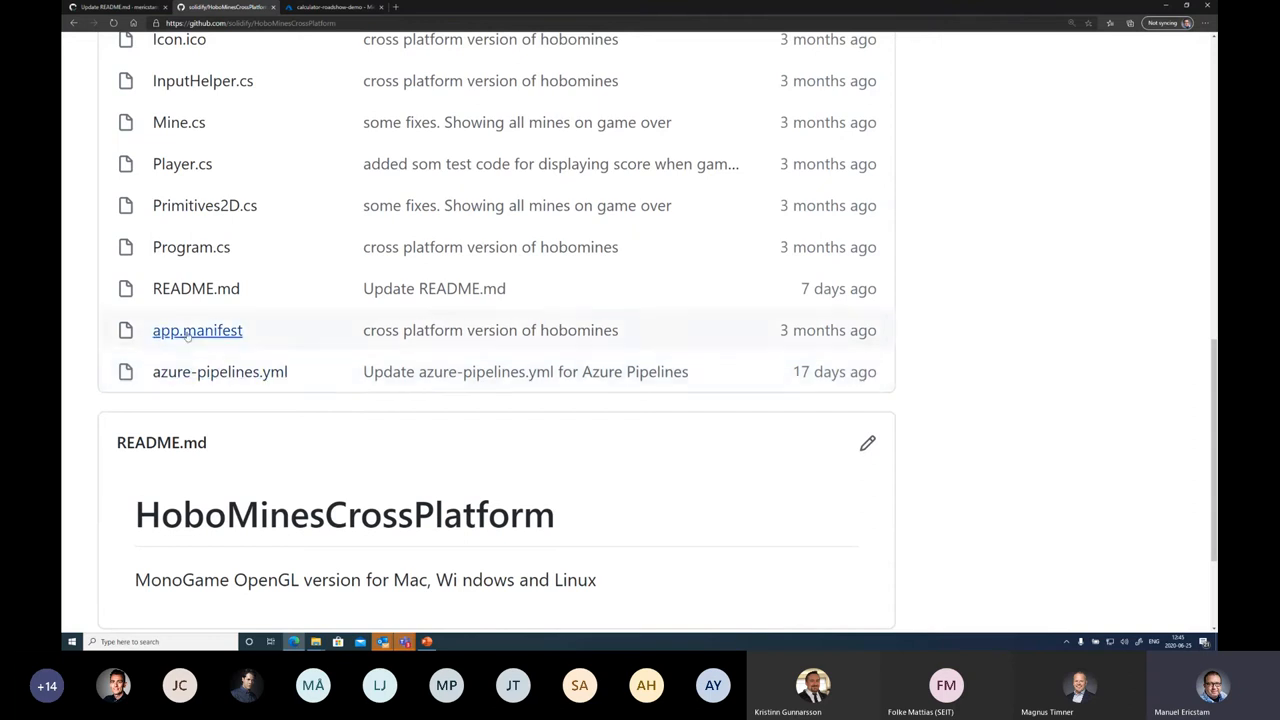
pyautogui.moveTo(220, 370)
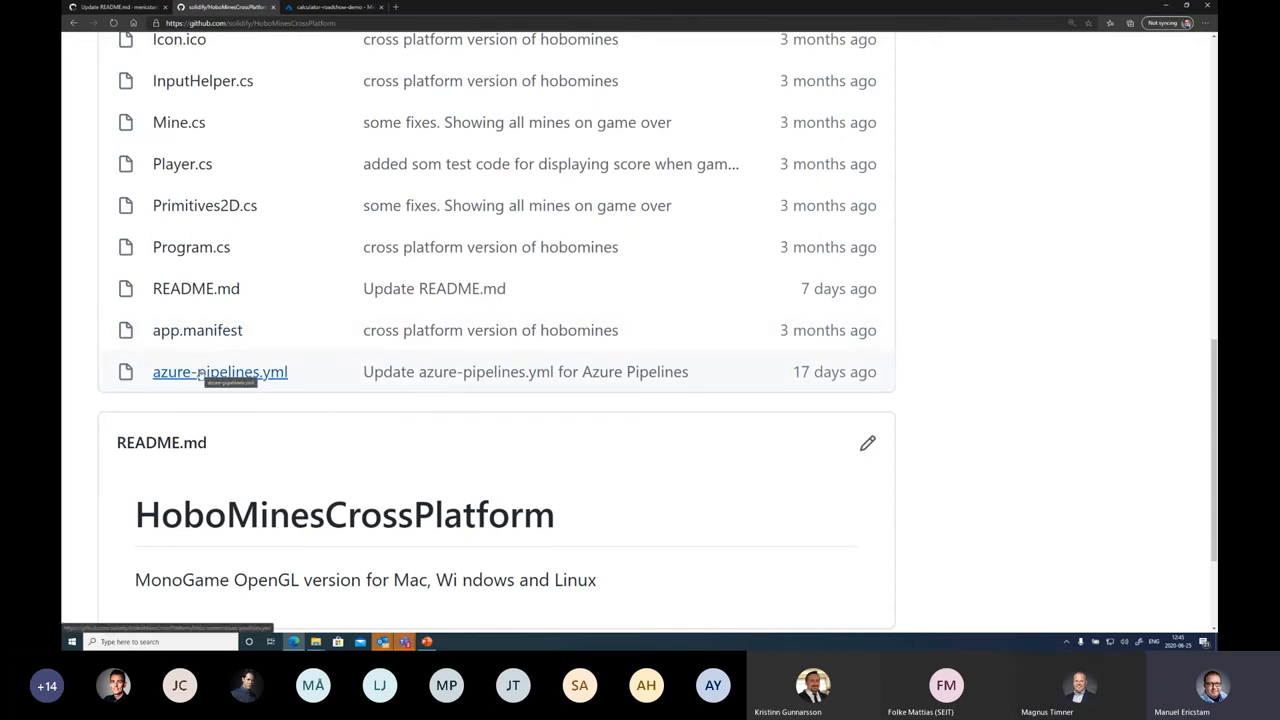
pyautogui.moveTo(268, 396)
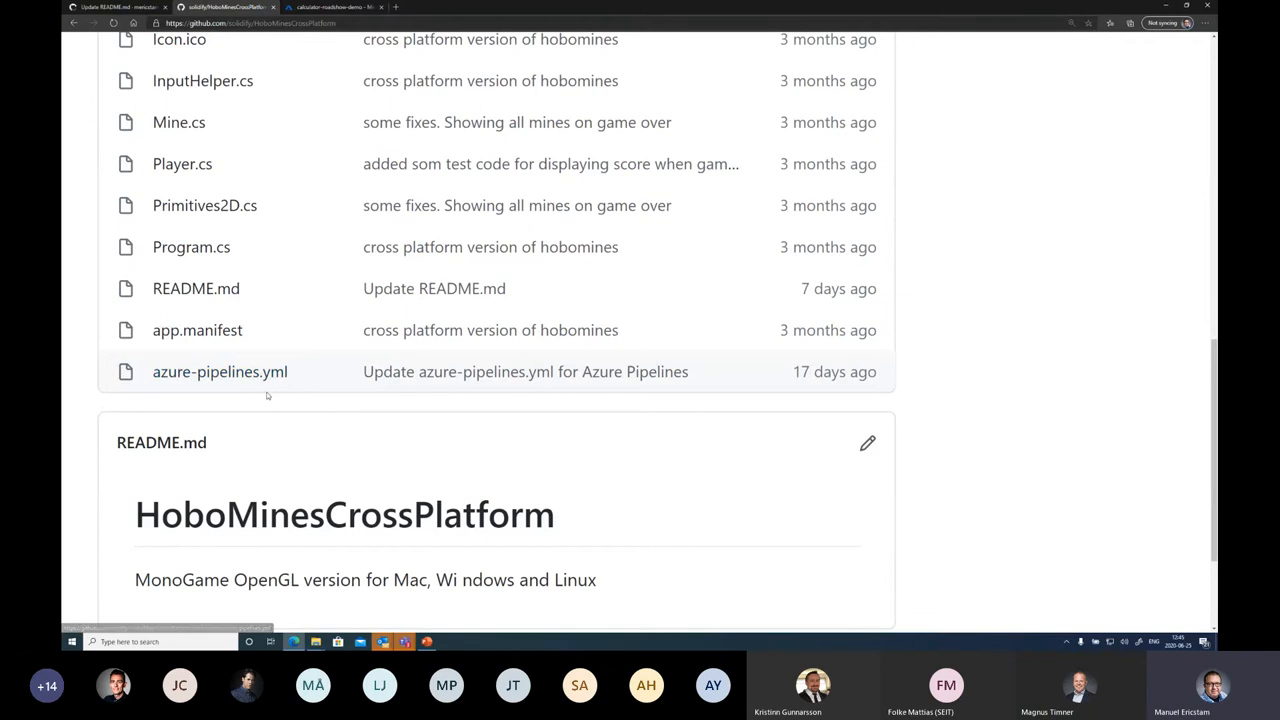
pyautogui.scroll(3)
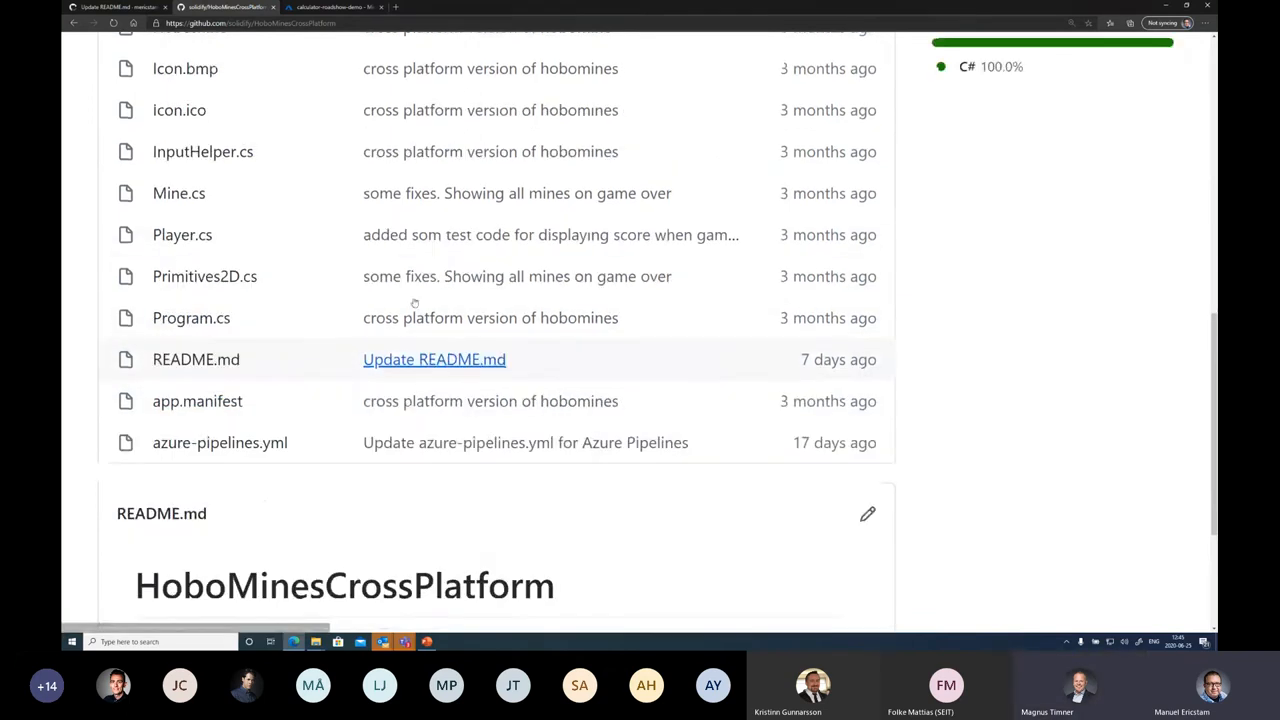
pyautogui.scroll(3)
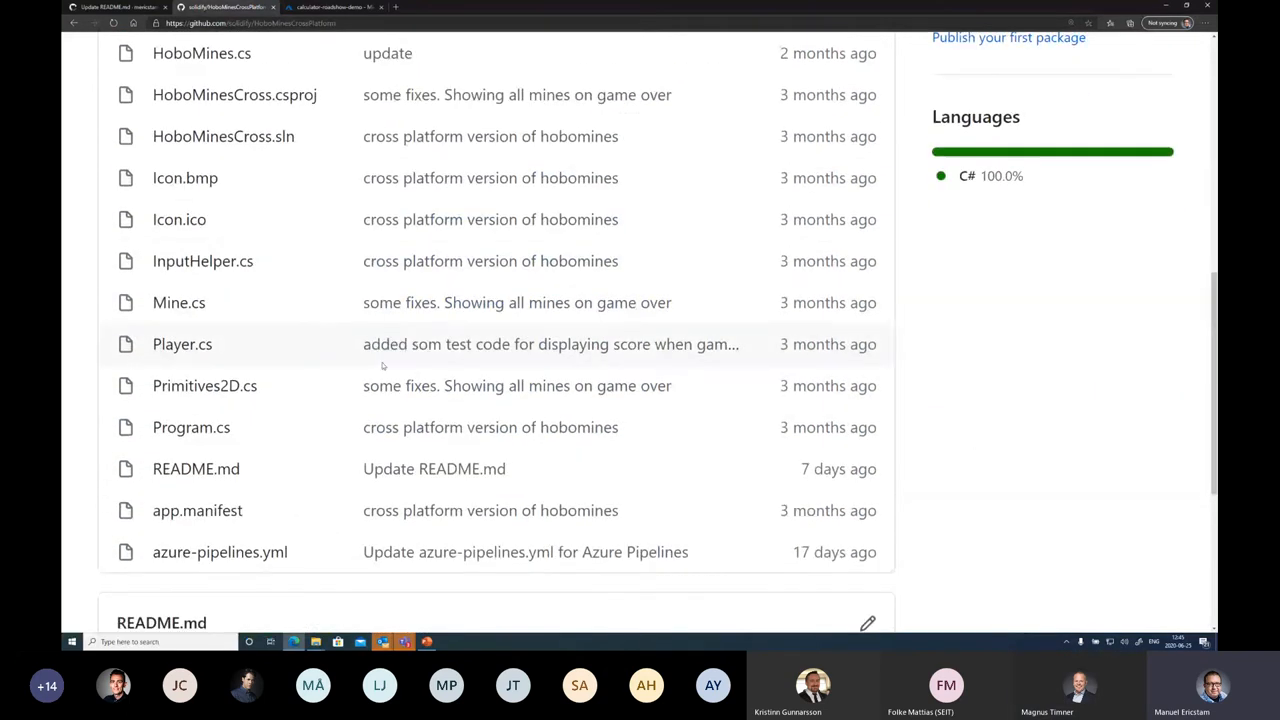
pyautogui.scroll(3)
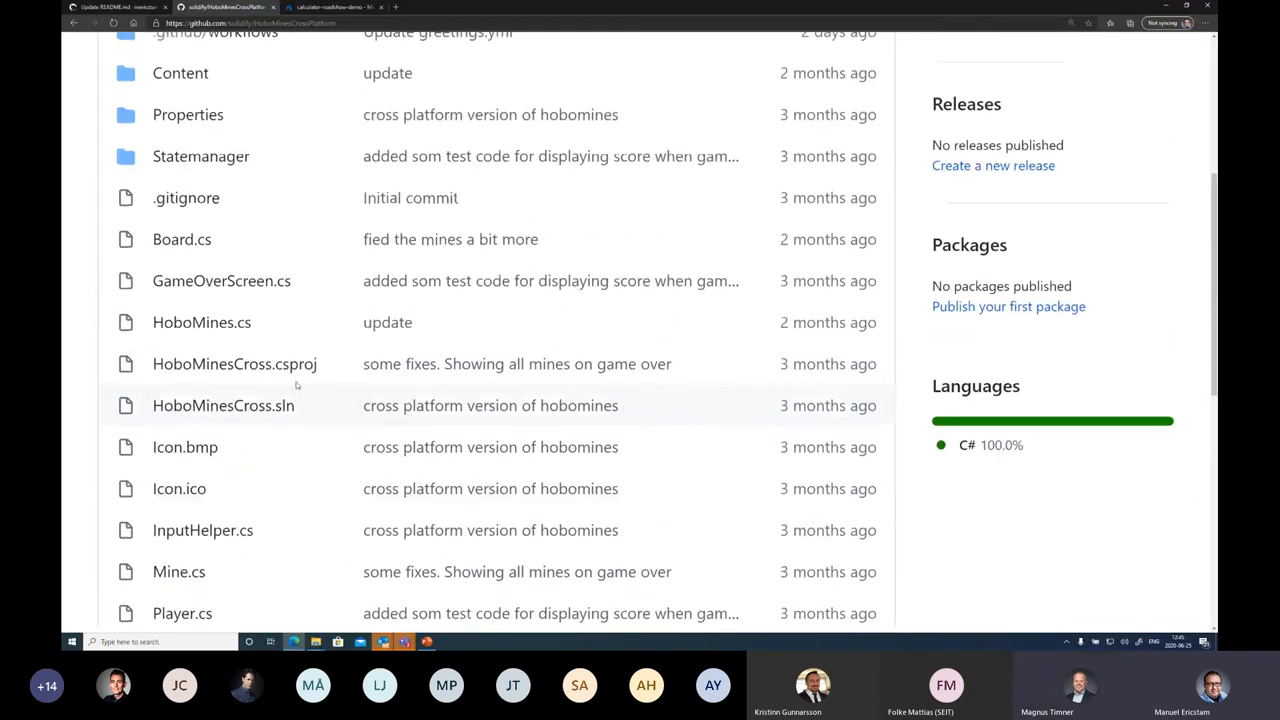
pyautogui.scroll(3)
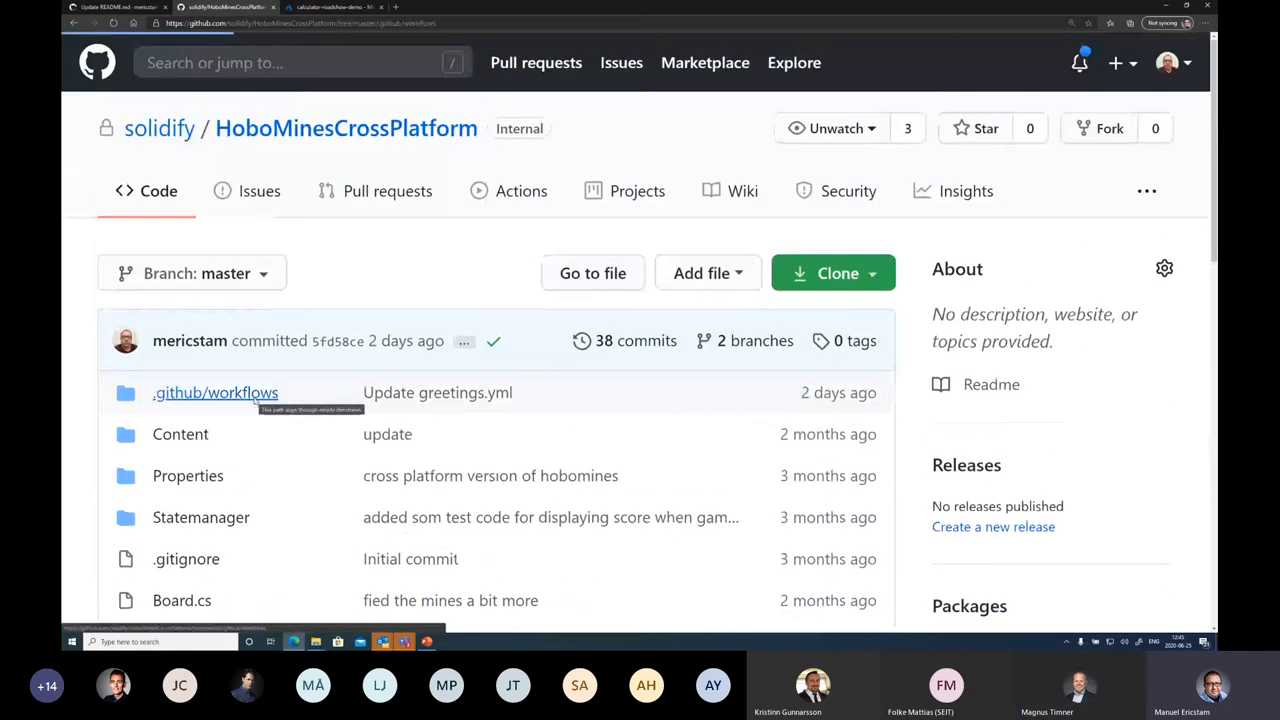
pyautogui.click(216, 392)
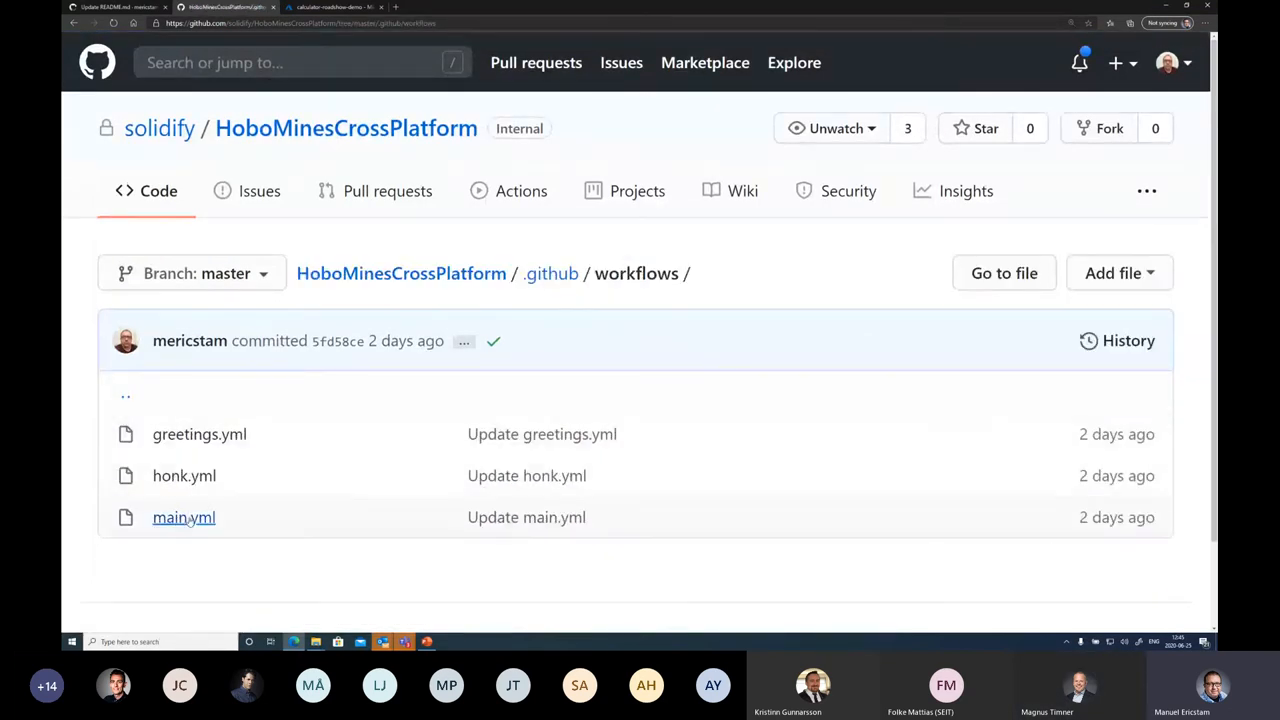
pyautogui.click(184, 516)
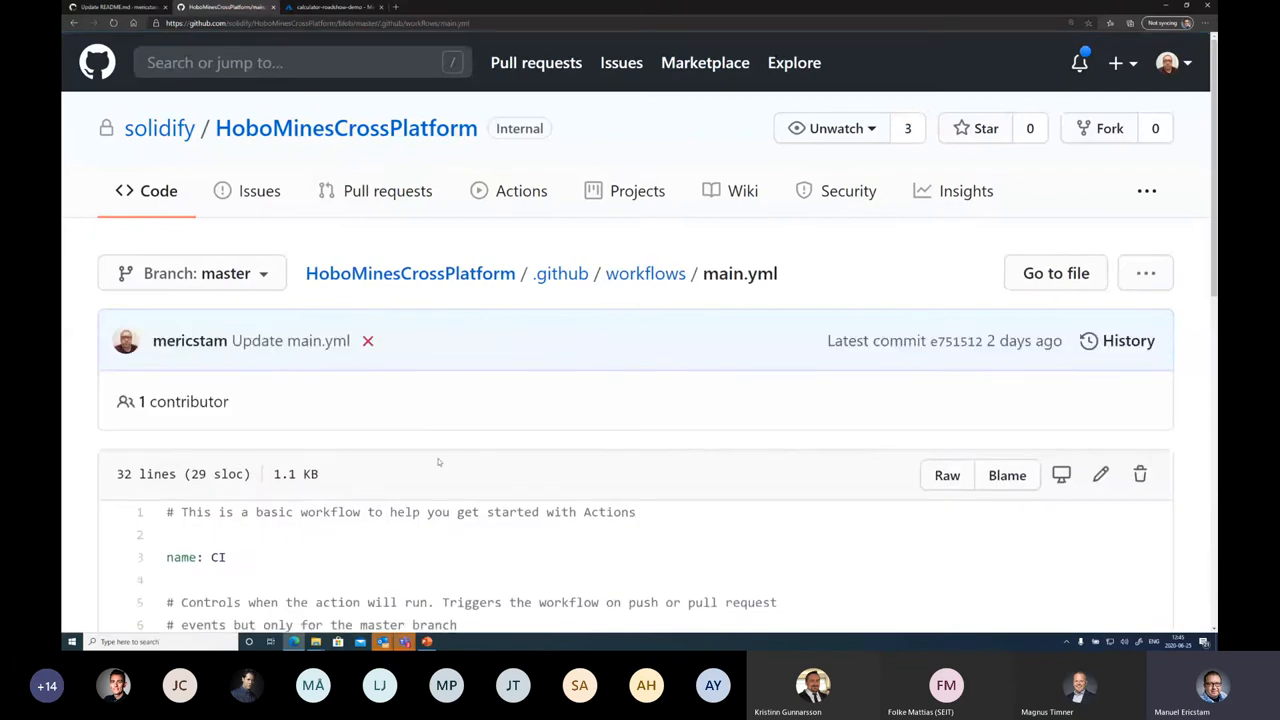
pyautogui.scroll(-3)
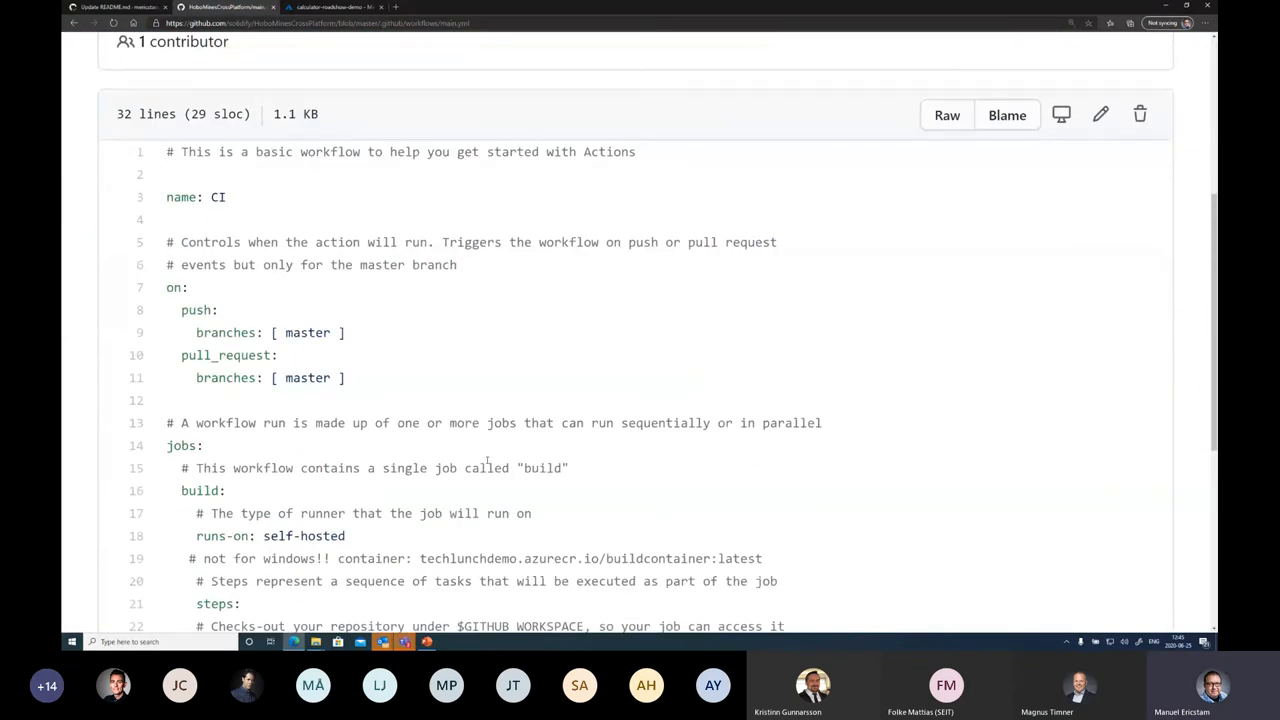
pyautogui.moveTo(384, 344)
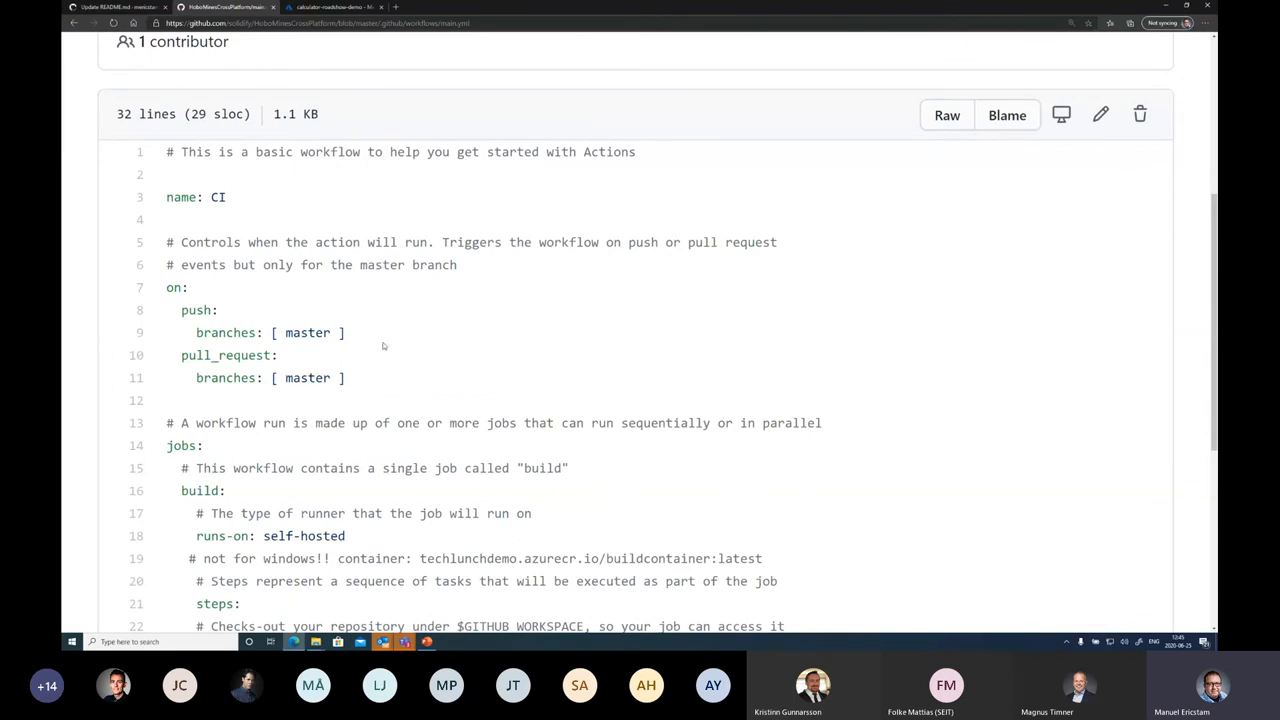
pyautogui.scroll(-3)
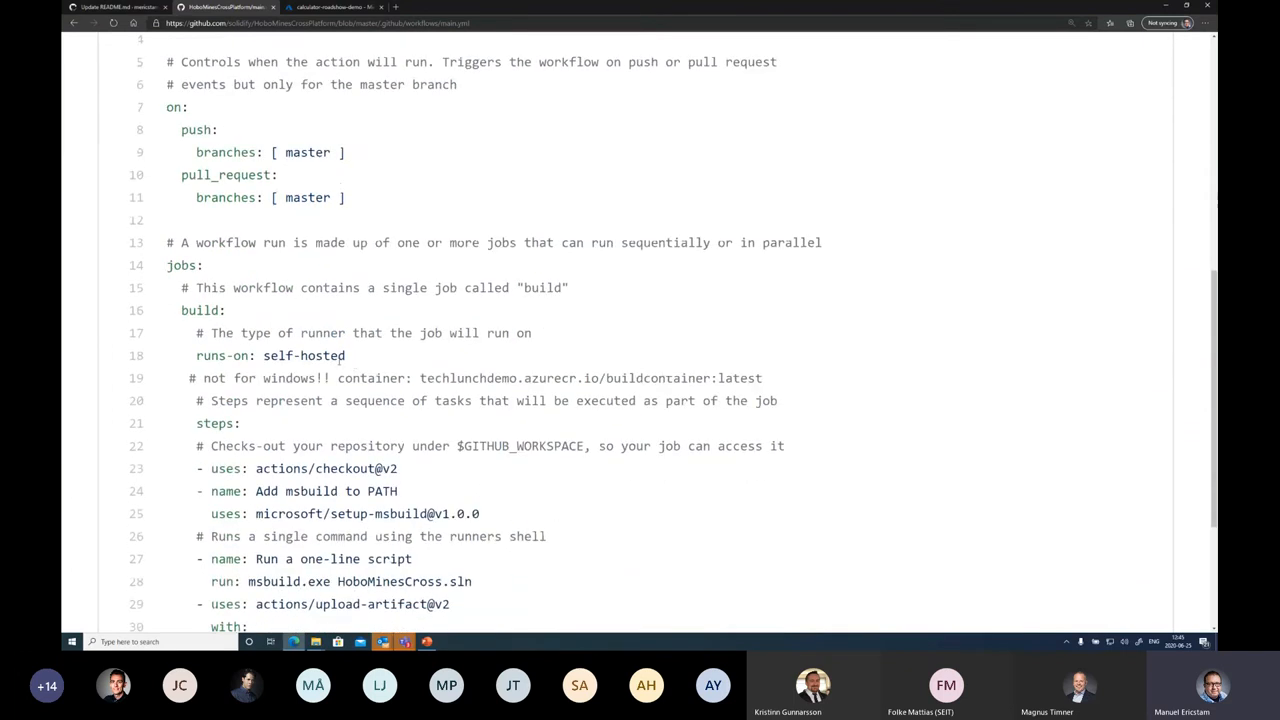
pyautogui.doubleClick(304, 356)
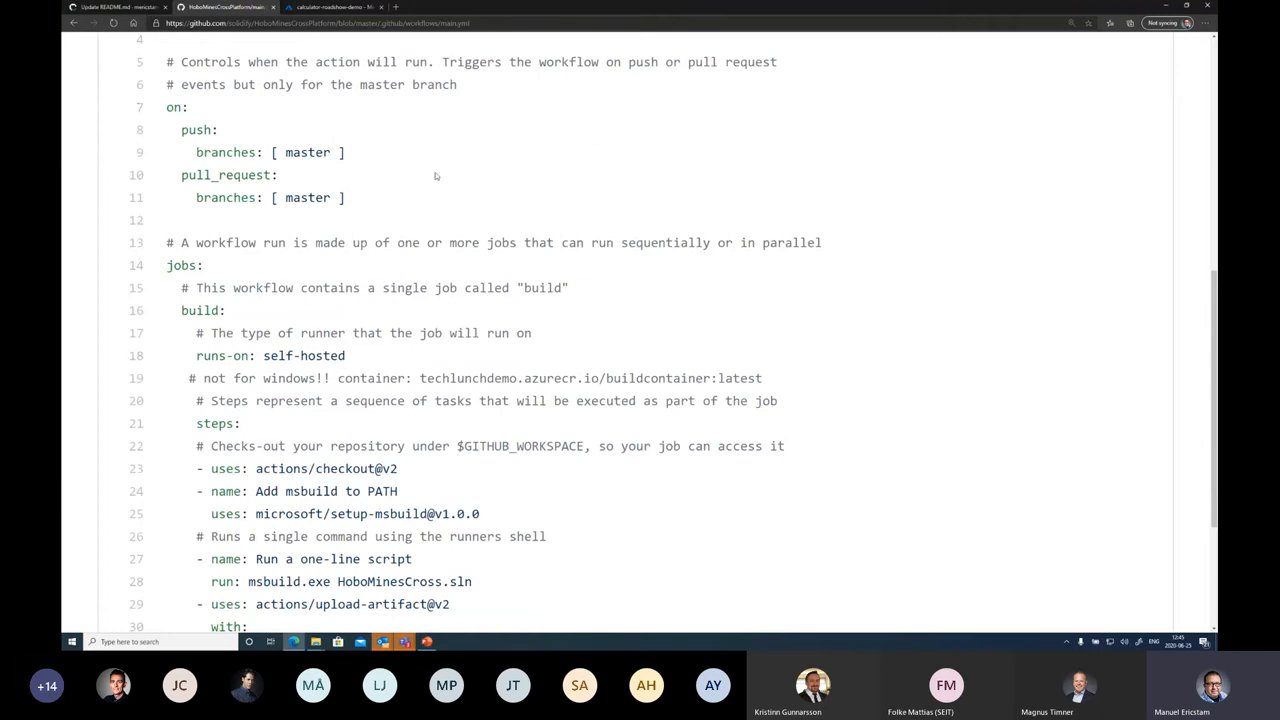
pyautogui.moveTo(270, 200)
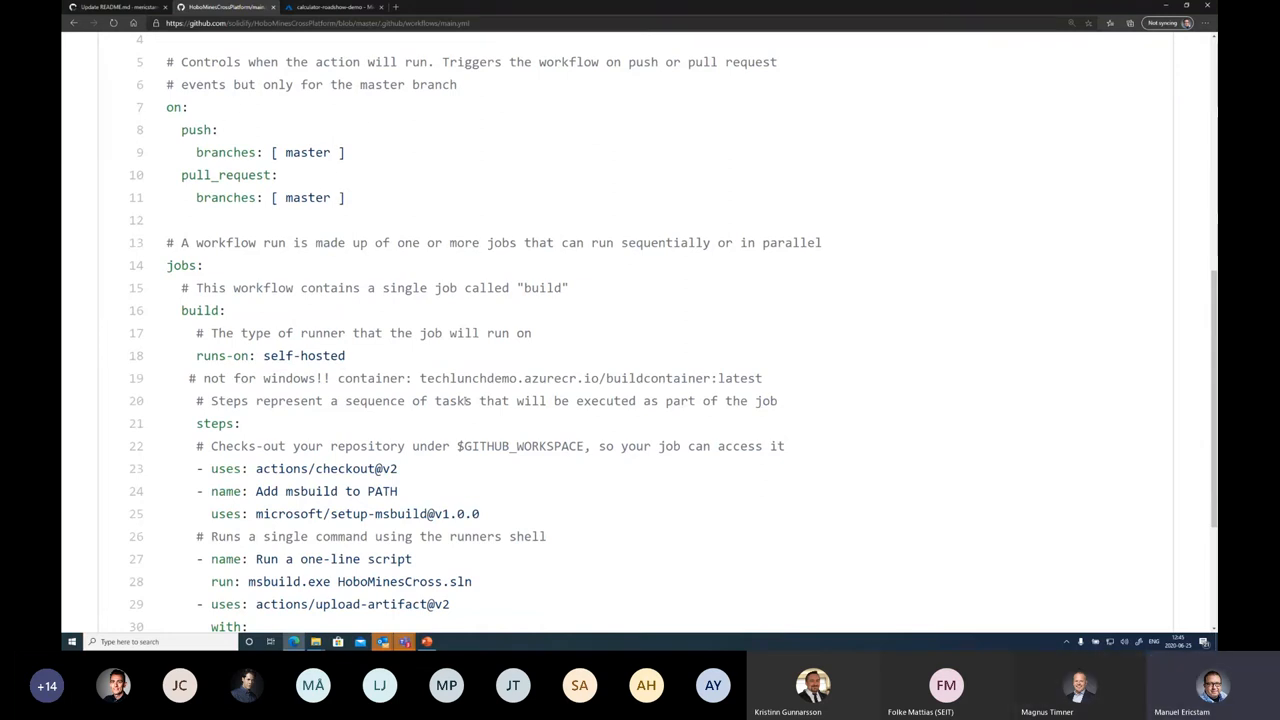
pyautogui.scroll(-3)
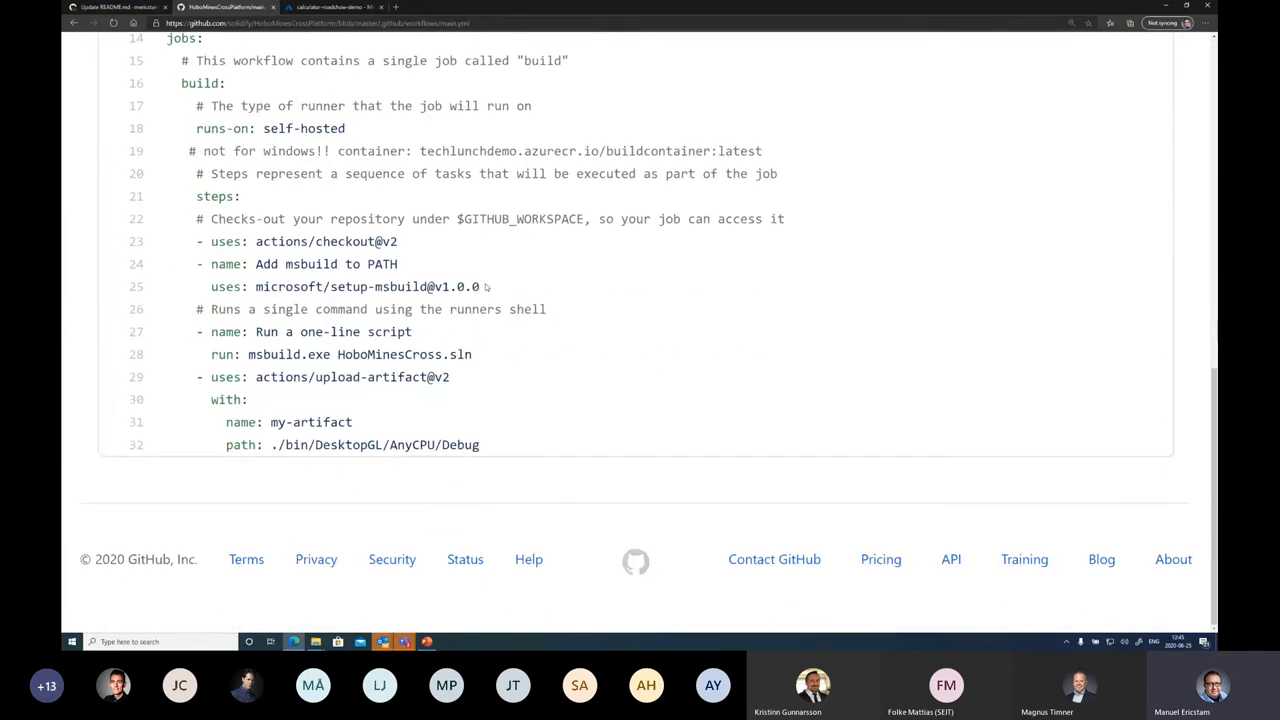
pyautogui.moveTo(430, 332)
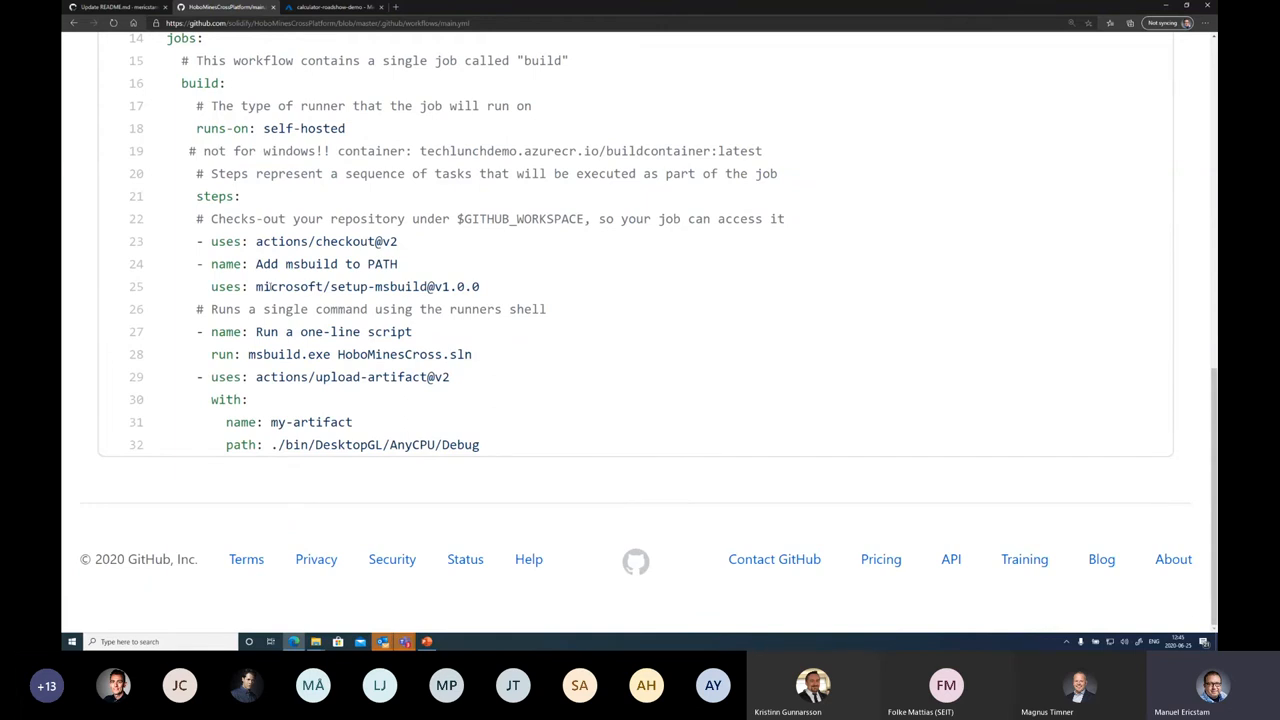
pyautogui.moveTo(520, 308)
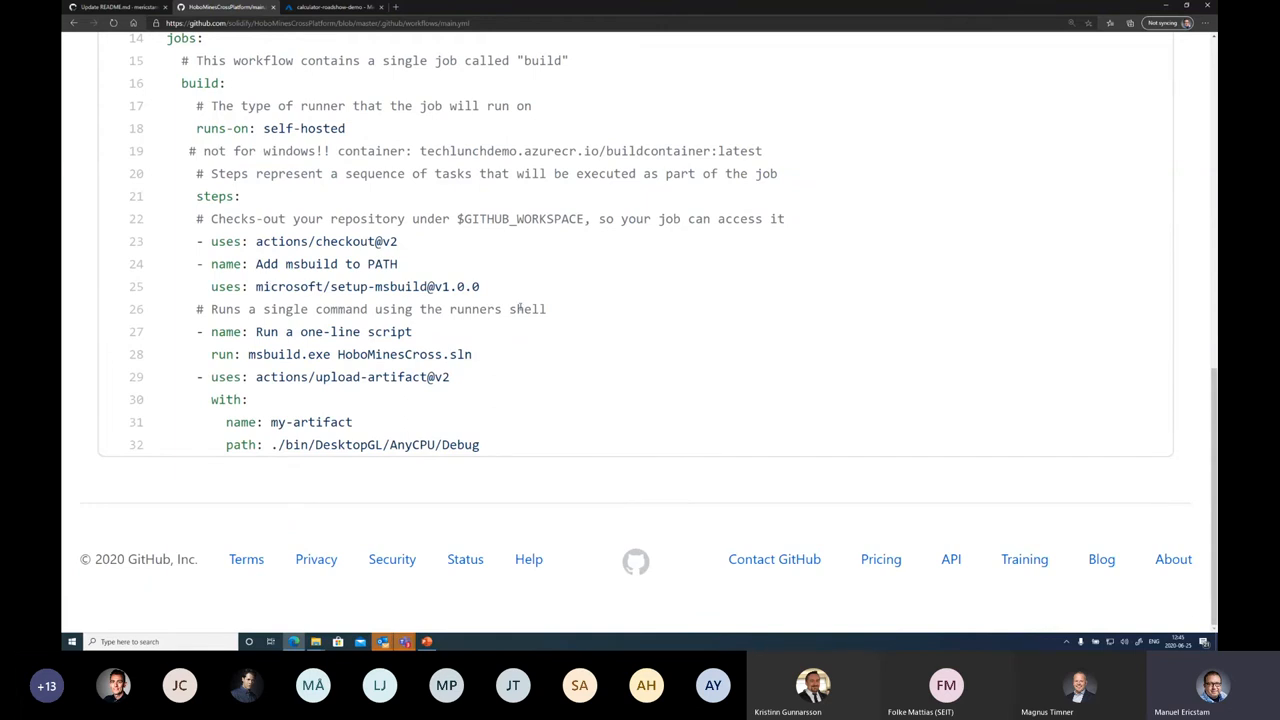
pyautogui.doubleClick(370, 286)
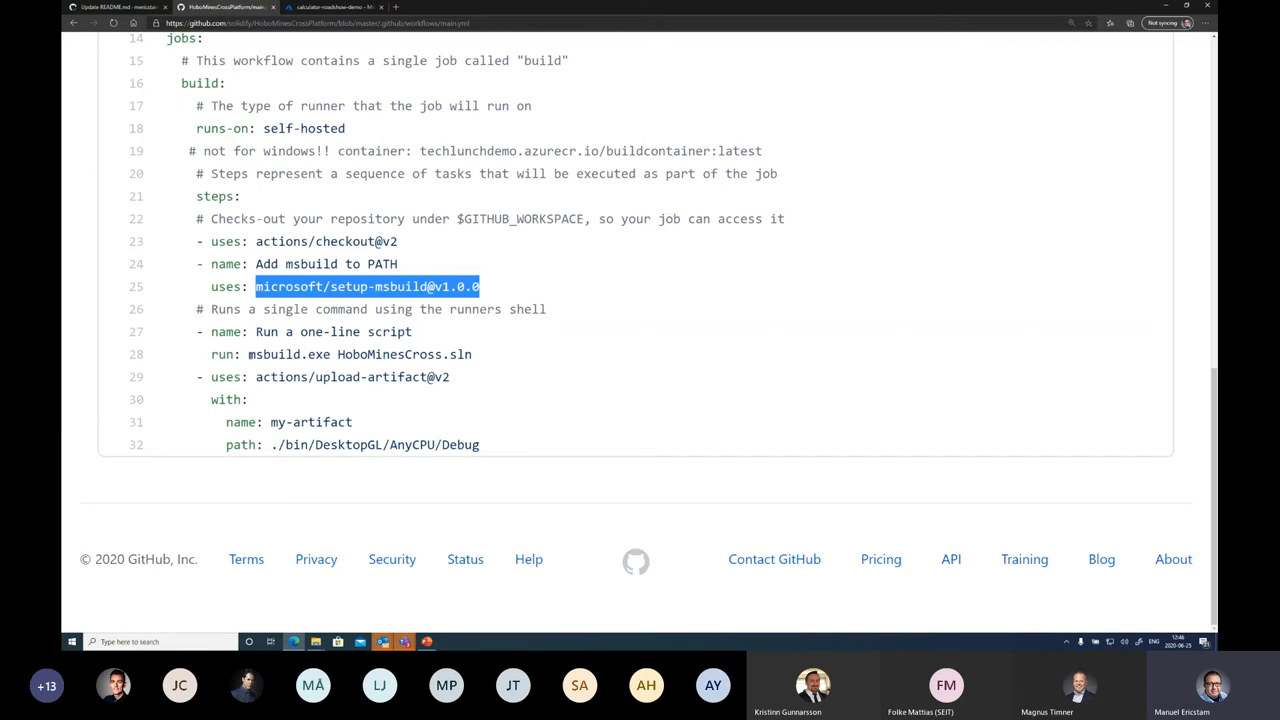
pyautogui.doubleClick(360, 354)
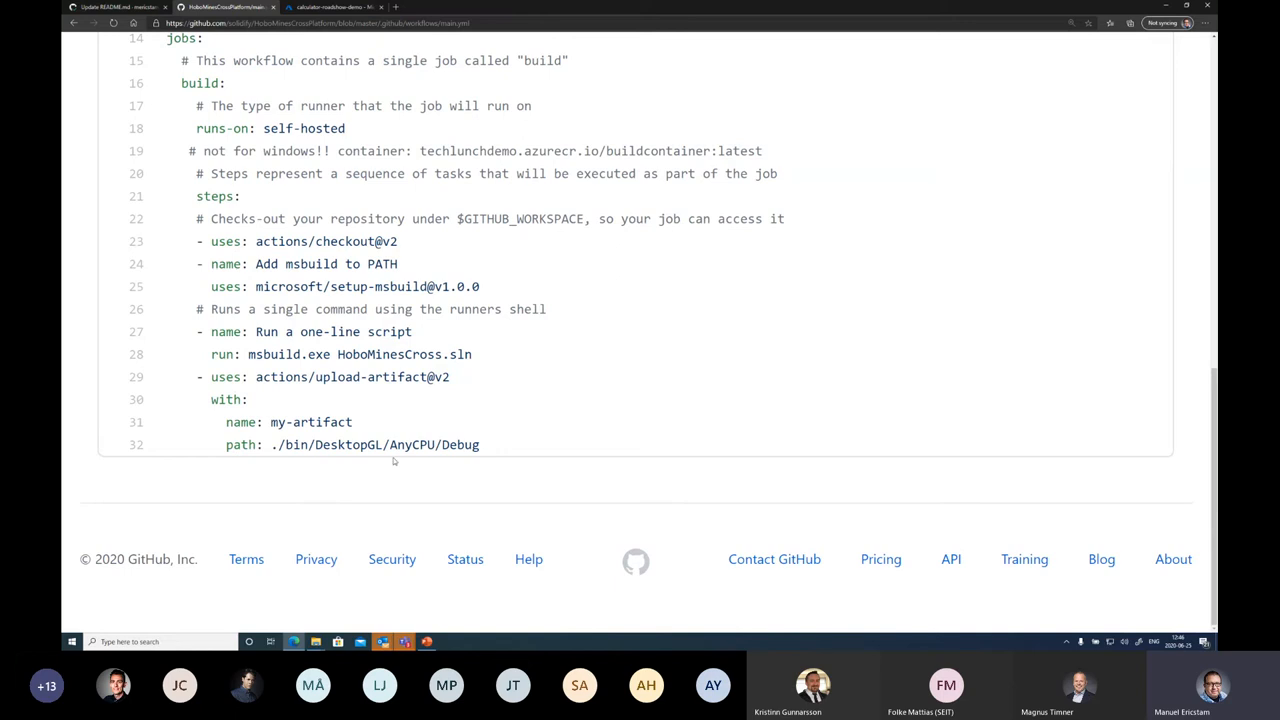
pyautogui.moveTo(492, 448)
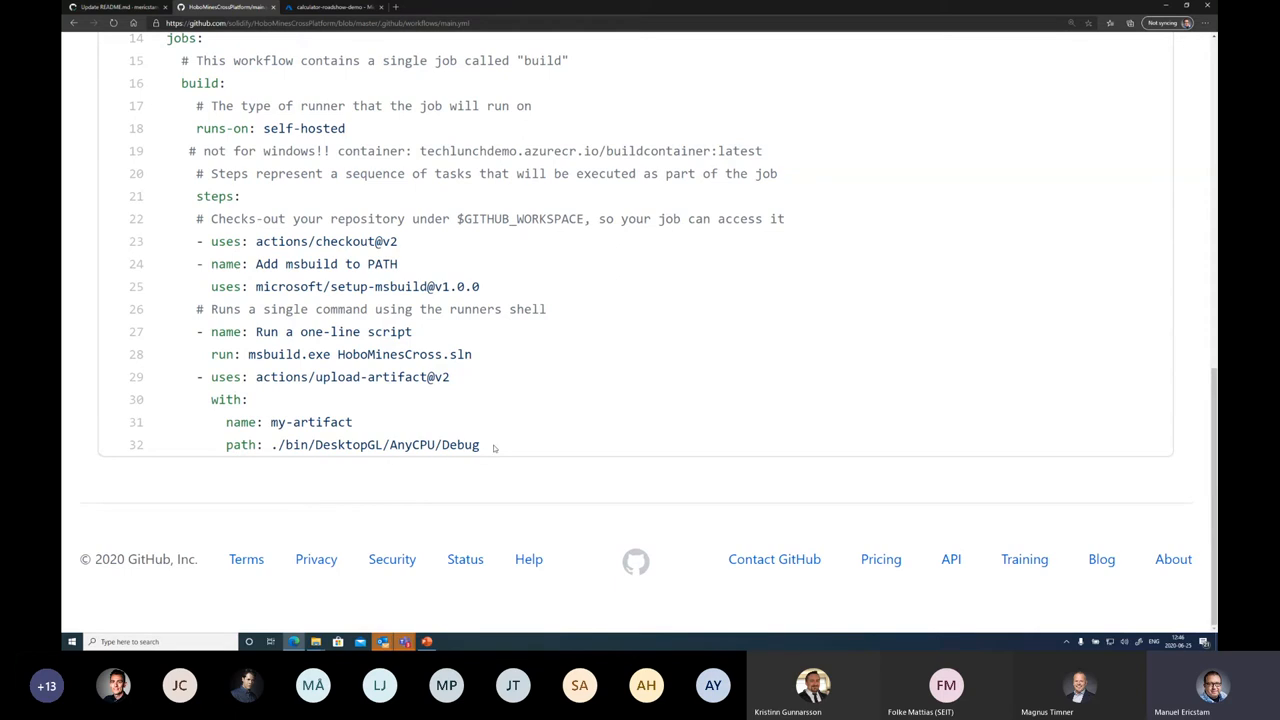
pyautogui.moveTo(316, 414)
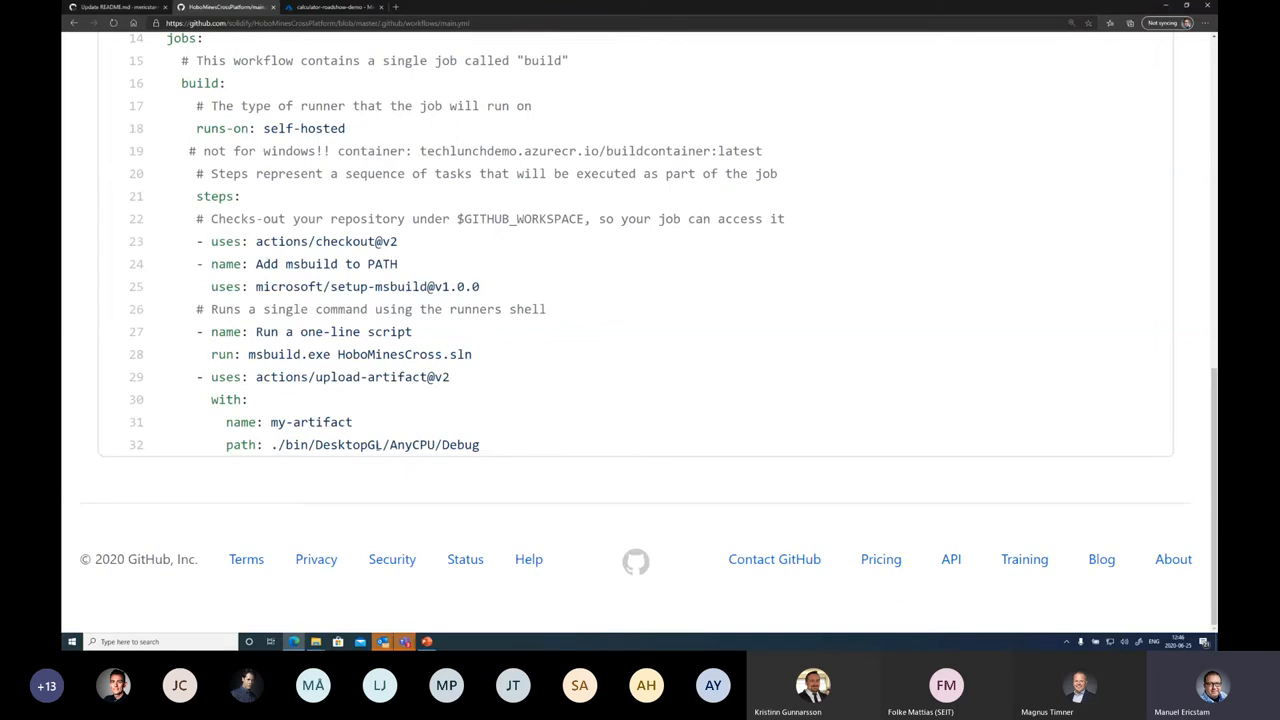
pyautogui.scroll(3)
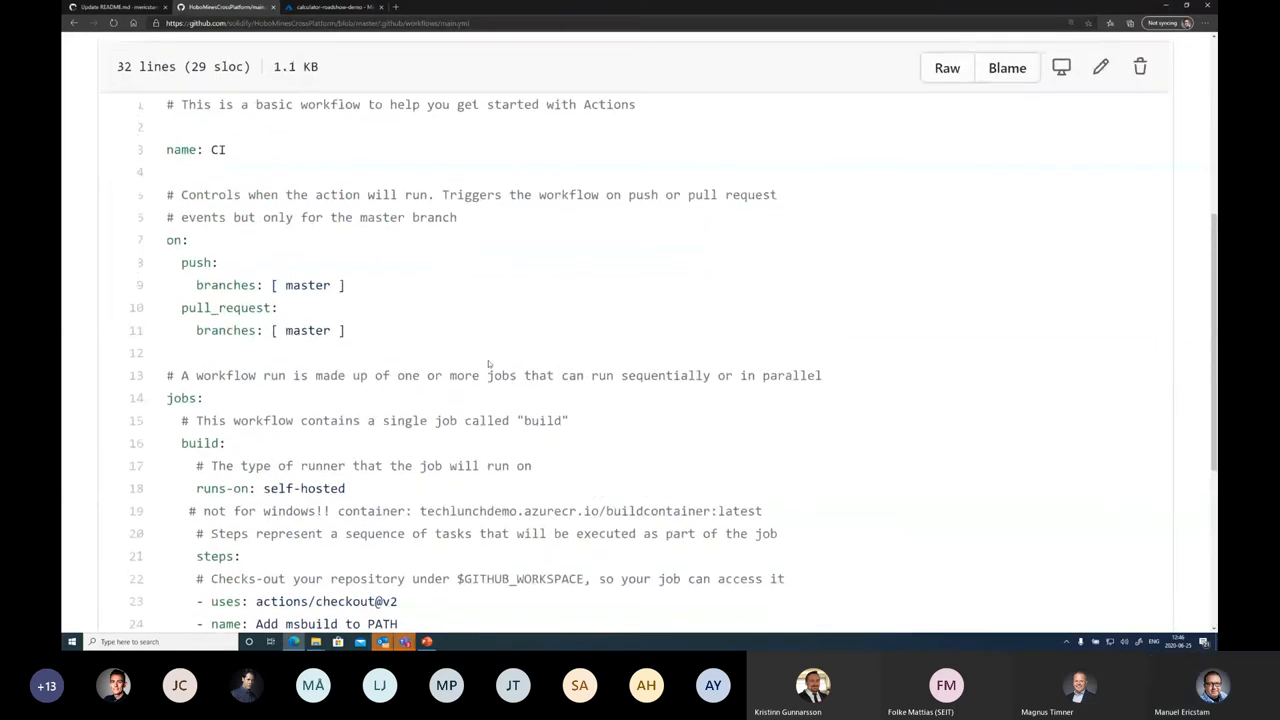
pyautogui.scroll(3)
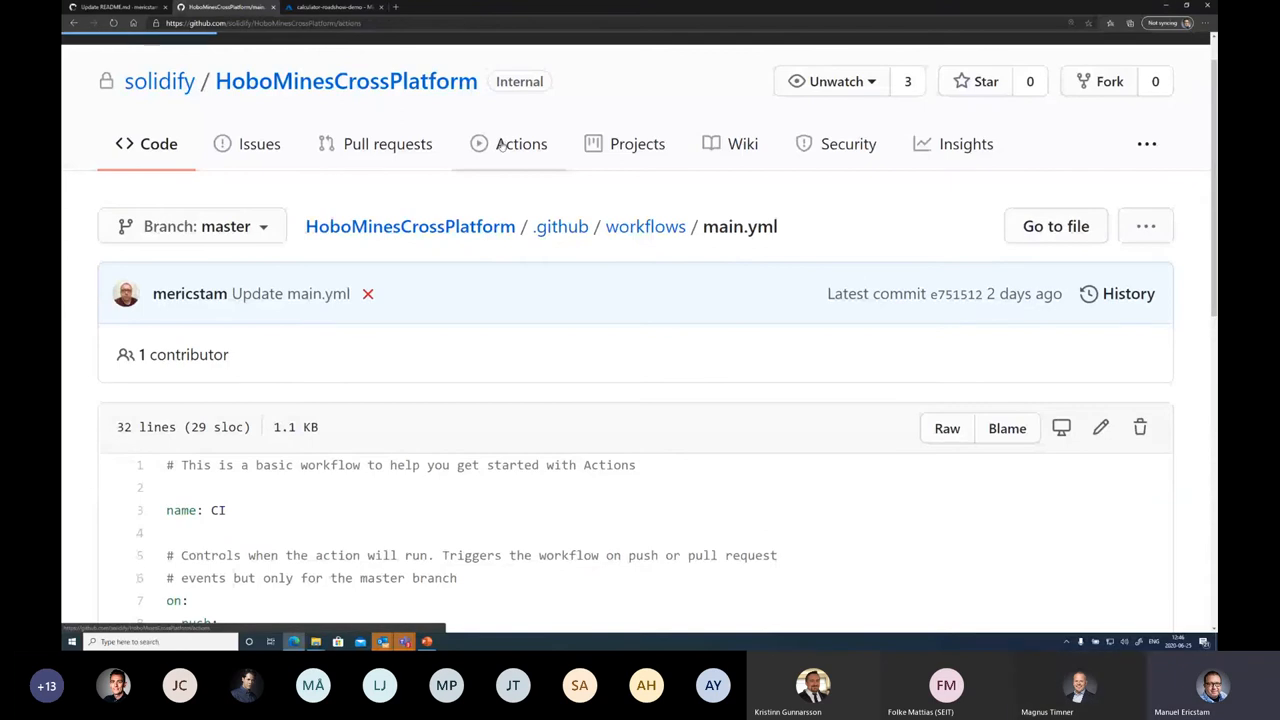
# Glance at the workflow runs, then return to the file list scrolled to README.md and azure-pipelines.yml.
pyautogui.click(520, 144)
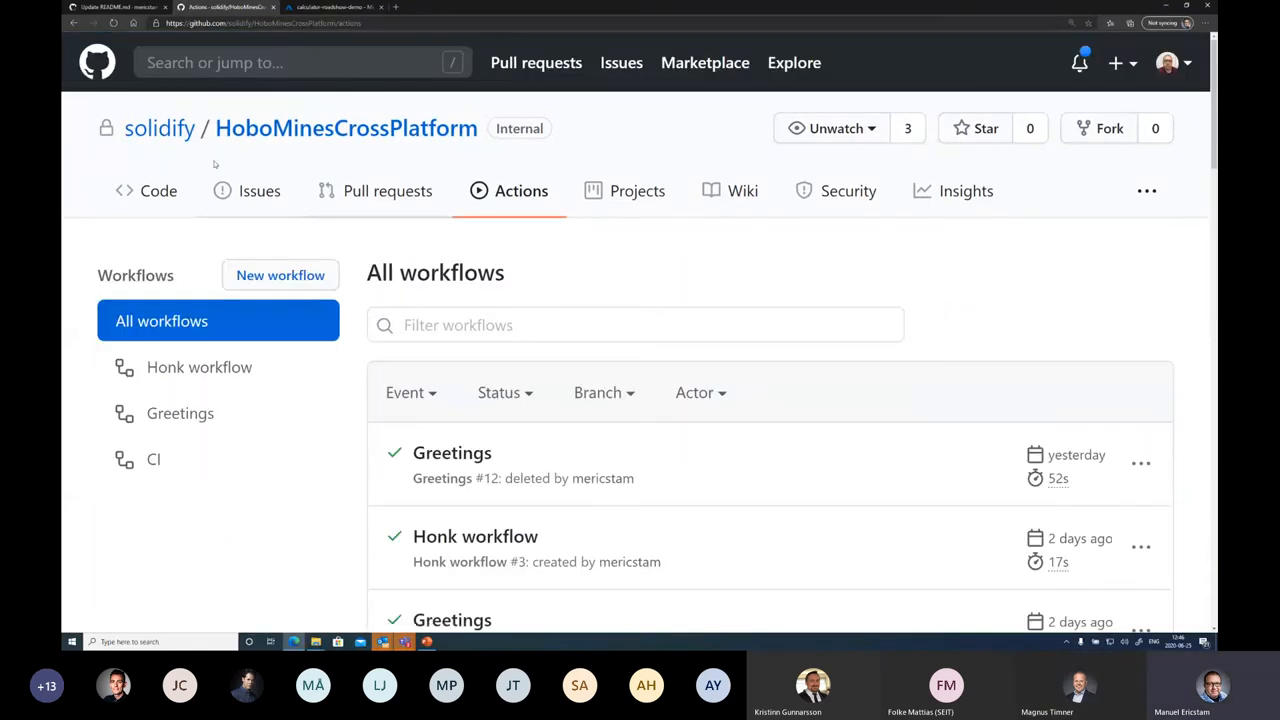
pyautogui.moveTo(374, 200)
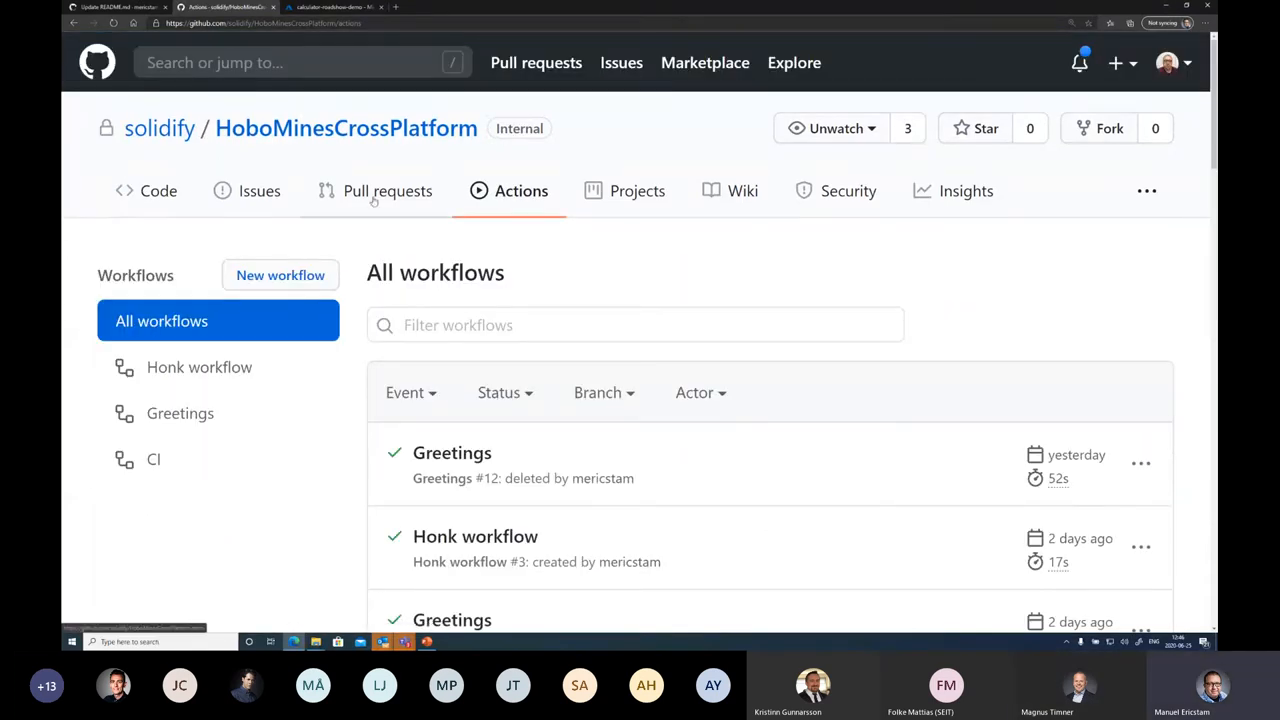
pyautogui.click(158, 192)
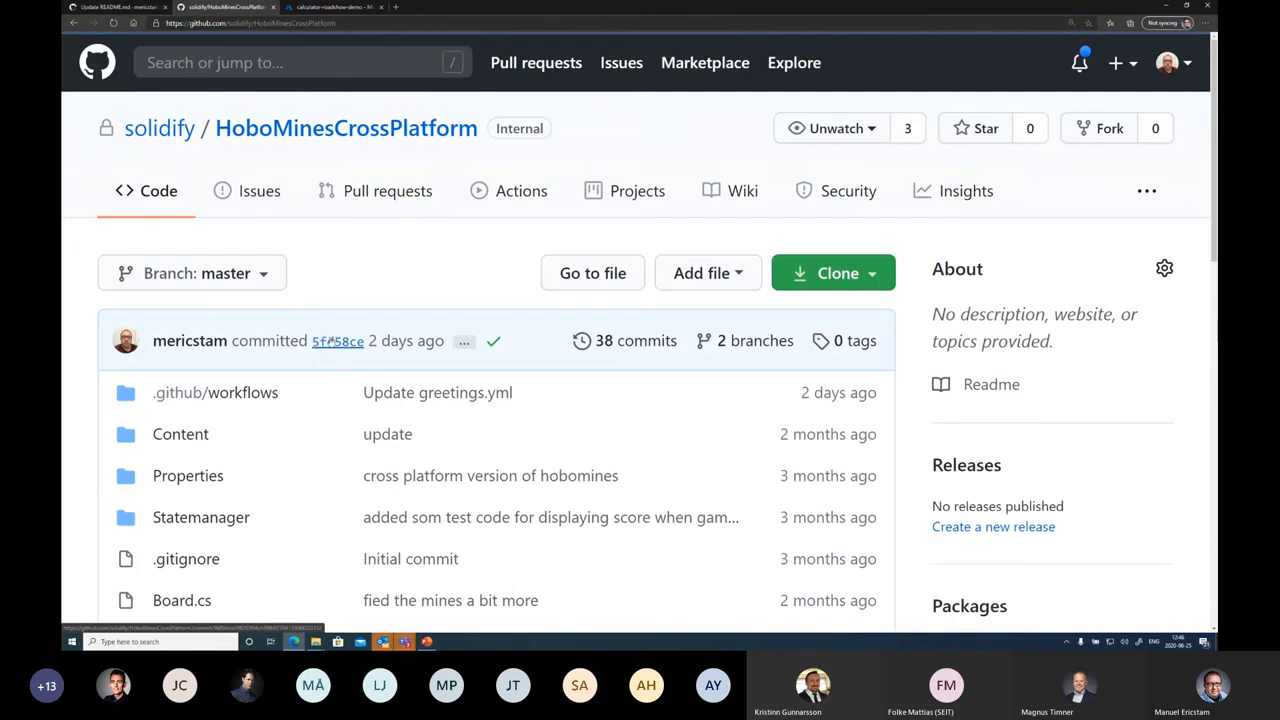
pyautogui.scroll(-3)
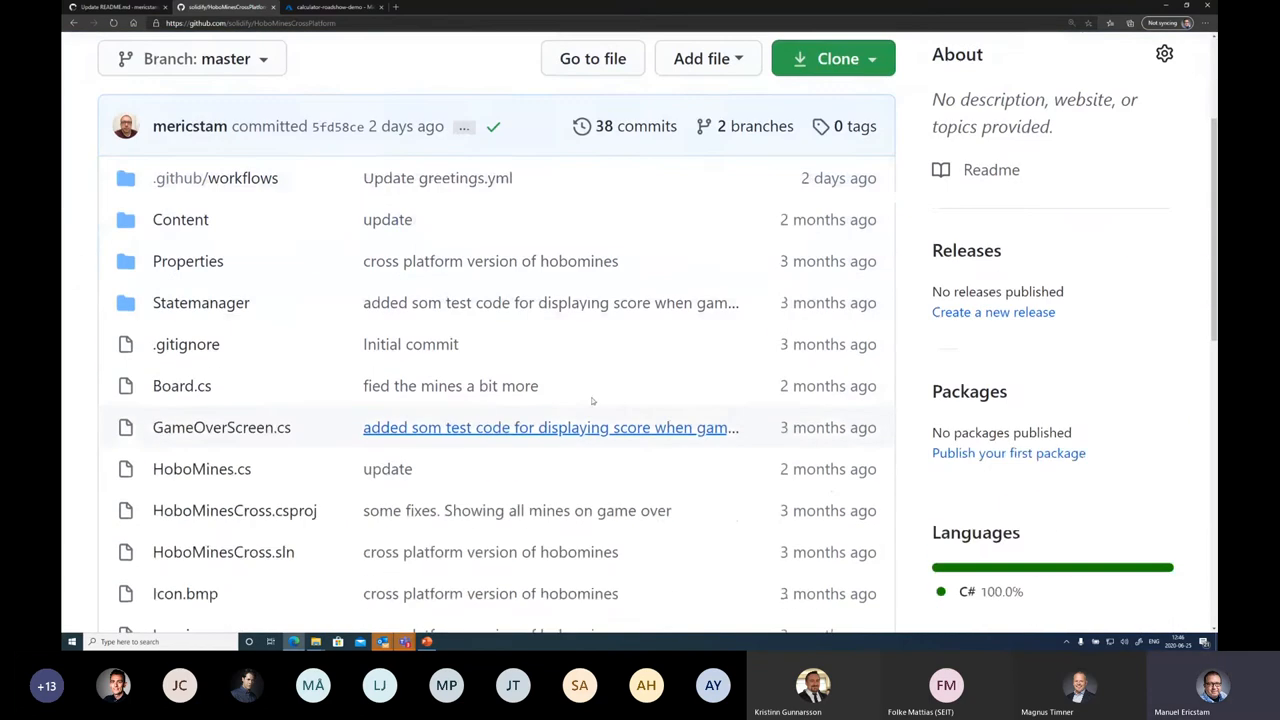
pyautogui.scroll(3)
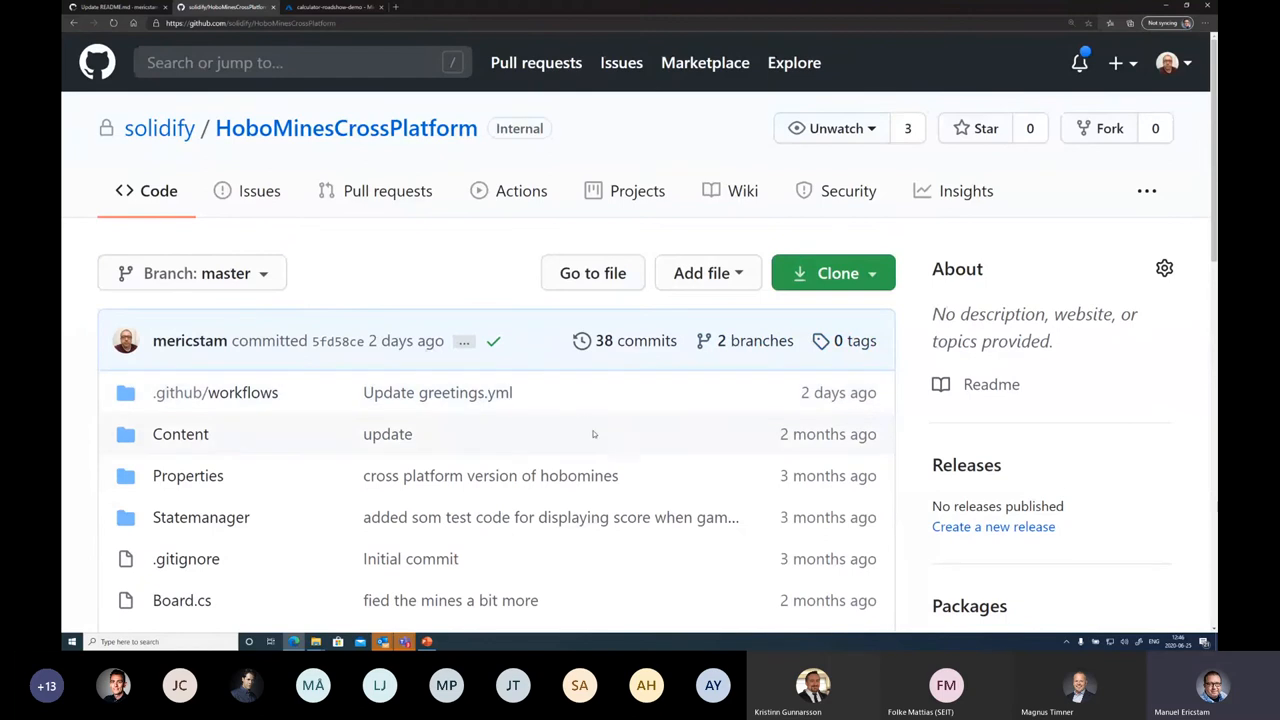
pyautogui.scroll(-3)
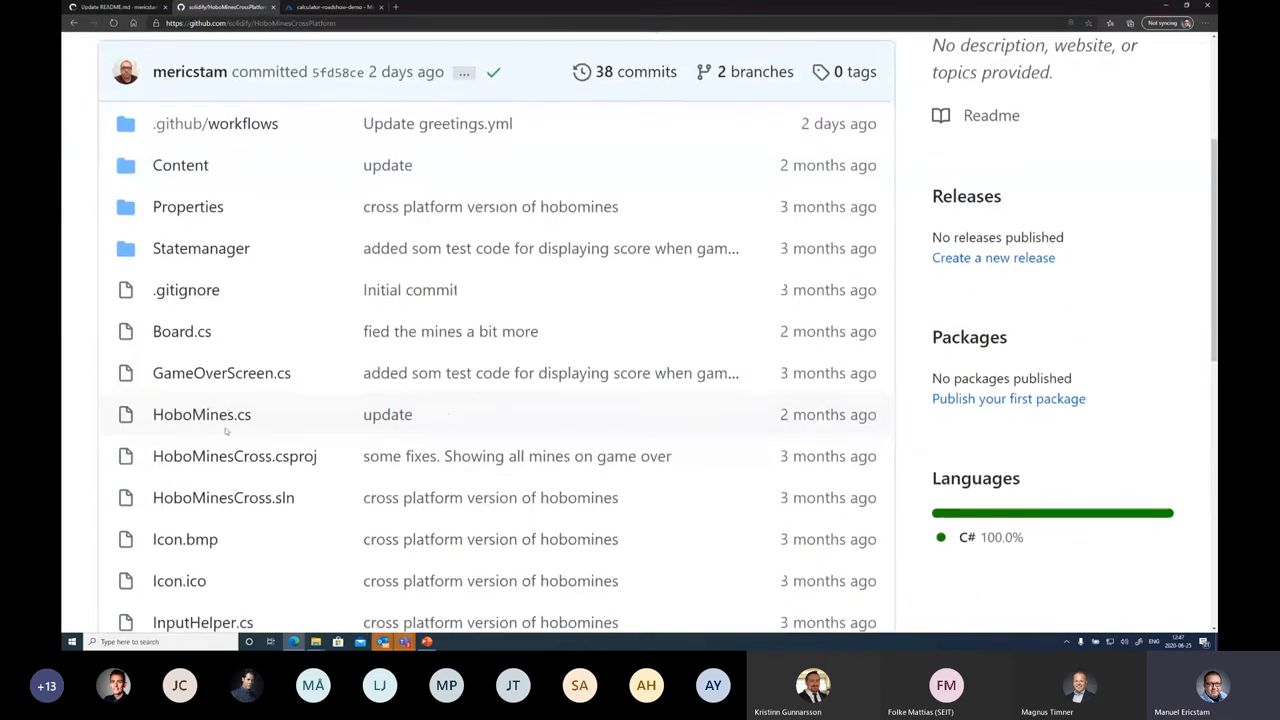
pyautogui.scroll(-3)
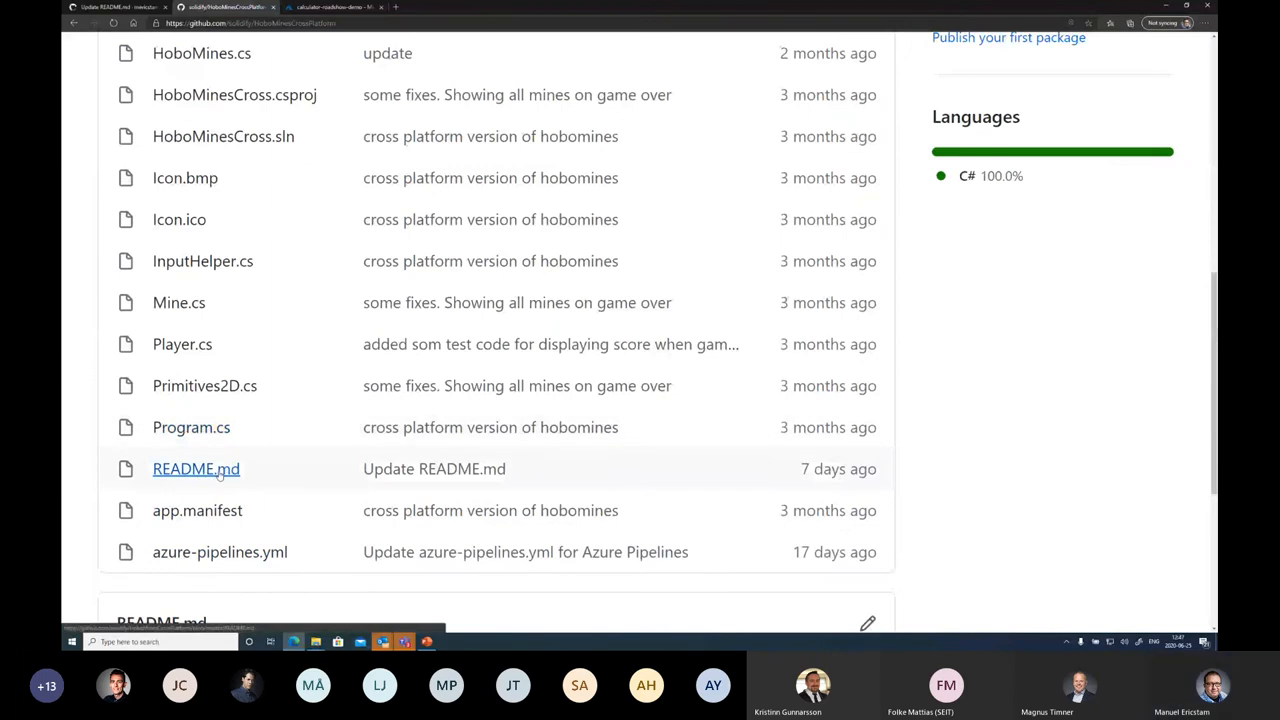
# Edit README.md and commit the small change directly to master.
pyautogui.click(196, 468)
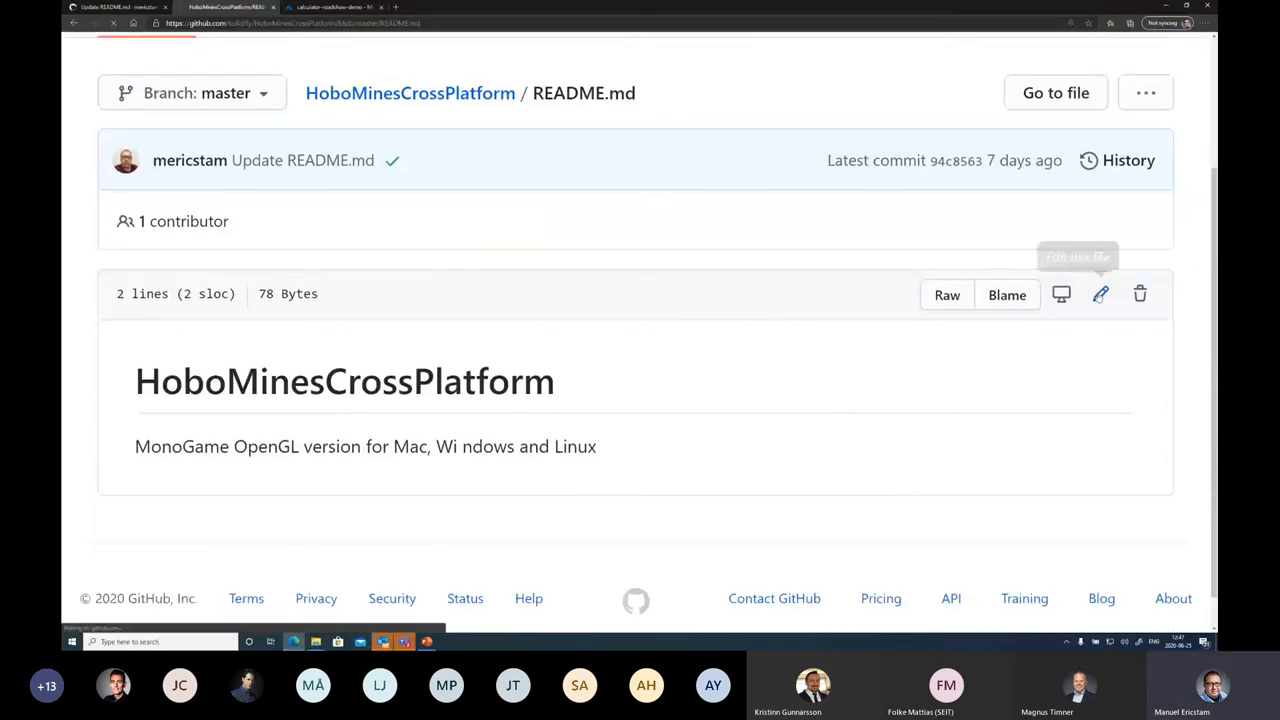
pyautogui.click(1100, 294)
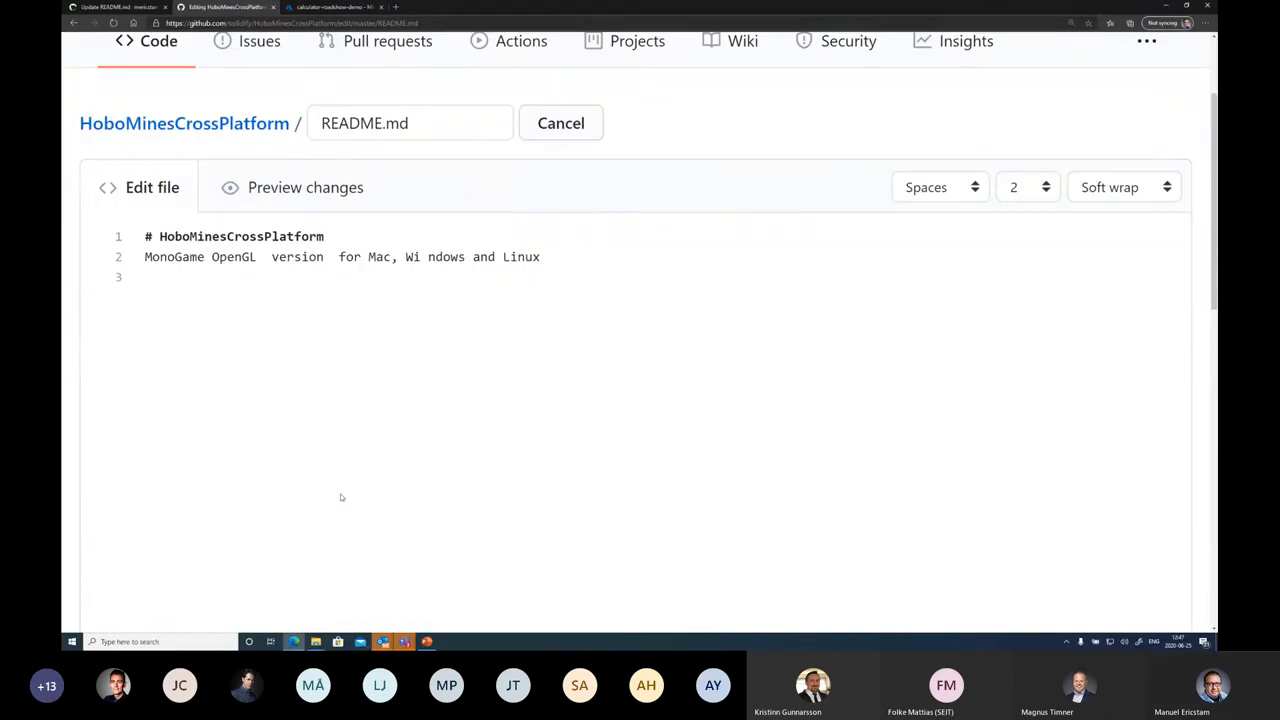
pyautogui.scroll(-3)
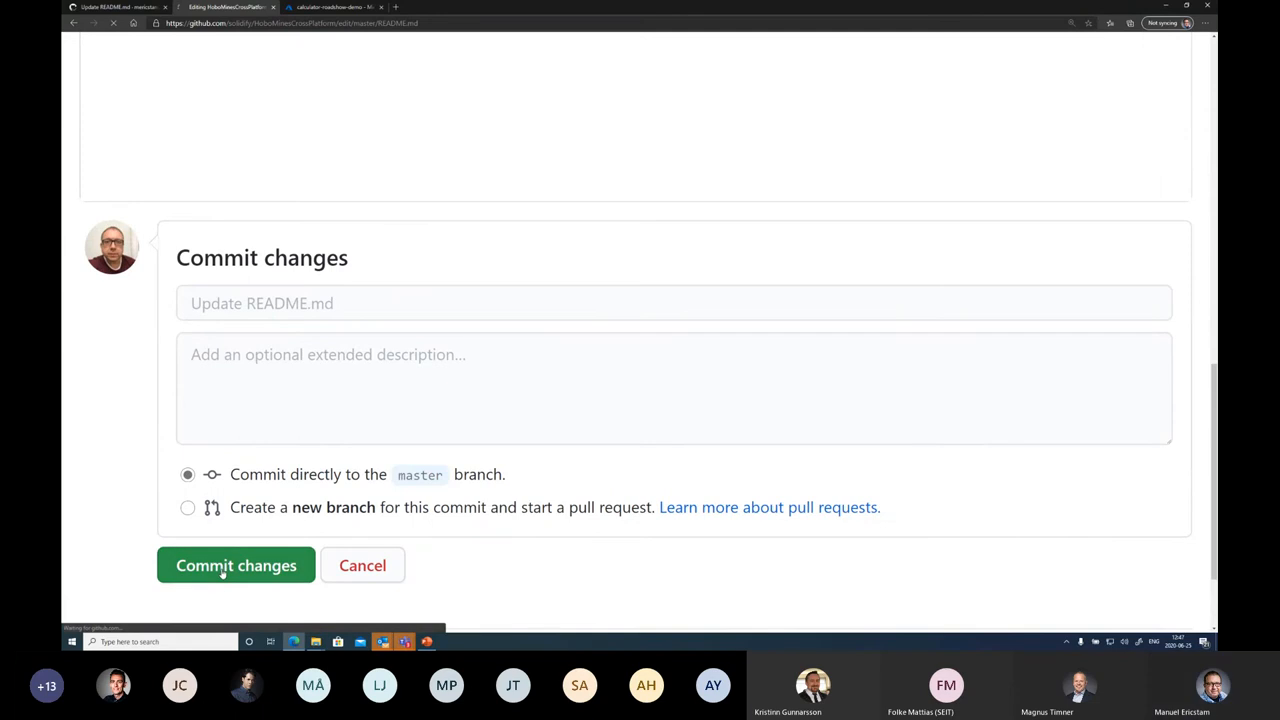
pyautogui.click(236, 564)
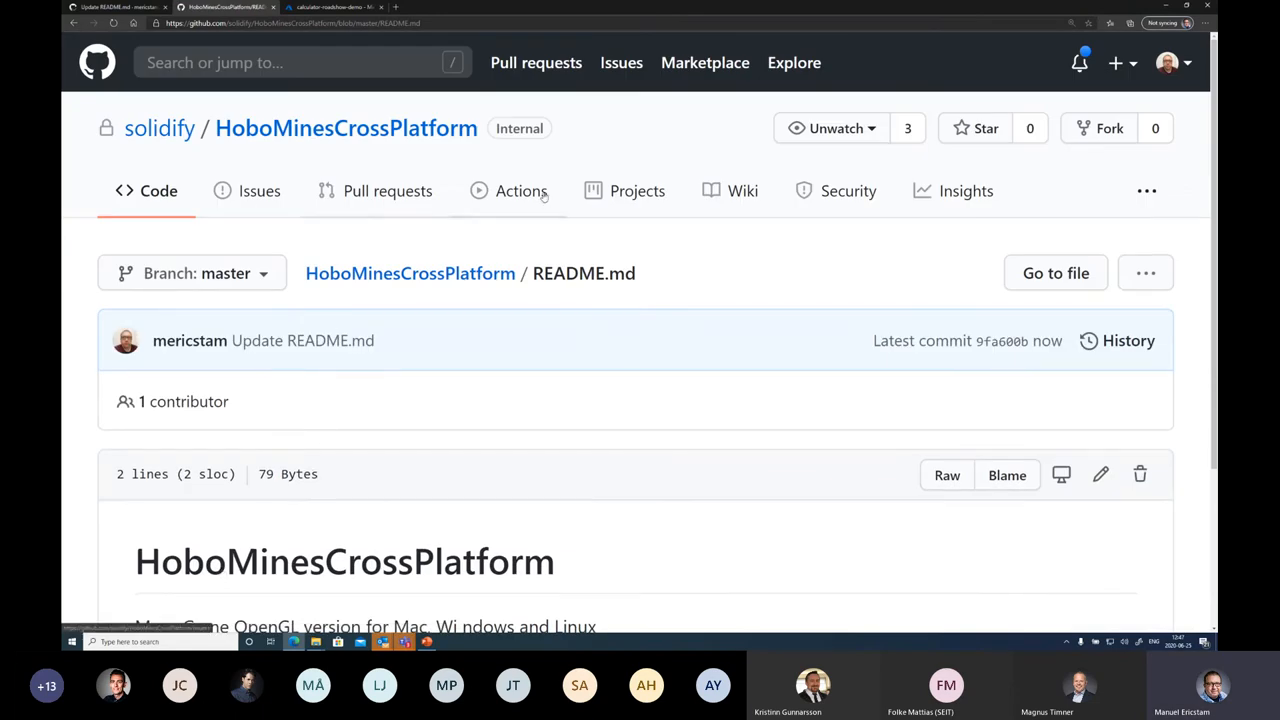
# Open the 'Update README.md' CI run from the Actions workflow runs list.
pyautogui.click(520, 192)
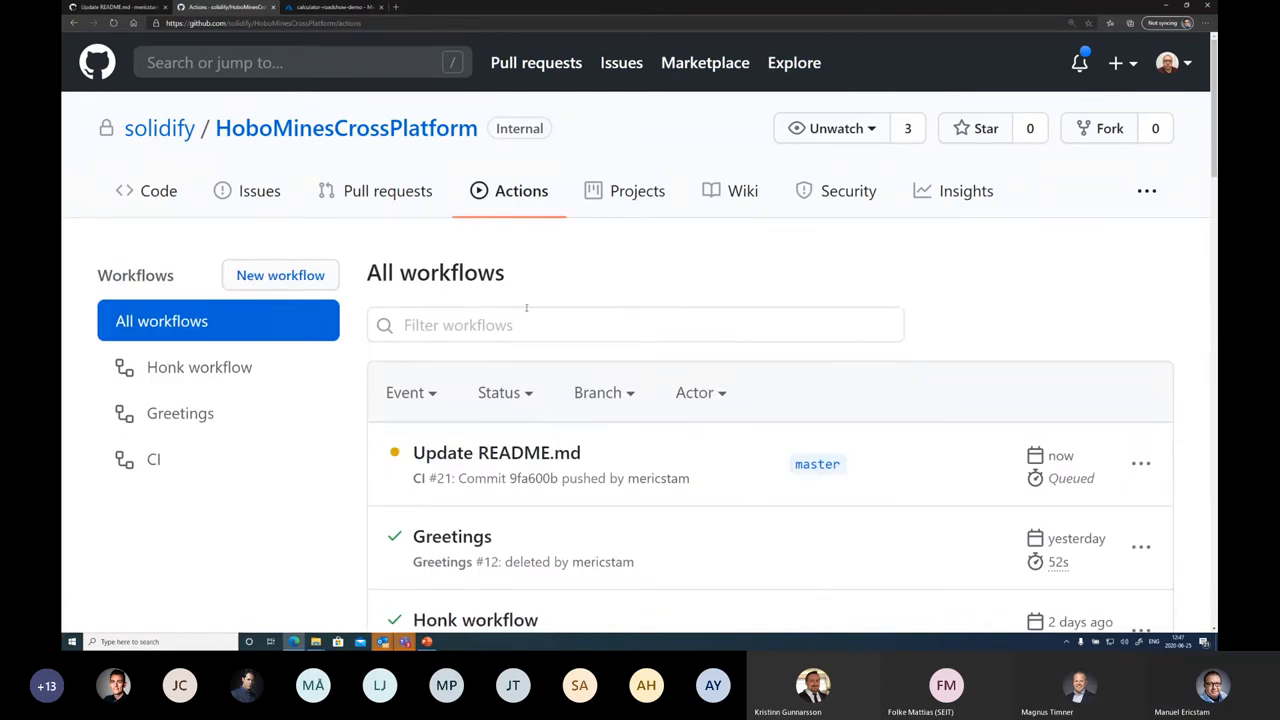
pyautogui.scroll(-3)
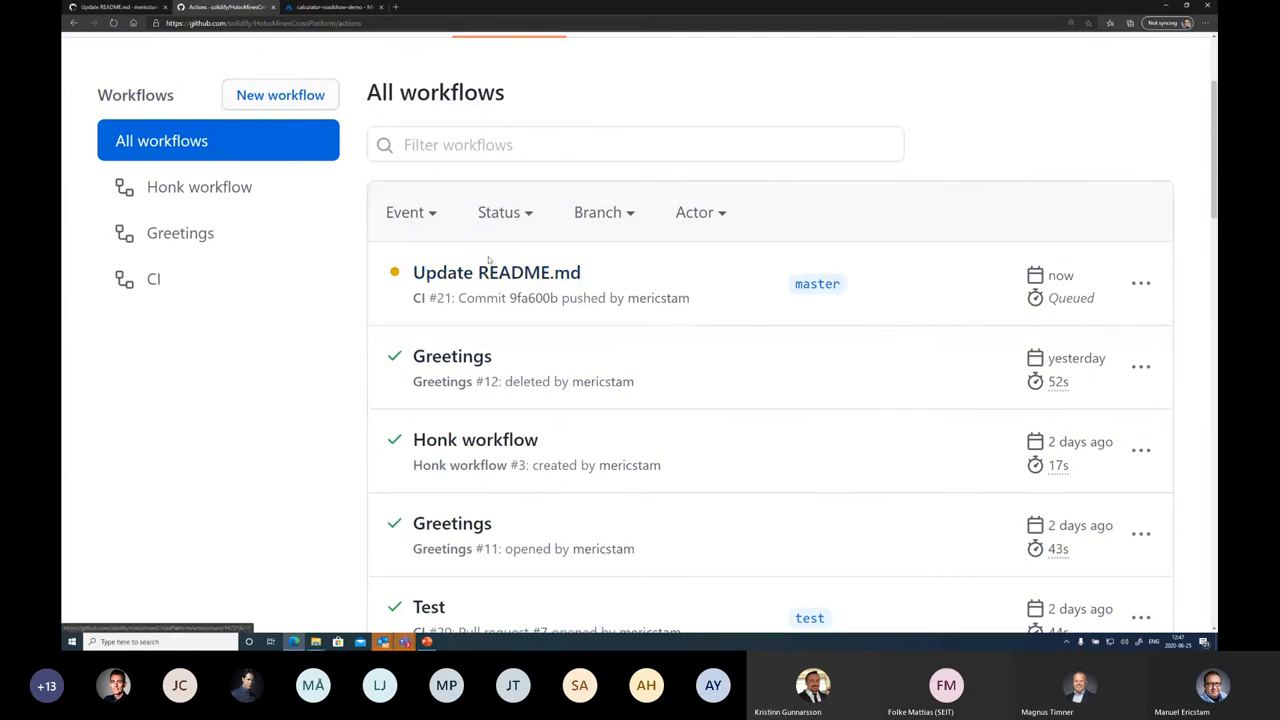
pyautogui.scroll(-3)
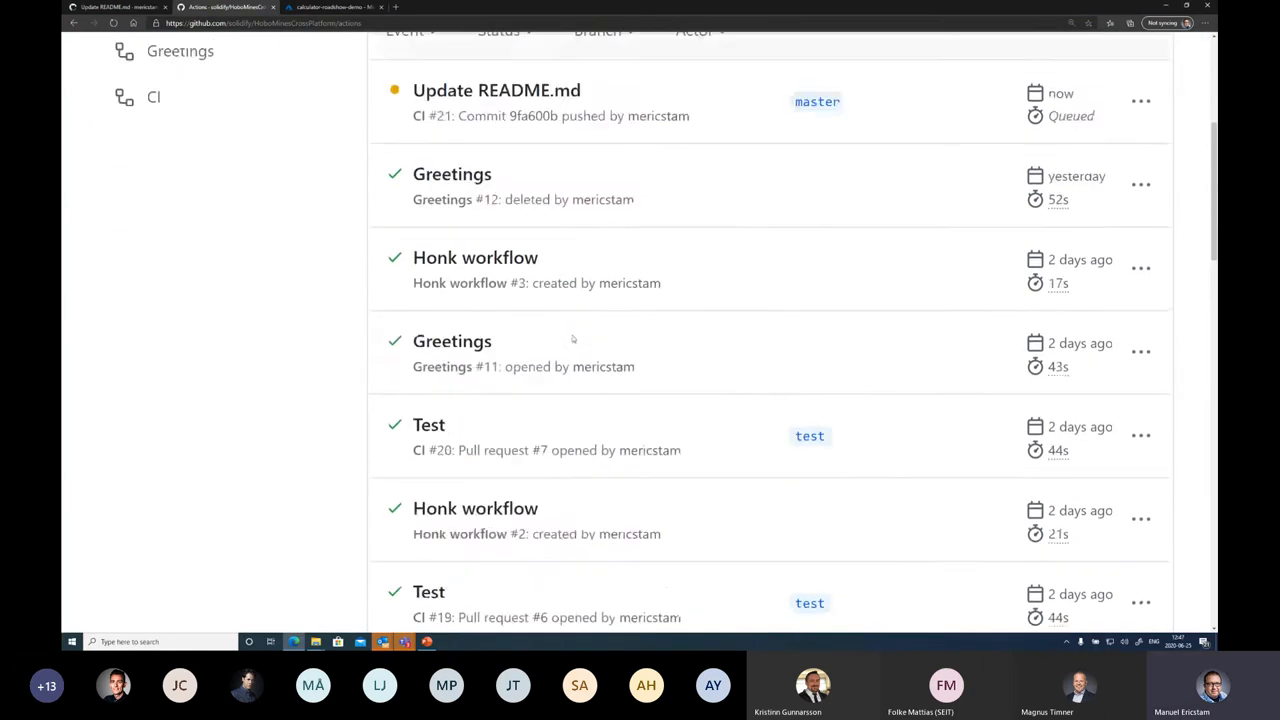
pyautogui.scroll(3)
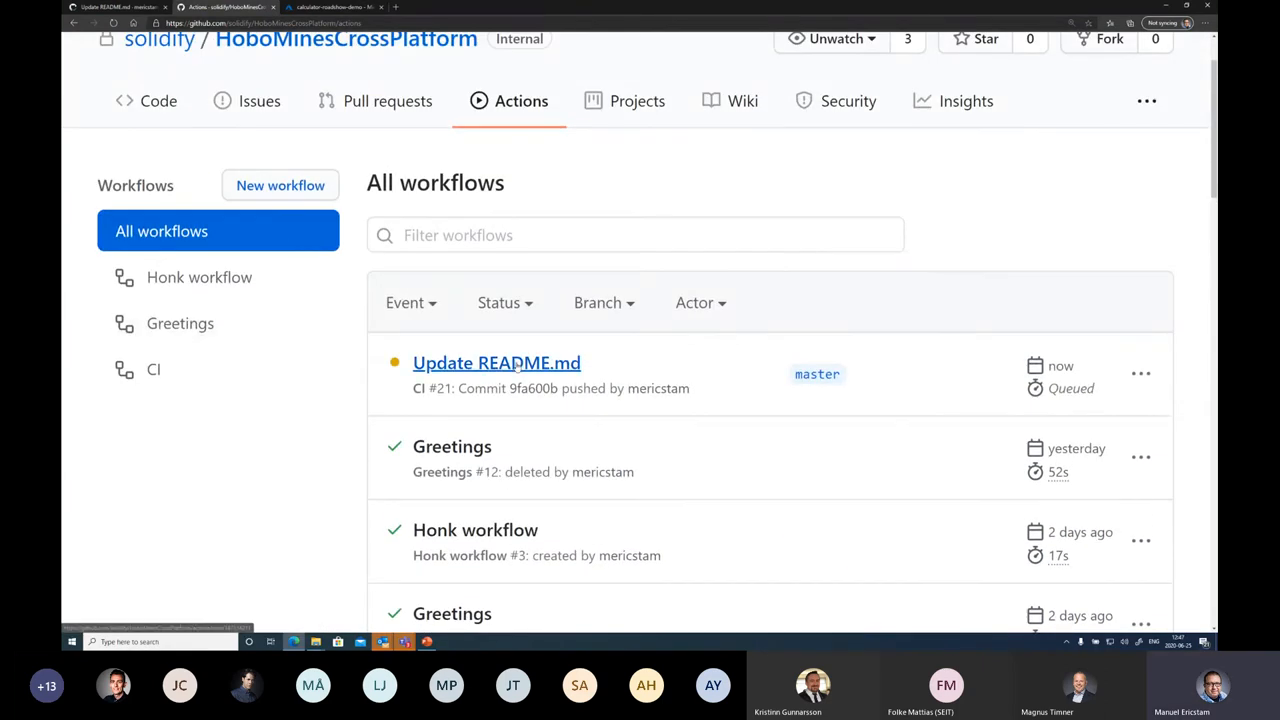
pyautogui.moveTo(410, 258)
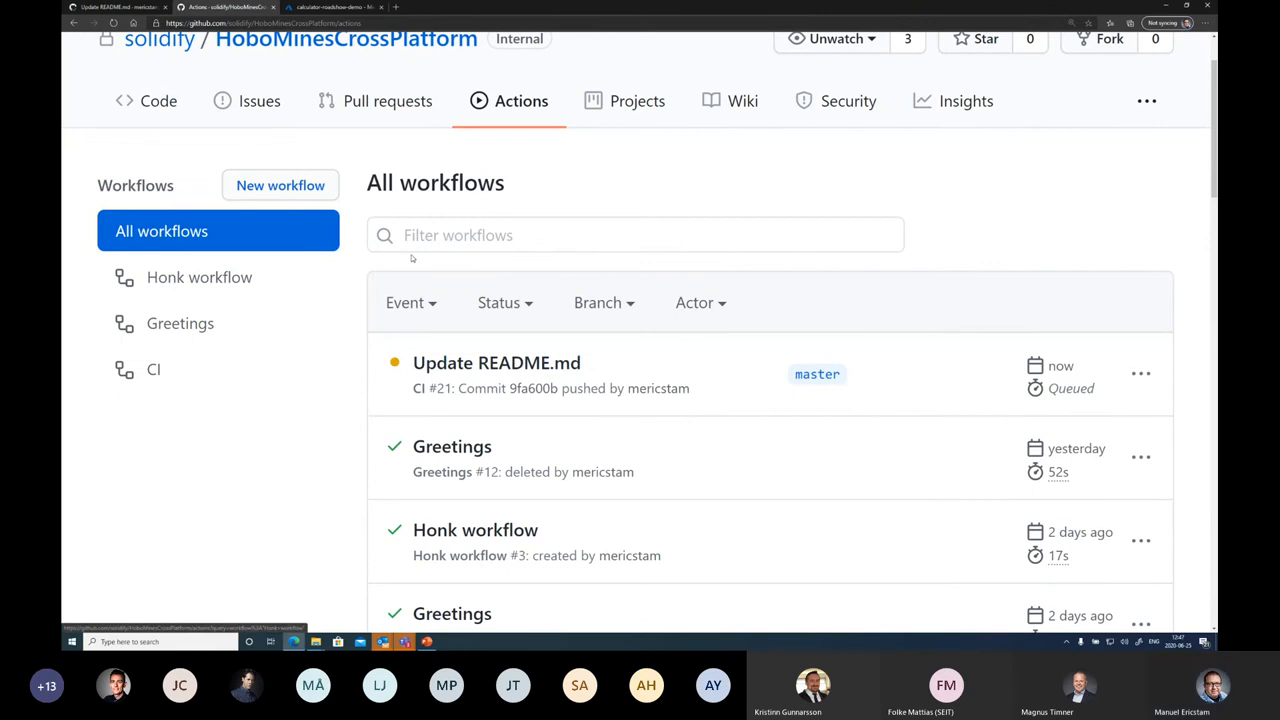
pyautogui.moveTo(496, 362)
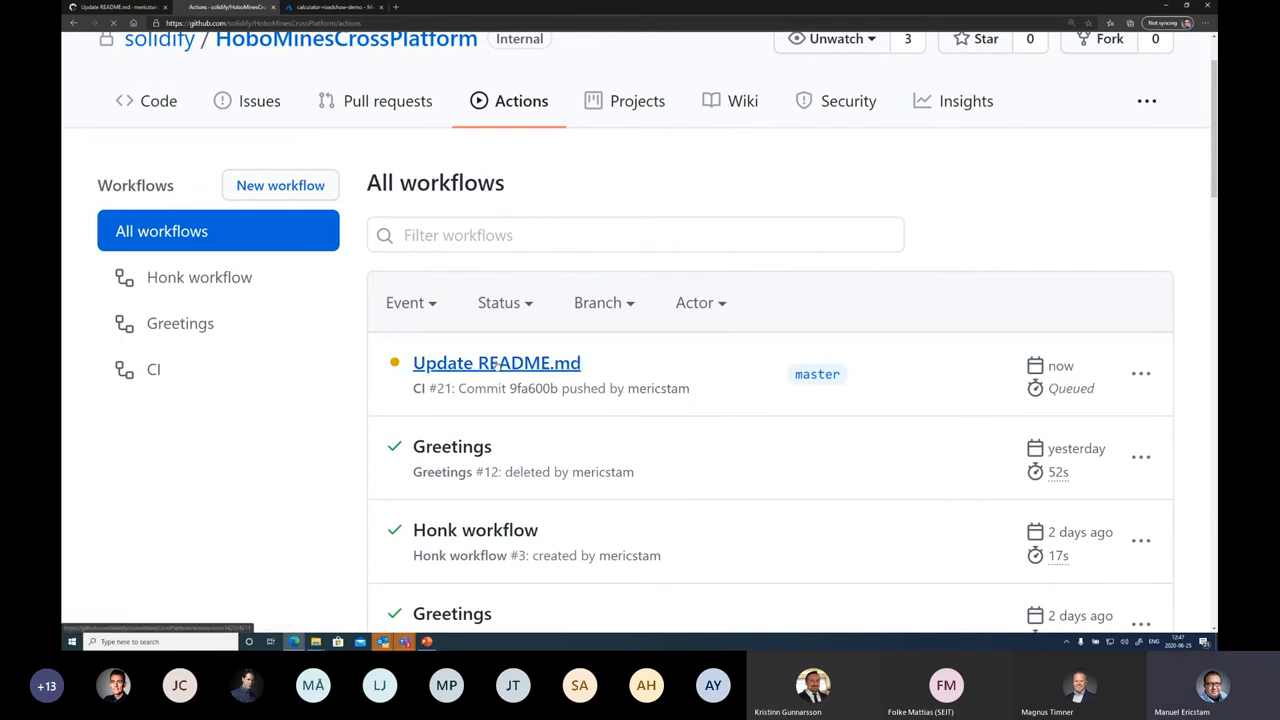
pyautogui.click(496, 362)
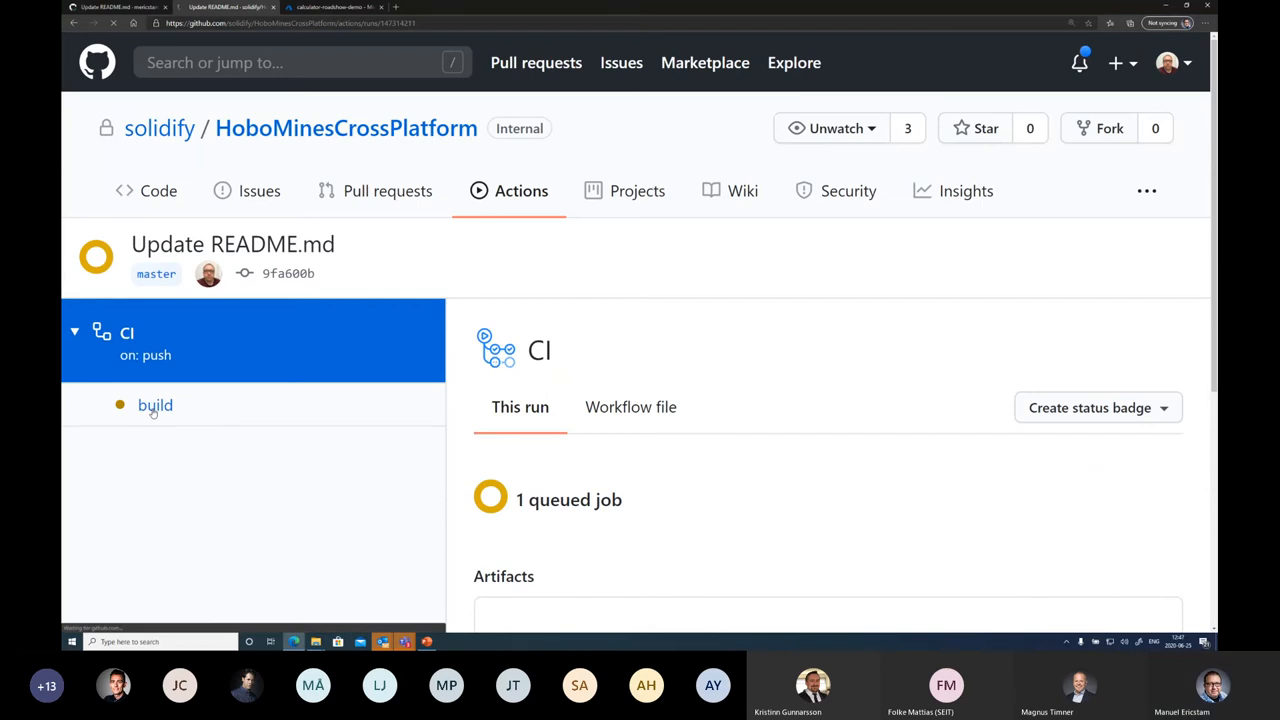
# View the queued build job's starting log, then bring up the Azure portal home.
pyautogui.click(156, 404)
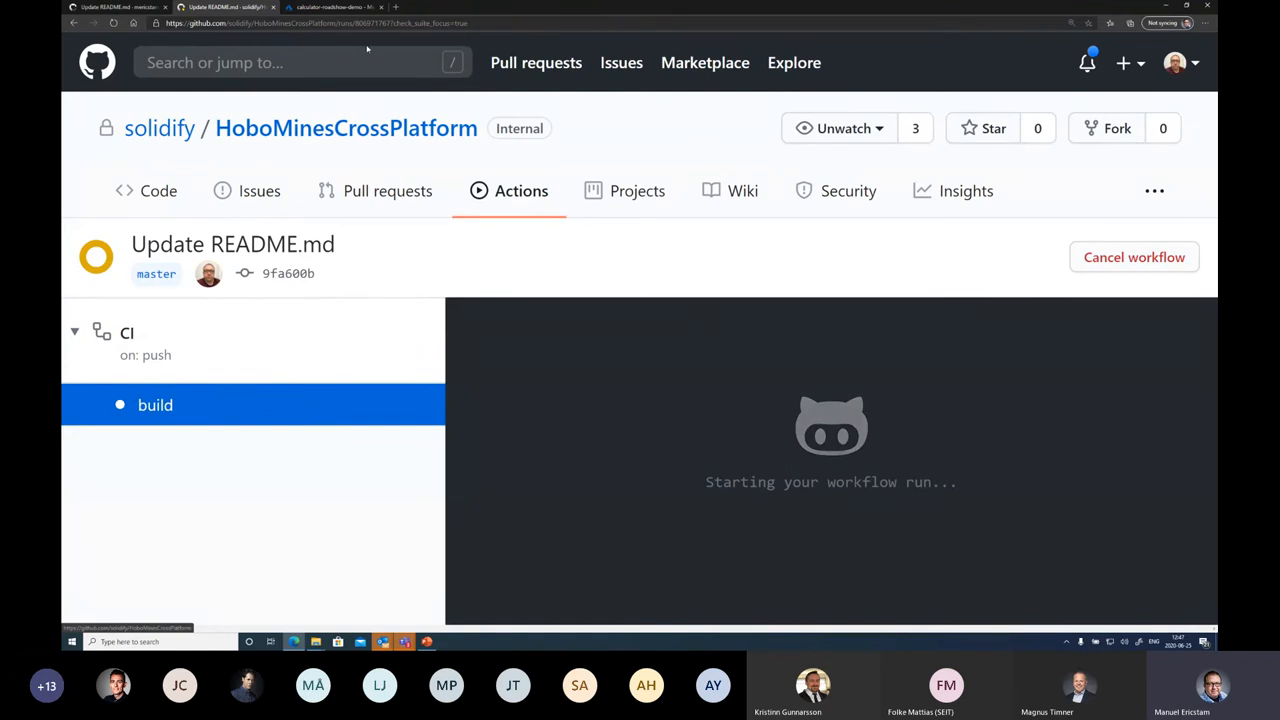
pyautogui.moveTo(476, 332)
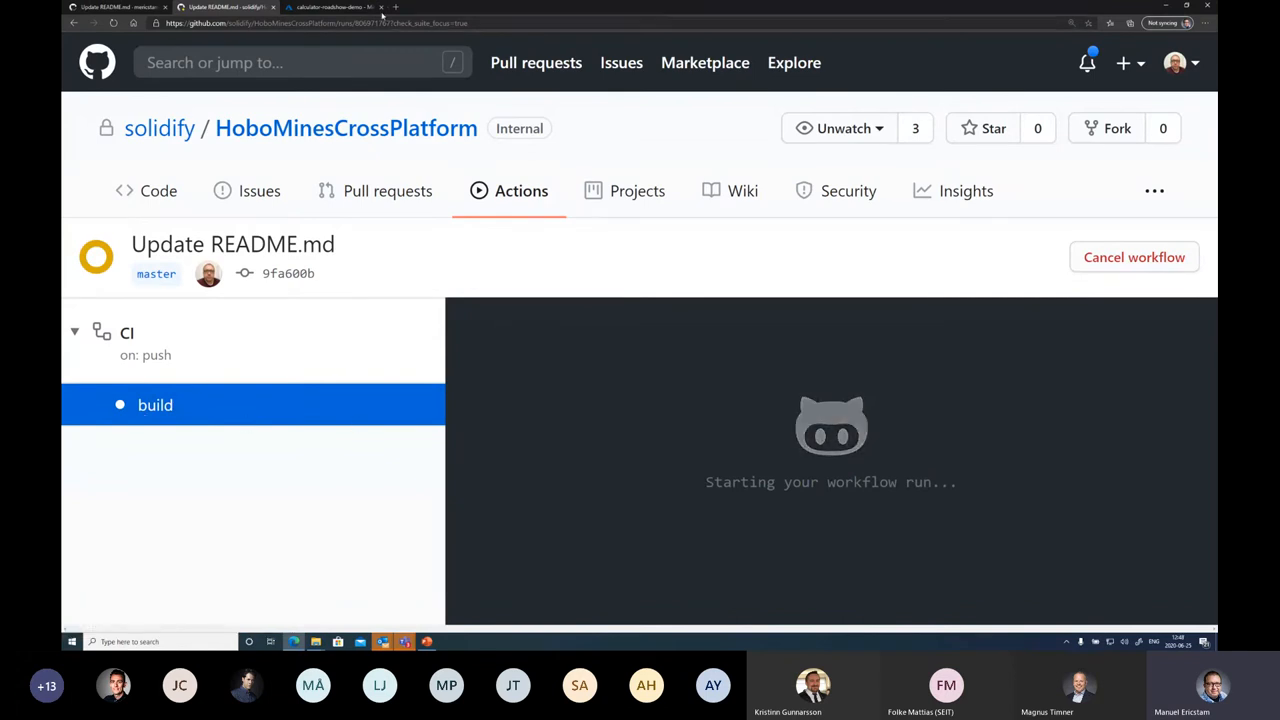
pyautogui.click(336, 8)
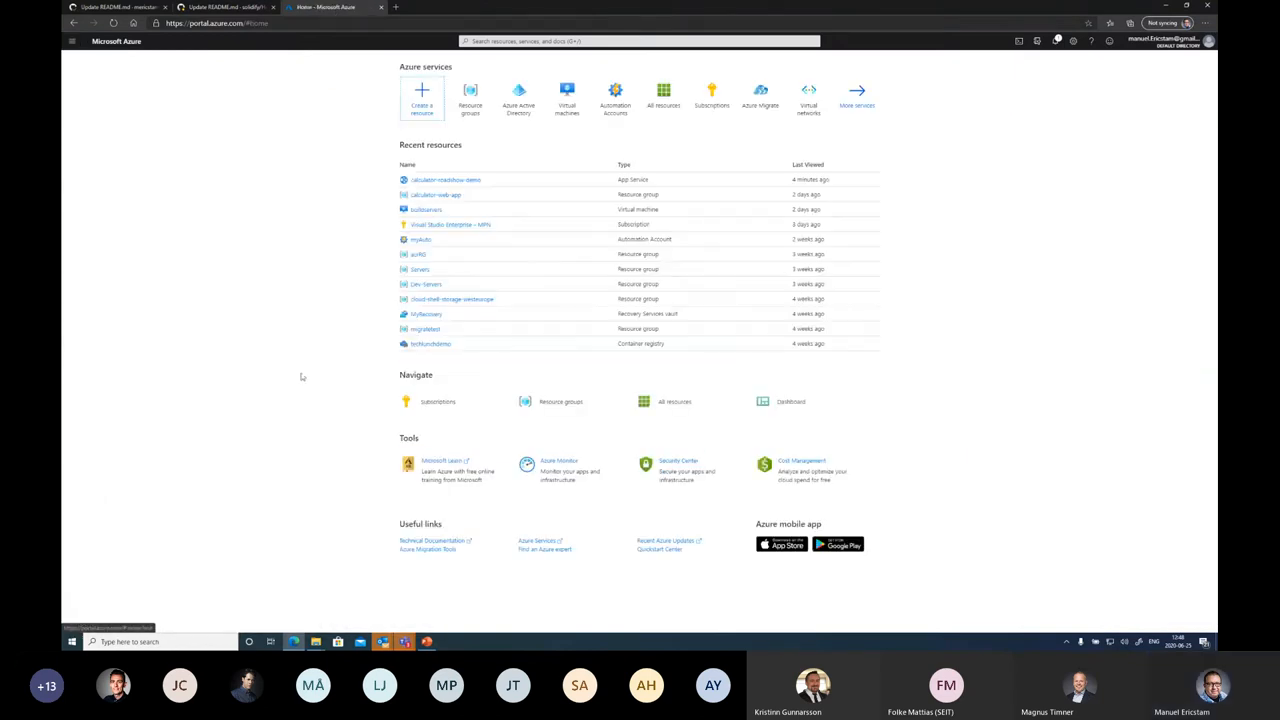
# Review the buildservers virtual machine overview in Azure, then return to the CI run.
pyautogui.click(426, 210)
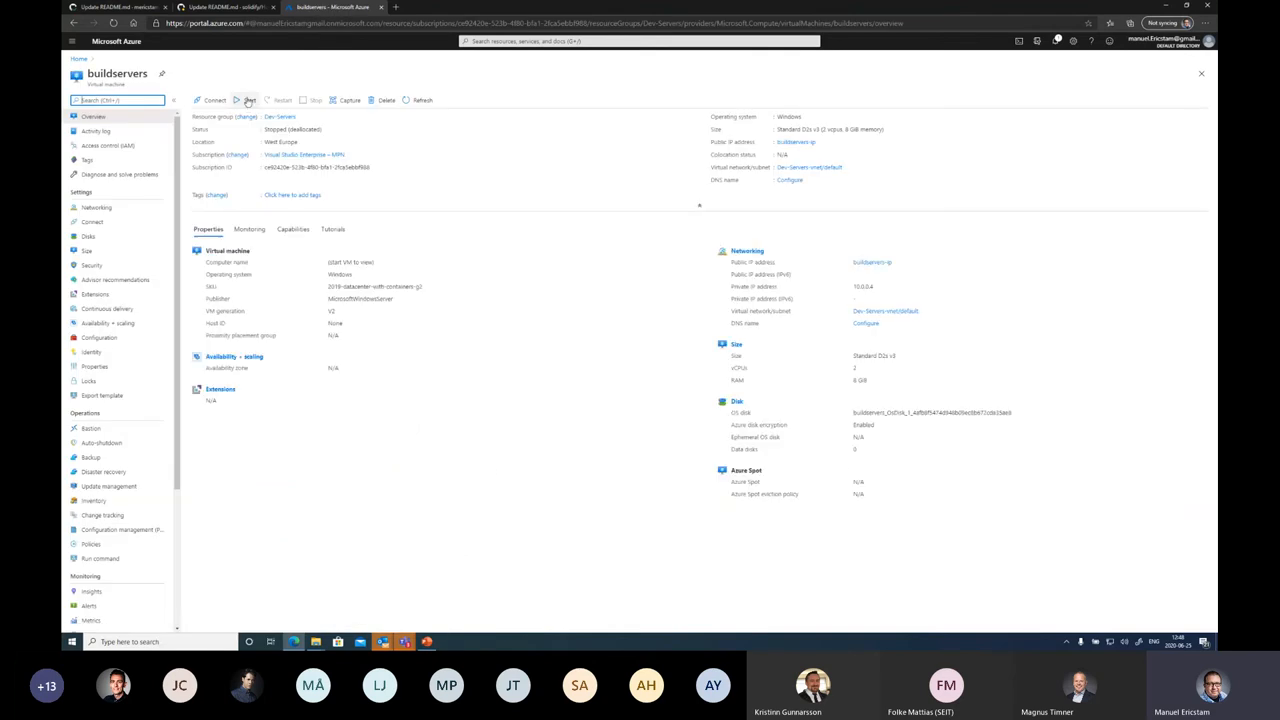
pyautogui.click(246, 100)
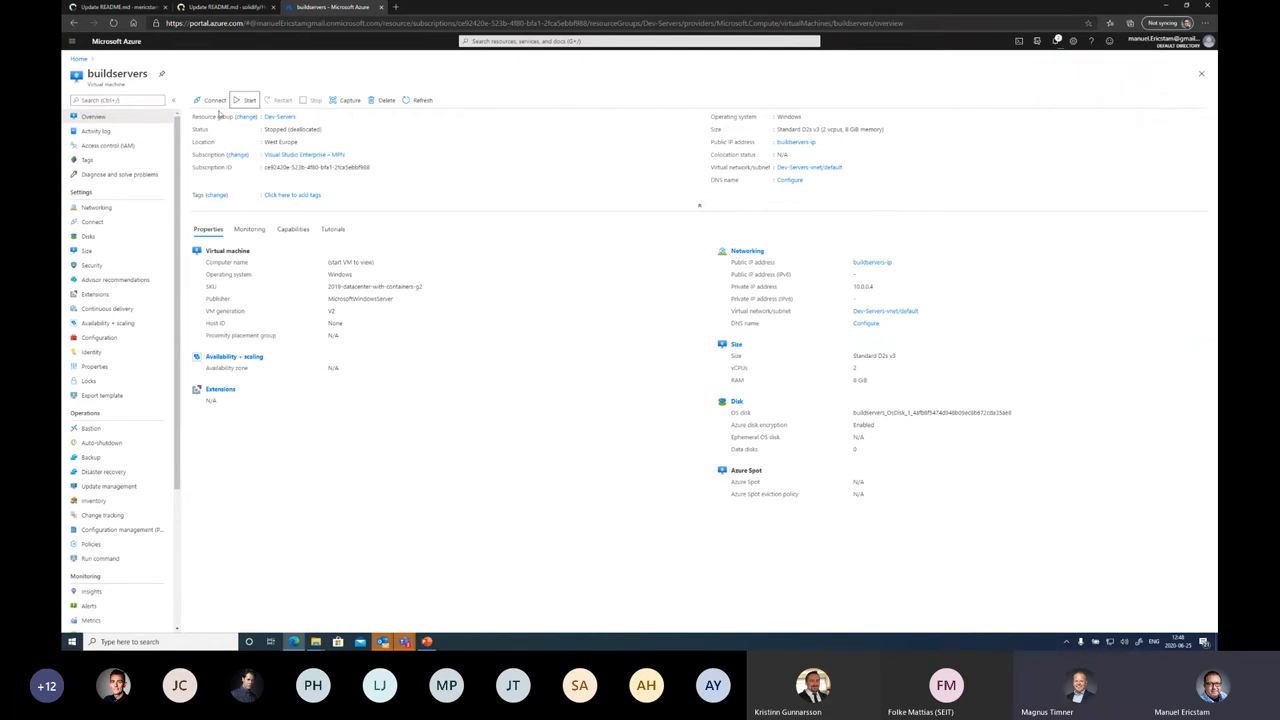
pyautogui.moveTo(324, 116)
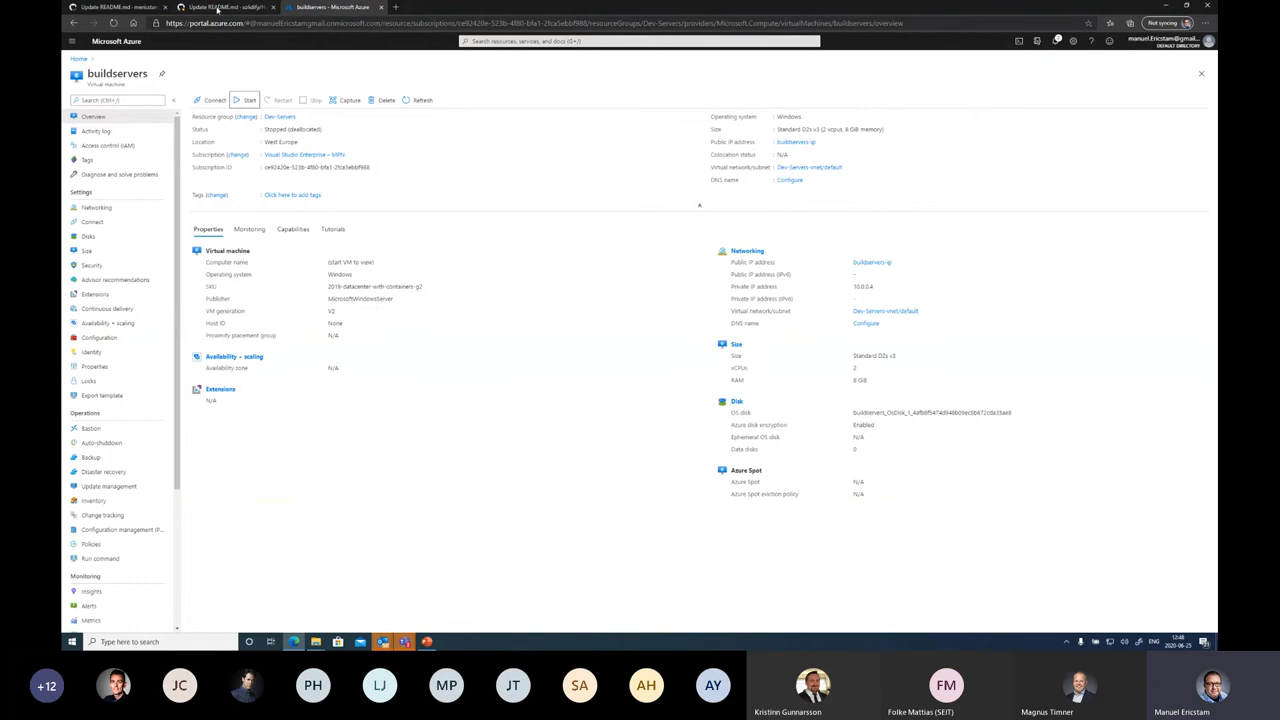
pyautogui.click(224, 8)
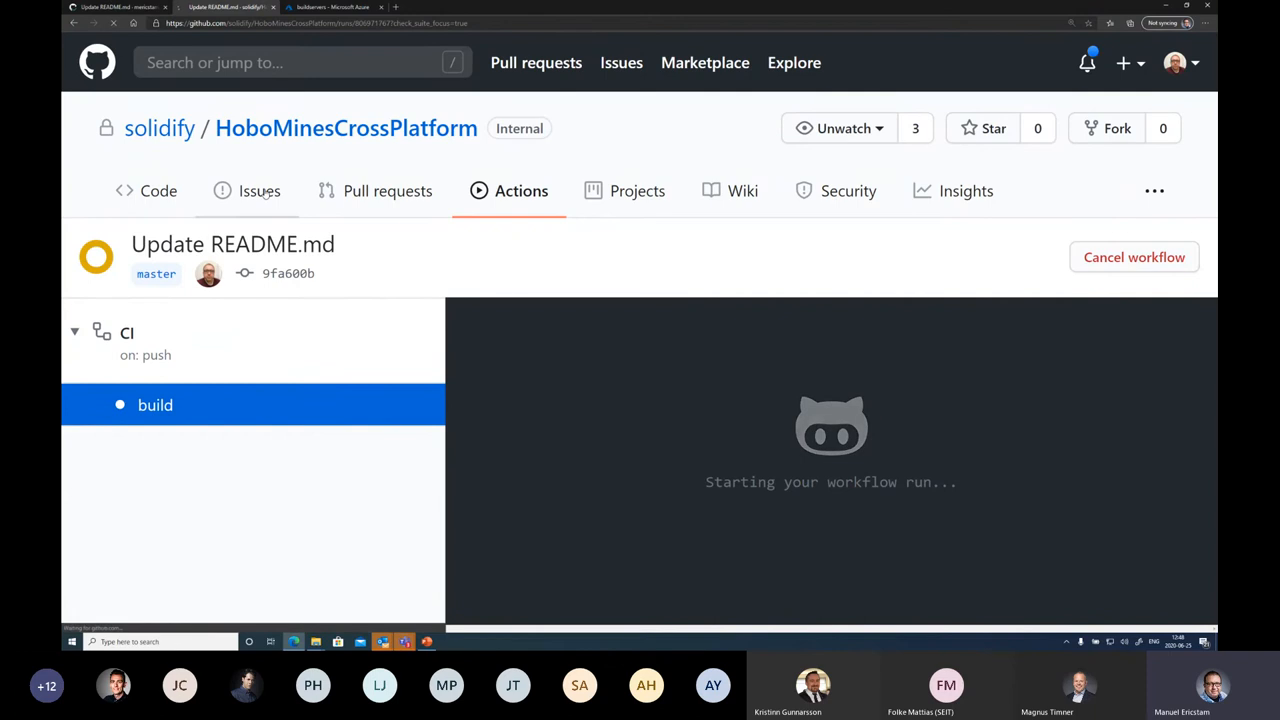
# Open HoboMinesCrossPlatform's issues page, which lists no open or closed issues.
pyautogui.click(260, 192)
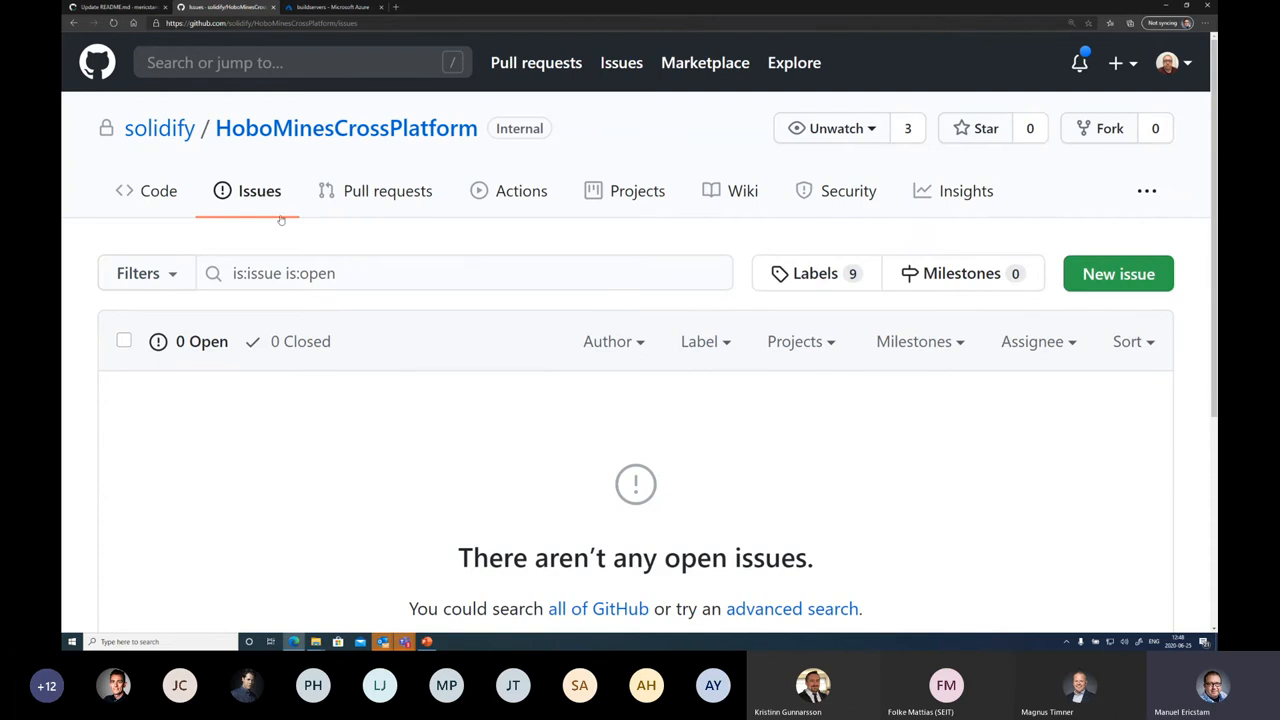
pyautogui.scroll(-3)
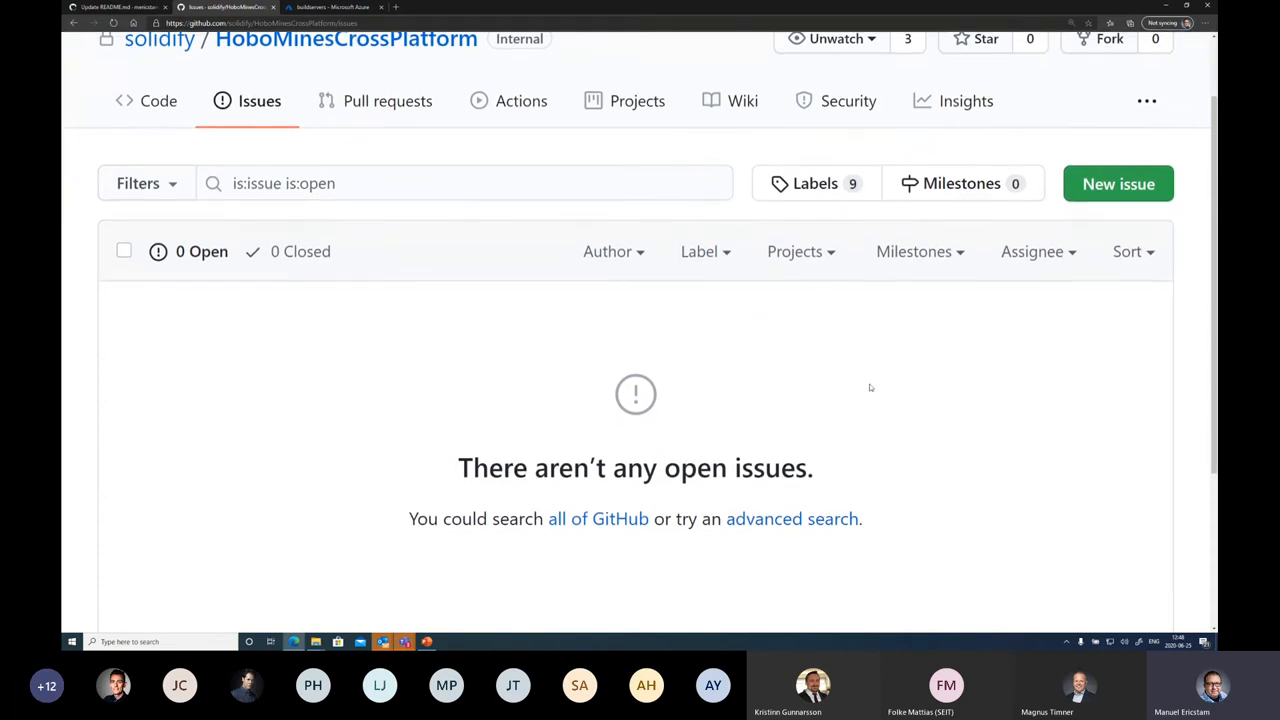
pyautogui.scroll(3)
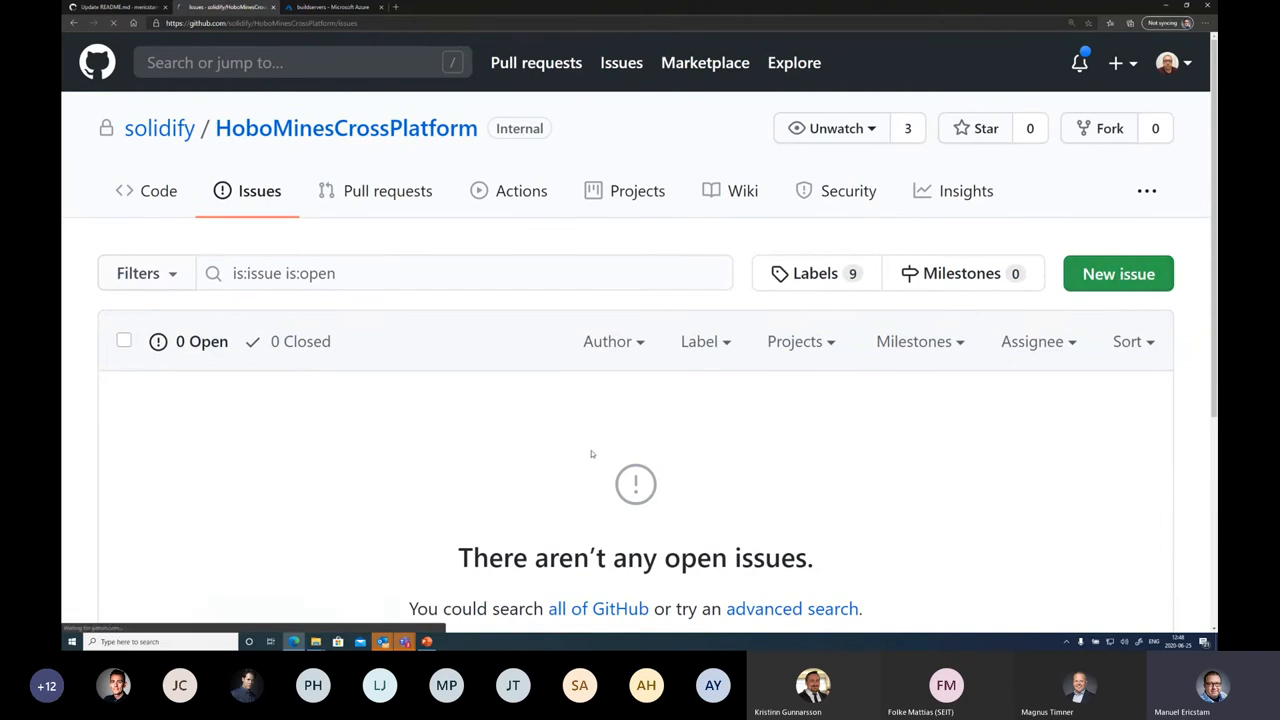
# Submit a new issue titled 'Test automation' with the comment 'Hello'.
pyautogui.click(1118, 272)
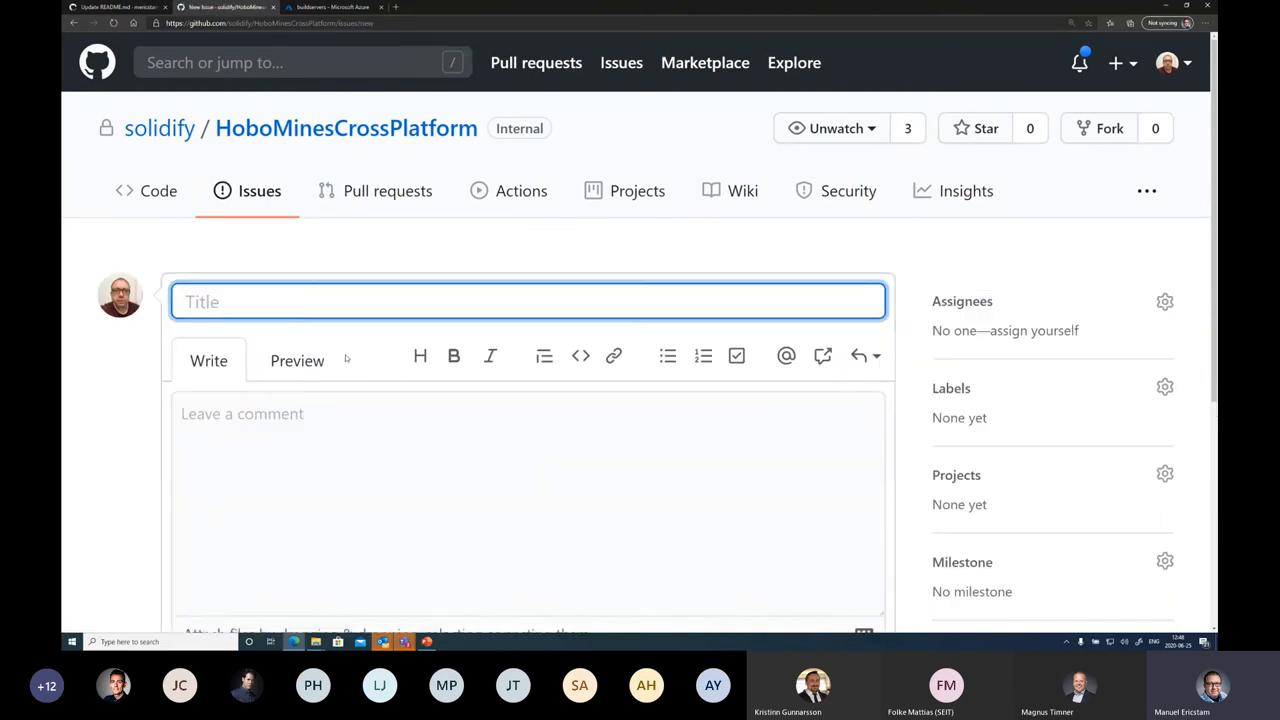
pyautogui.write('Test')
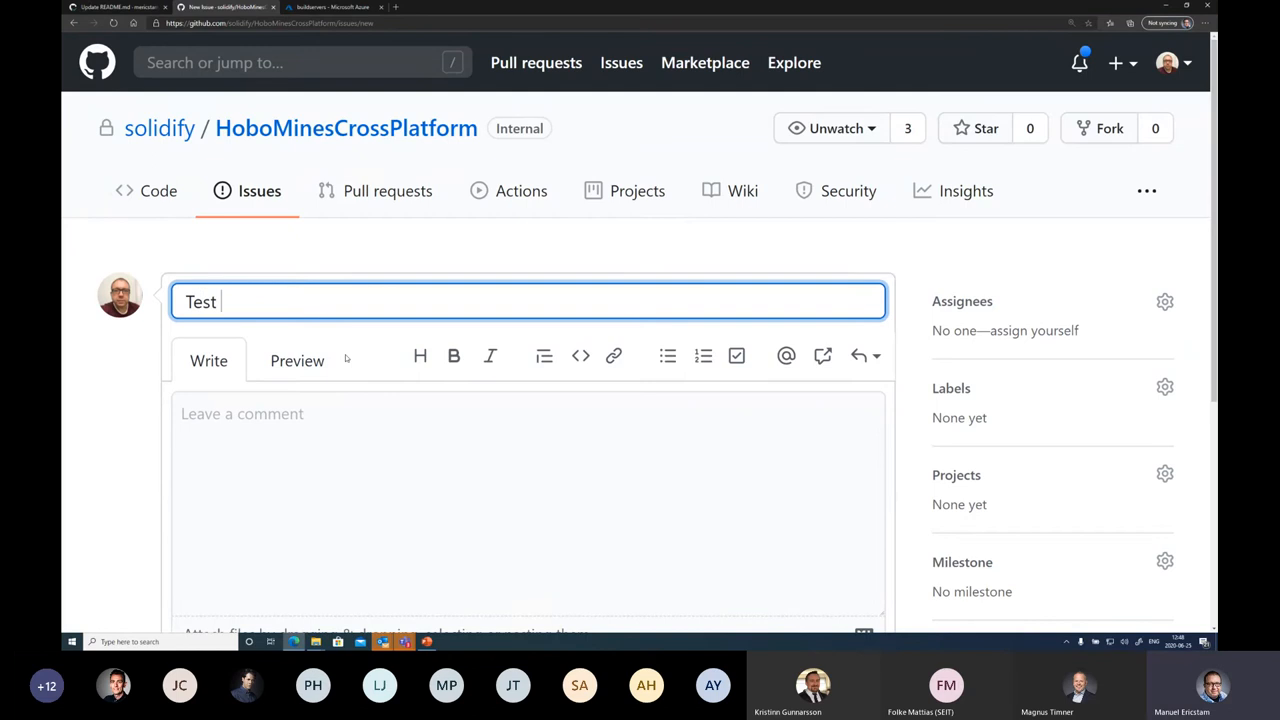
pyautogui.write('automat')
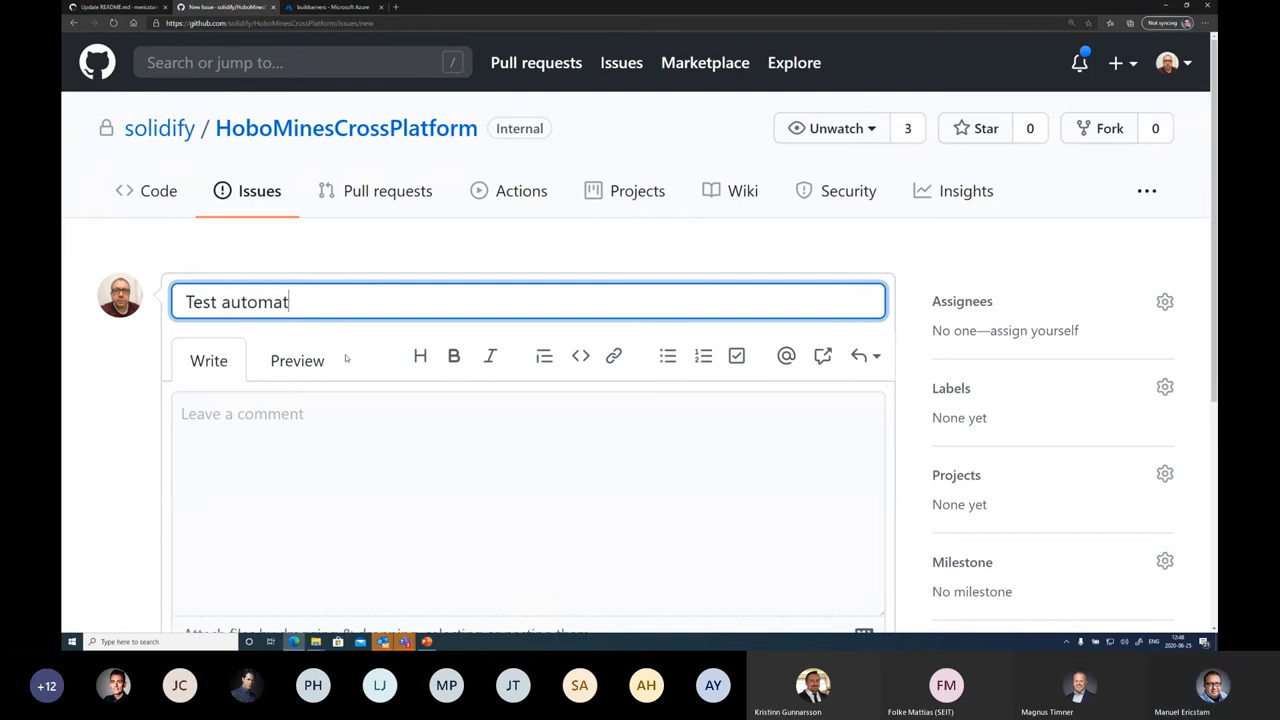
pyautogui.write('ion')
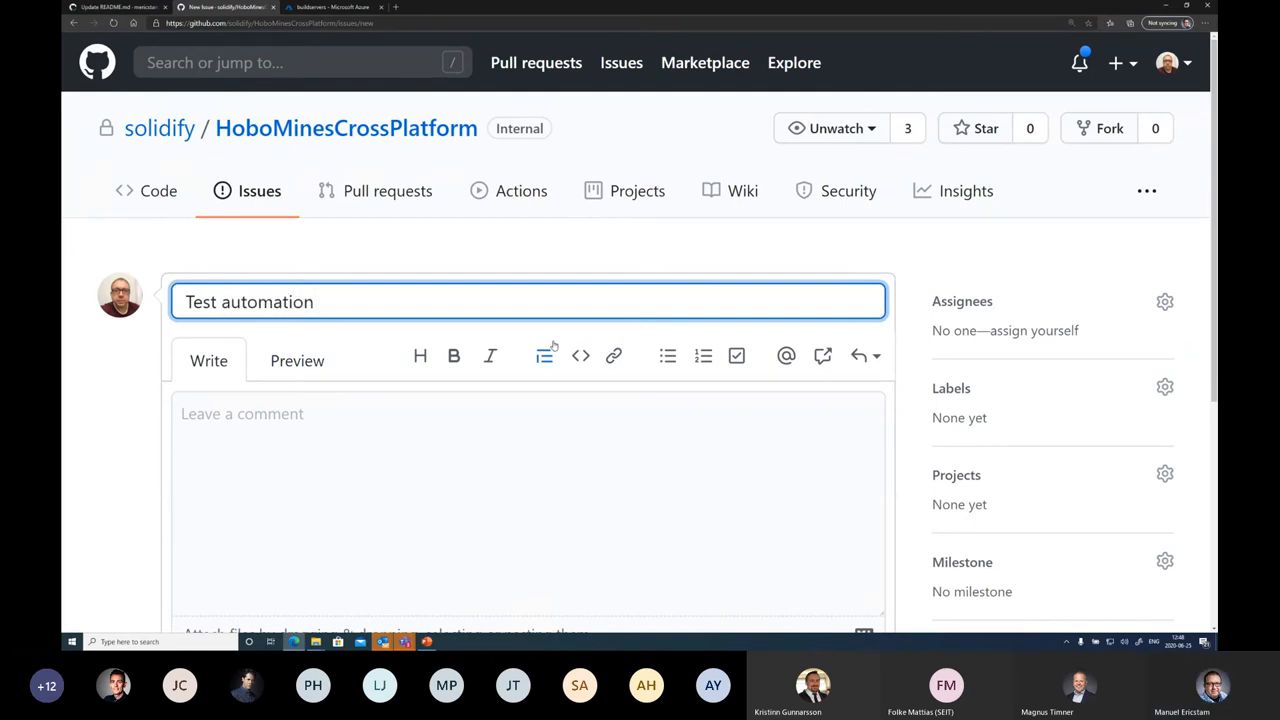
pyautogui.scroll(-3)
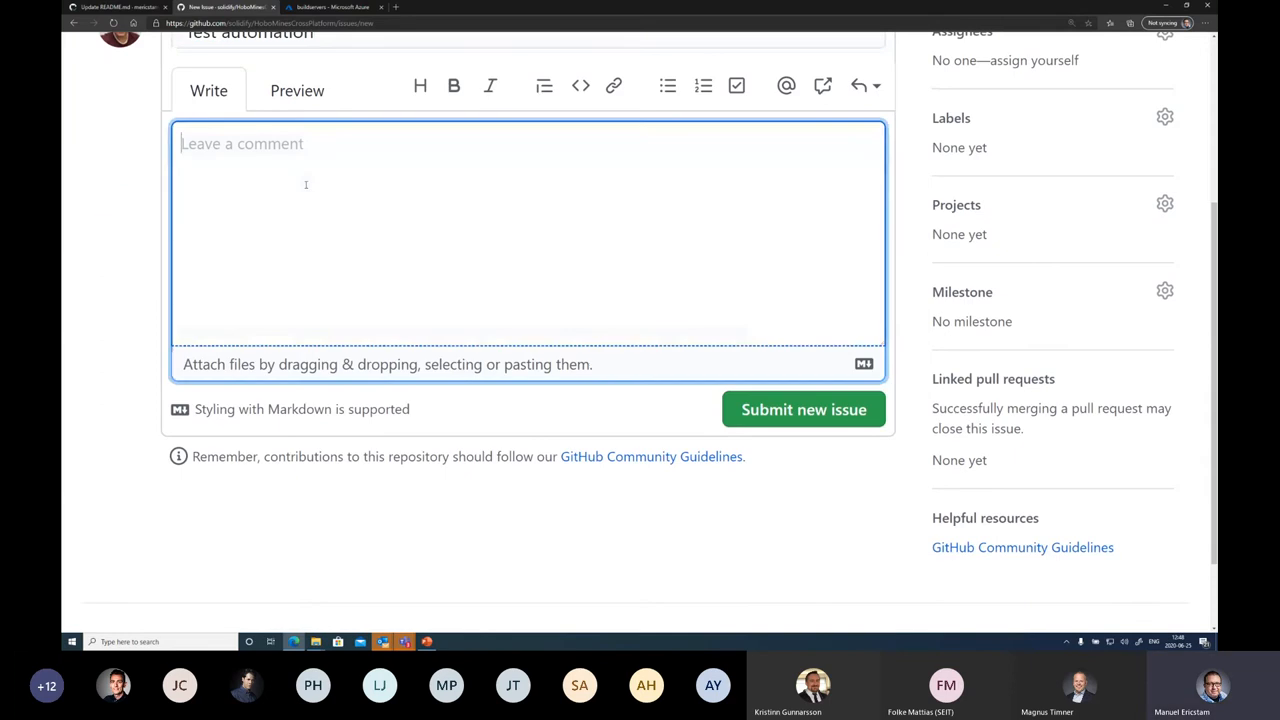
pyautogui.write('Hello')
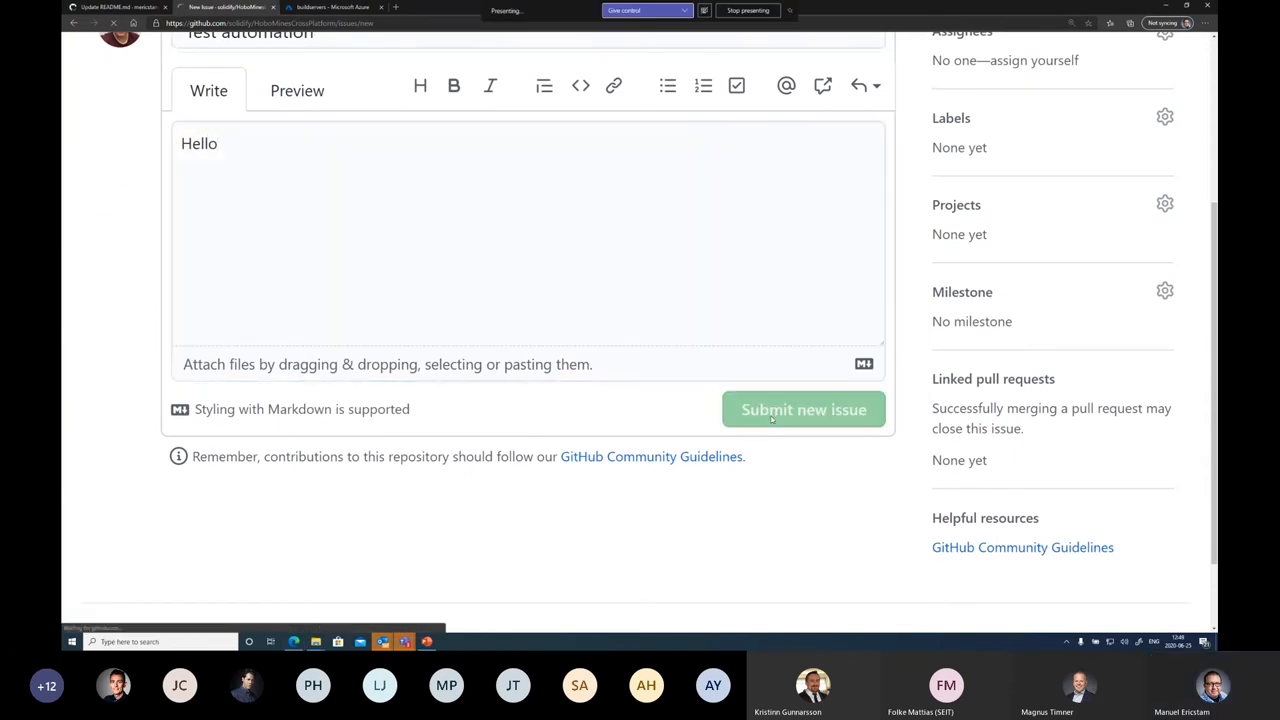
pyautogui.click(804, 408)
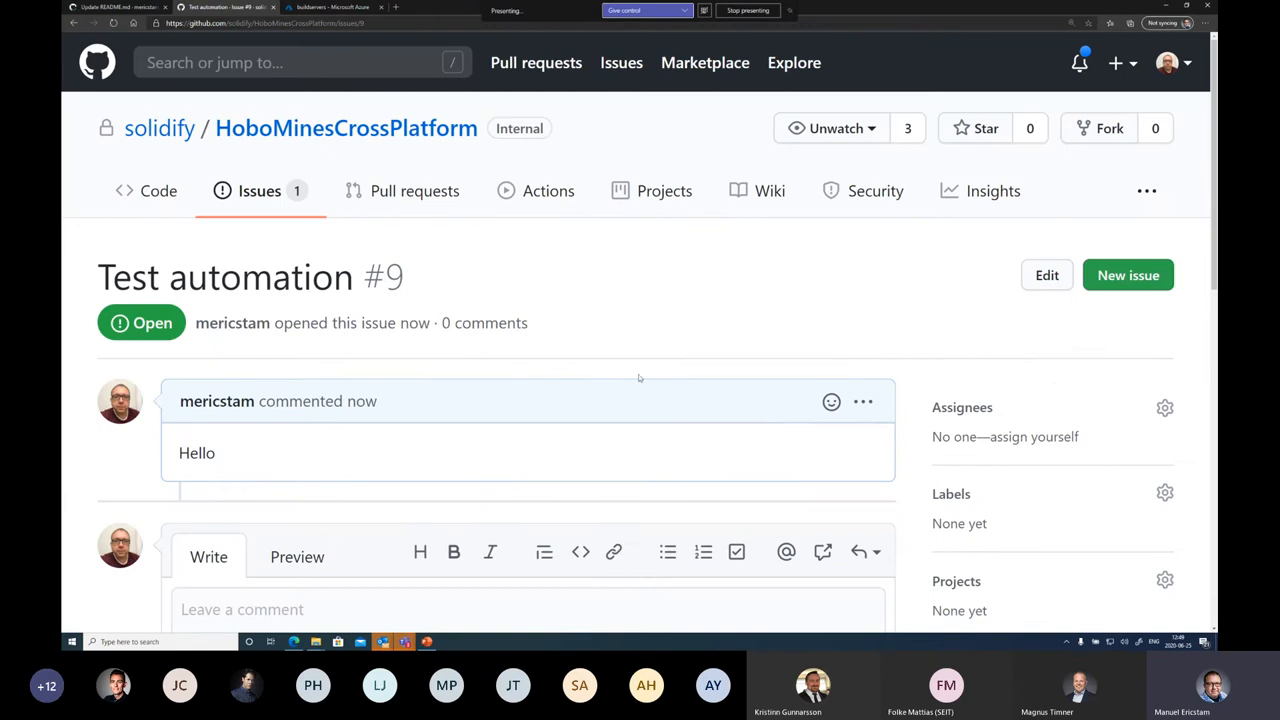
pyautogui.moveTo(414, 192)
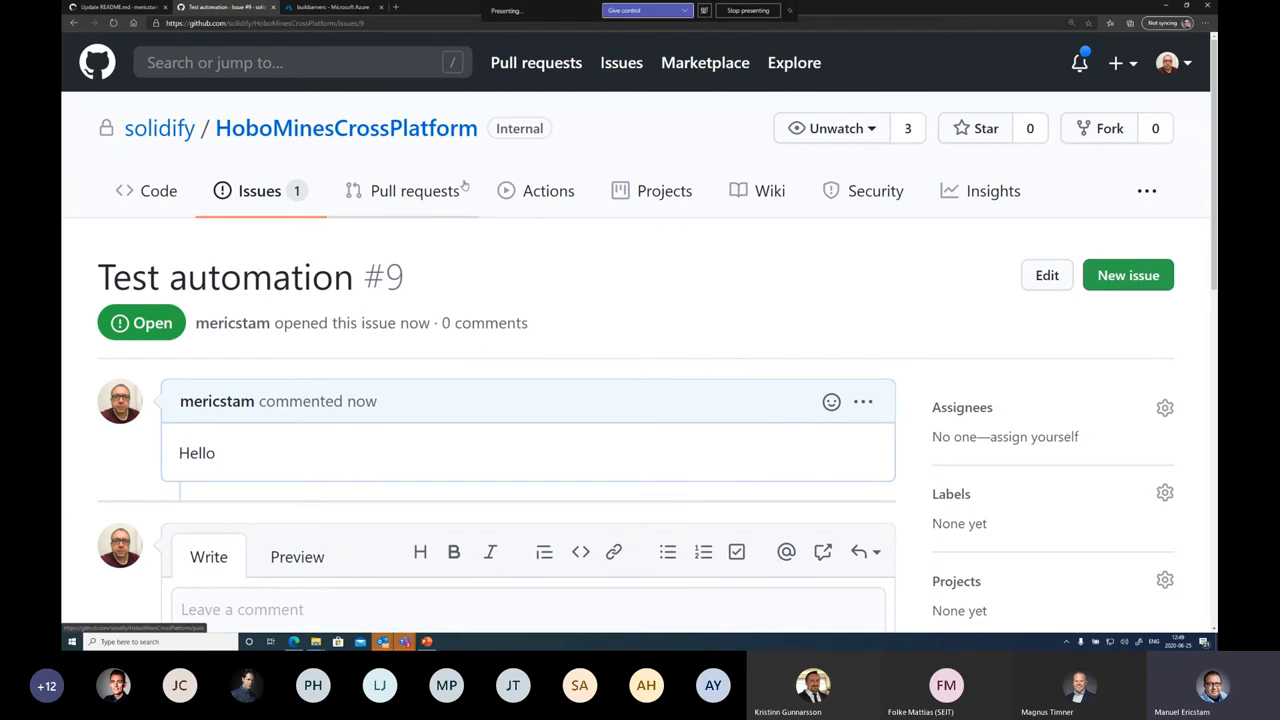
# See the Greetings workflow run queued by issue #9 in Actions.
pyautogui.click(548, 192)
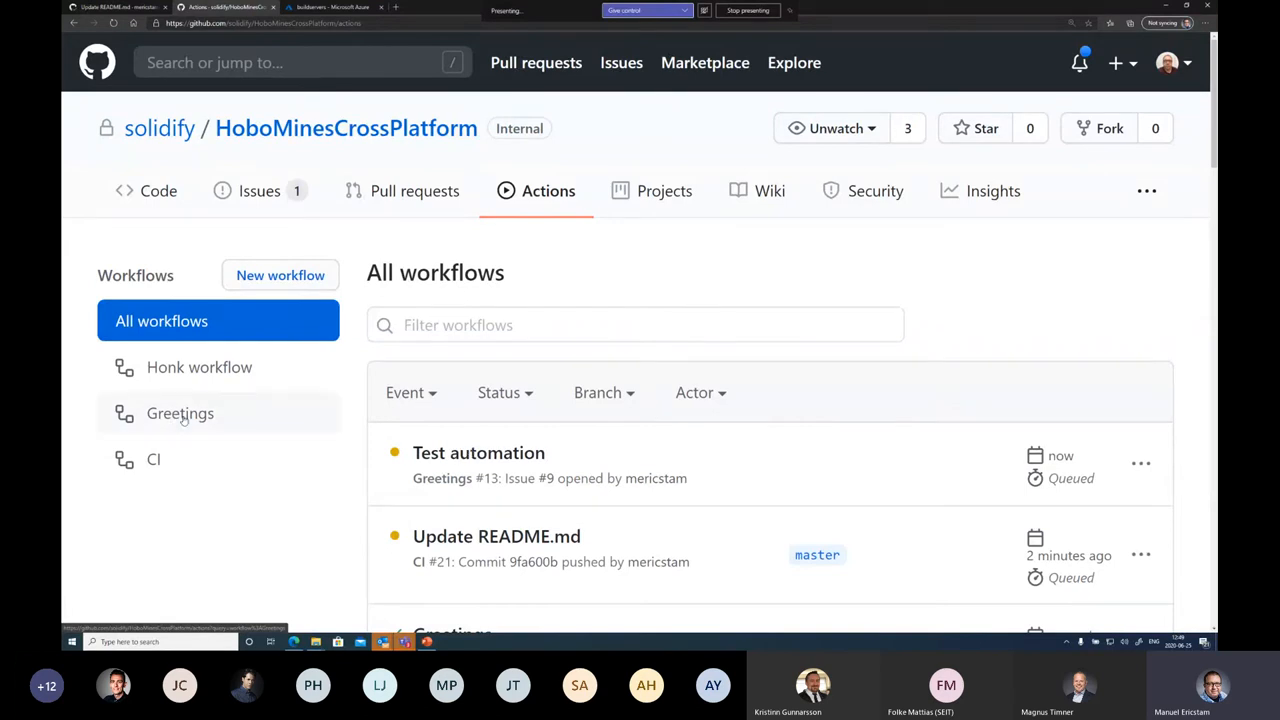
# Review greetings.yml under .github/workflows in the Code view, then return to issue #9.
pyautogui.click(158, 192)
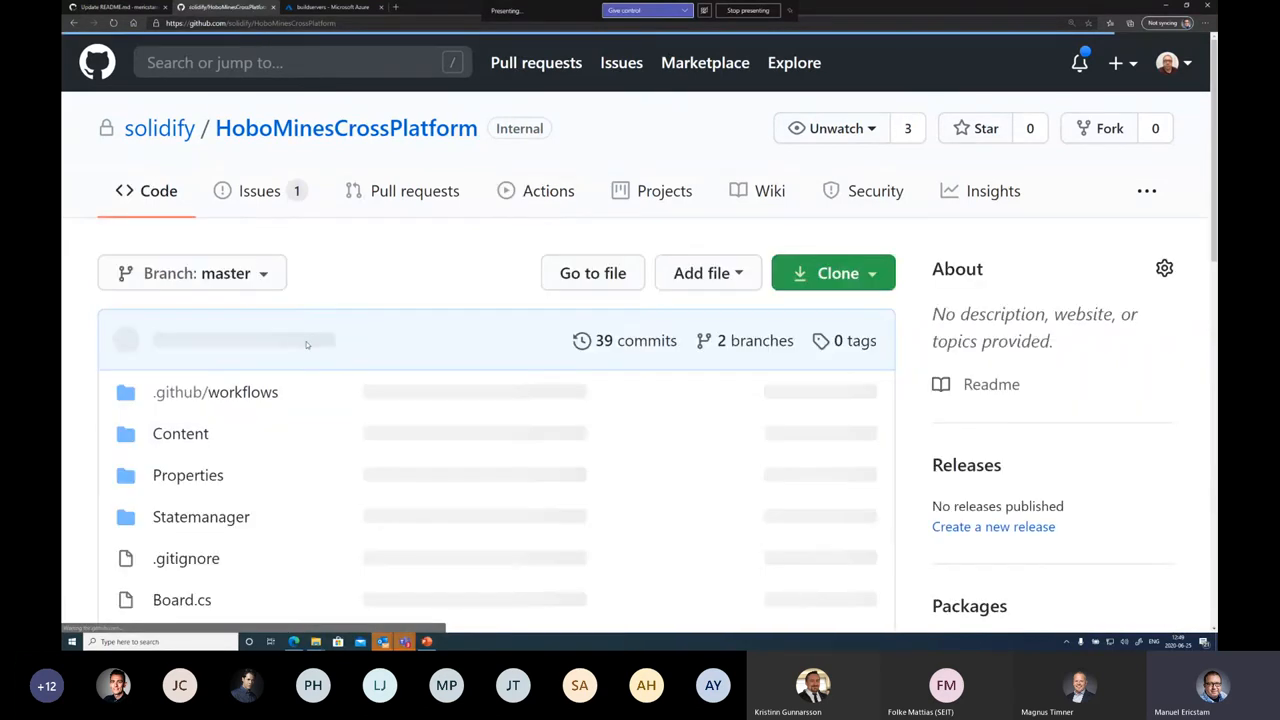
pyautogui.click(216, 390)
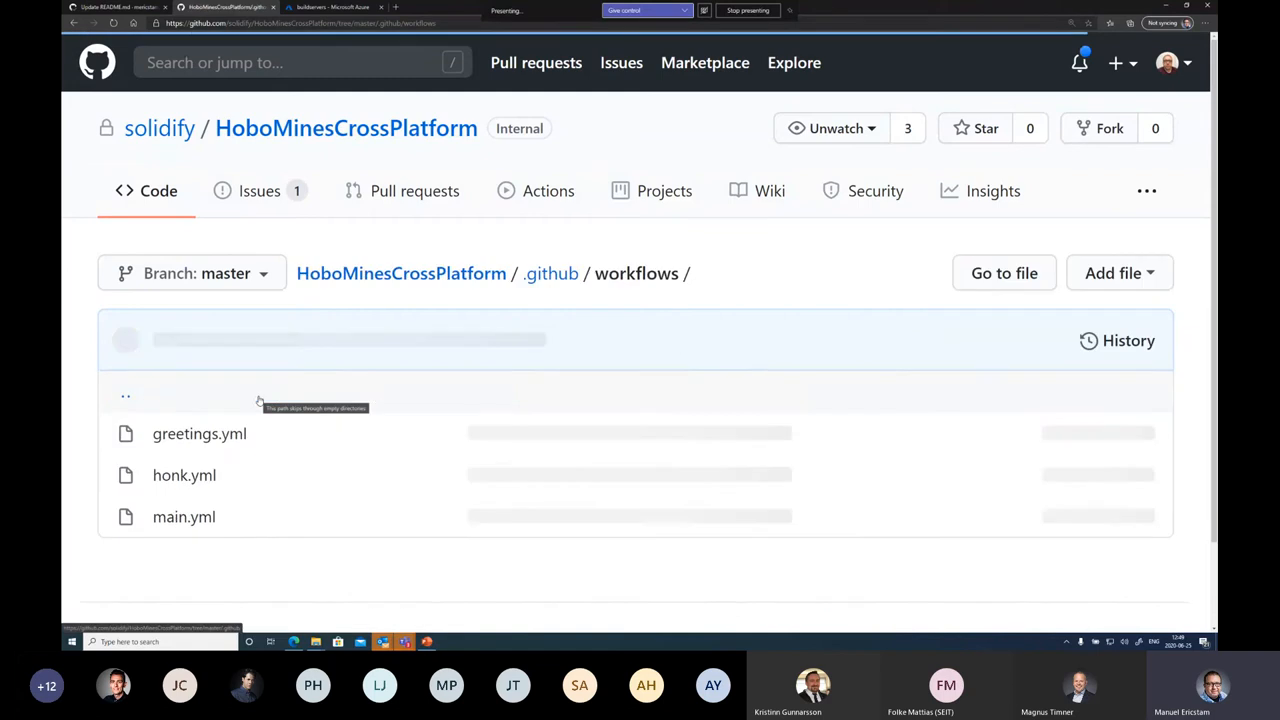
pyautogui.click(200, 432)
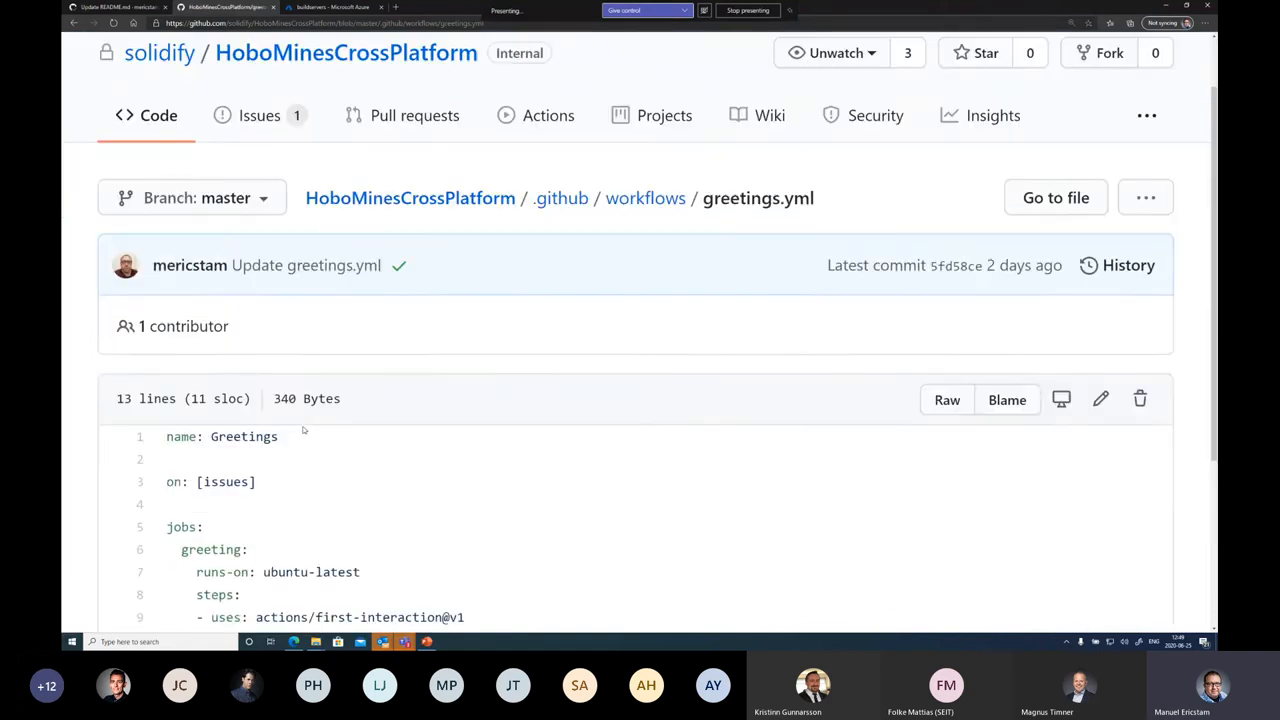
pyautogui.scroll(-3)
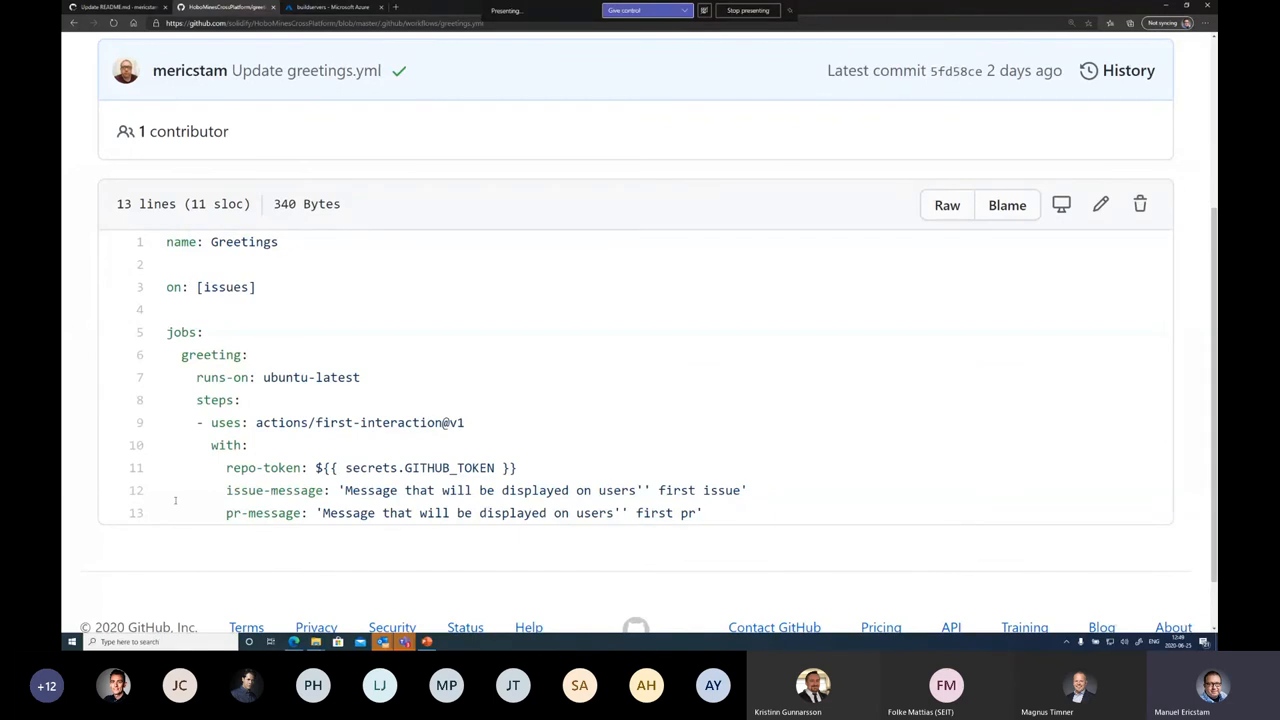
pyautogui.moveTo(464, 428)
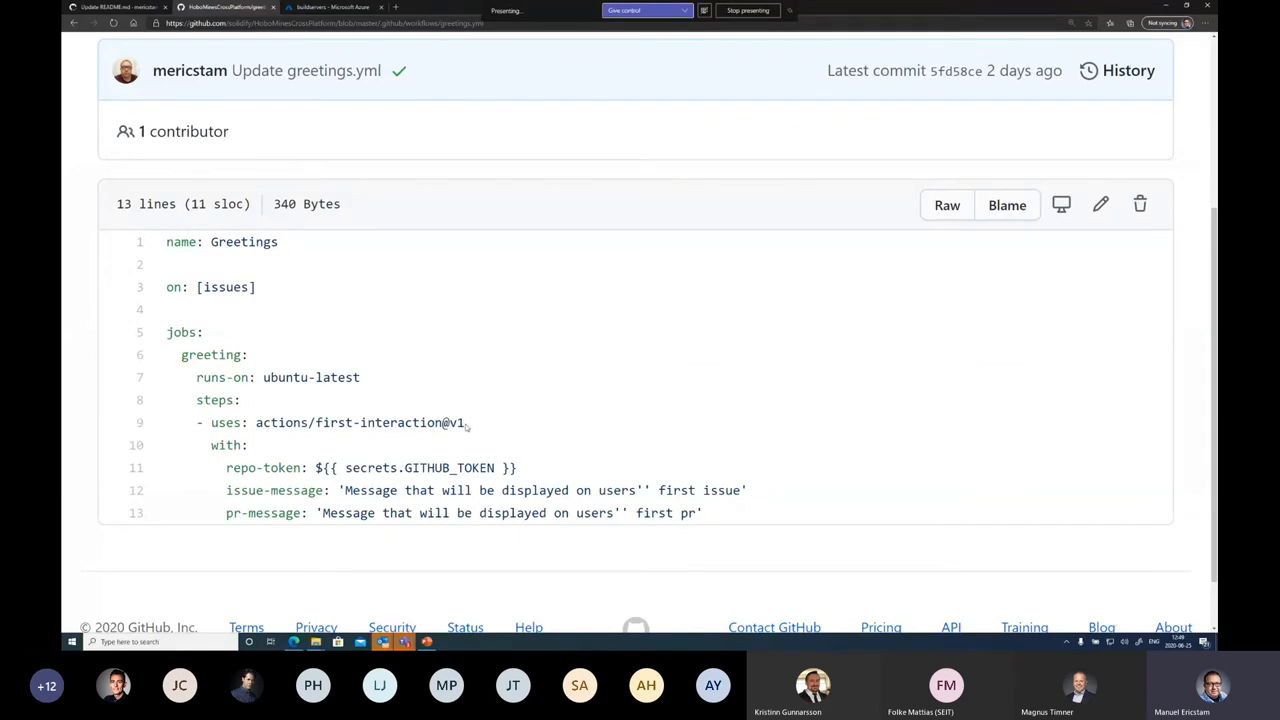
pyautogui.moveTo(350, 308)
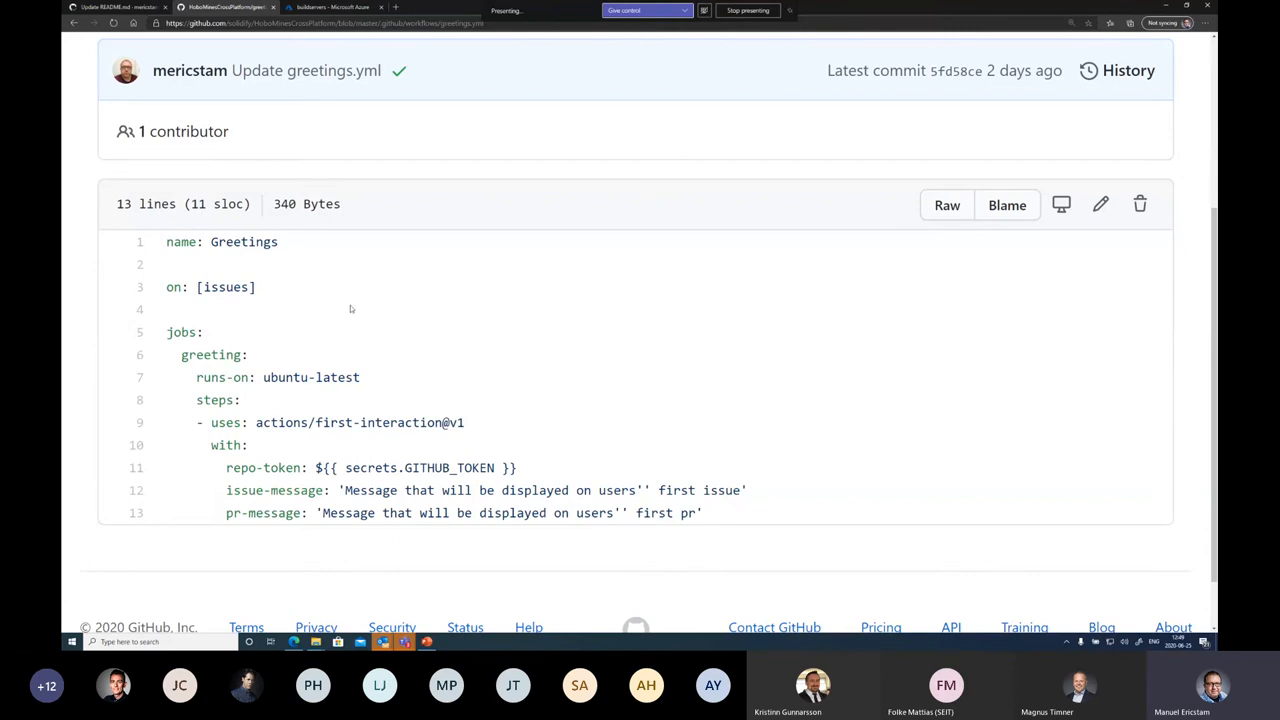
pyautogui.moveTo(376, 254)
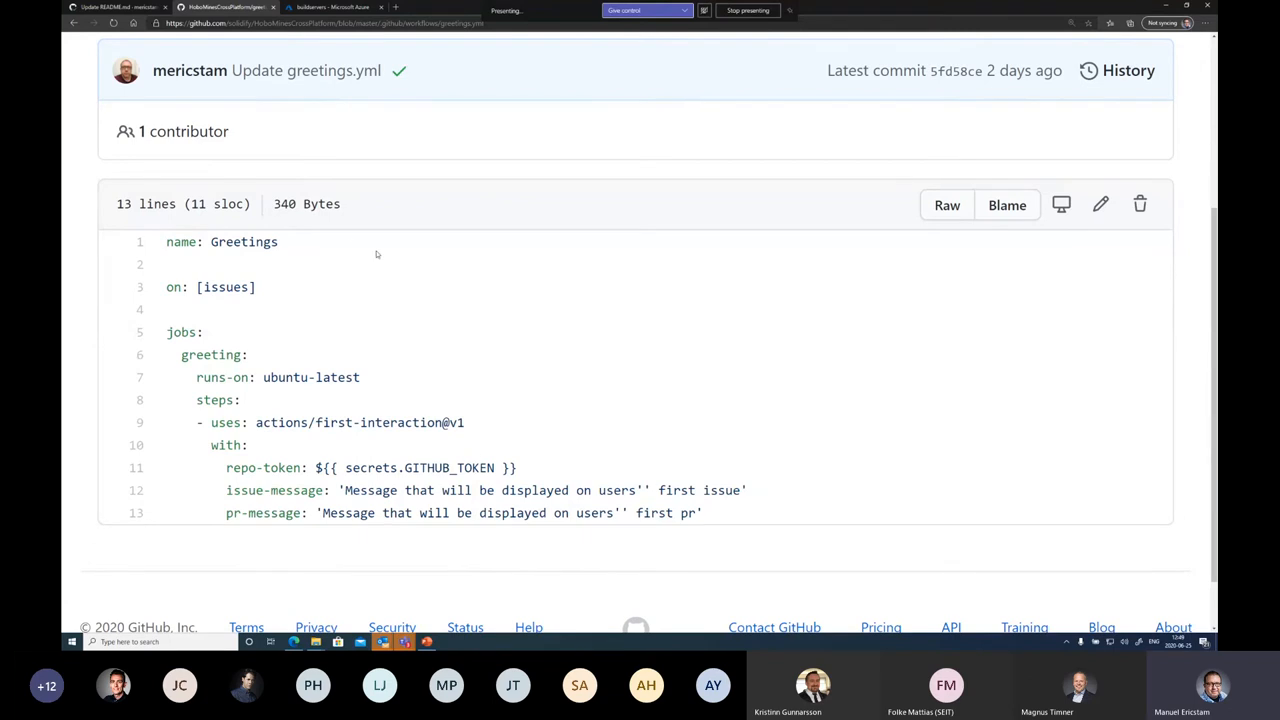
pyautogui.scroll(3)
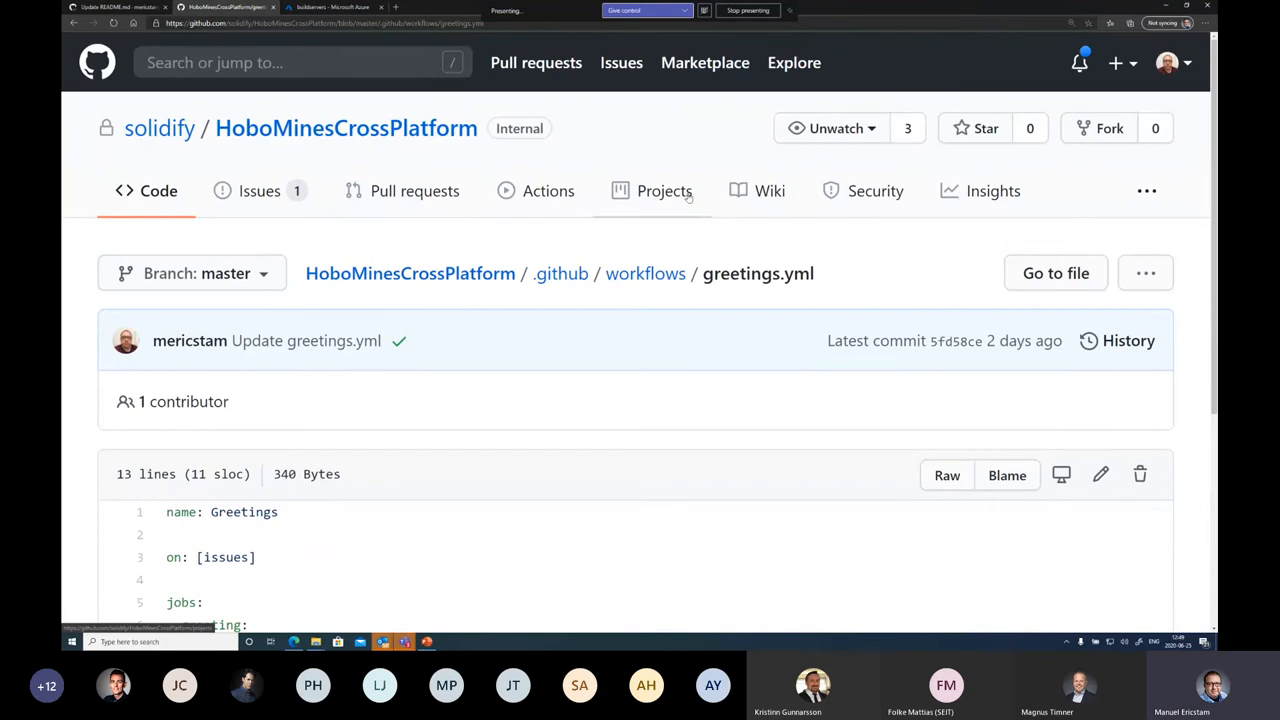
pyautogui.click(260, 192)
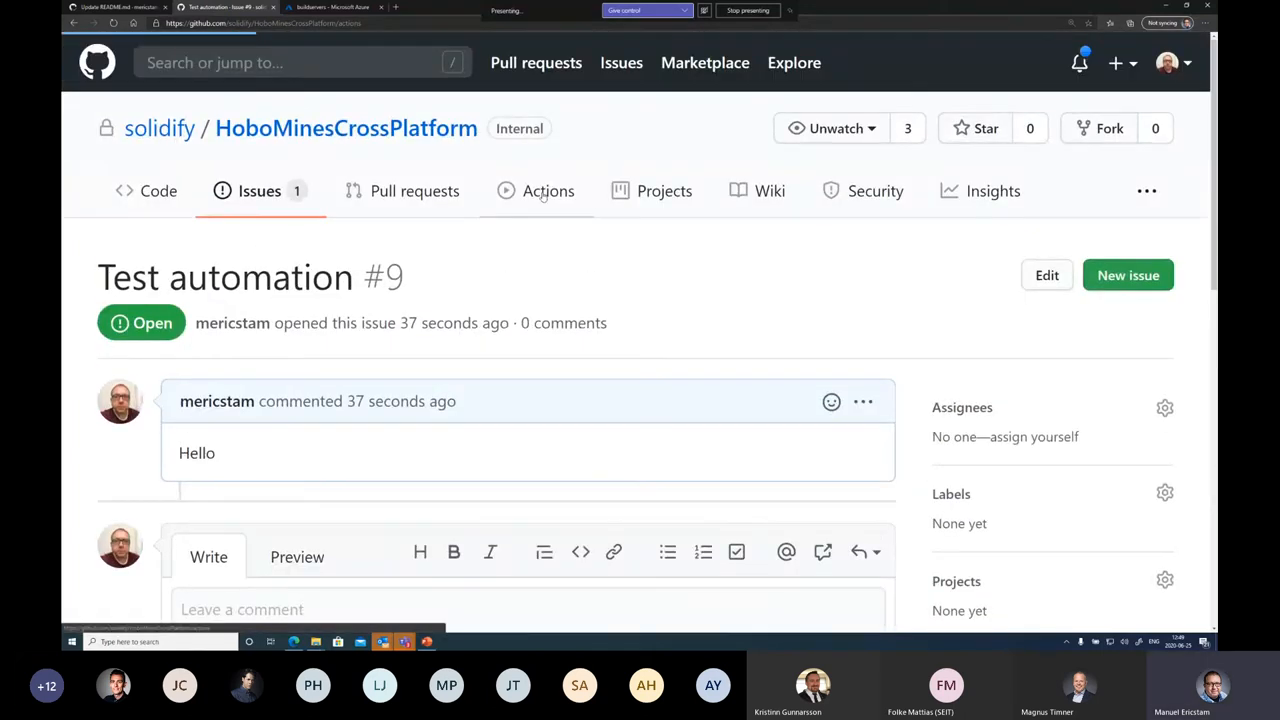
# From Actions, open the in-progress Greetings run and show its greeting job's step log.
pyautogui.click(548, 192)
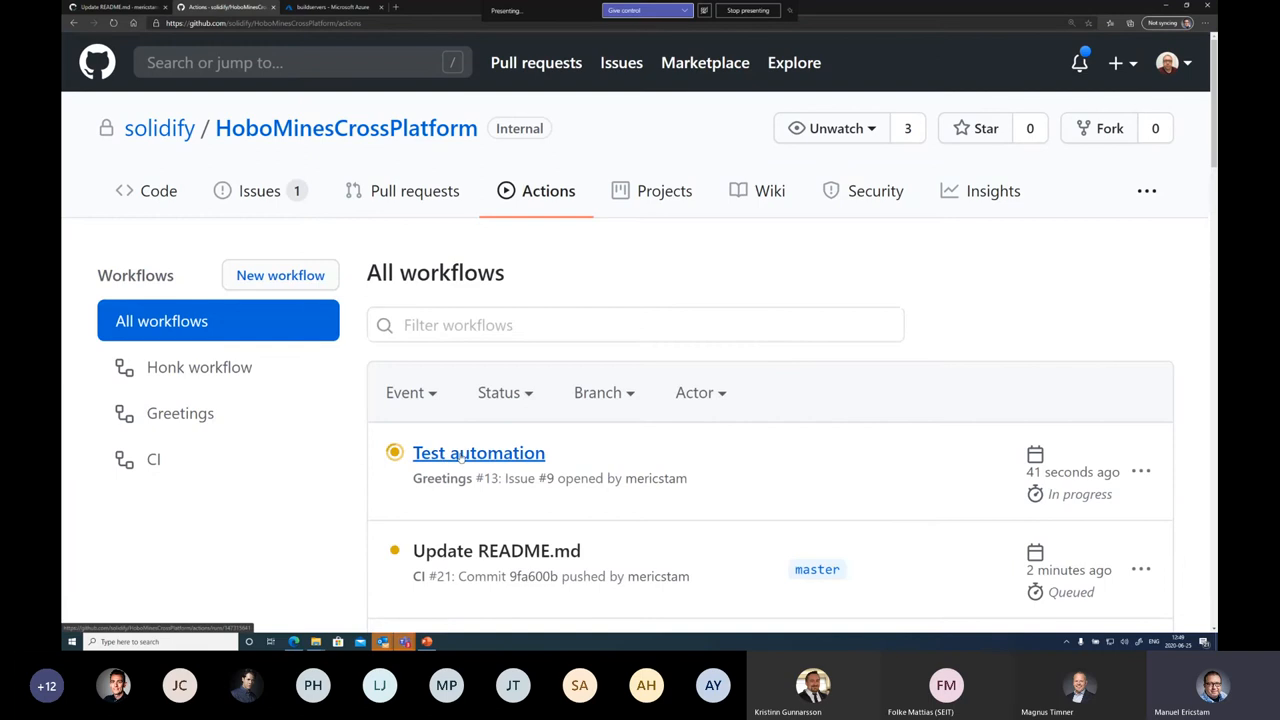
pyautogui.click(478, 452)
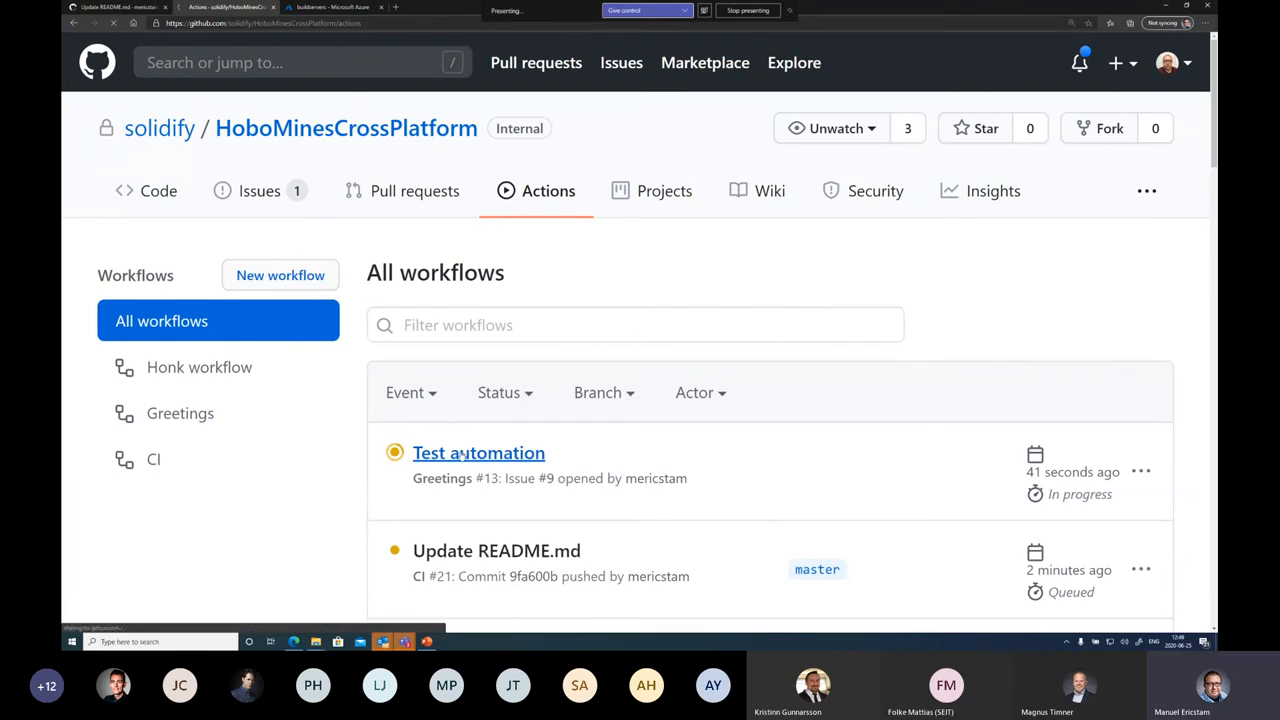
pyautogui.click(478, 452)
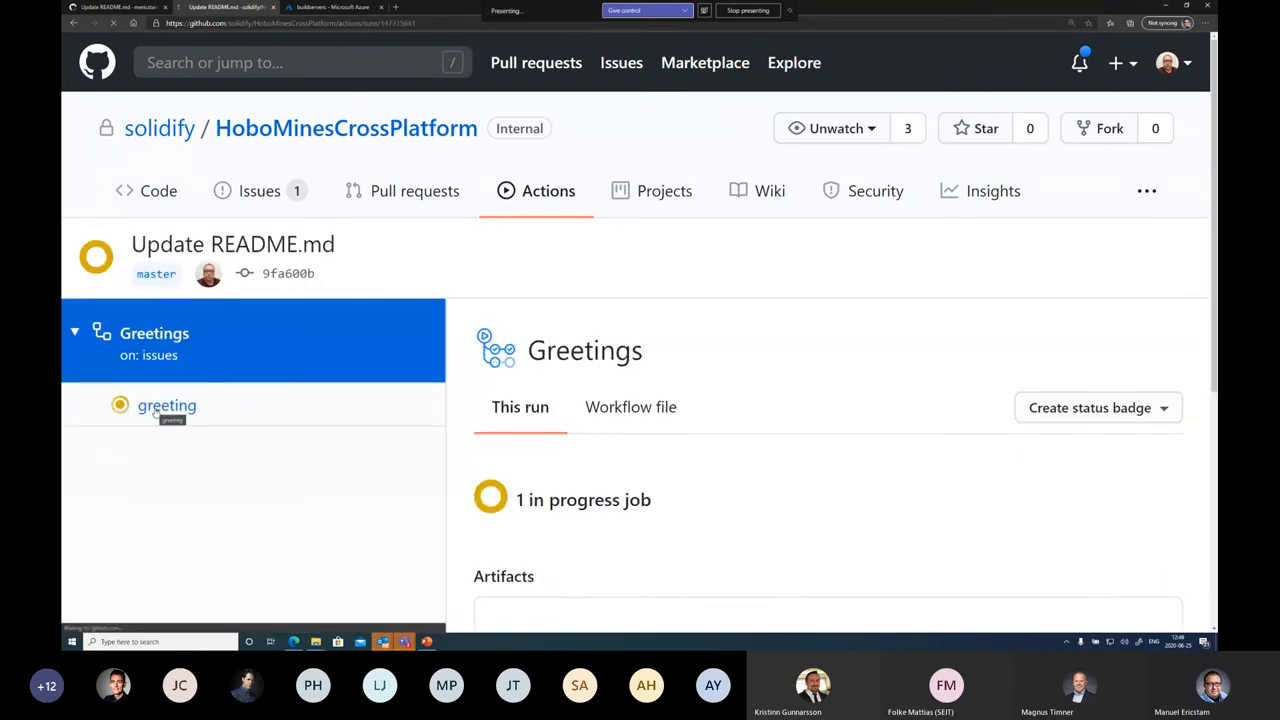
pyautogui.click(168, 404)
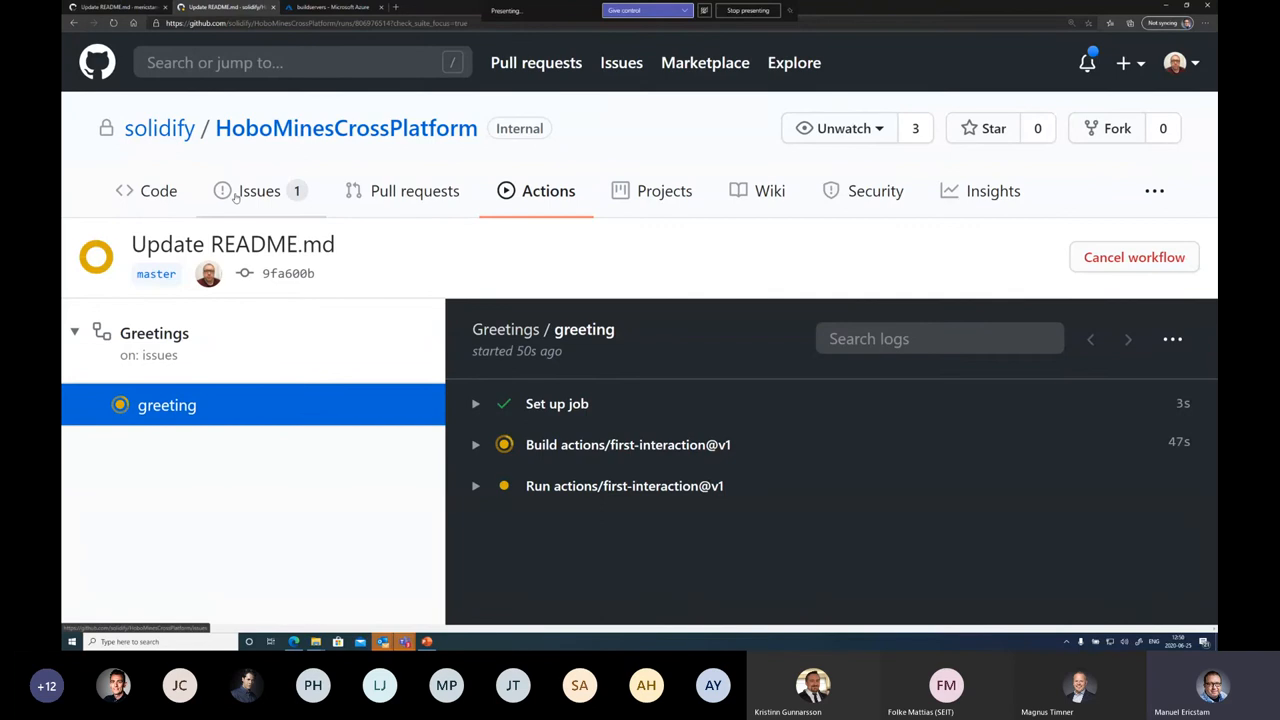
pyautogui.moveTo(450, 514)
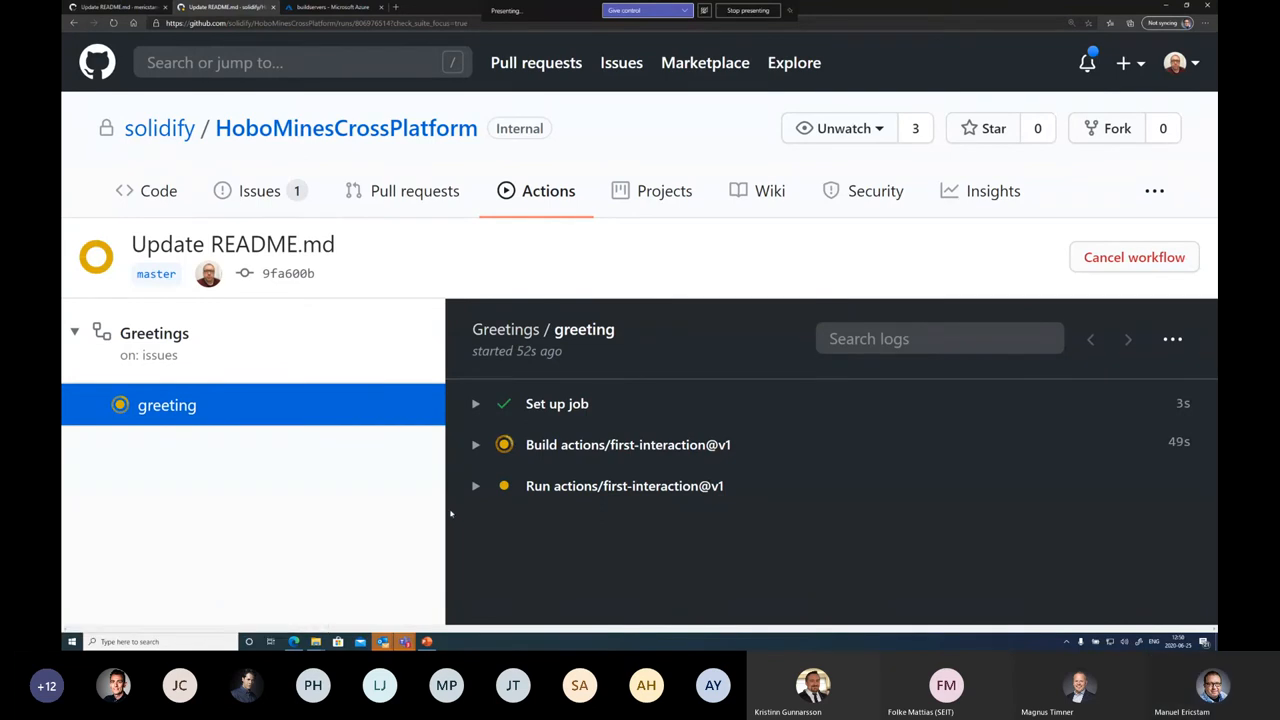
# Start a new pull request comparing the test branch into master.
pyautogui.click(414, 192)
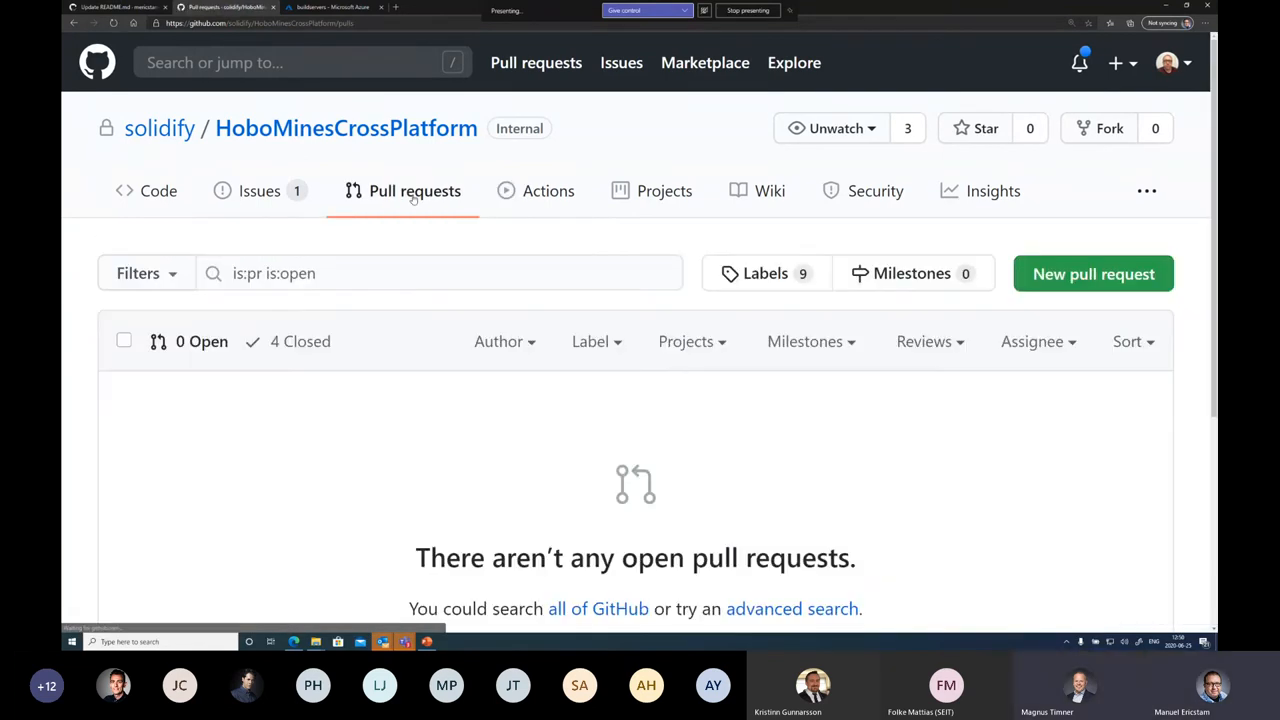
pyautogui.click(1092, 272)
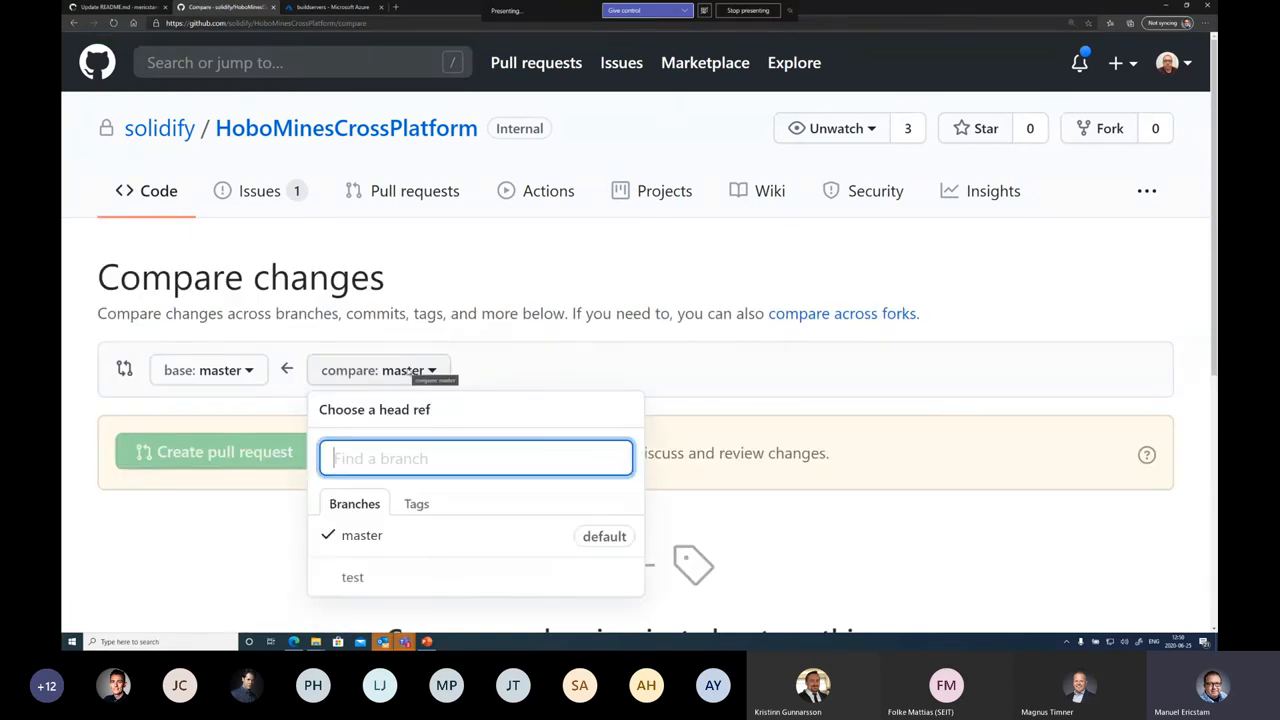
pyautogui.click(352, 576)
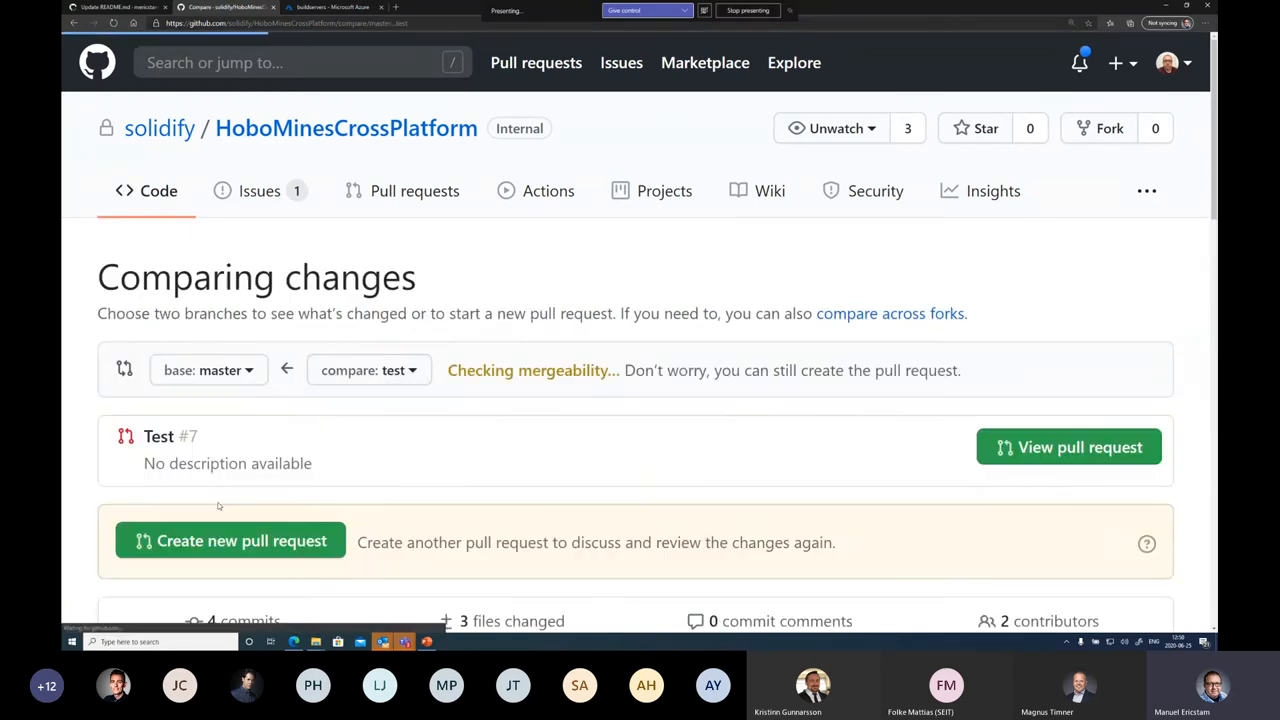
pyautogui.scroll(-3)
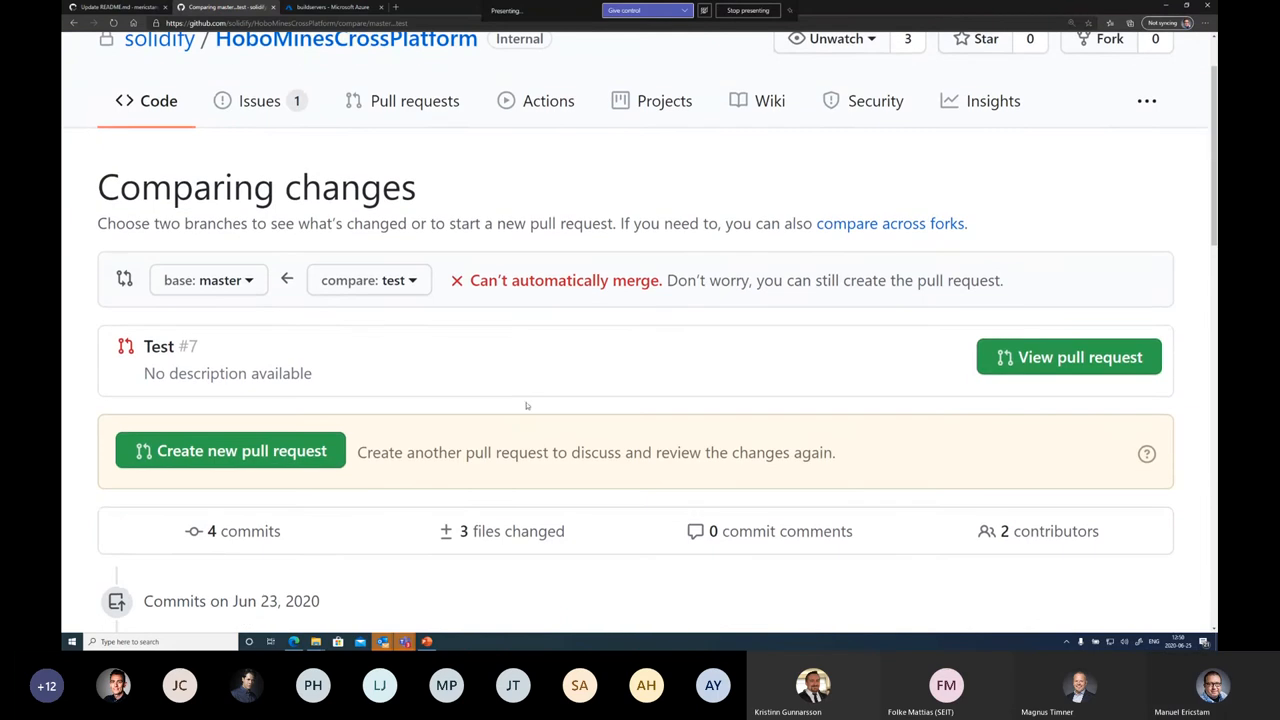
pyautogui.click(240, 450)
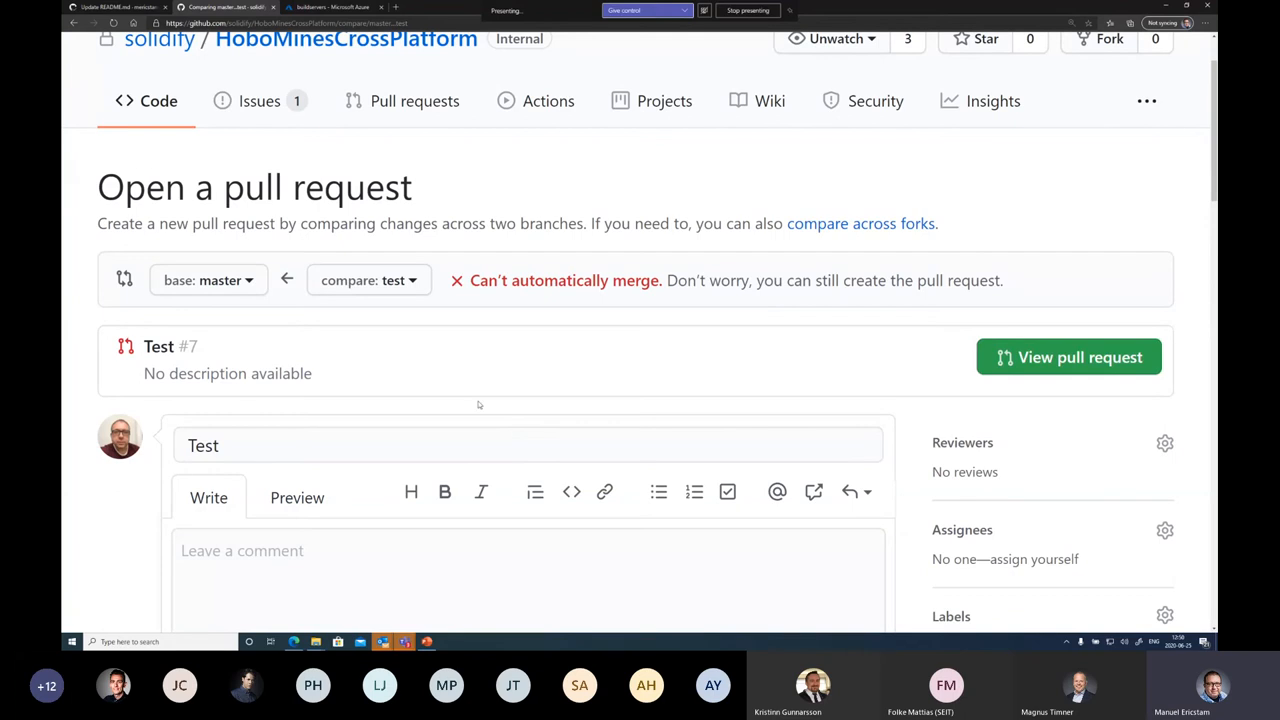
# Draft the pull request description 'Hello there is a problem'.
pyautogui.scroll(-3)
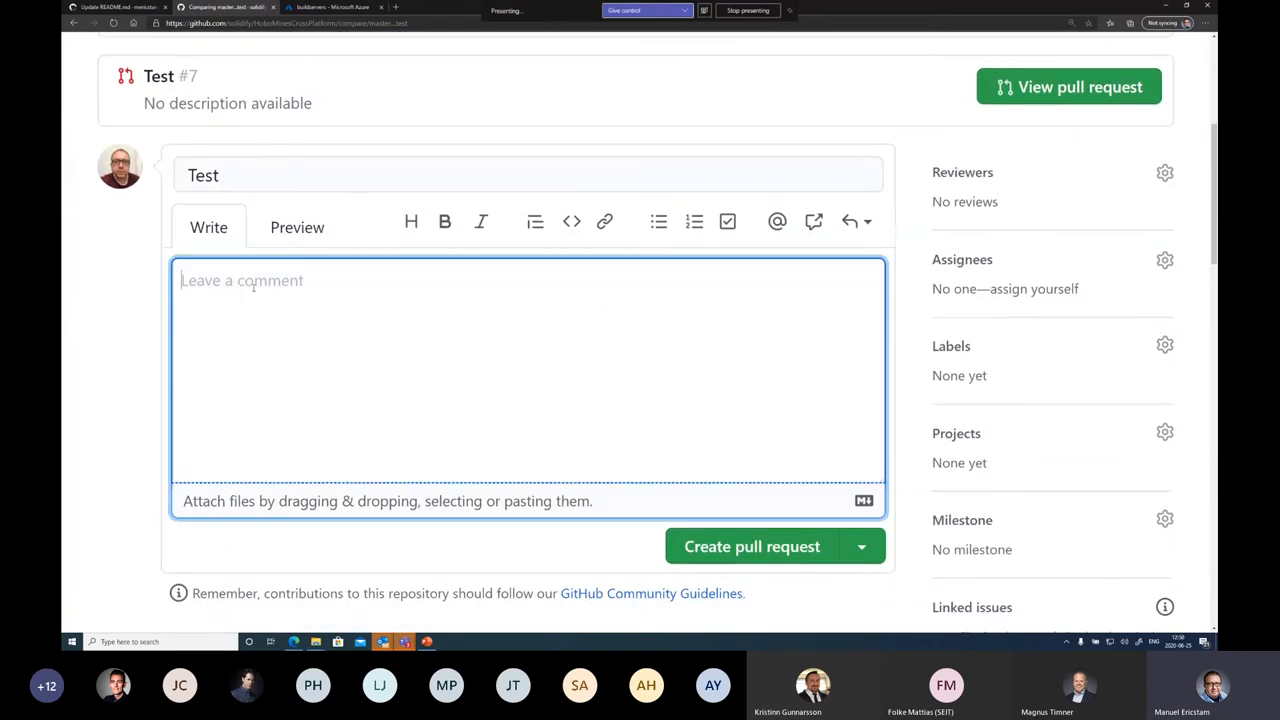
pyautogui.write('Hell')
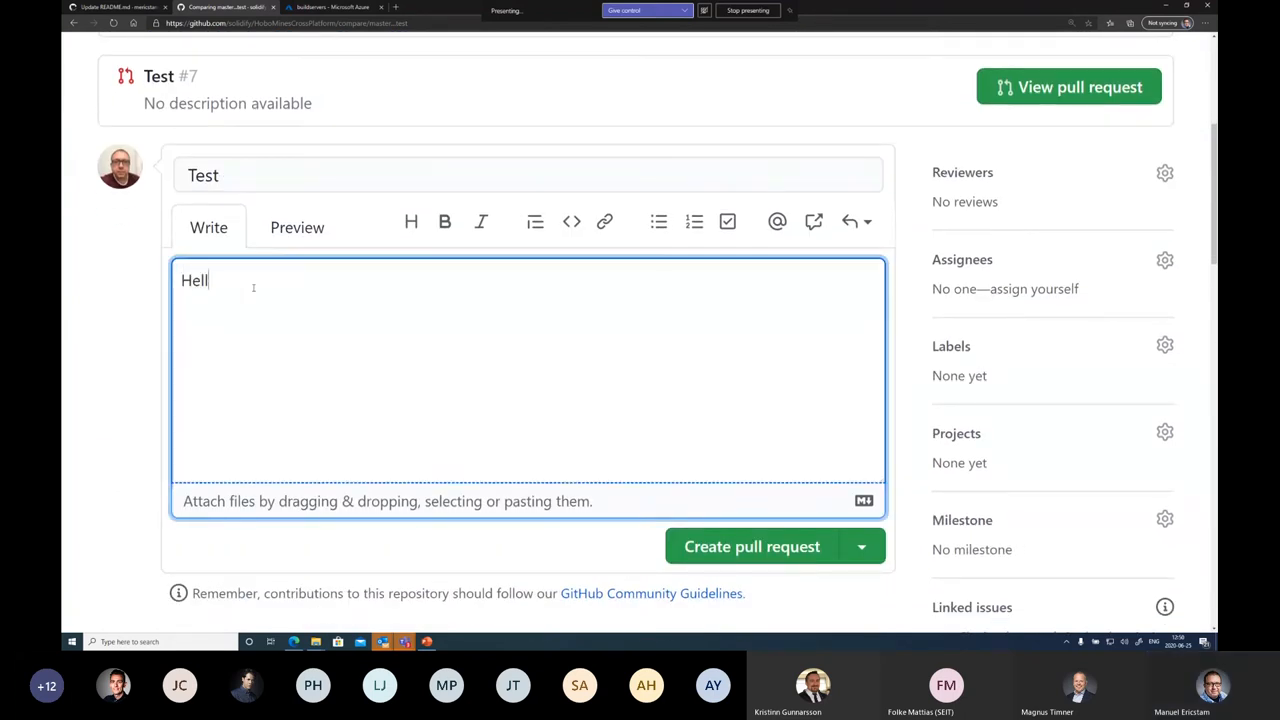
pyautogui.write('o there')
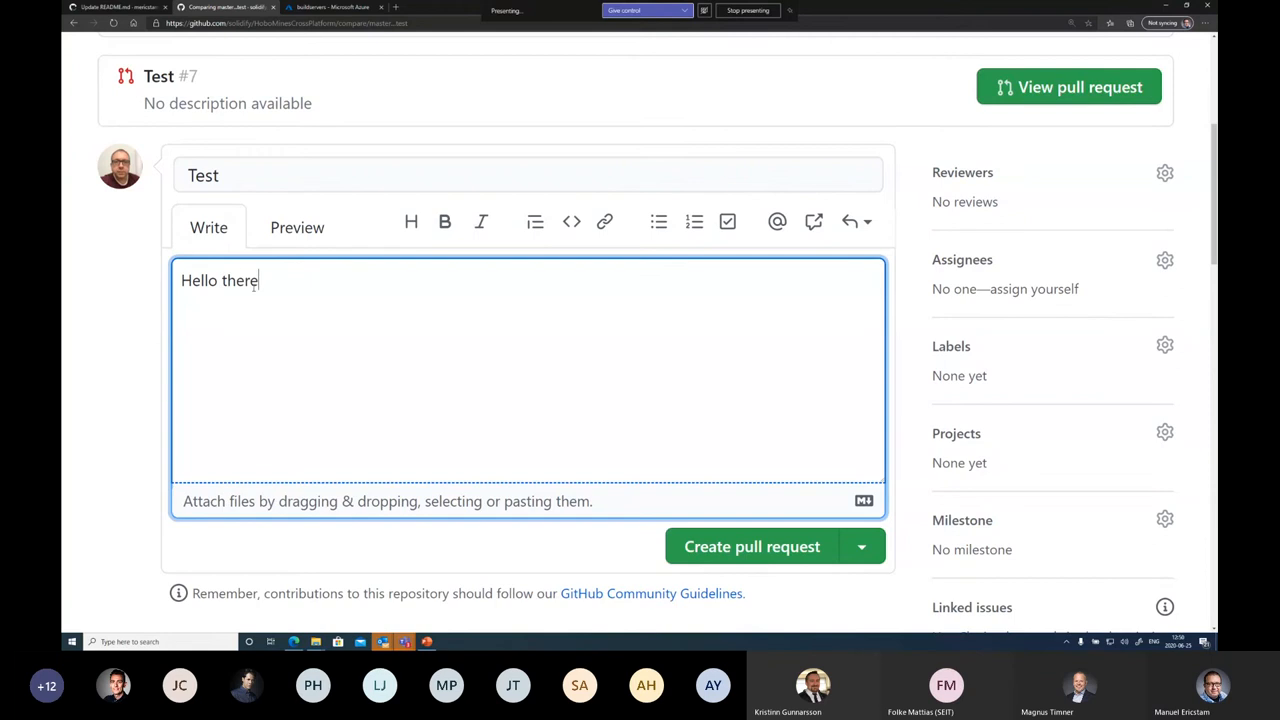
pyautogui.write('is a p')
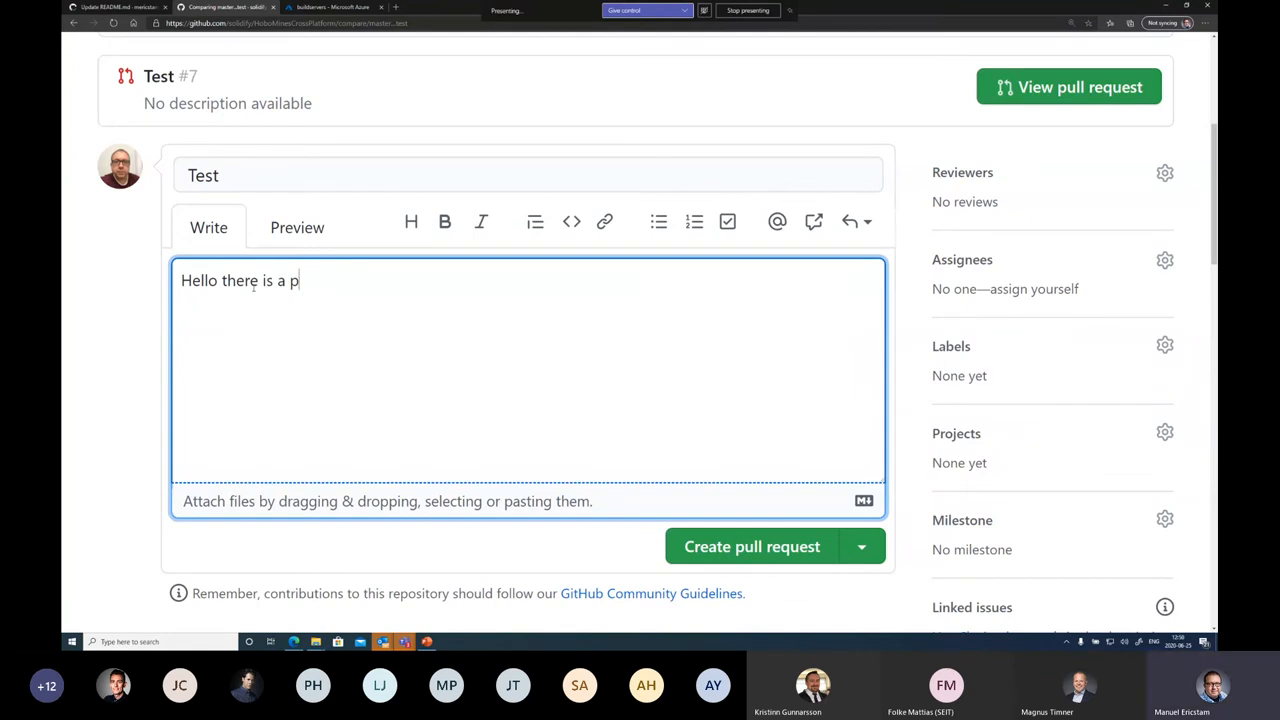
pyautogui.write('roblem')
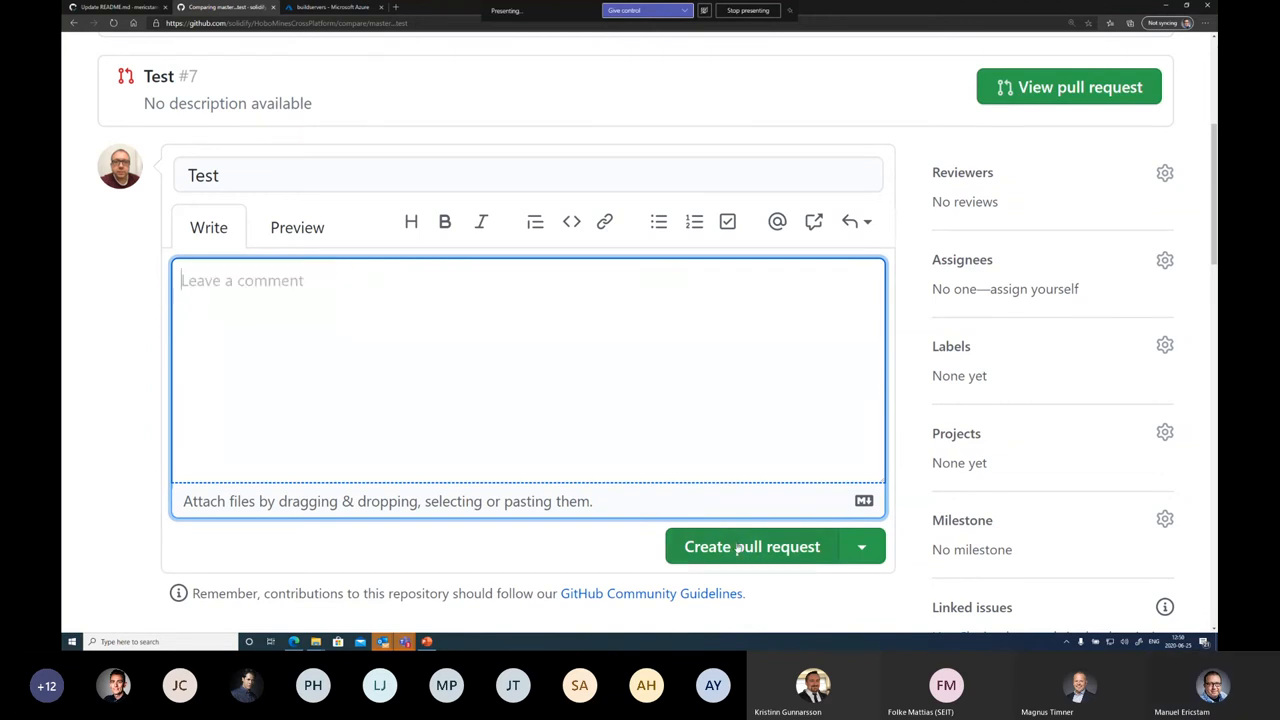
# Submit the Test pull request and write the comment 'Hello there is a problem'.
pyautogui.click(752, 546)
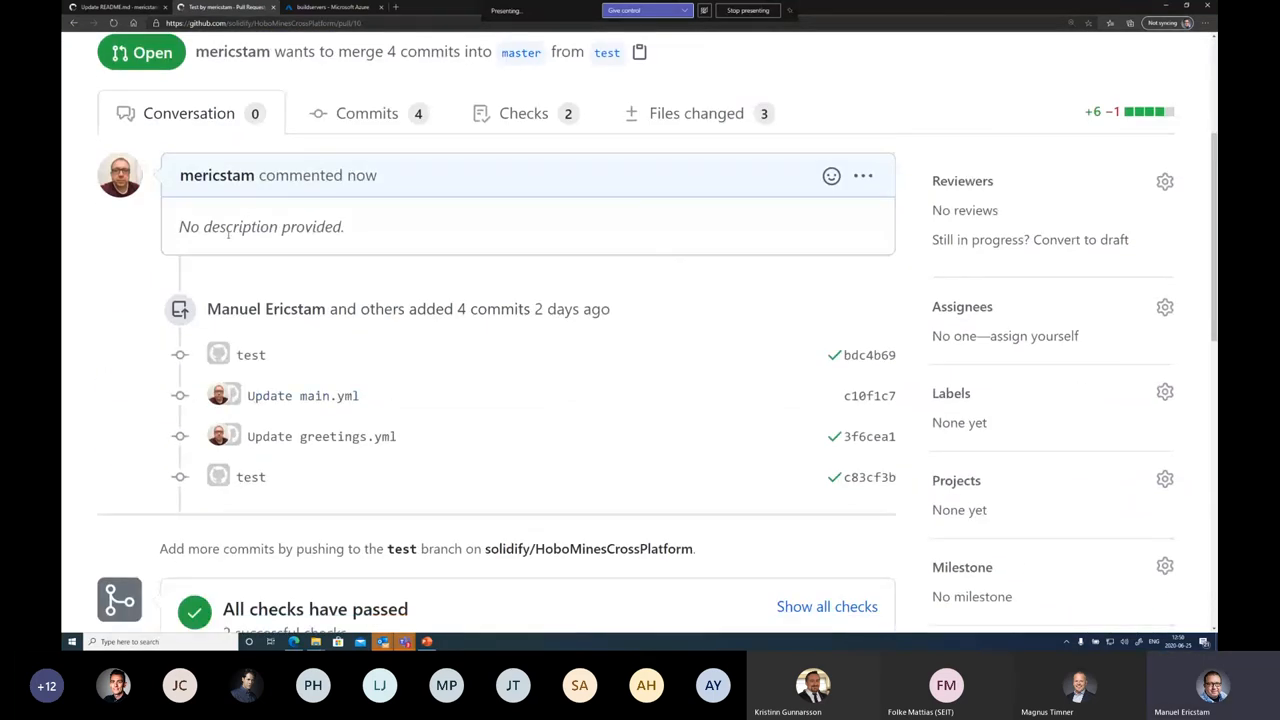
pyautogui.scroll(-3)
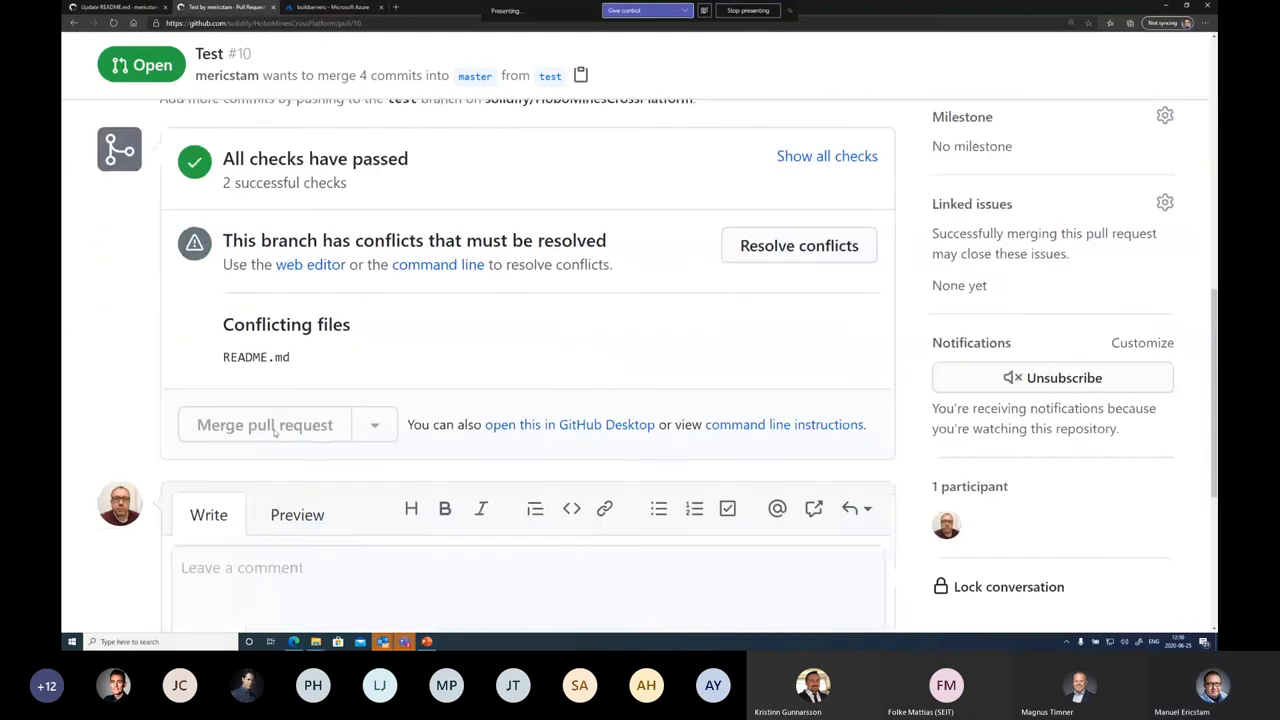
pyautogui.click(530, 568)
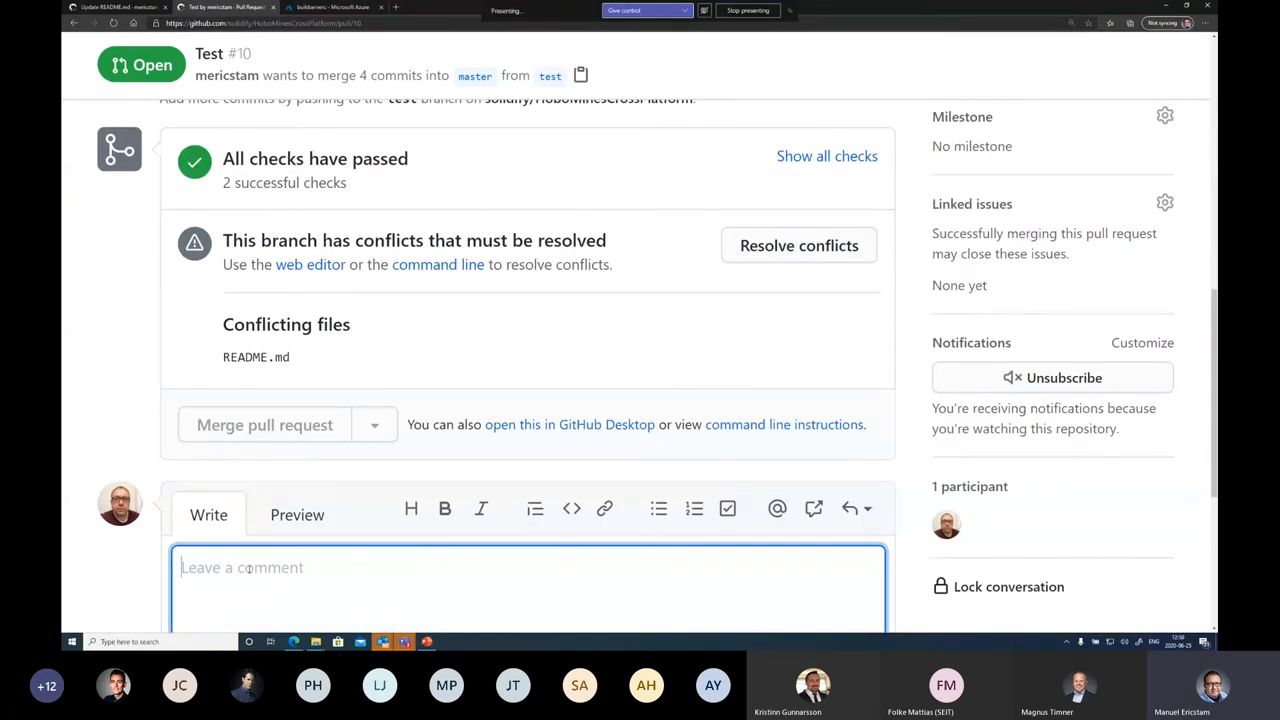
pyautogui.write('Hello there is a problem')
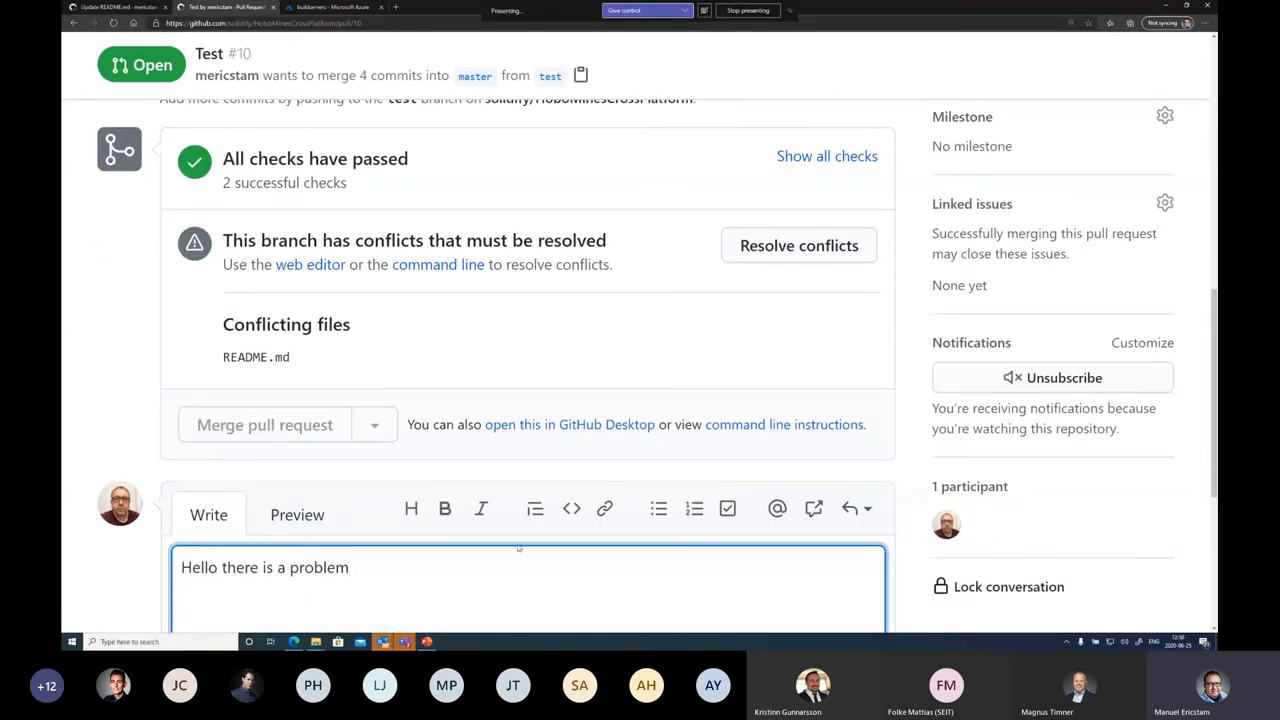
# Post the 'Hello there is a problem' comment on pull request #10.
pyautogui.scroll(-3)
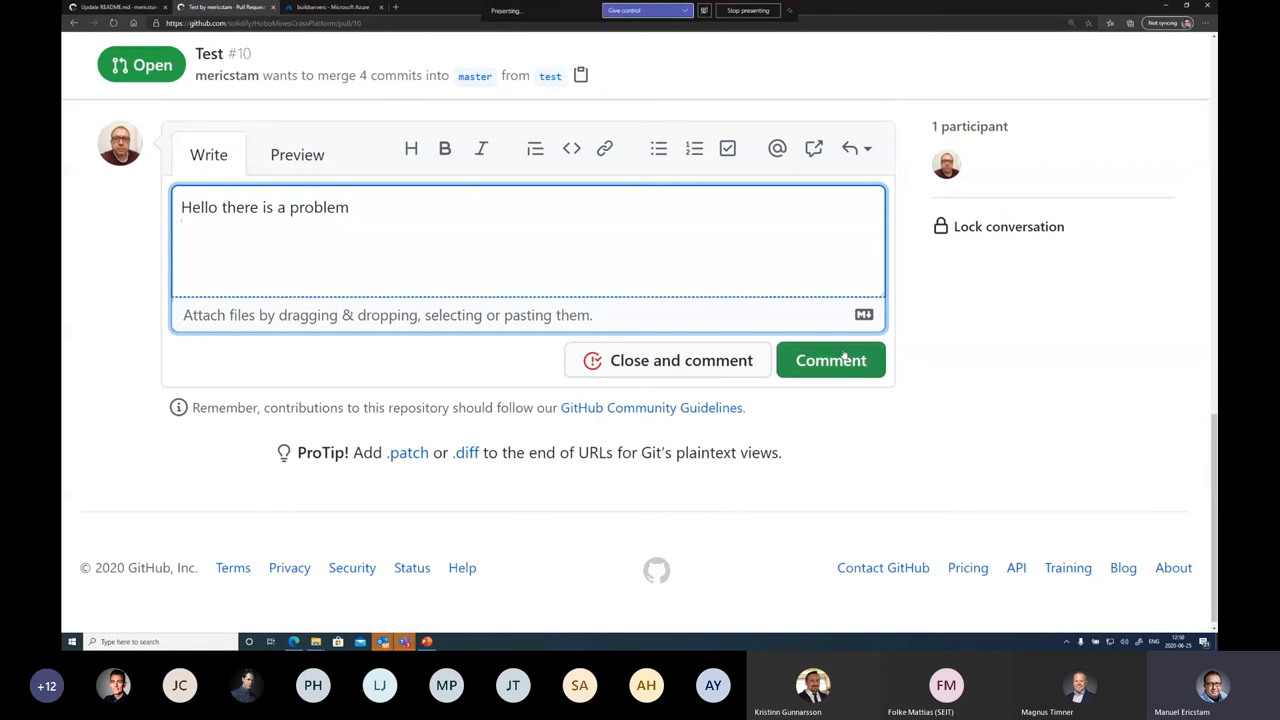
pyautogui.click(830, 360)
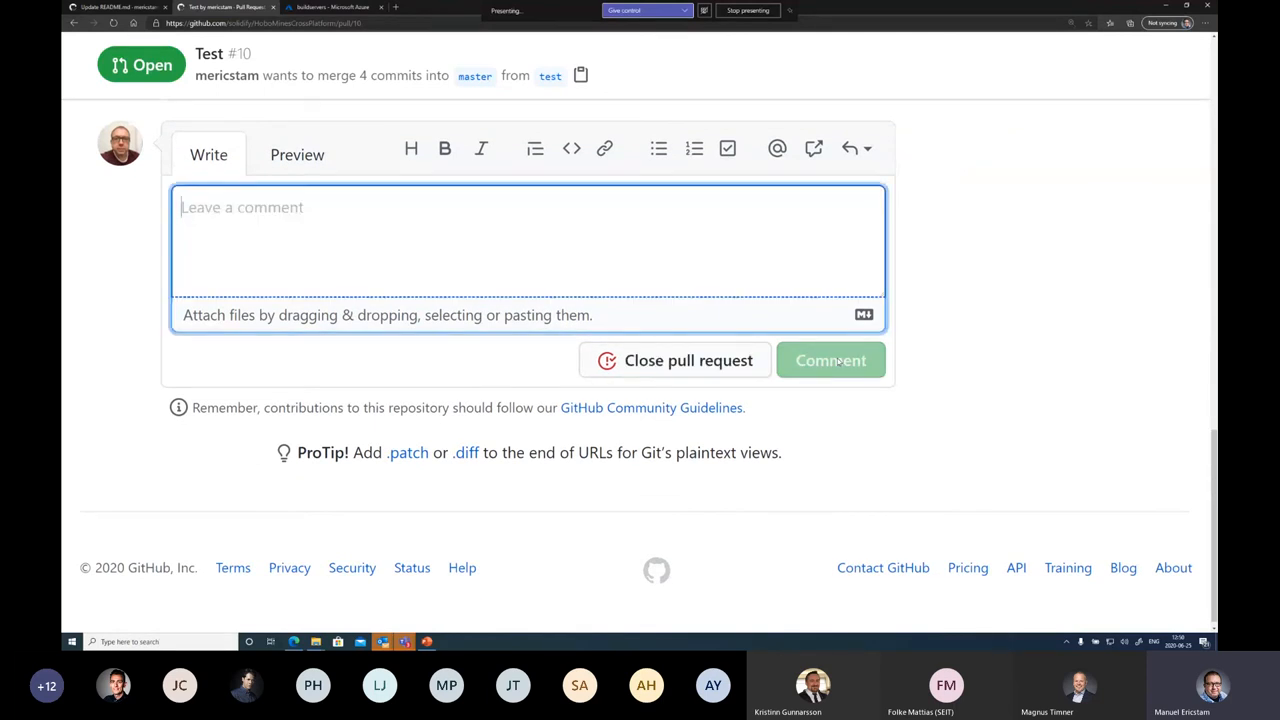
pyautogui.click(830, 360)
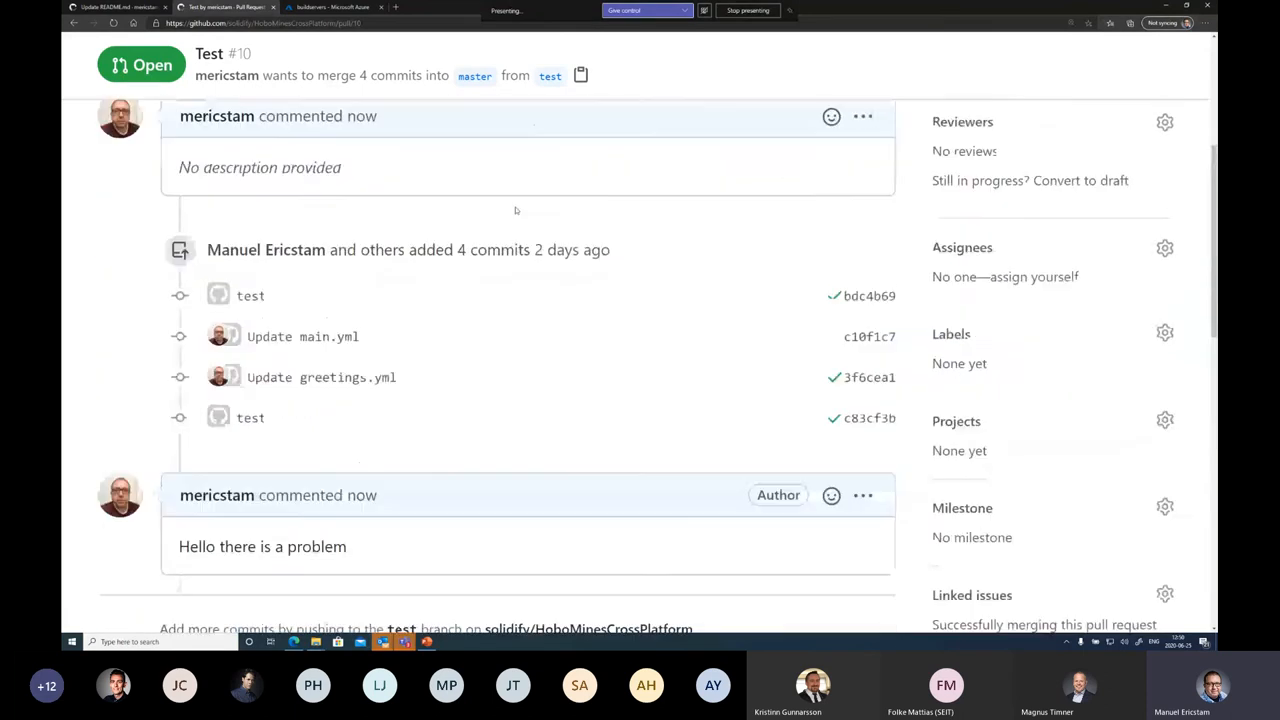
pyautogui.scroll(3)
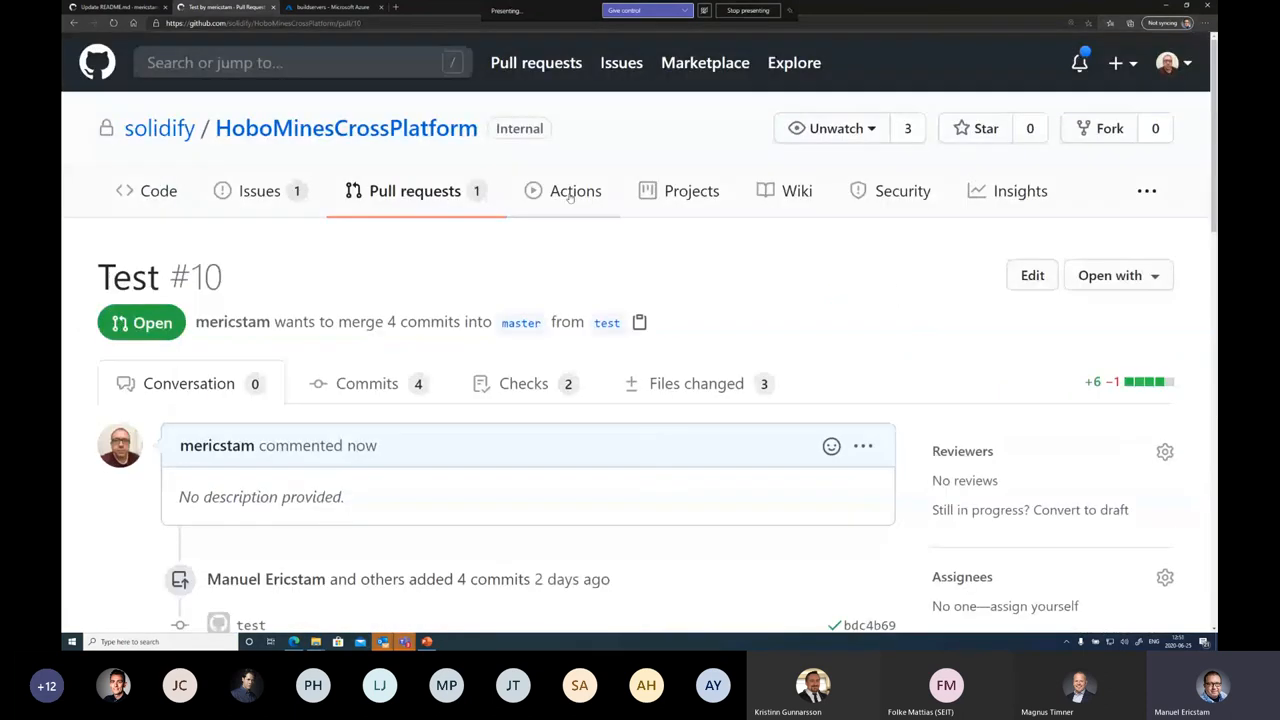
# Via Actions, return to issue #9 and select the bot's greeting message text.
pyautogui.click(576, 192)
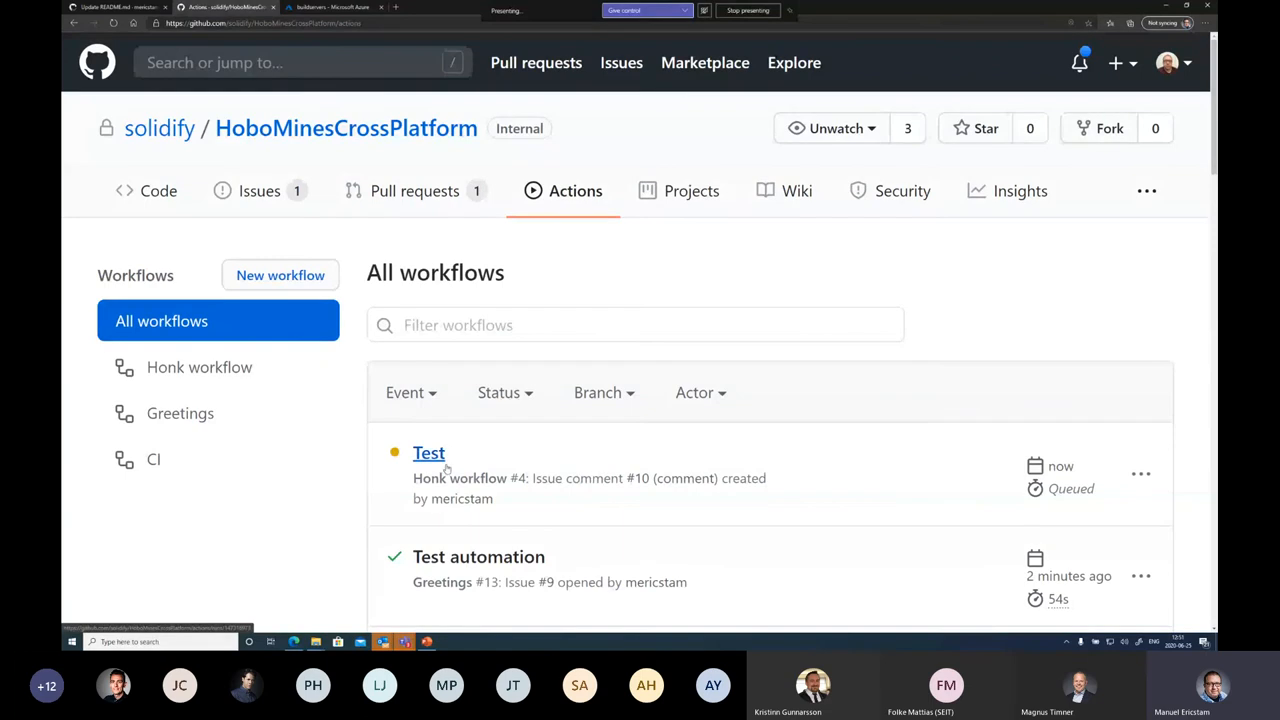
pyautogui.moveTo(478, 556)
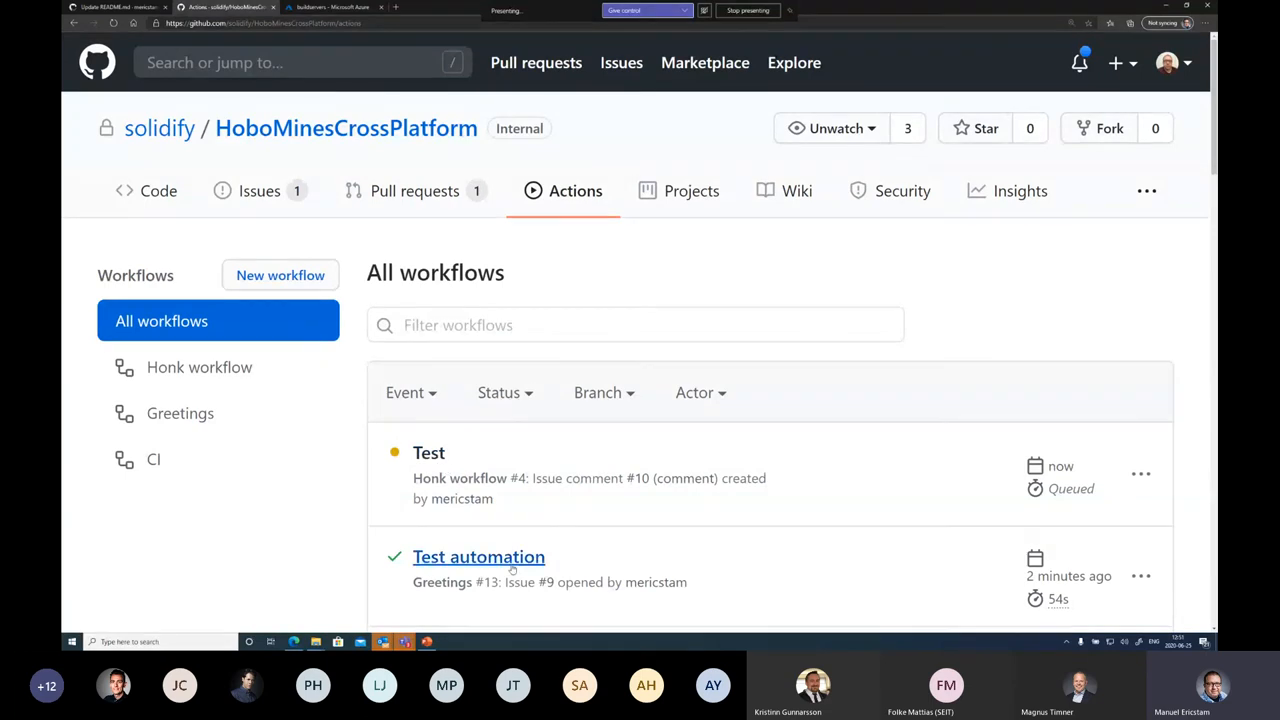
pyautogui.click(260, 192)
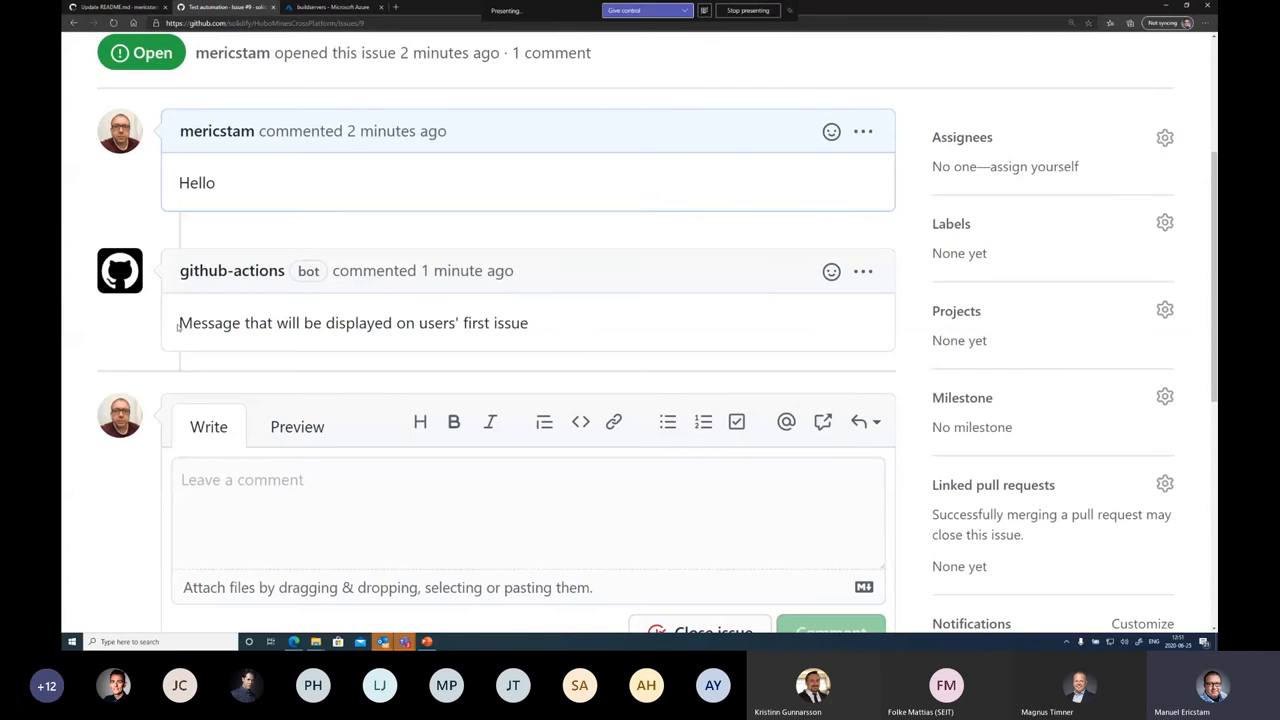
pyautogui.tripleClick(352, 322)
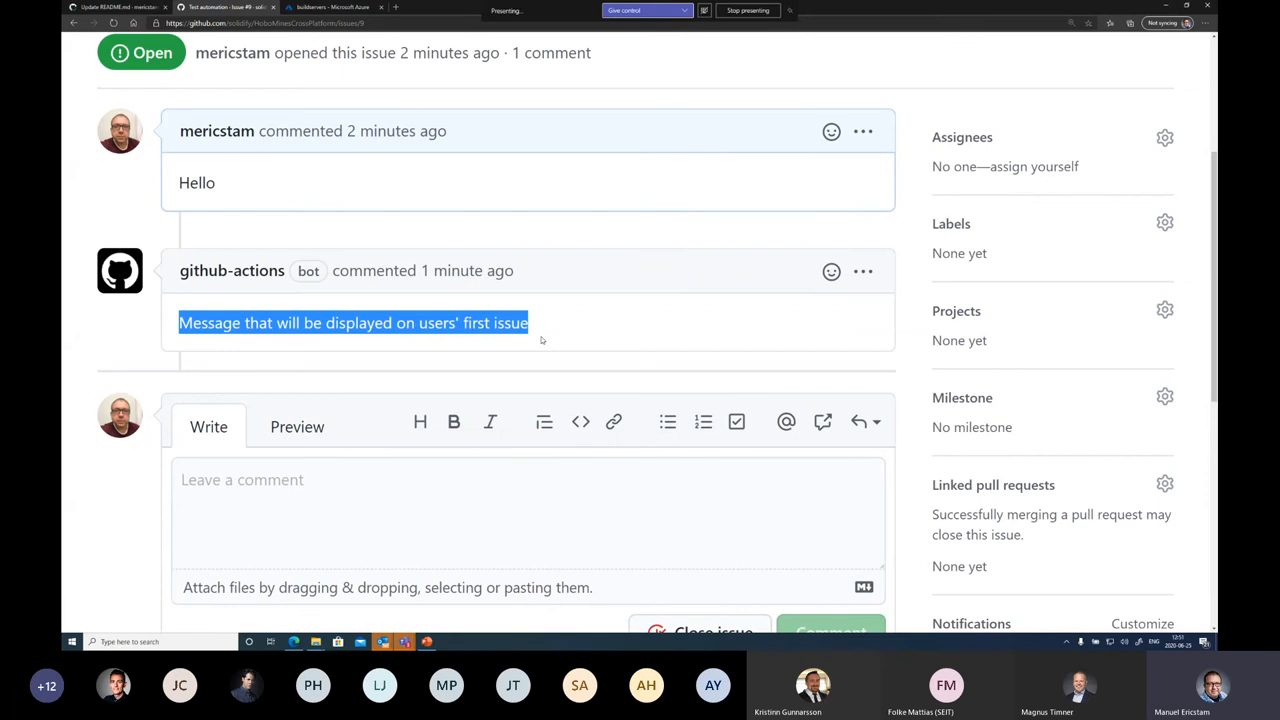
pyautogui.moveTo(540, 340)
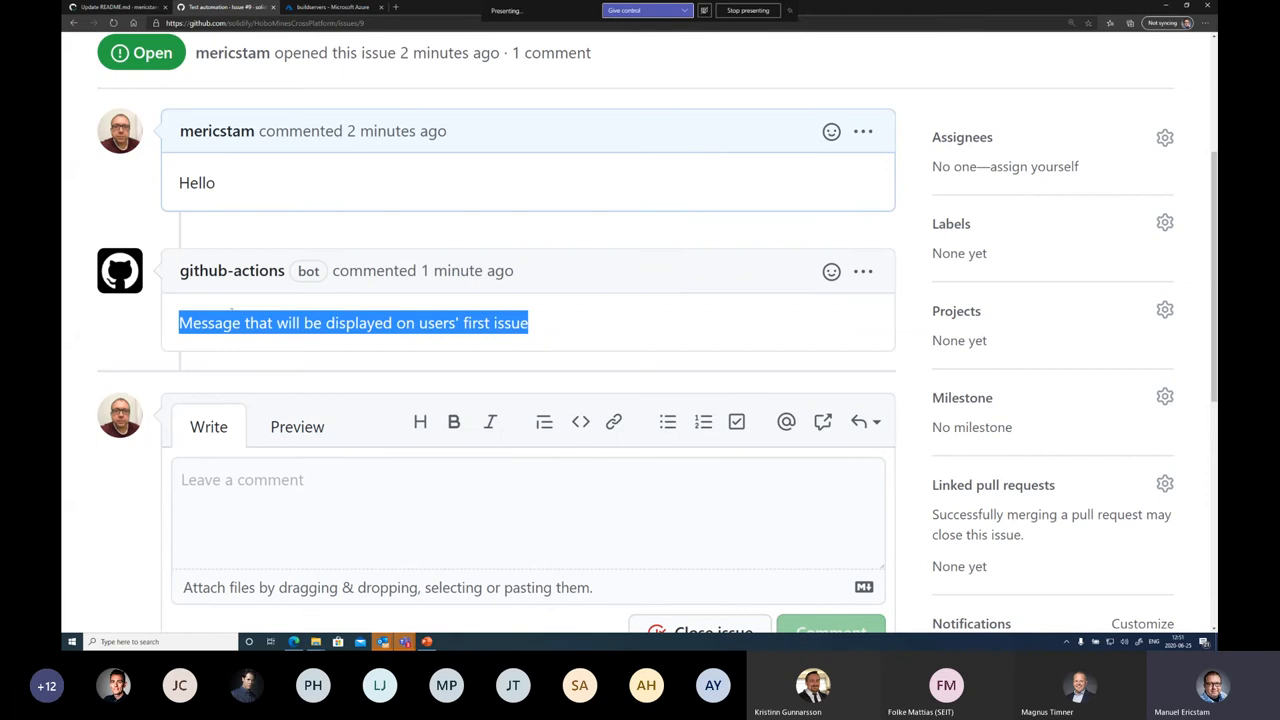
pyautogui.moveTo(232, 270)
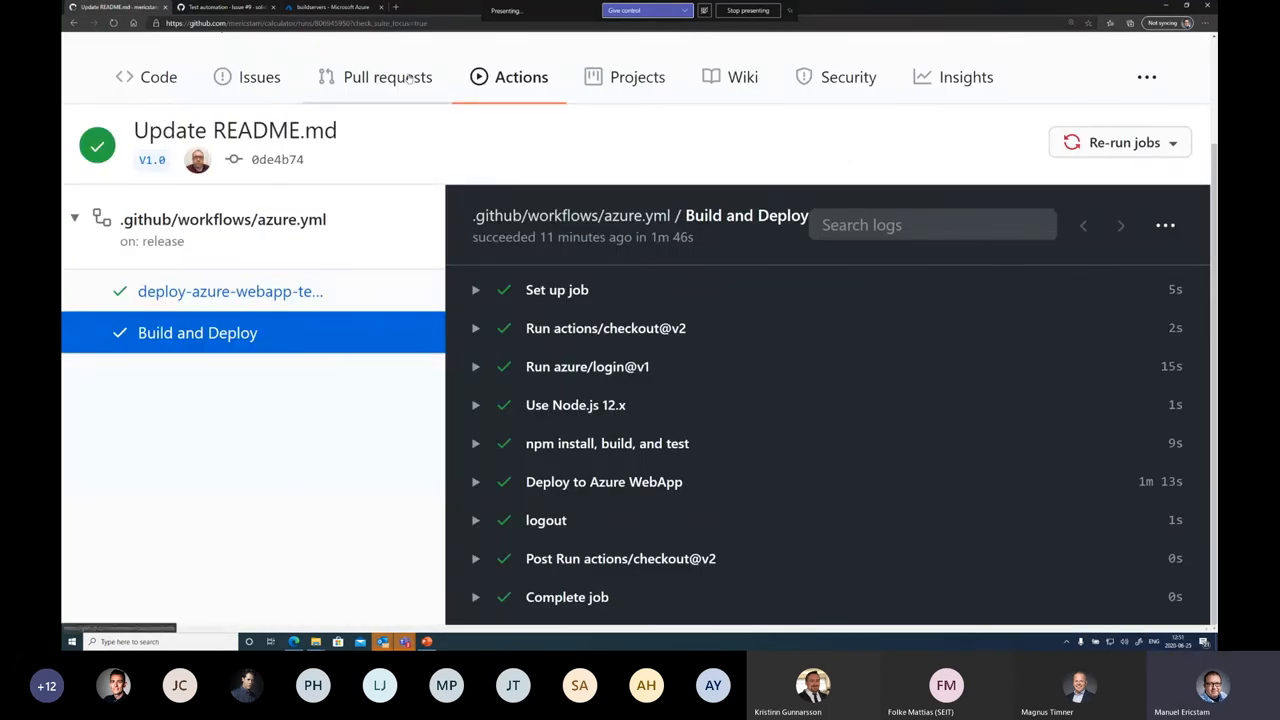
# Navigate to the repository's pull requests and open the Test pull request #10.
pyautogui.click(388, 76)
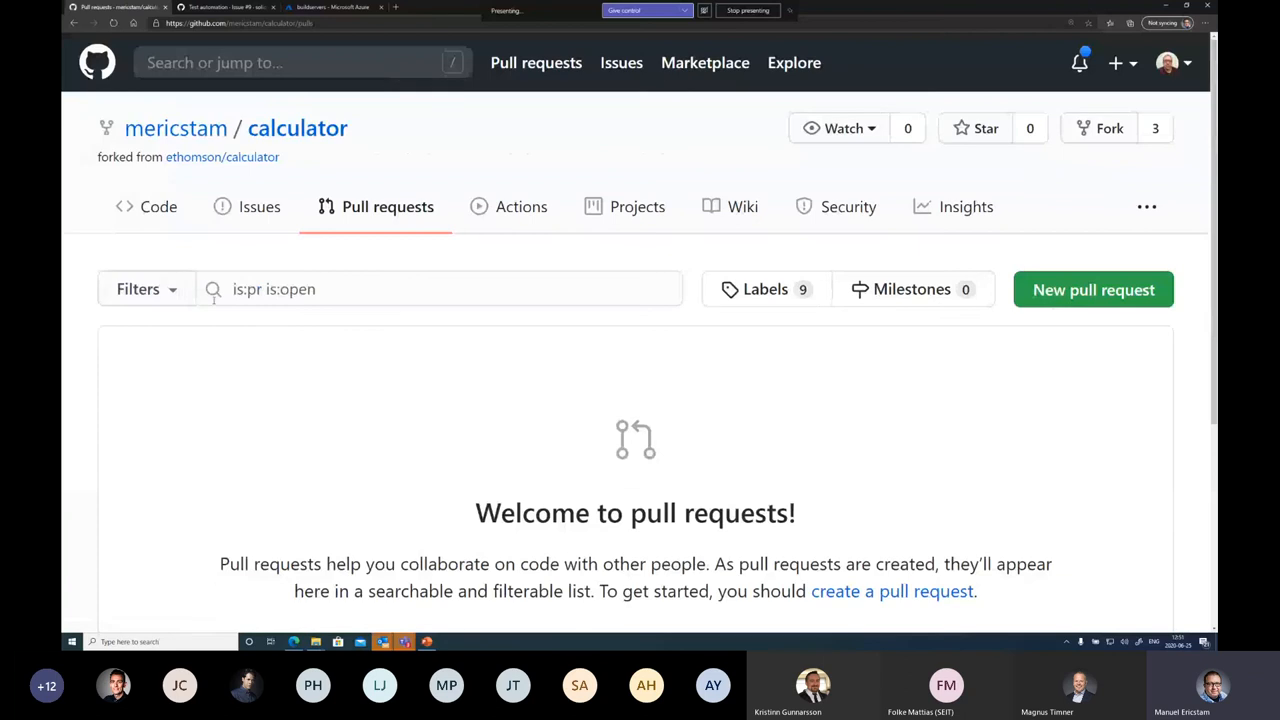
pyautogui.click(224, 8)
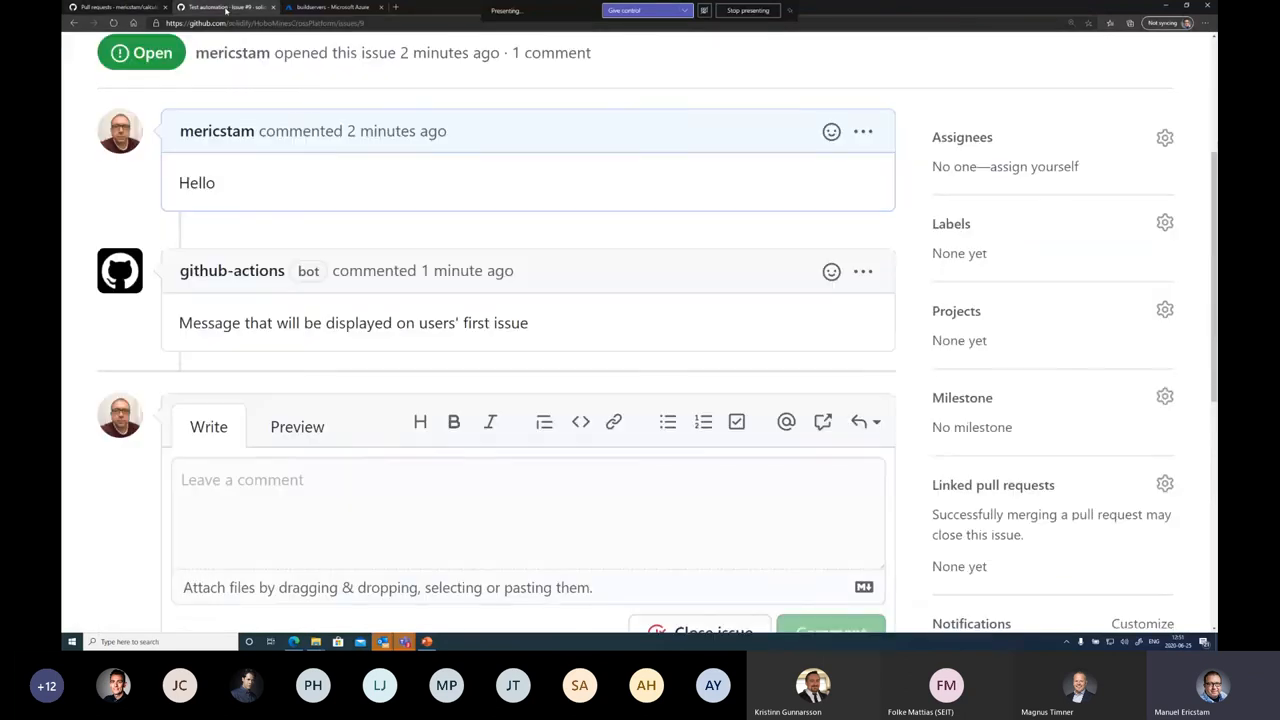
pyautogui.scroll(3)
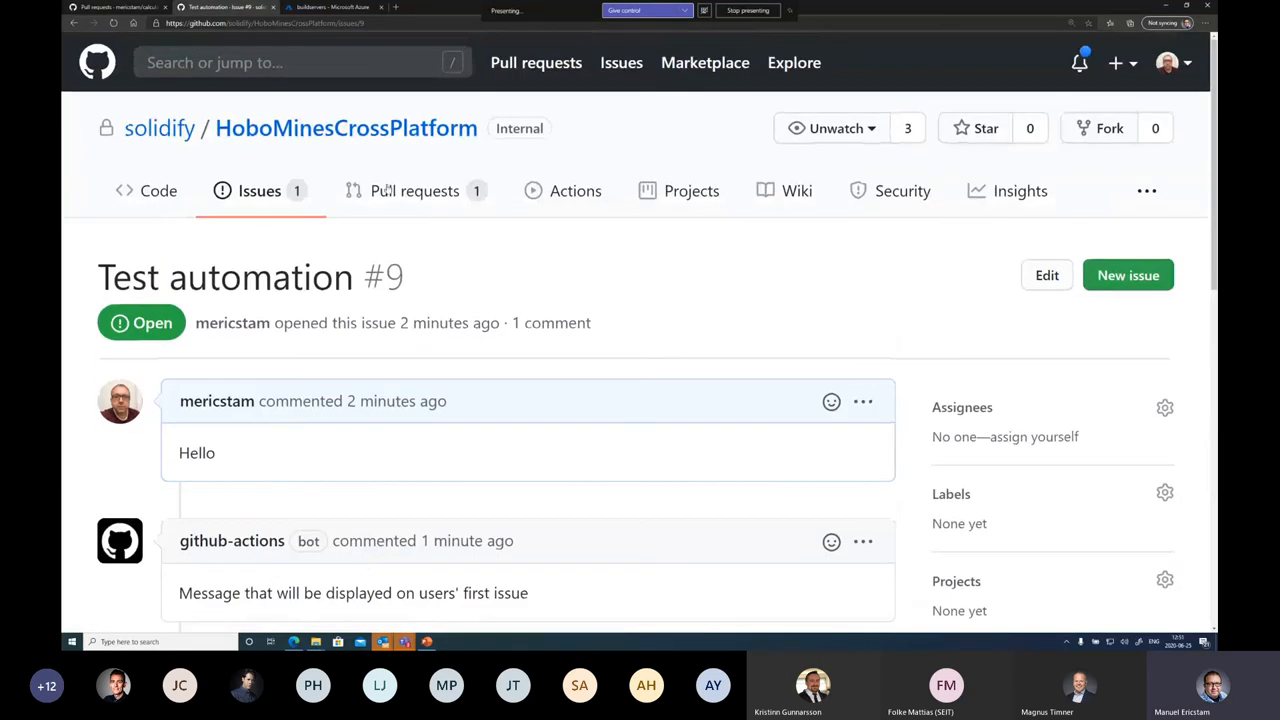
pyautogui.click(414, 192)
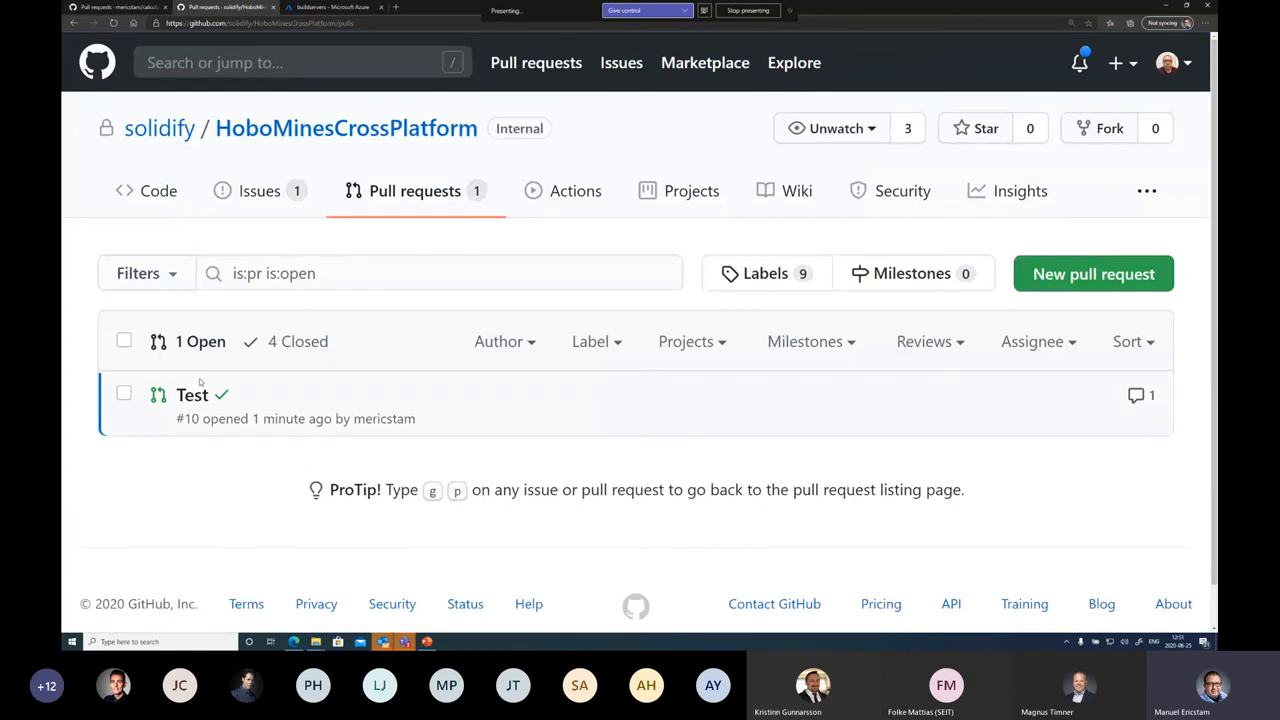
pyautogui.click(192, 394)
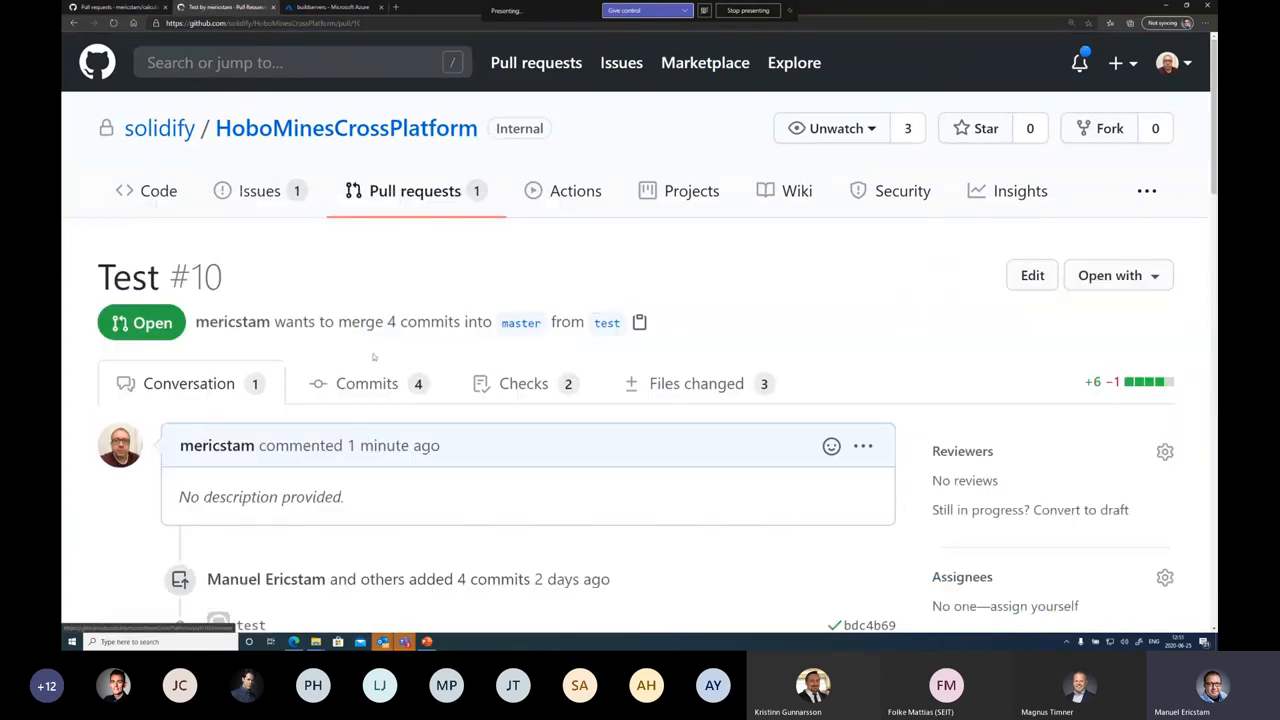
# Scroll the pull request to the github-actions comment showing the goose GIF and back.
pyautogui.scroll(-3)
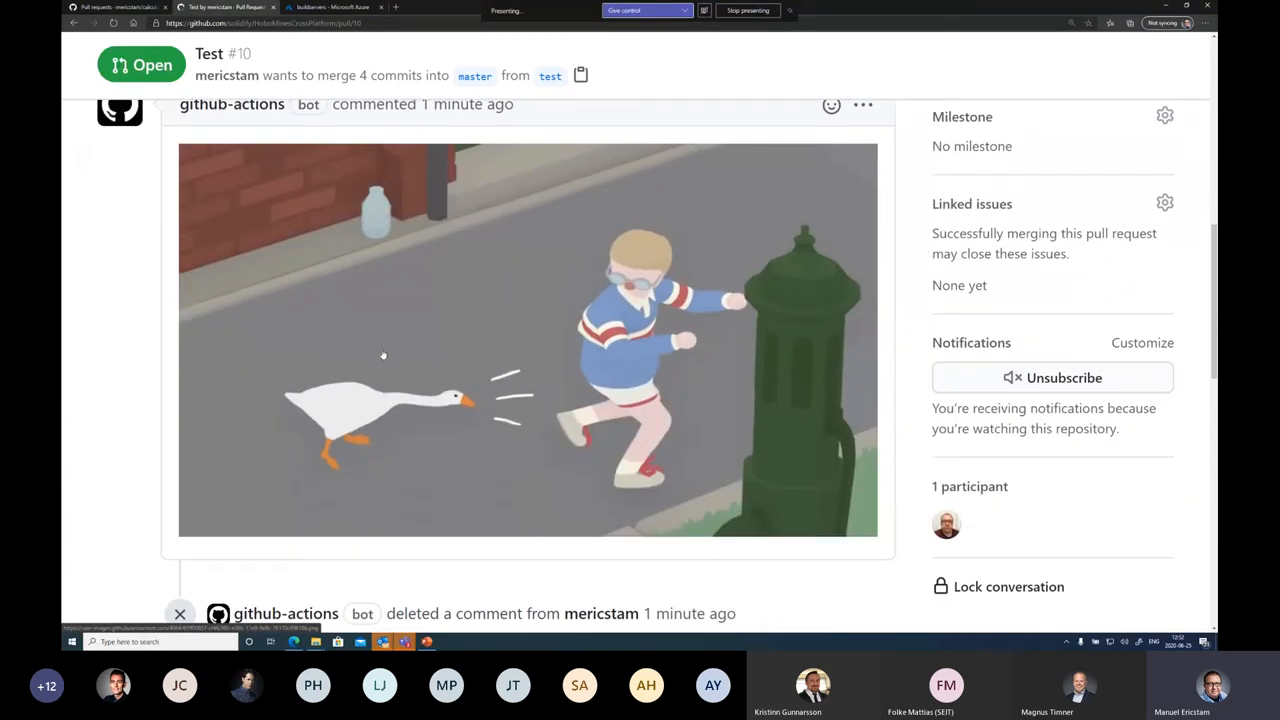
pyautogui.scroll(3)
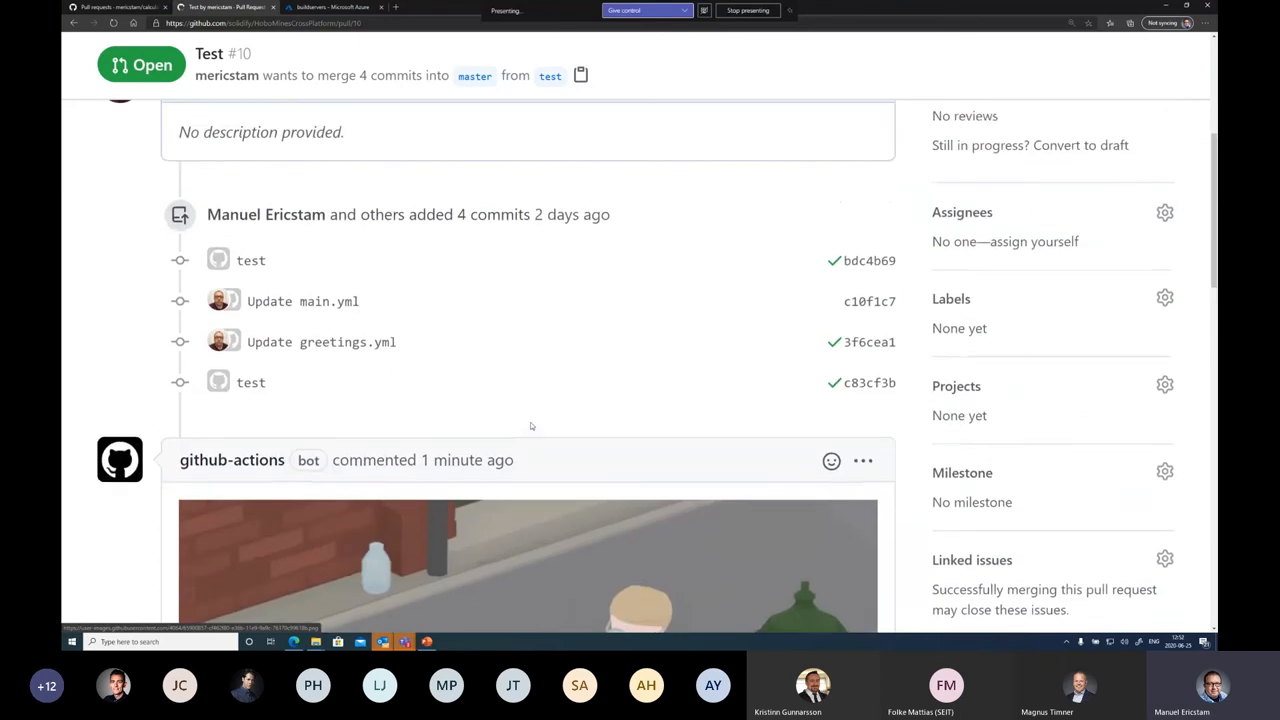
pyautogui.scroll(-3)
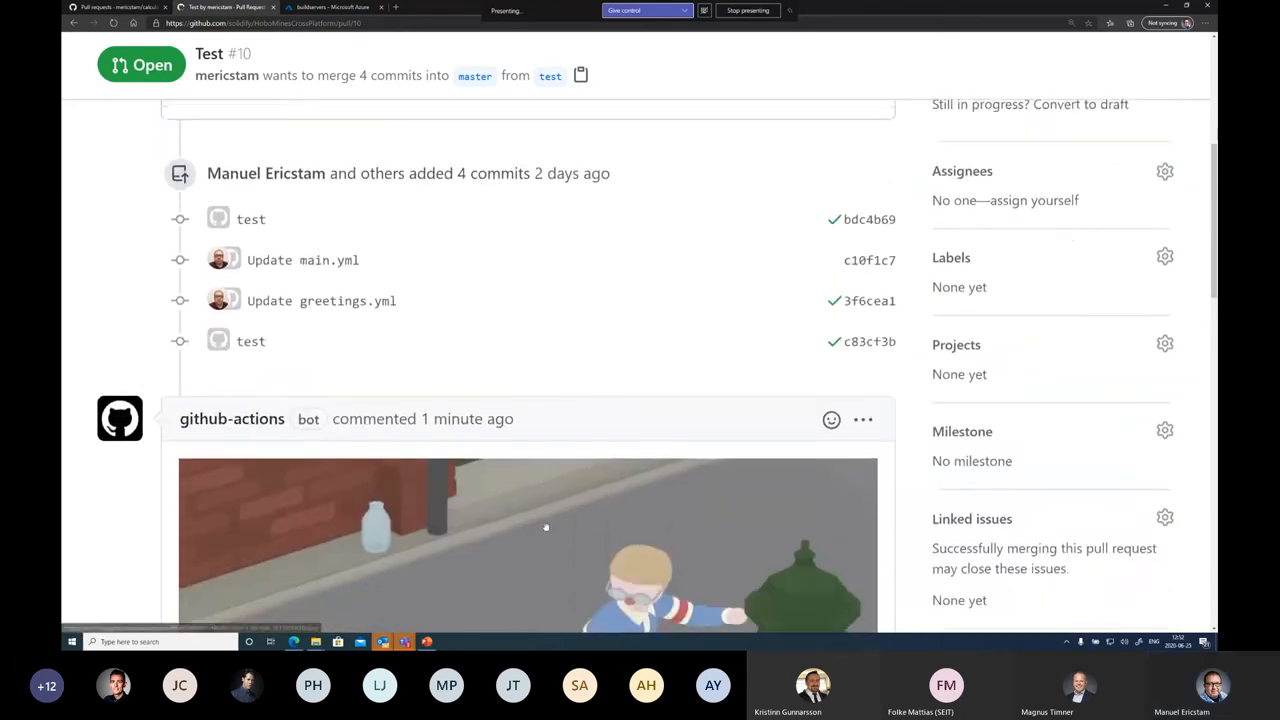
pyautogui.scroll(-3)
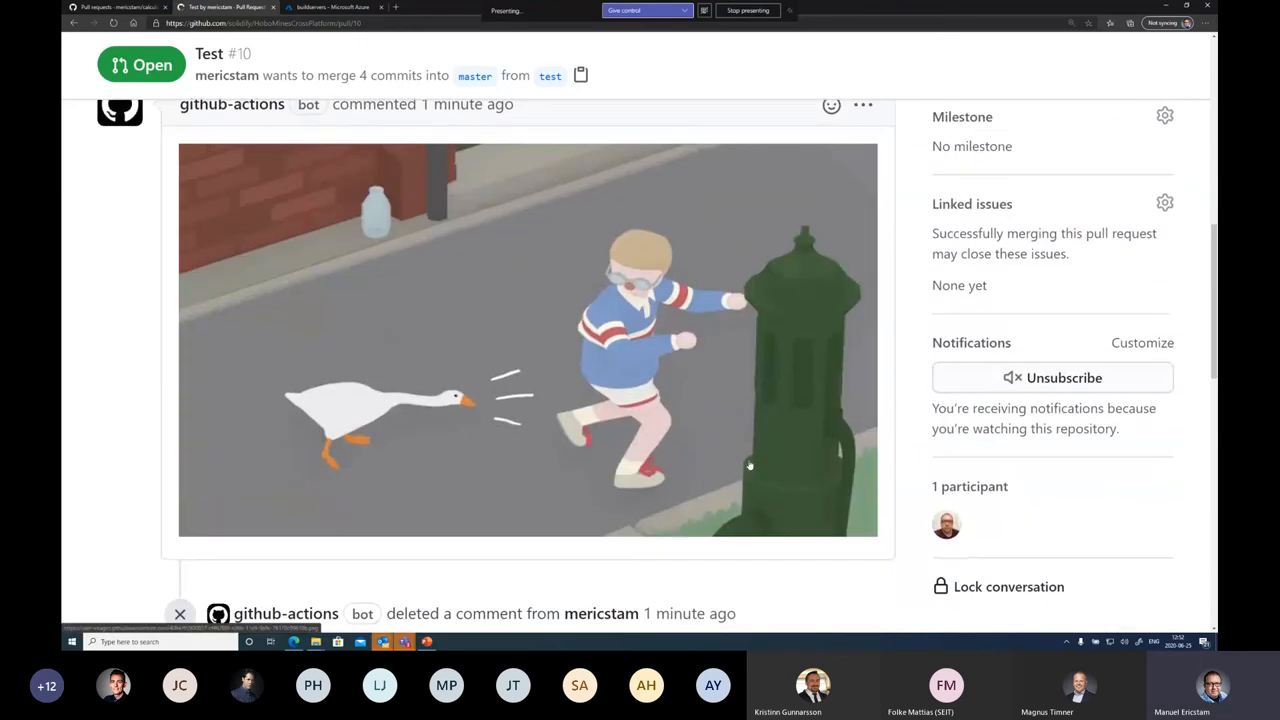
pyautogui.scroll(-3)
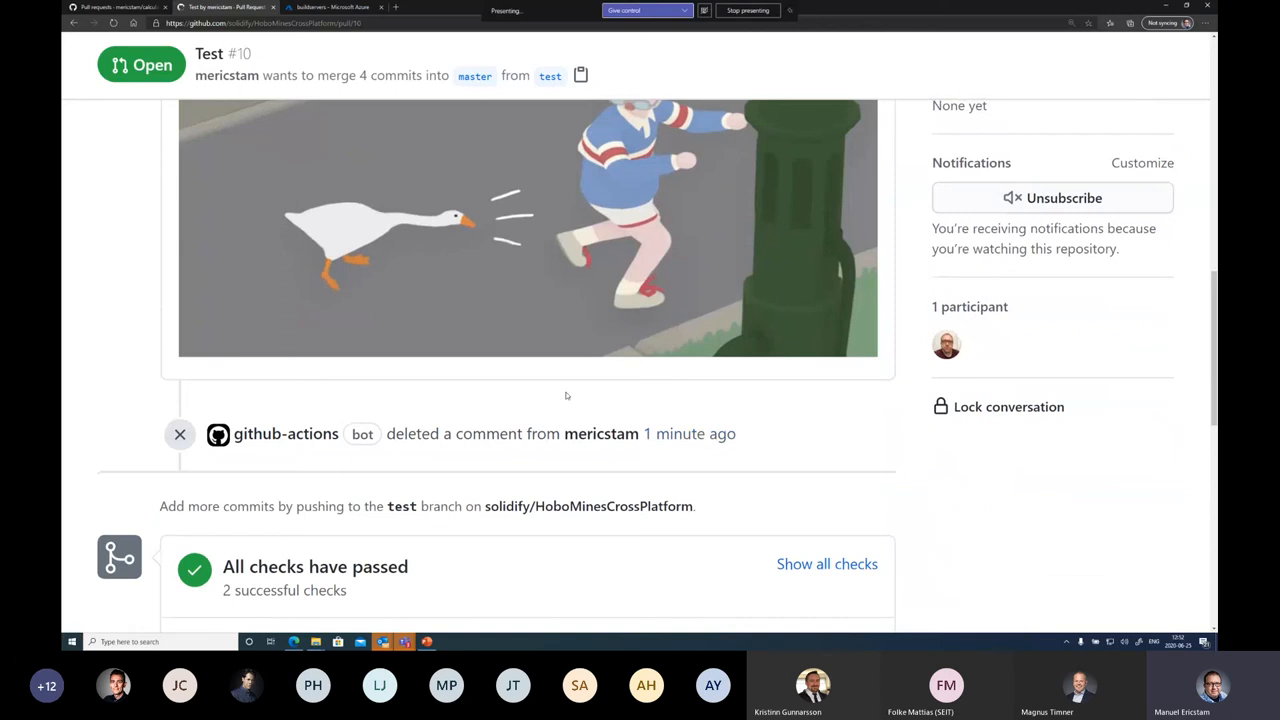
pyautogui.scroll(3)
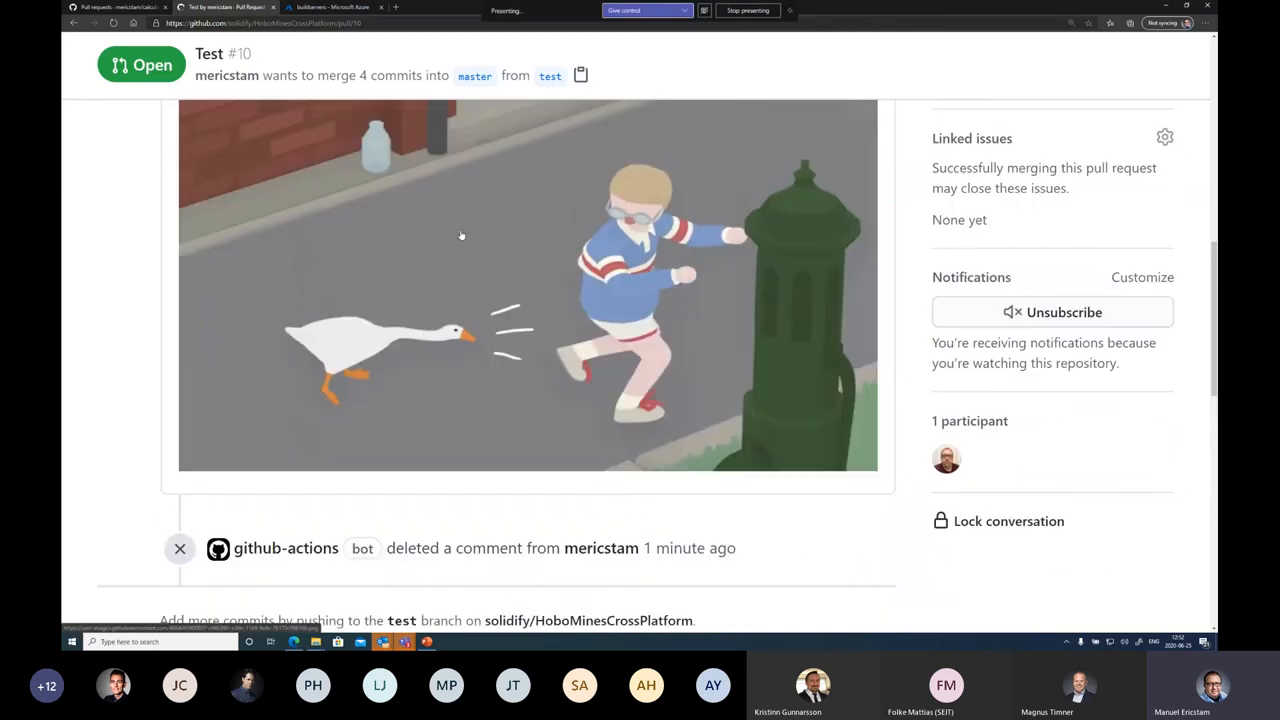
pyautogui.scroll(3)
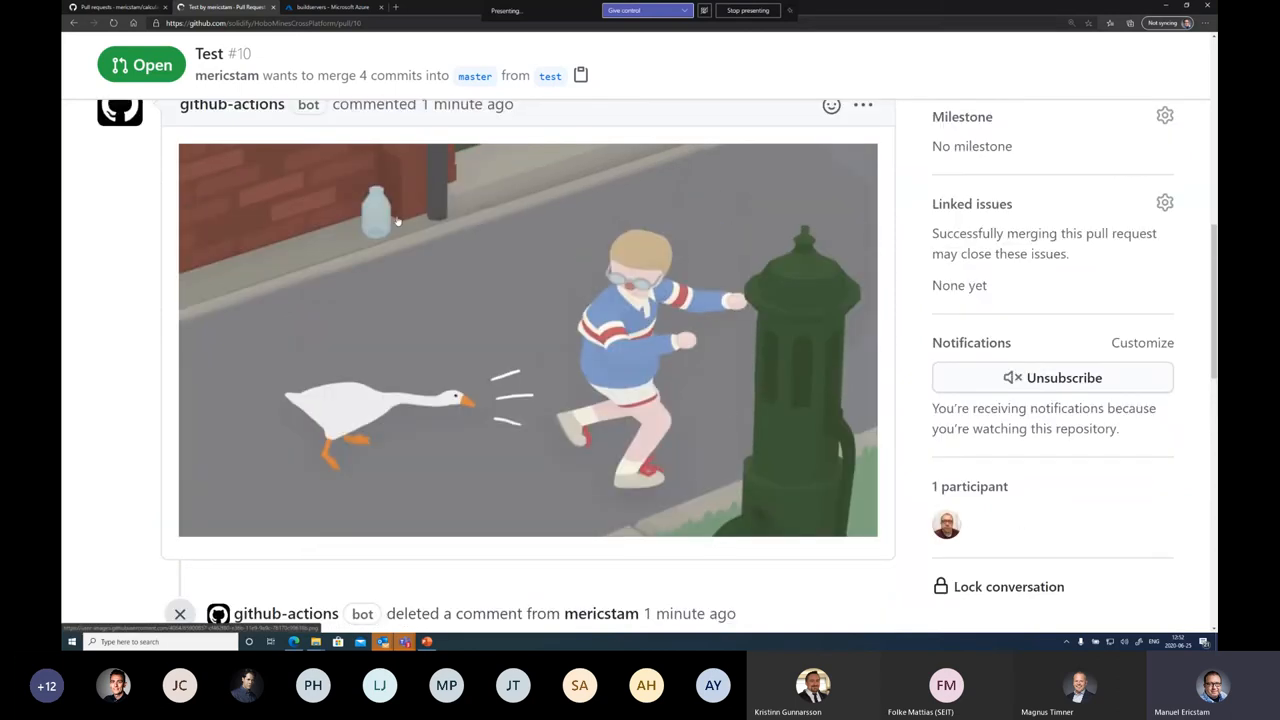
pyautogui.scroll(3)
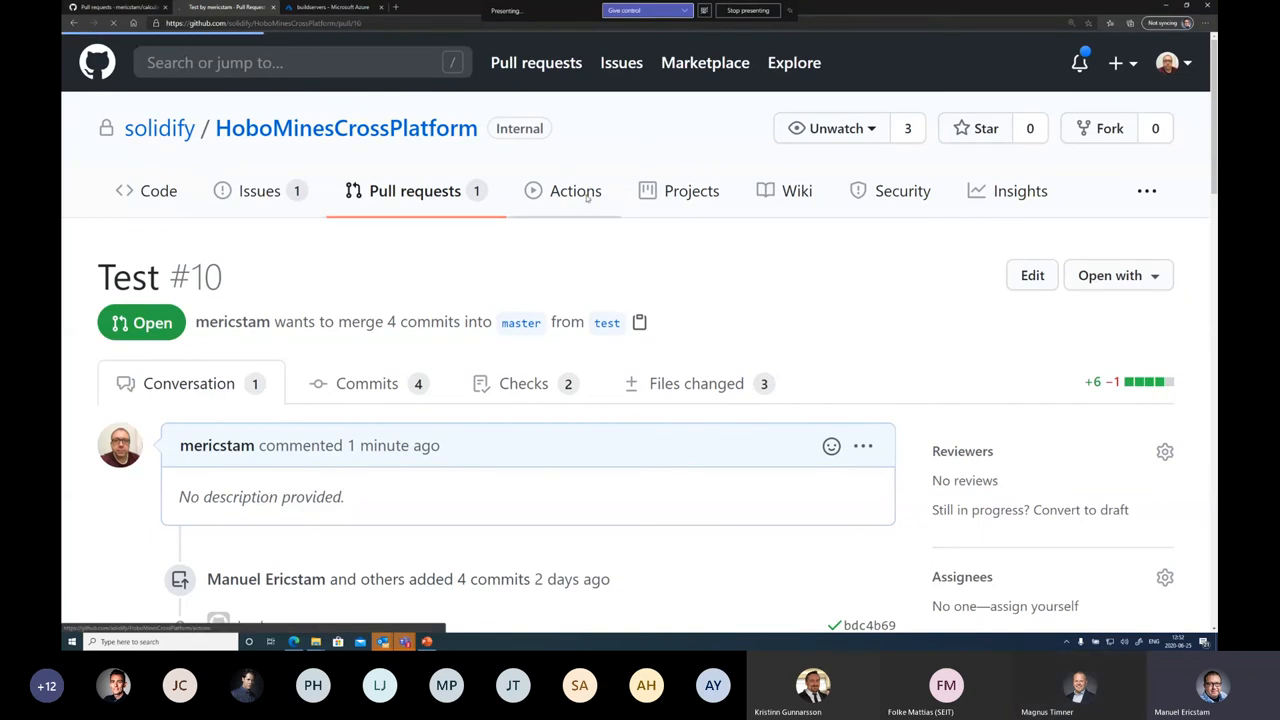
# Filter Actions to the CI workflow, open the Update README.md run and its build job artifacts.
pyautogui.click(576, 192)
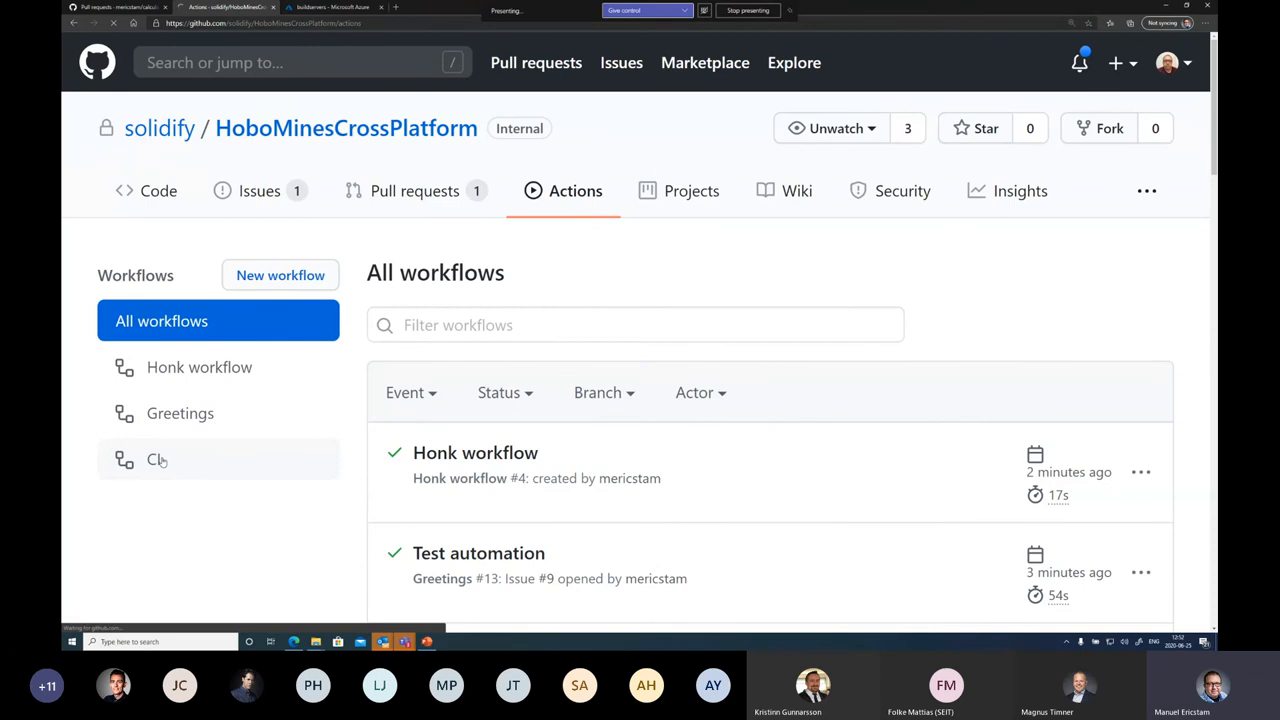
pyautogui.click(154, 458)
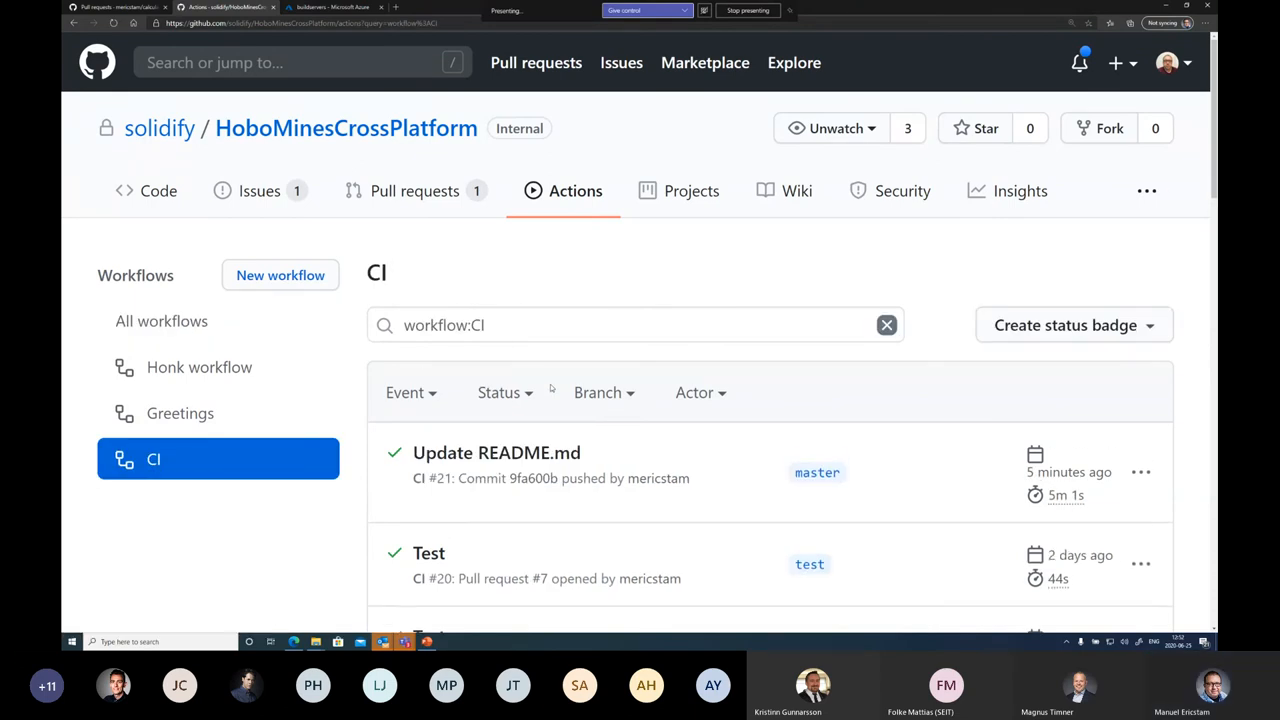
pyautogui.scroll(-3)
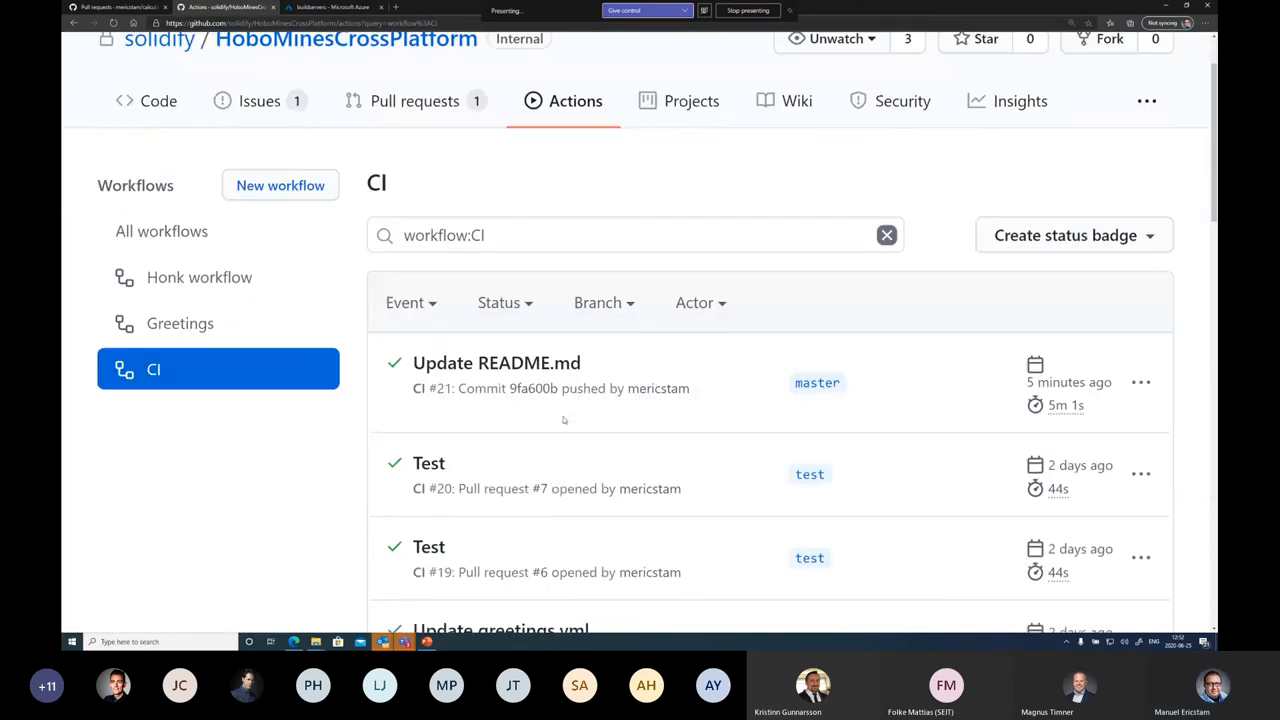
pyautogui.click(496, 362)
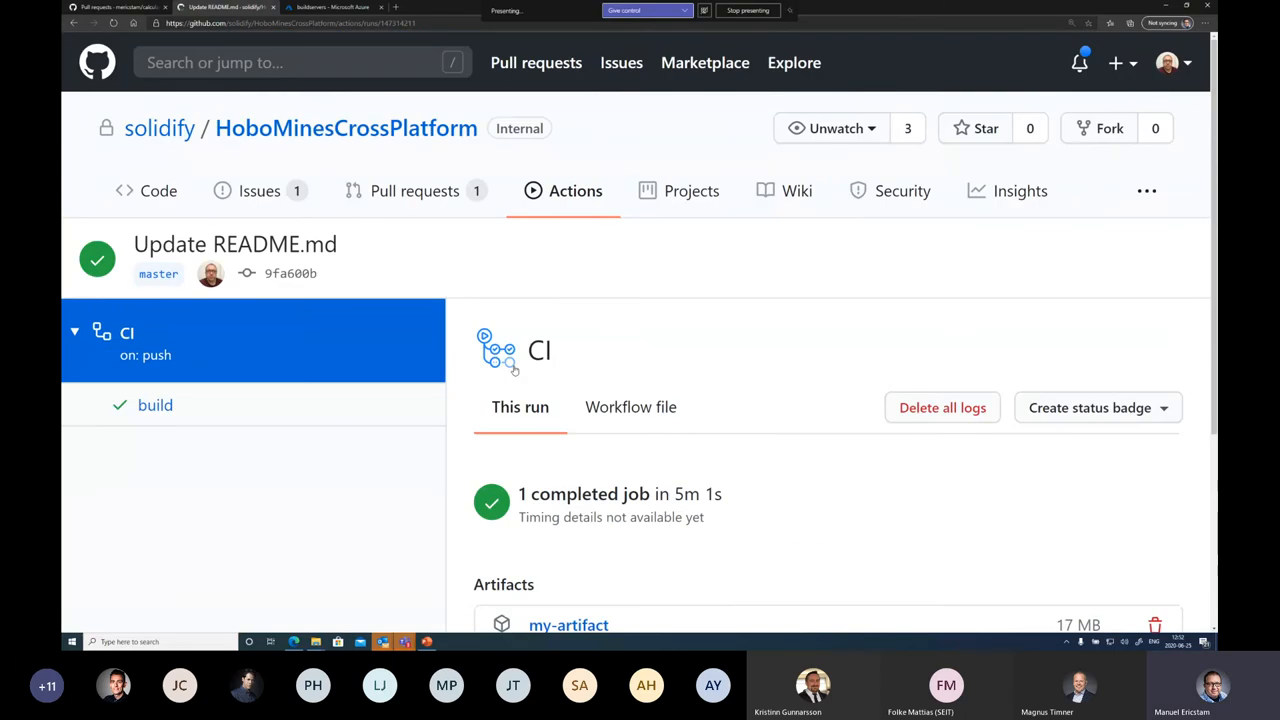
pyautogui.click(156, 404)
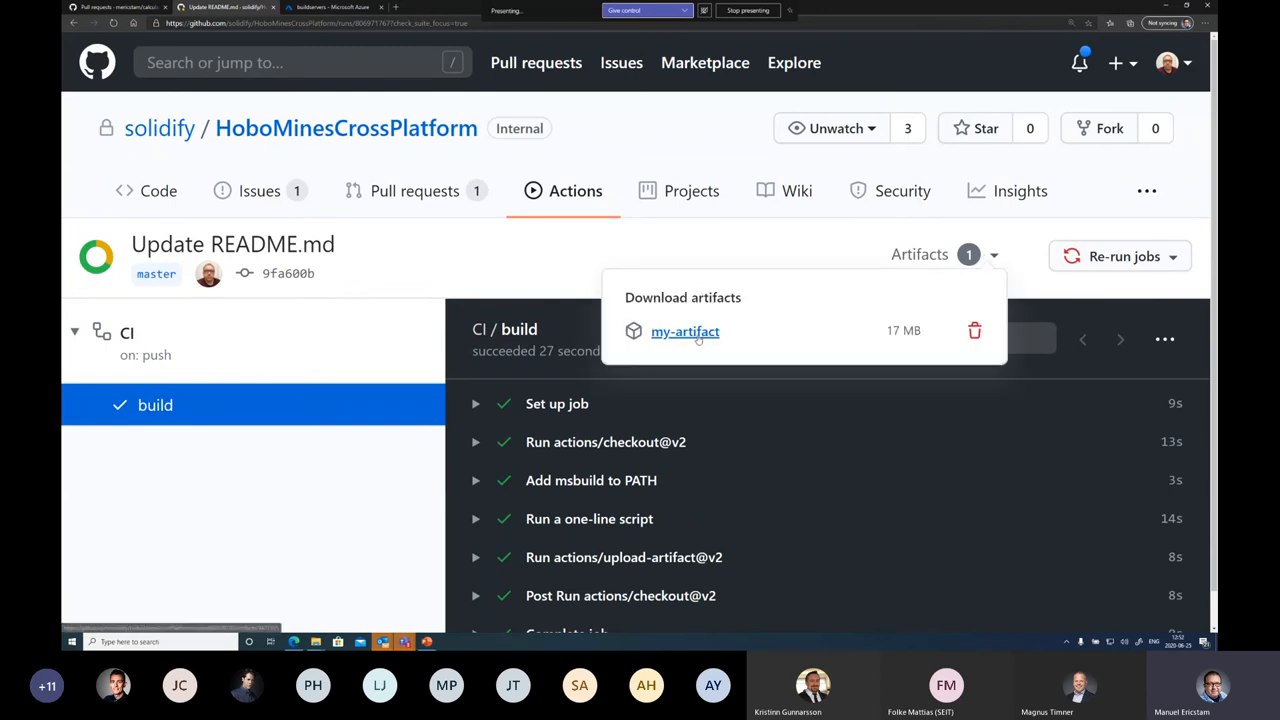
# Download my-artifact, inspect the zipped build output, then close the archive window.
pyautogui.click(684, 332)
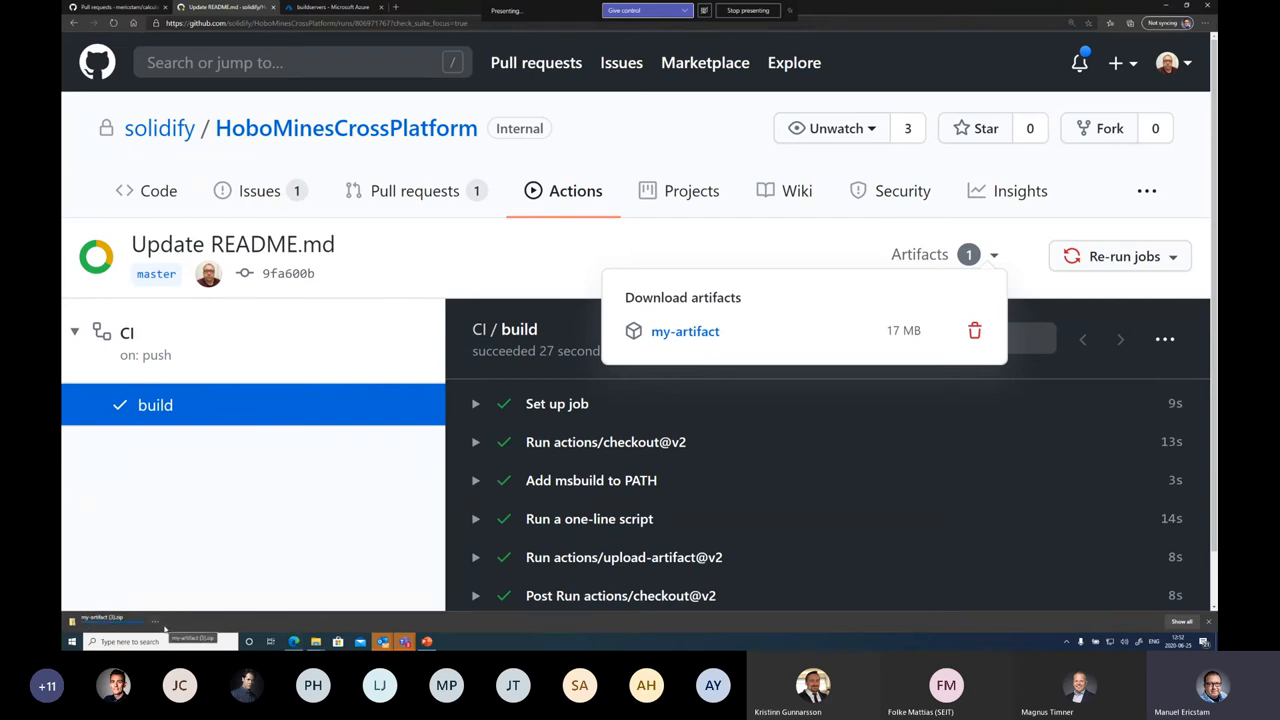
pyautogui.click(684, 332)
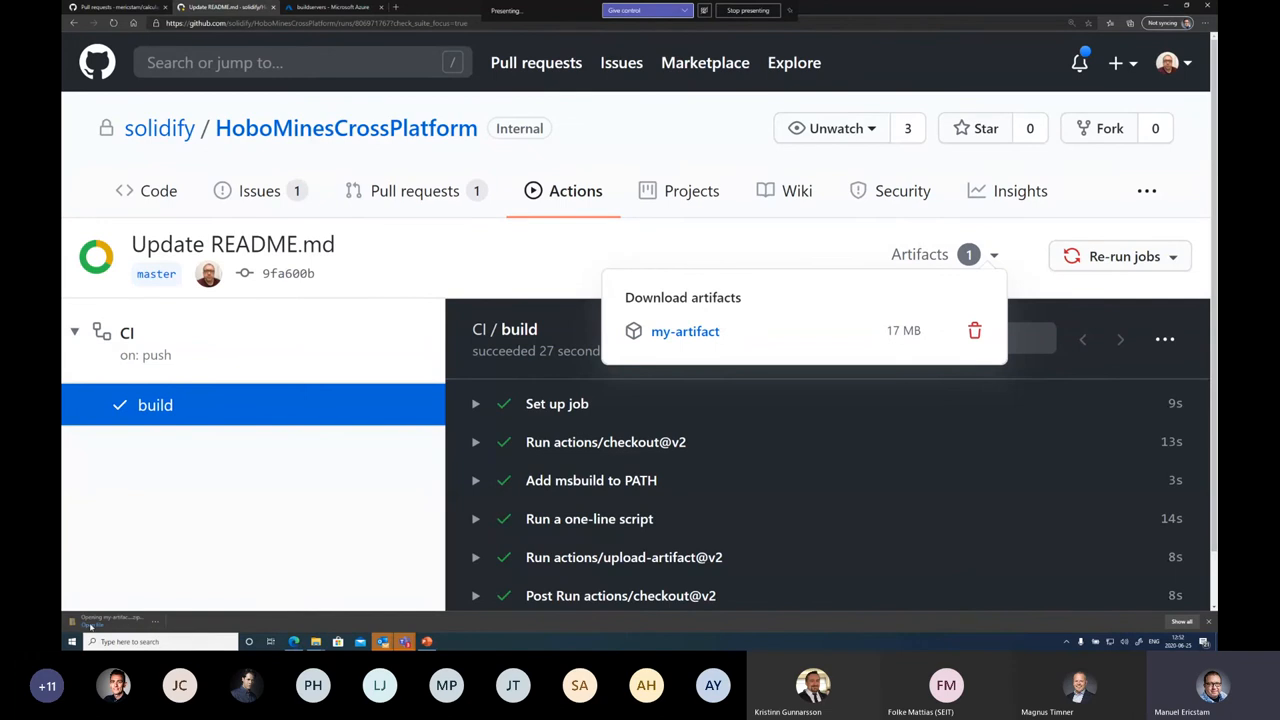
pyautogui.click(684, 332)
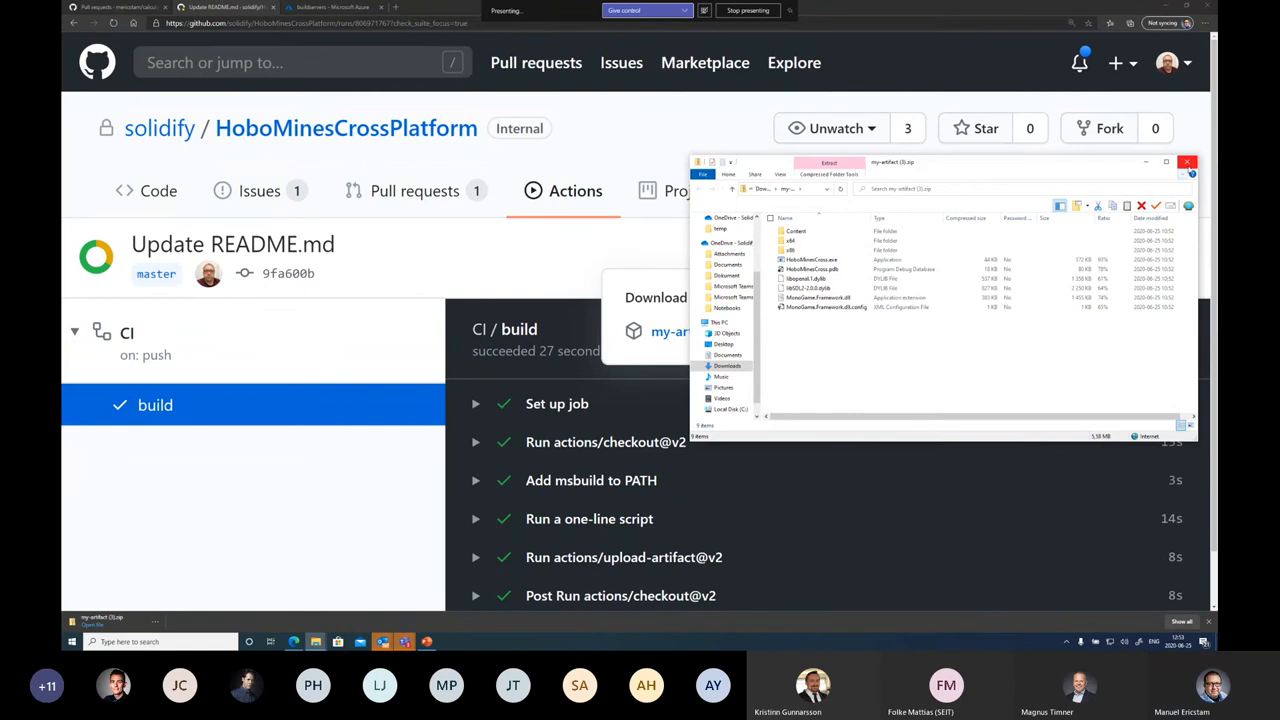
pyautogui.click(1188, 160)
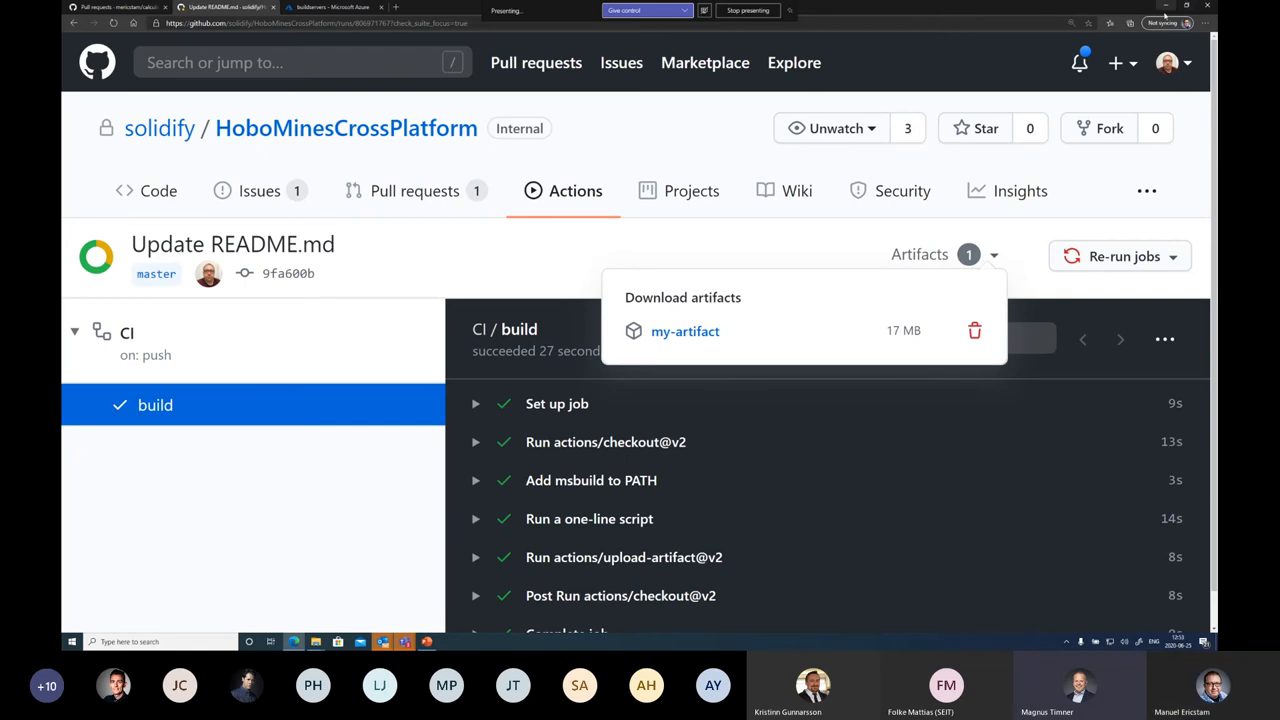
pyautogui.moveTo(600, 208)
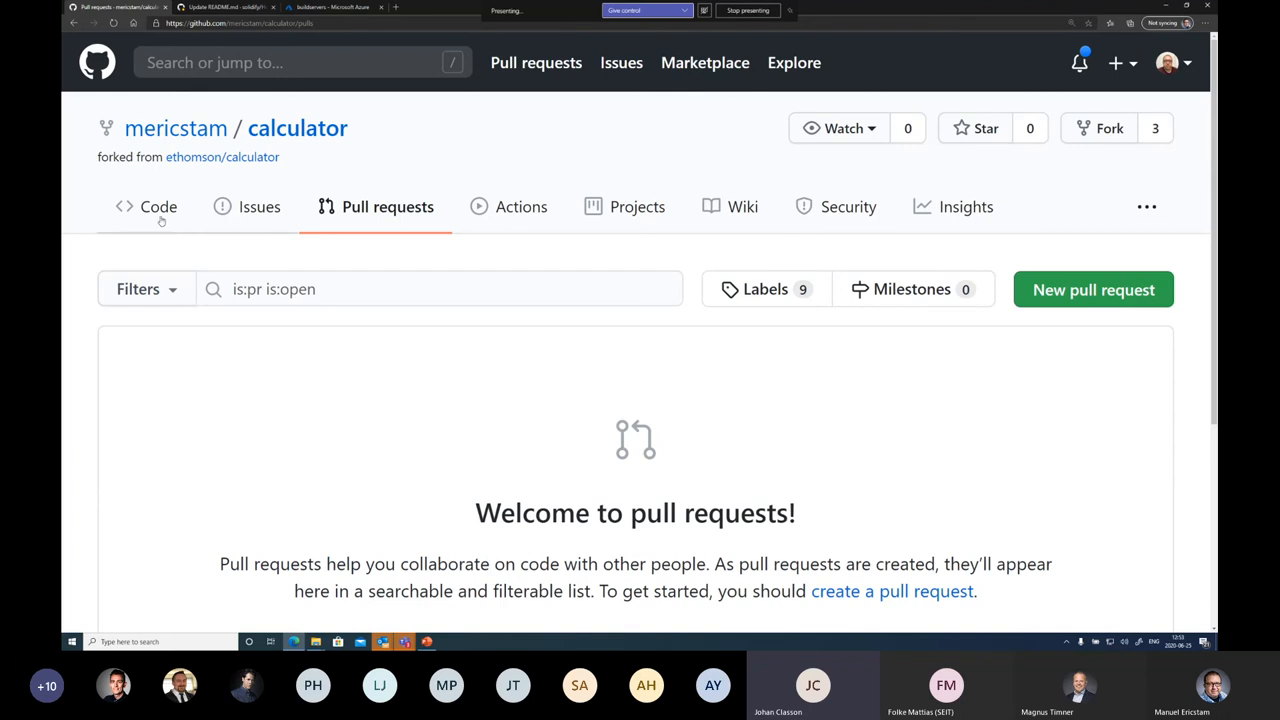
# Show the calculator repository's Code page.
pyautogui.click(158, 206)
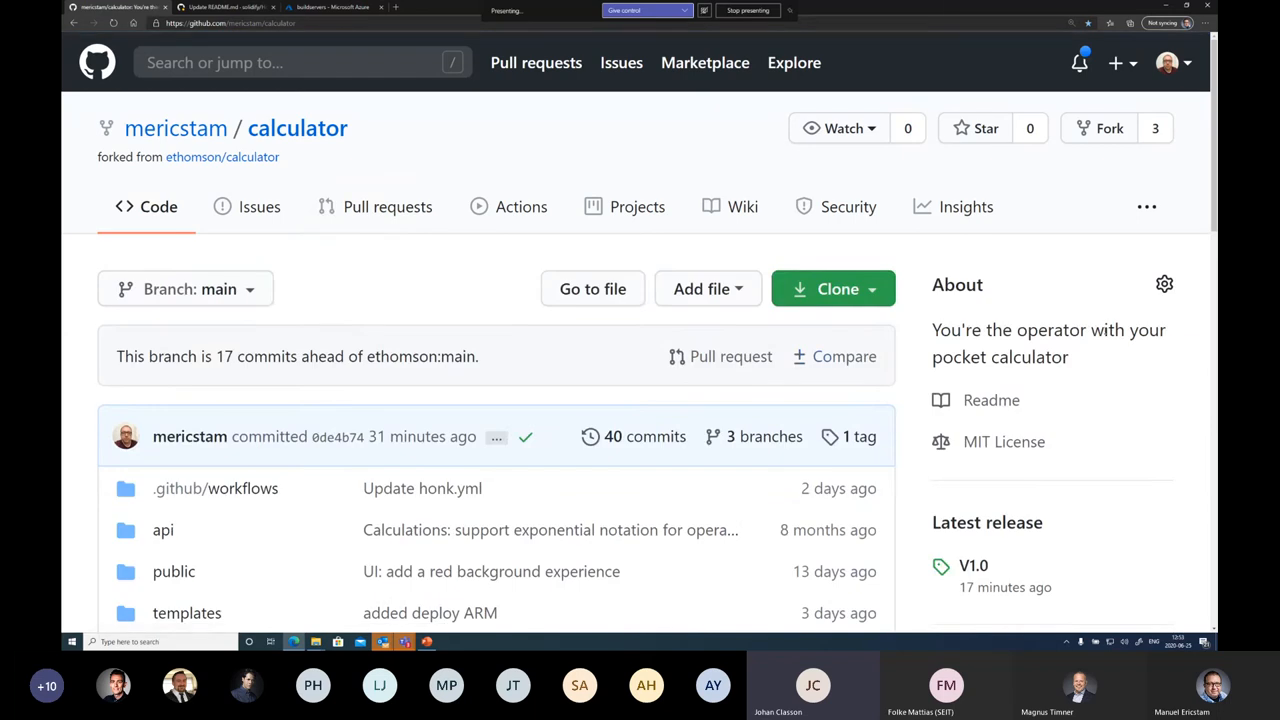
pyautogui.moveTo(668, 336)
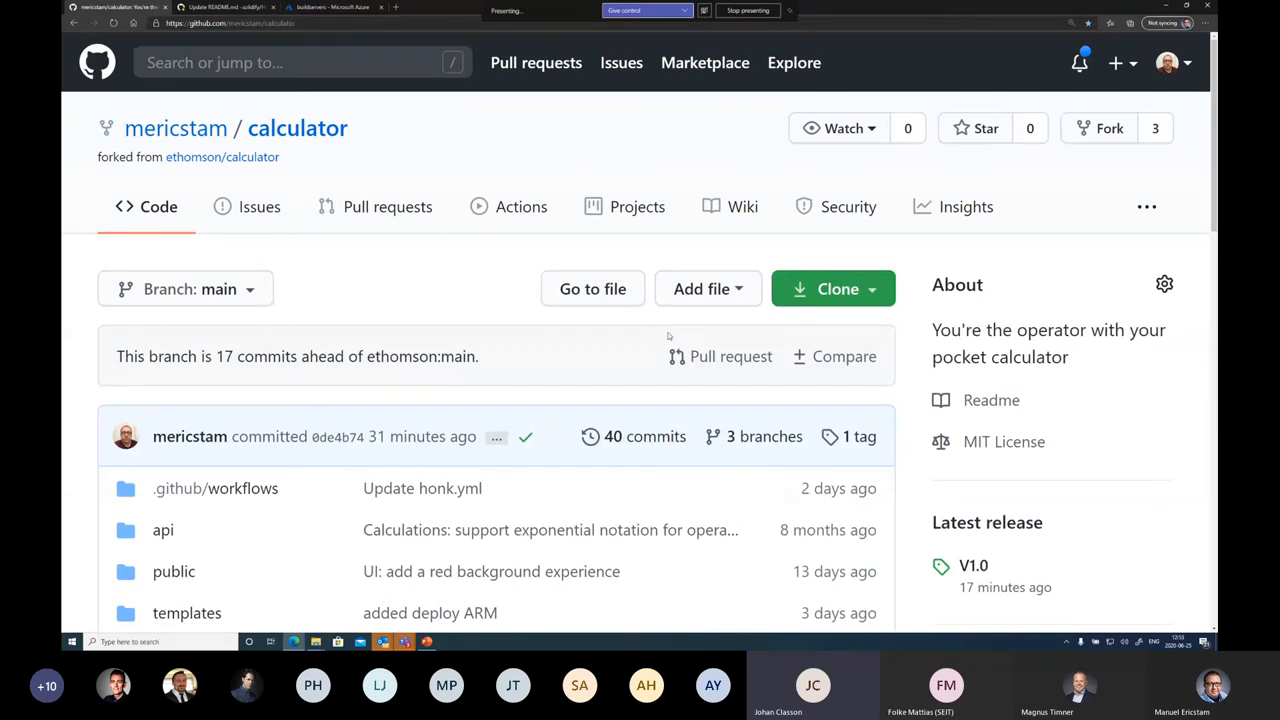
pyautogui.moveTo(616, 378)
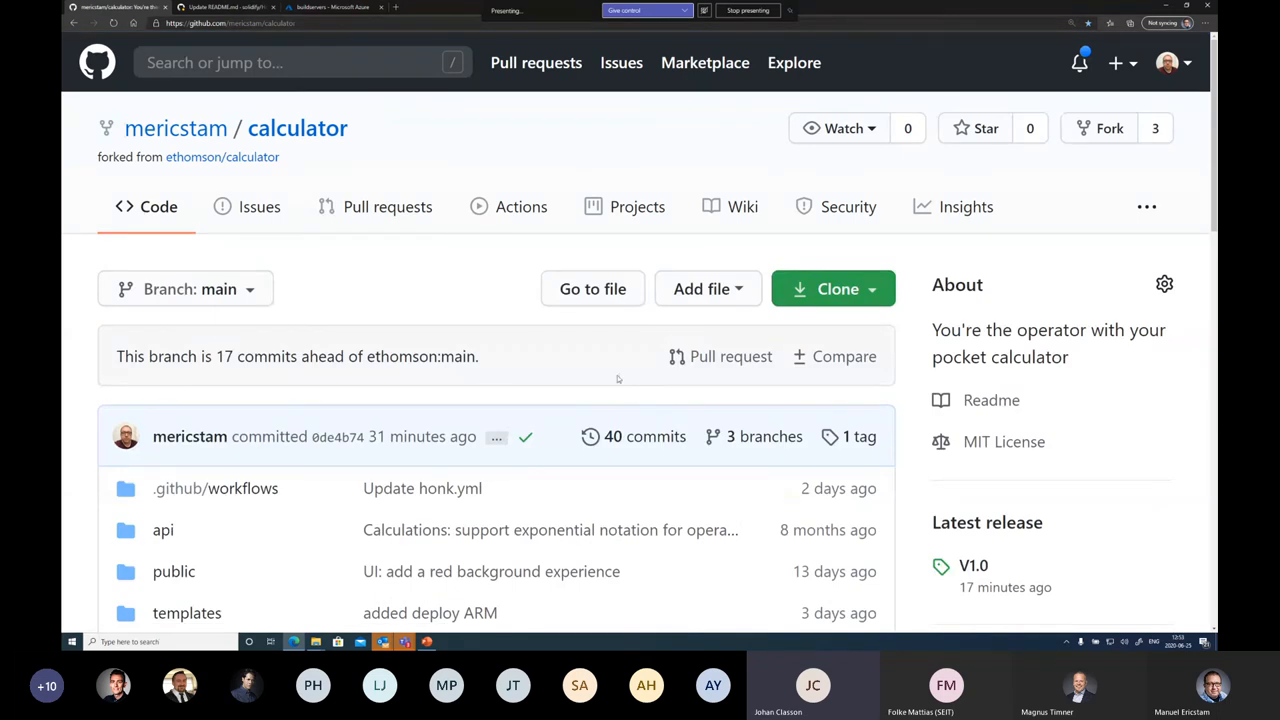